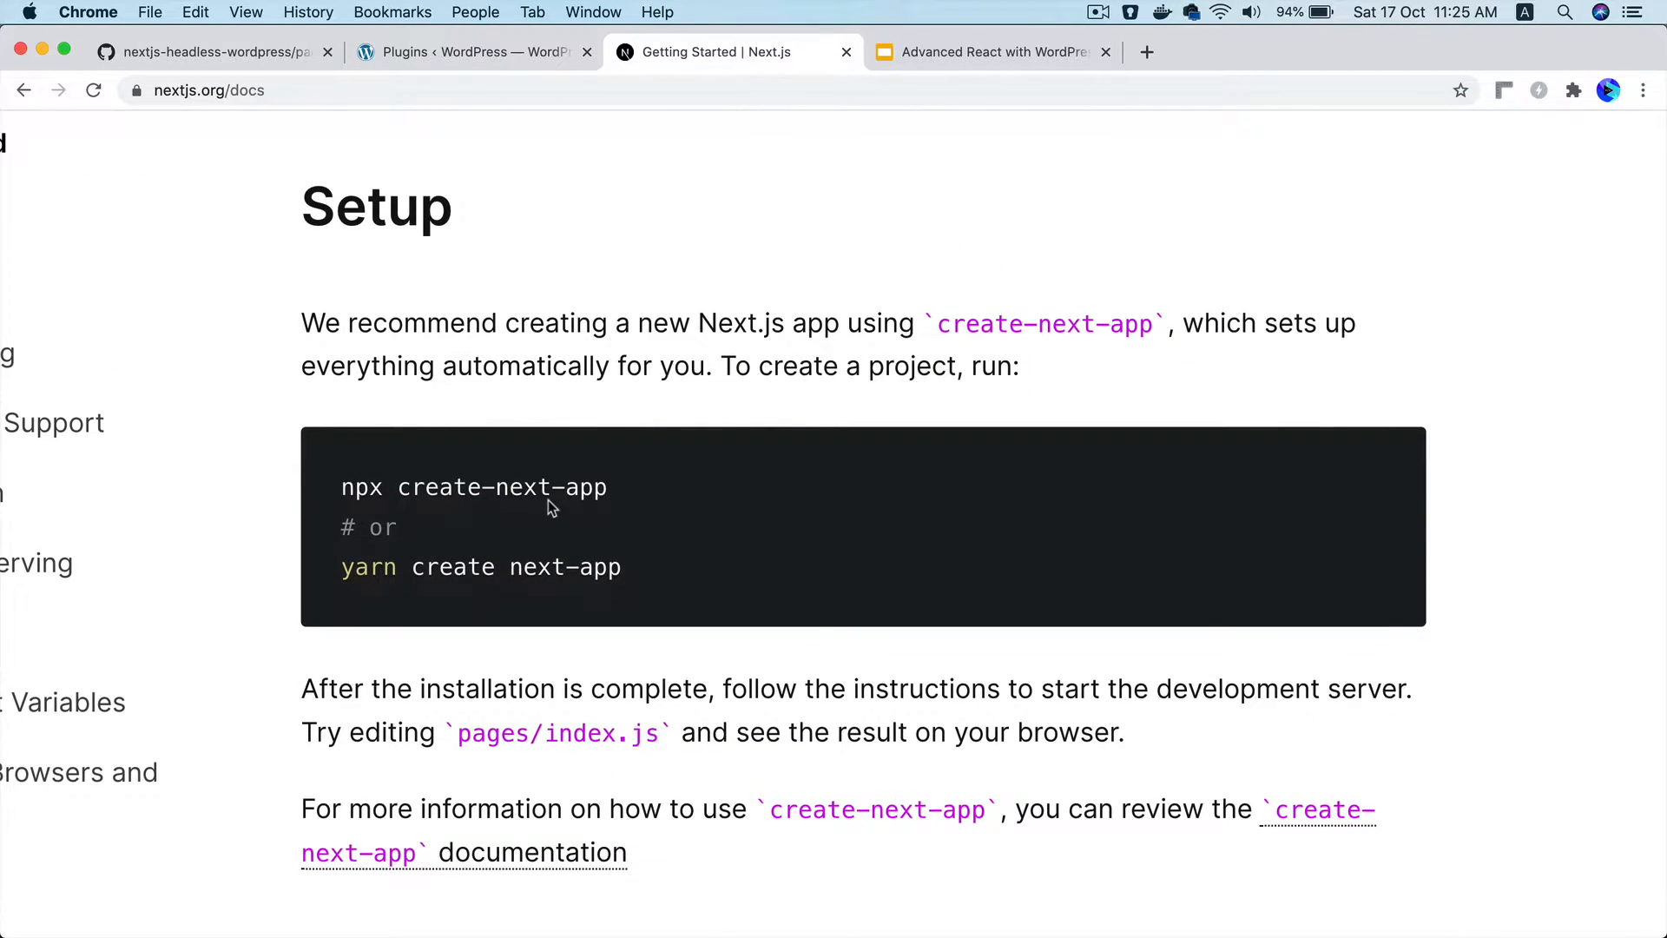
Select the 'yarn create next-app' command line in the Next.js docs
double_click(473, 487)
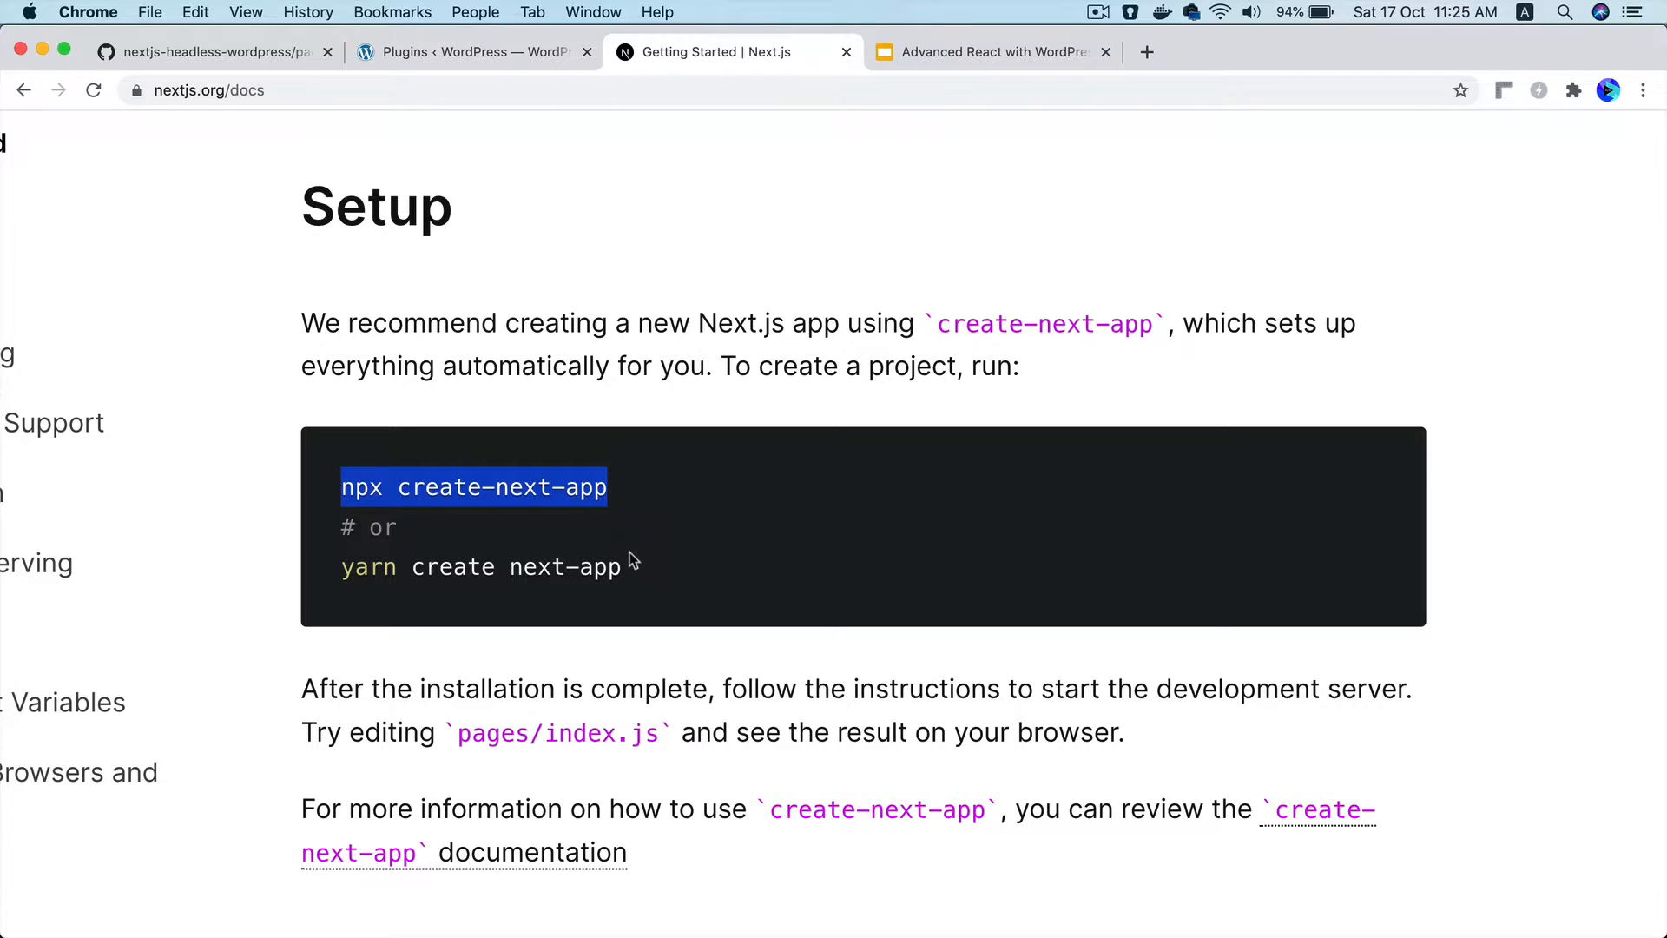
double_click(480, 567)
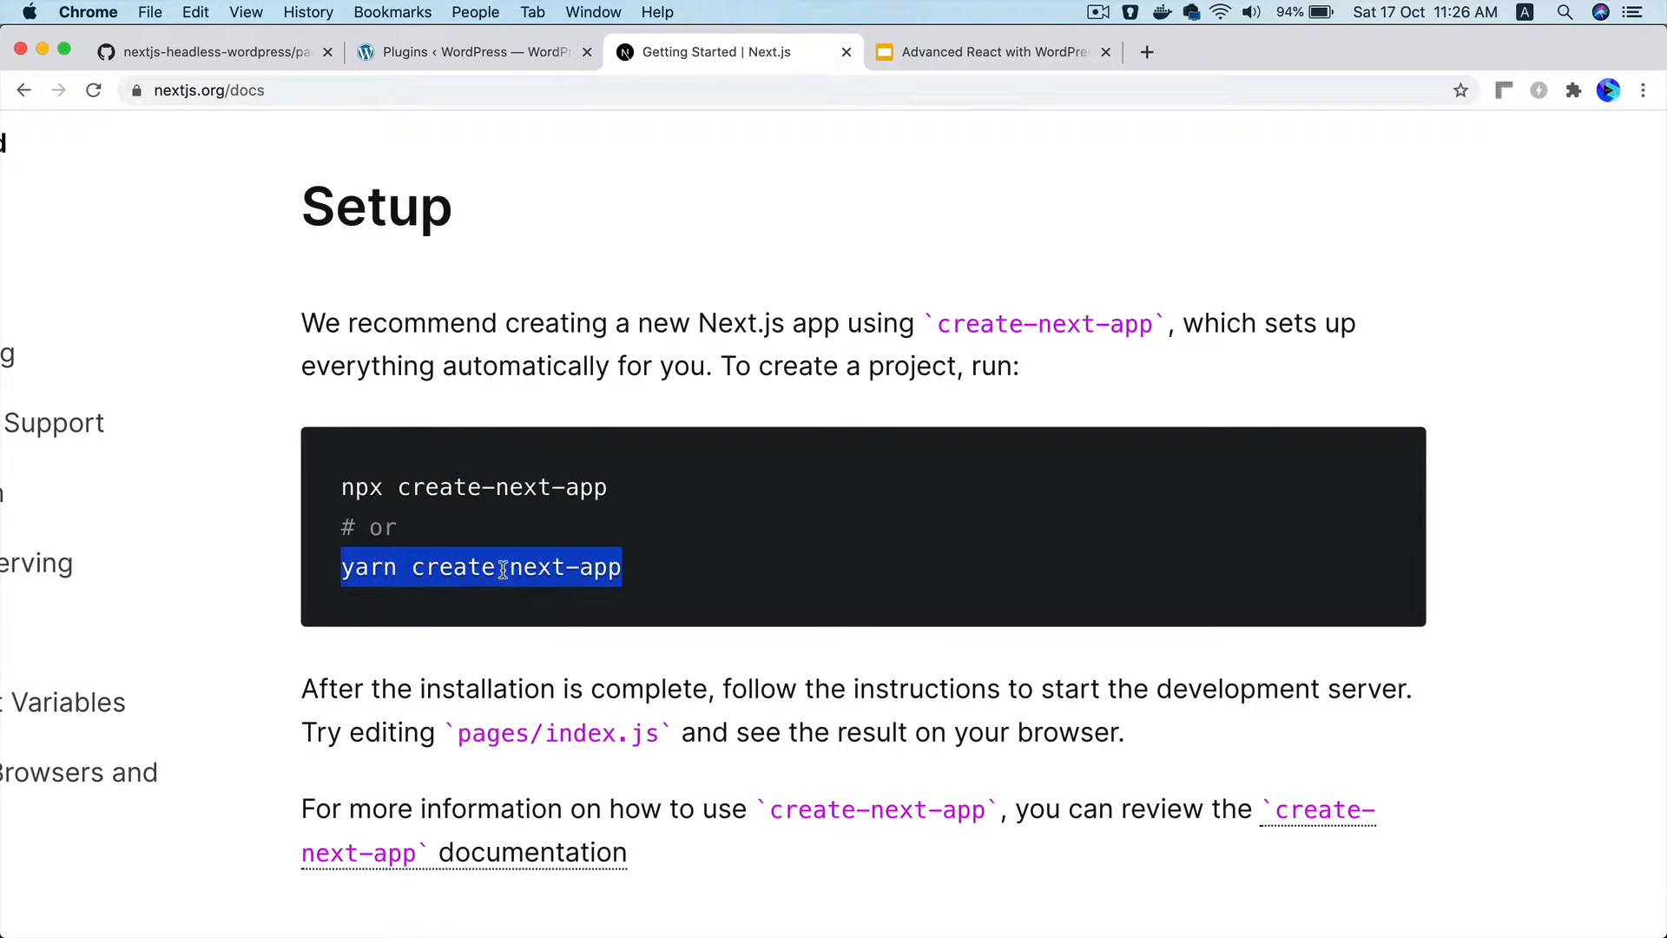
click(553, 567)
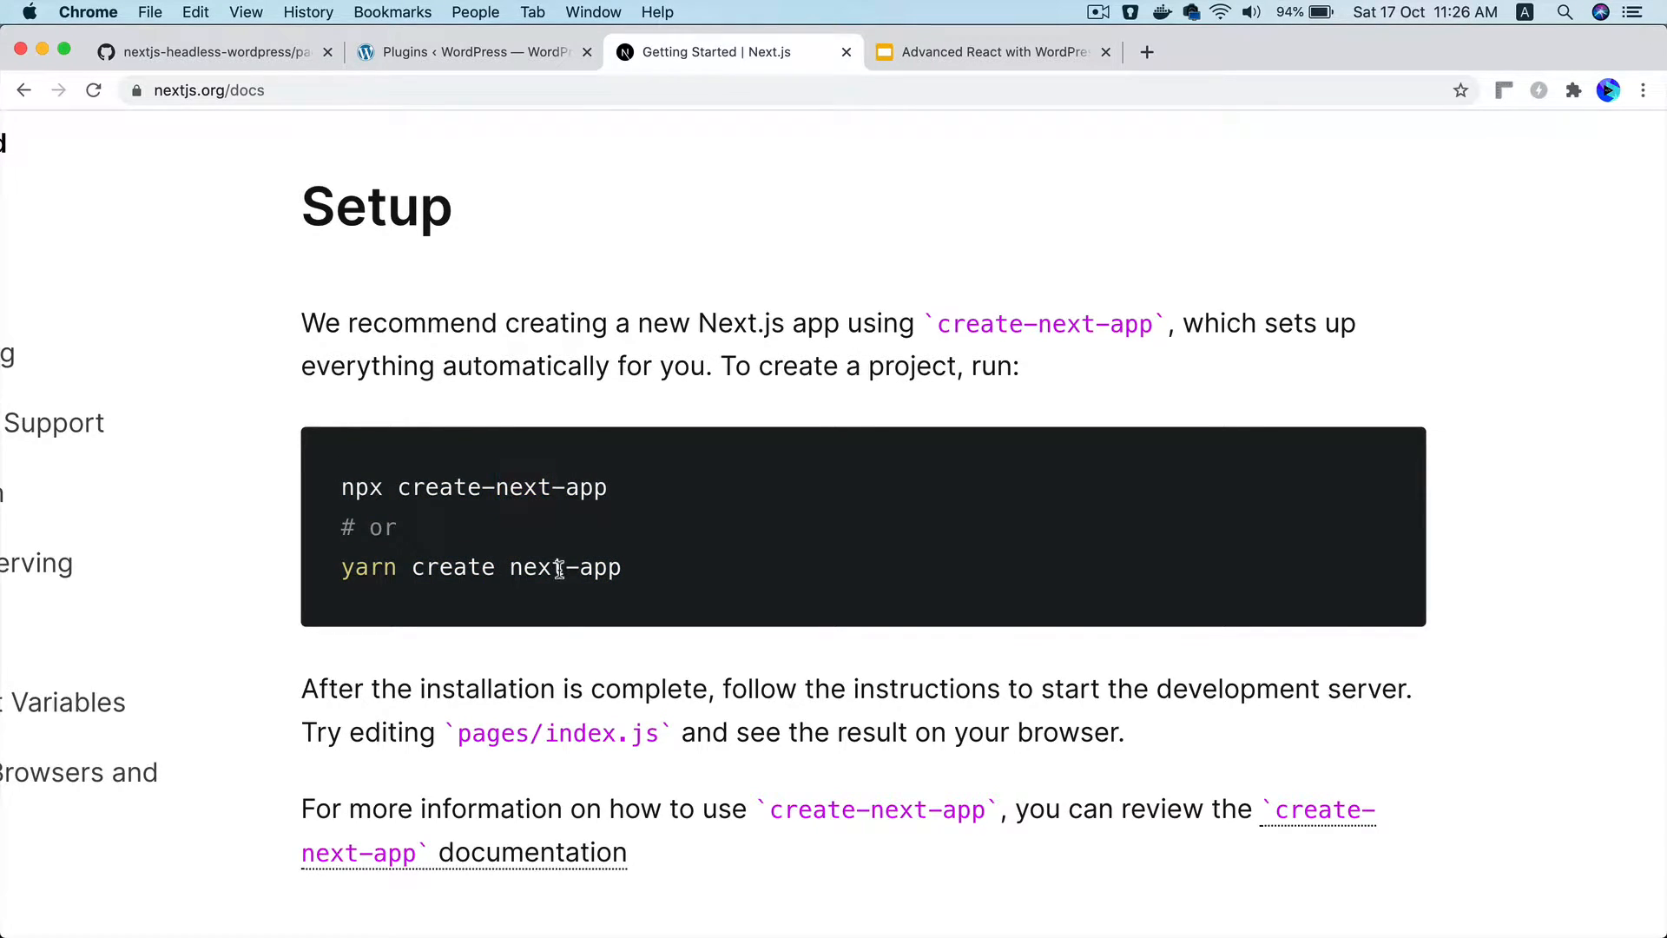
triple_click(480, 566)
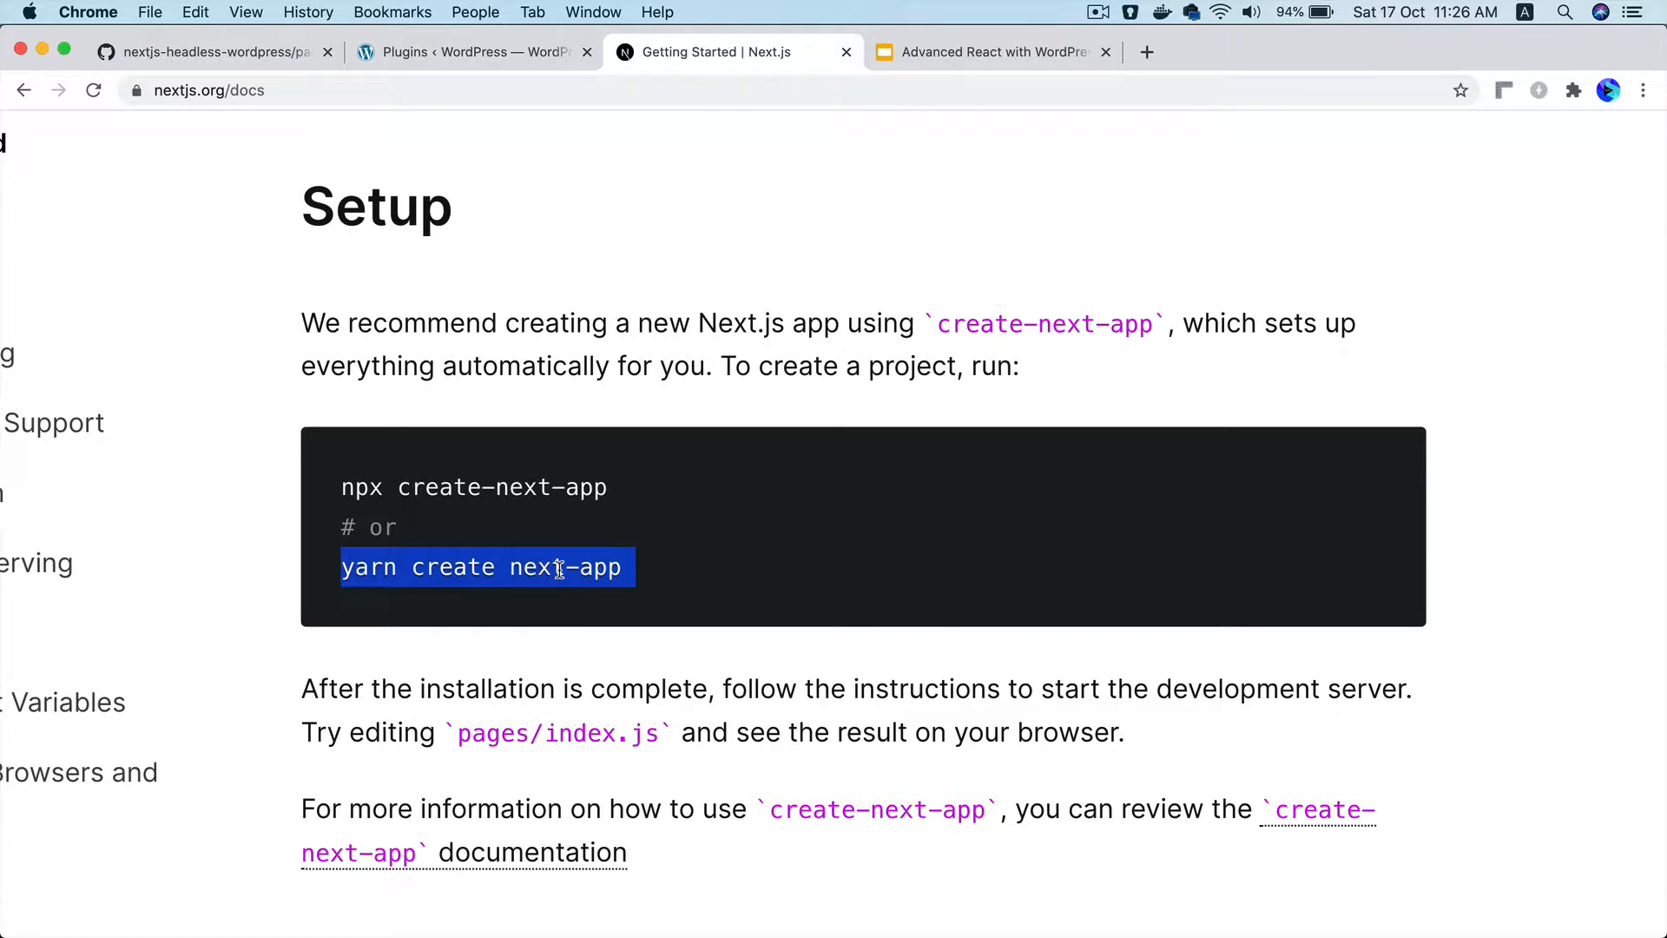
Scroll through the Manual Setup install command and package.json scripts
scroll(down, 3)
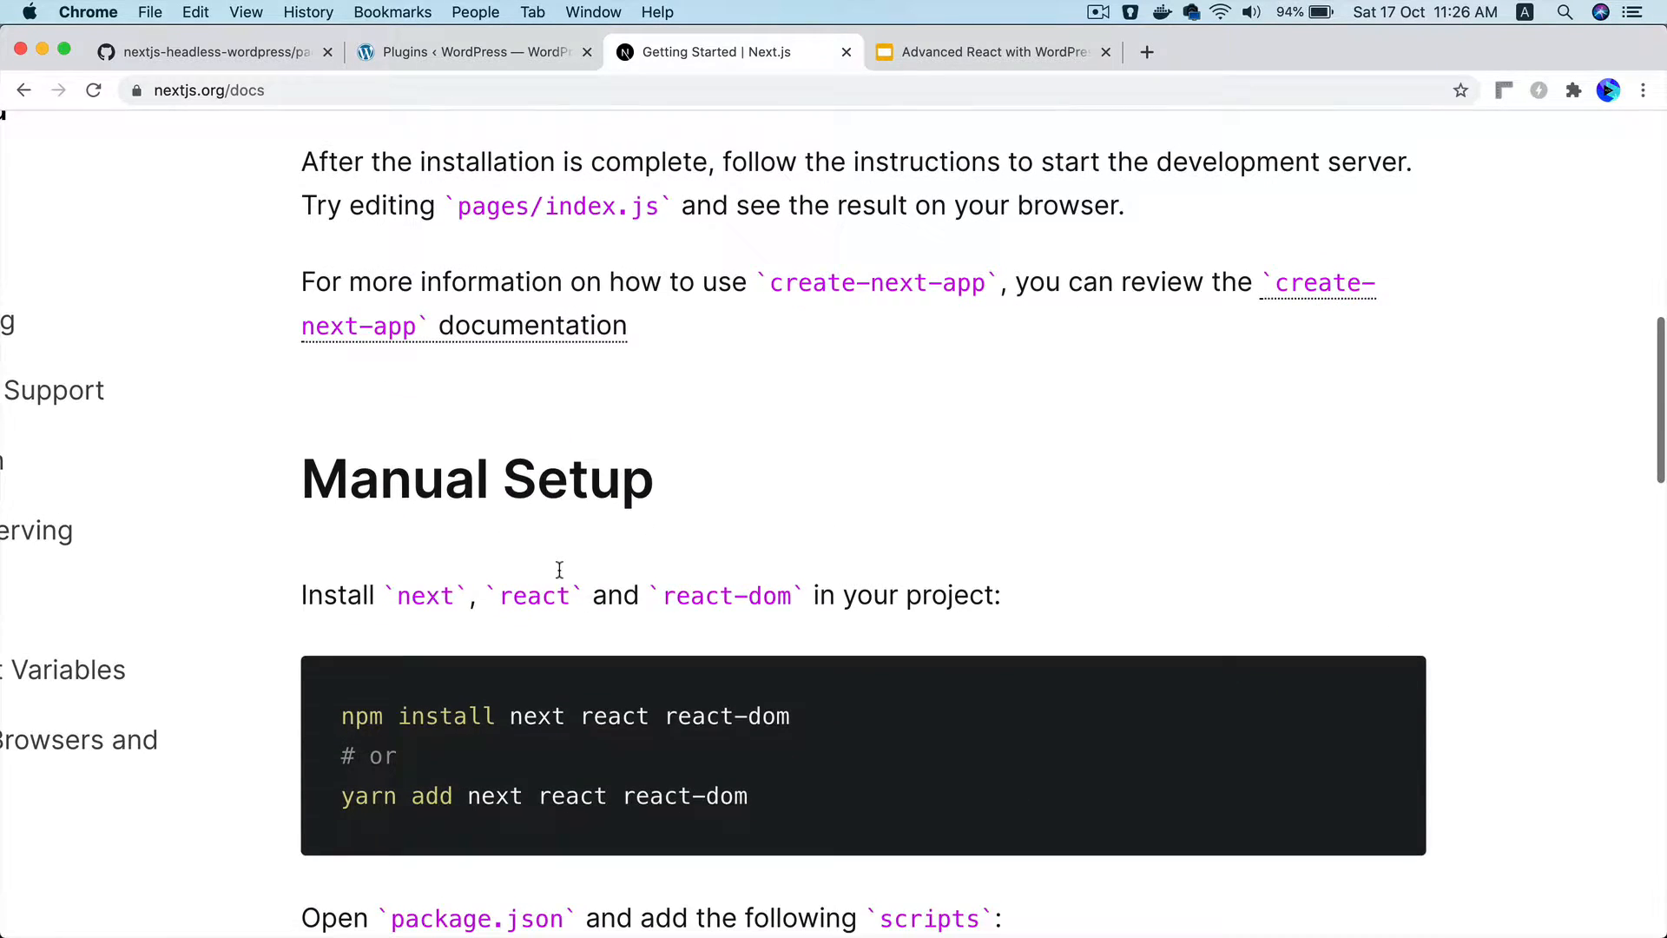
scroll(down, 3)
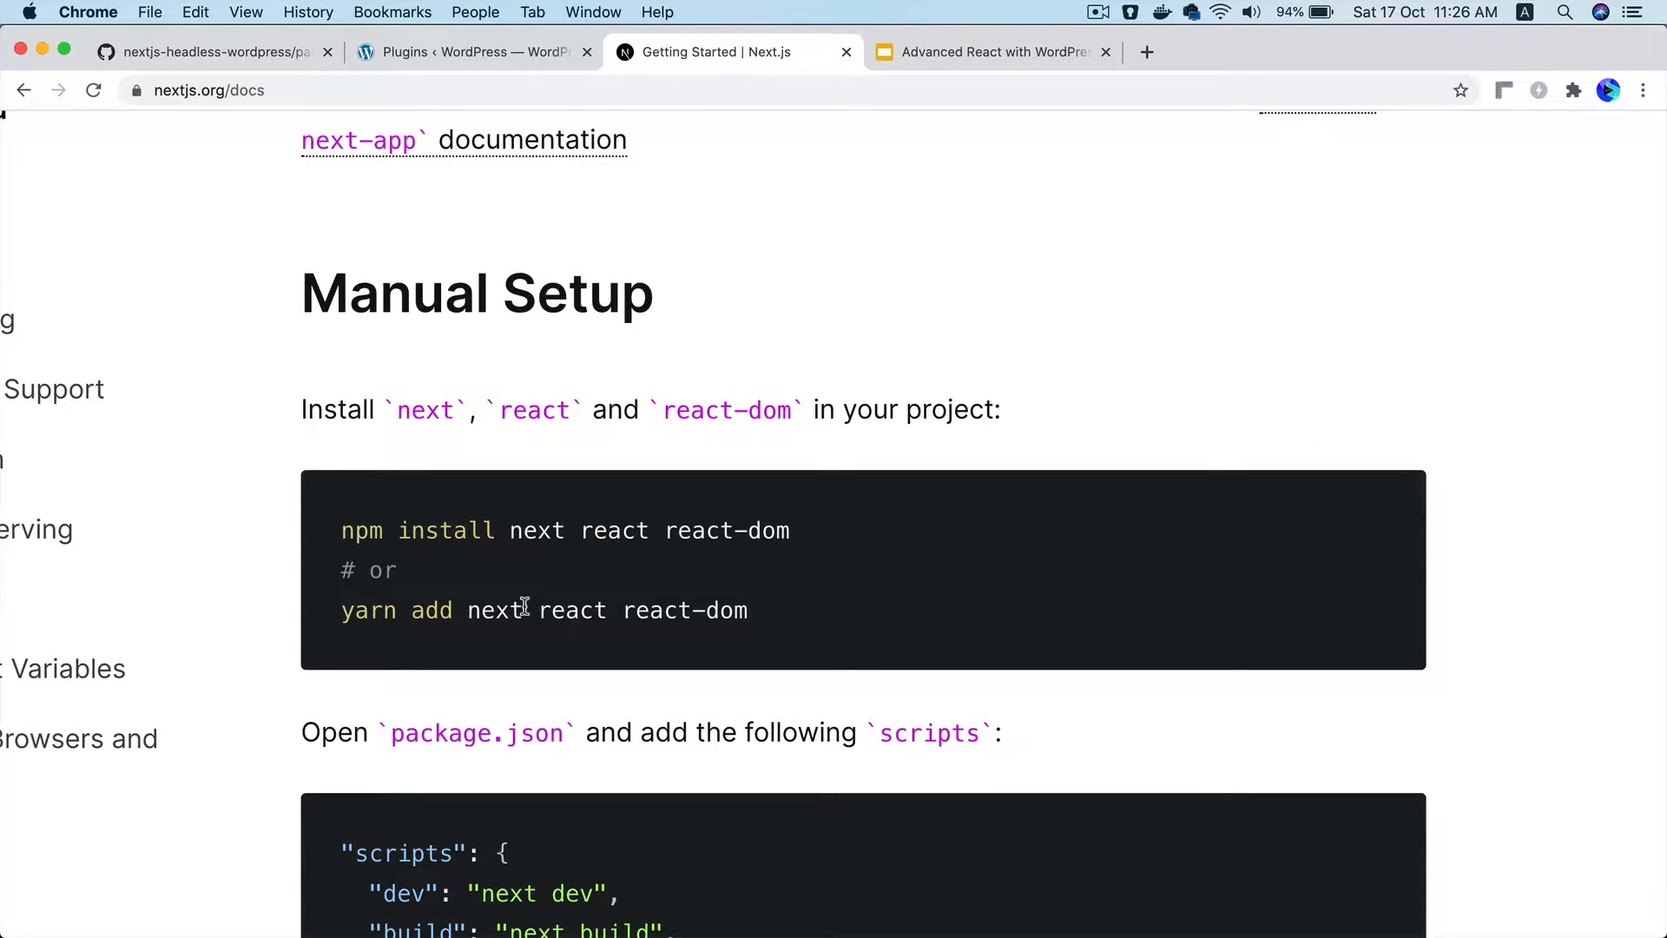
double_click(535, 530)
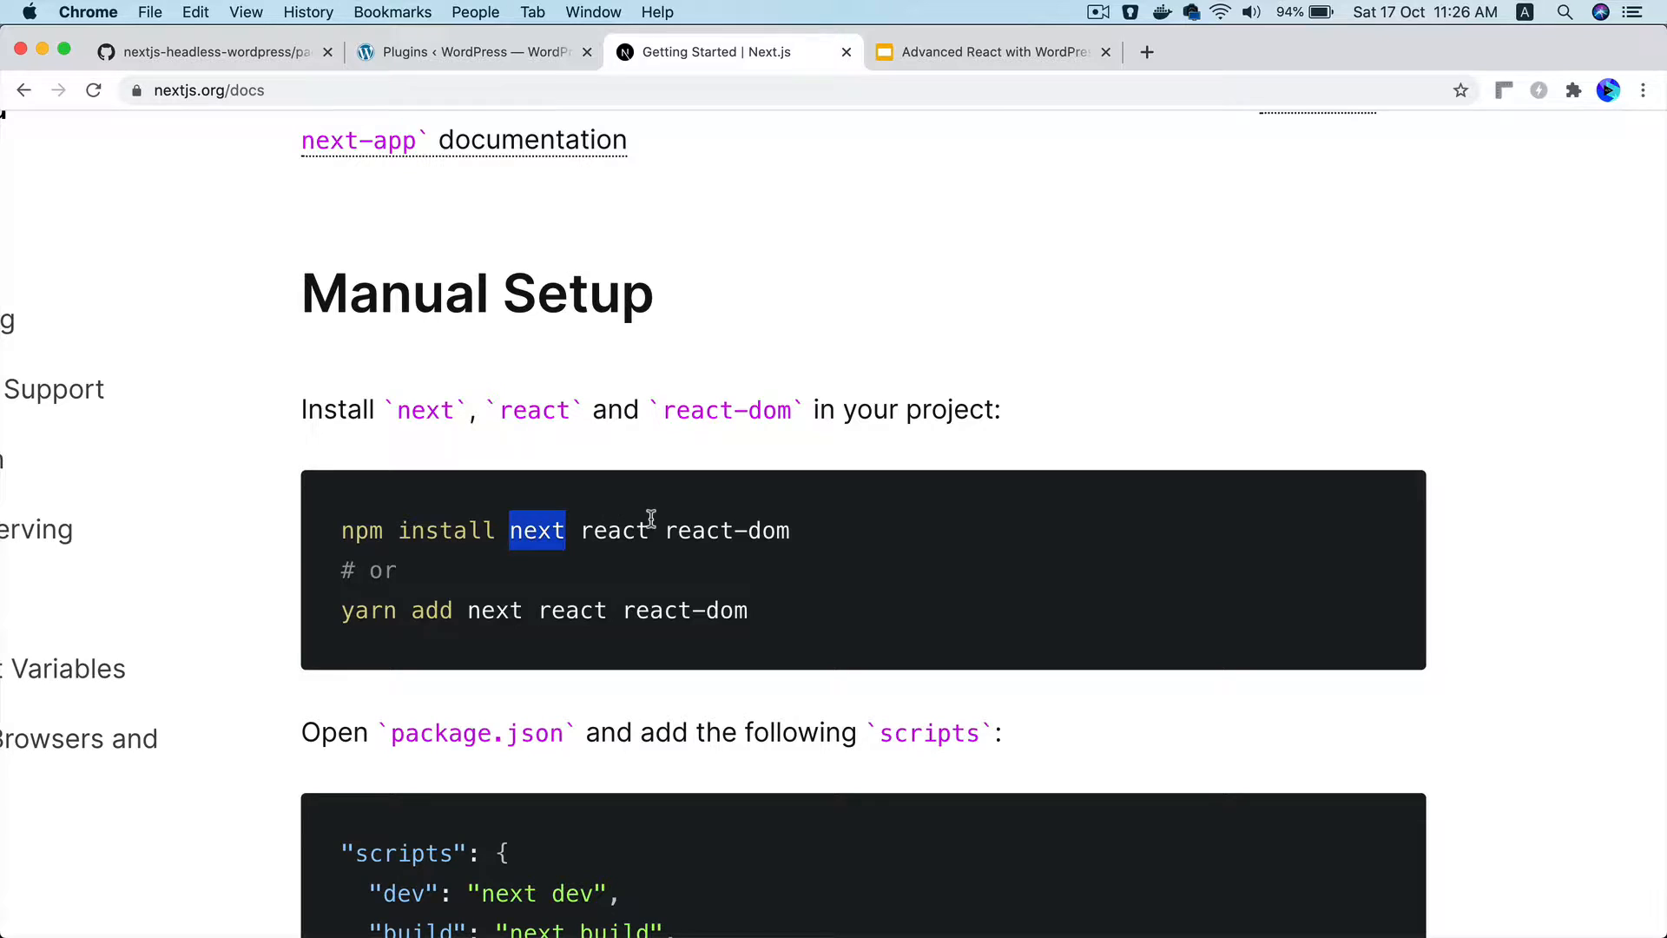
scroll(down, 3)
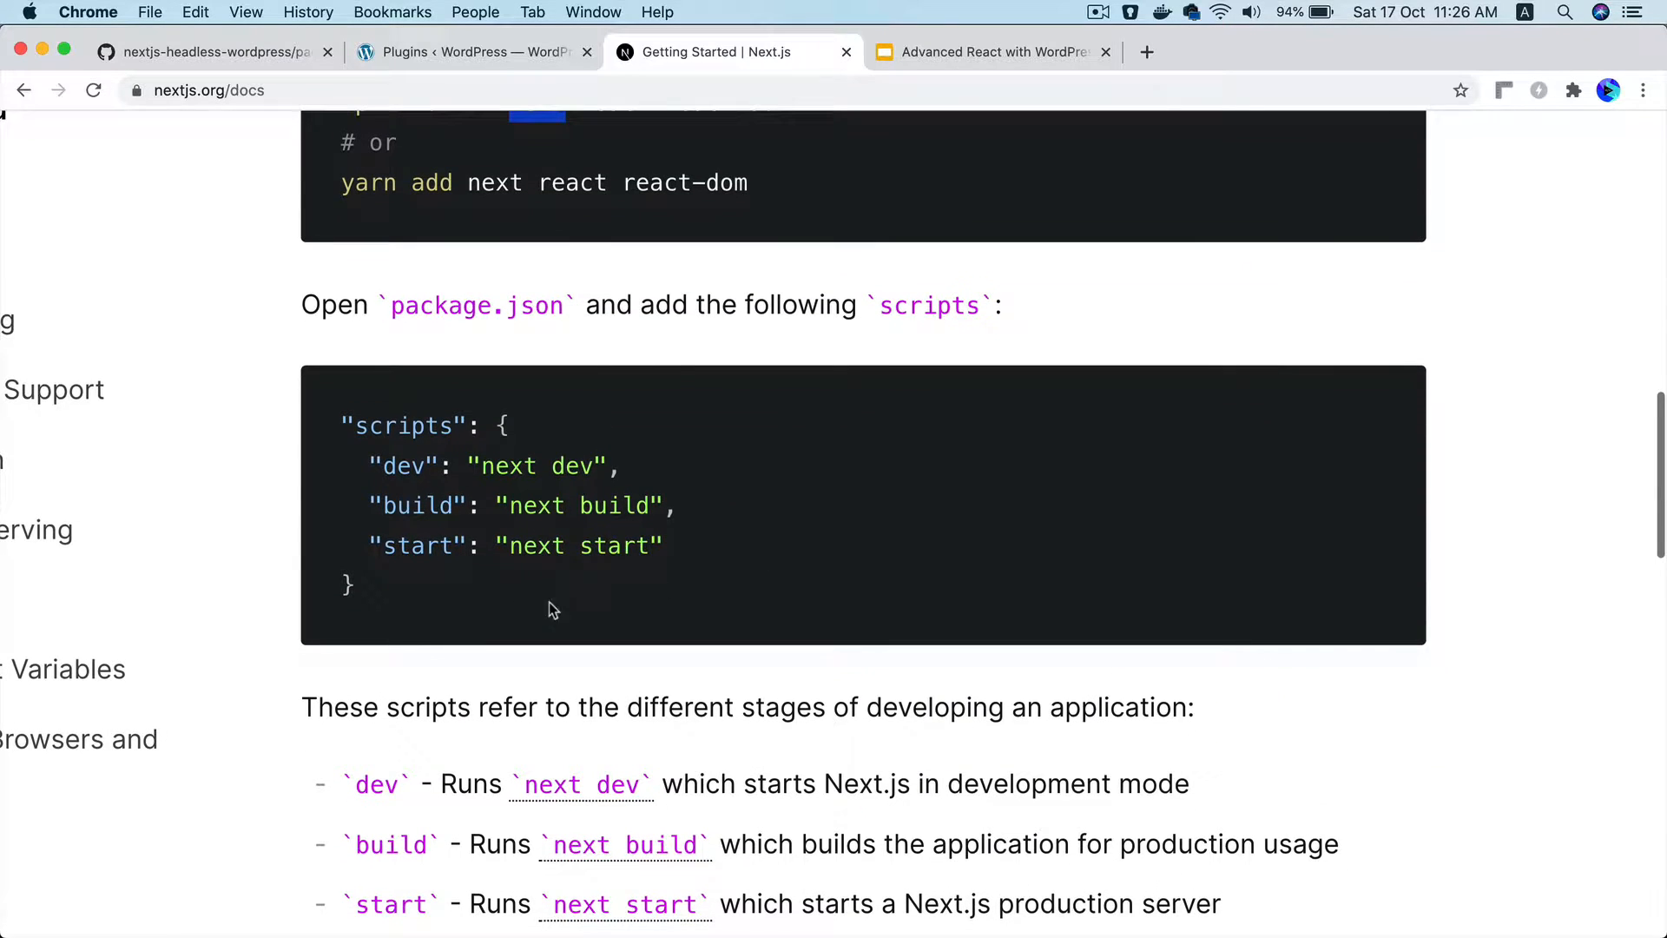
mouse_move(558, 531)
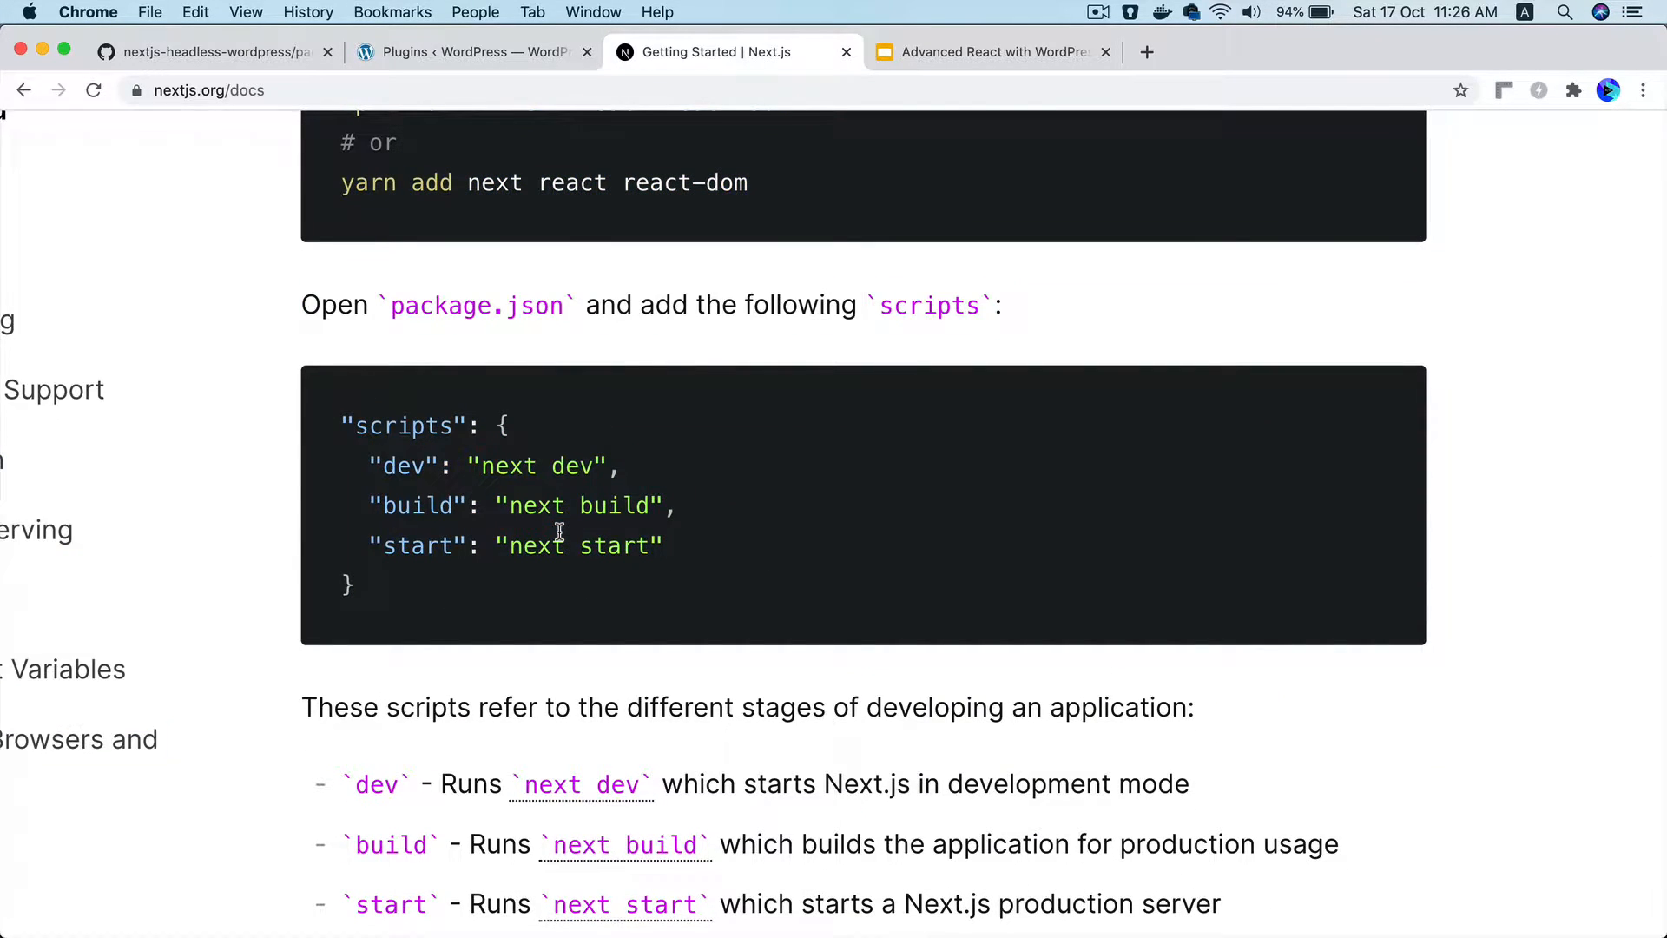
scroll(up, 3)
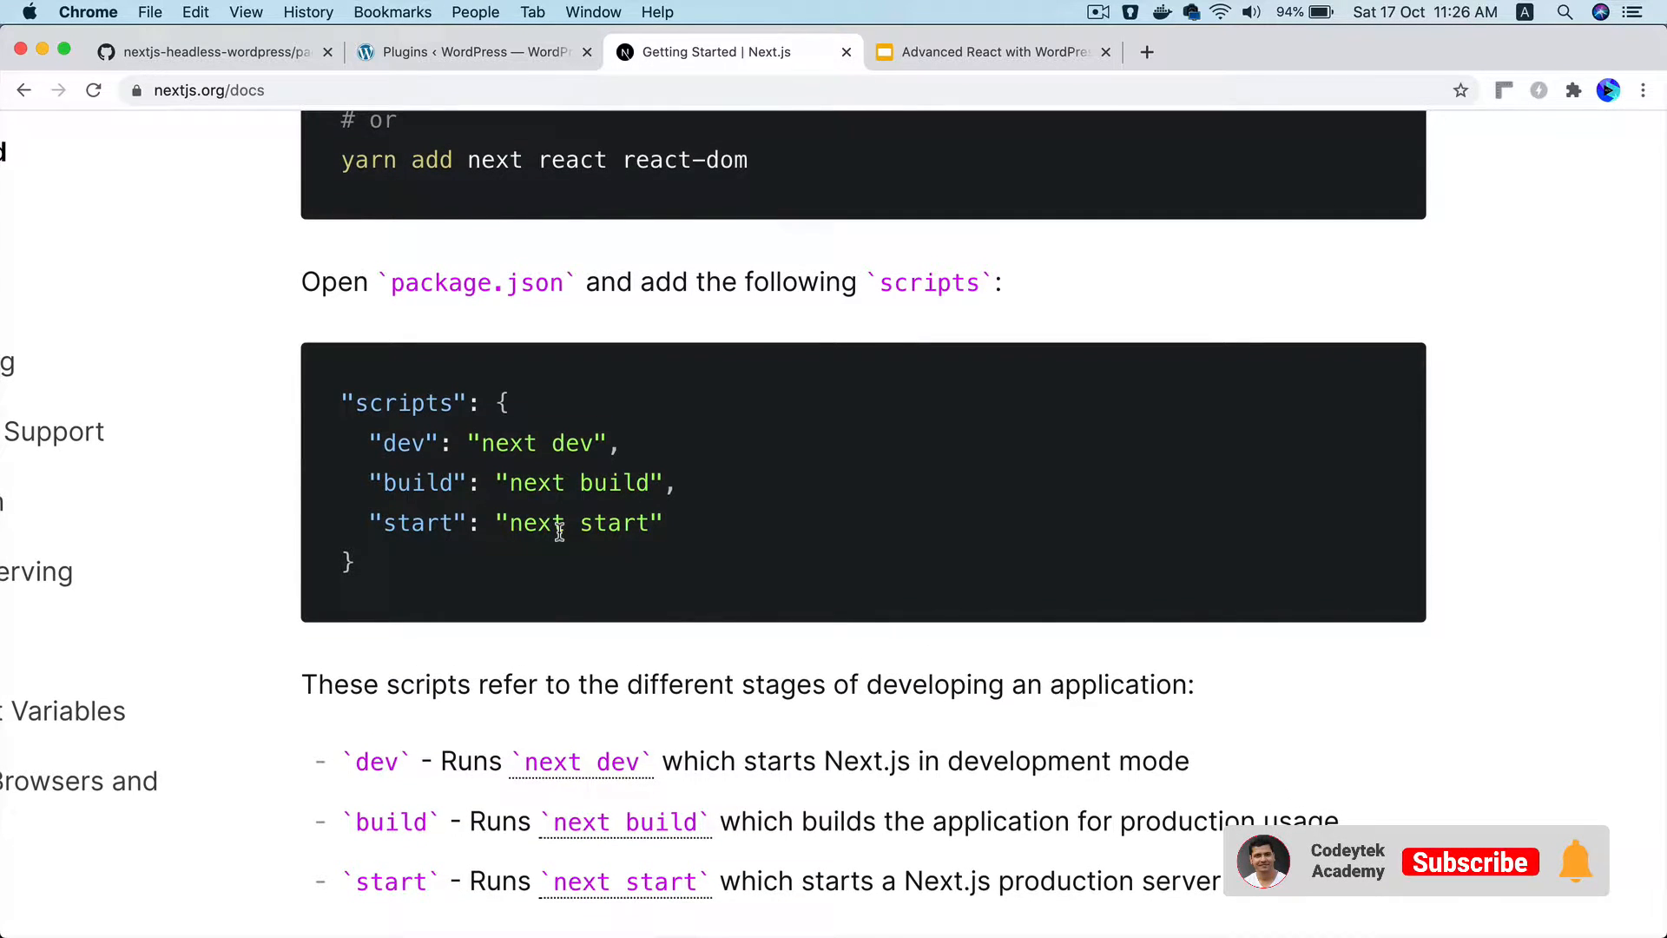
scroll(up, 3)
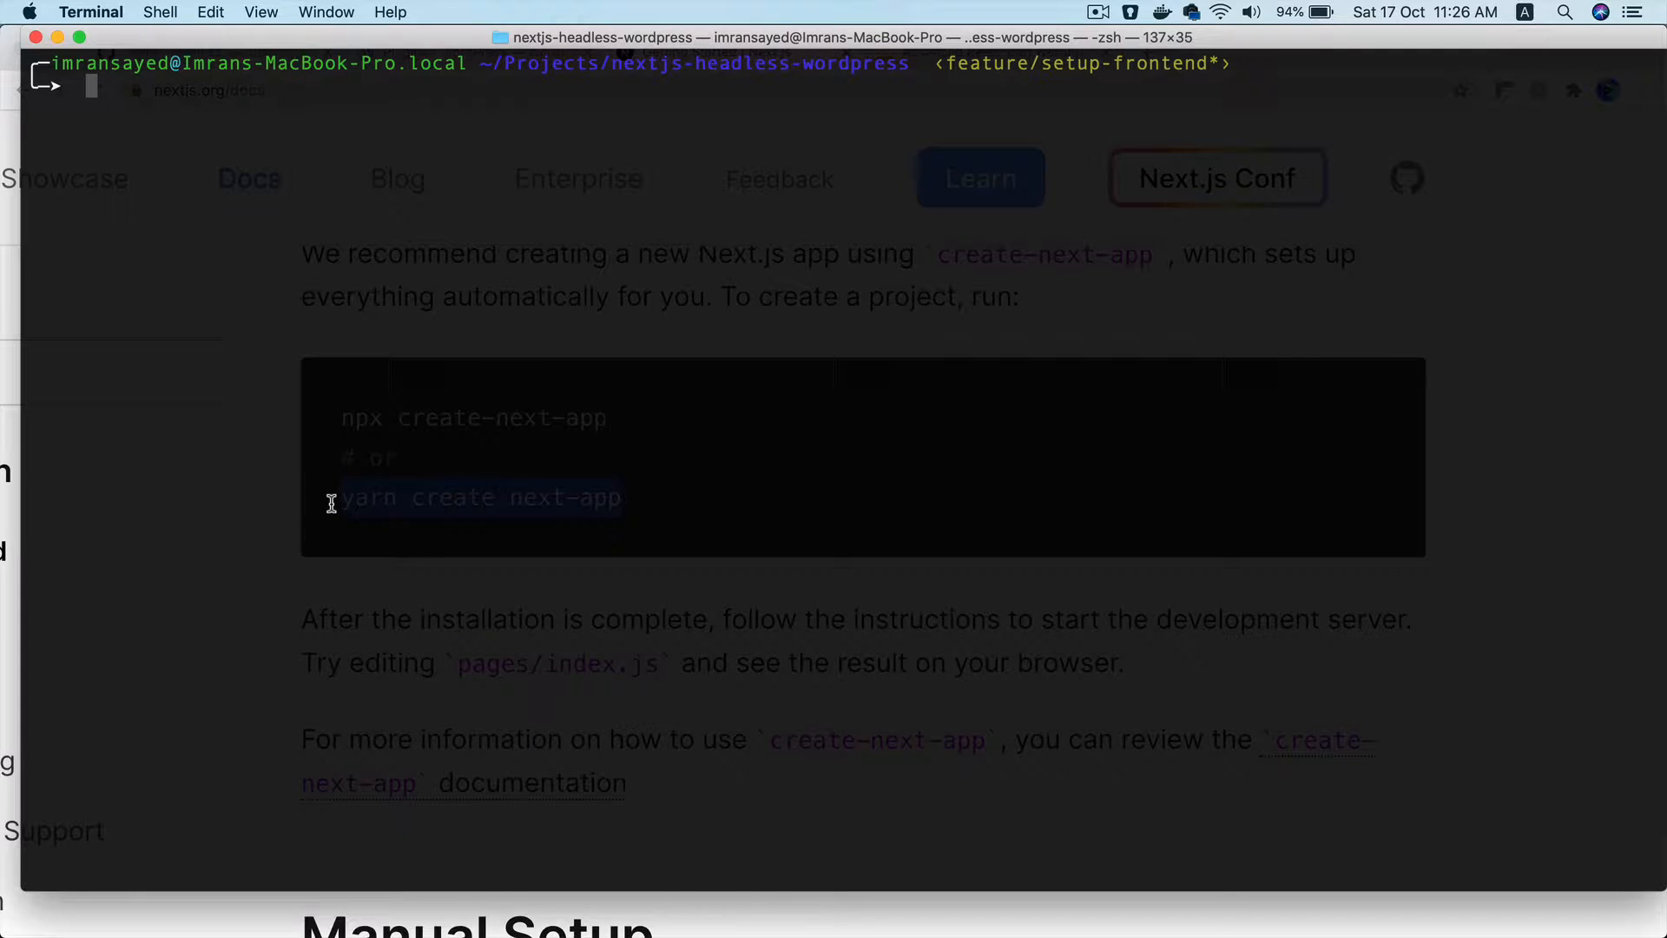
Run 'yarn create next-app' in Terminal up to the name prompt, then return to PhpStorm
text(yarn create next-app)
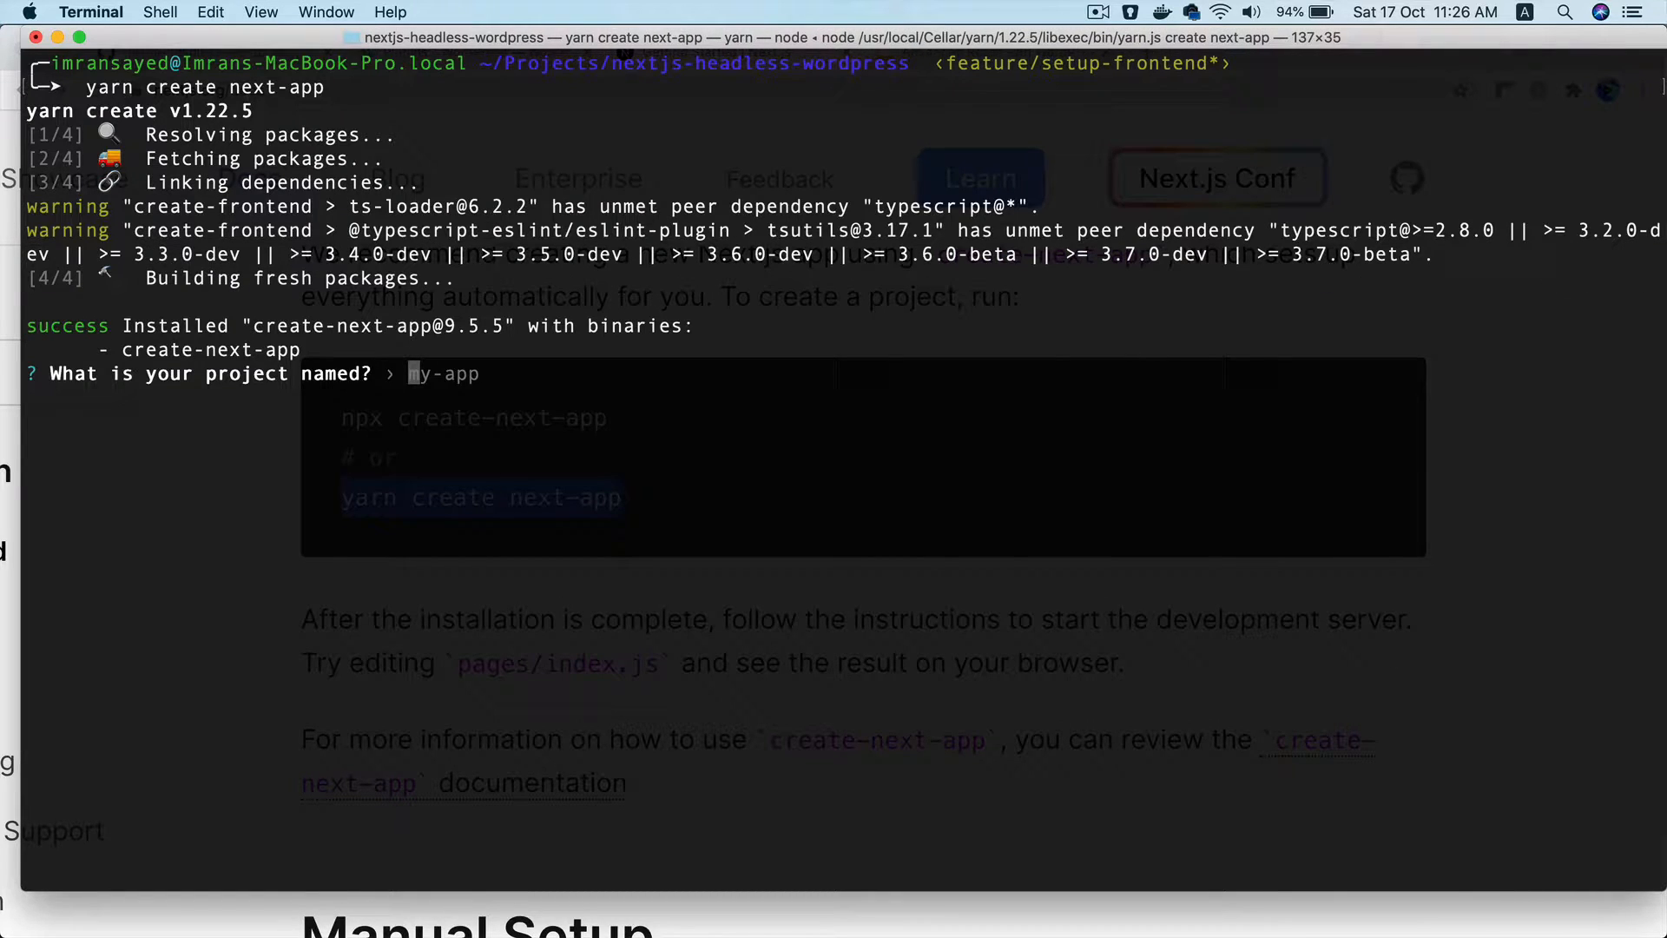
mouse_move(198, 391)
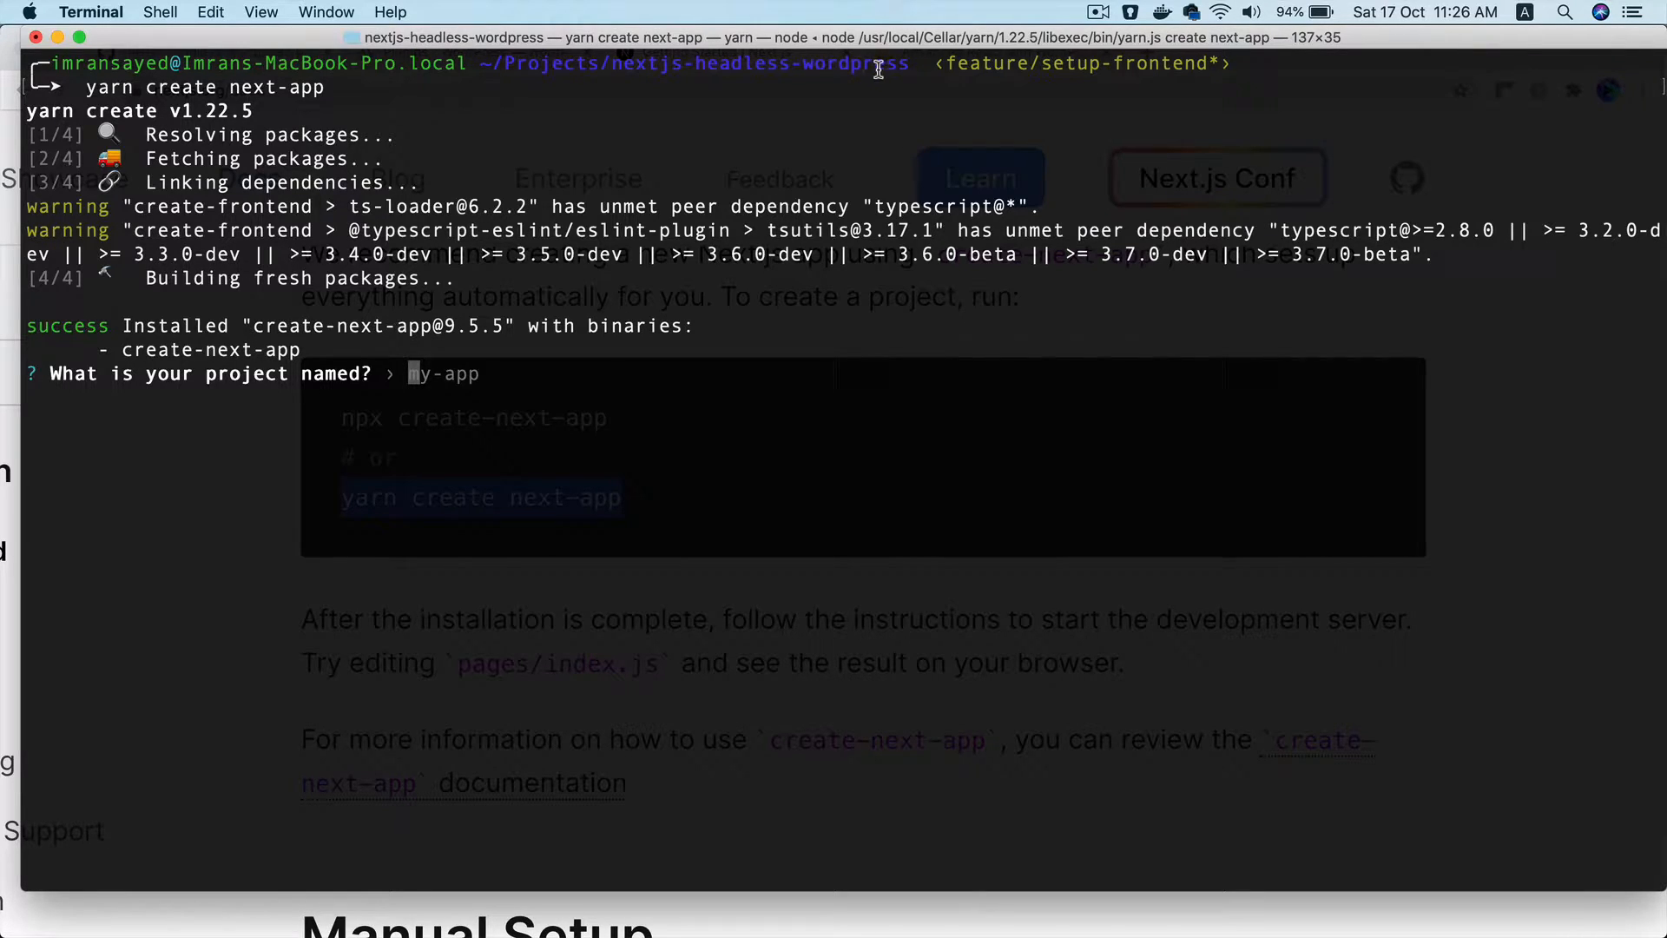
mouse_move(847, 75)
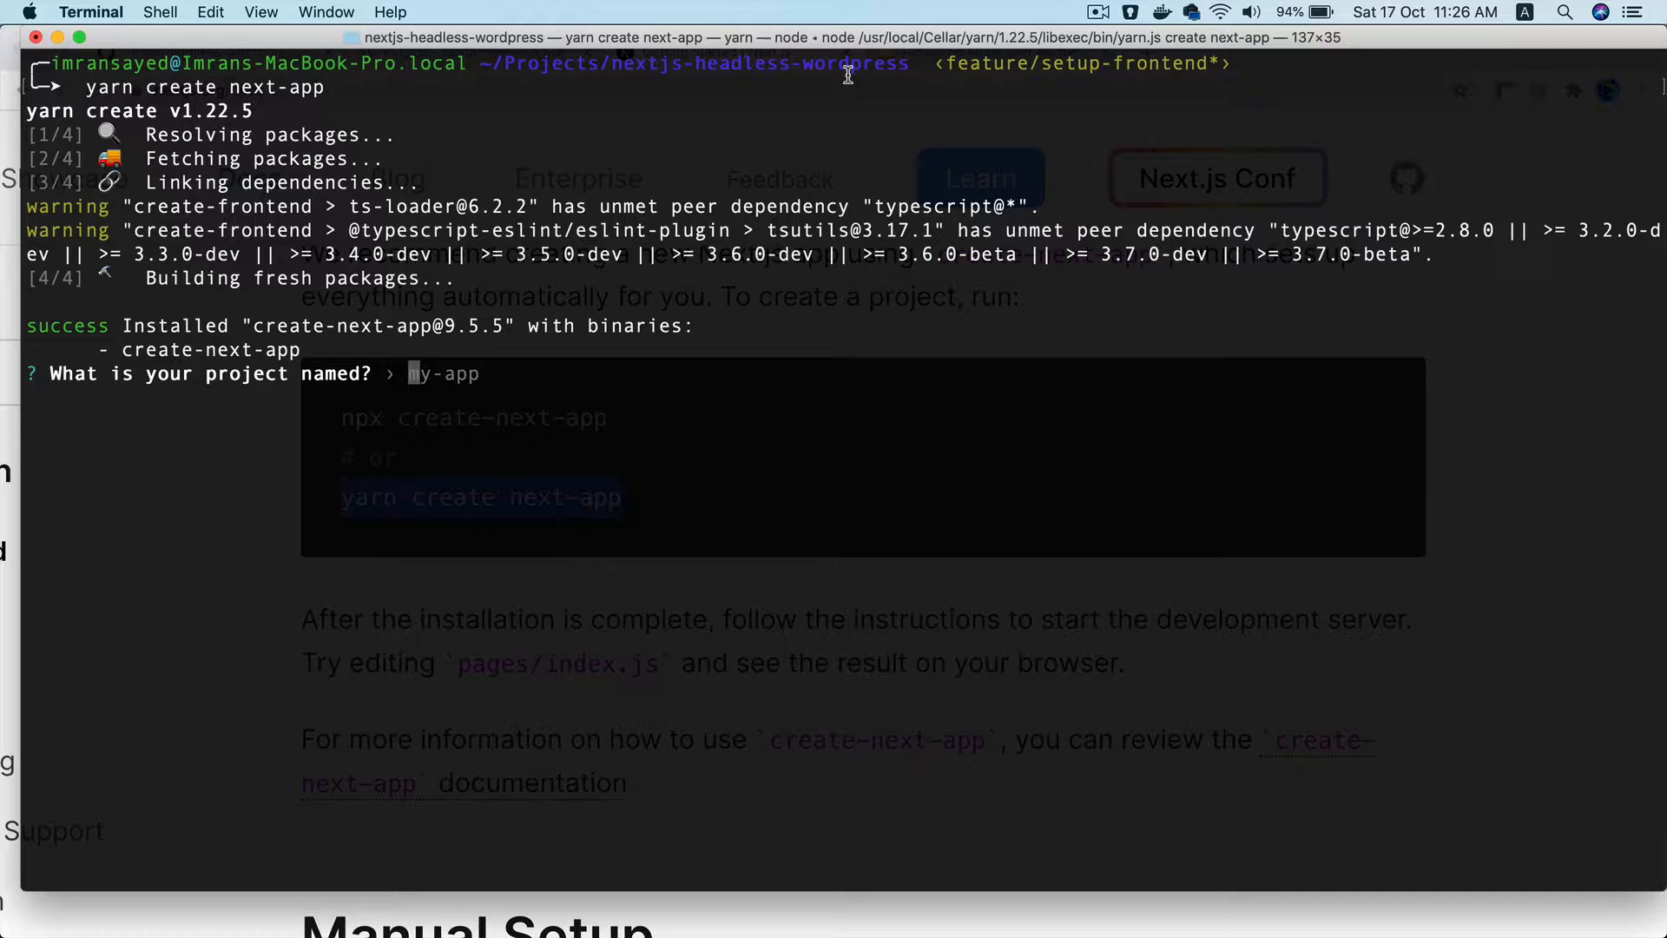
click(795, 889)
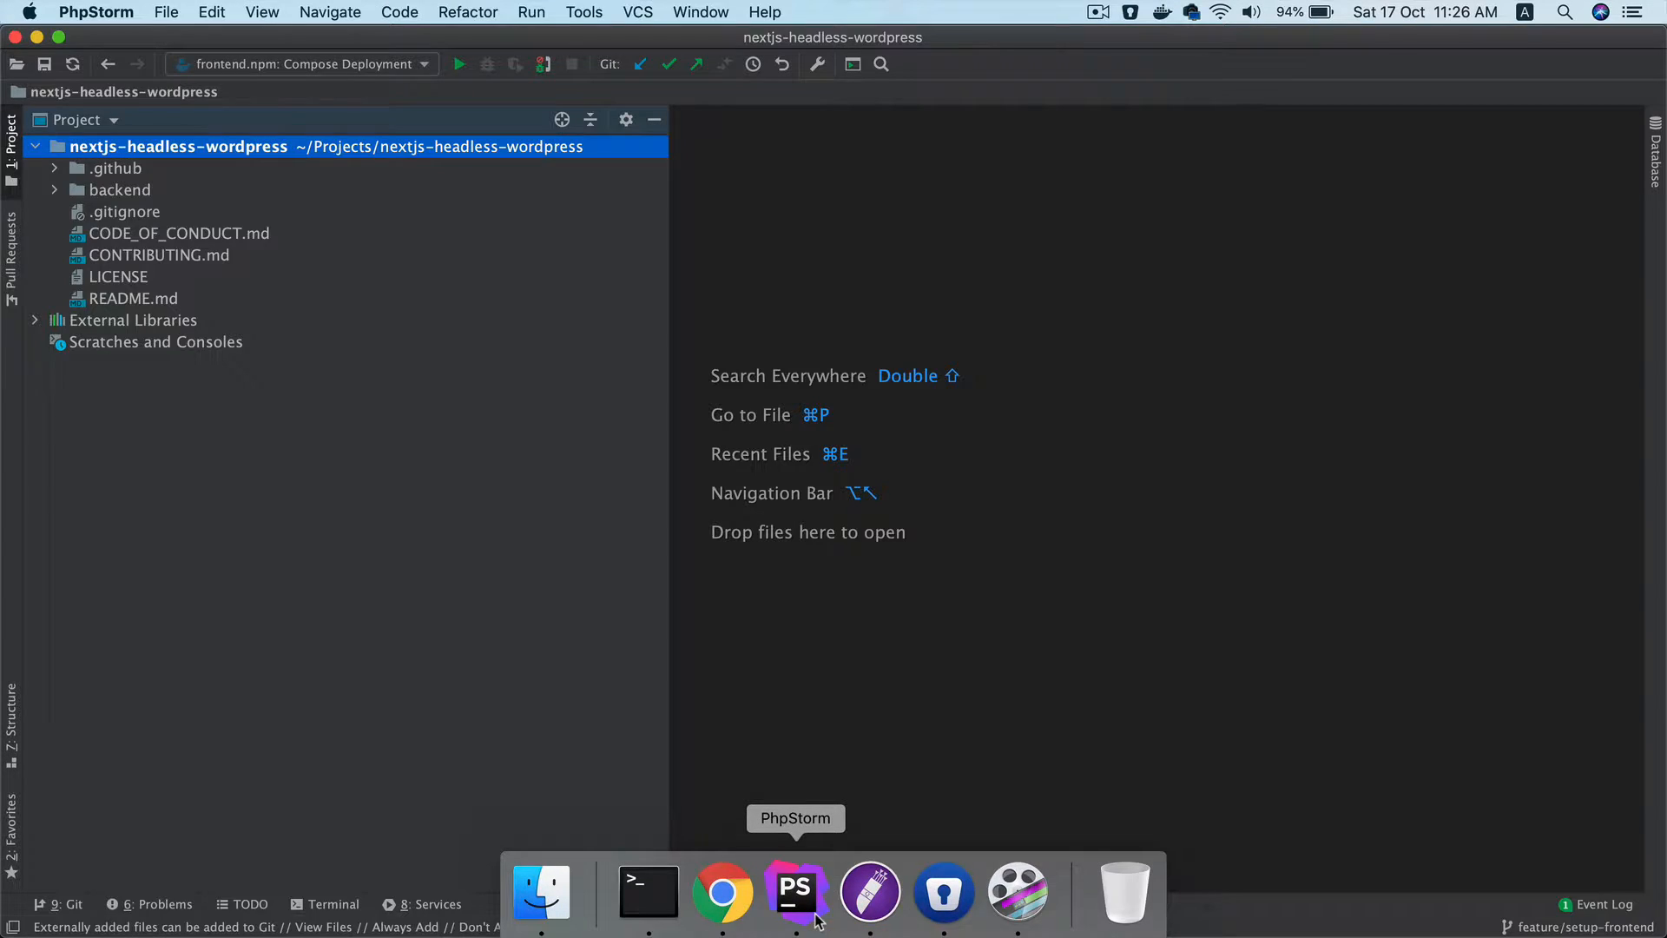
Select the backend folder, then scroll the Next.js manual setup docs in Chrome
click(120, 189)
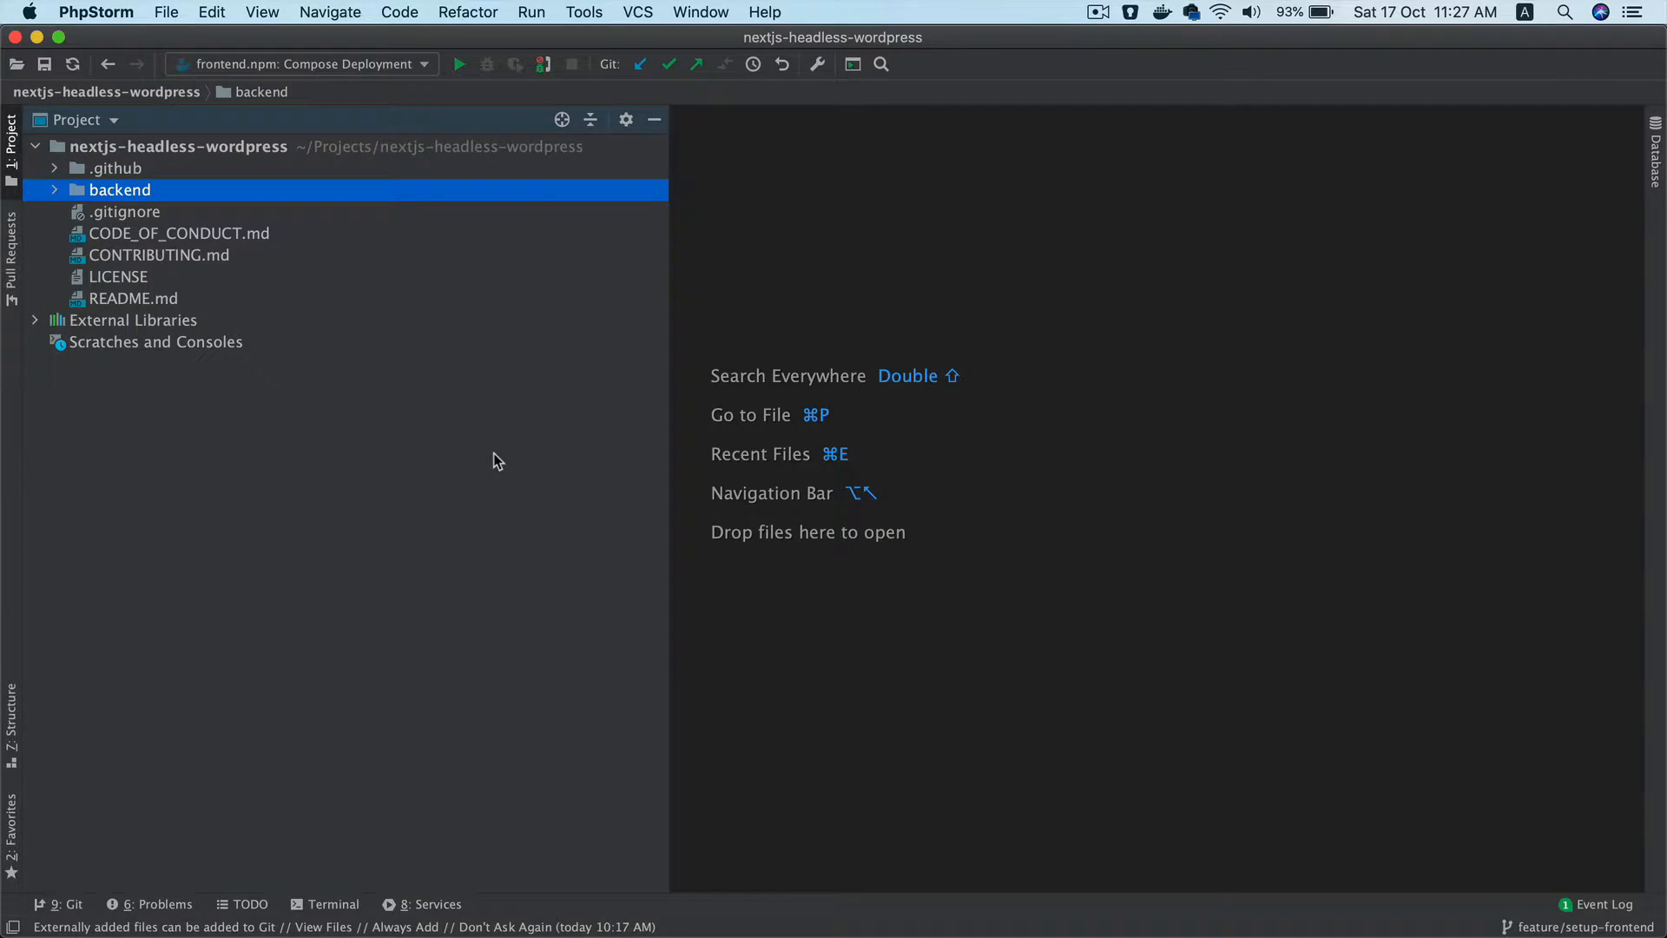
click(721, 909)
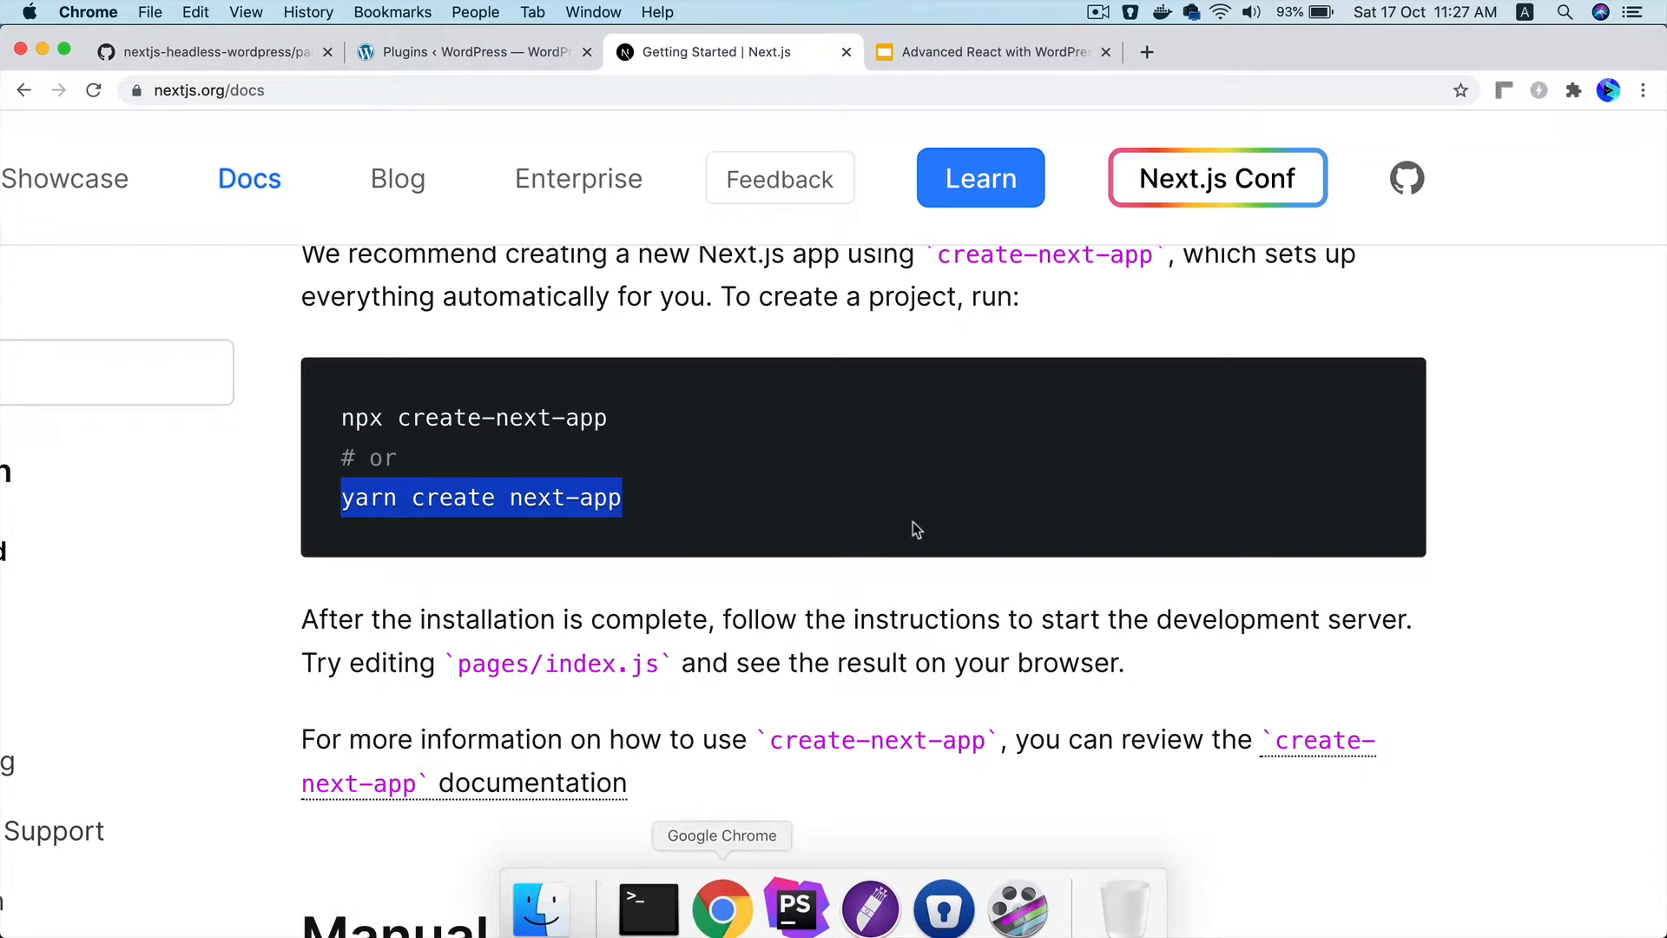
scroll(down, 3)
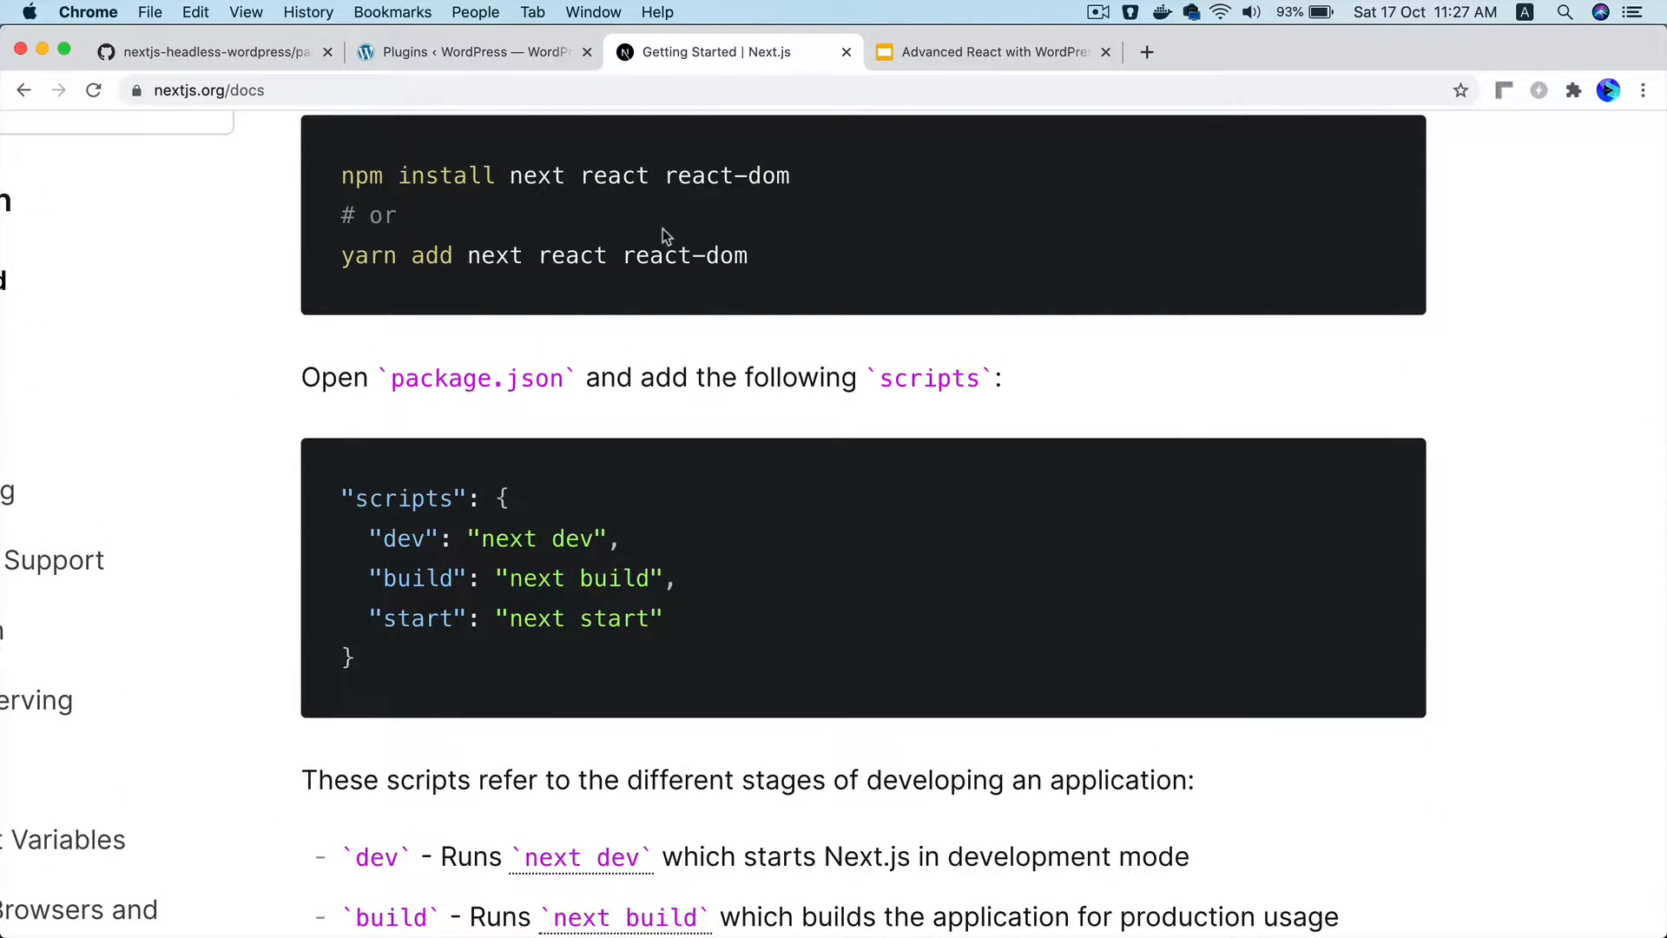
mouse_move(786, 174)
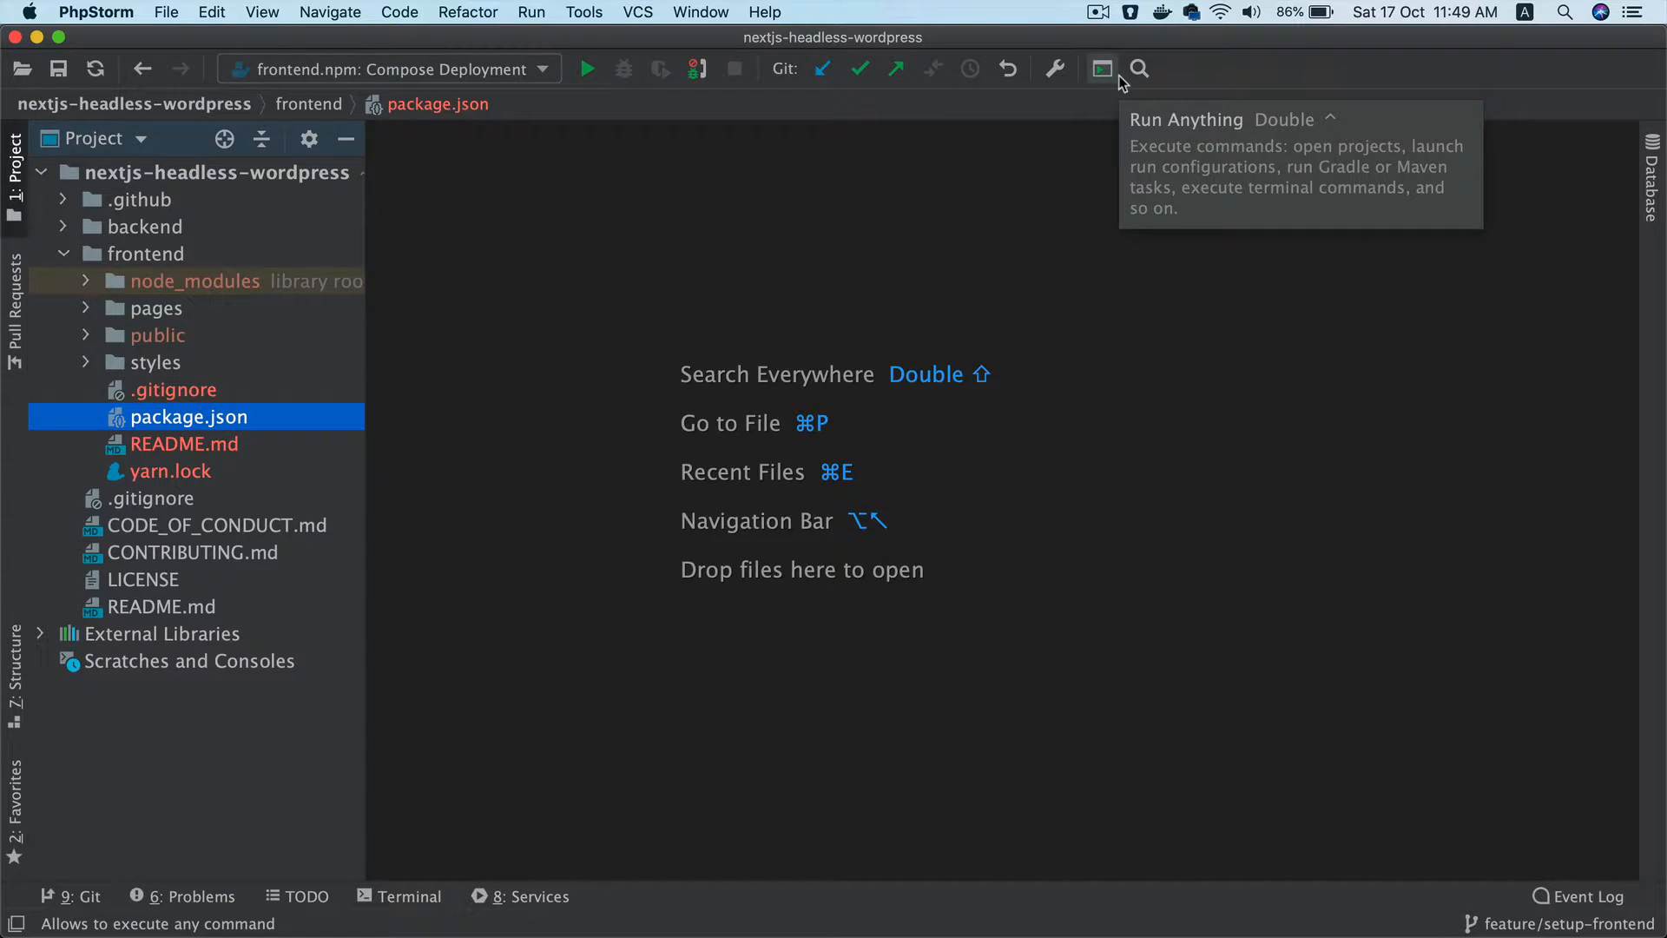
mouse_move(579, 478)
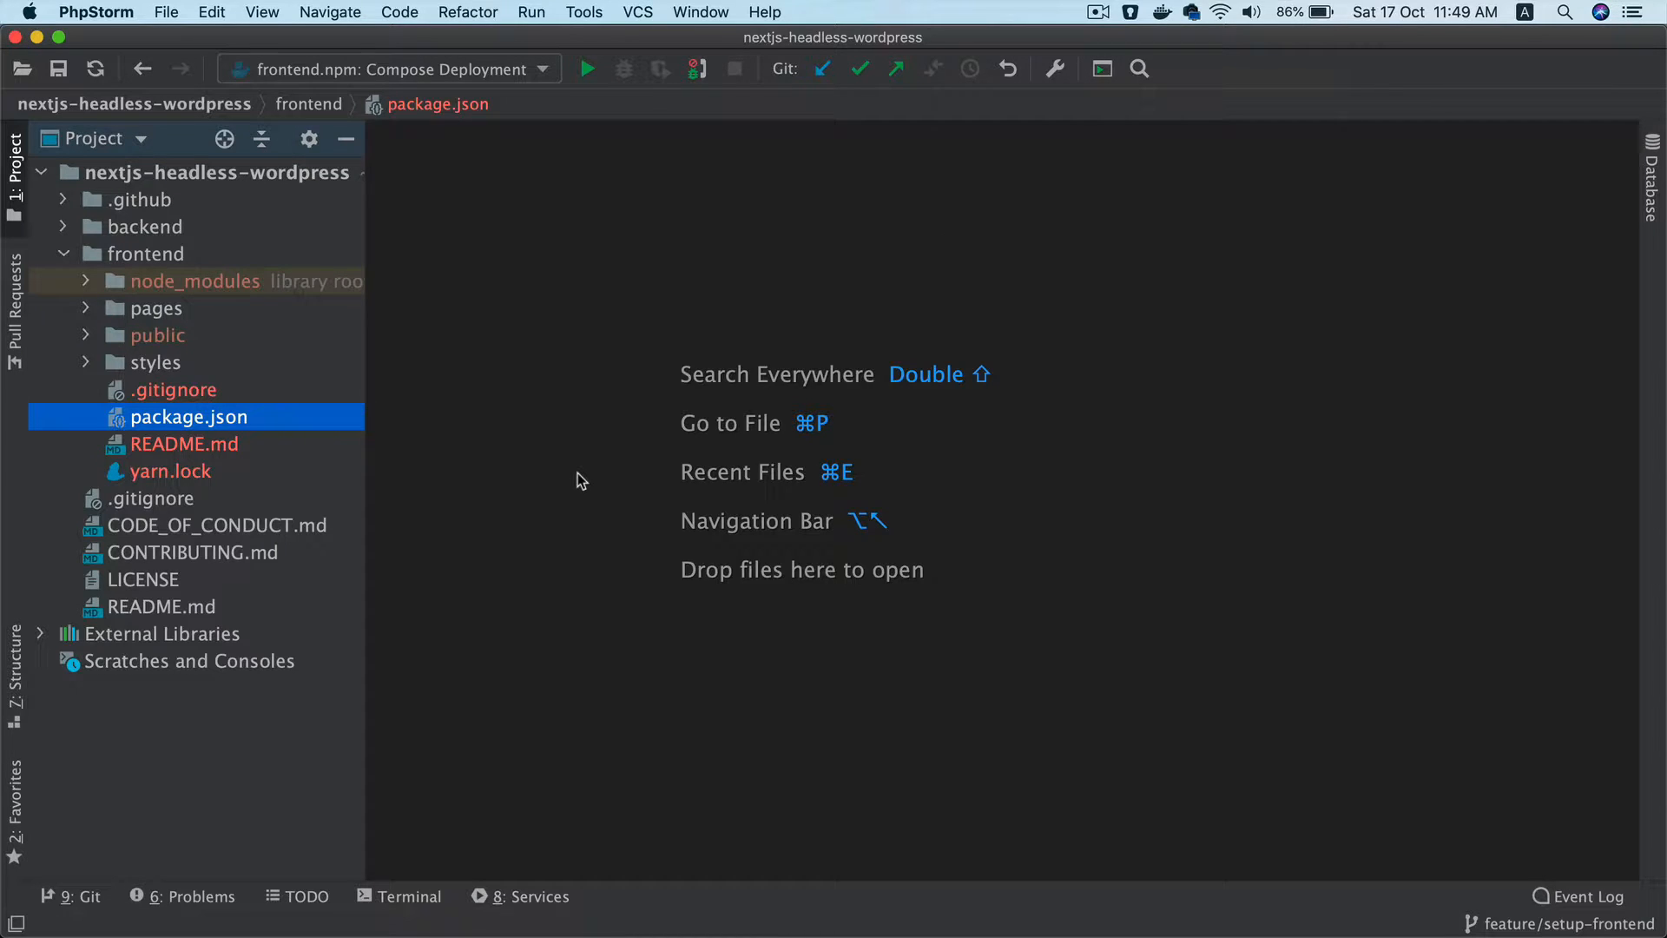
Toggle node_modules, open frontend/package.json, and inspect its dev, build and start scripts
click(146, 253)
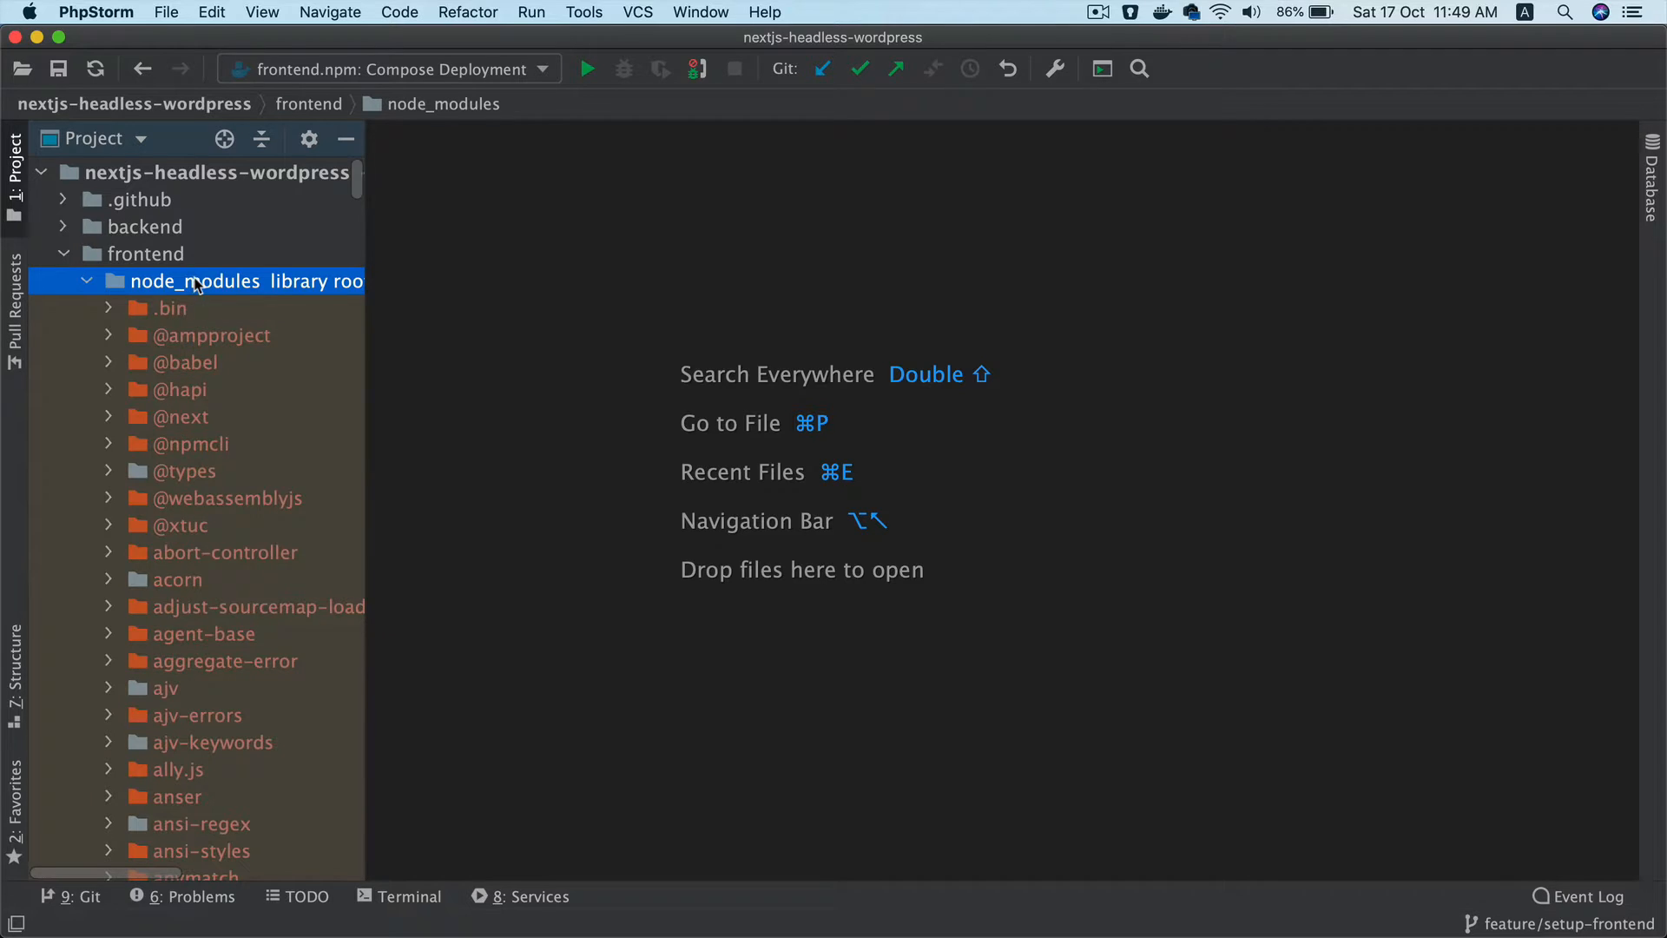
click(87, 281)
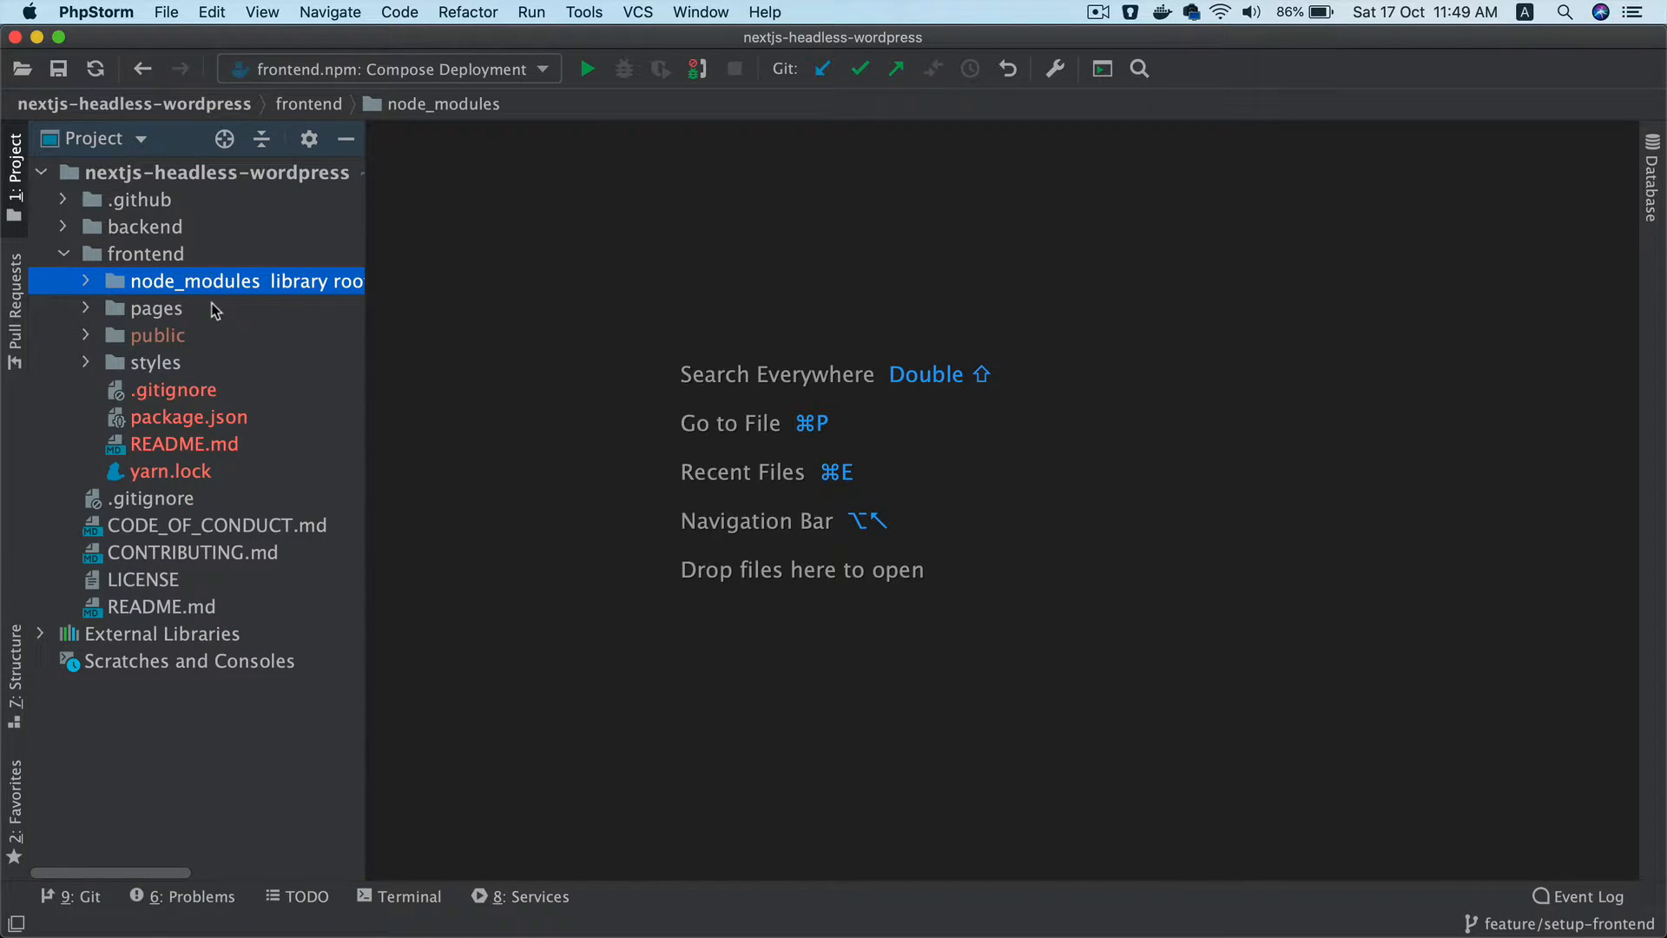
double_click(190, 417)
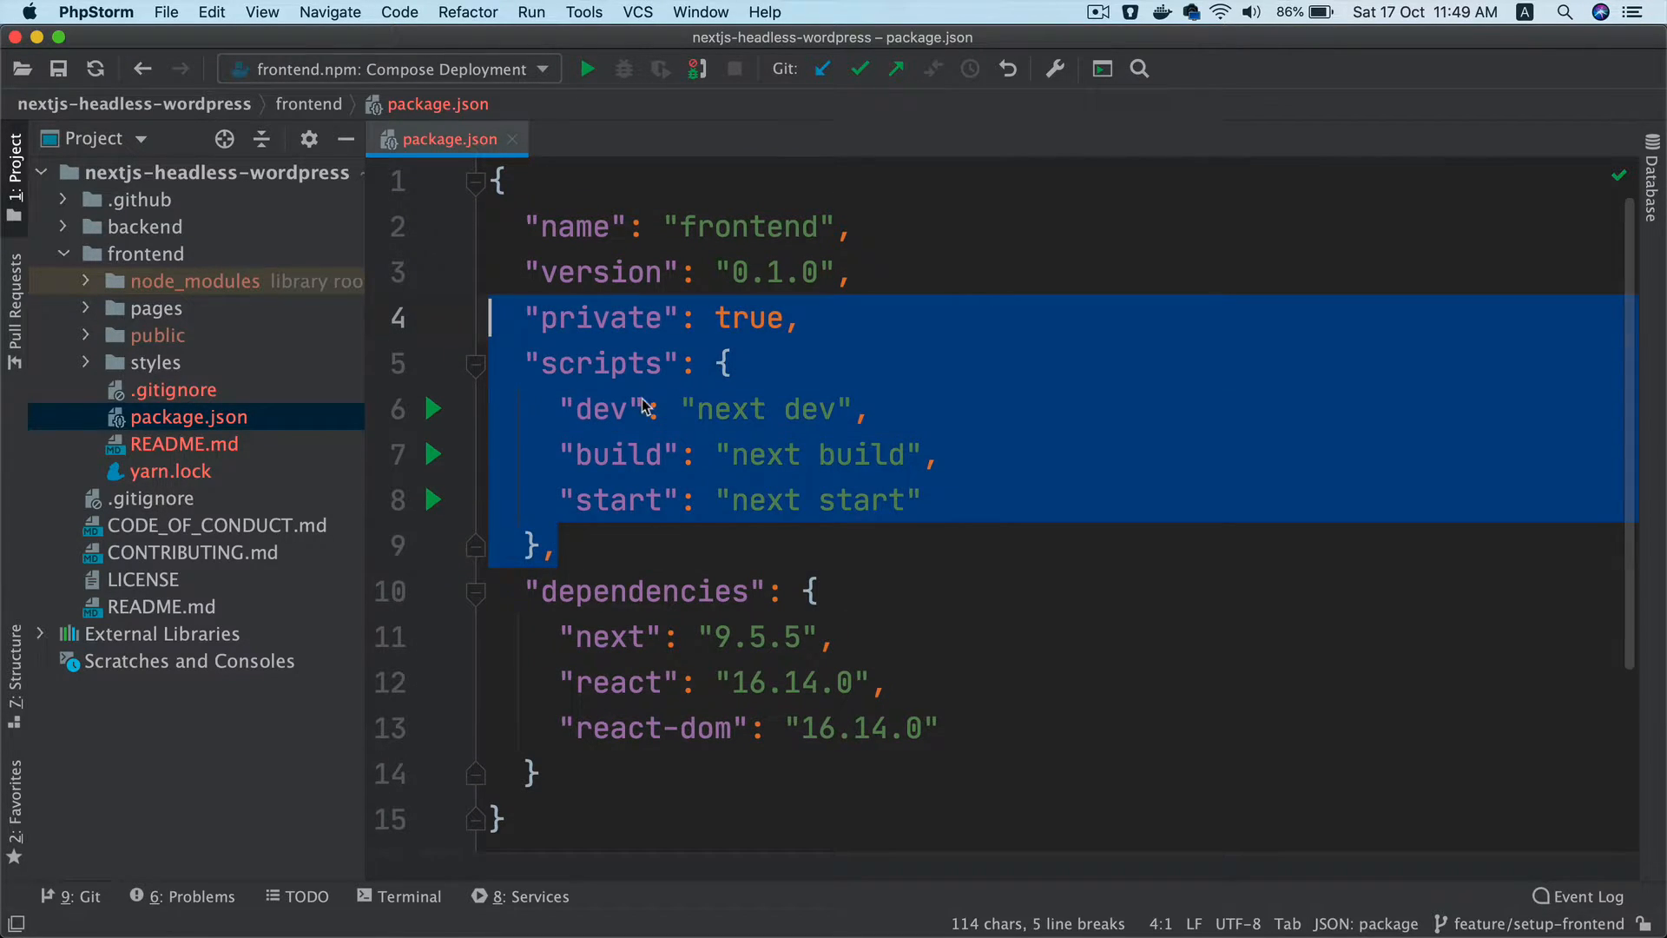
click(731, 455)
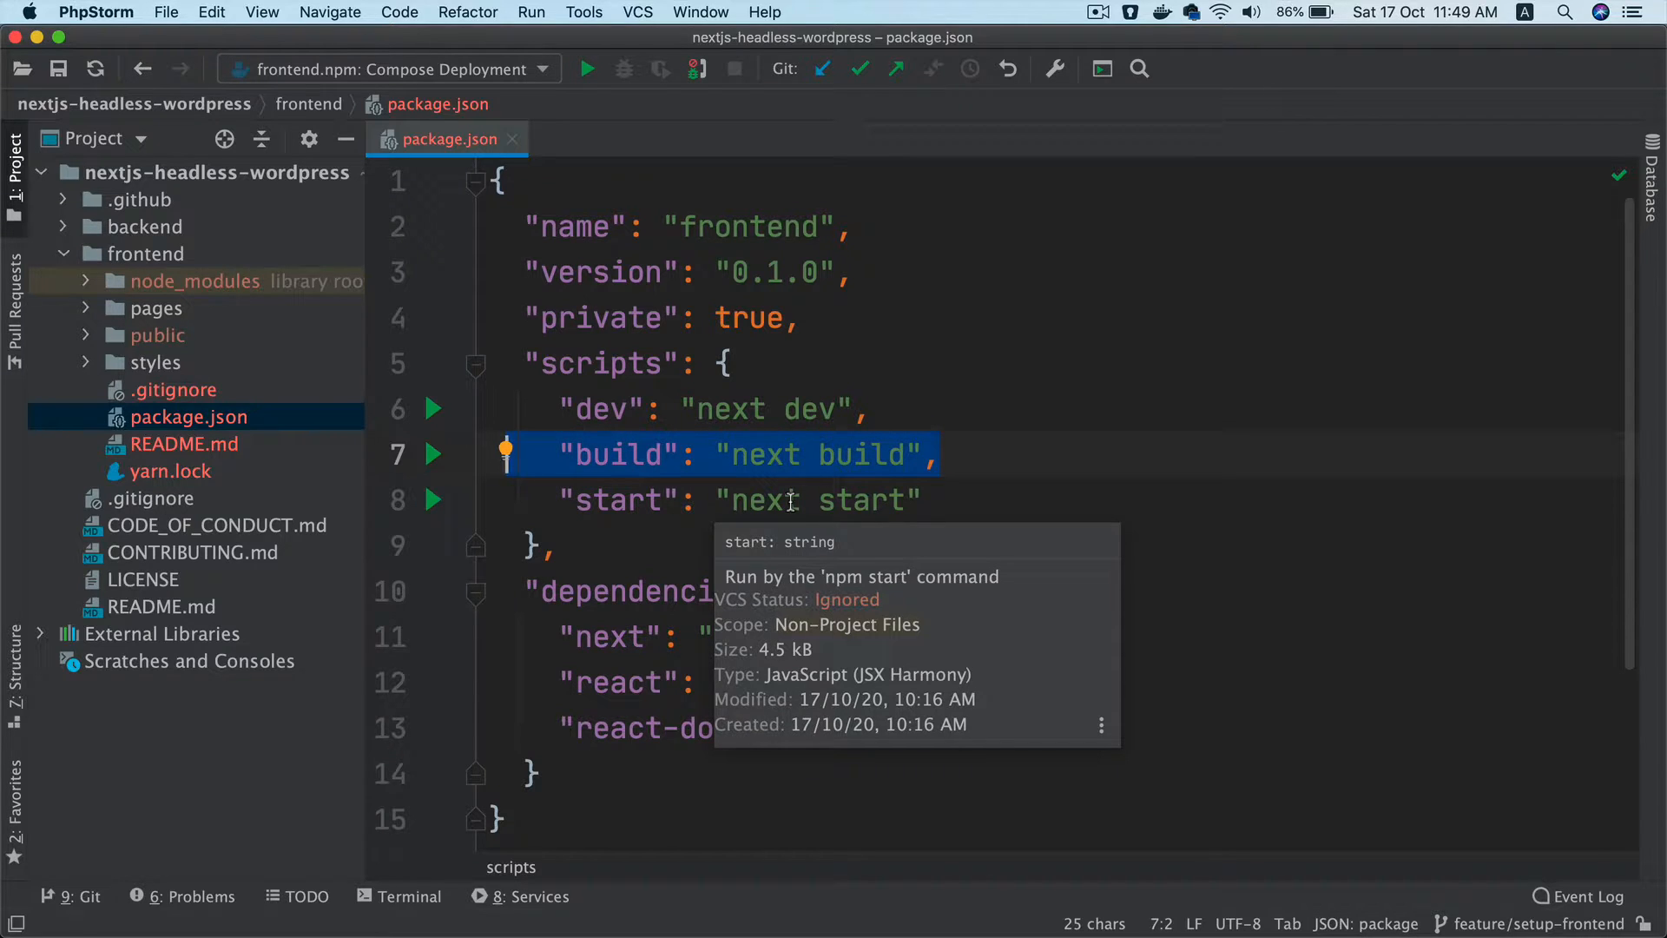
mouse_move(773, 468)
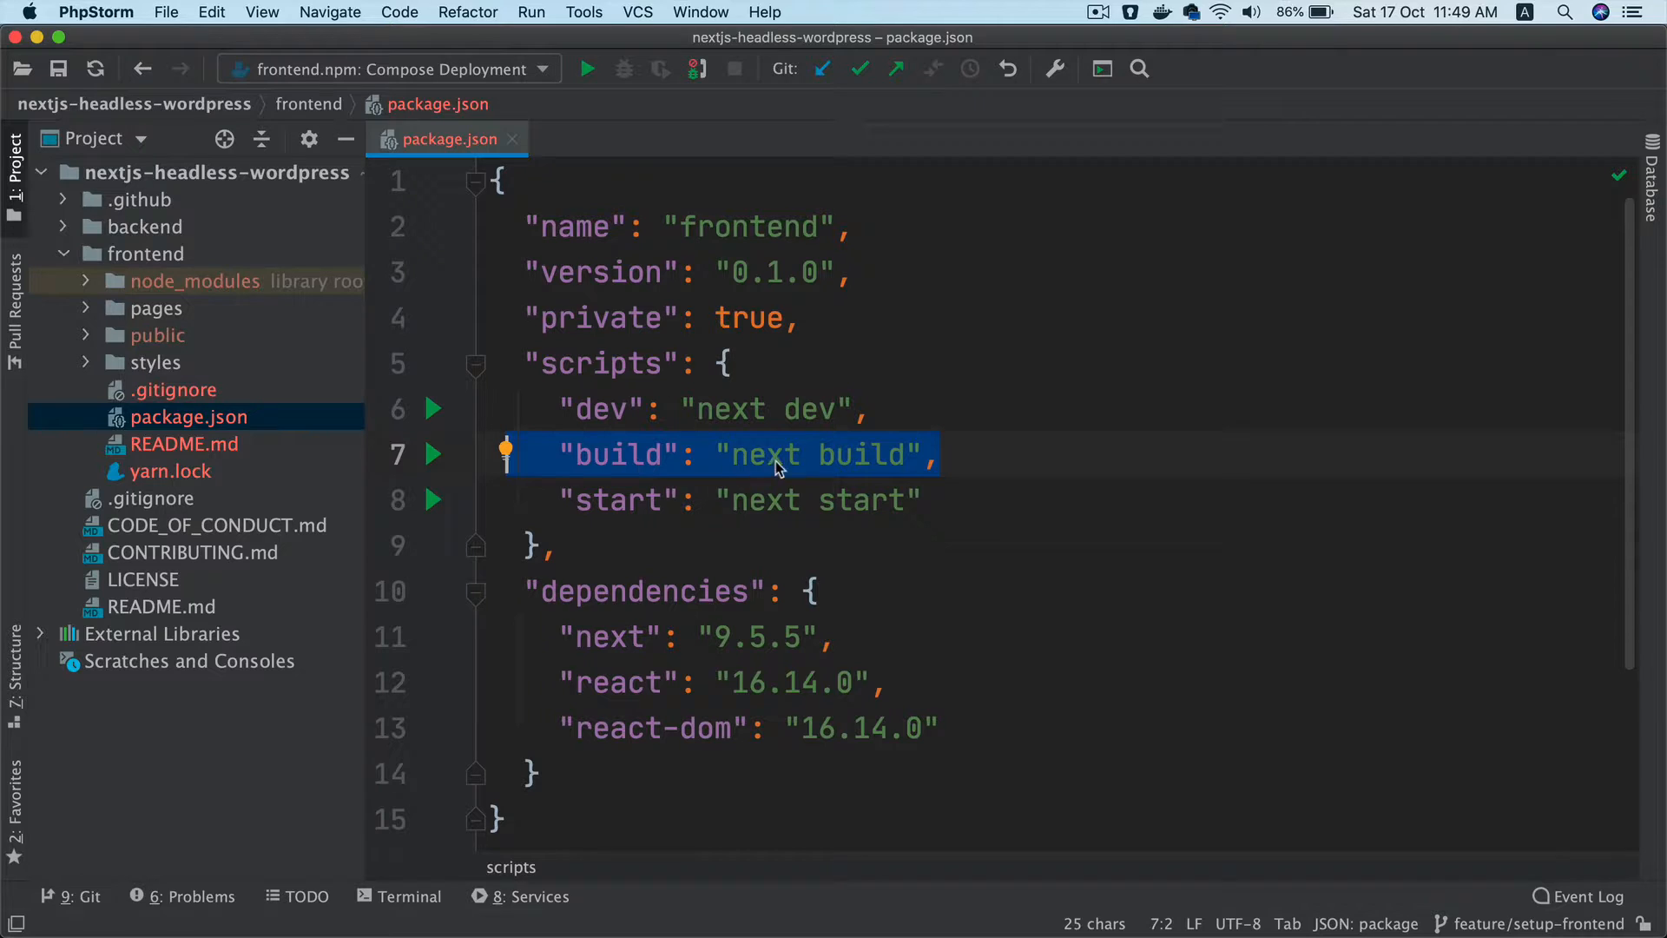
double_click(611, 500)
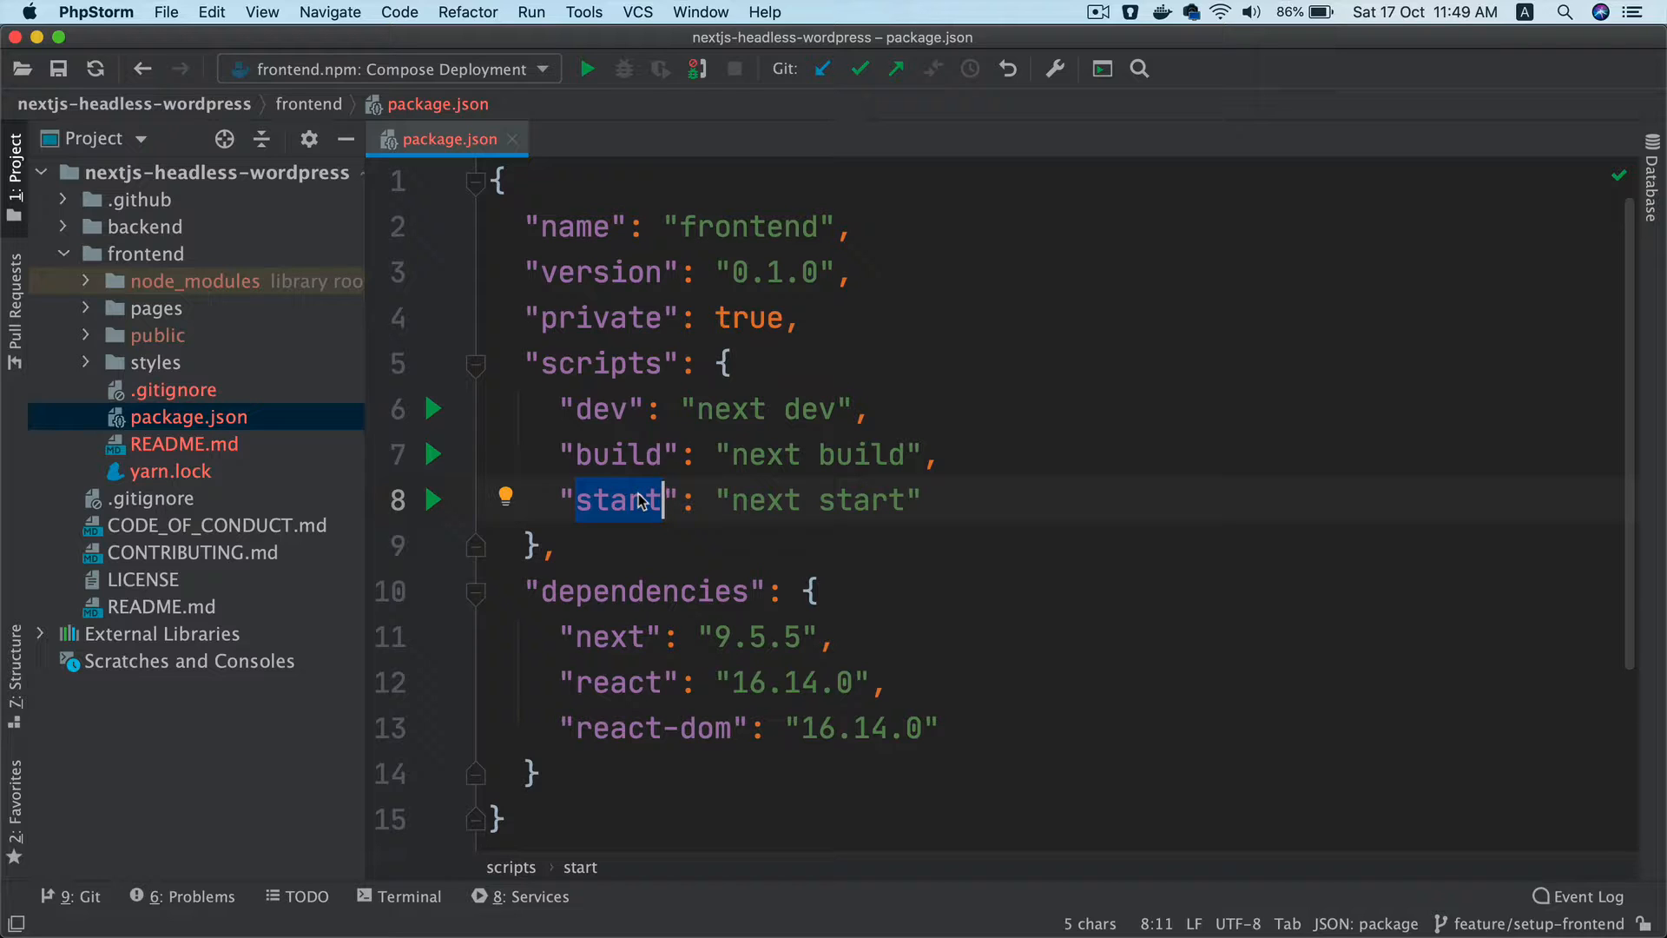
mouse_move(597, 408)
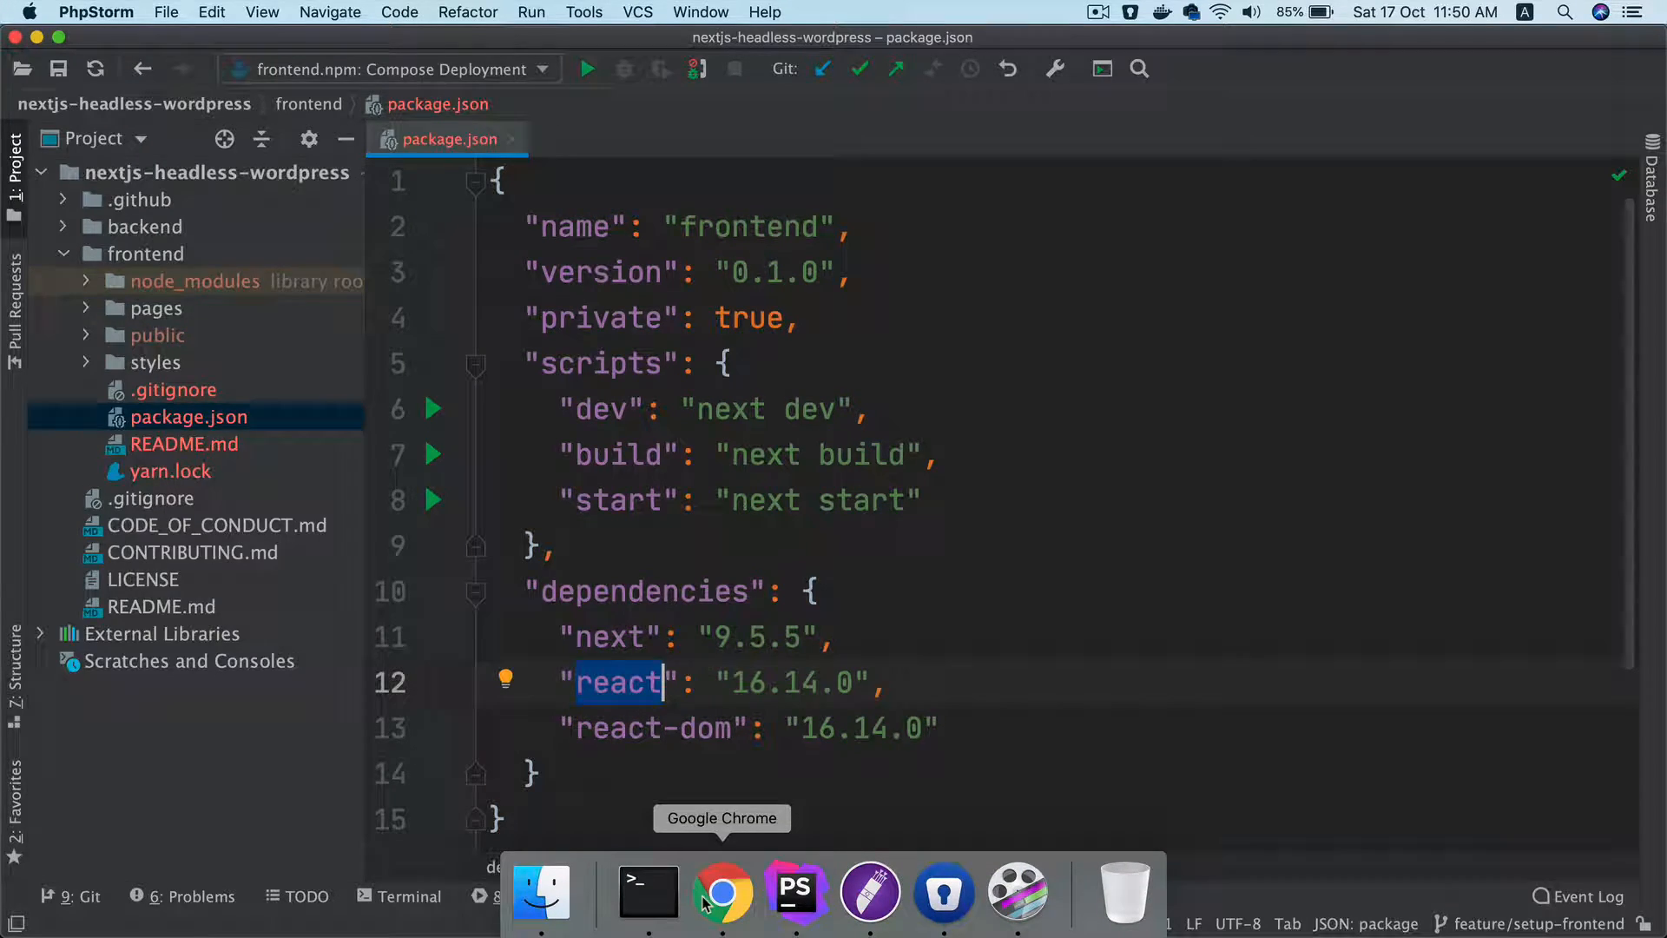
Change the frontend package.json version from 0.1.0 to 1.0.0 and open yarn.lock
click(721, 891)
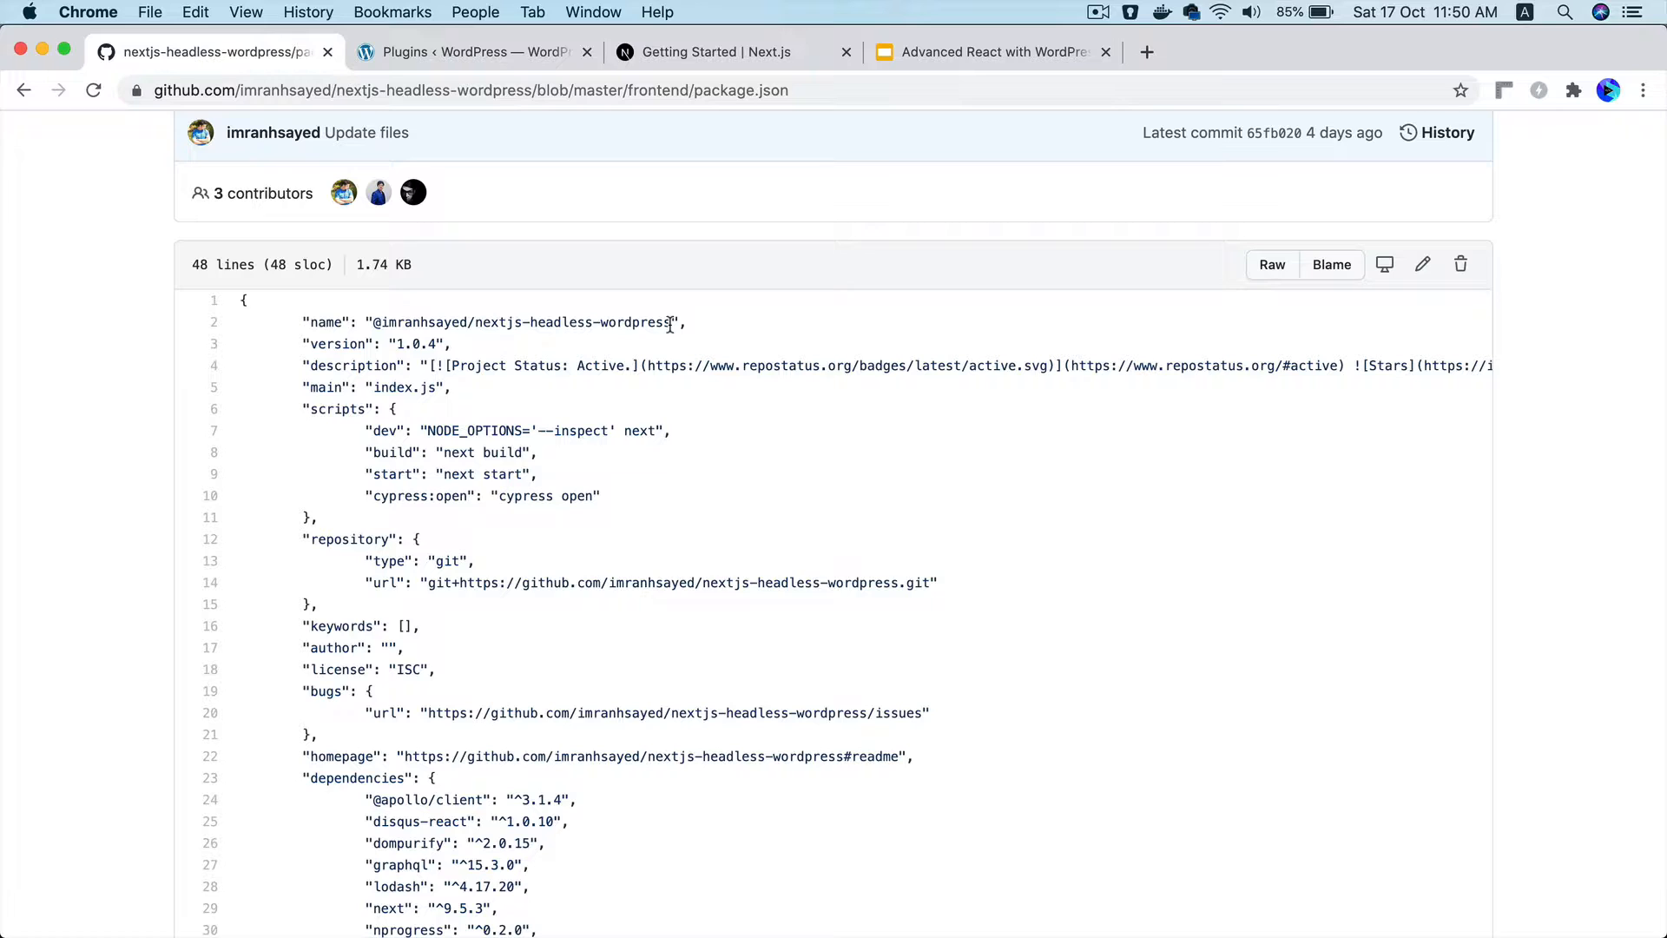
double_click(521, 322)
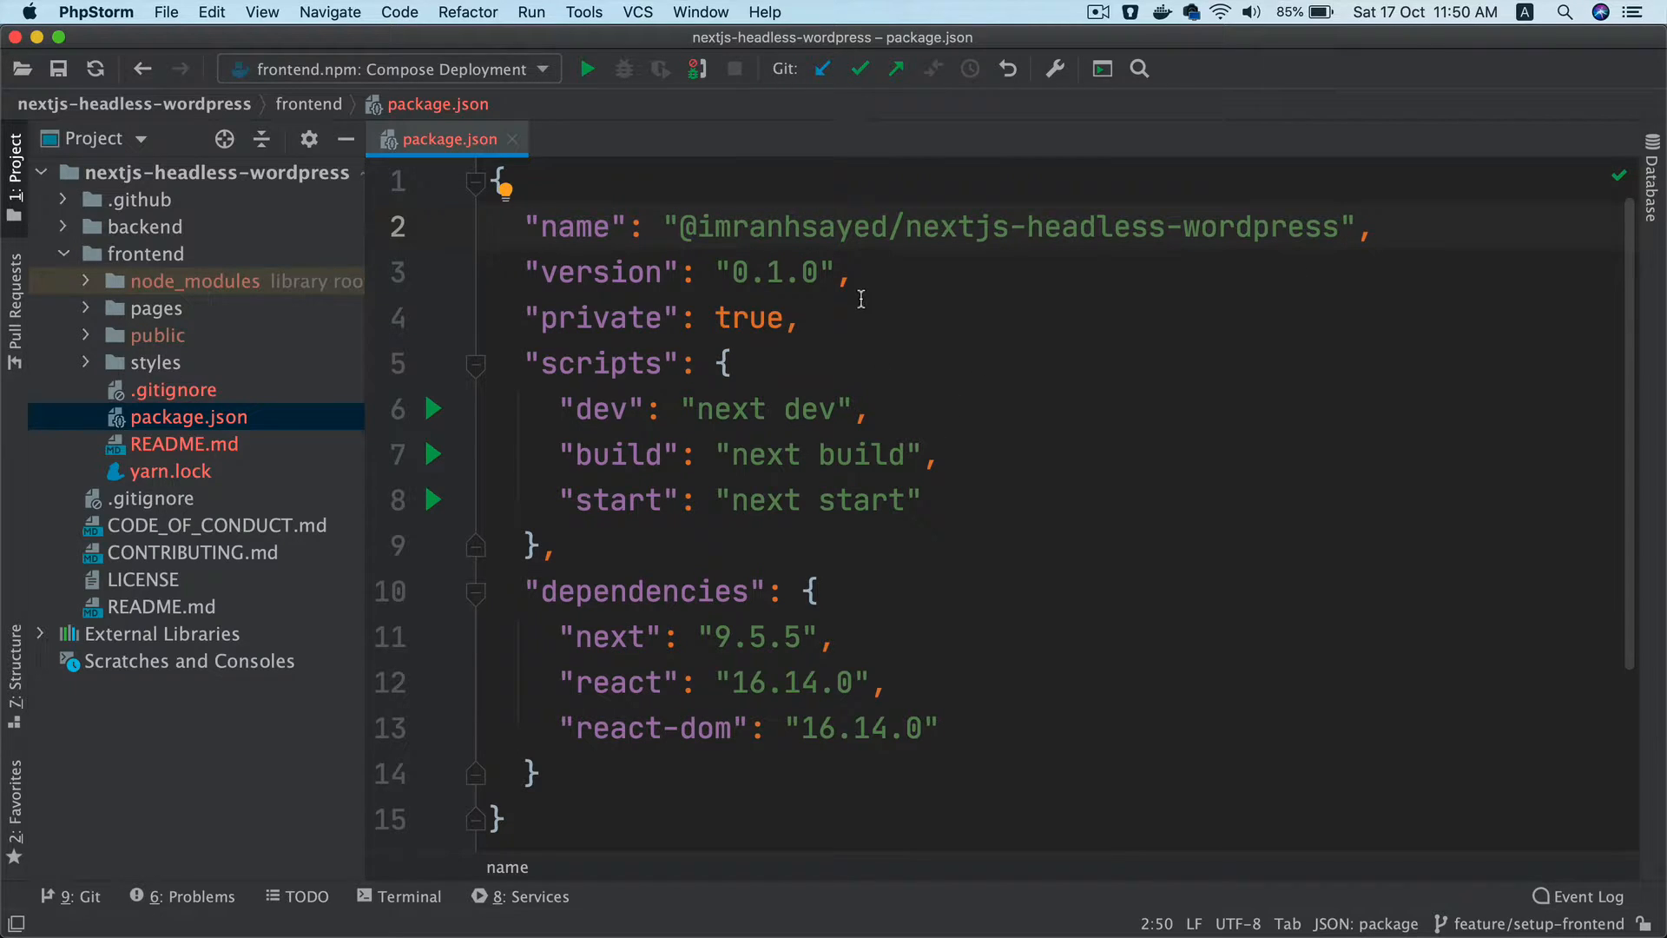
mouse_move(927, 256)
text(1.)
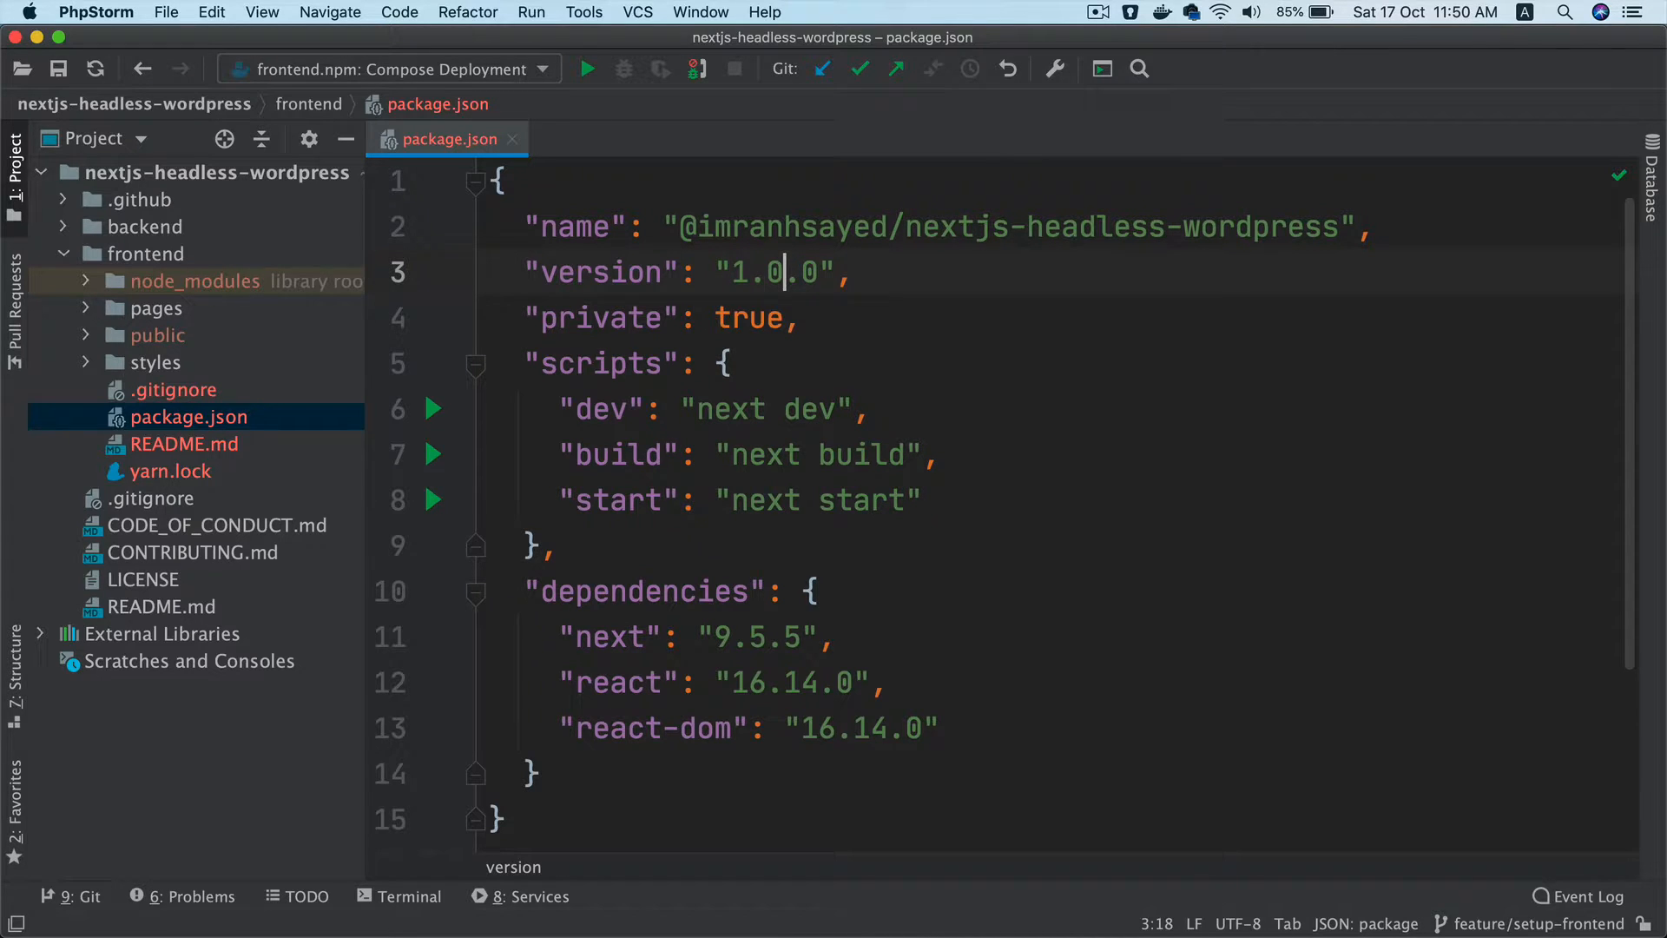
click(87, 12)
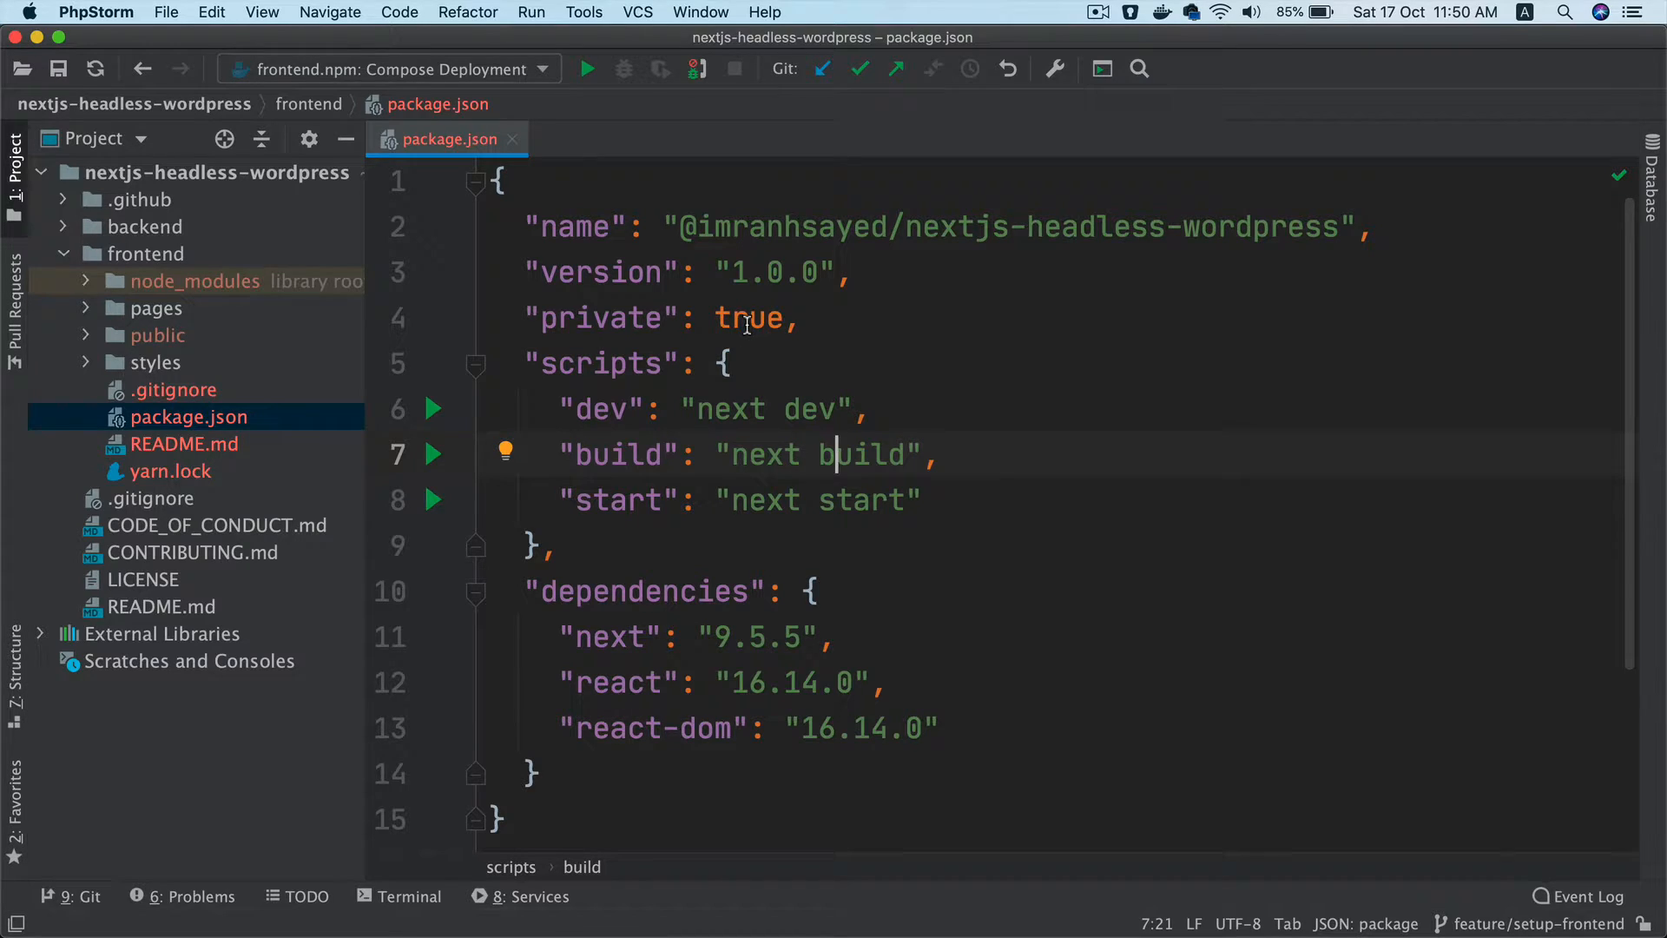
mouse_move(737, 380)
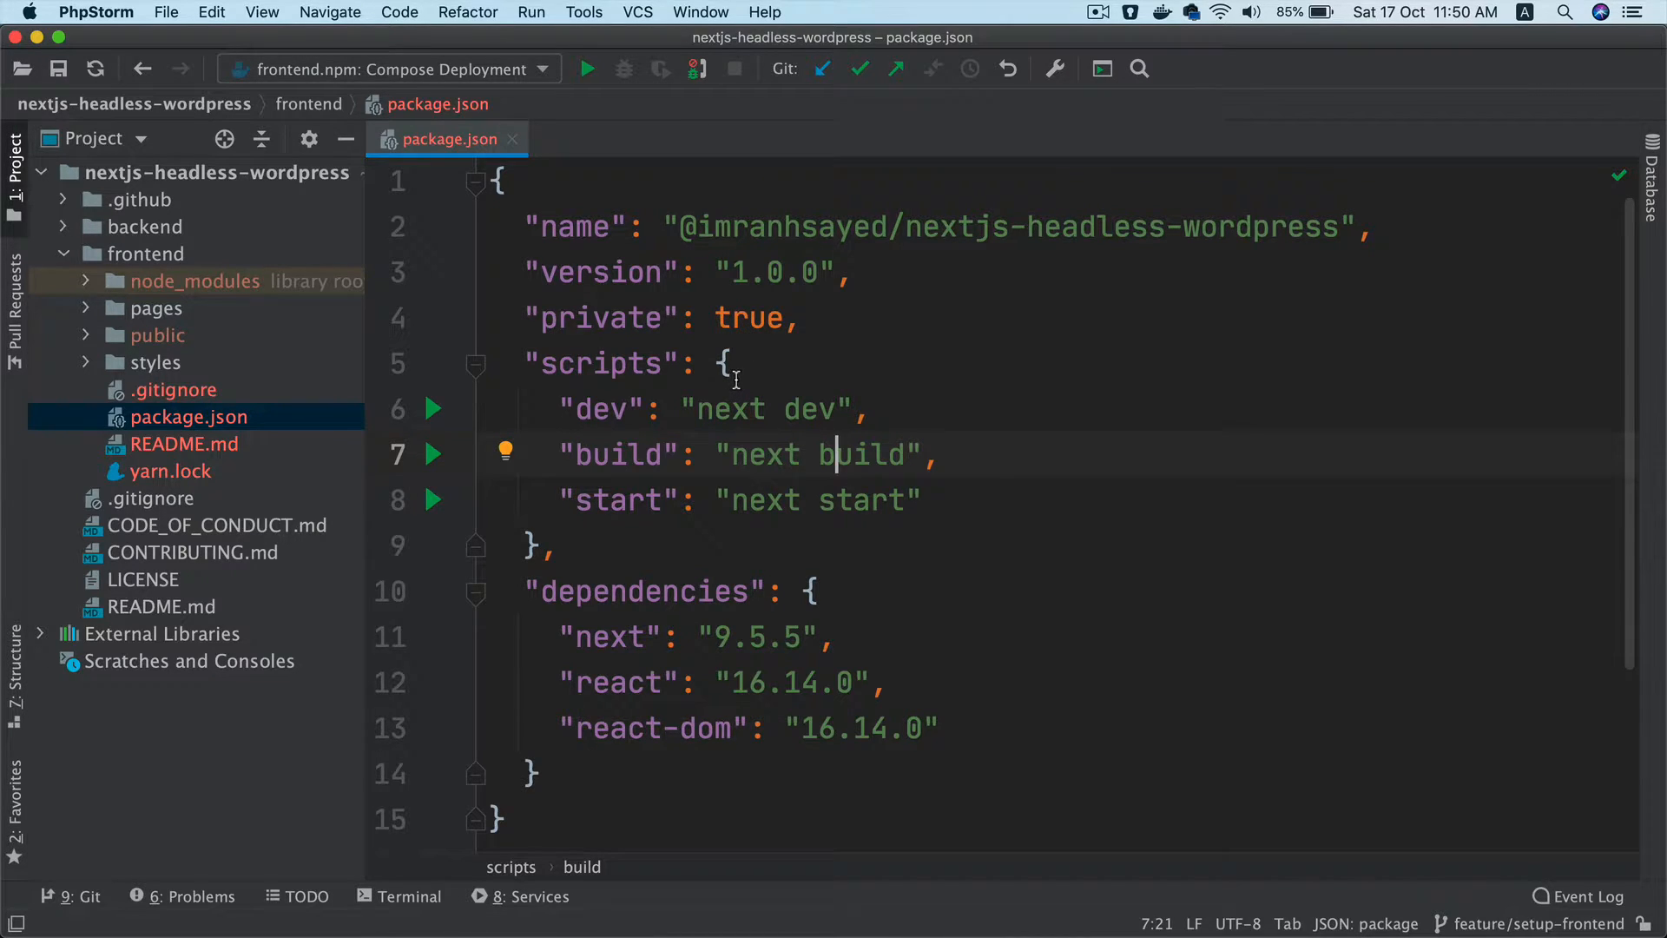
scroll(down, 3)
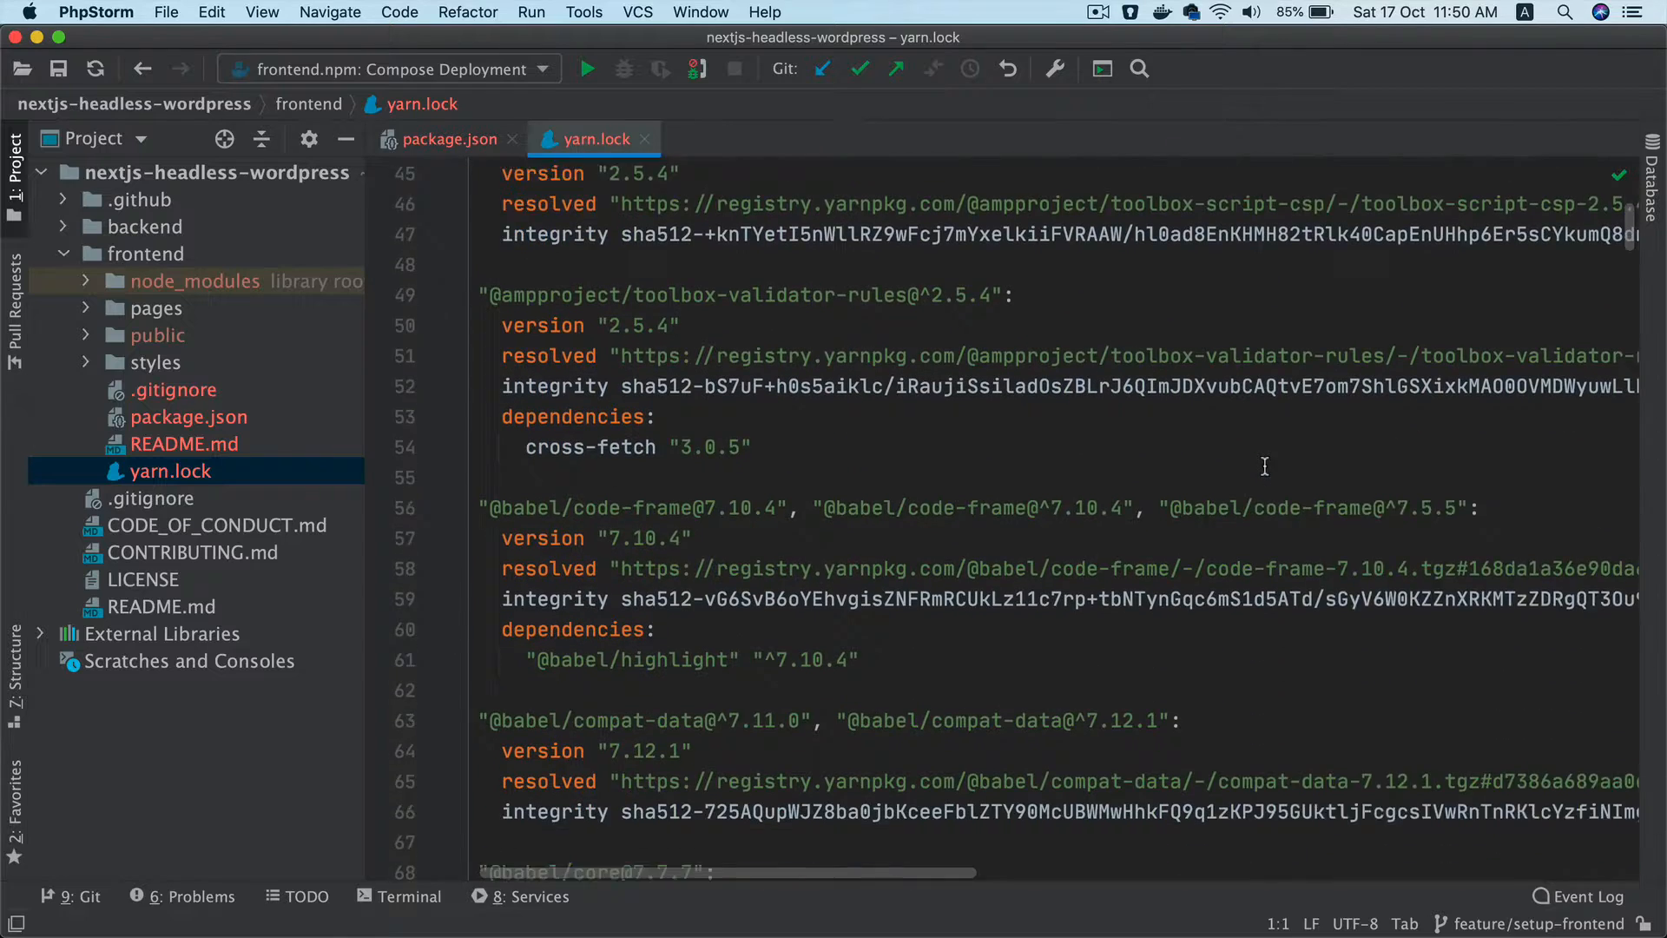
Close yarn.lock, view Home.module.css, and browse favicon.ico and vercel.svg in public
click(449, 139)
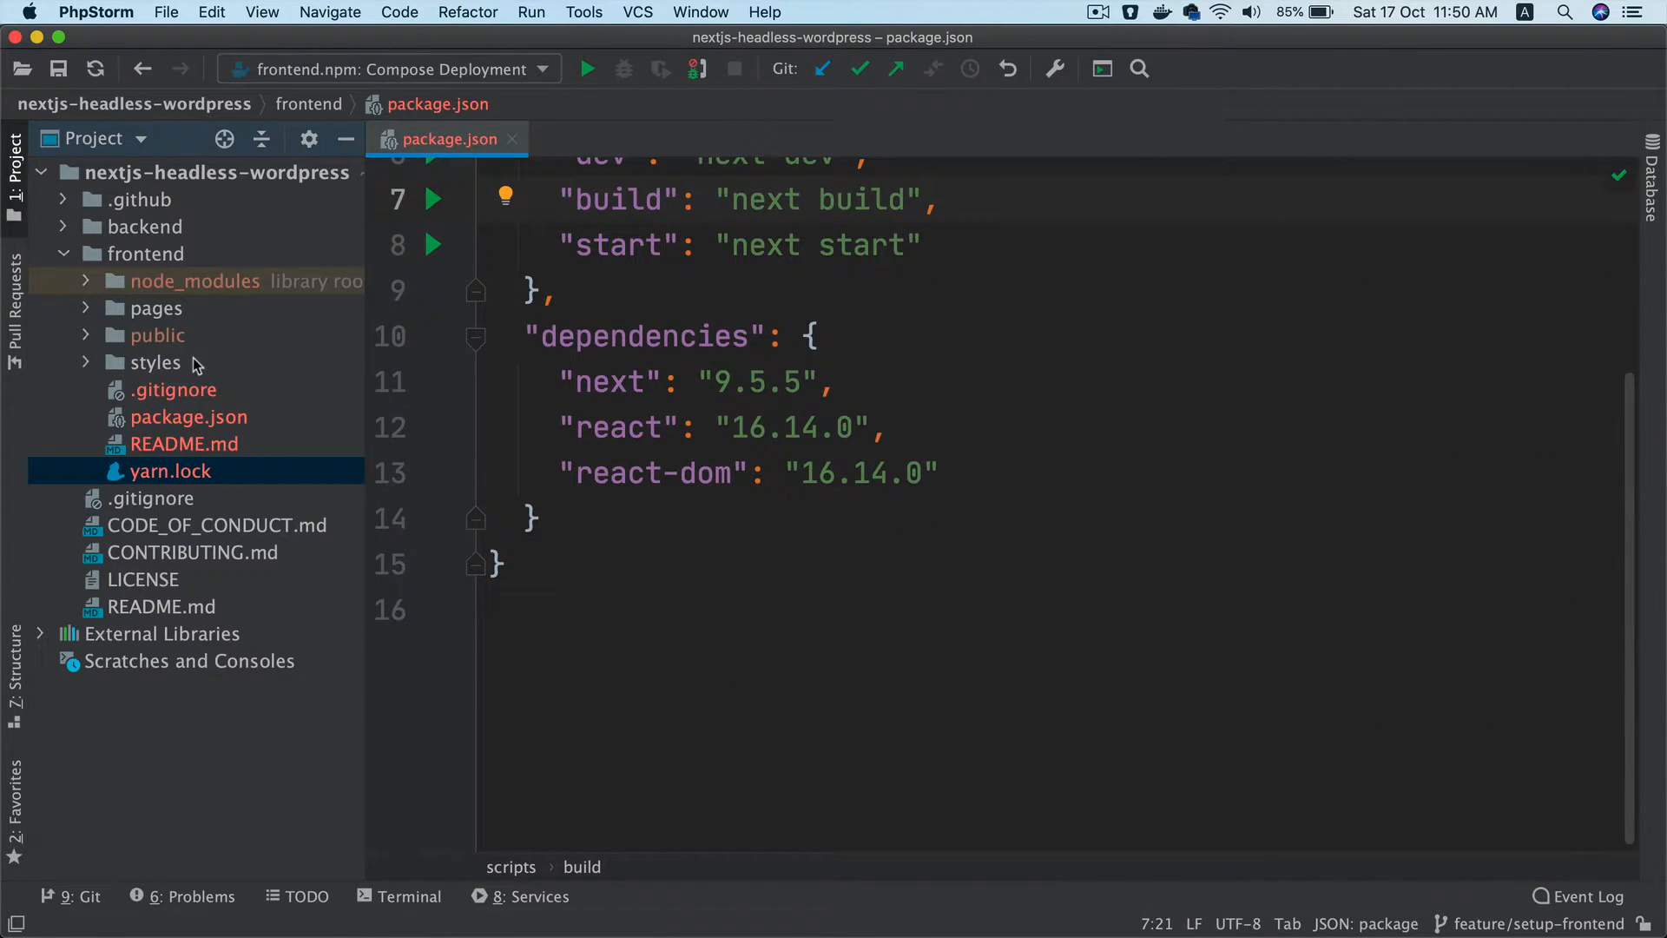
click(156, 361)
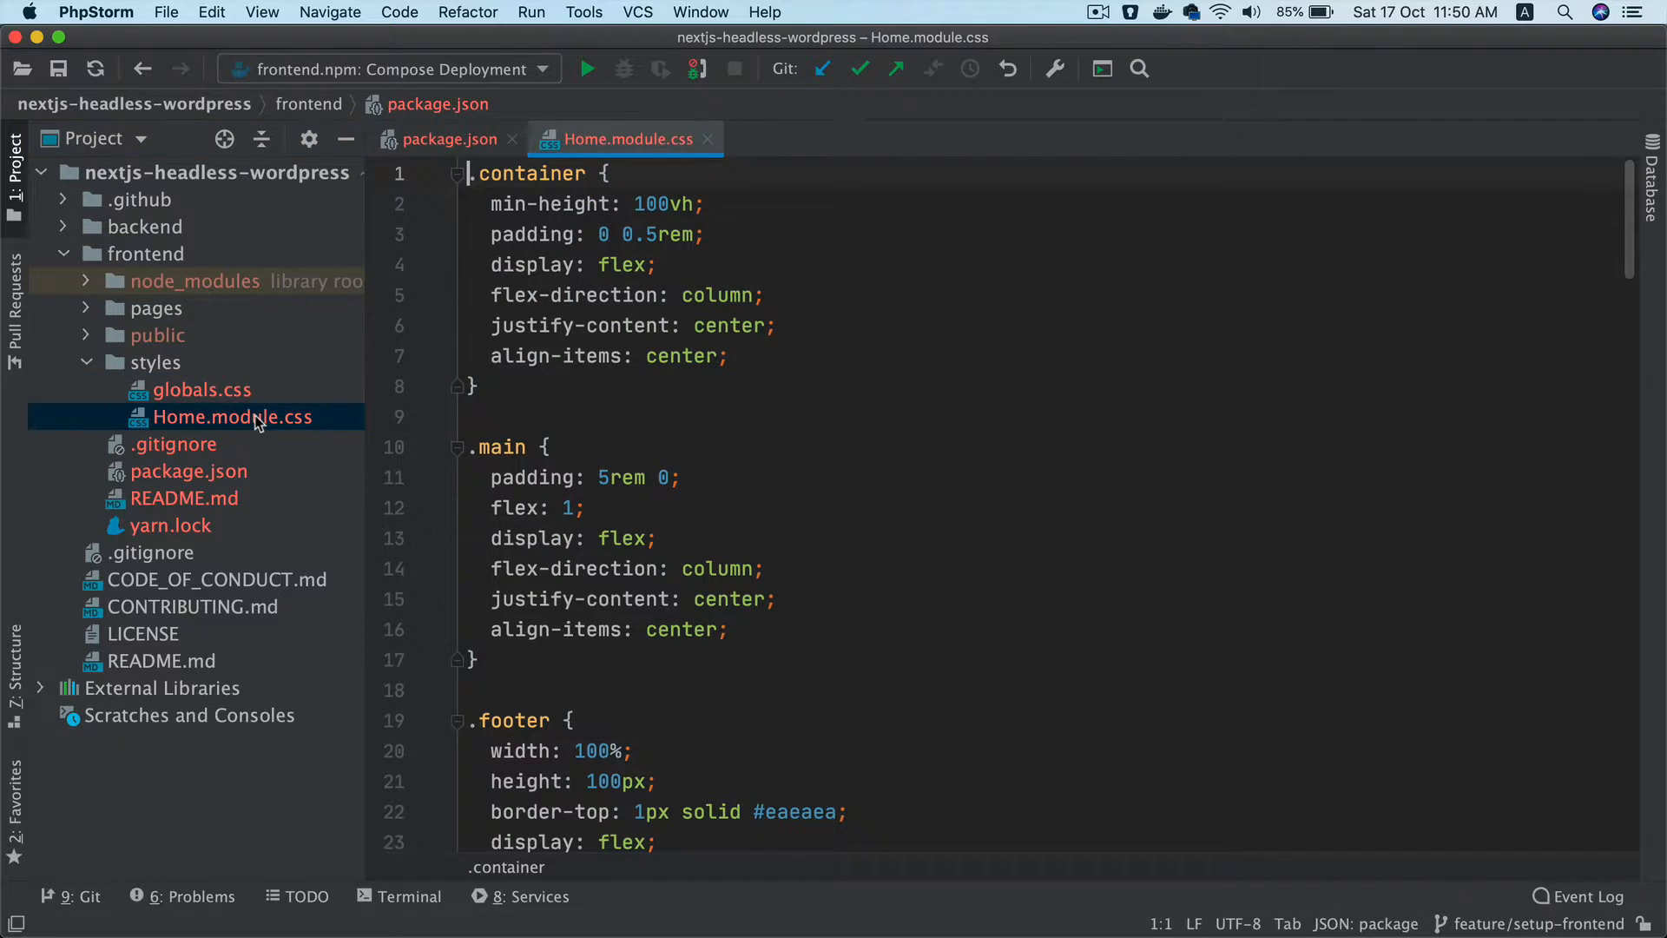
scroll(down, 3)
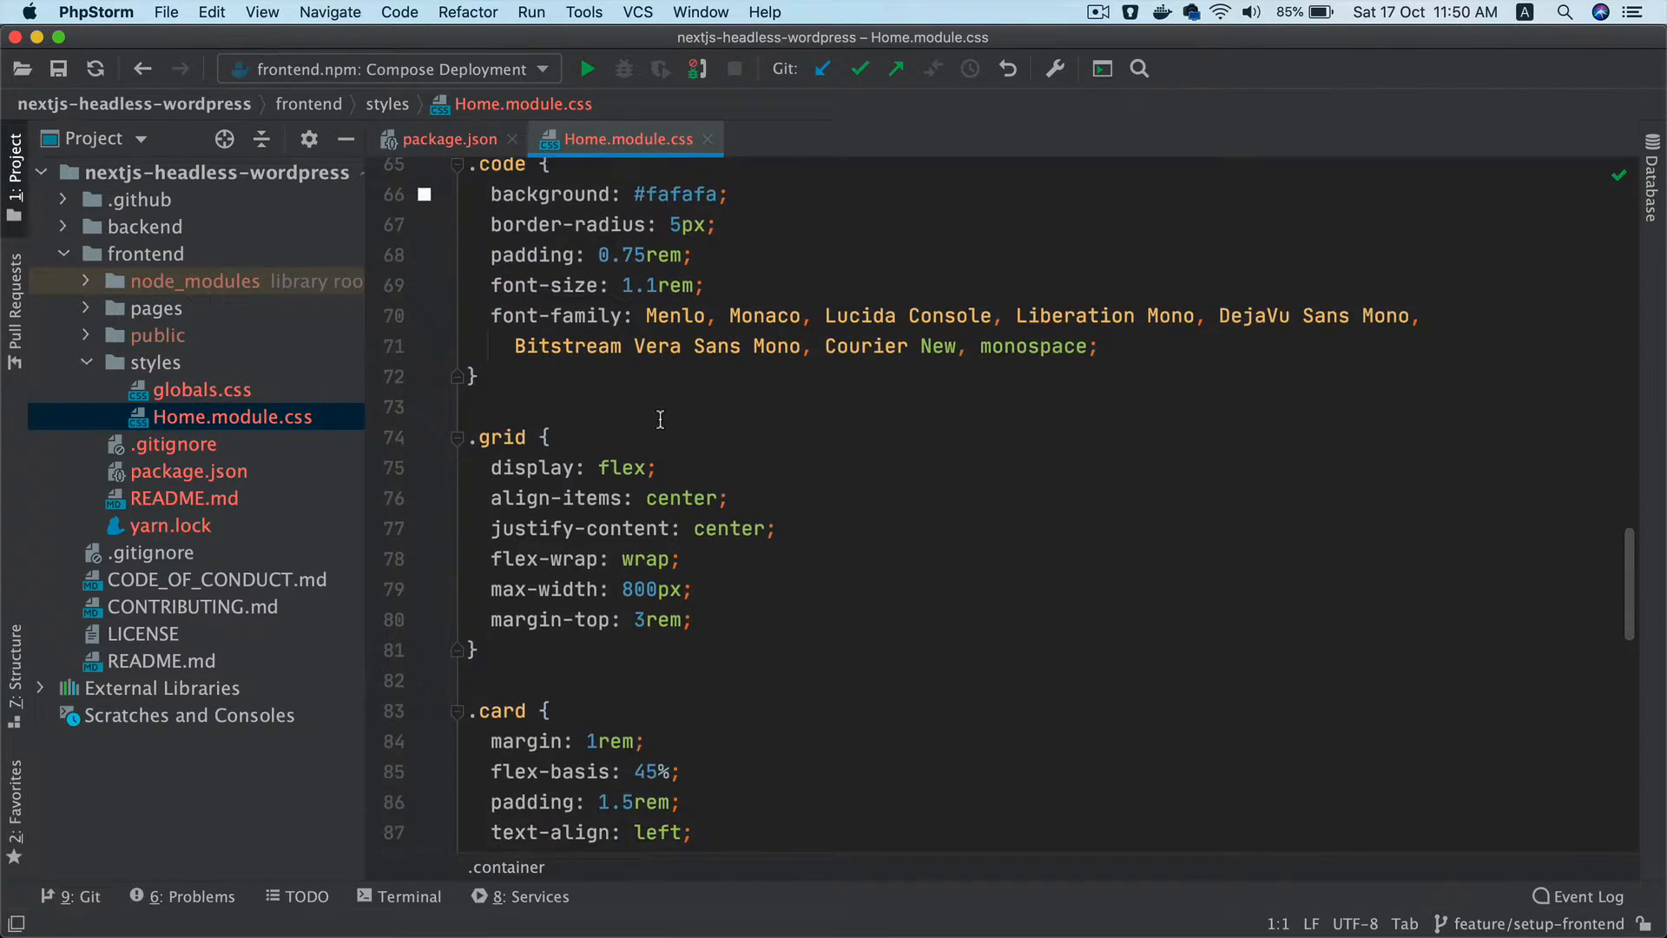
click(450, 139)
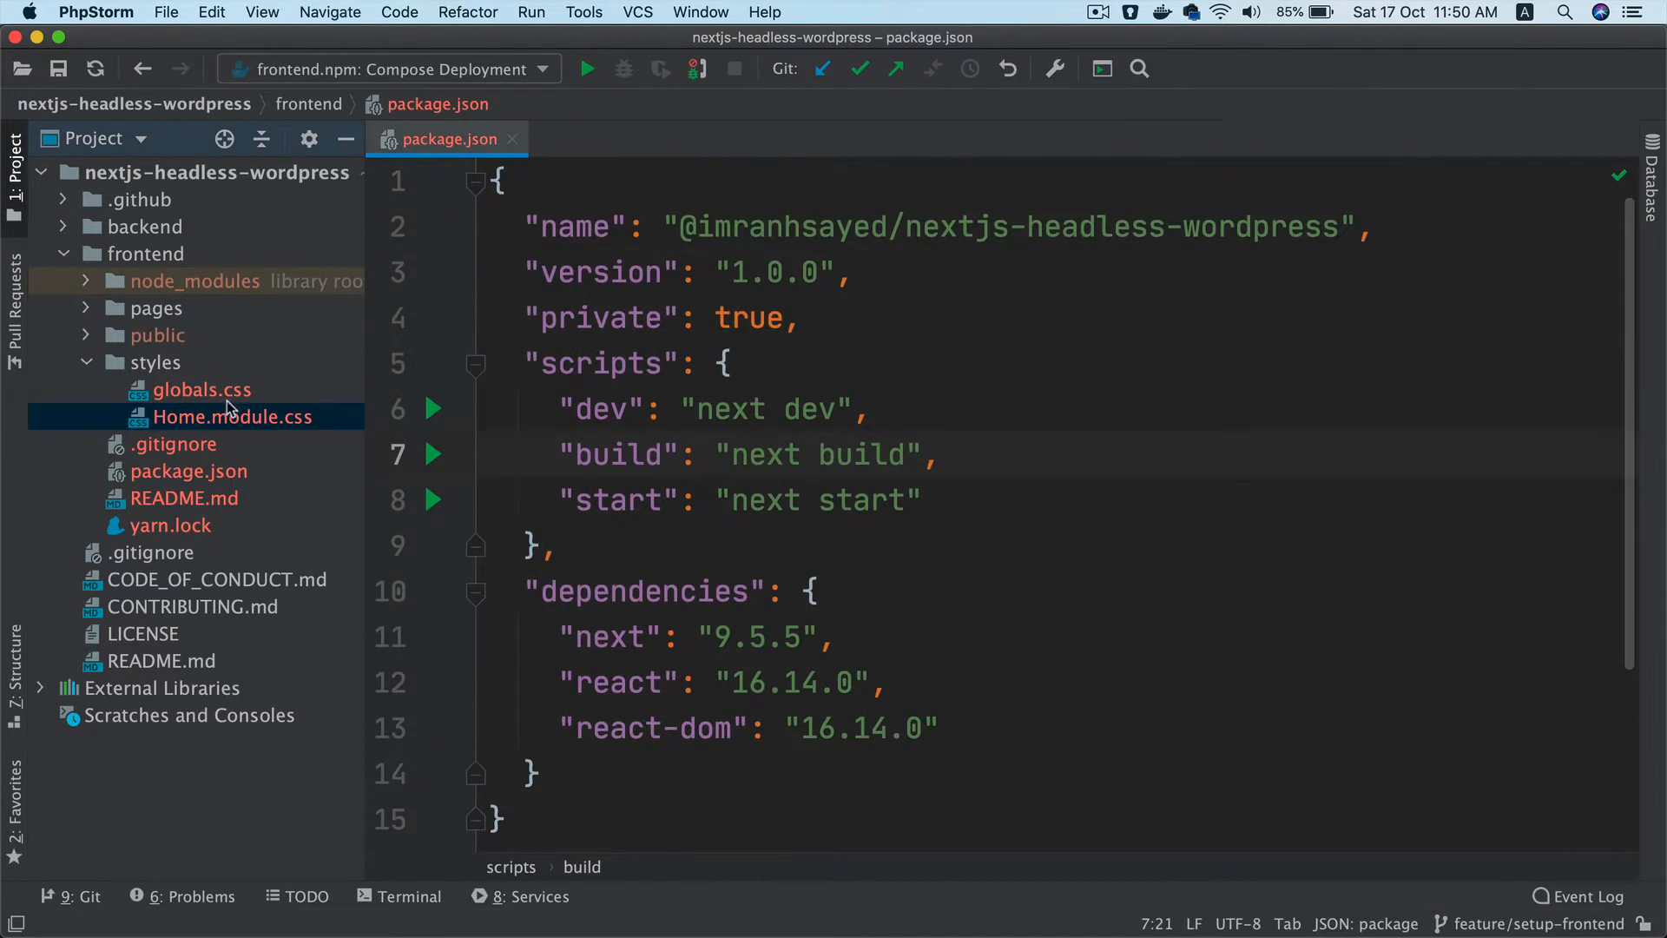
click(156, 335)
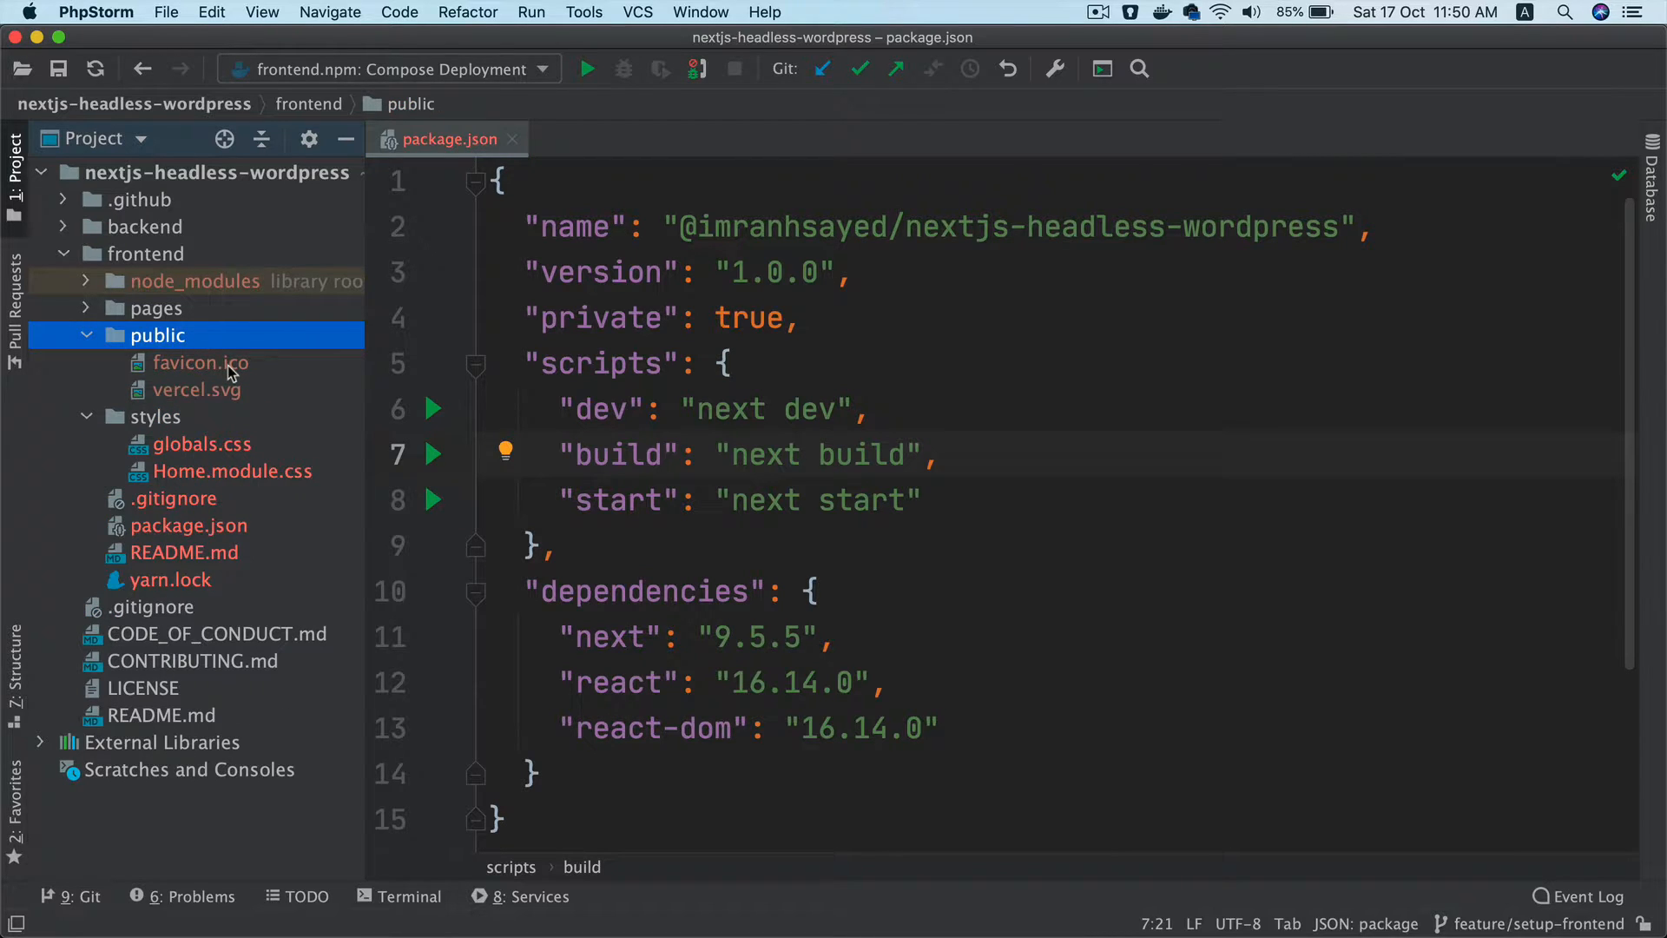
click(200, 362)
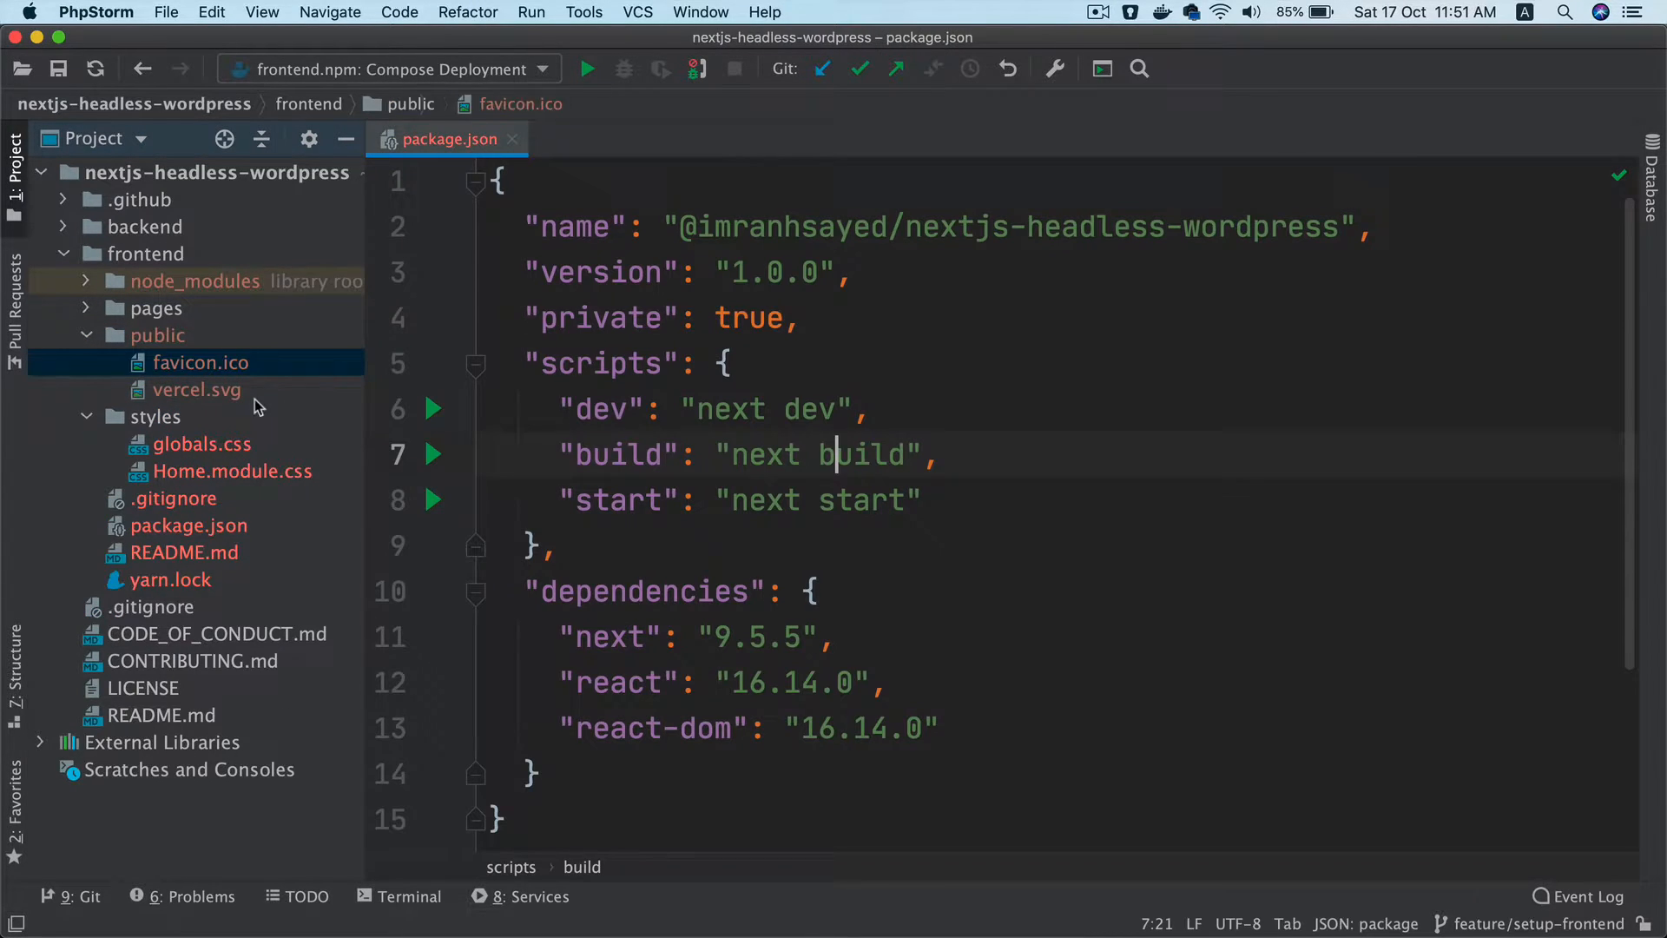
click(195, 389)
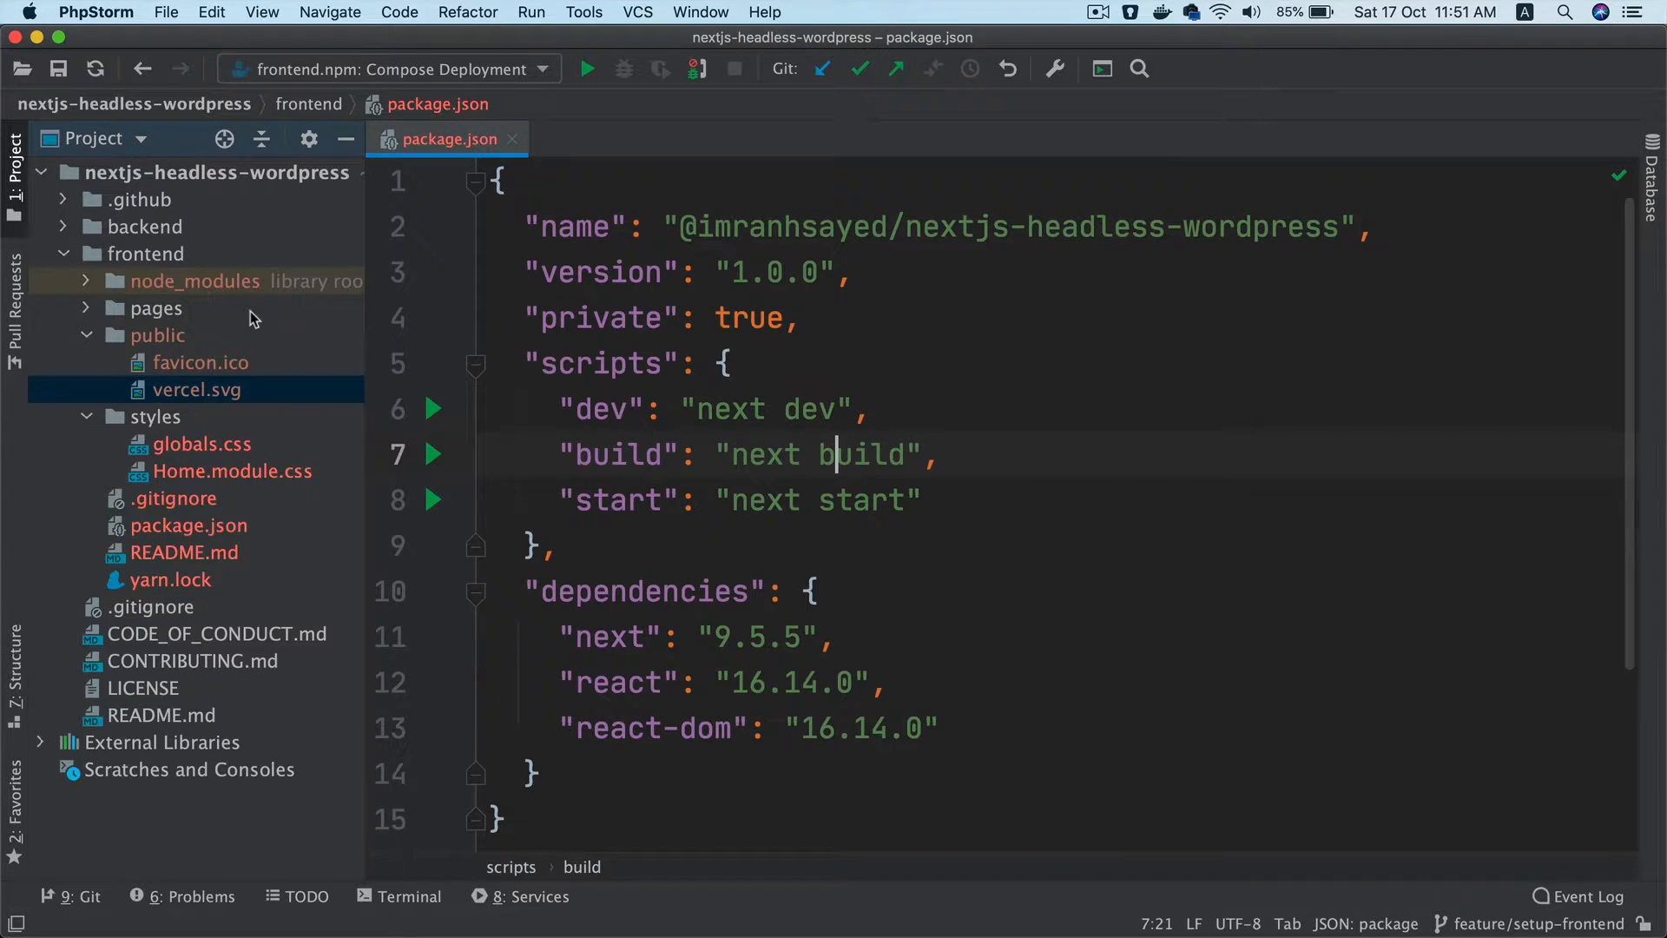
Open pages/_app.js and index.js and read through the default Home page code
click(156, 307)
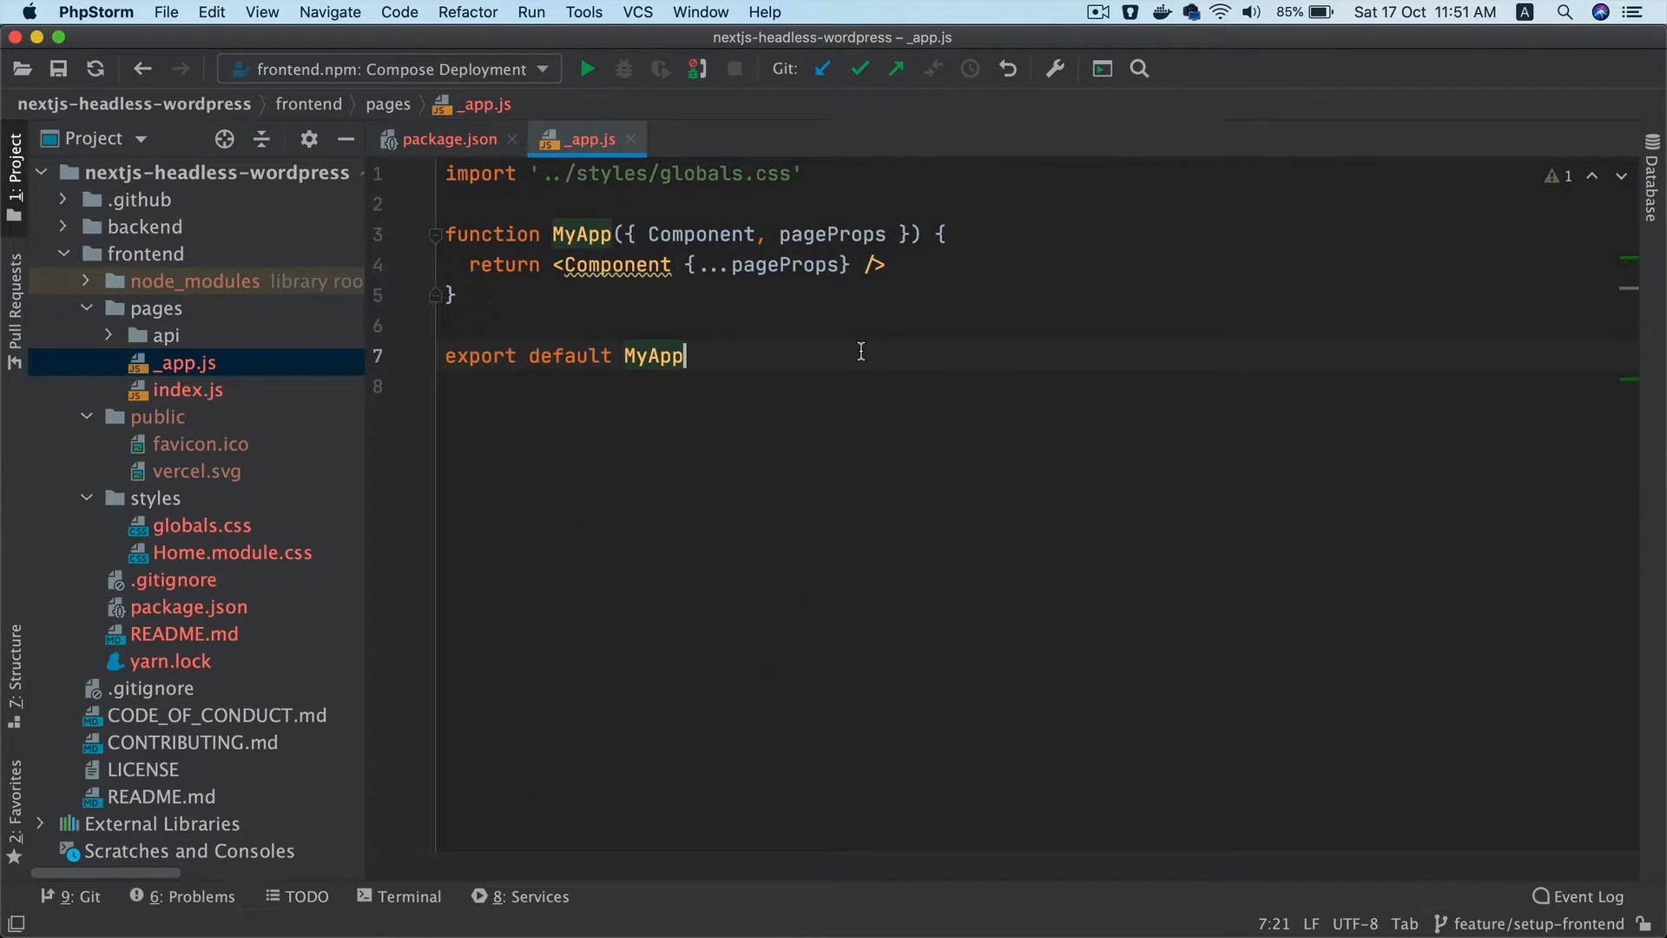
mouse_move(798, 358)
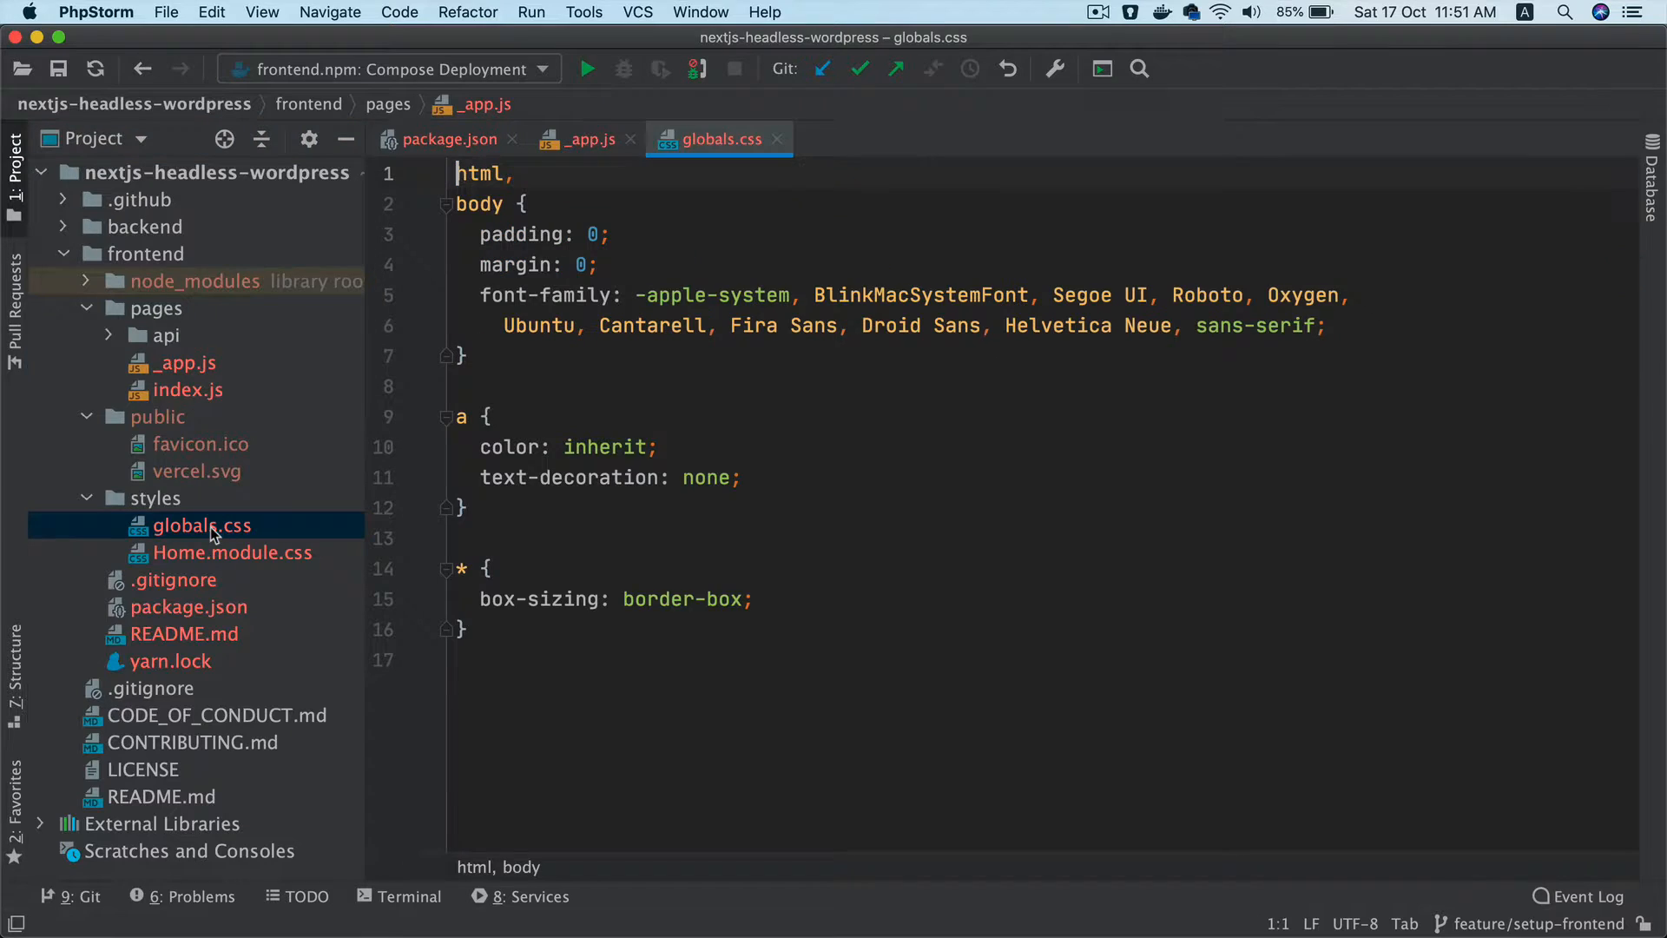
click(582, 139)
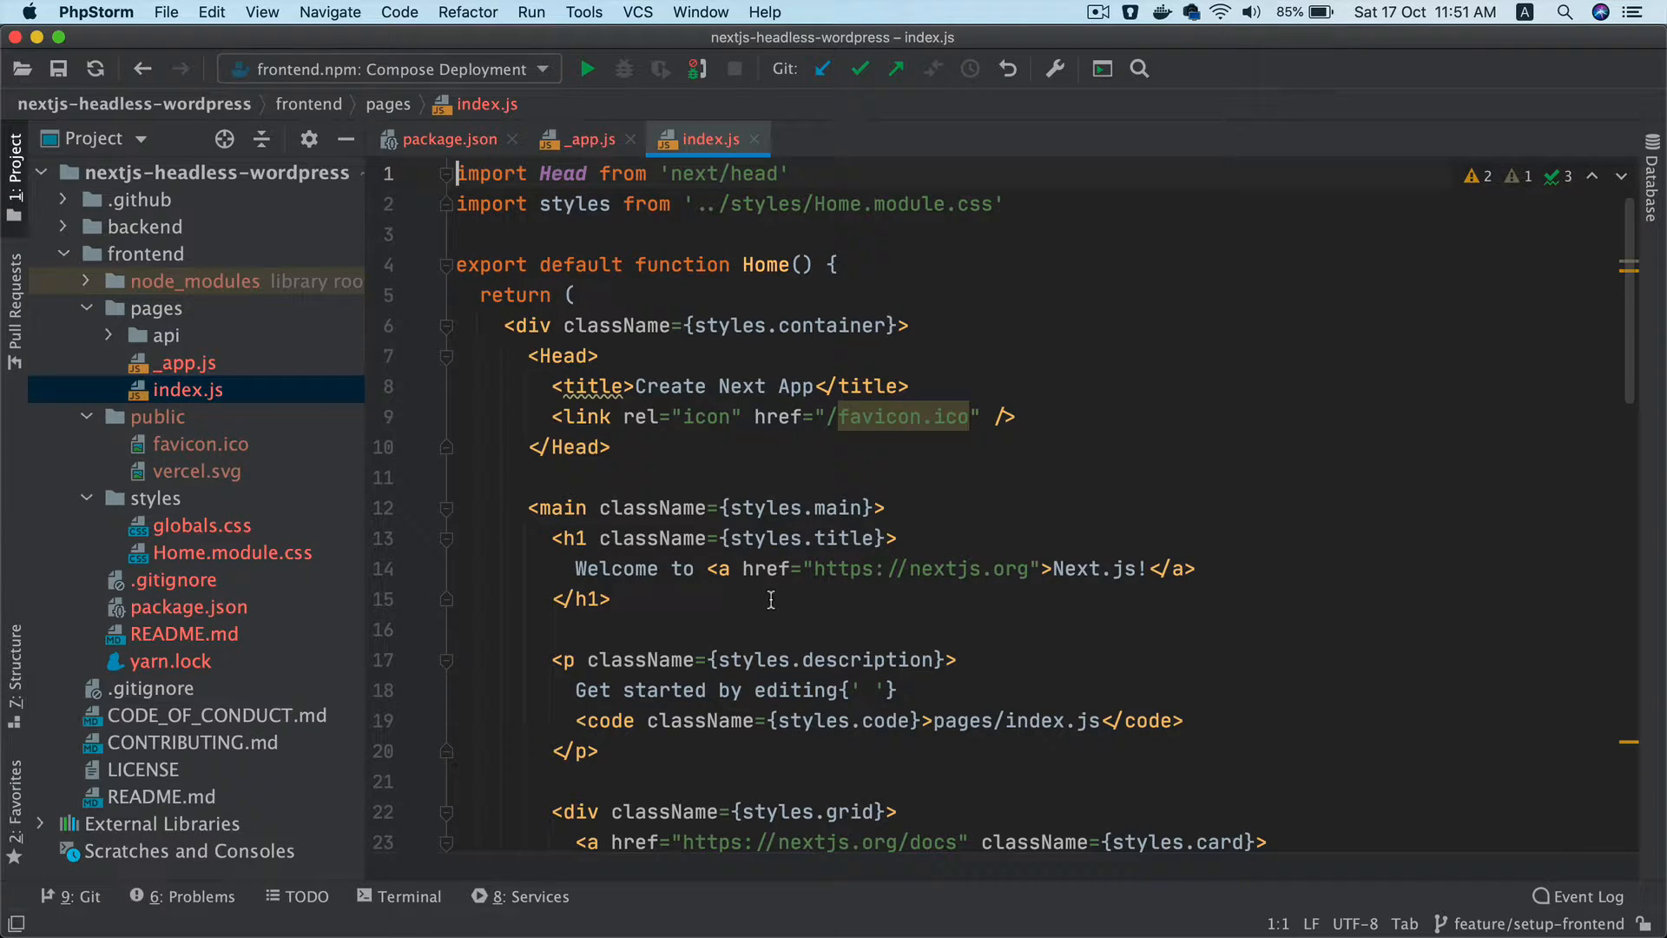
scroll(down, 3)
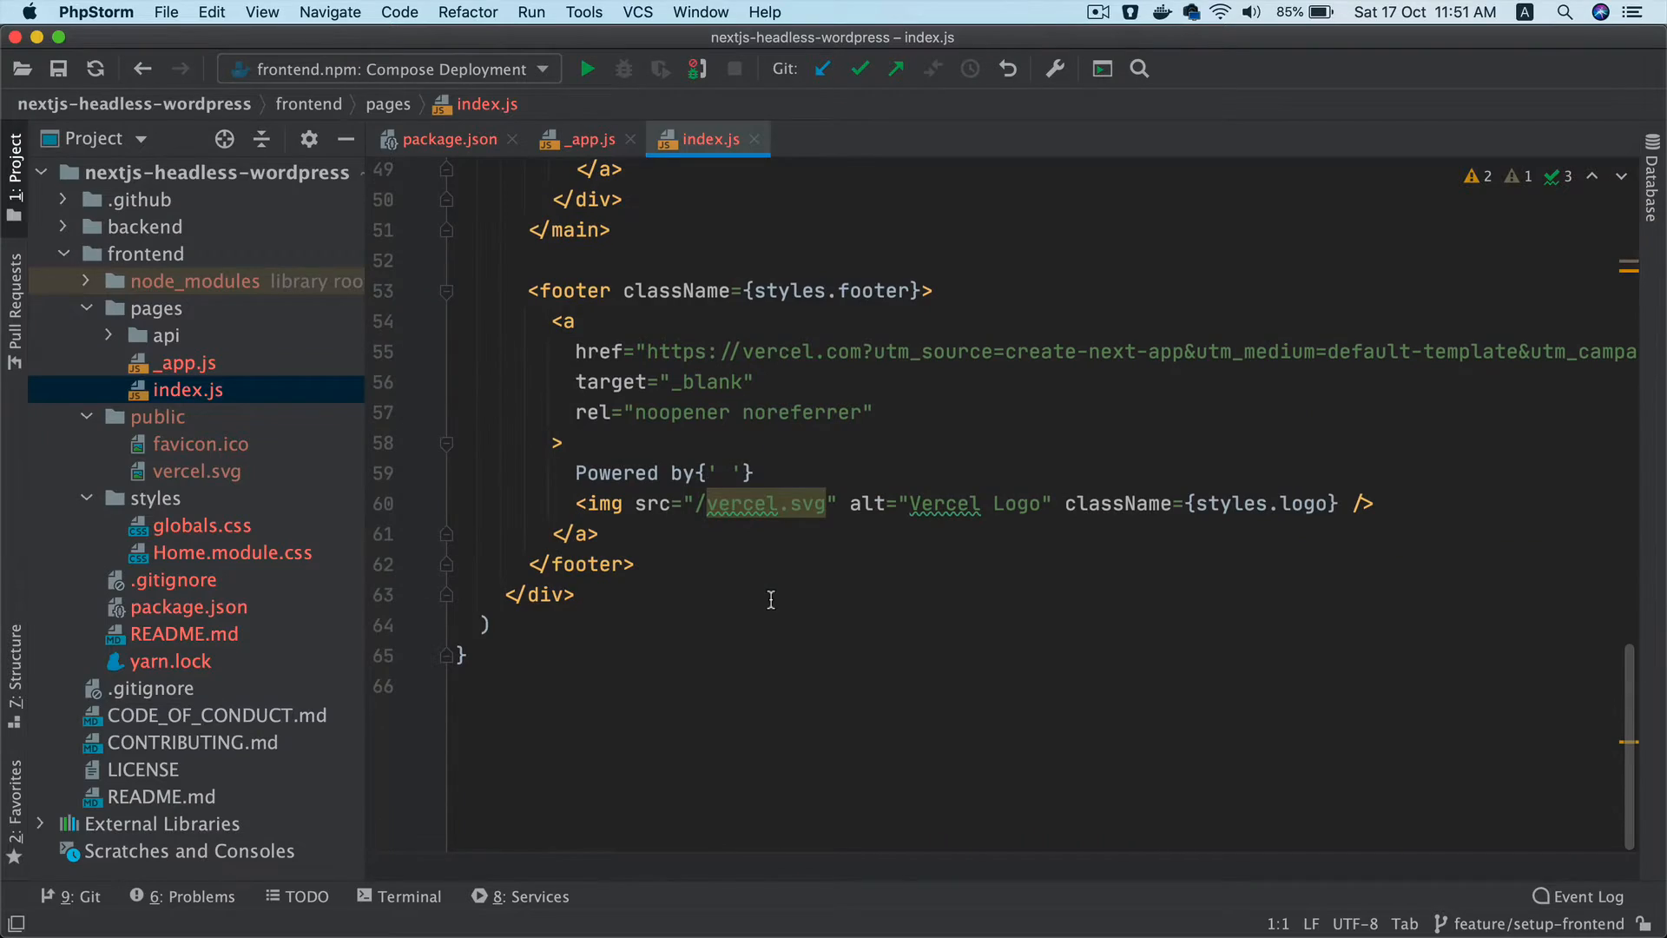
scroll(up, 3)
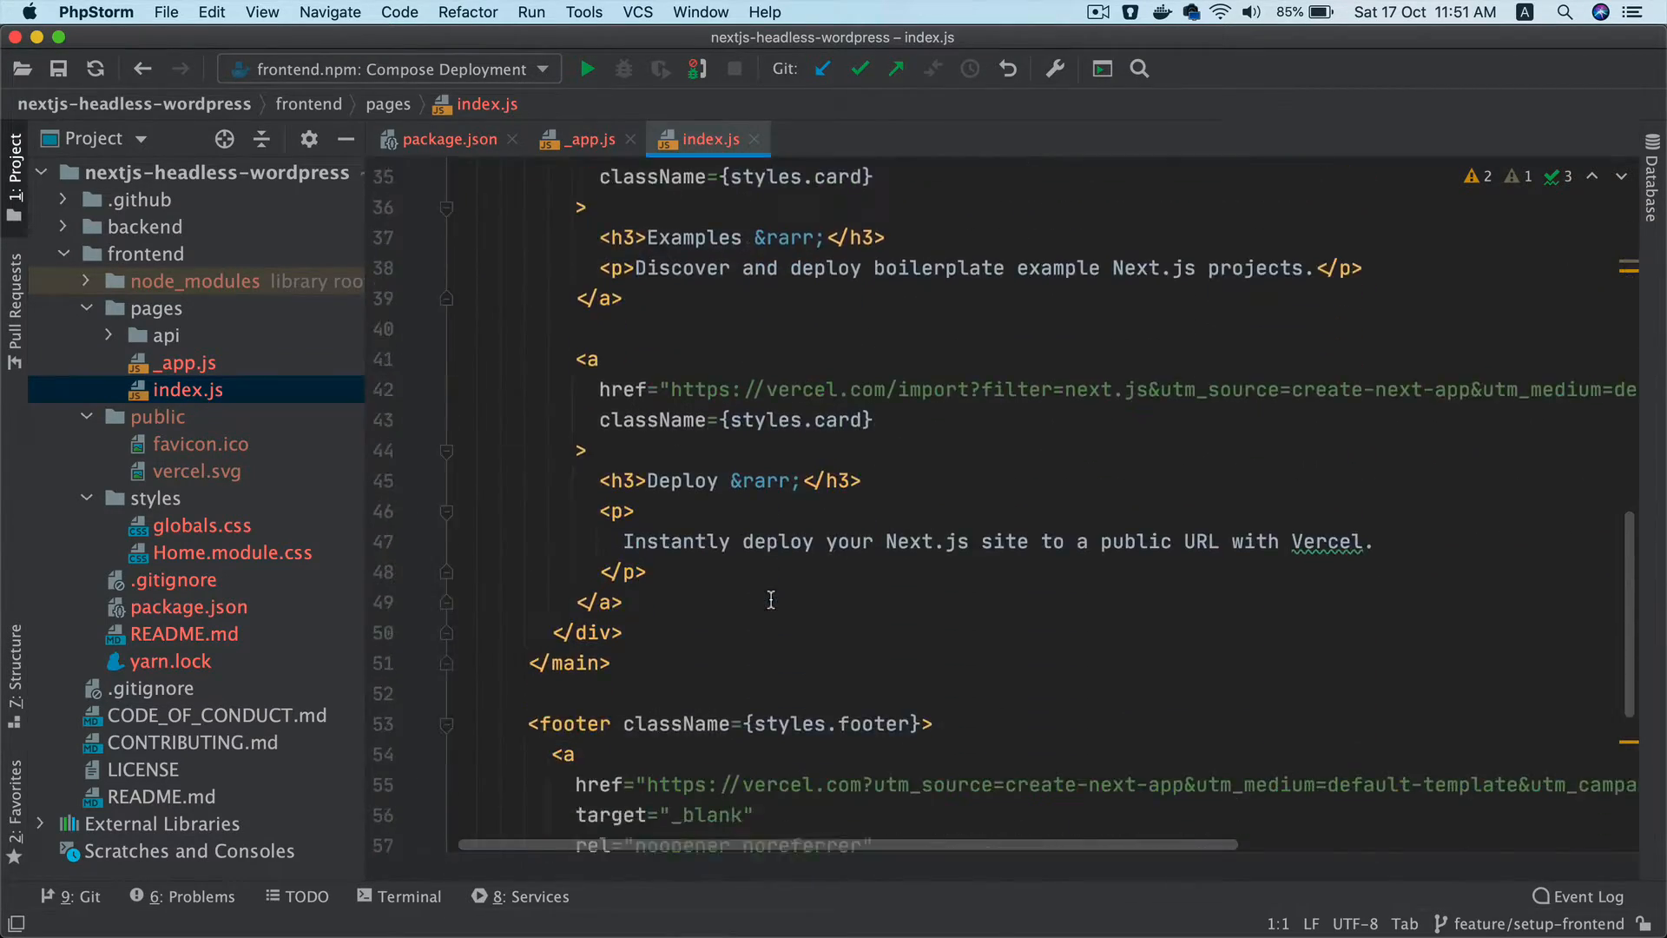
scroll(up, 3)
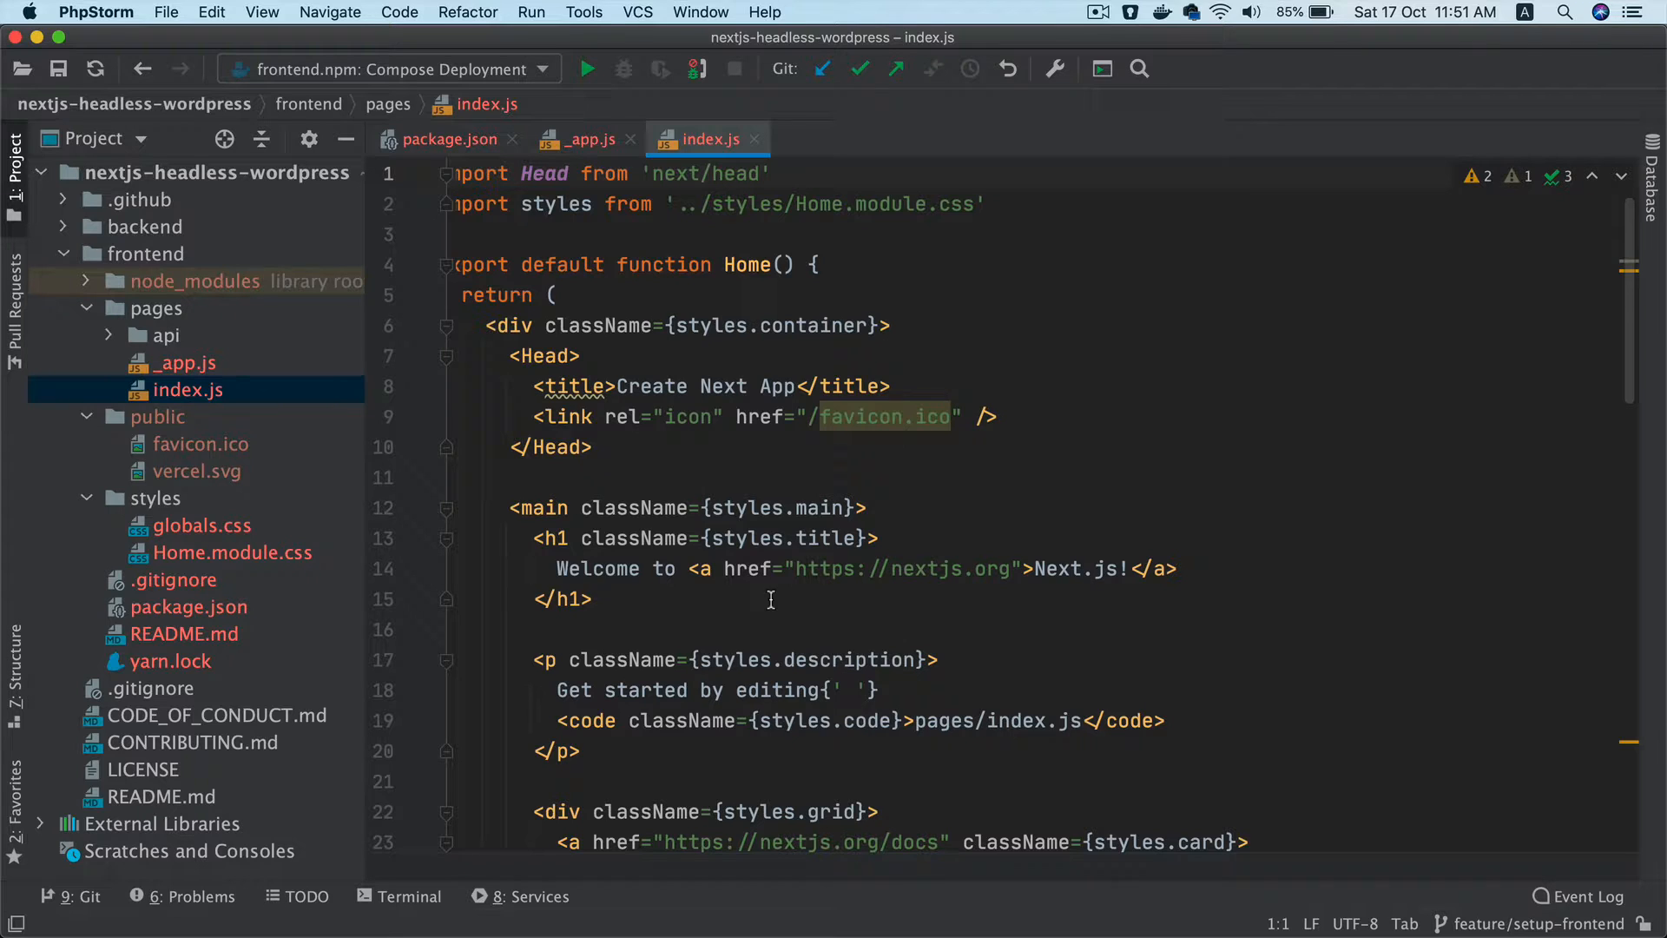
mouse_move(187, 390)
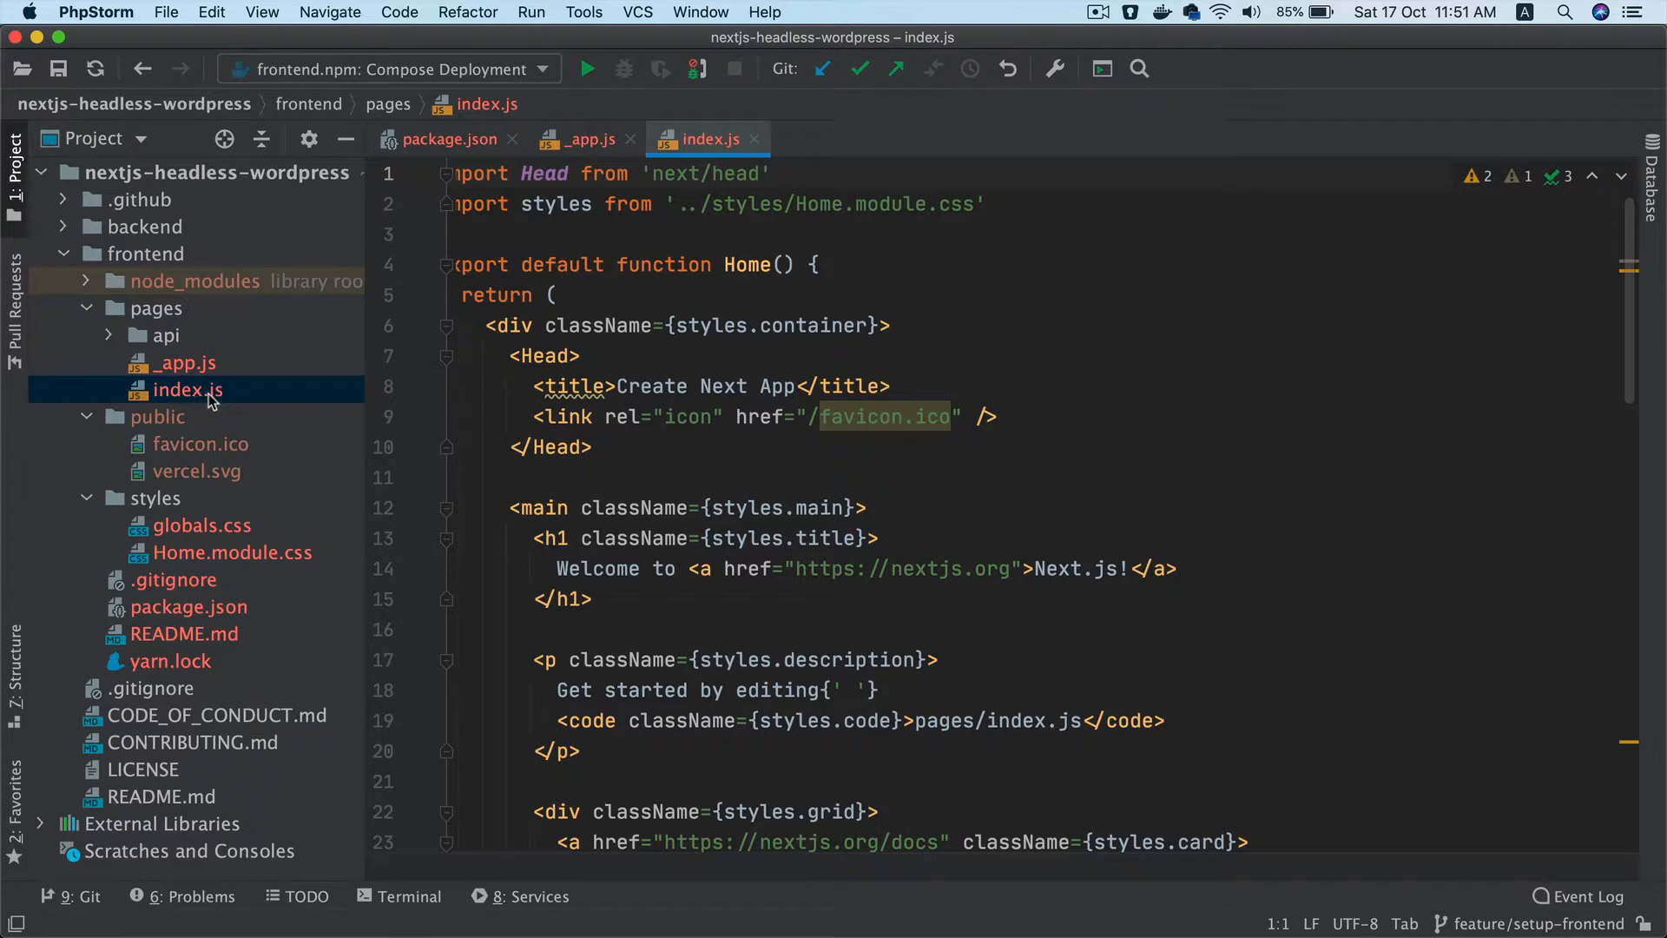
mouse_move(181, 316)
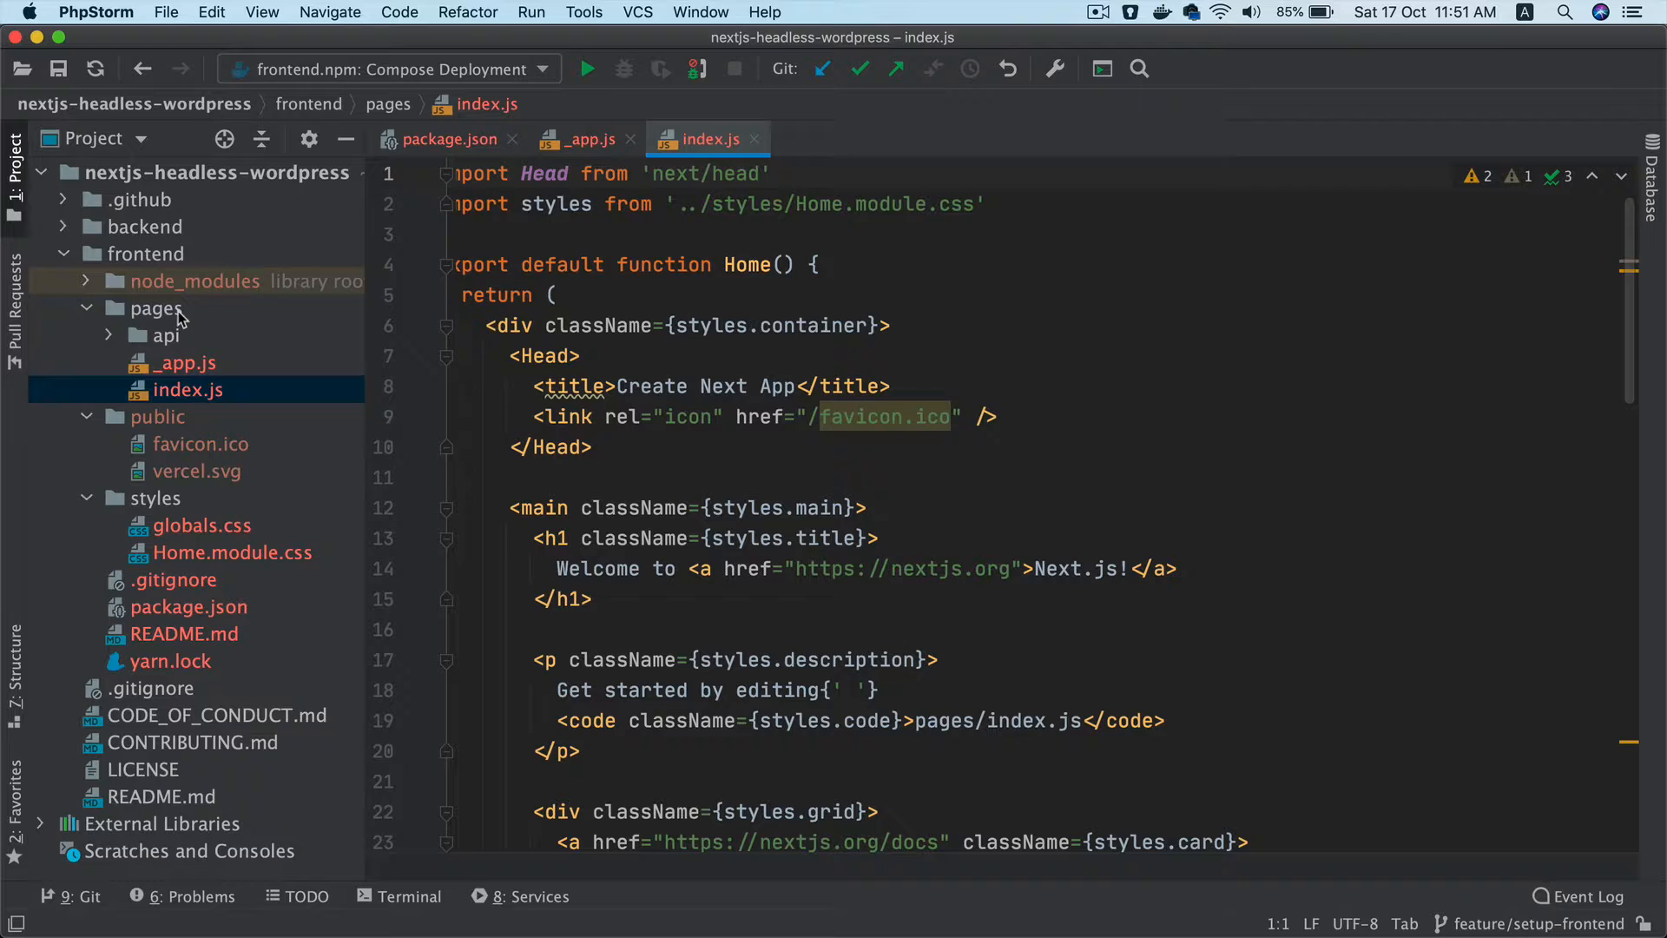
mouse_move(202, 326)
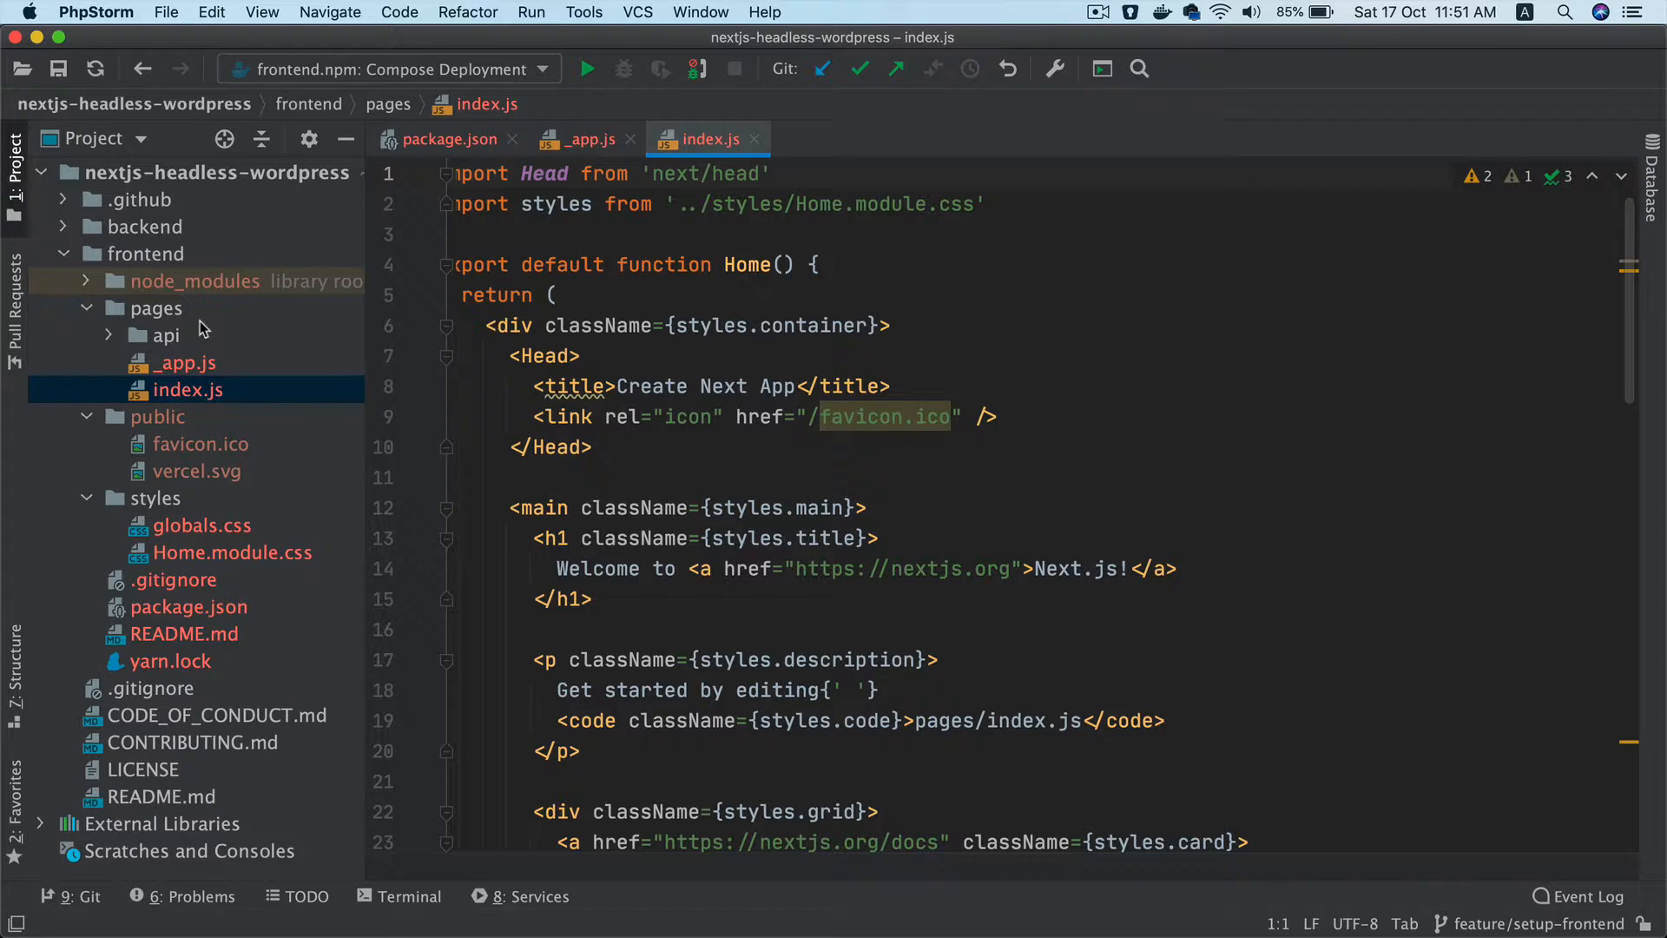
click(643, 356)
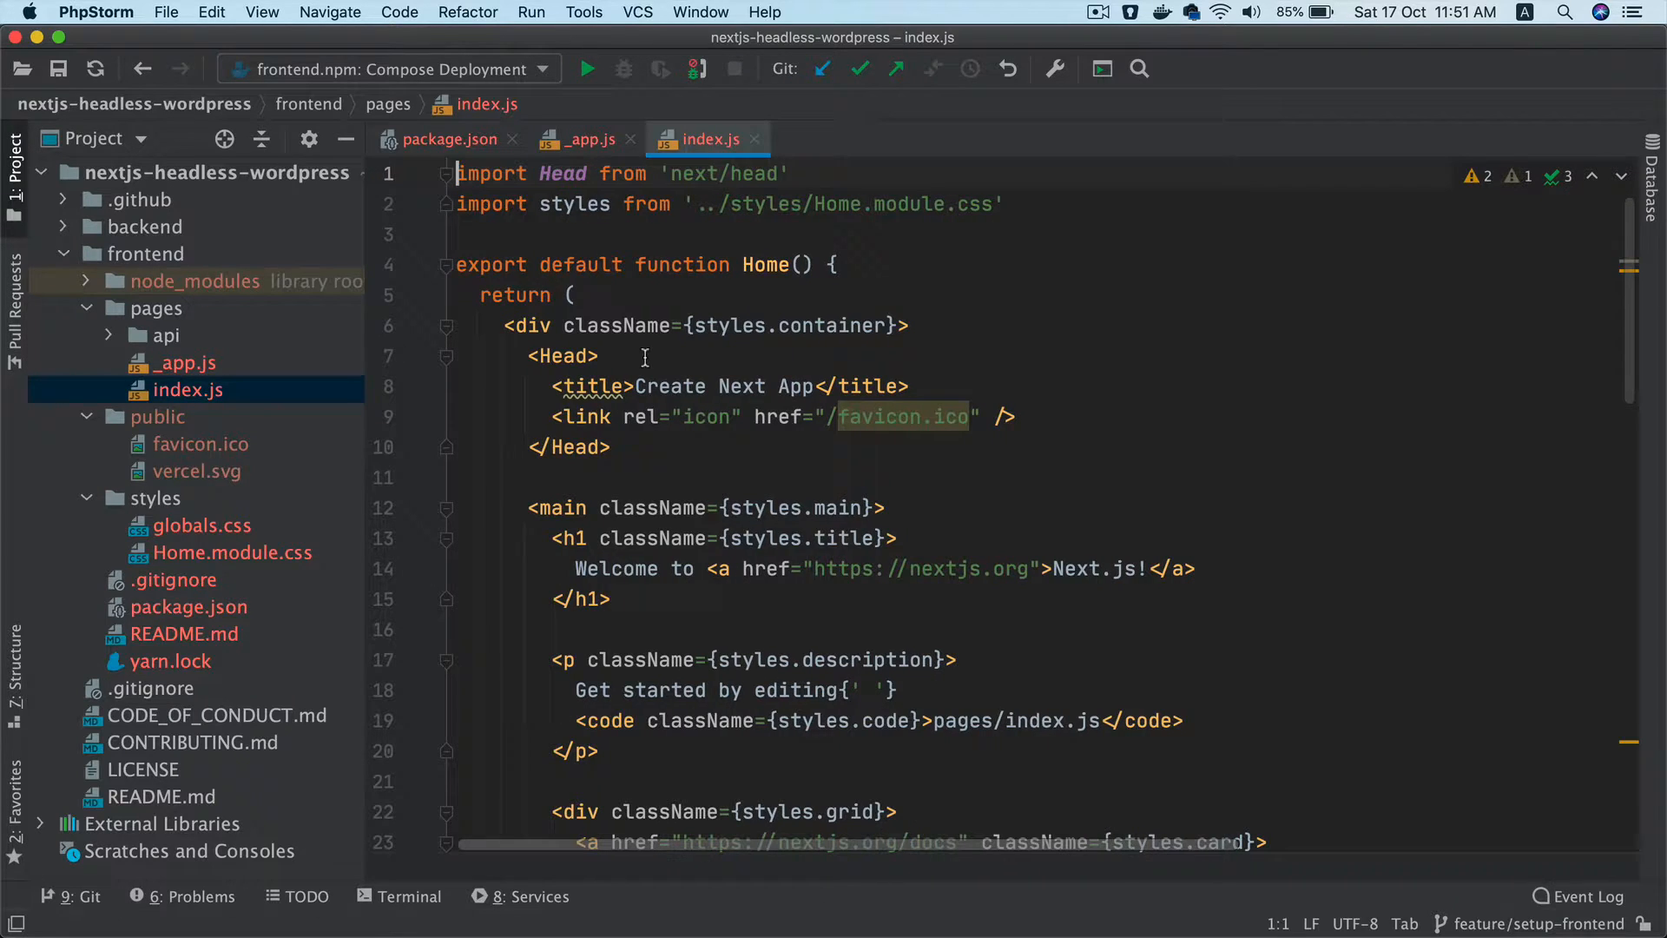
mouse_move(659, 294)
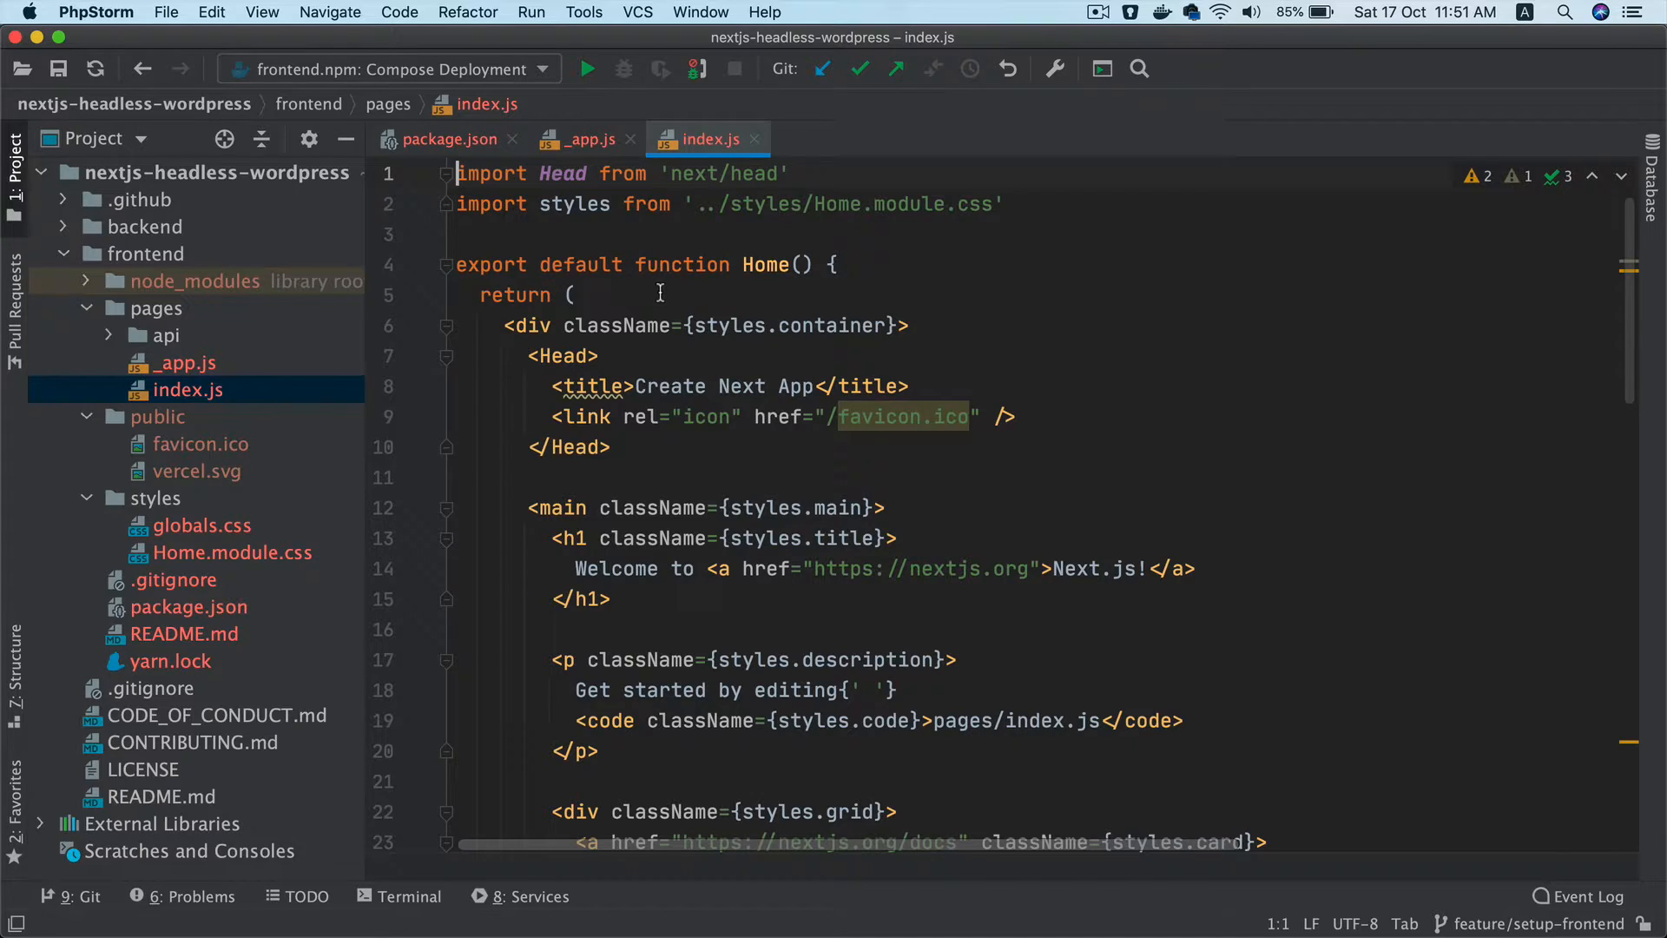
mouse_move(729, 266)
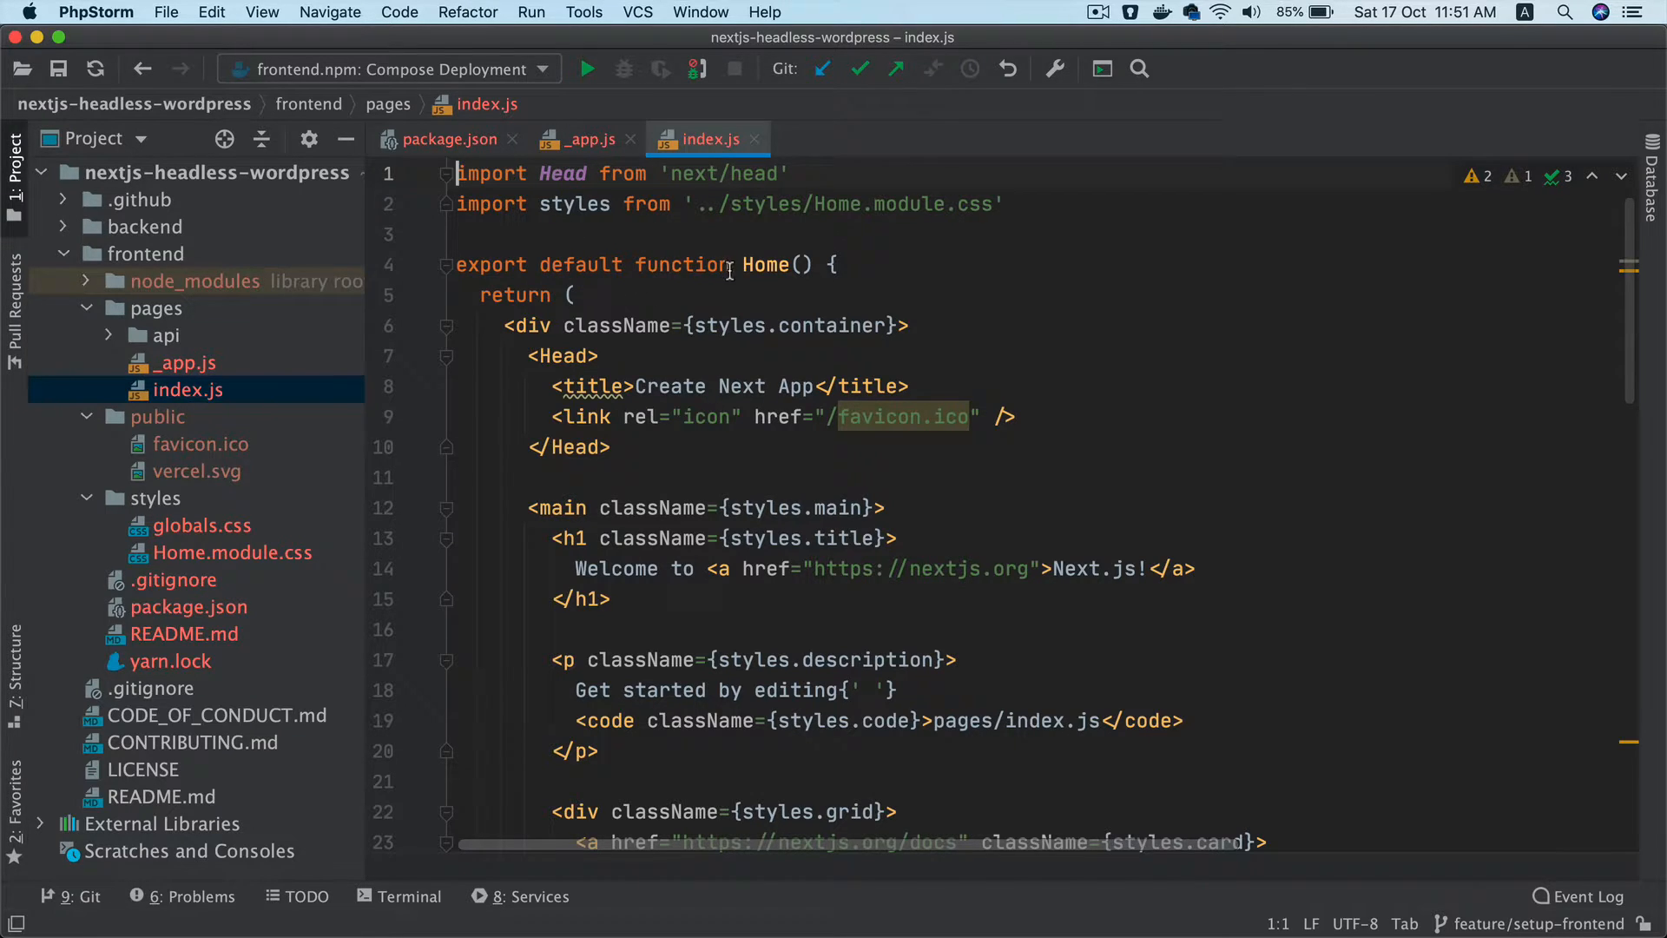
mouse_move(731, 325)
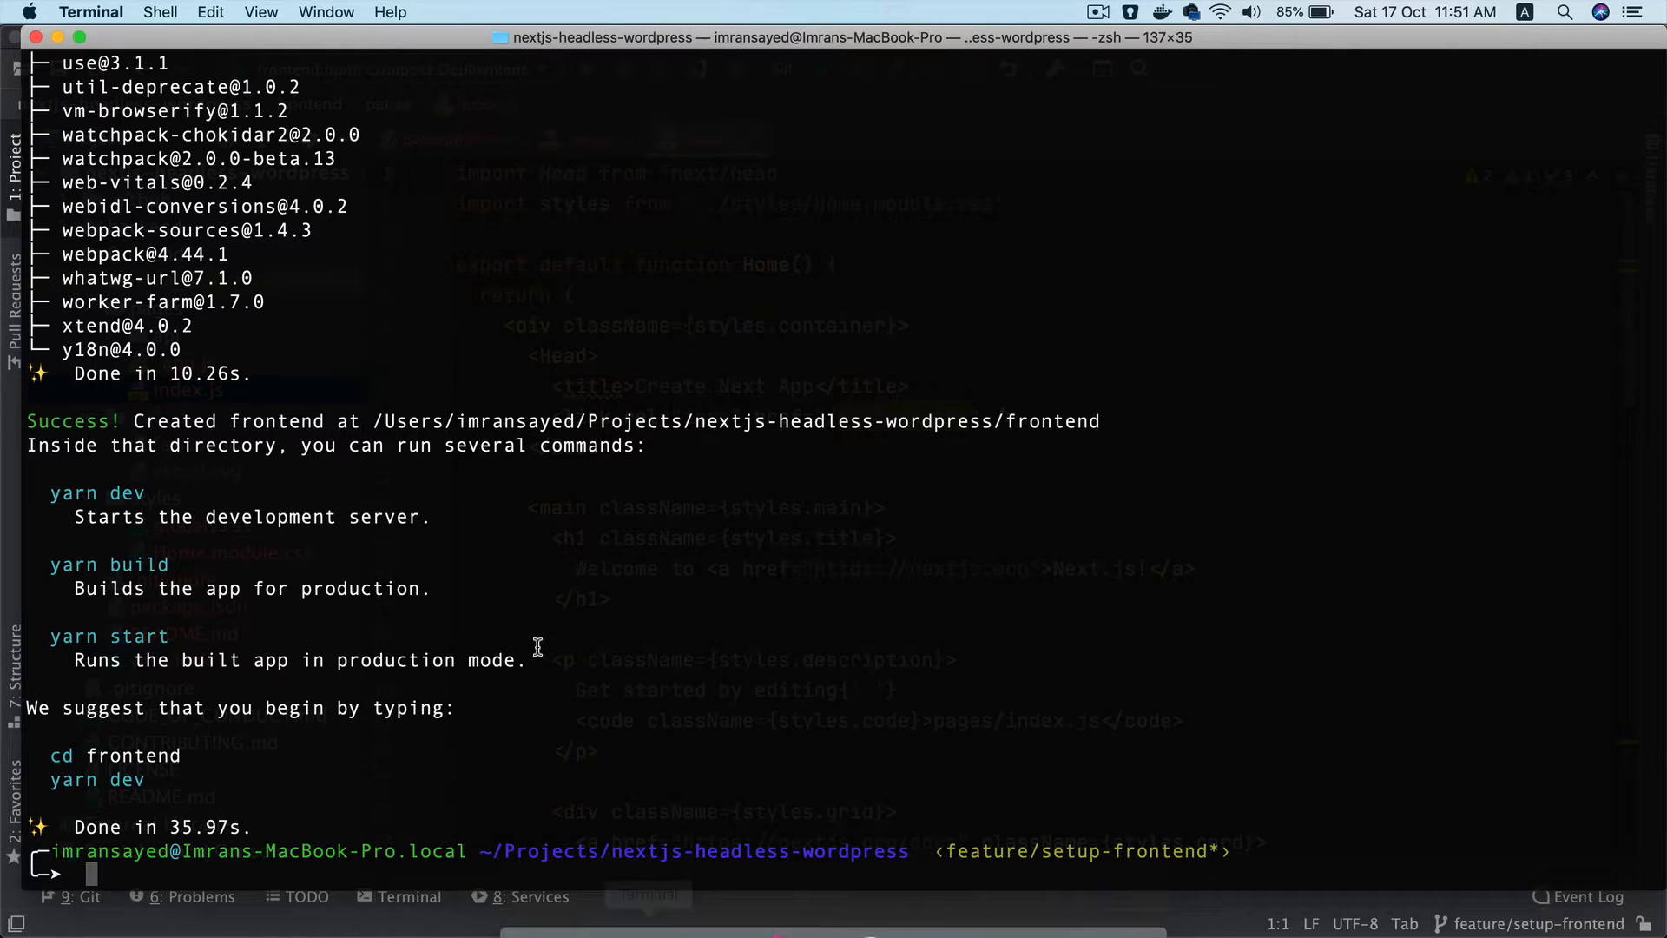
mouse_move(99, 492)
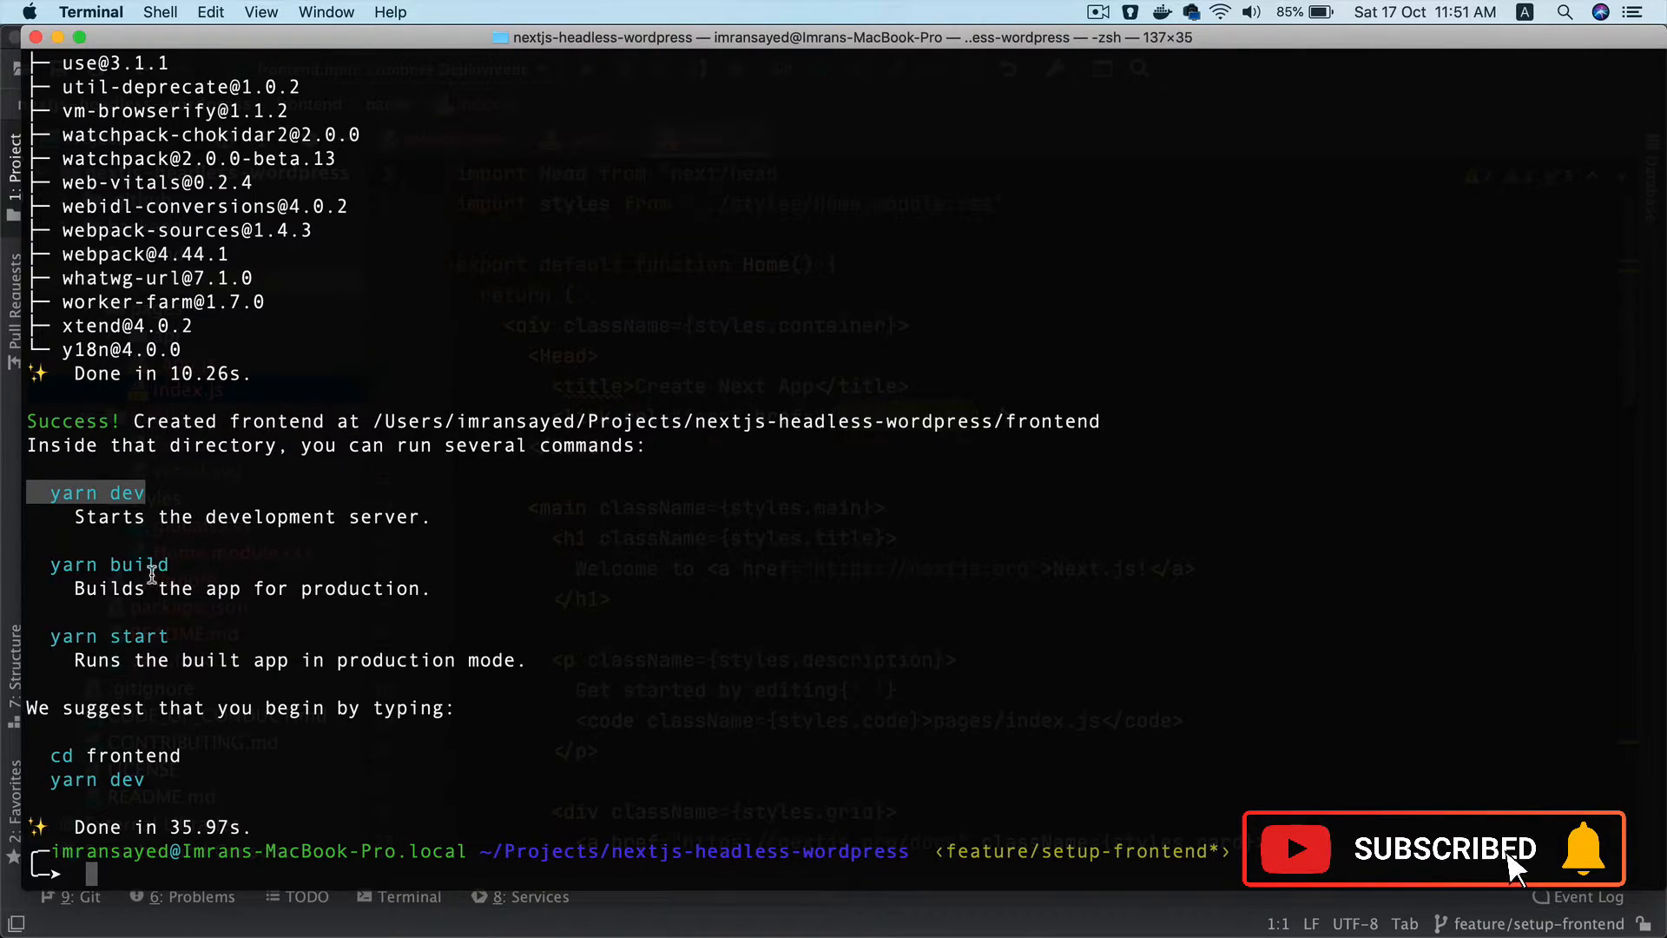
mouse_move(203, 643)
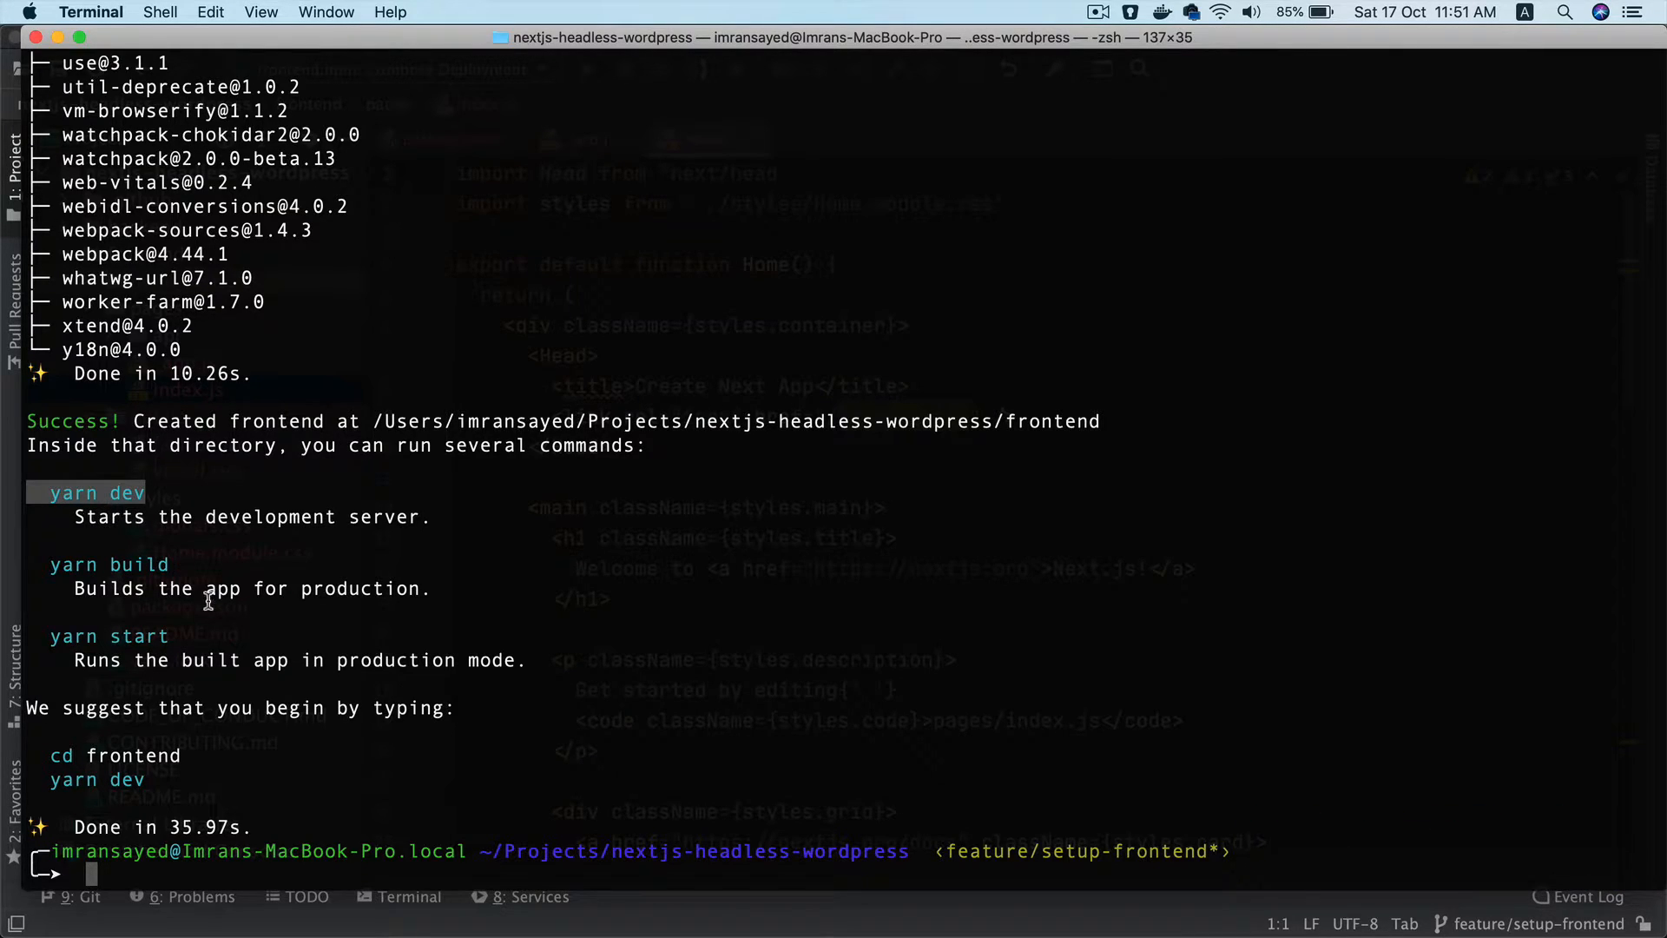
mouse_move(160, 763)
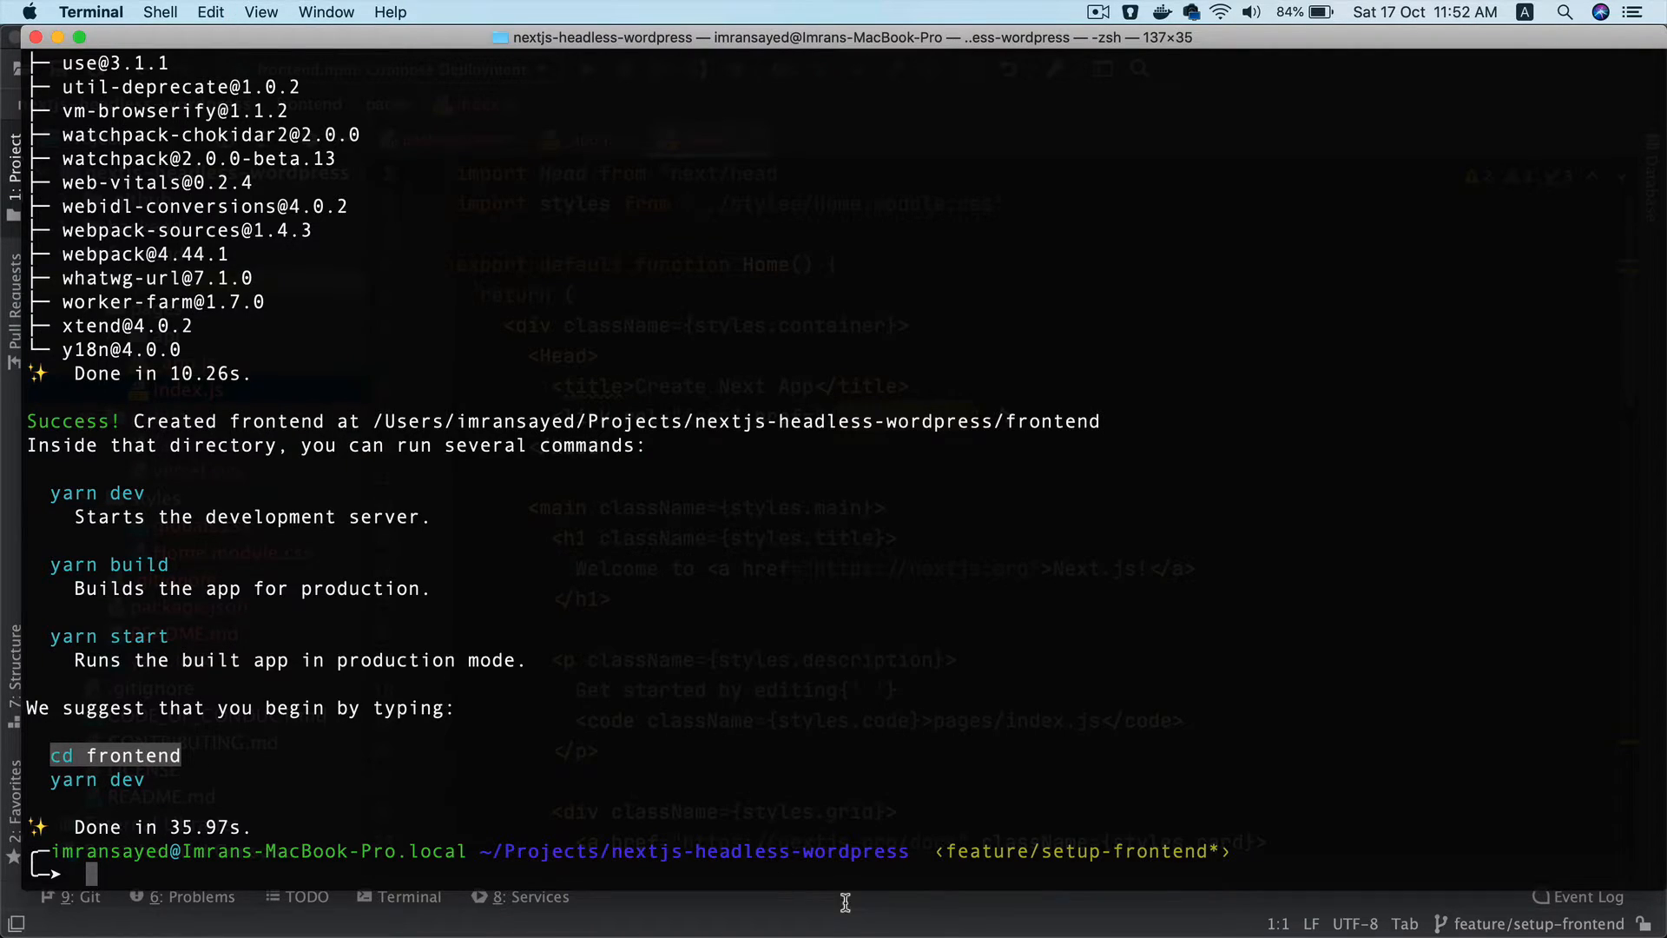
mouse_move(318, 681)
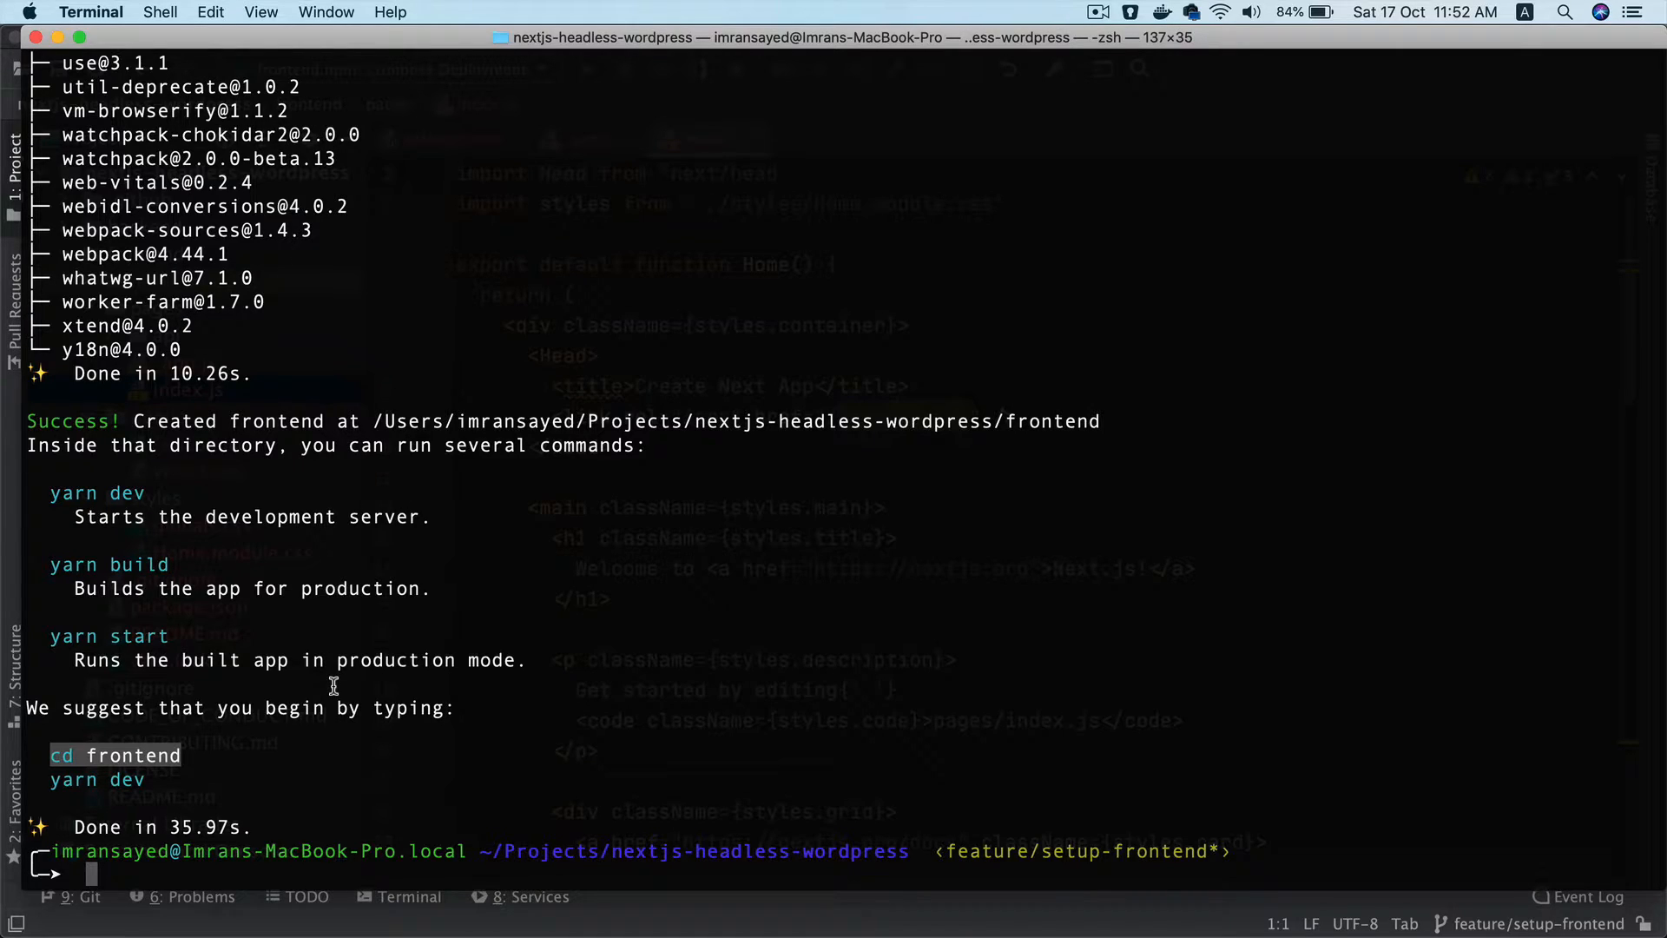
Run ls, cd into frontend, and start typing the dev run command
key(Return)
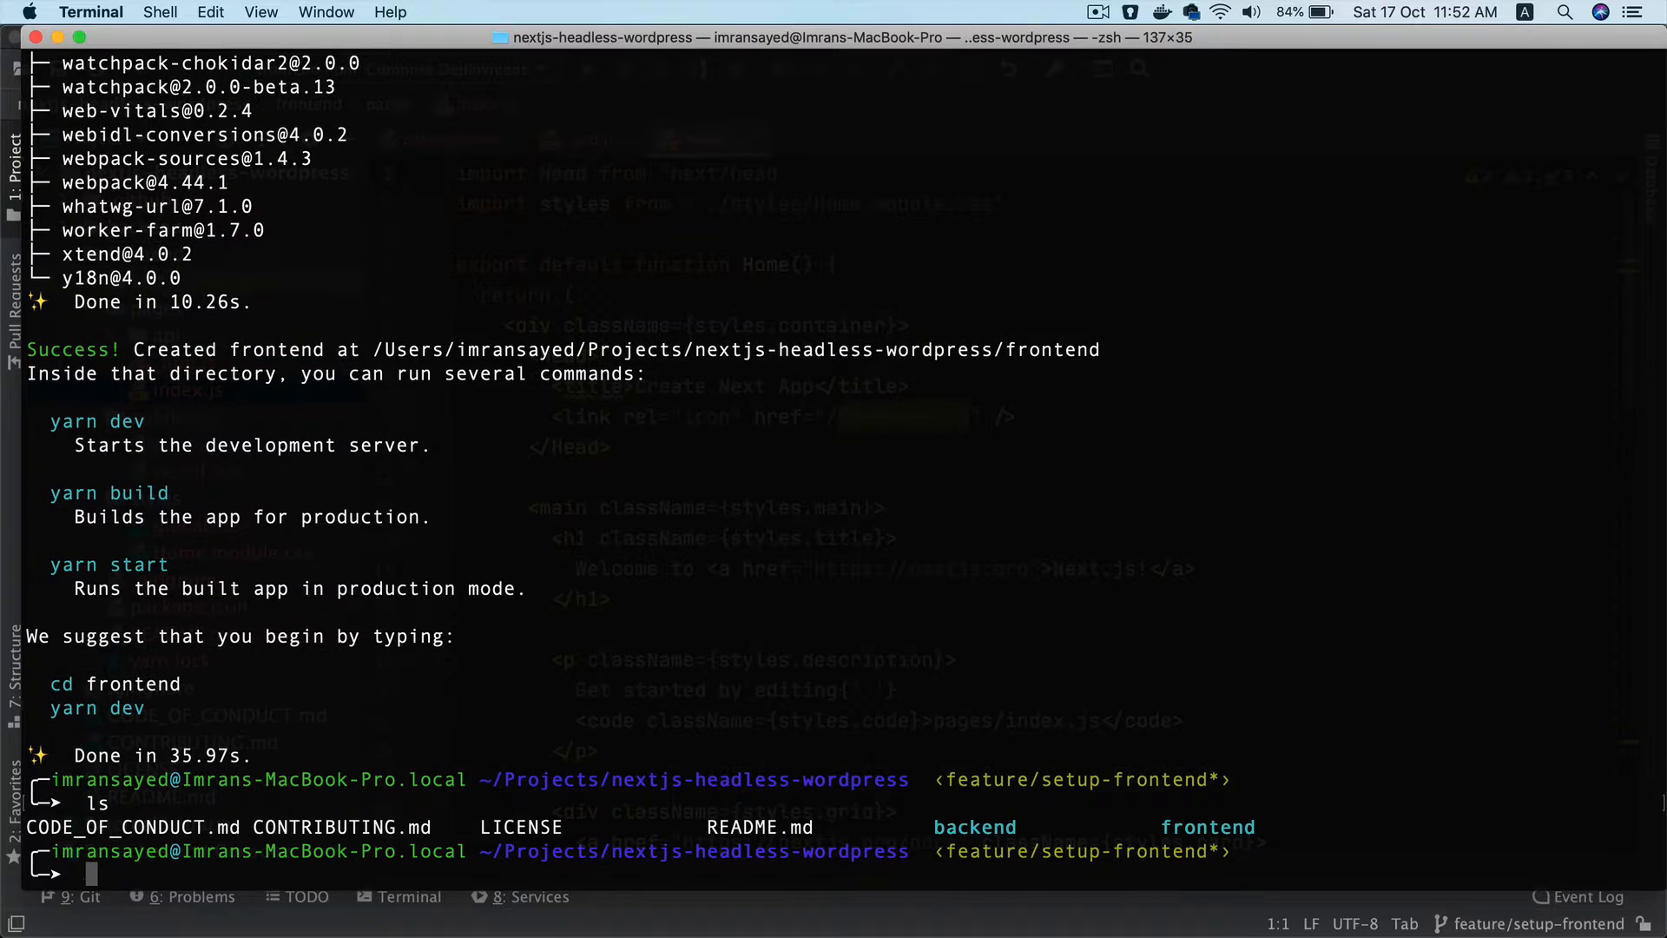
double_click(1207, 825)
text(cd frontend)
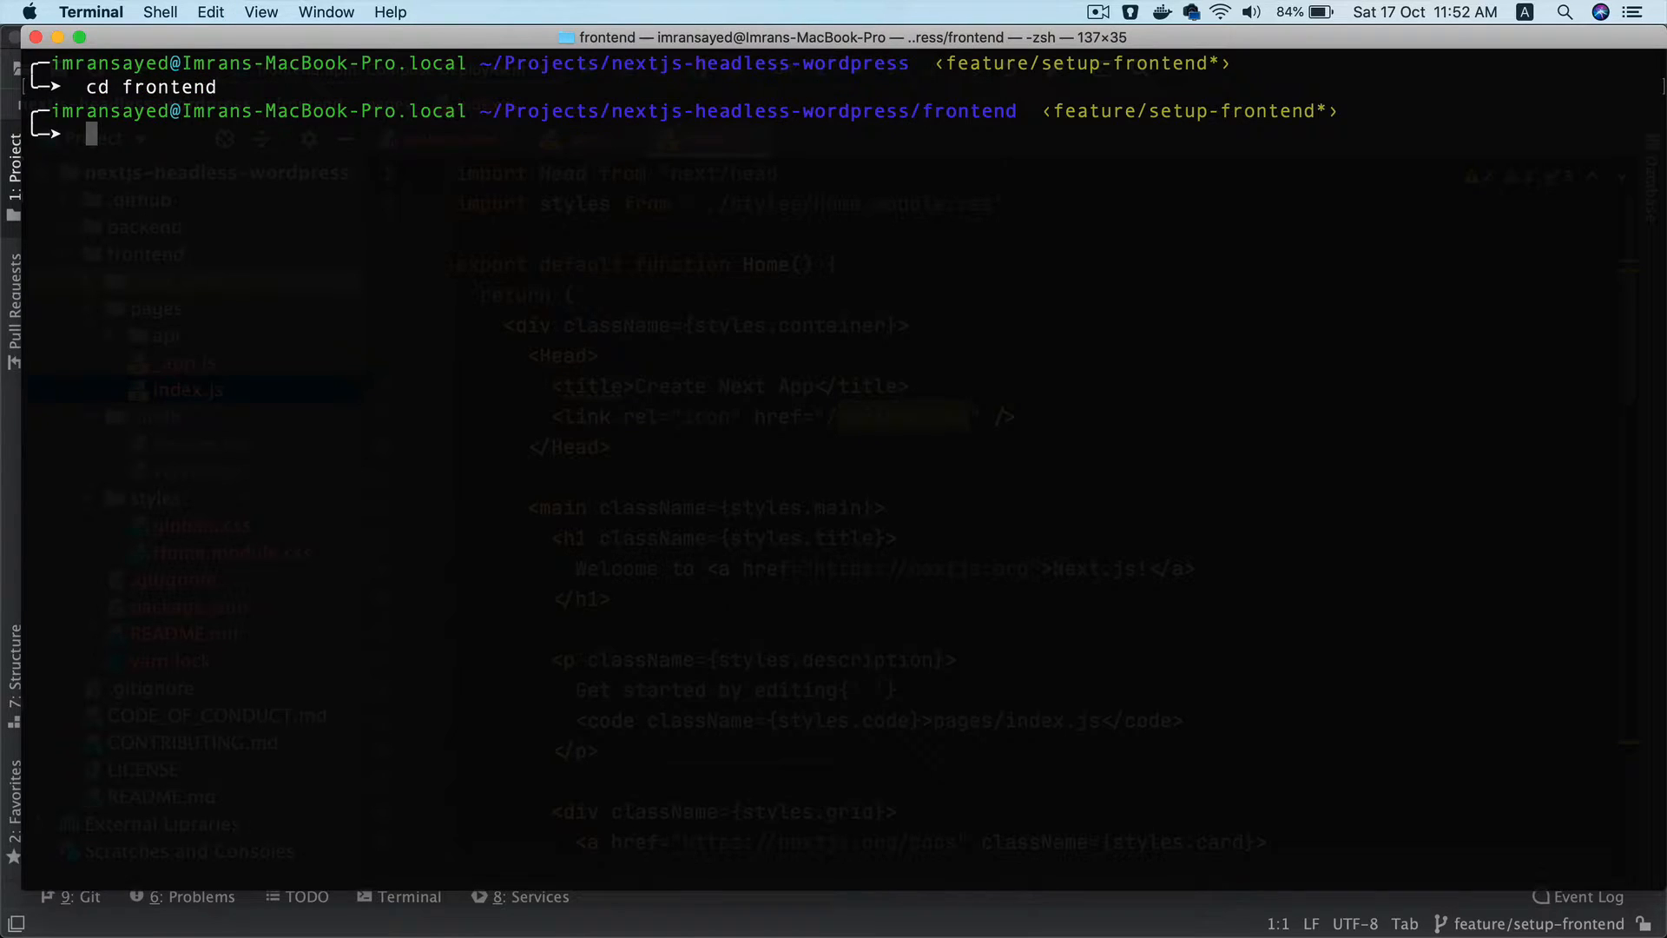
text(ya)
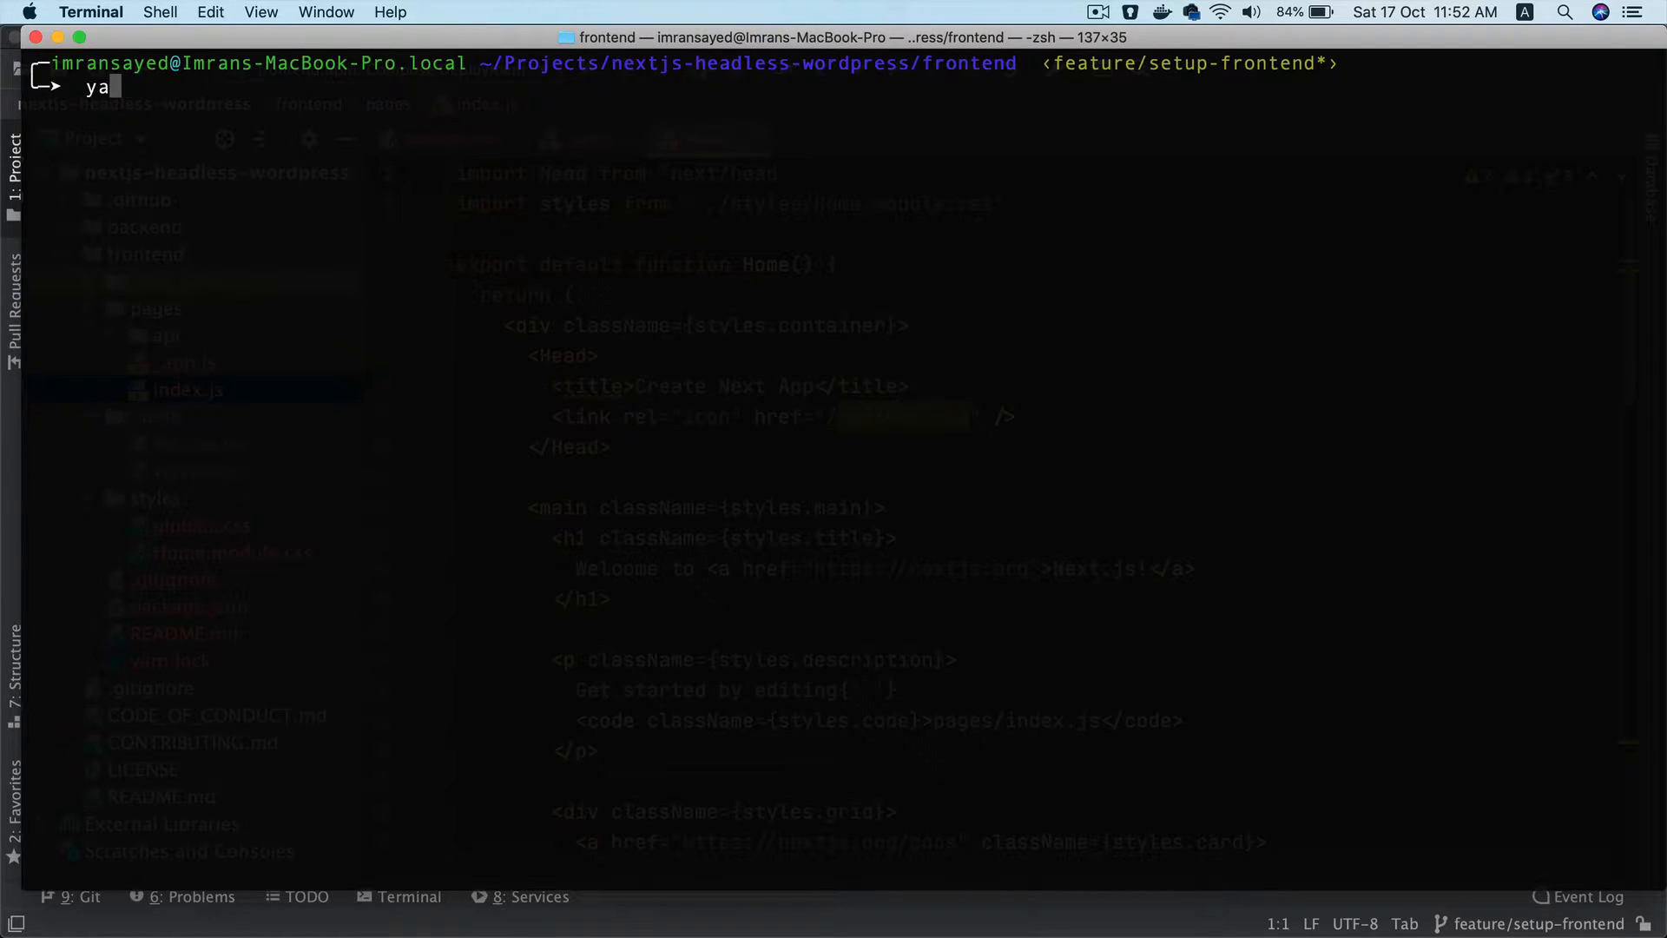
text(r)
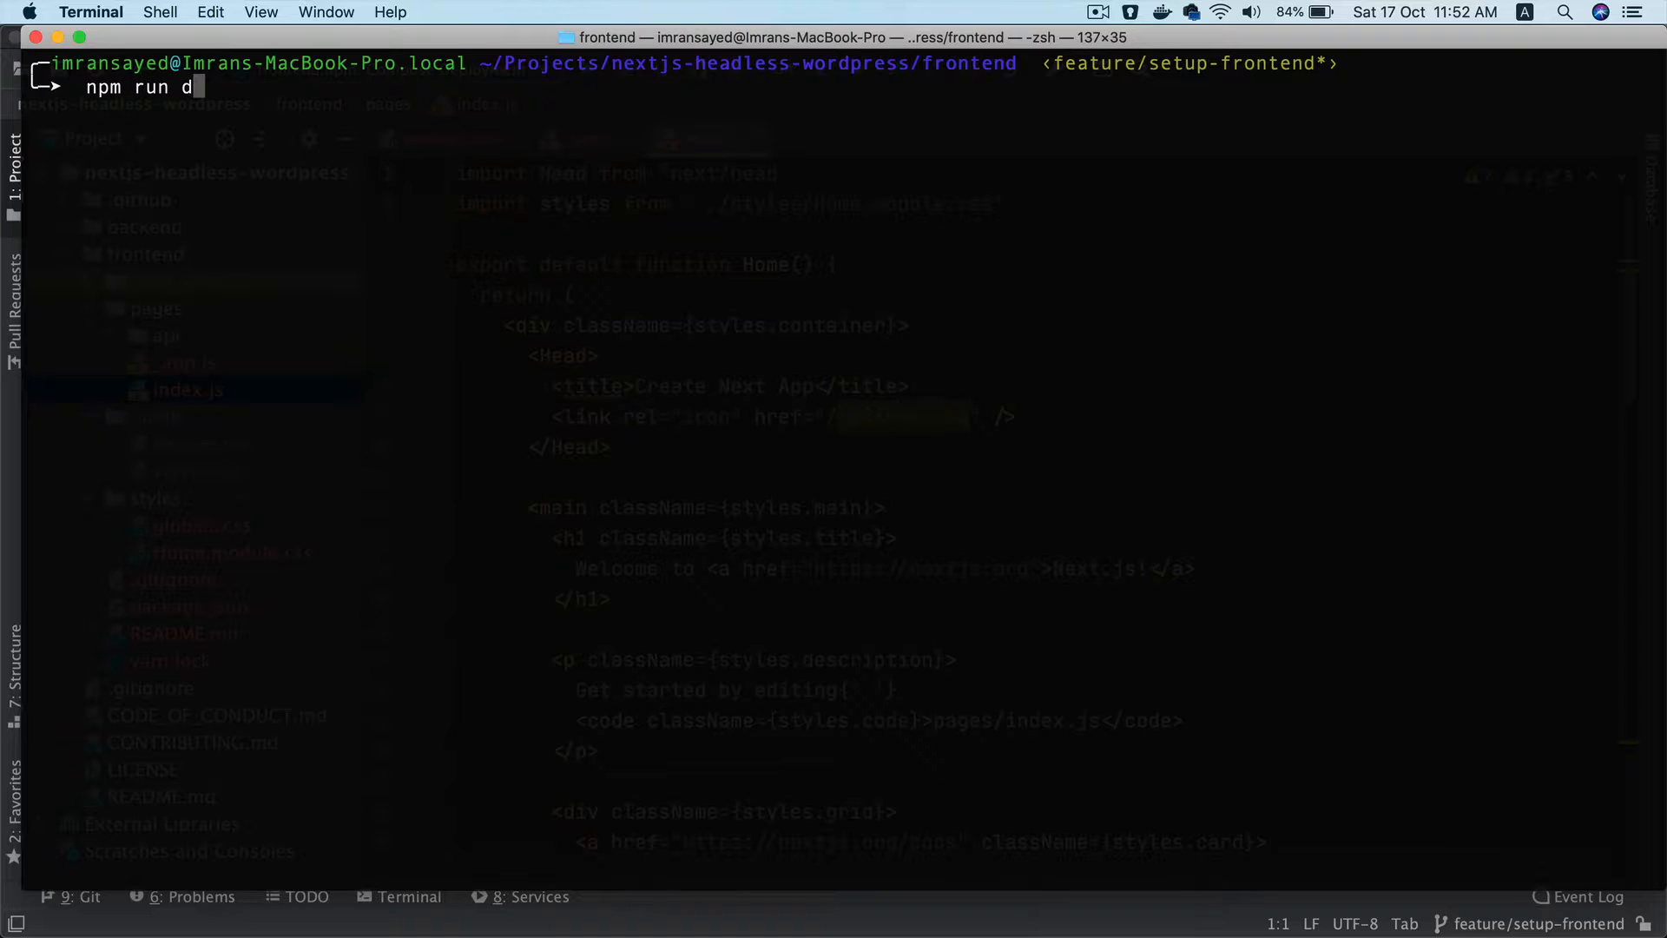
key(Return)
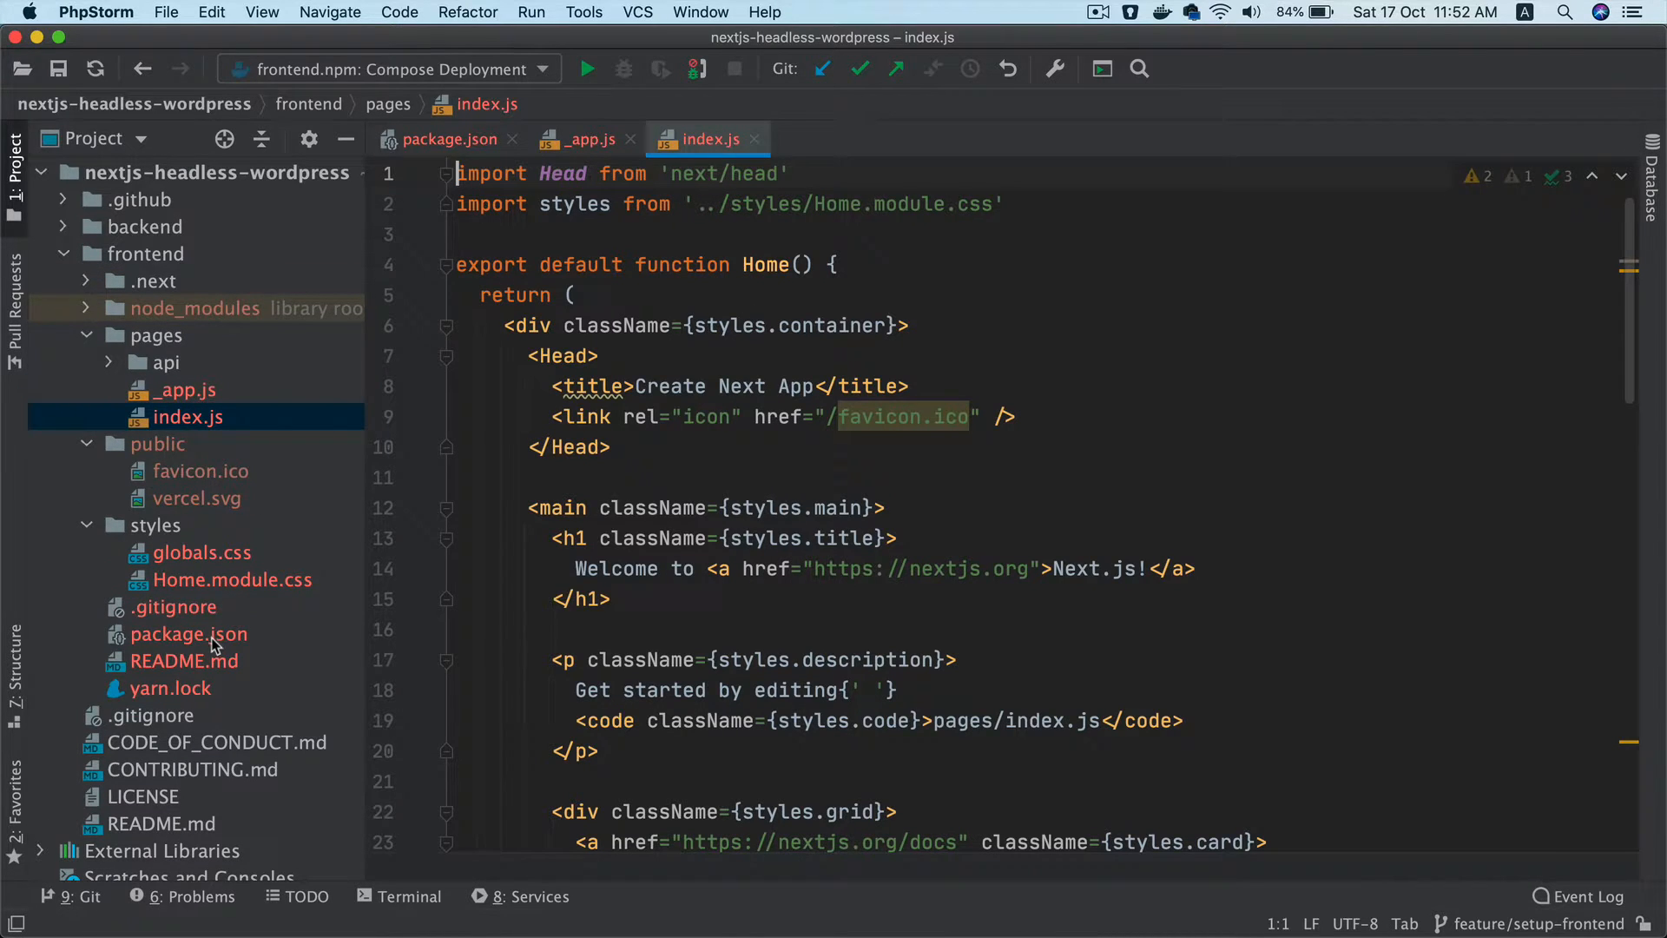
Open frontend package.json and retype the dev script key in the scripts block
click(451, 139)
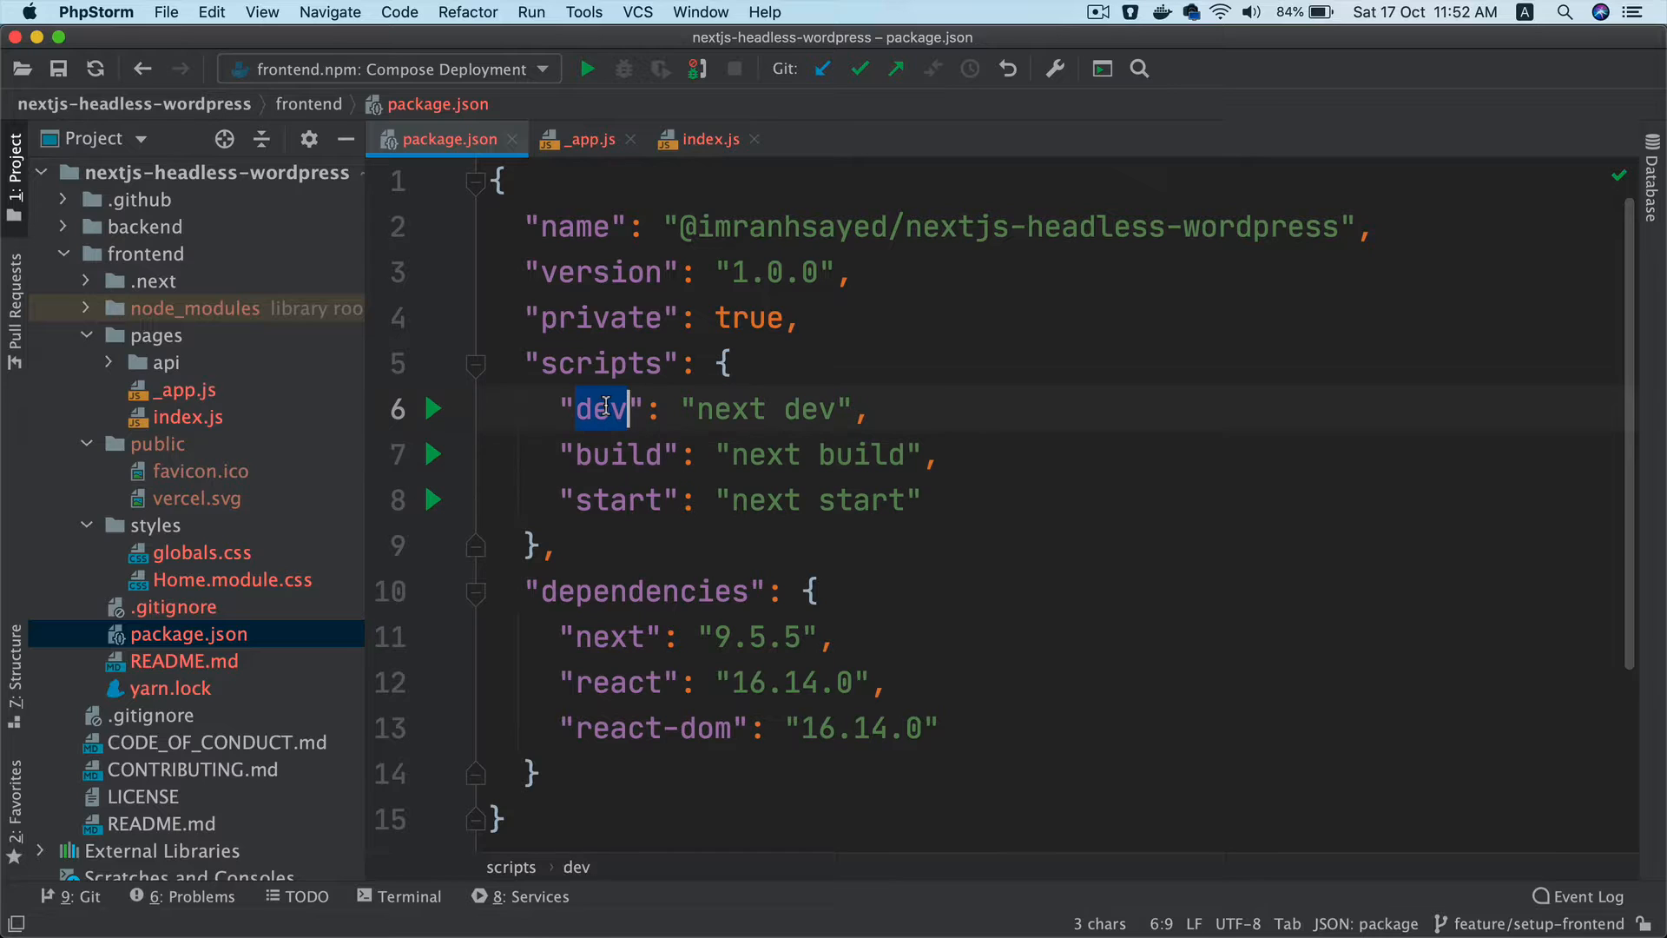
mouse_move(606, 409)
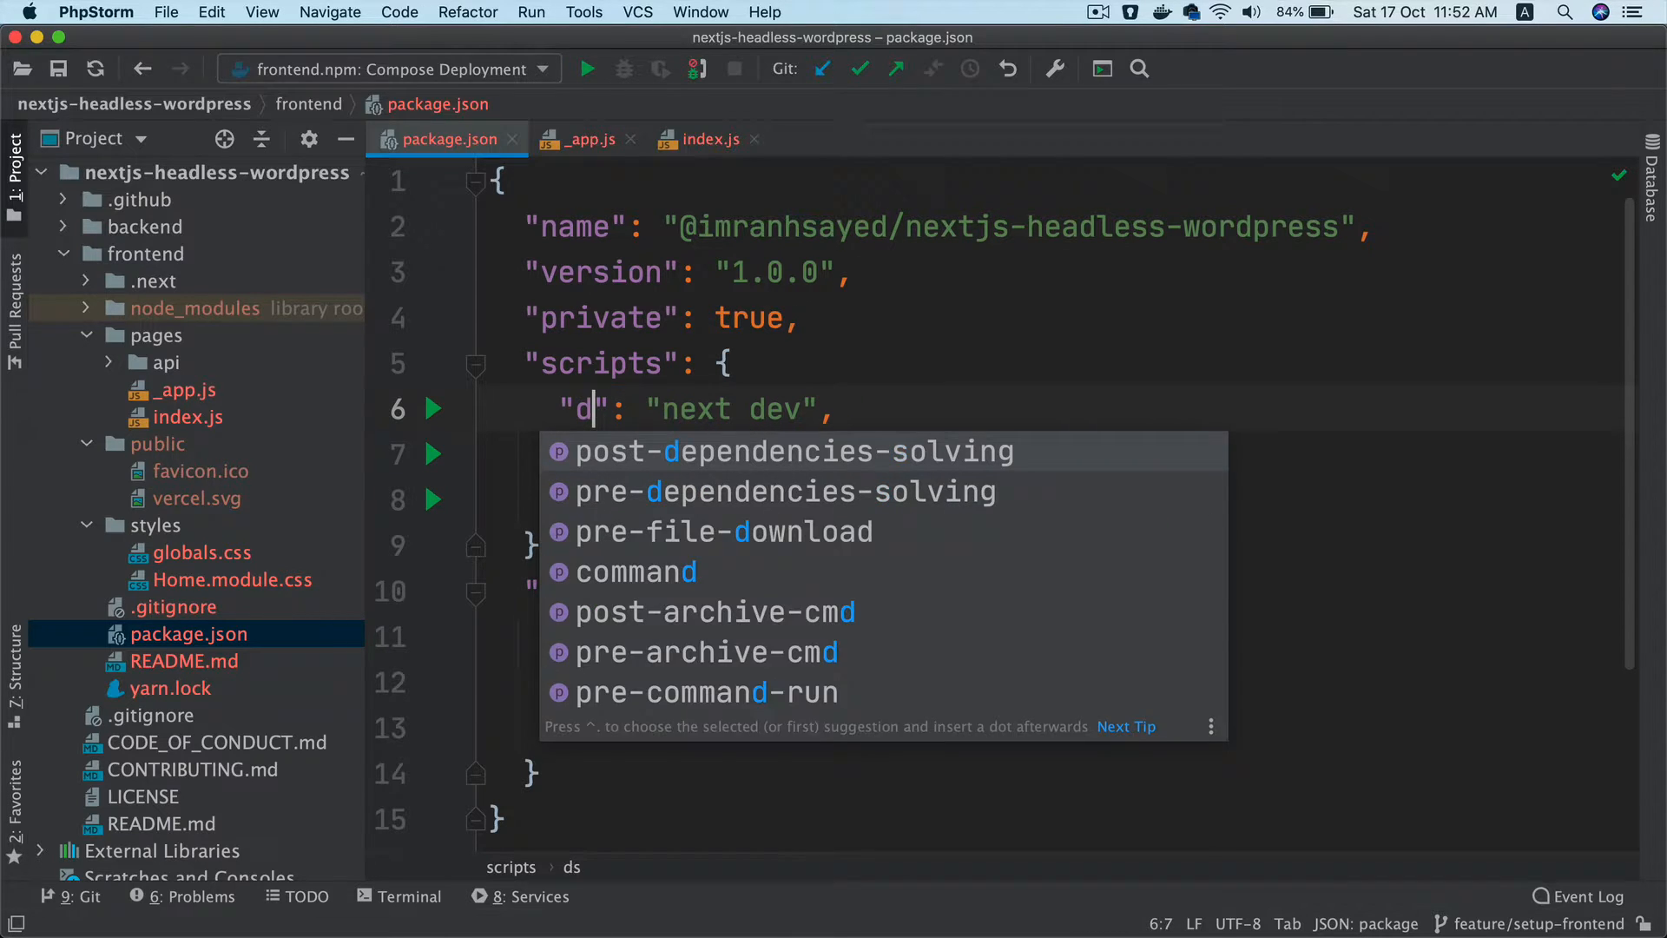
text(bc)
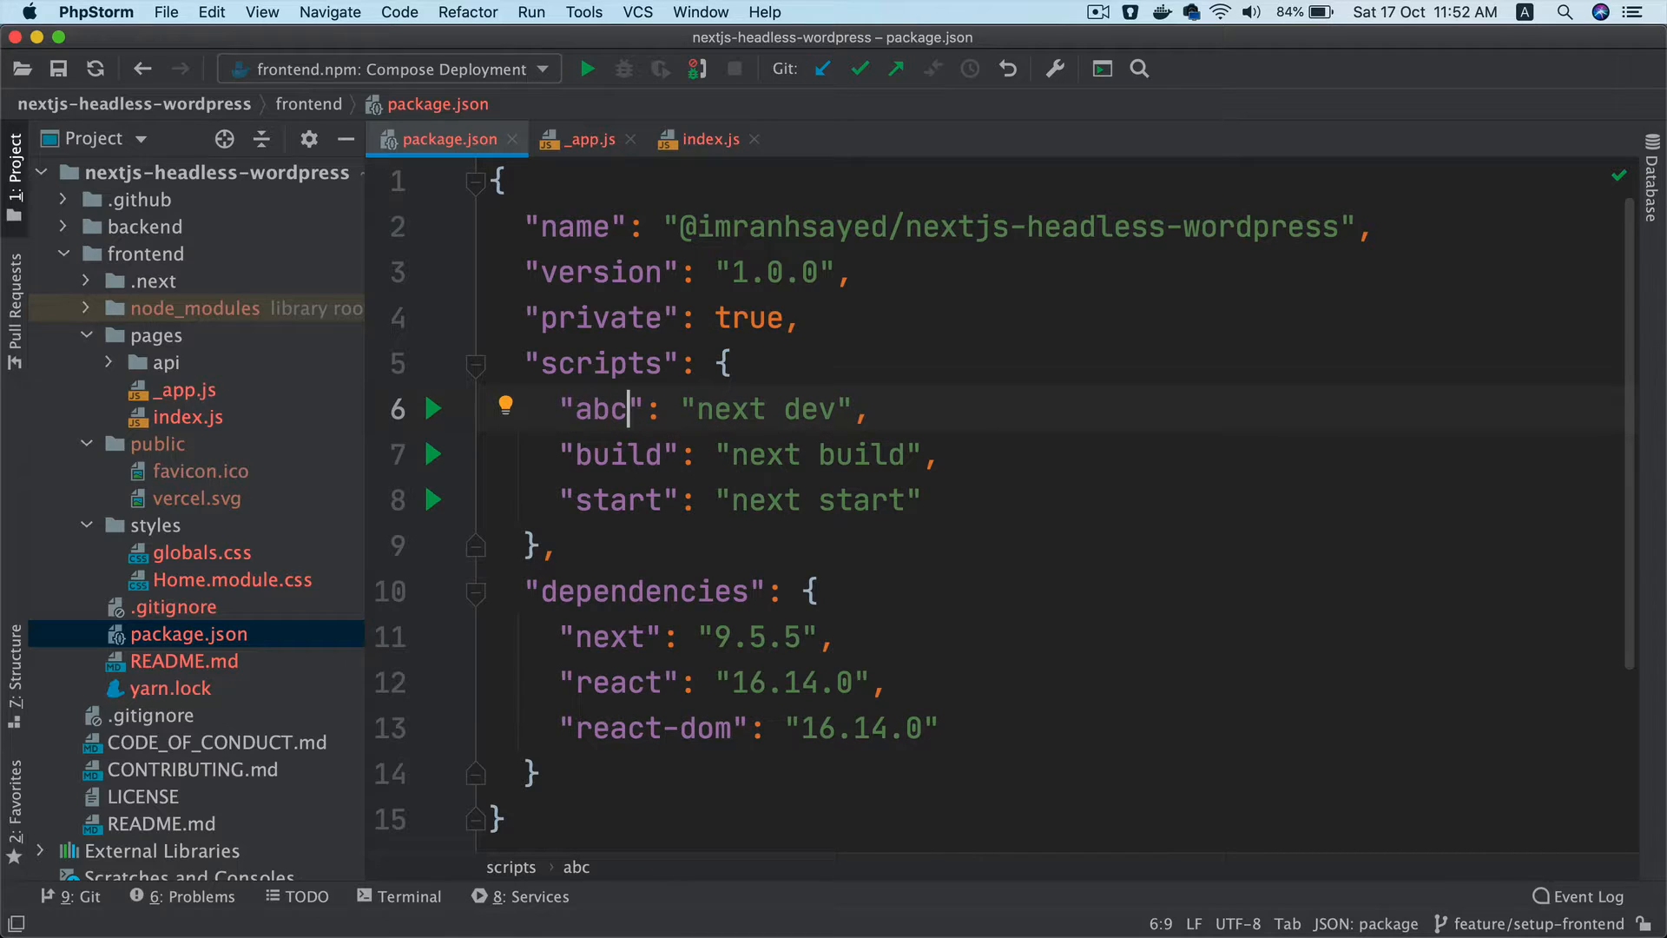
key(backspace)
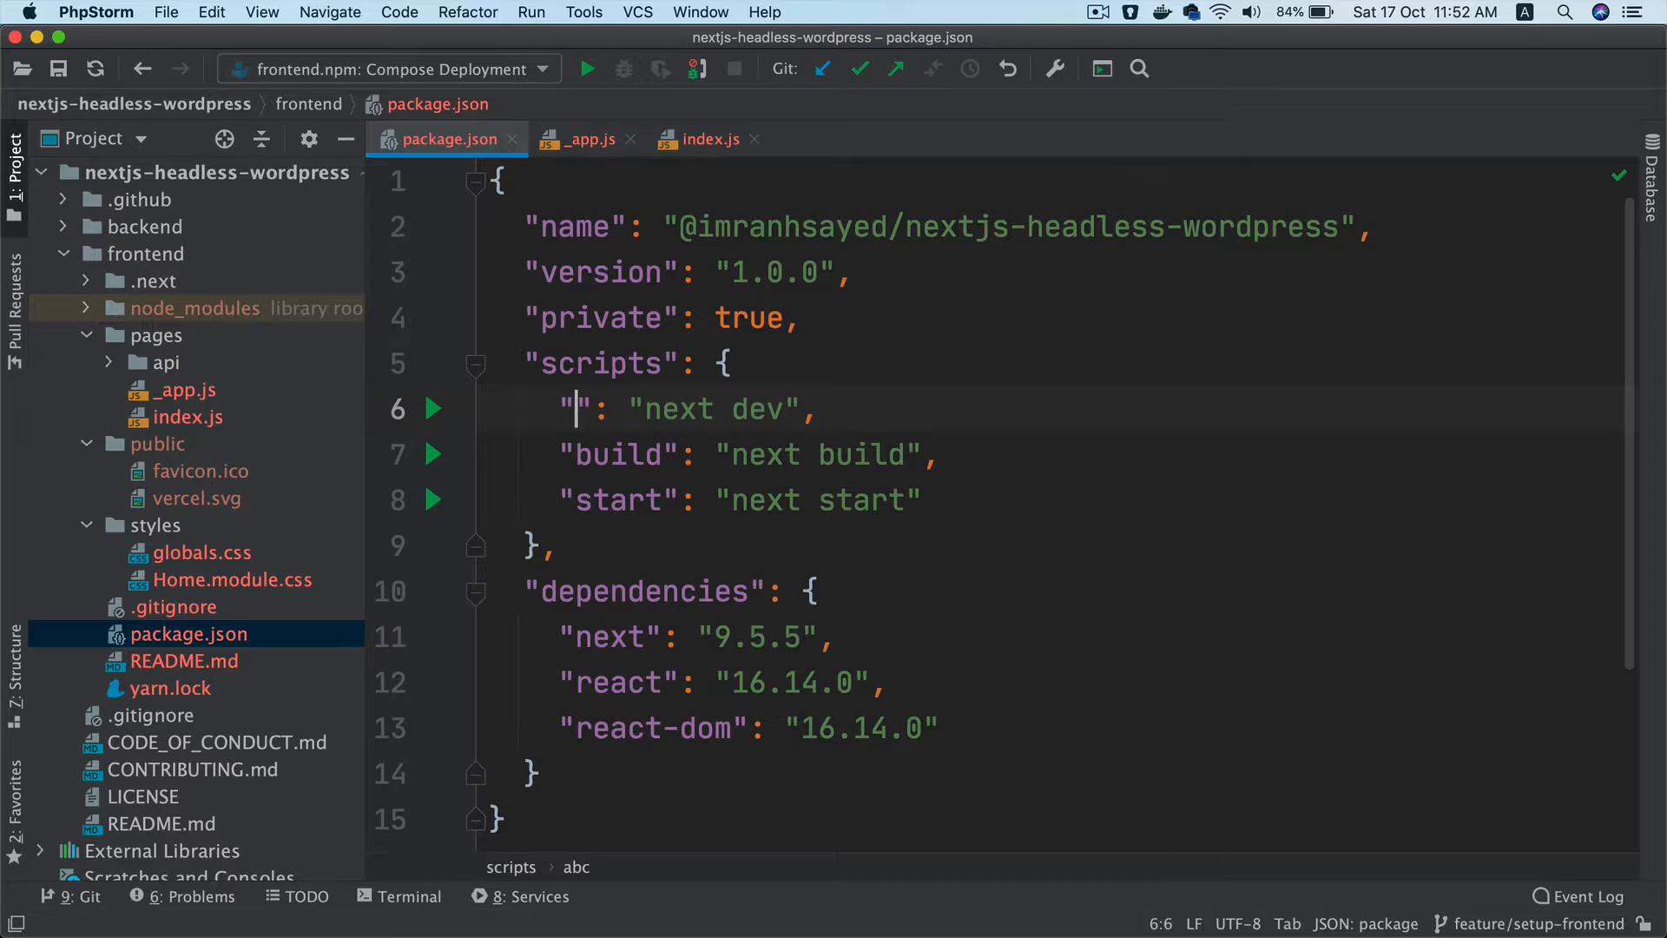
text(ds)
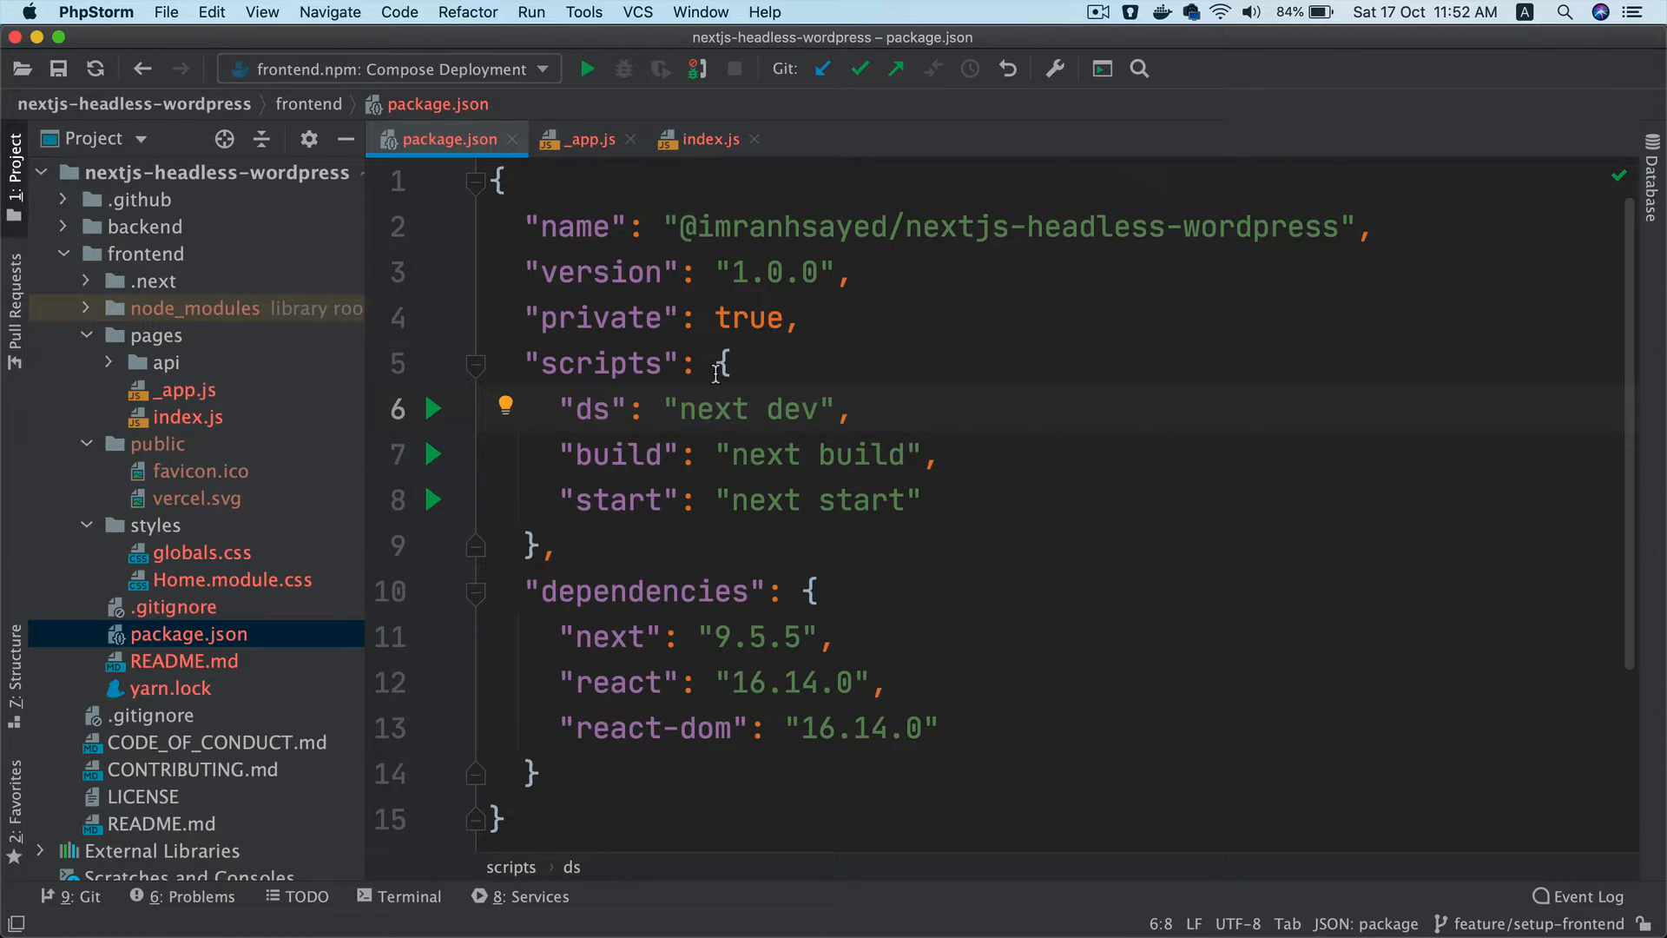
text(ev)
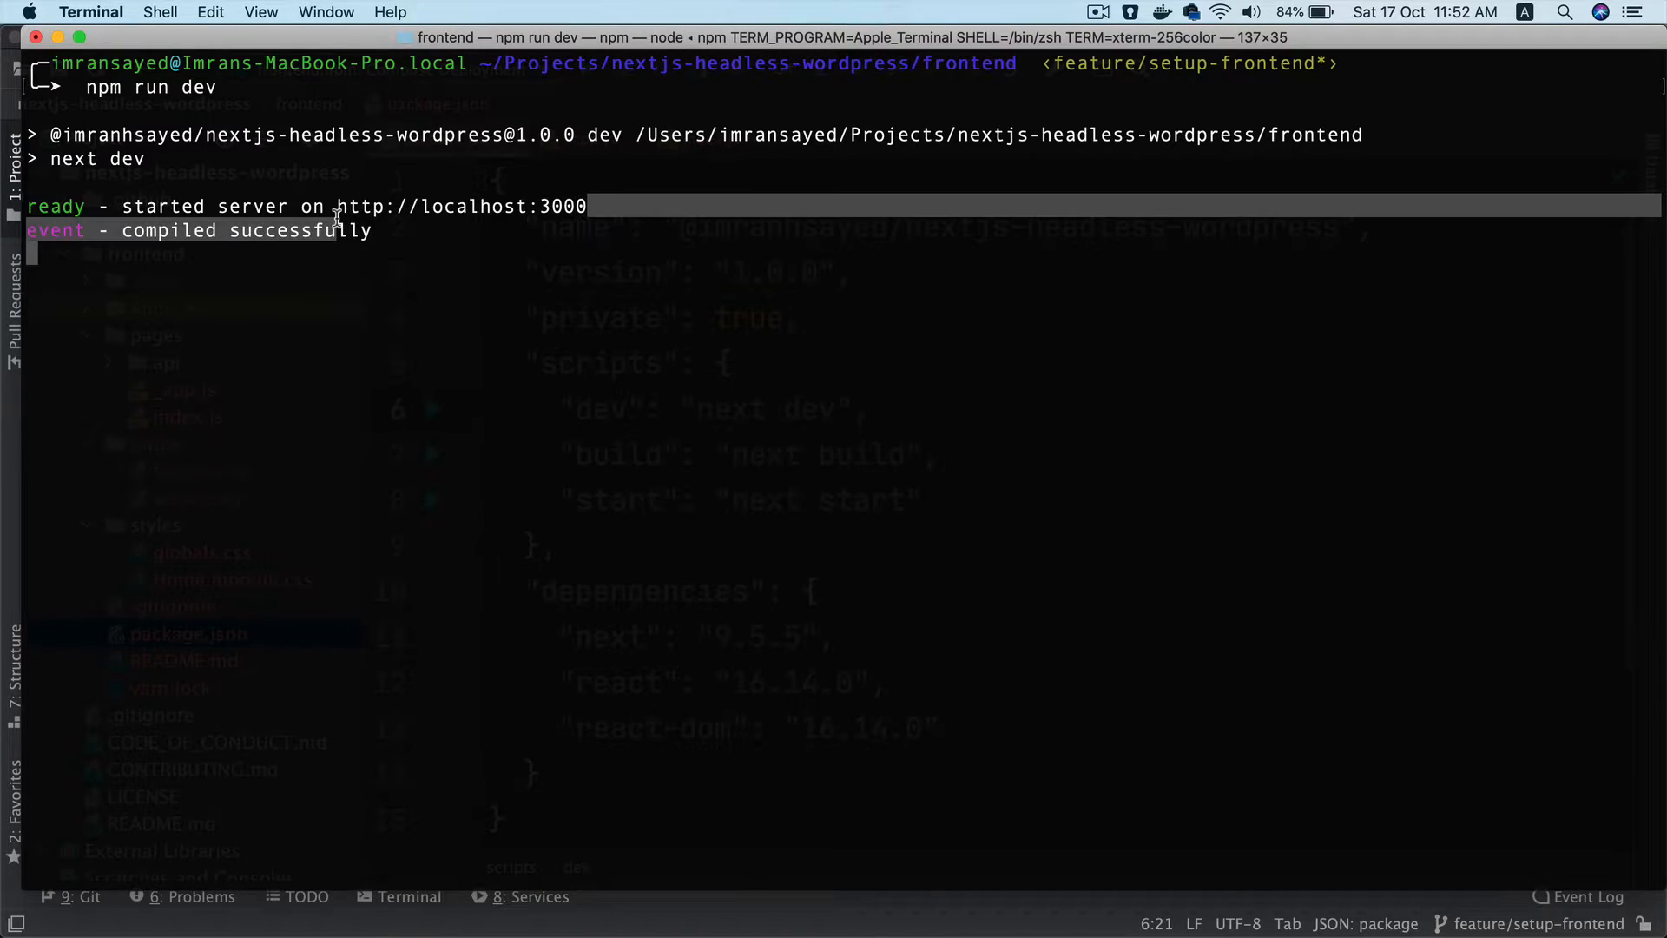
Open localhost:3000 in Chrome to show the Welcome to Next.js page
click(721, 890)
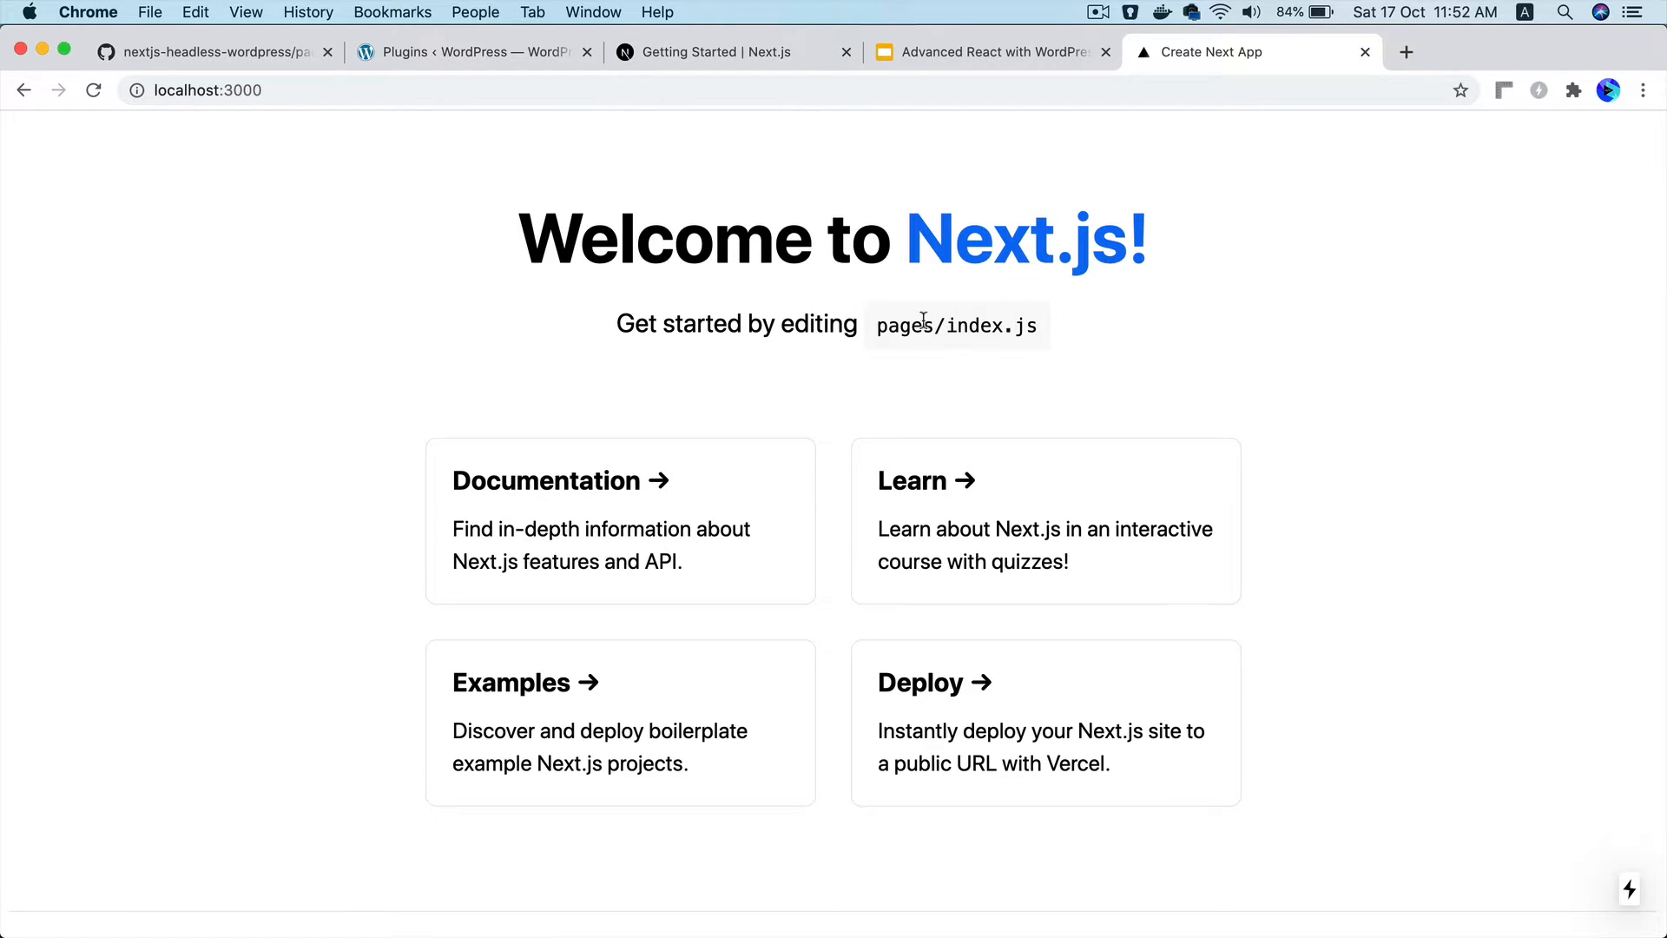
mouse_move(624, 702)
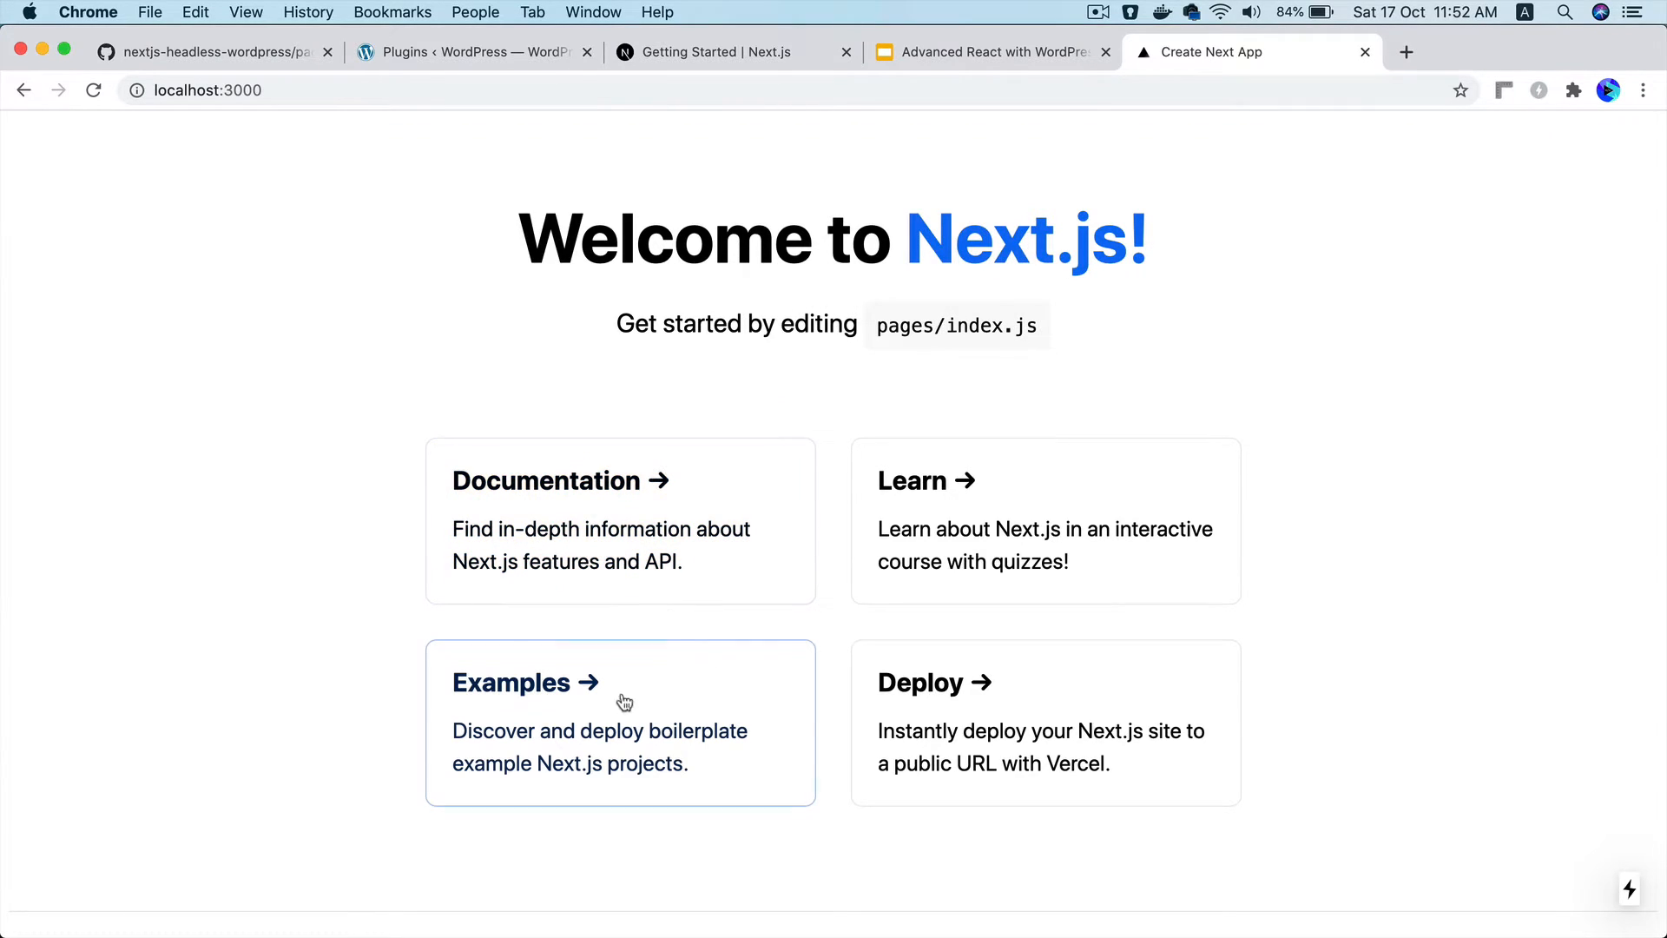
mouse_move(539, 890)
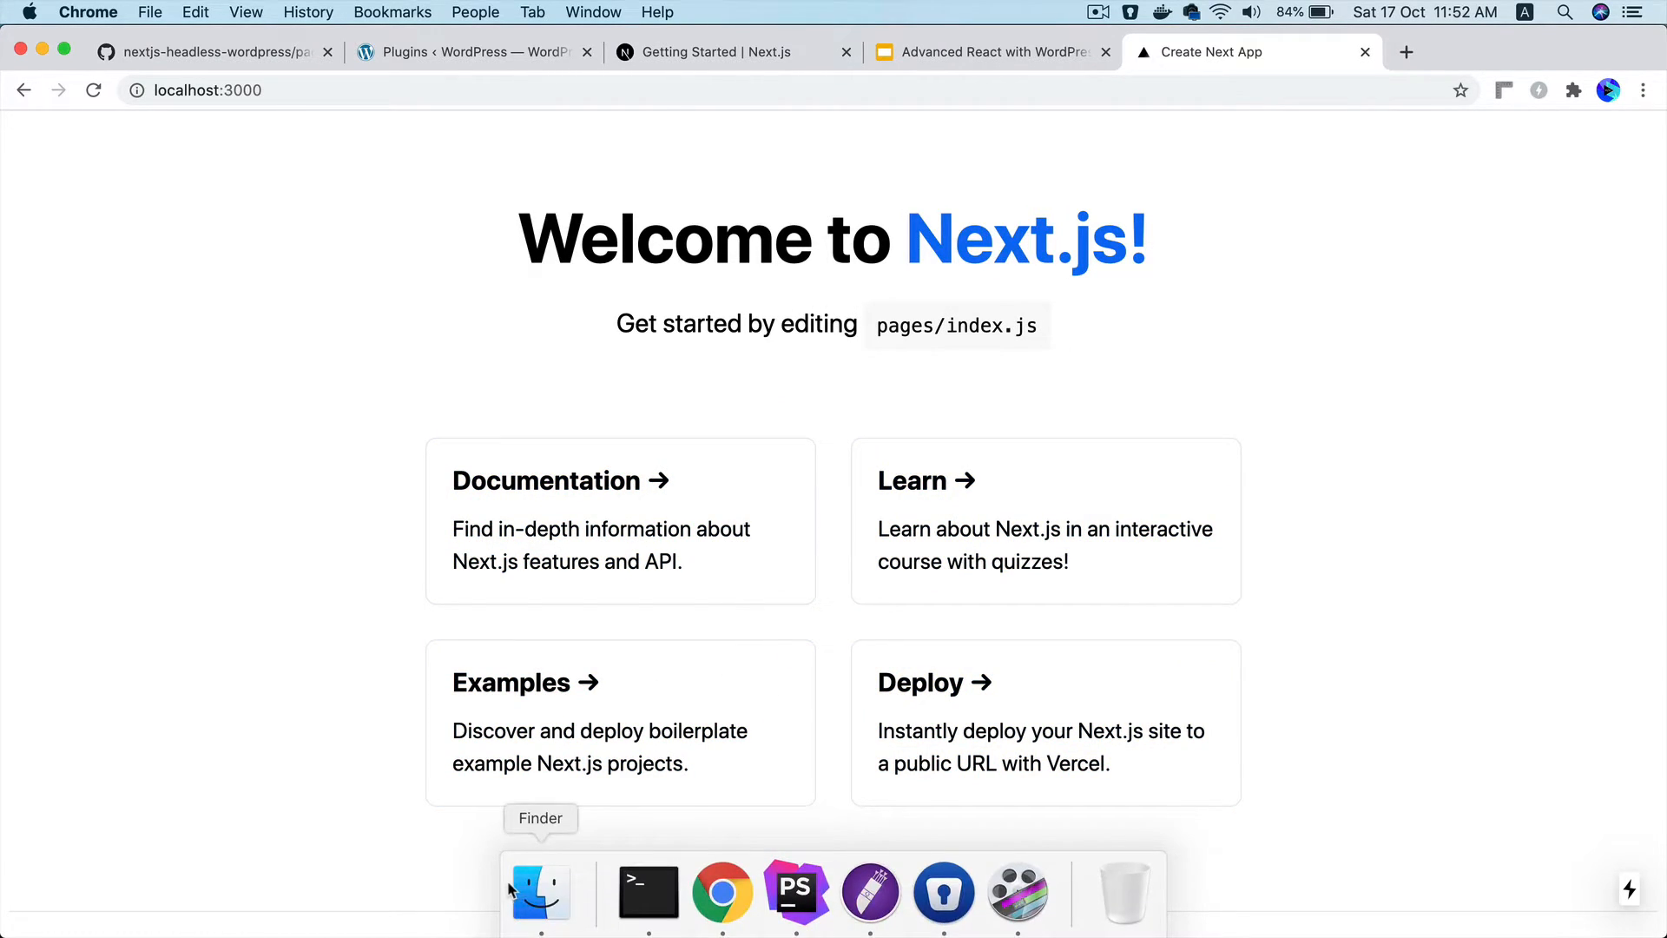
Return to PhpStorm and open pages/index.js to review the starter page
click(795, 891)
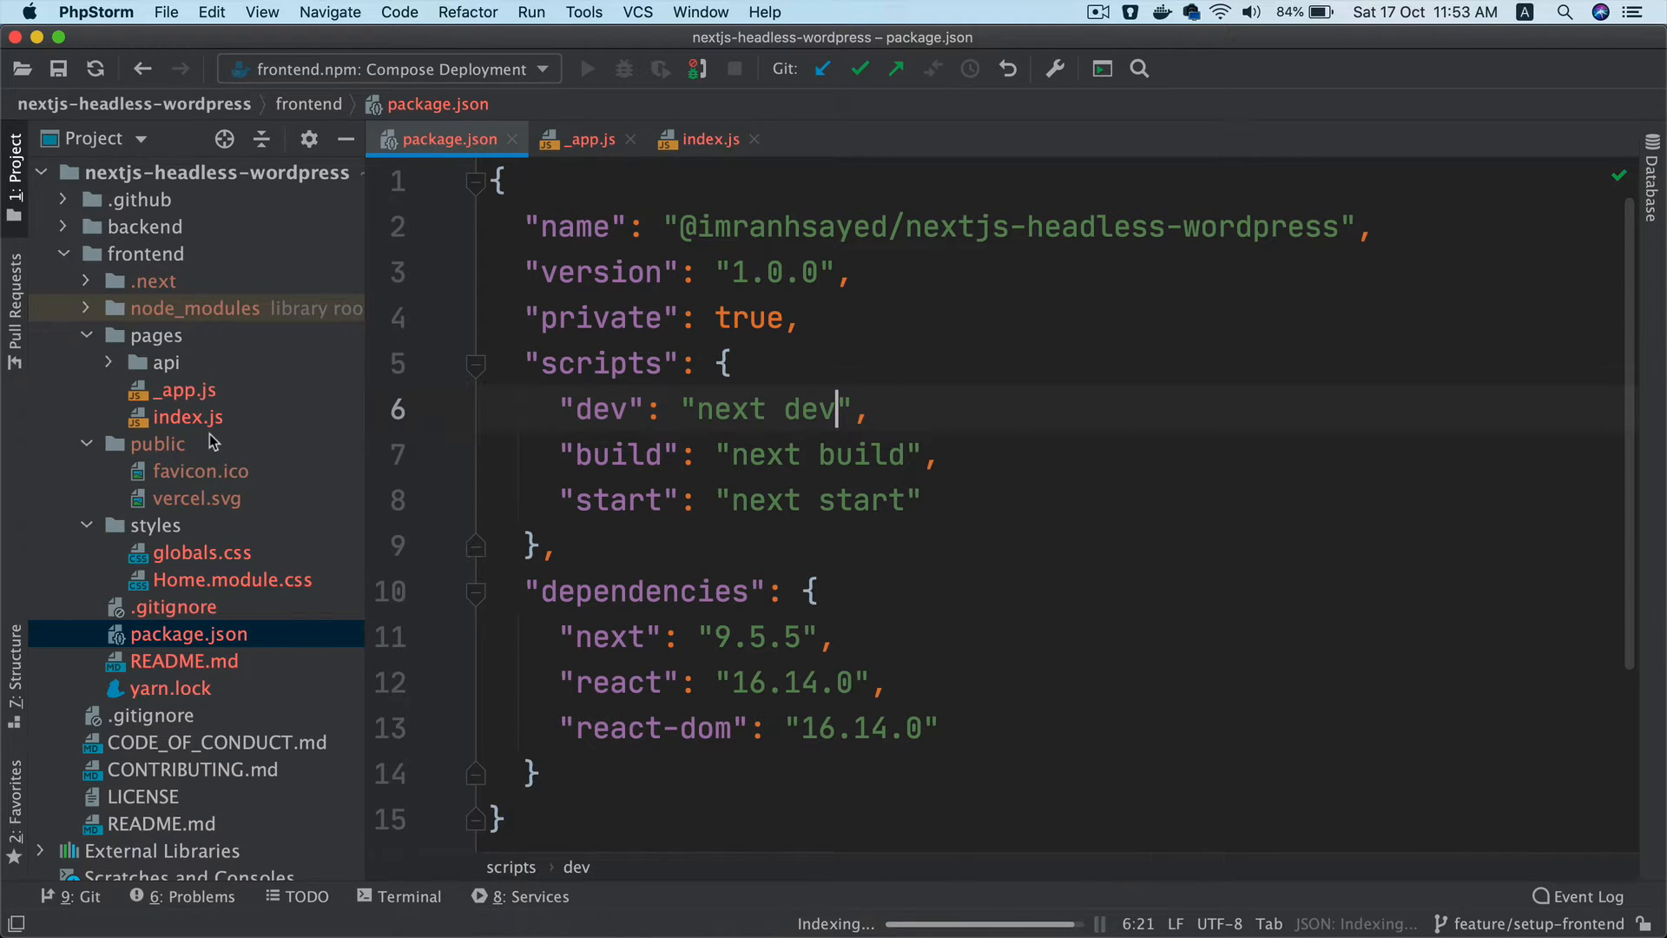
click(189, 416)
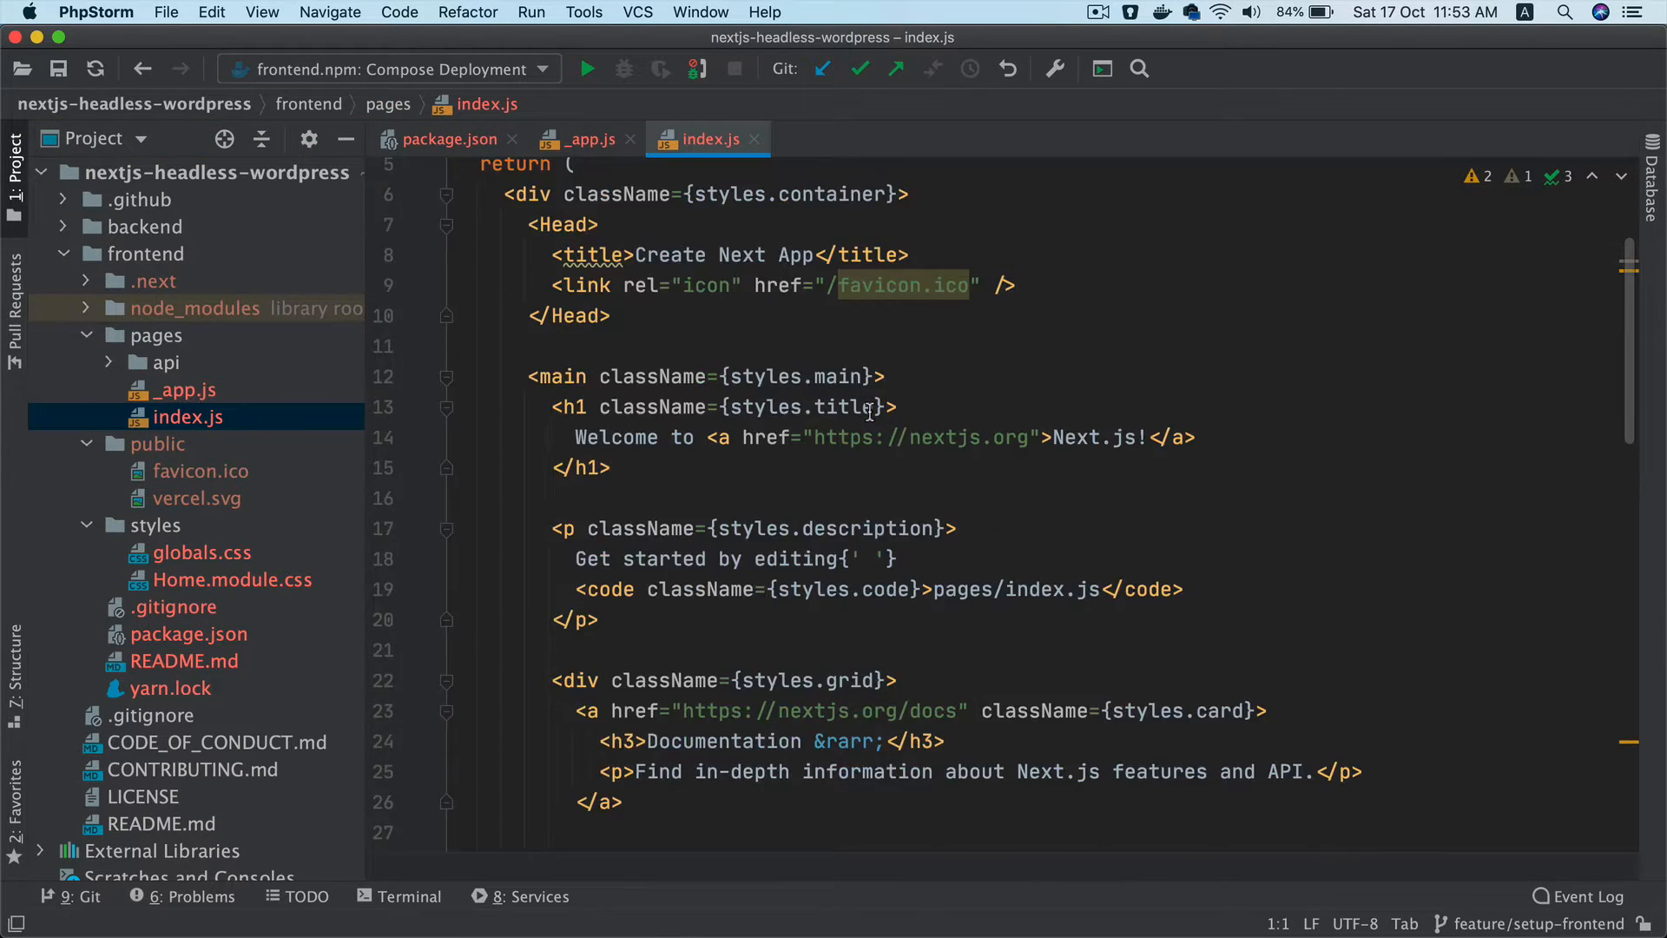
scroll(up, 3)
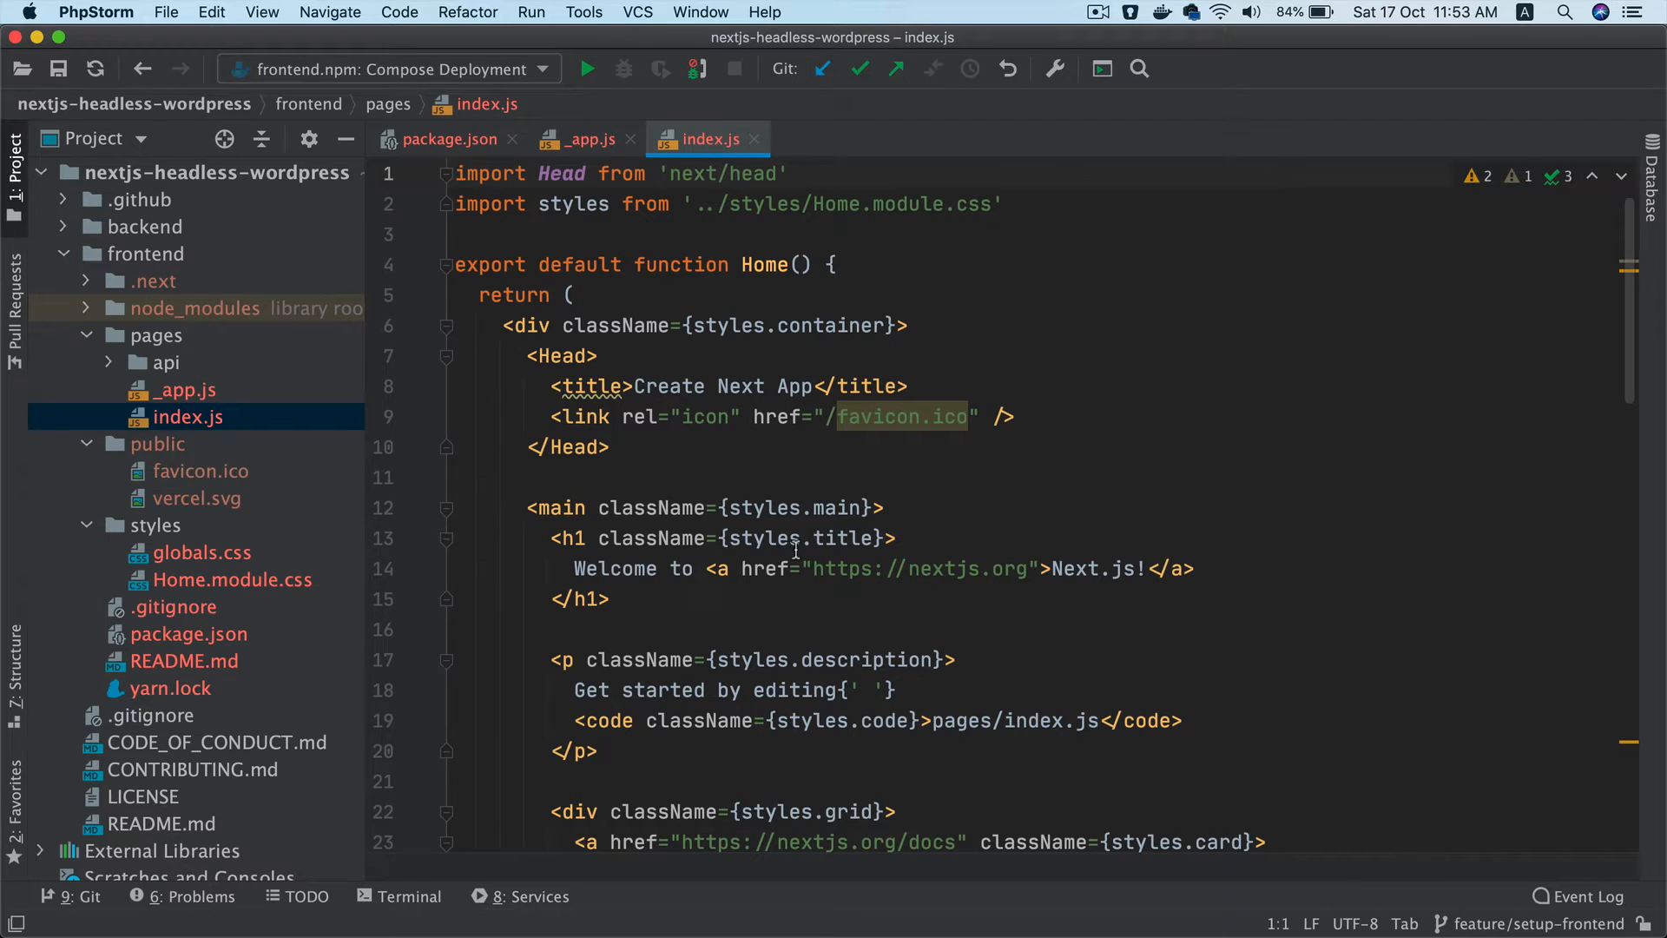
scroll(down, 3)
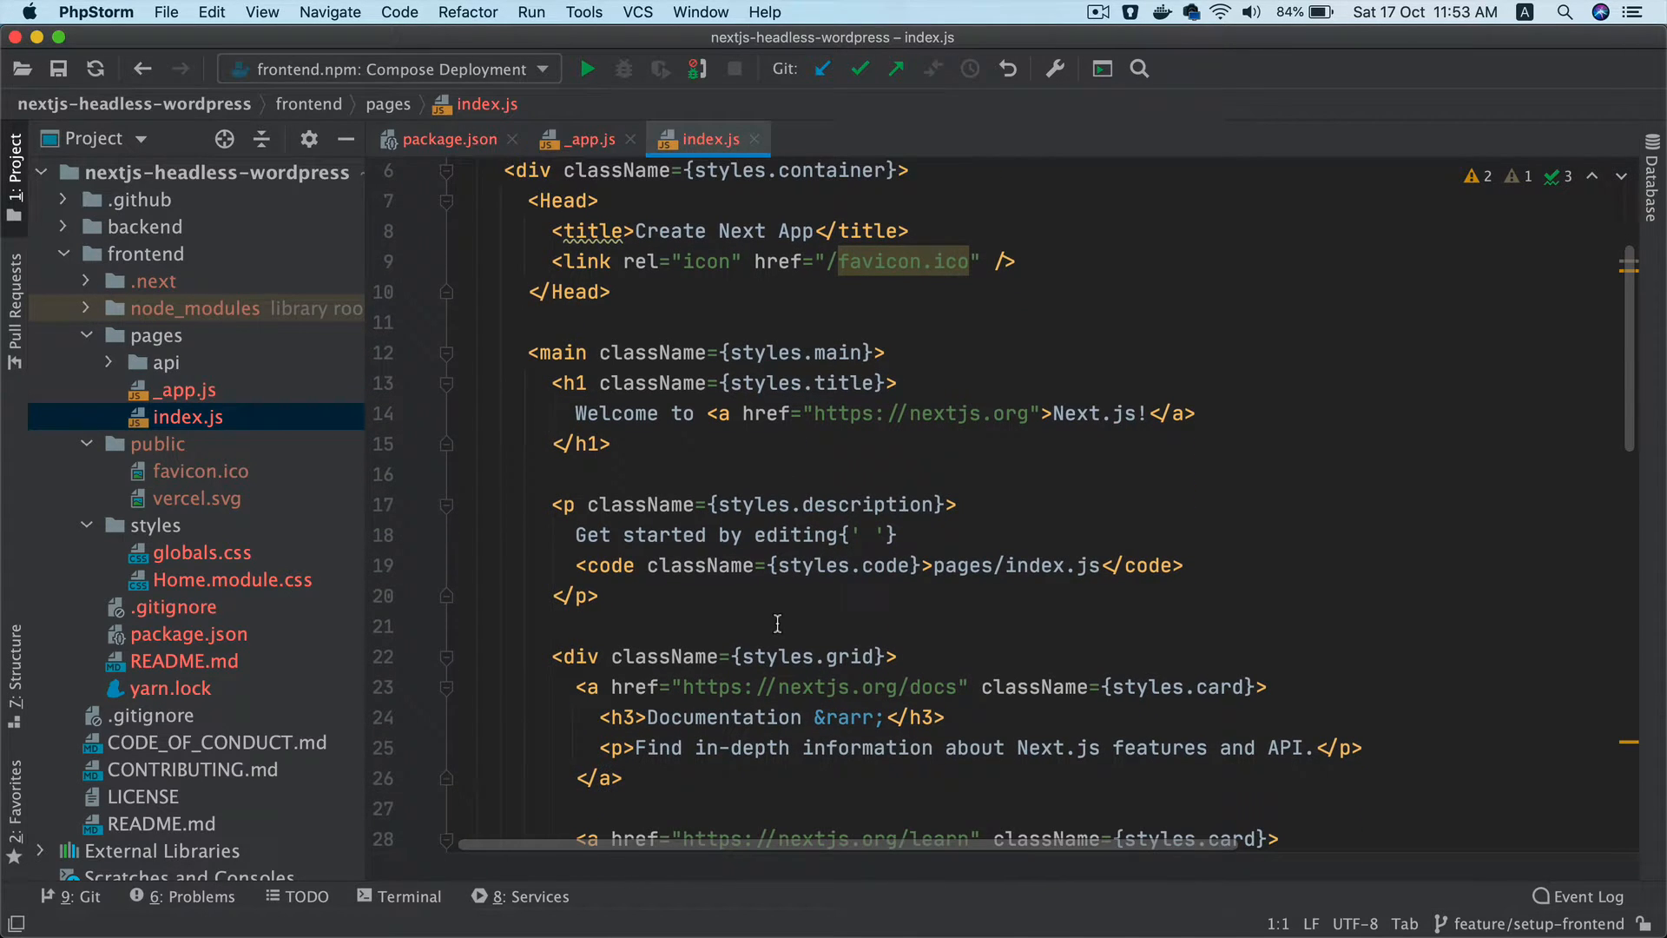
scroll(up, 3)
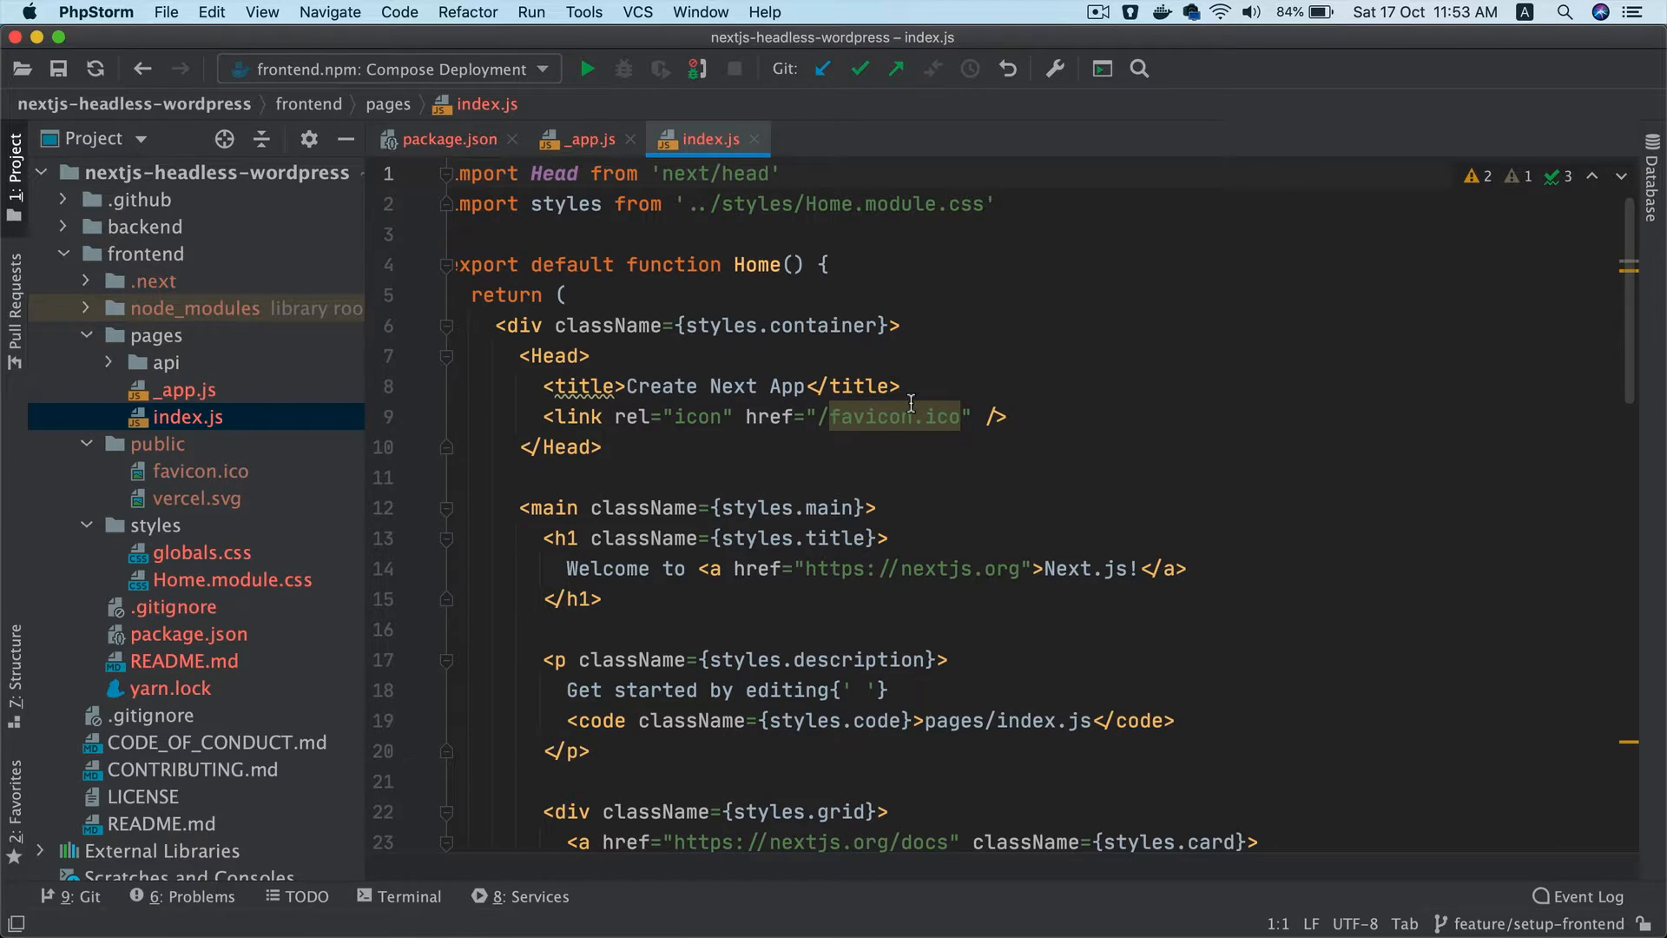
mouse_move(1064, 199)
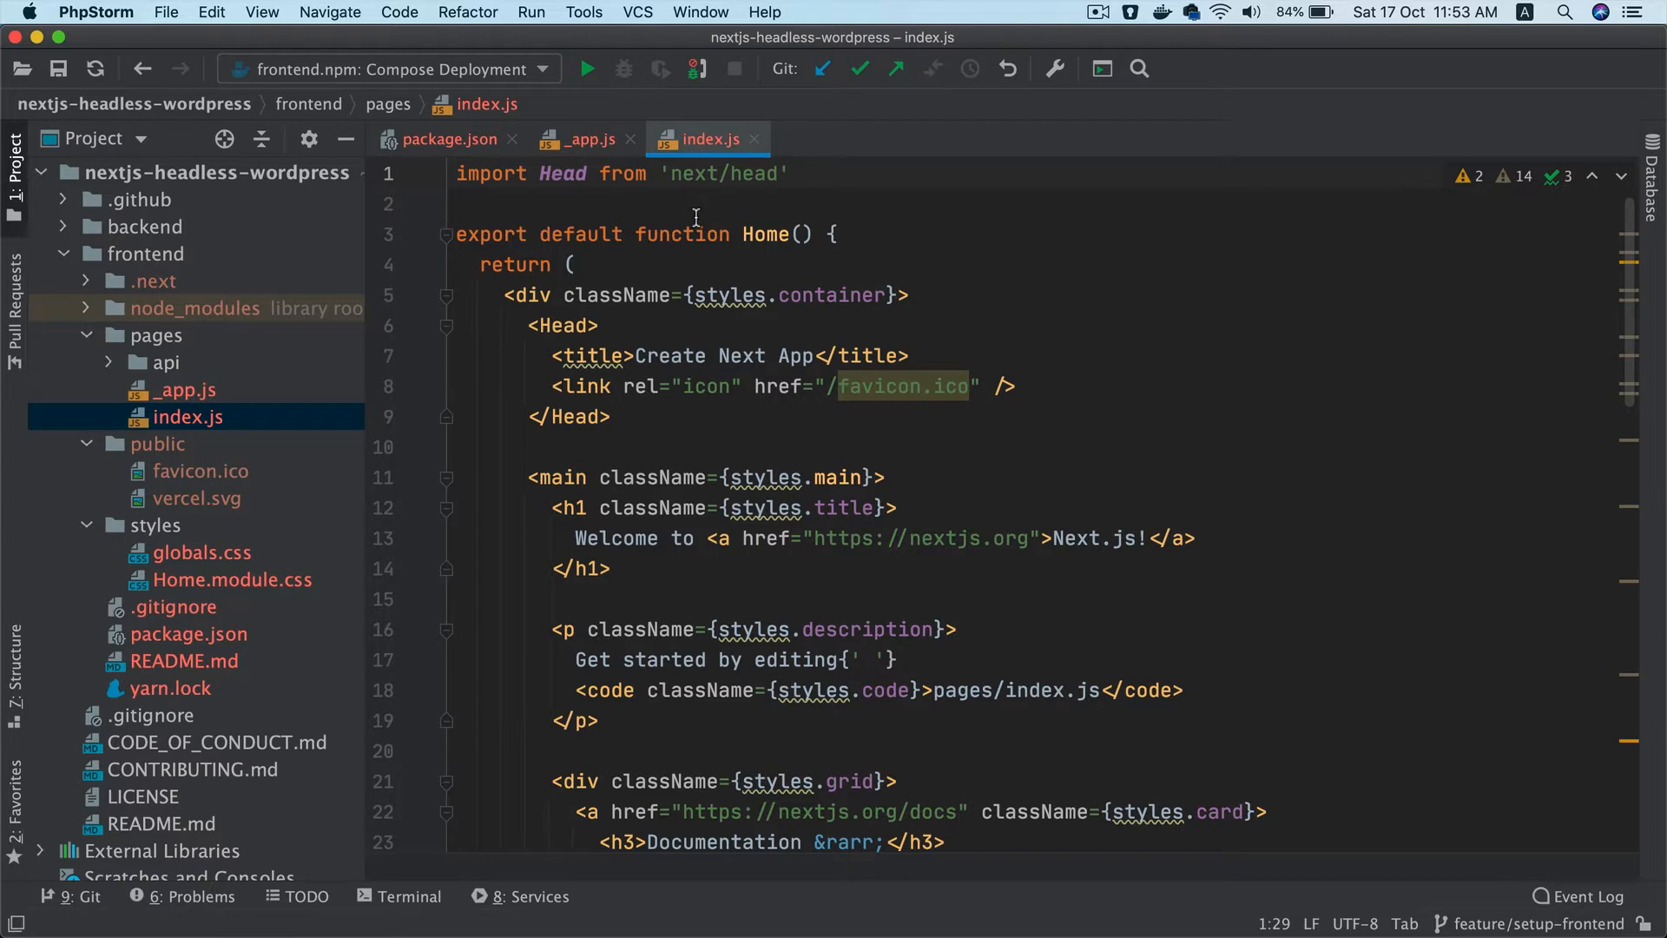
mouse_move(444, 309)
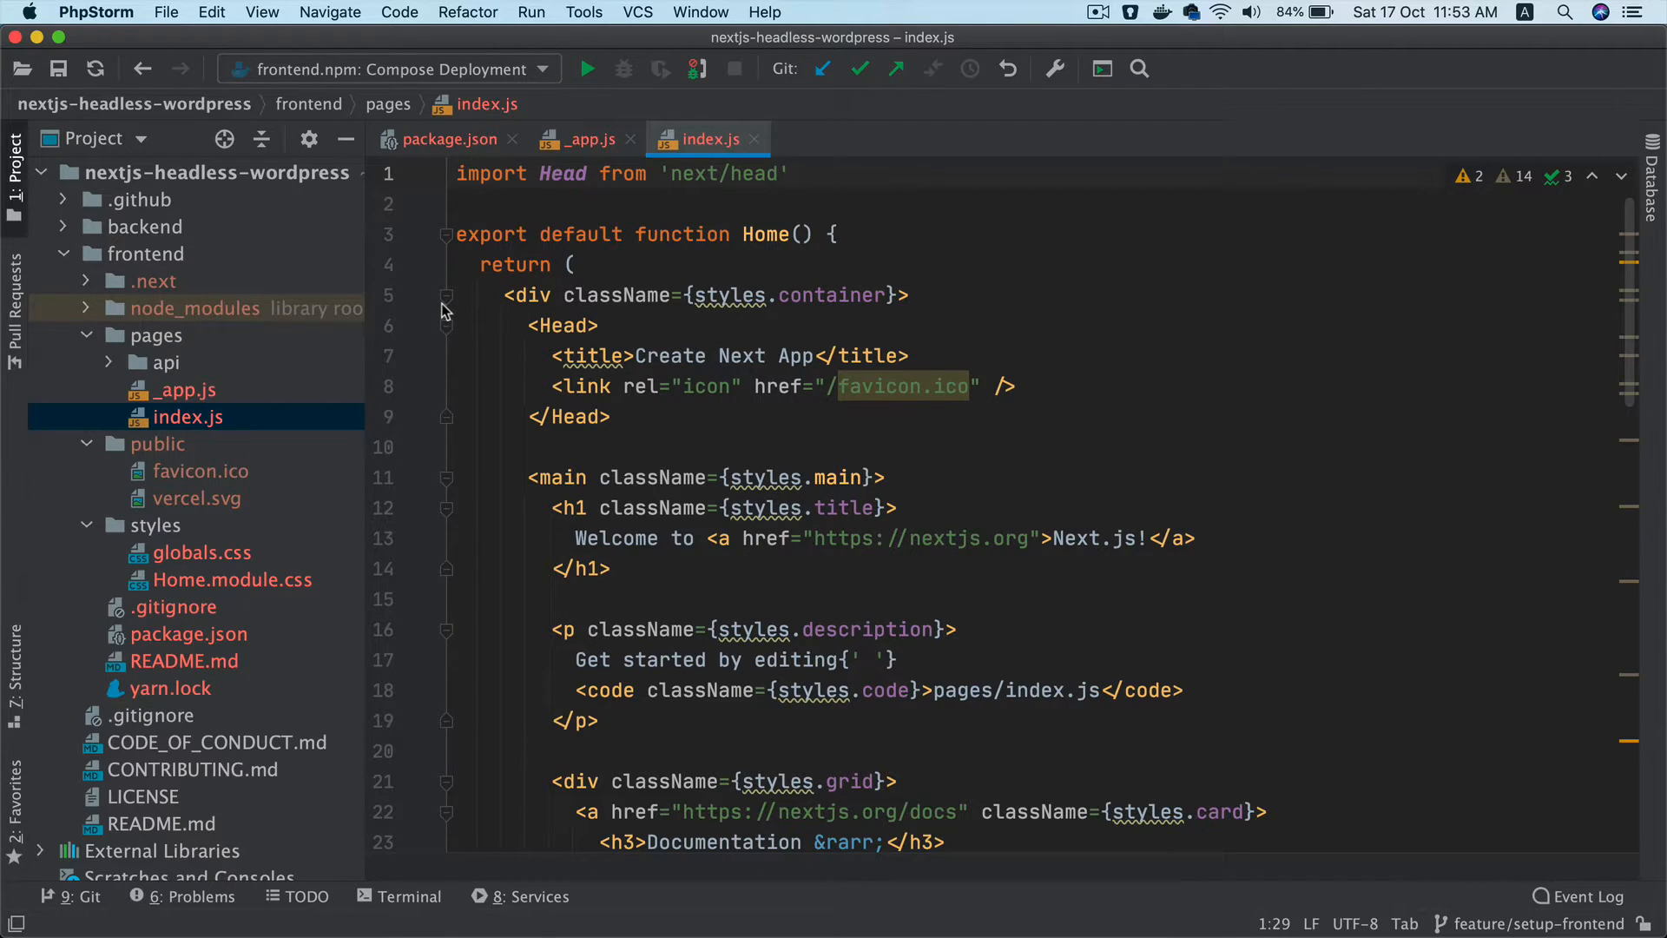
Replace the page markup with <div>Hello world</div> and rename Home to Index
click(446, 295)
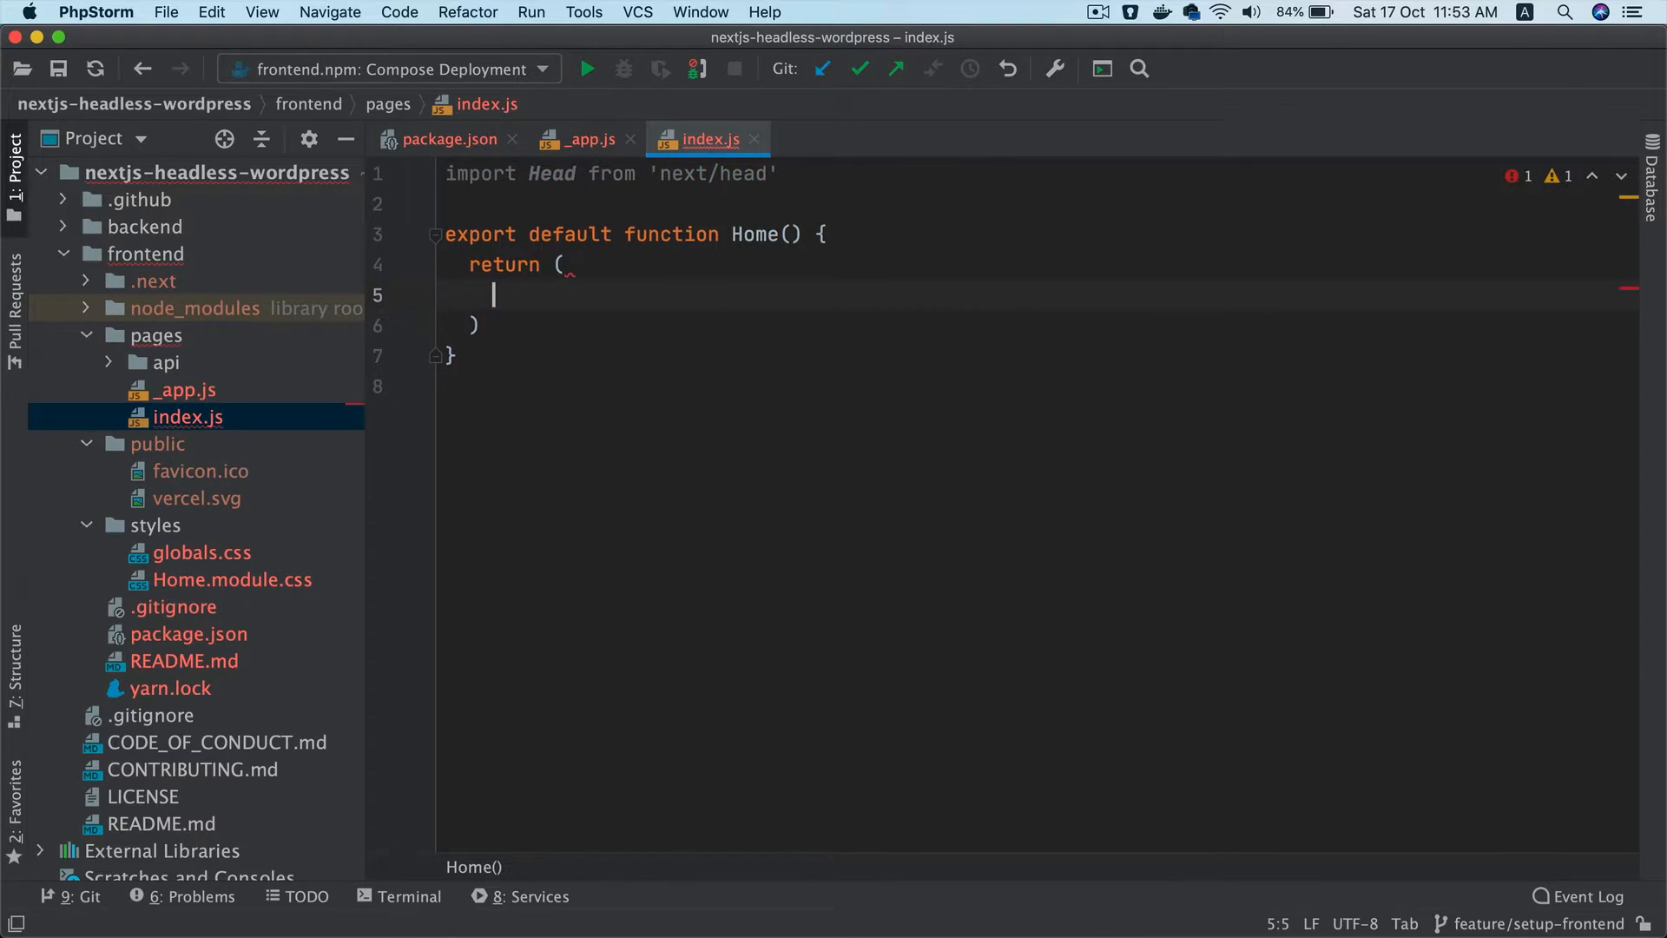
text(div>Hello wor</div>)
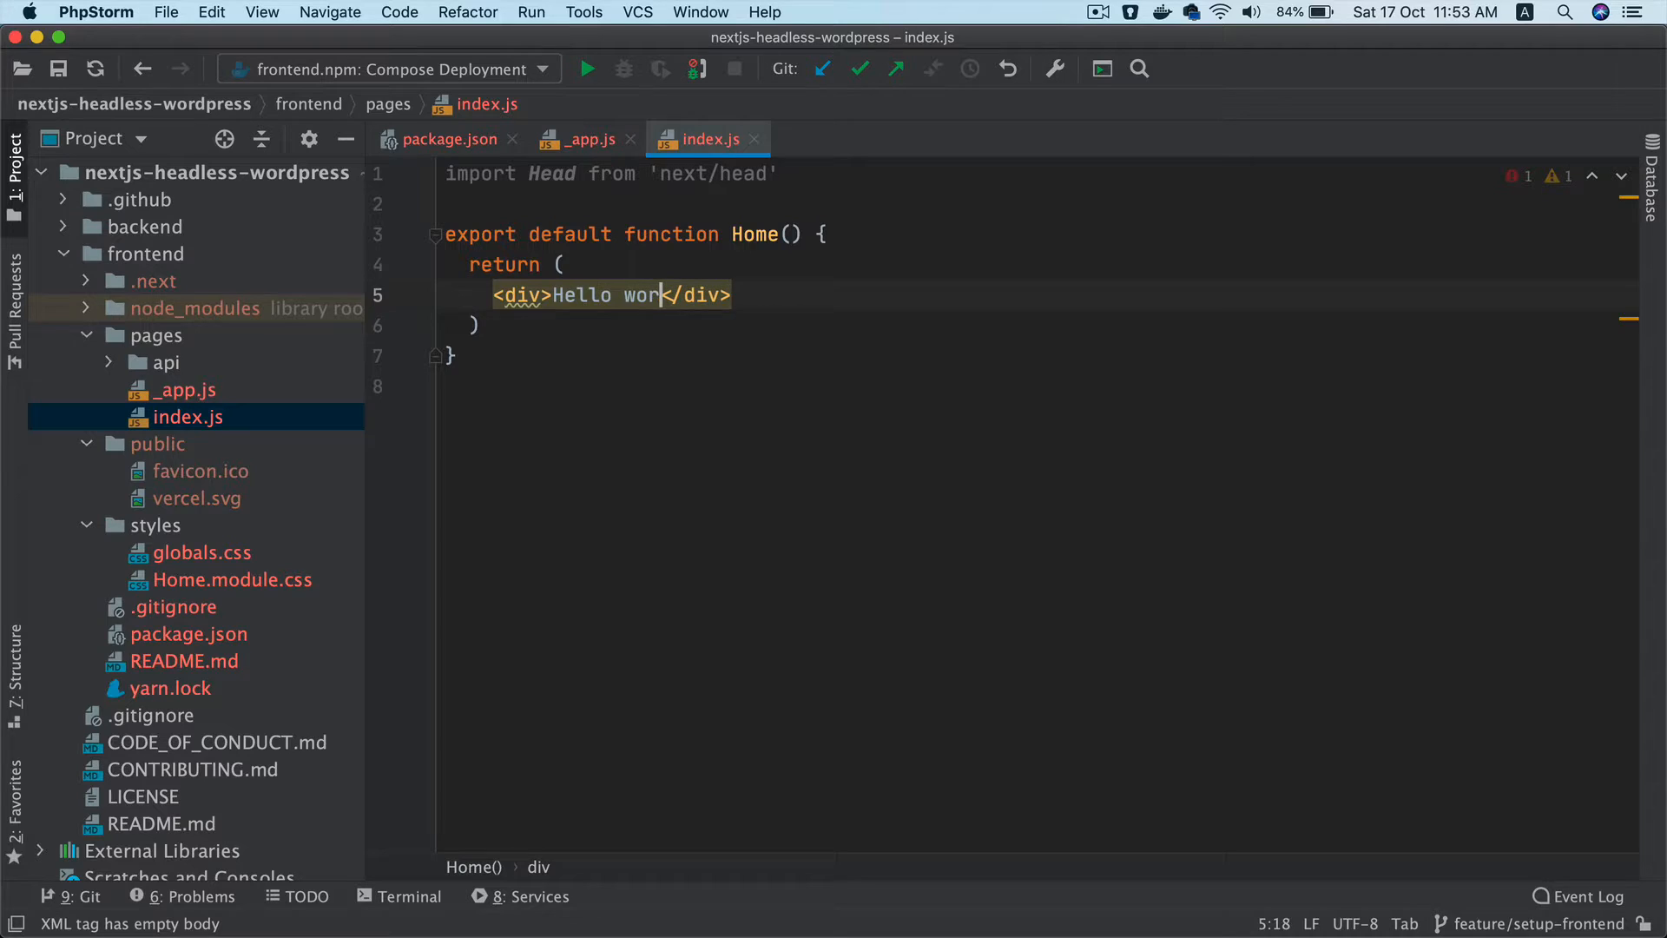
text(ld)
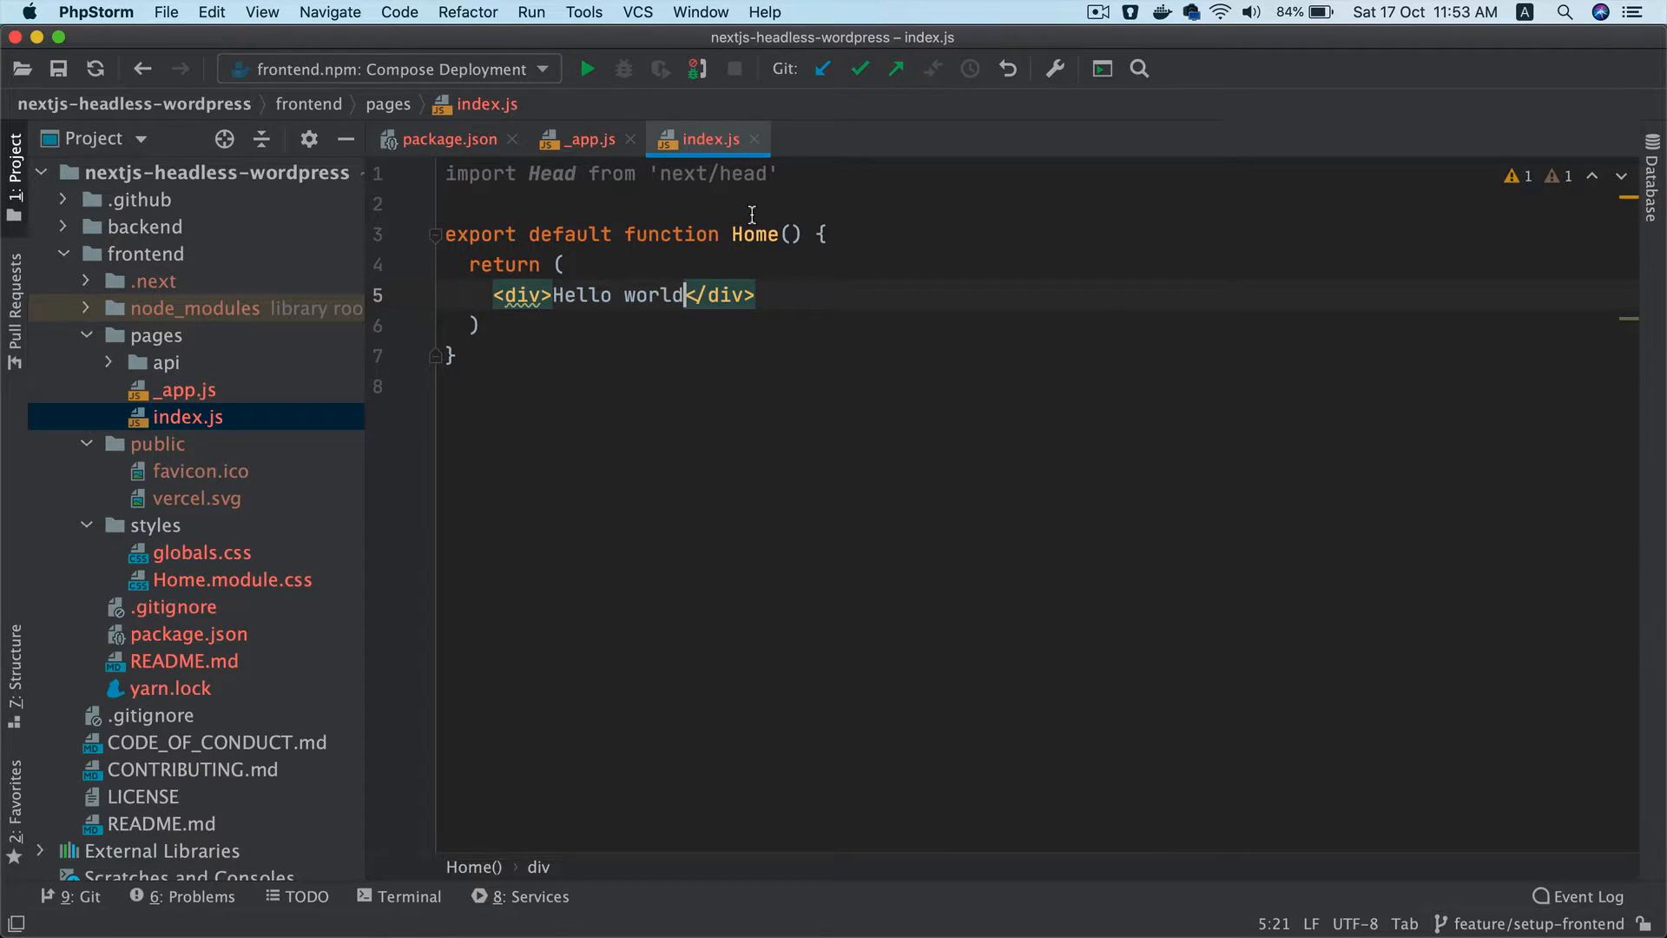
double_click(753, 233)
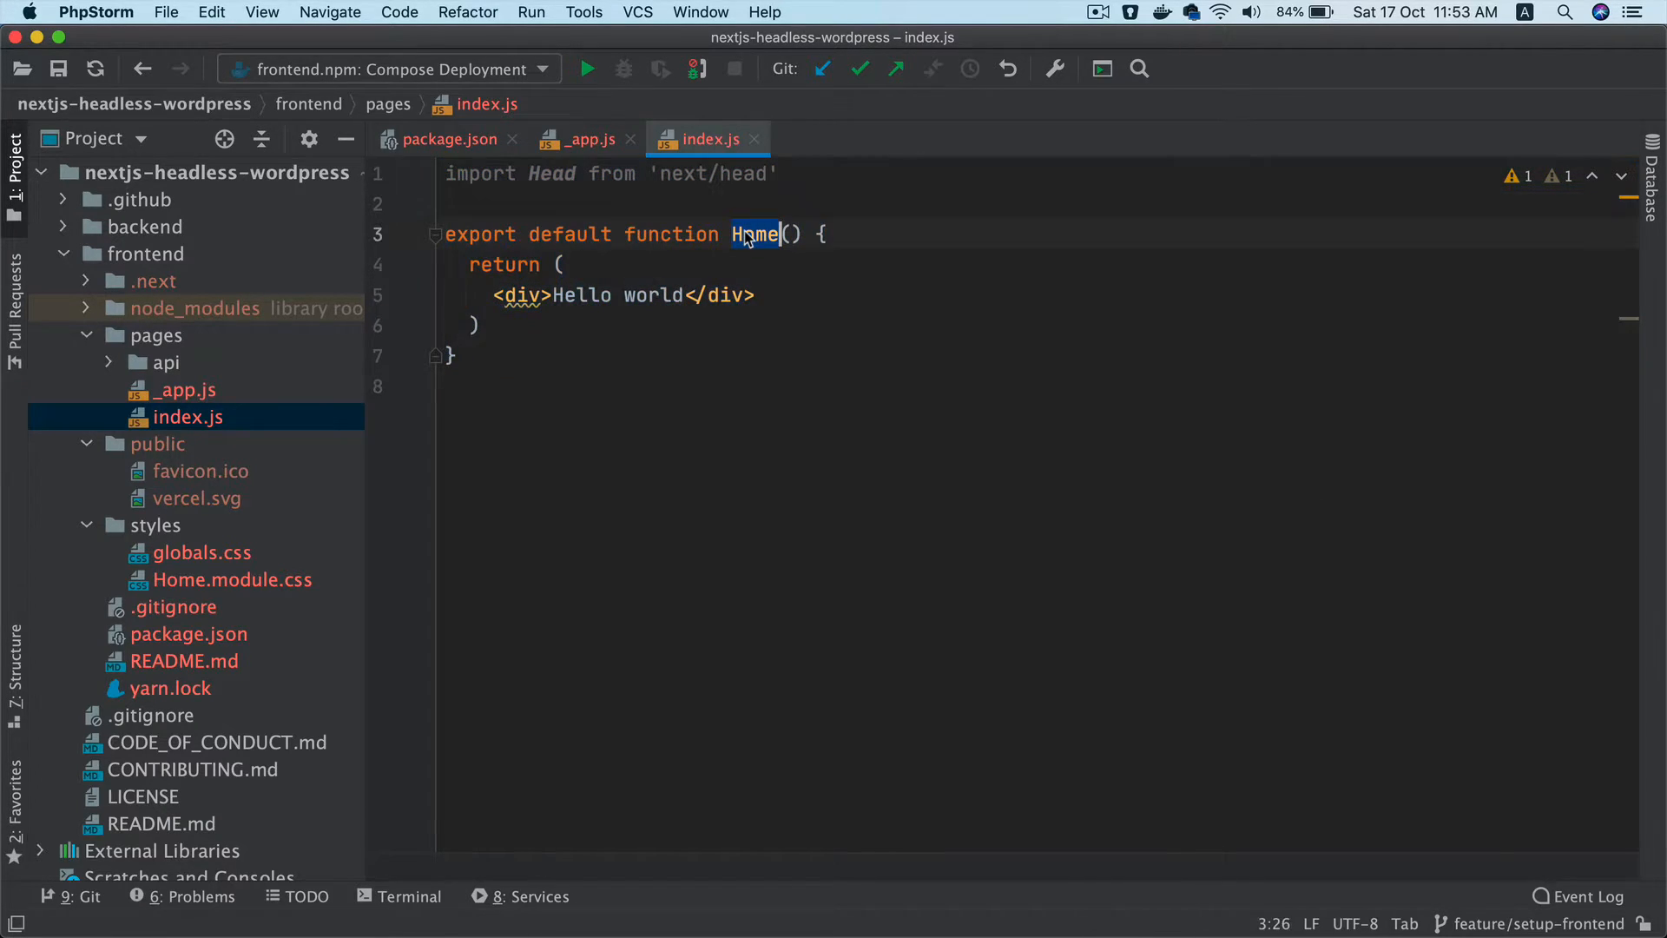
text(Inde)
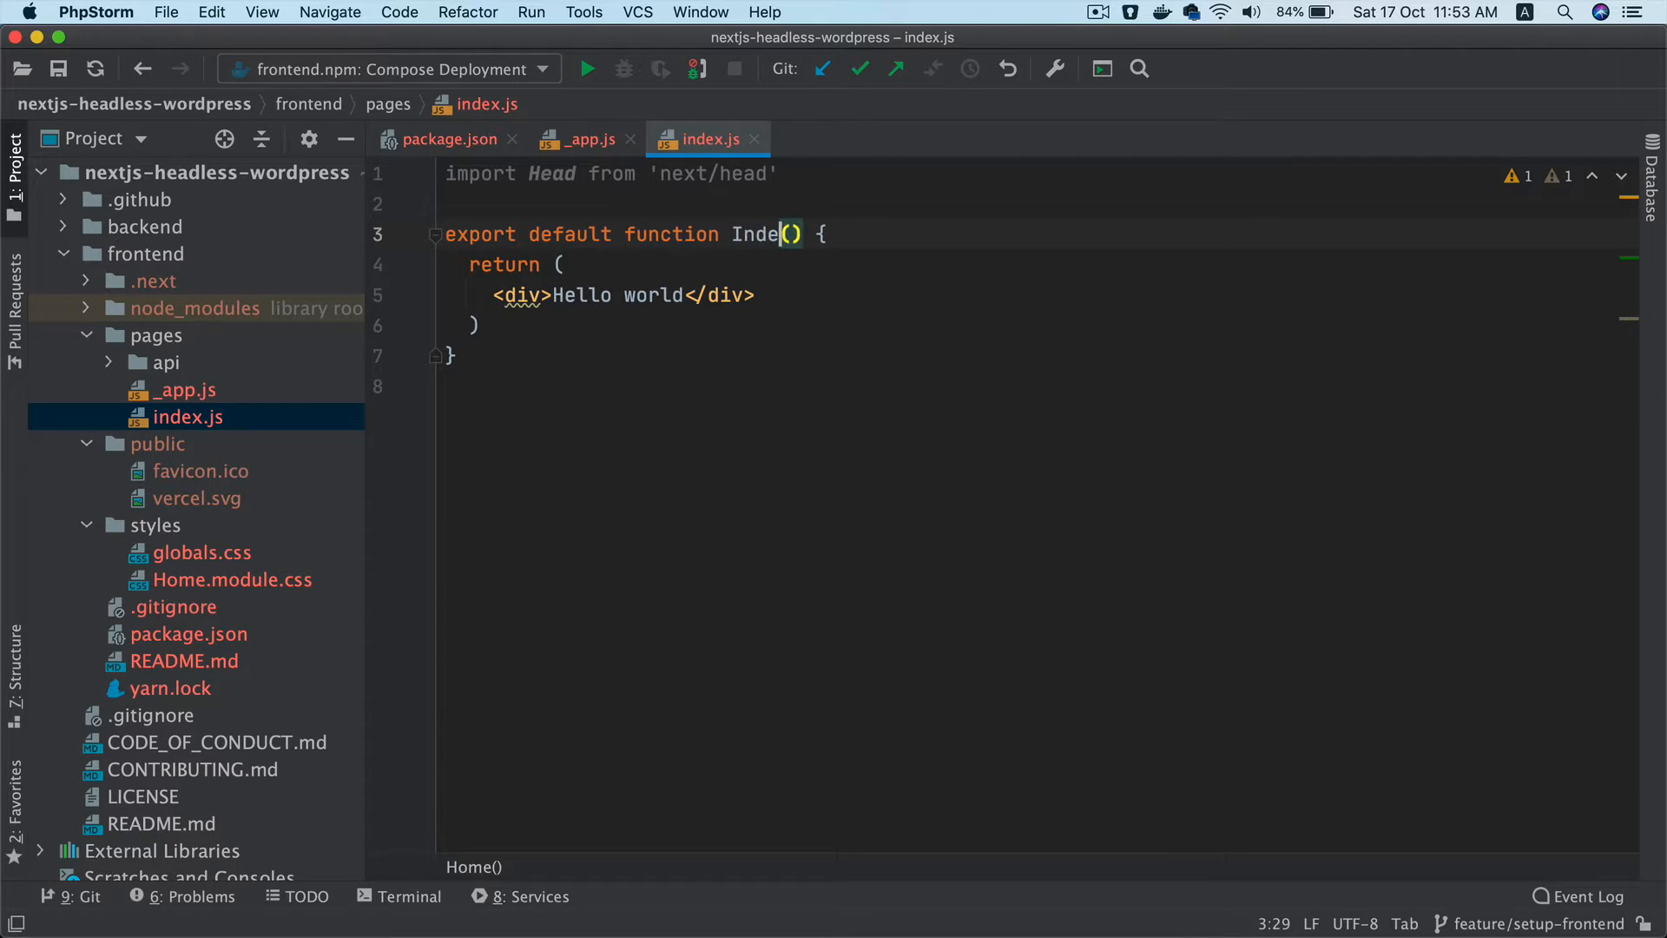
click(202, 552)
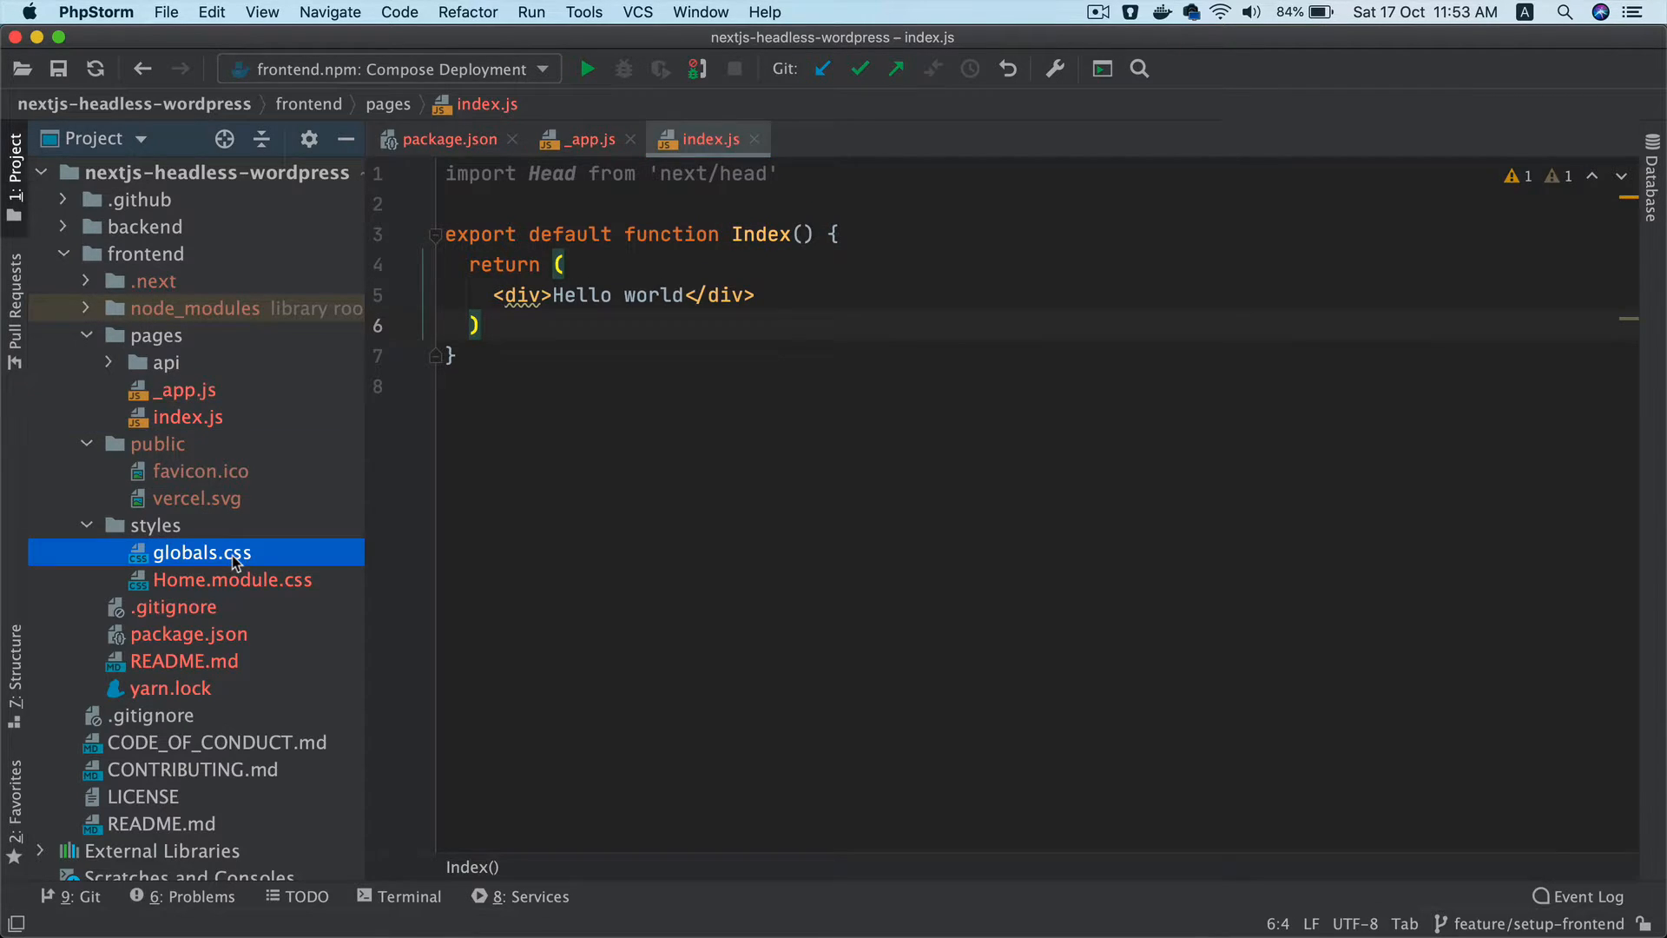
Delete globals.css and Home.module.css, then look over the example API route
key(Delete)
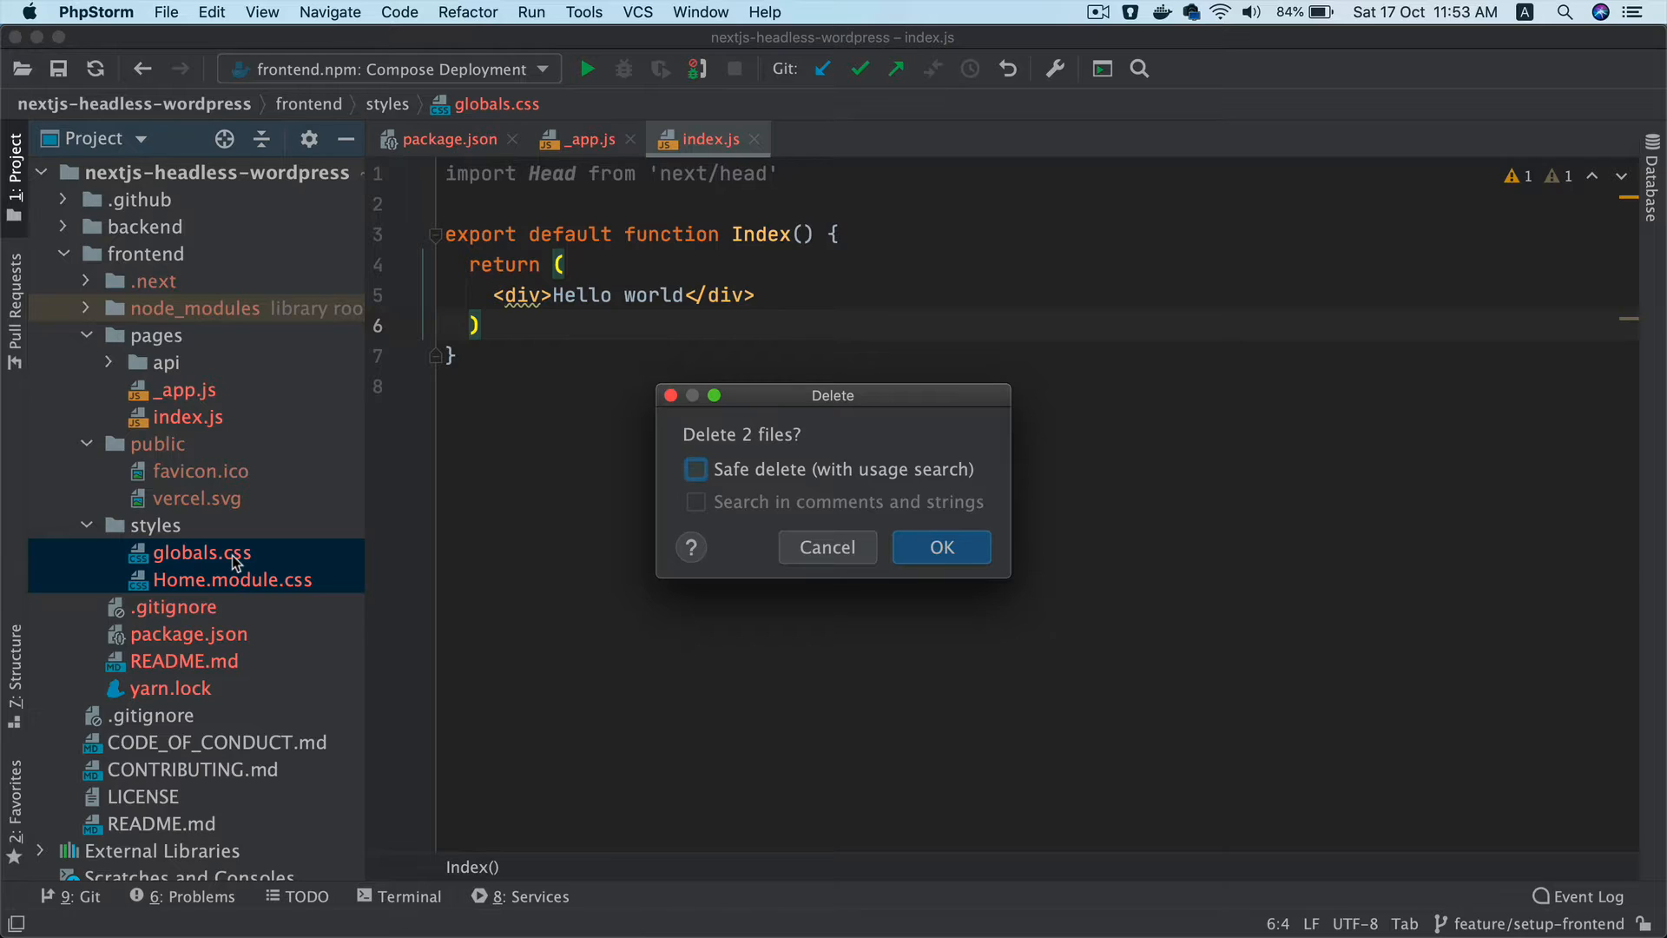
click(939, 546)
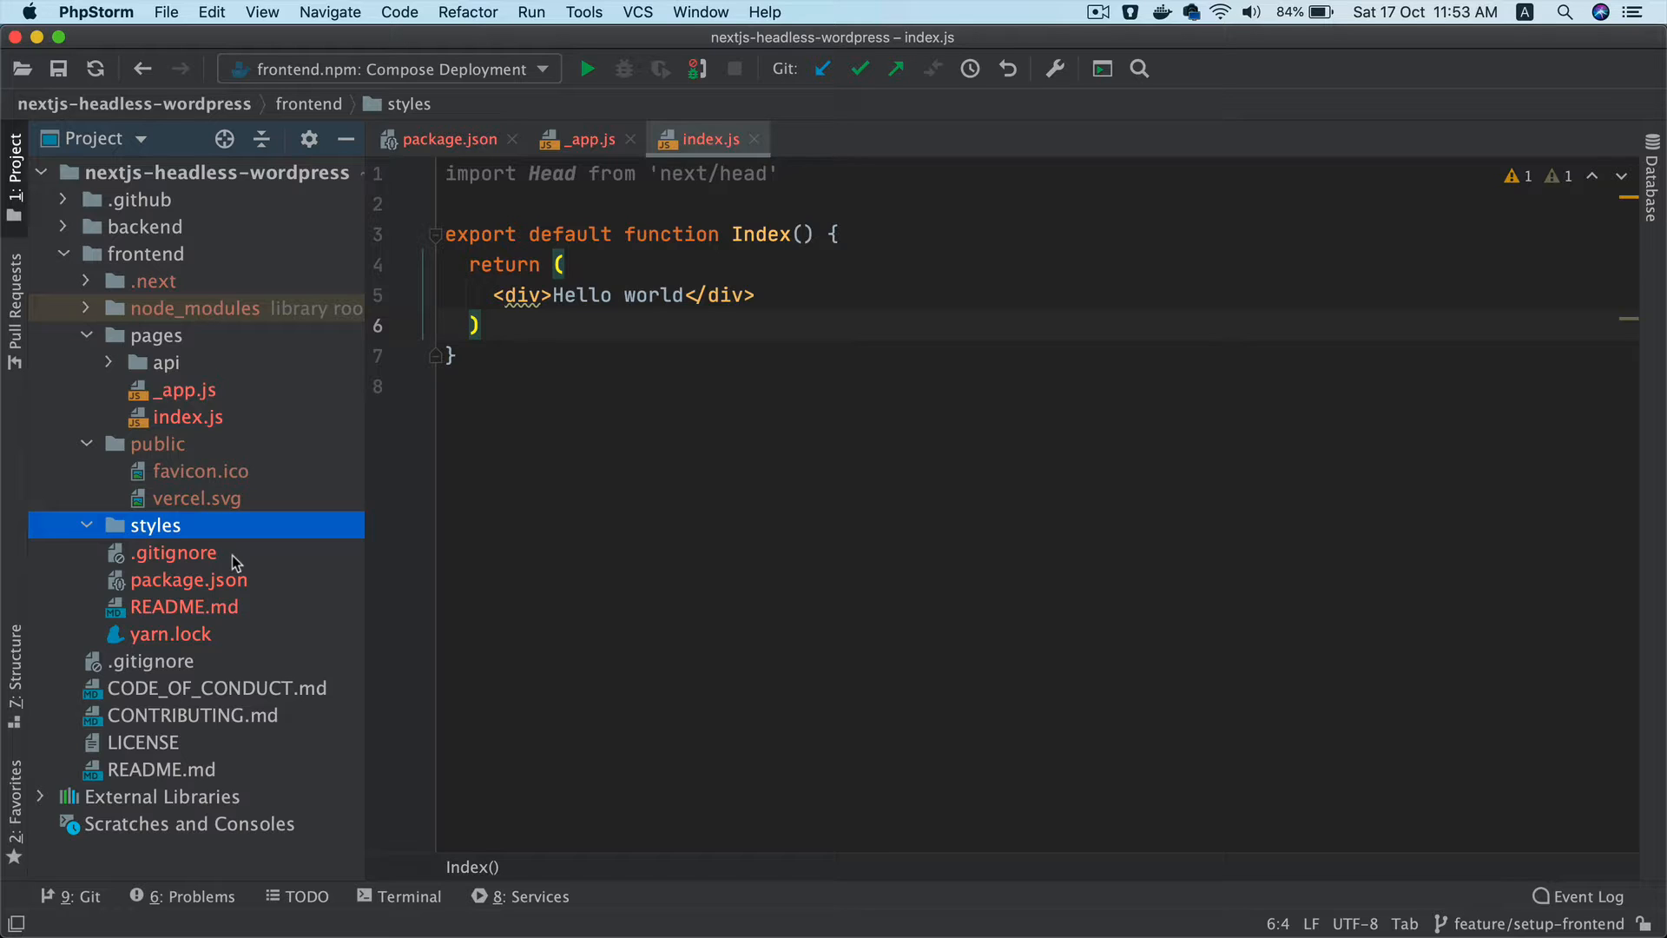
mouse_move(191, 366)
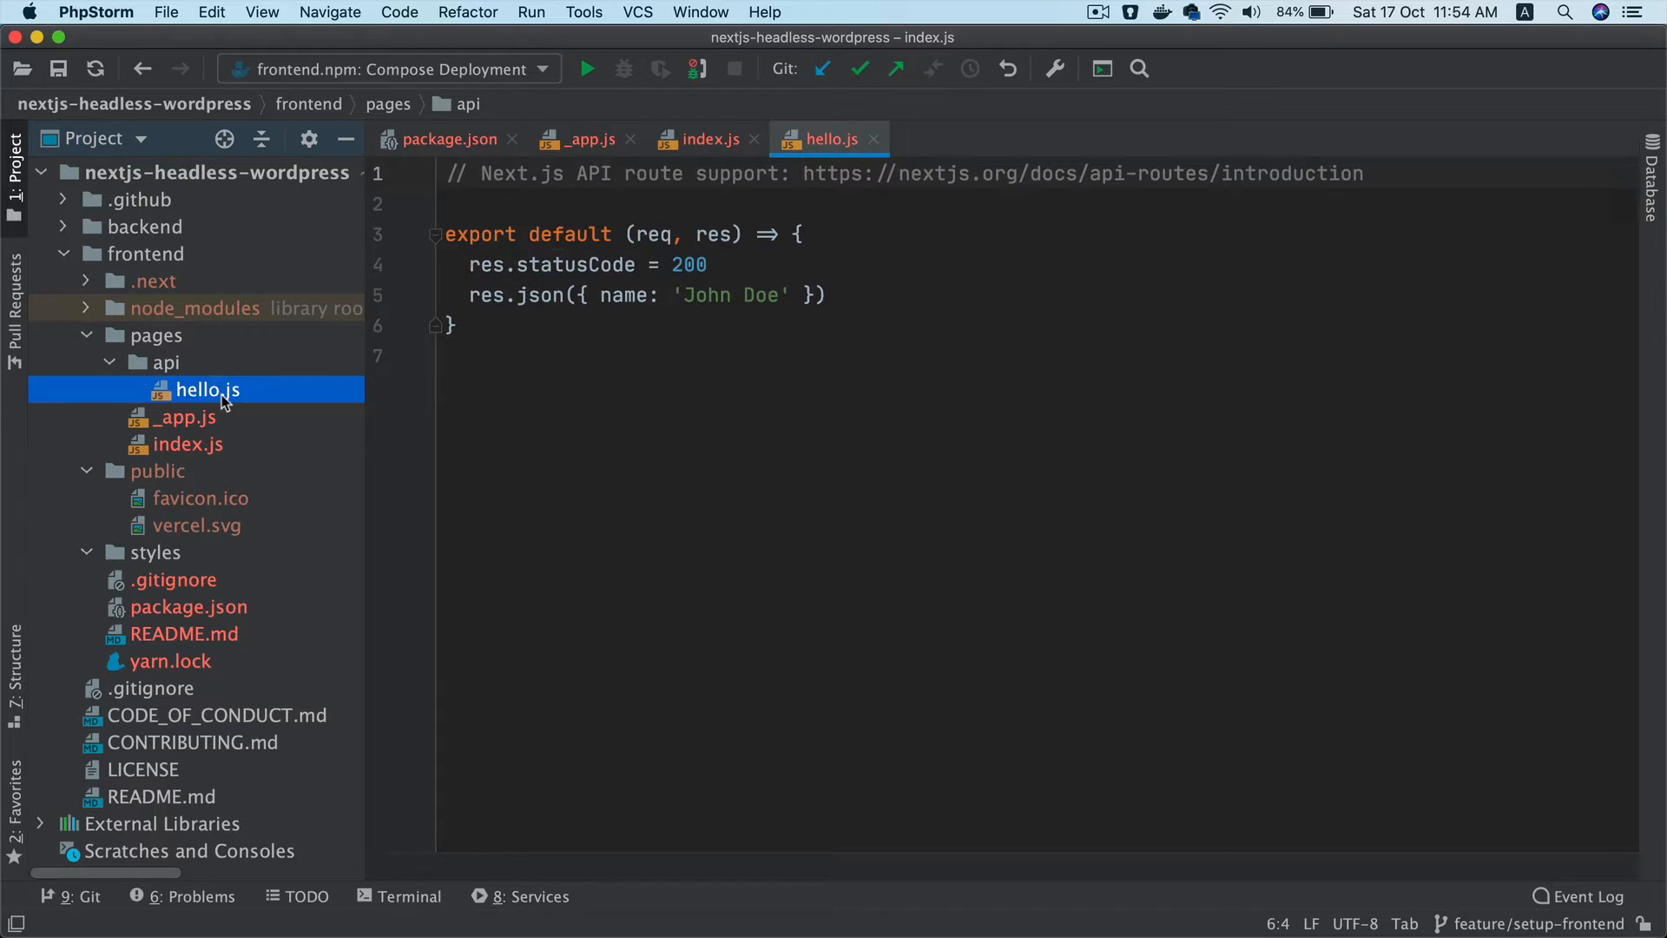
click(795, 346)
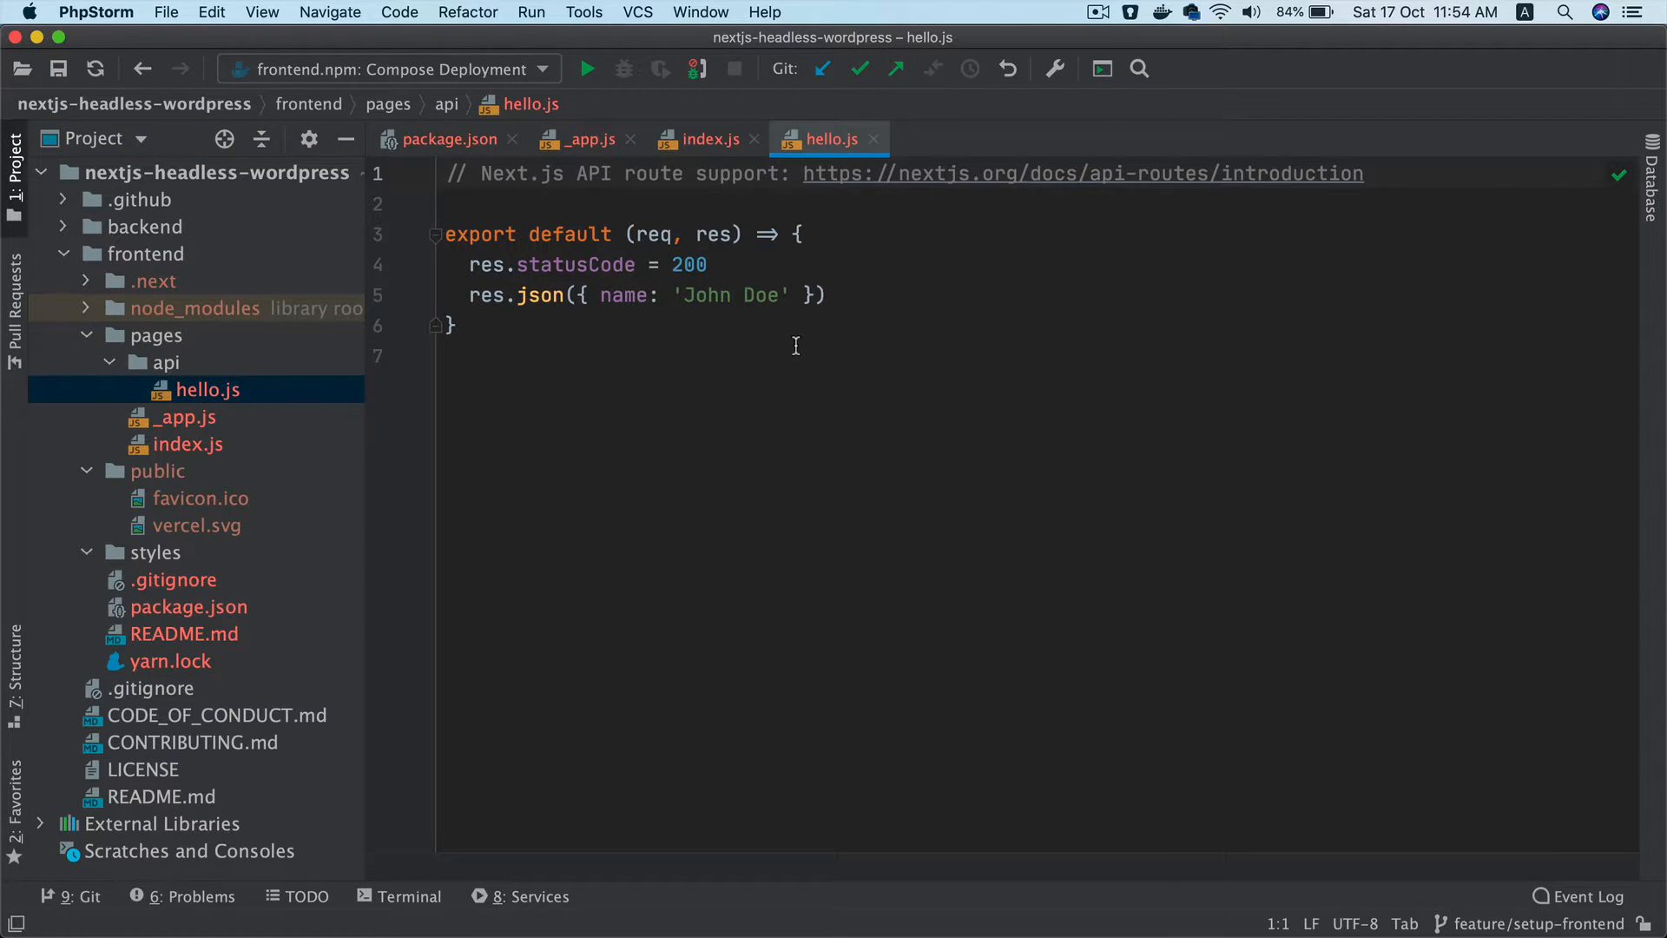
Delete the pages/api folder containing hello.js
click(446, 173)
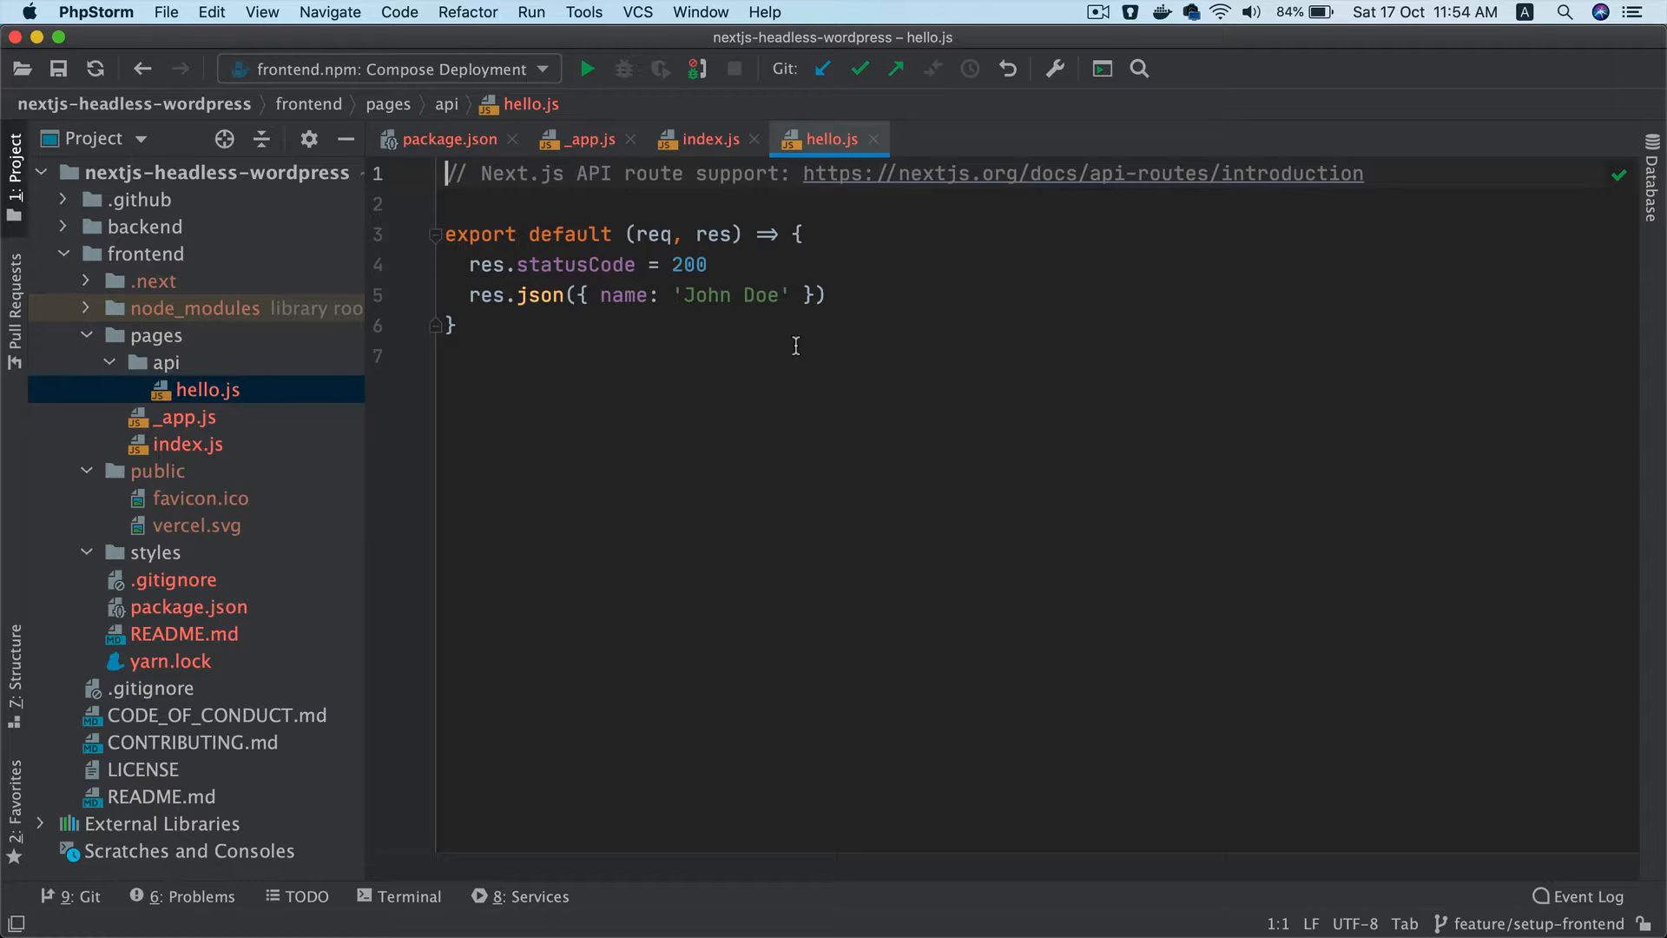
click(165, 363)
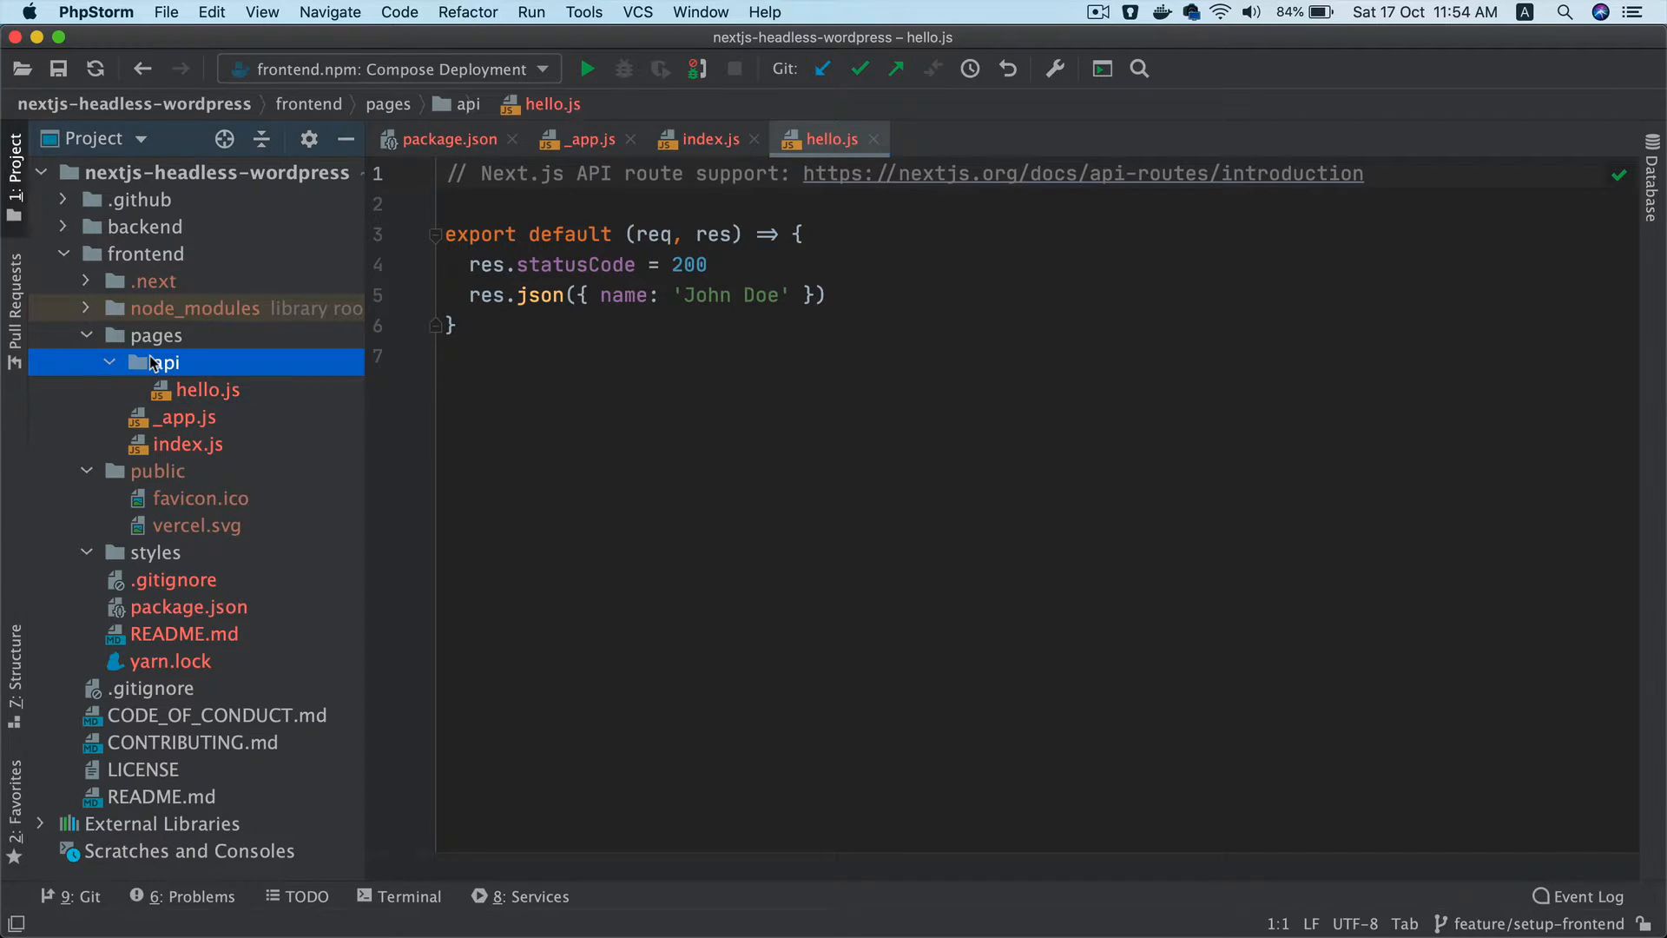
click(165, 363)
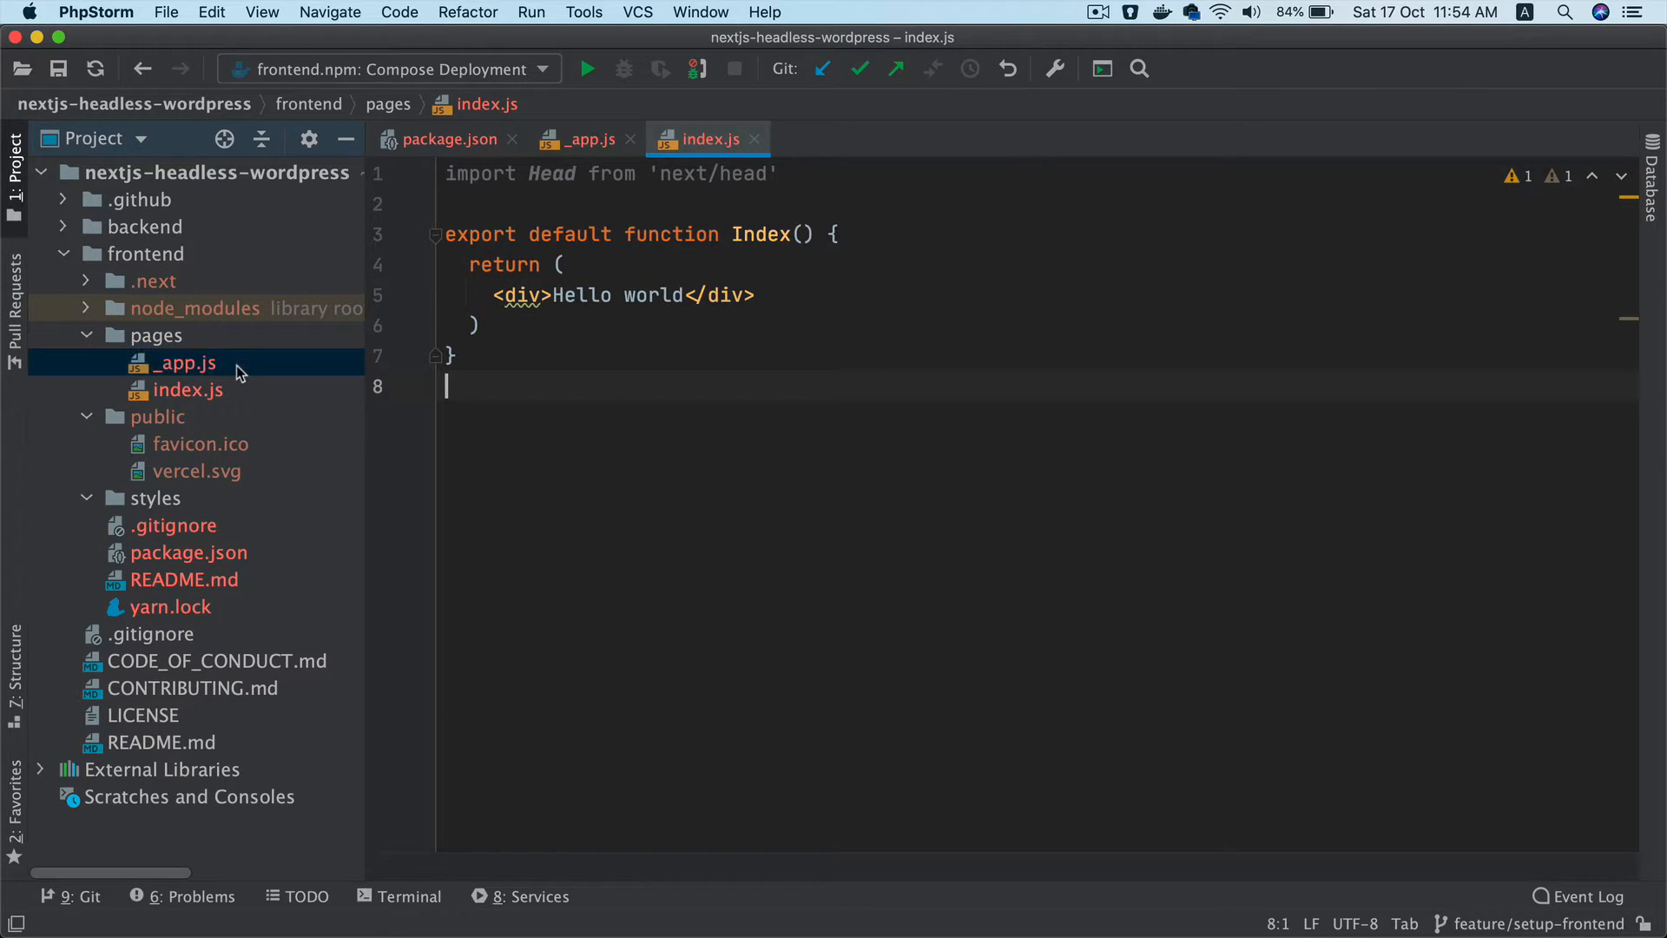
Open _app.js, review MyApp and Component, and delete the globals.css import line
click(184, 363)
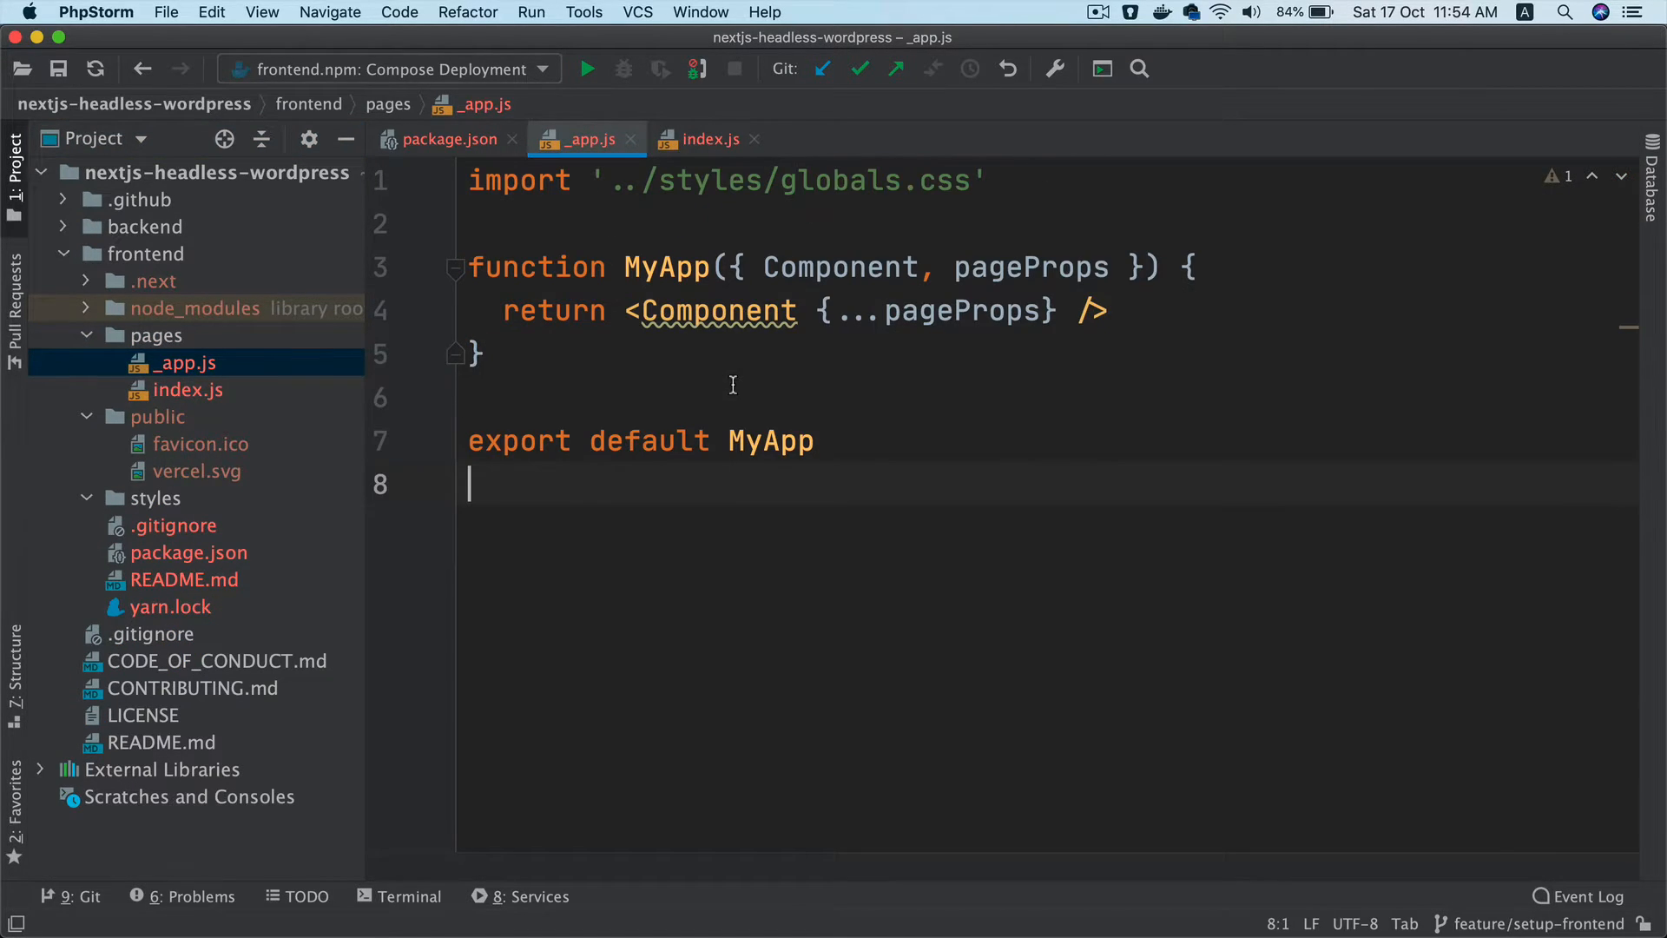
double_click(668, 267)
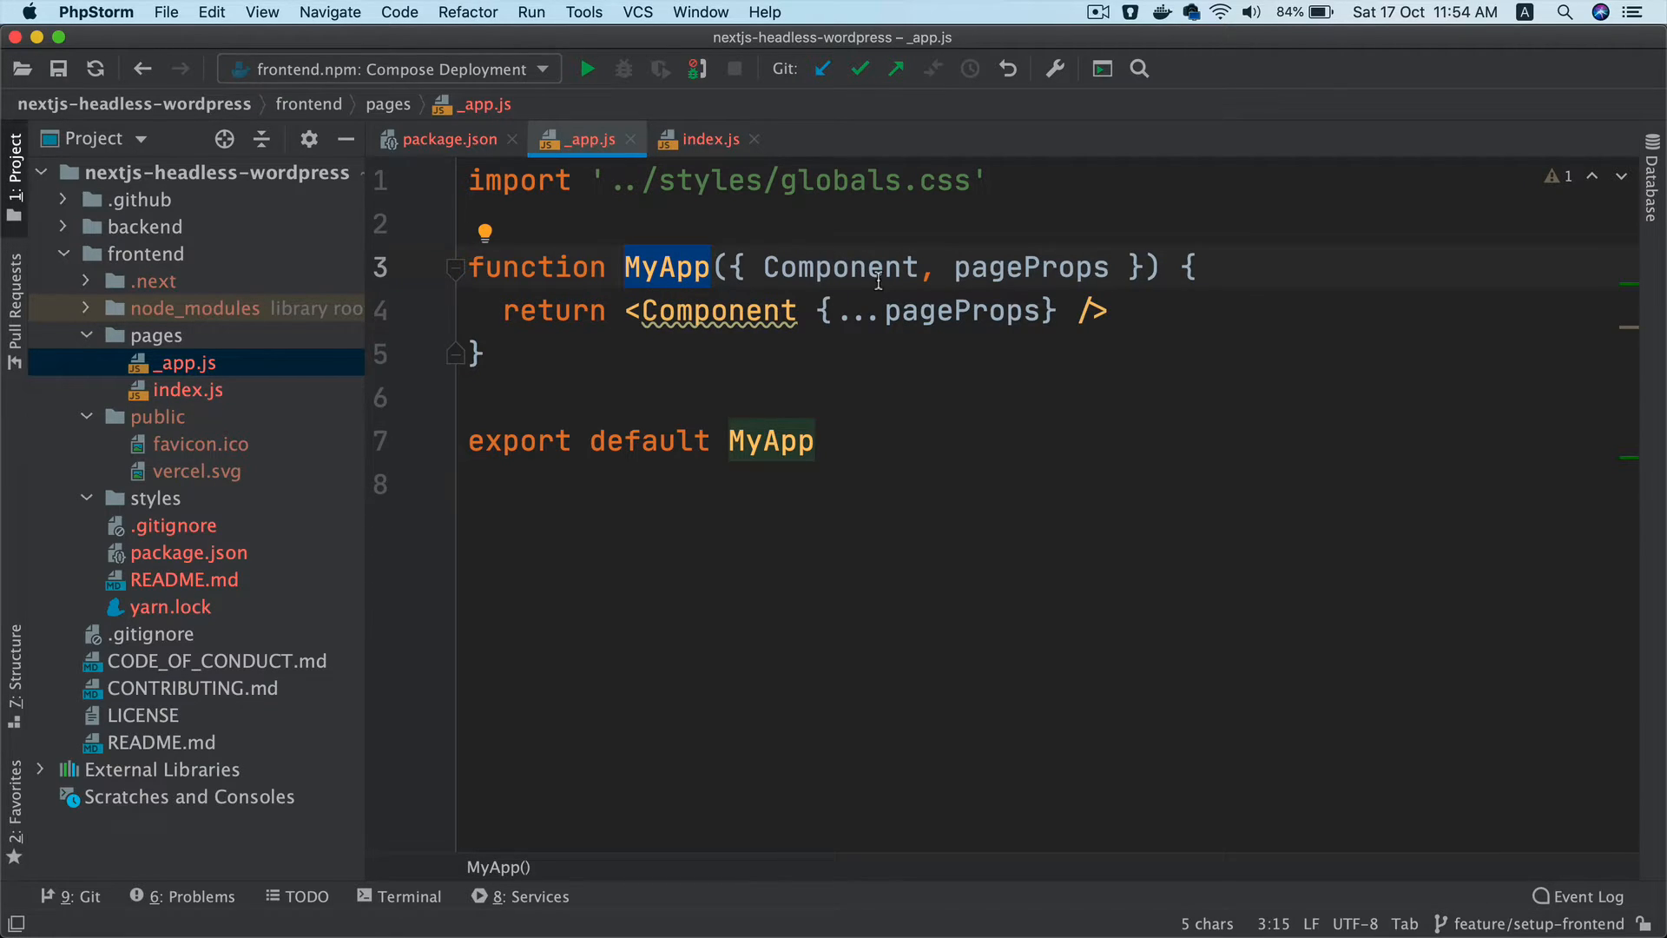
double_click(841, 267)
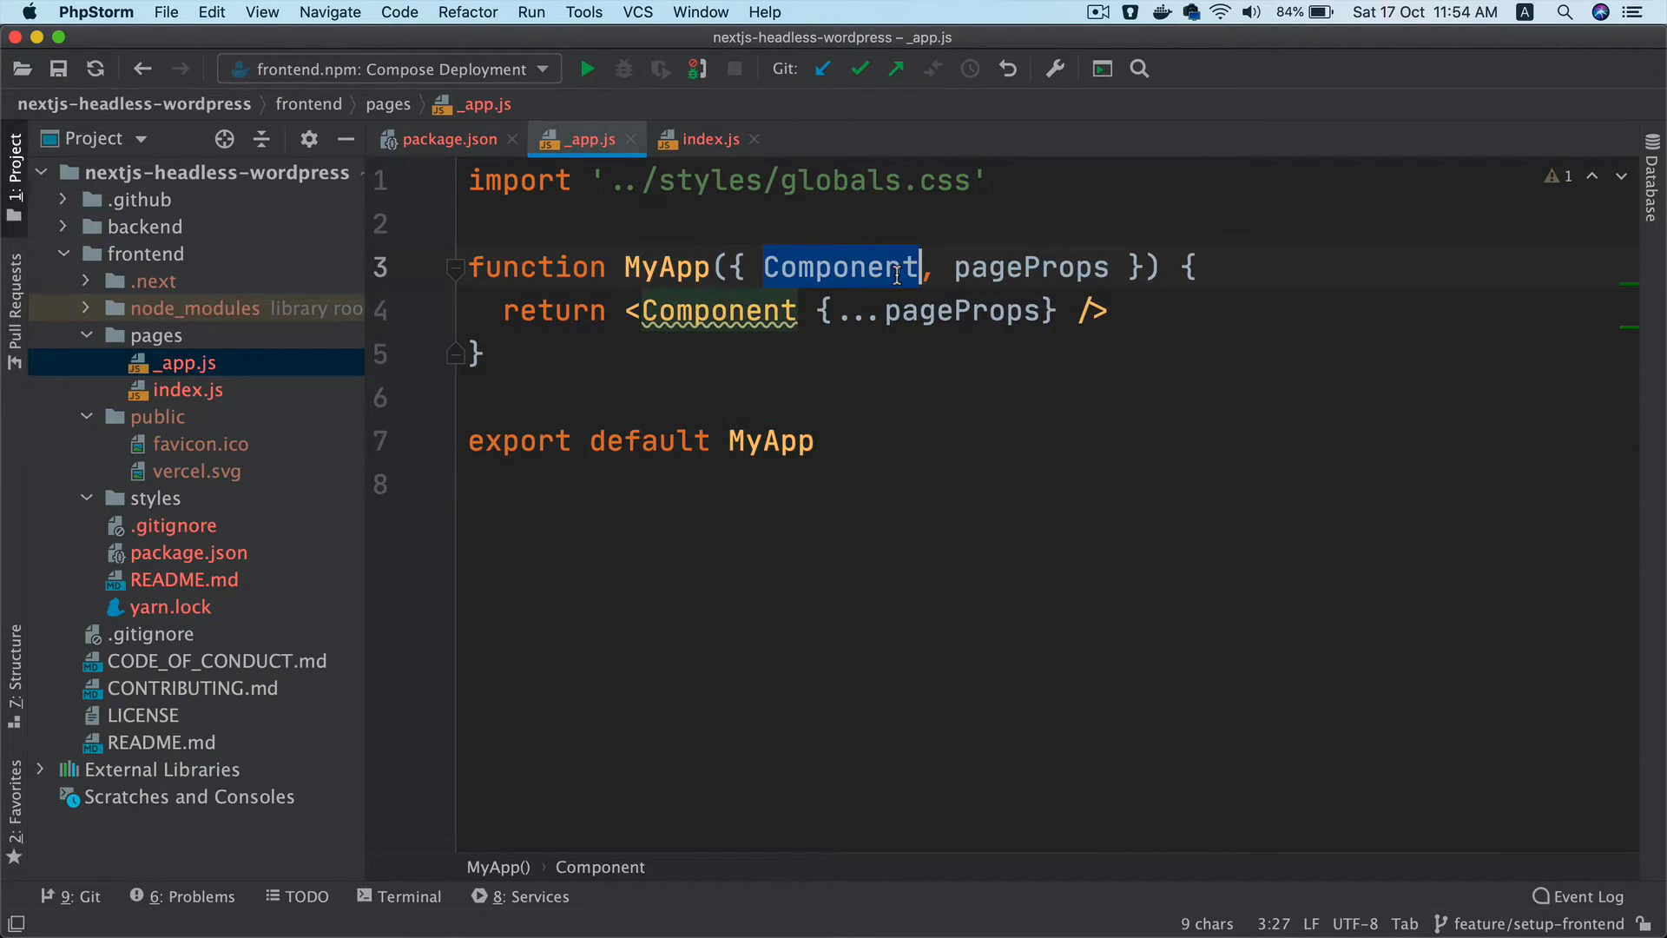
click(990, 179)
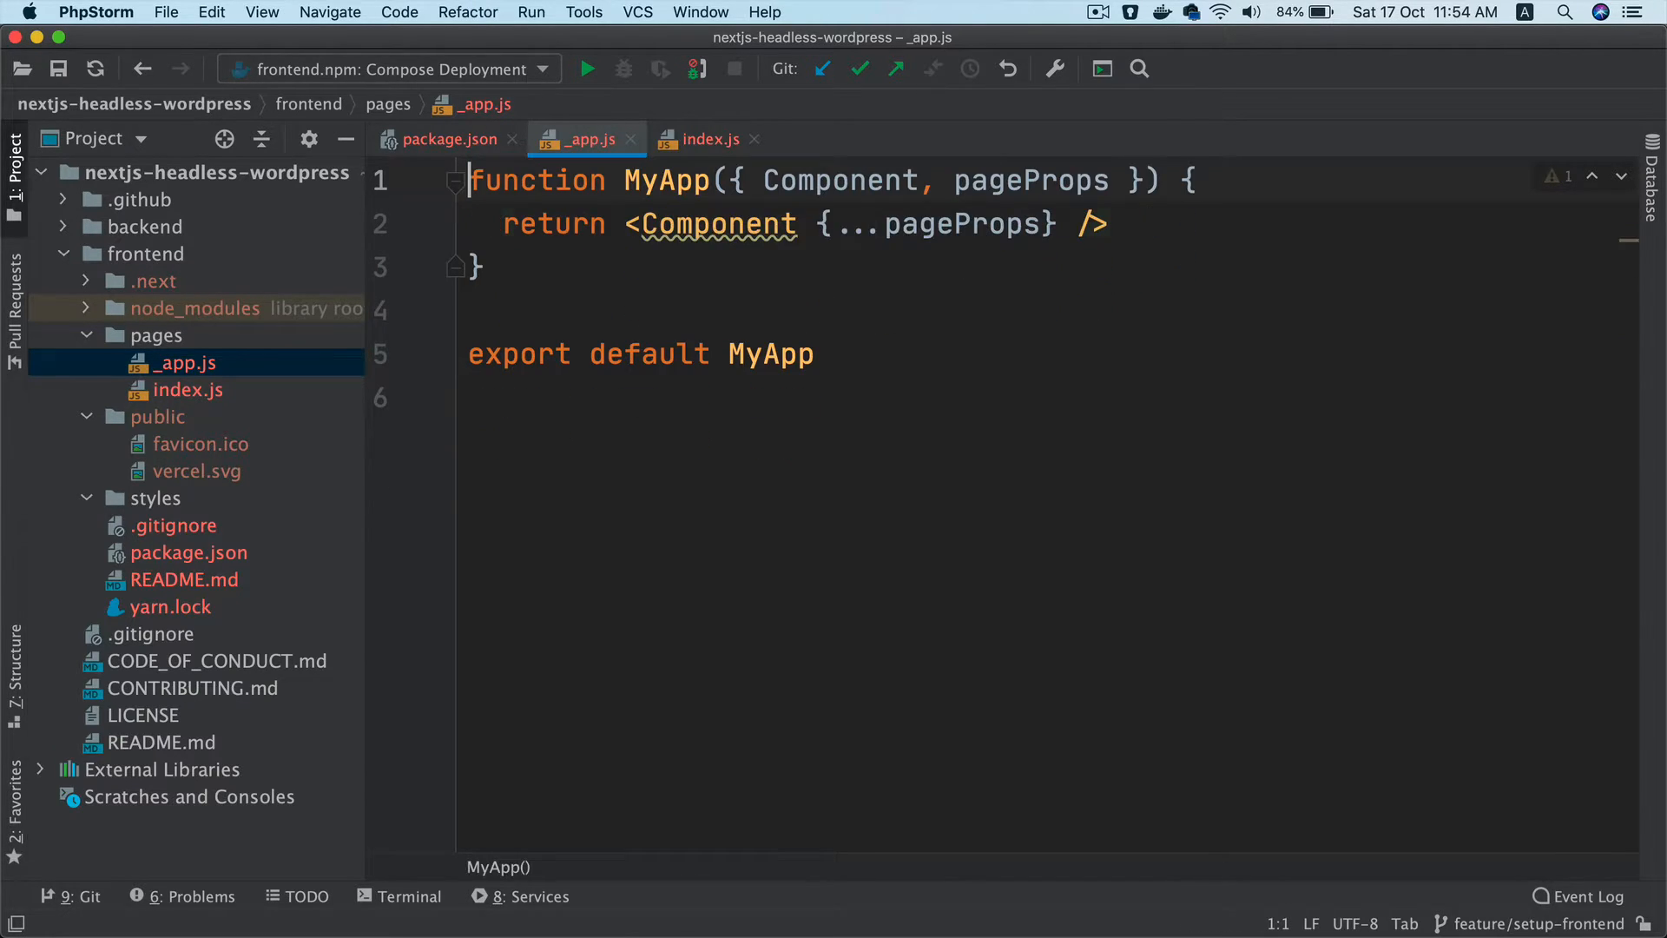
click(827, 309)
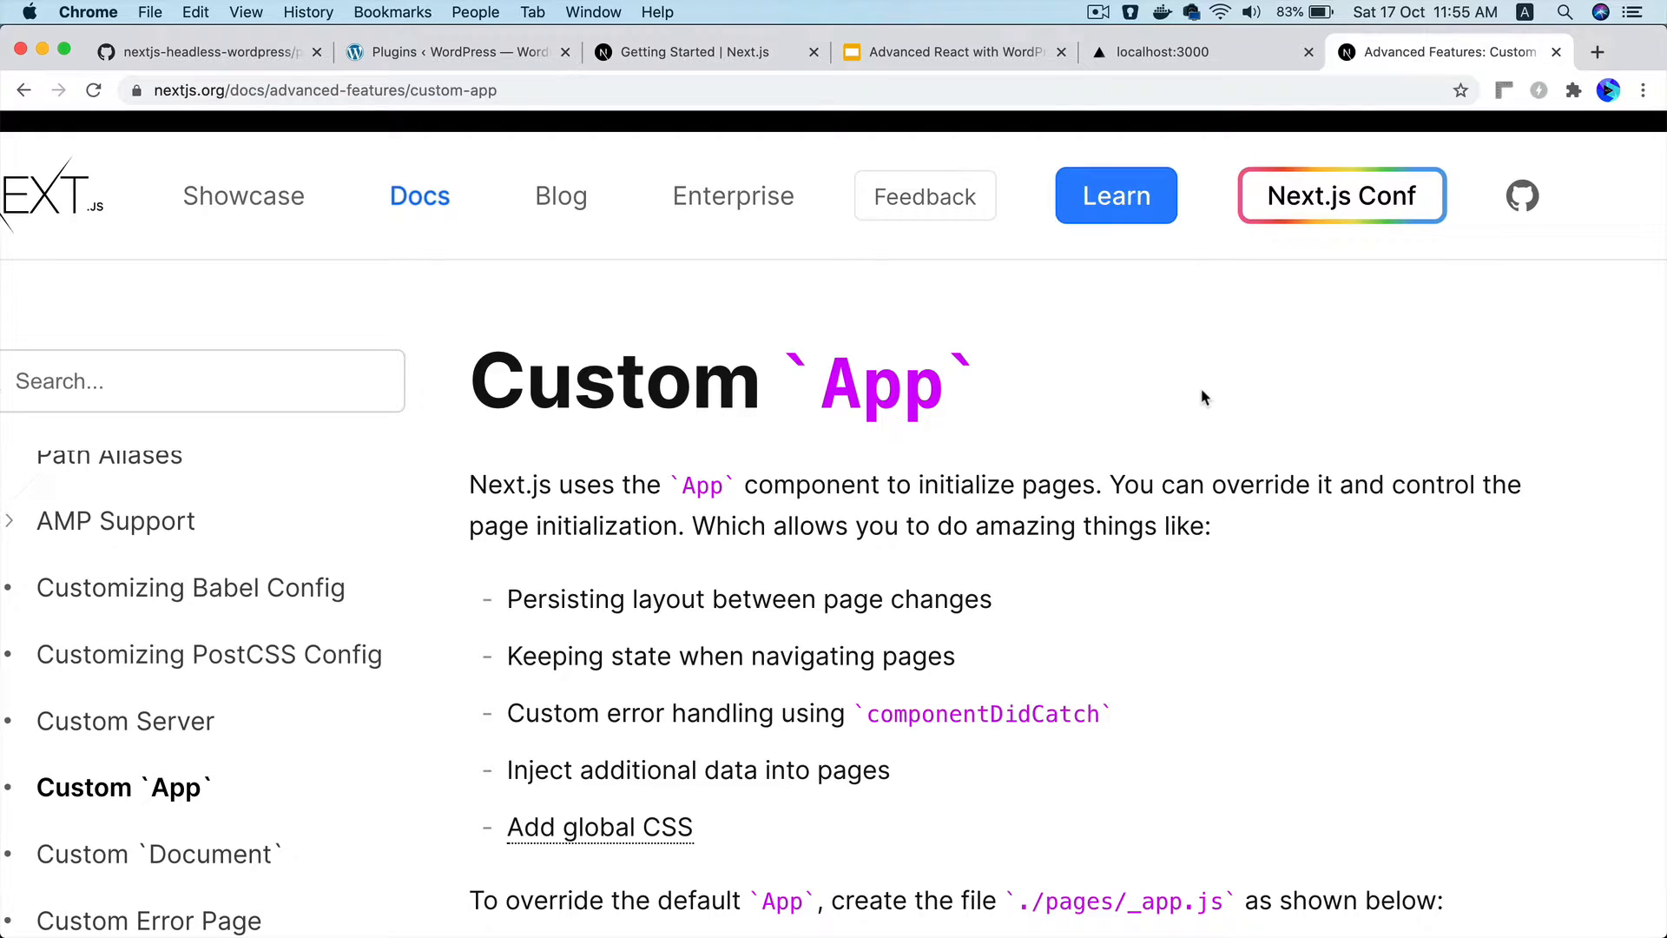
mouse_move(714, 426)
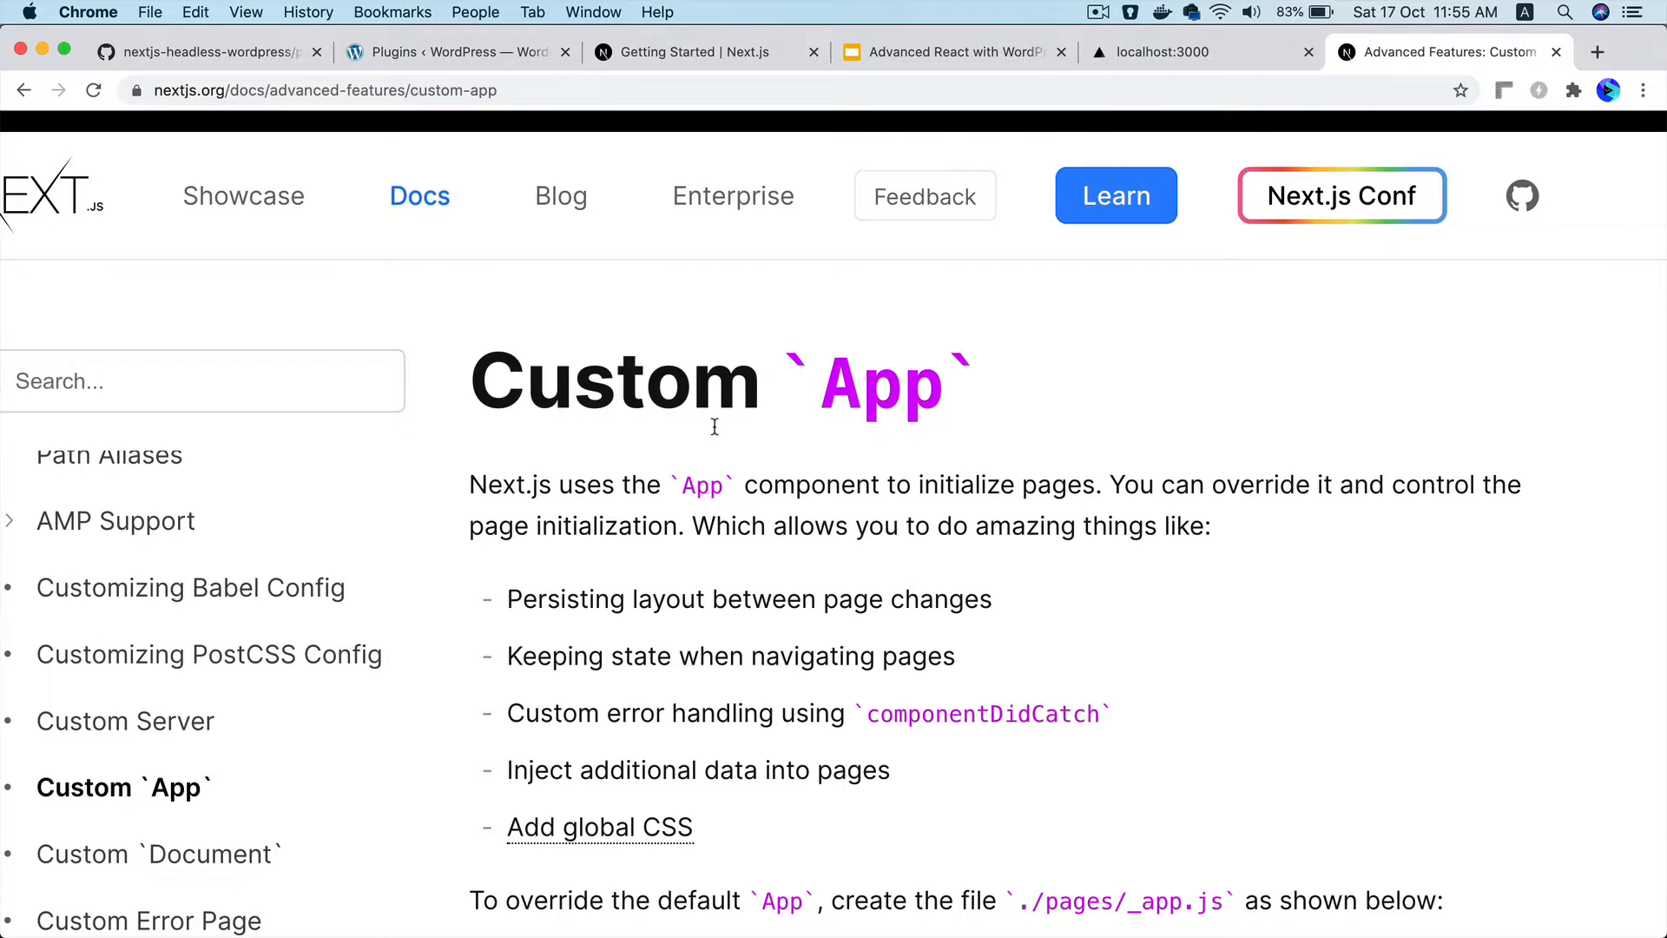
double_click(507, 484)
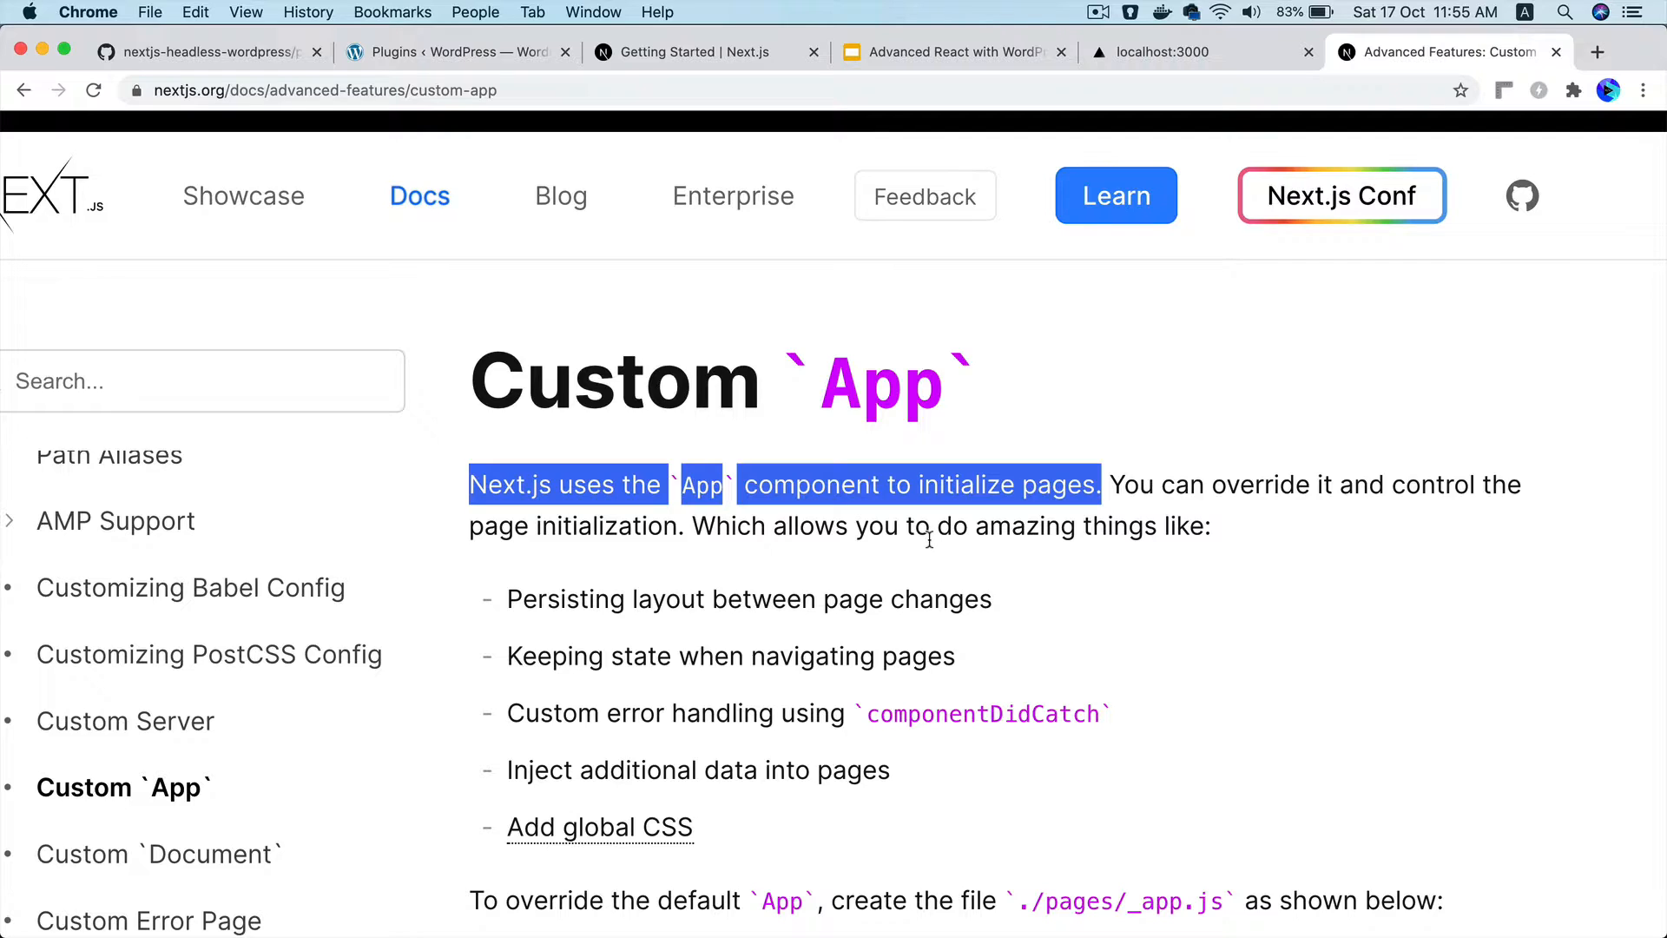
mouse_move(837, 511)
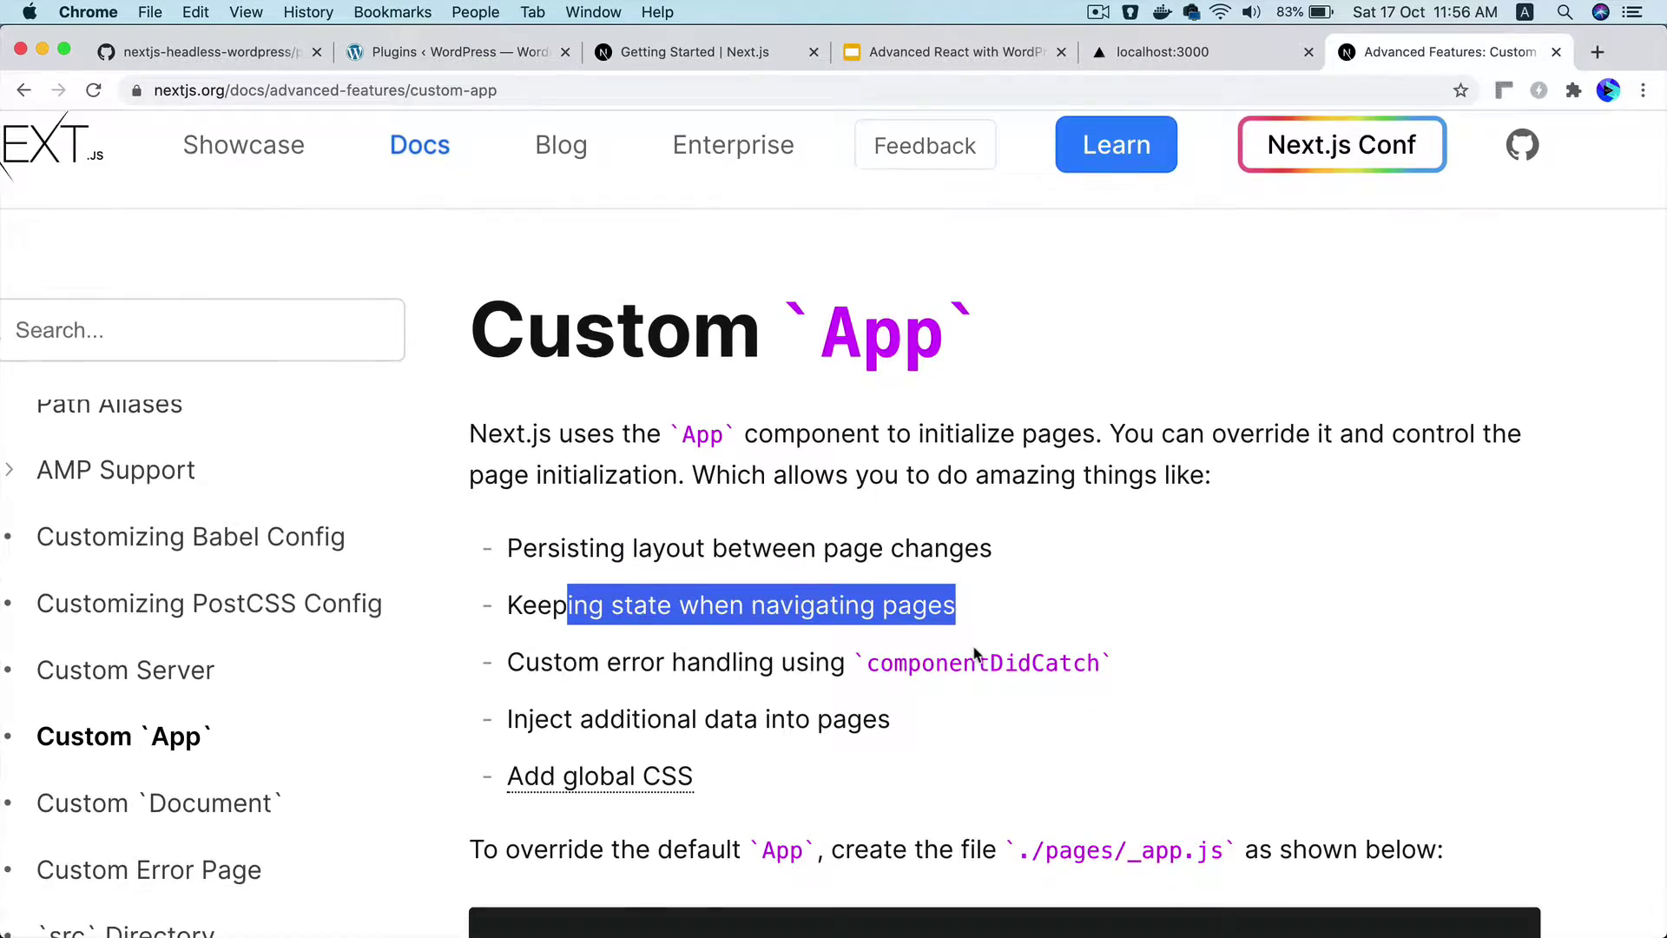
scroll(down, 3)
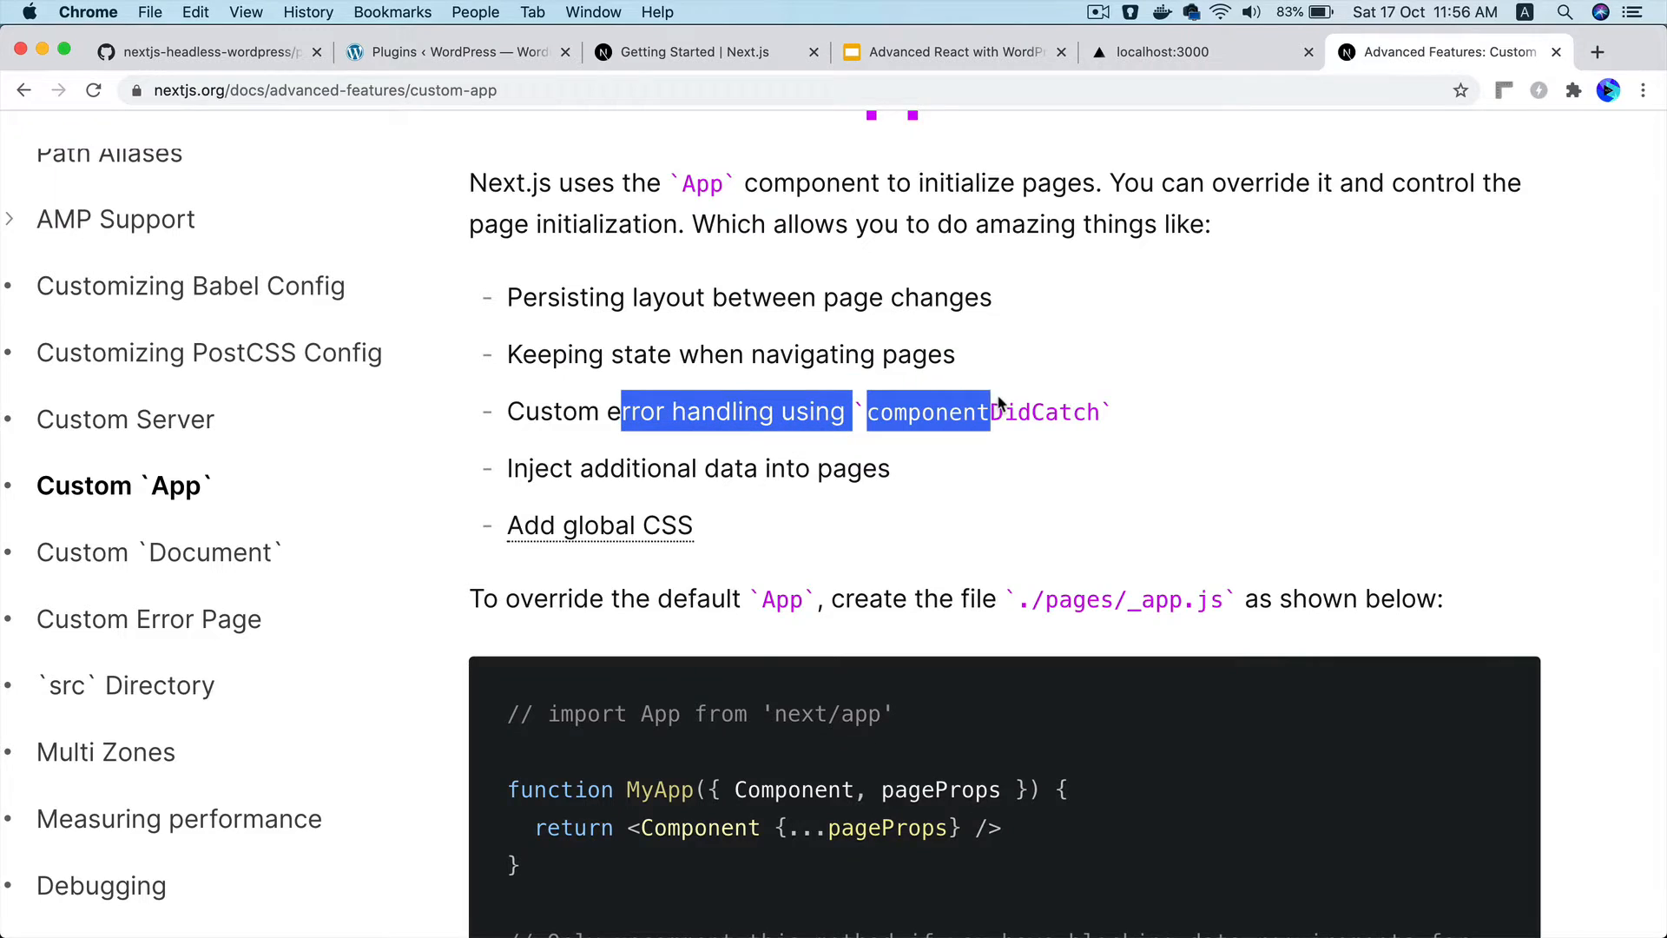
mouse_move(548, 480)
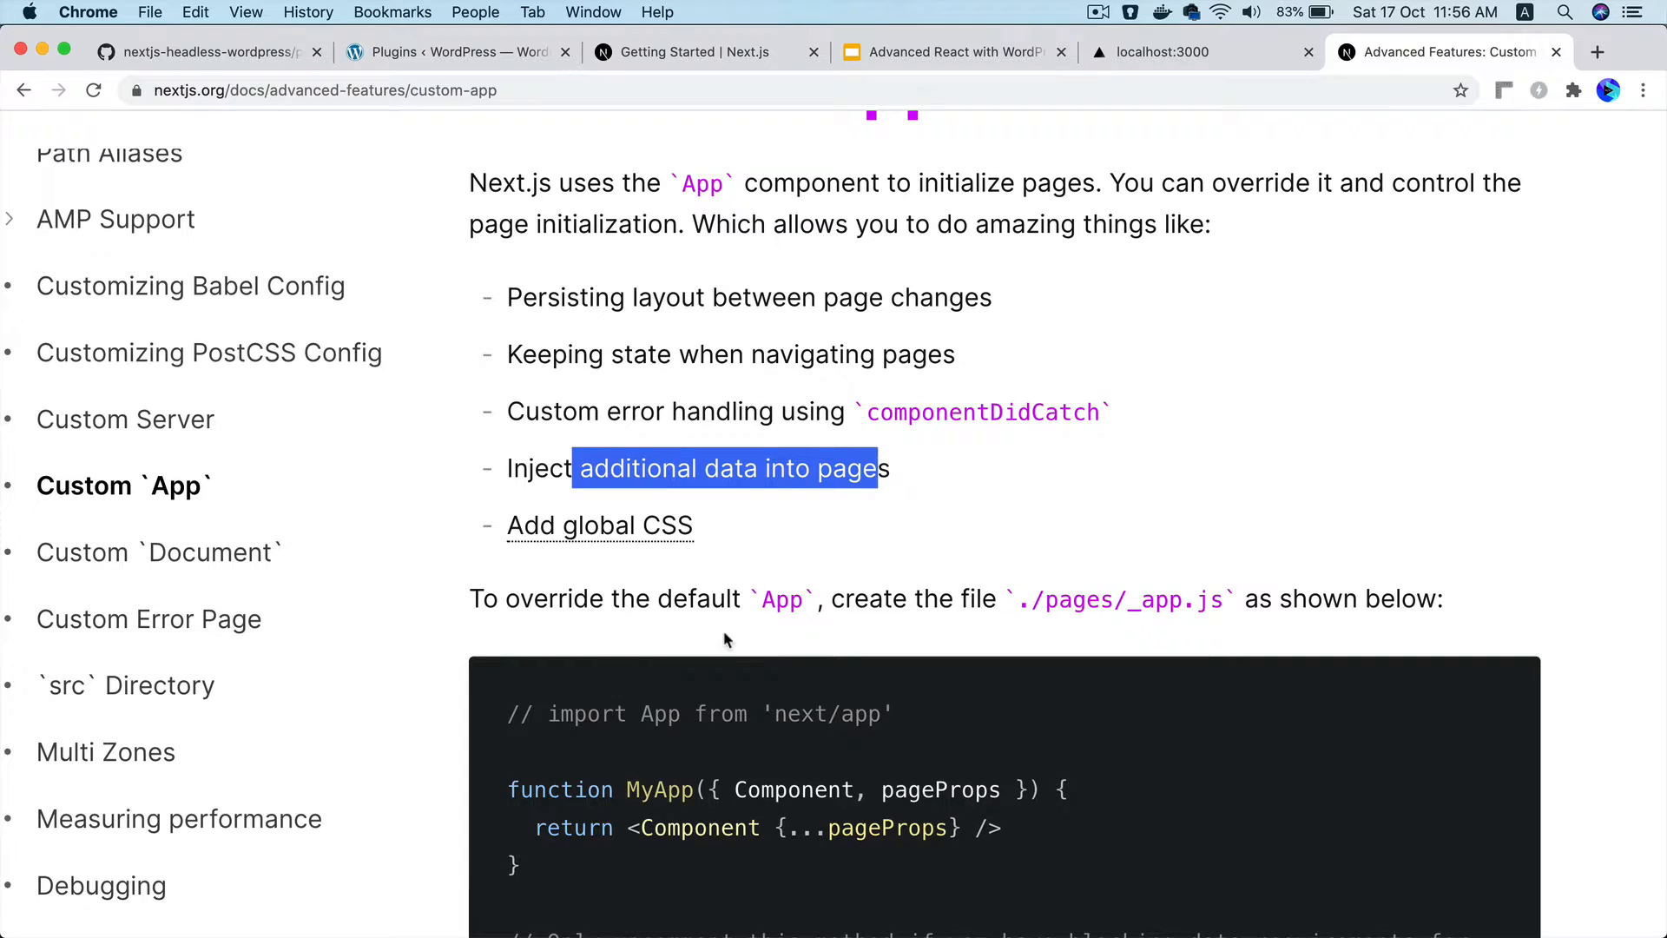
scroll(down, 3)
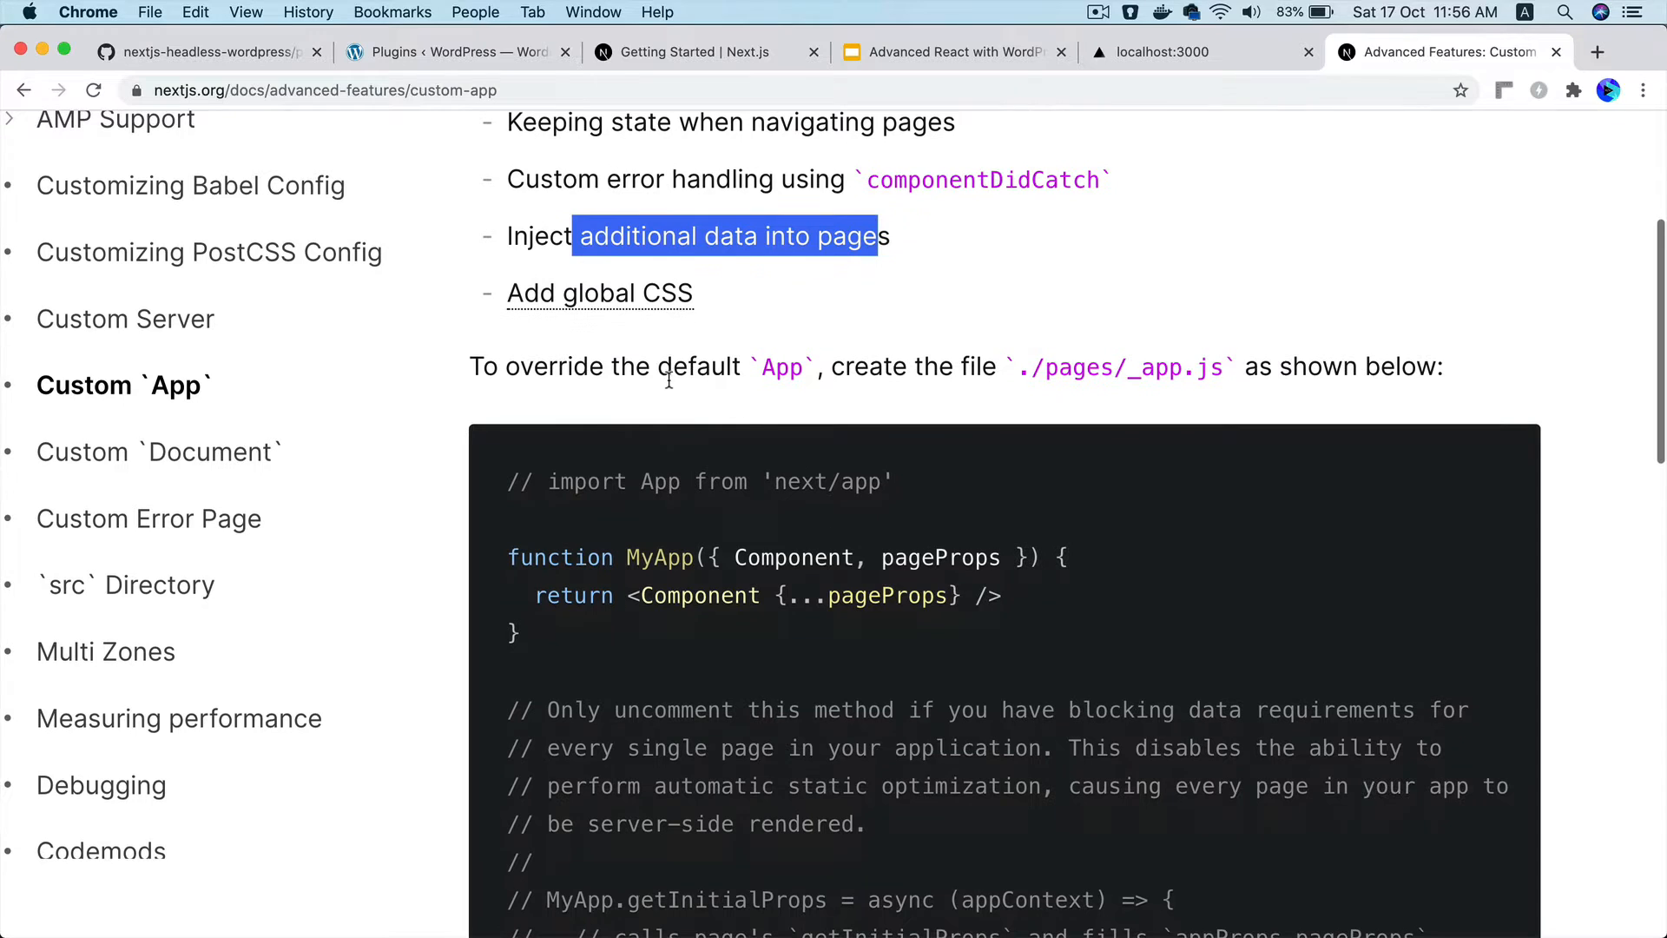
mouse_move(748, 757)
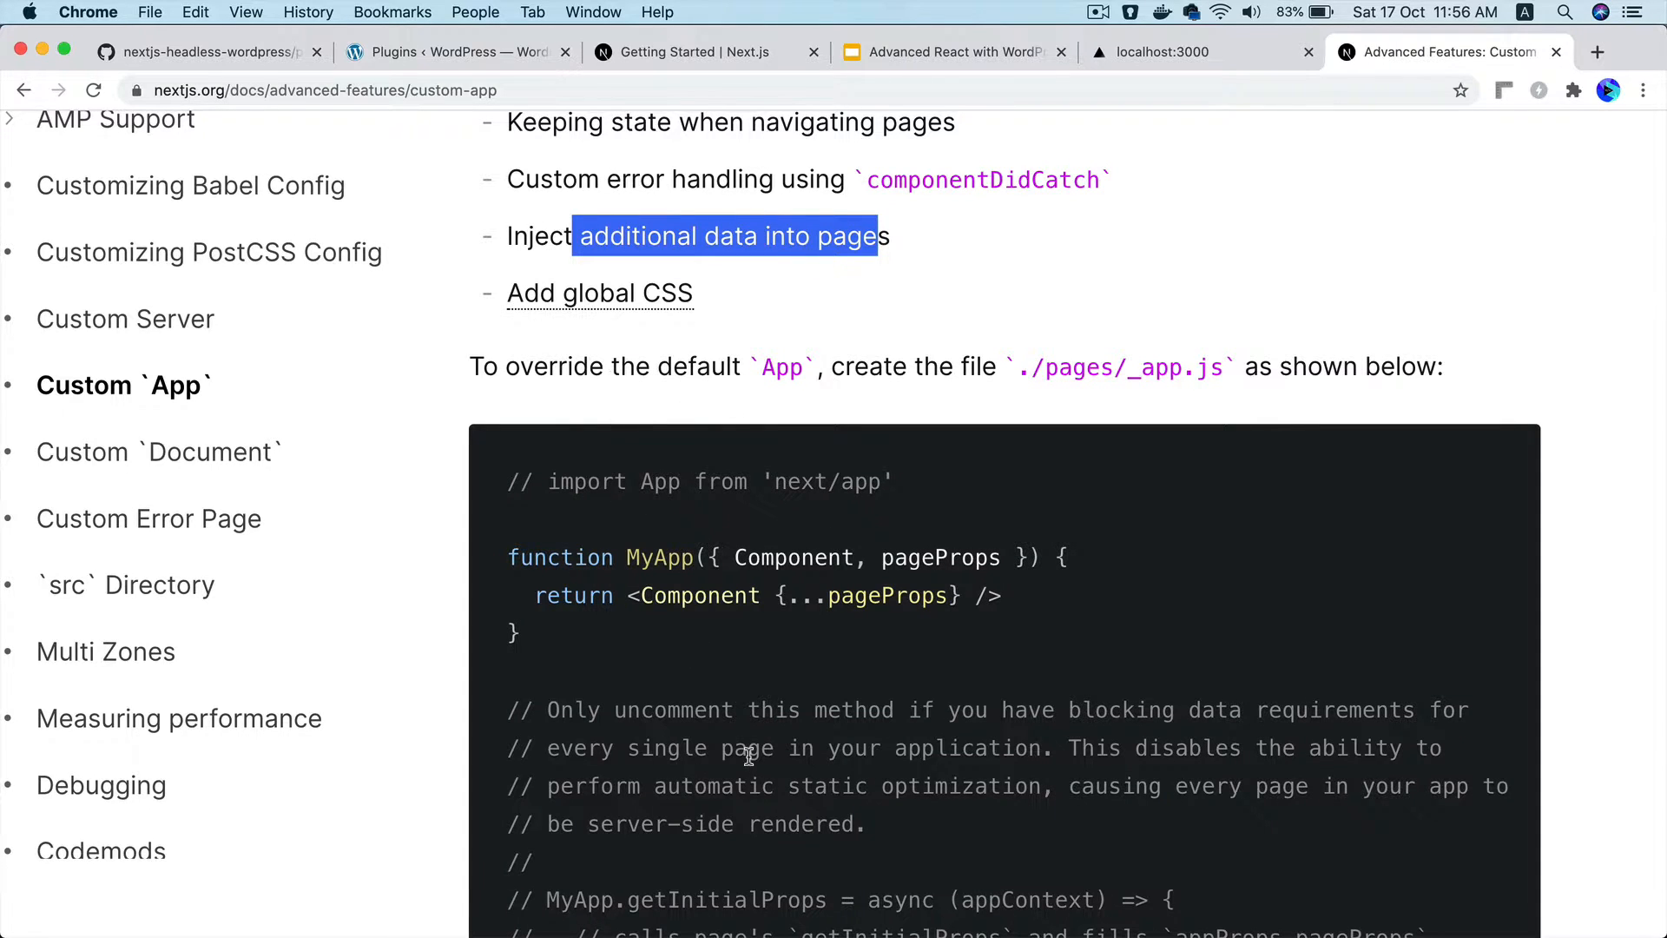
scroll(down, 3)
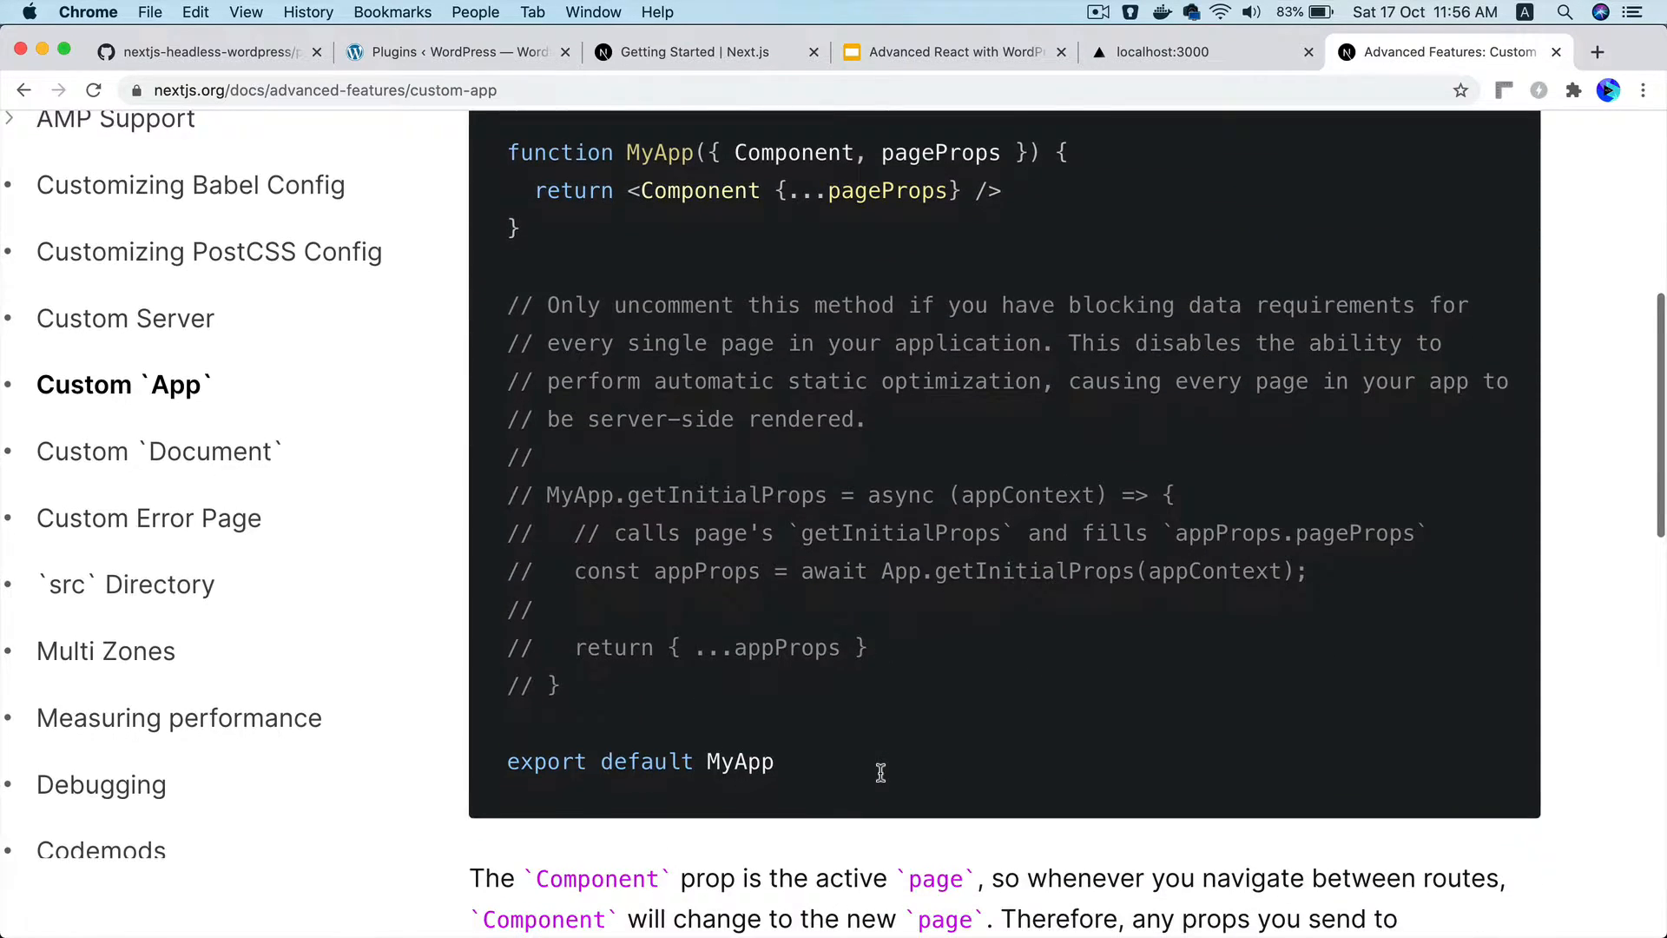
scroll(down, 3)
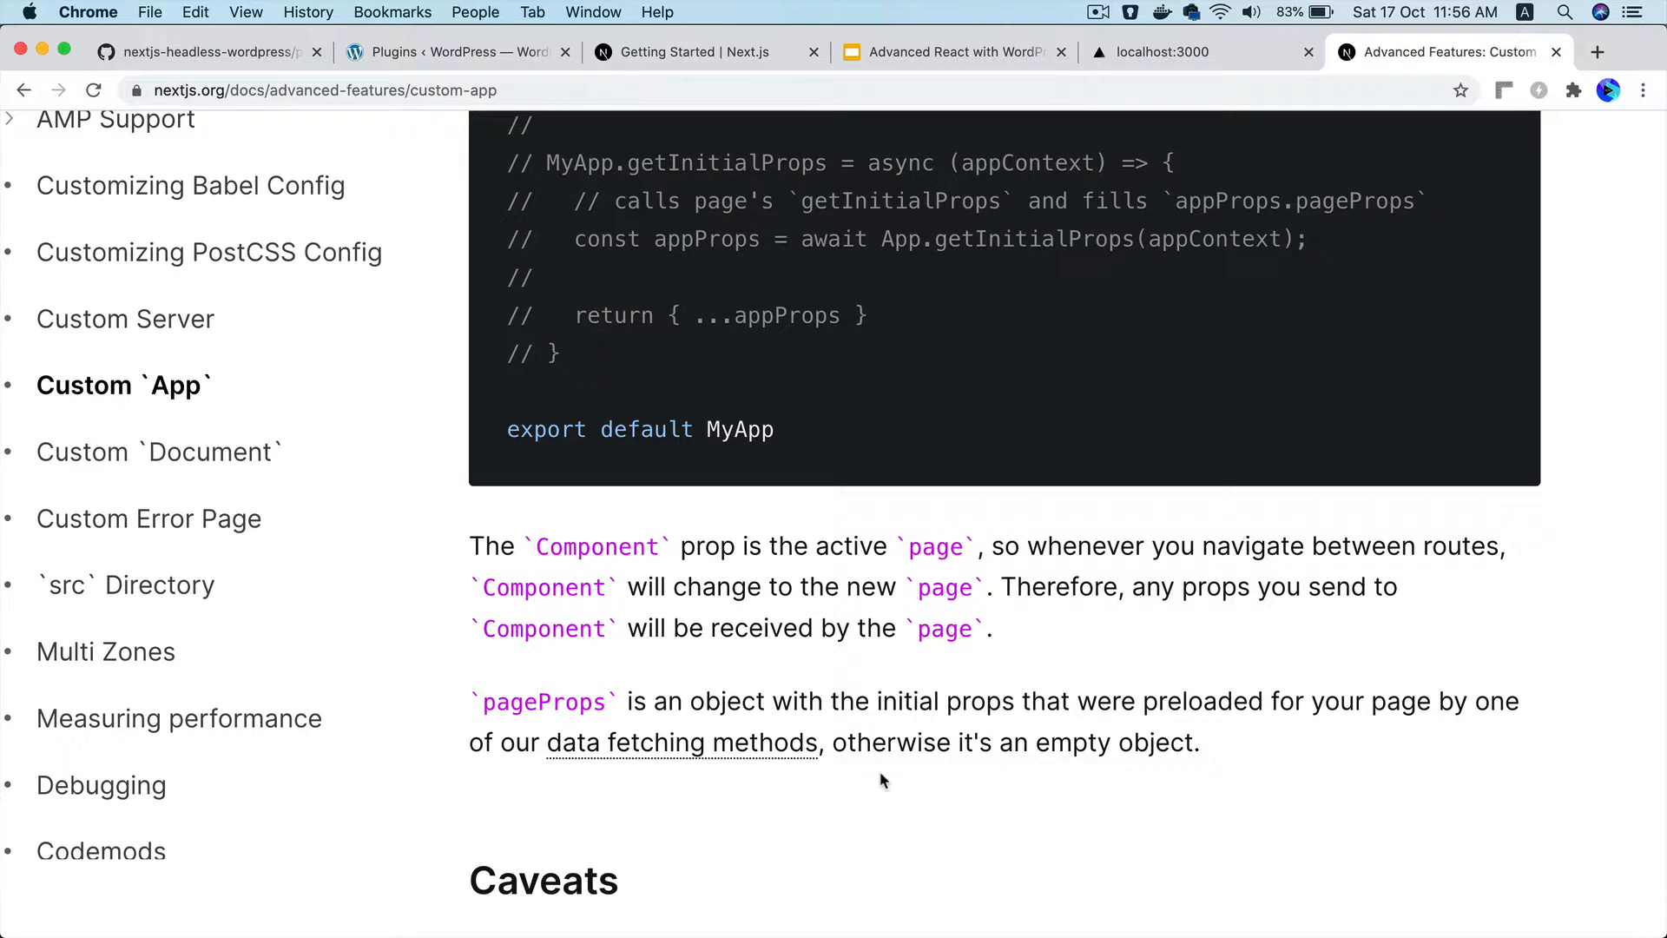
mouse_move(549, 554)
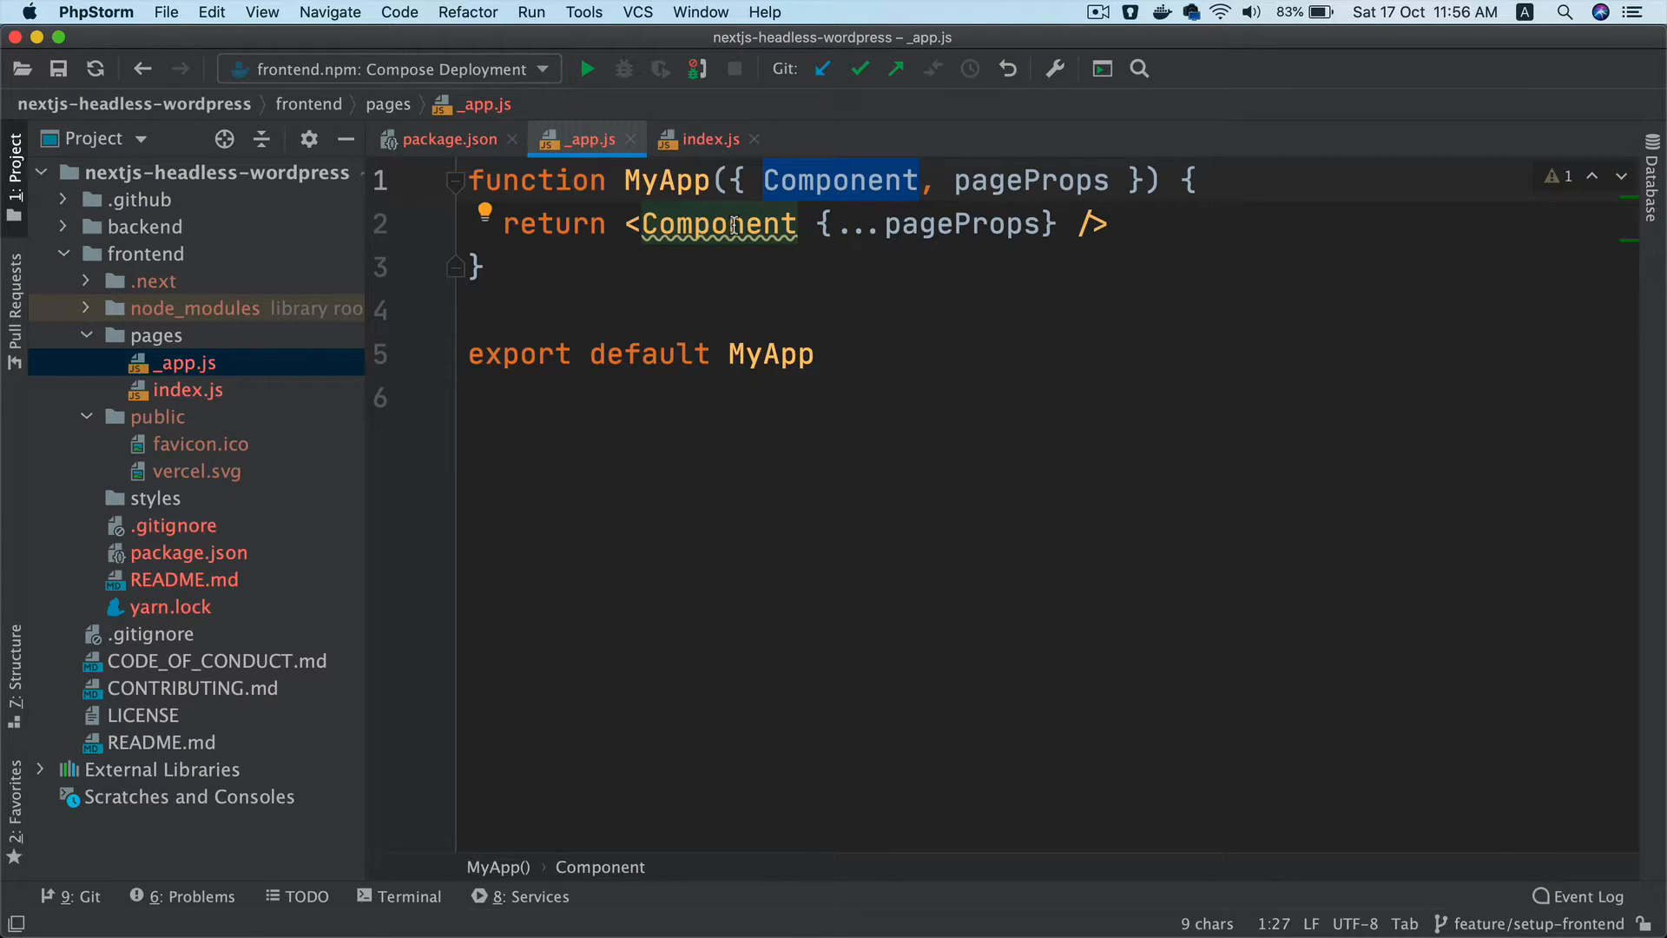
Create pages/about.js exporting an About component that returns 'About', then return to index.js
click(156, 335)
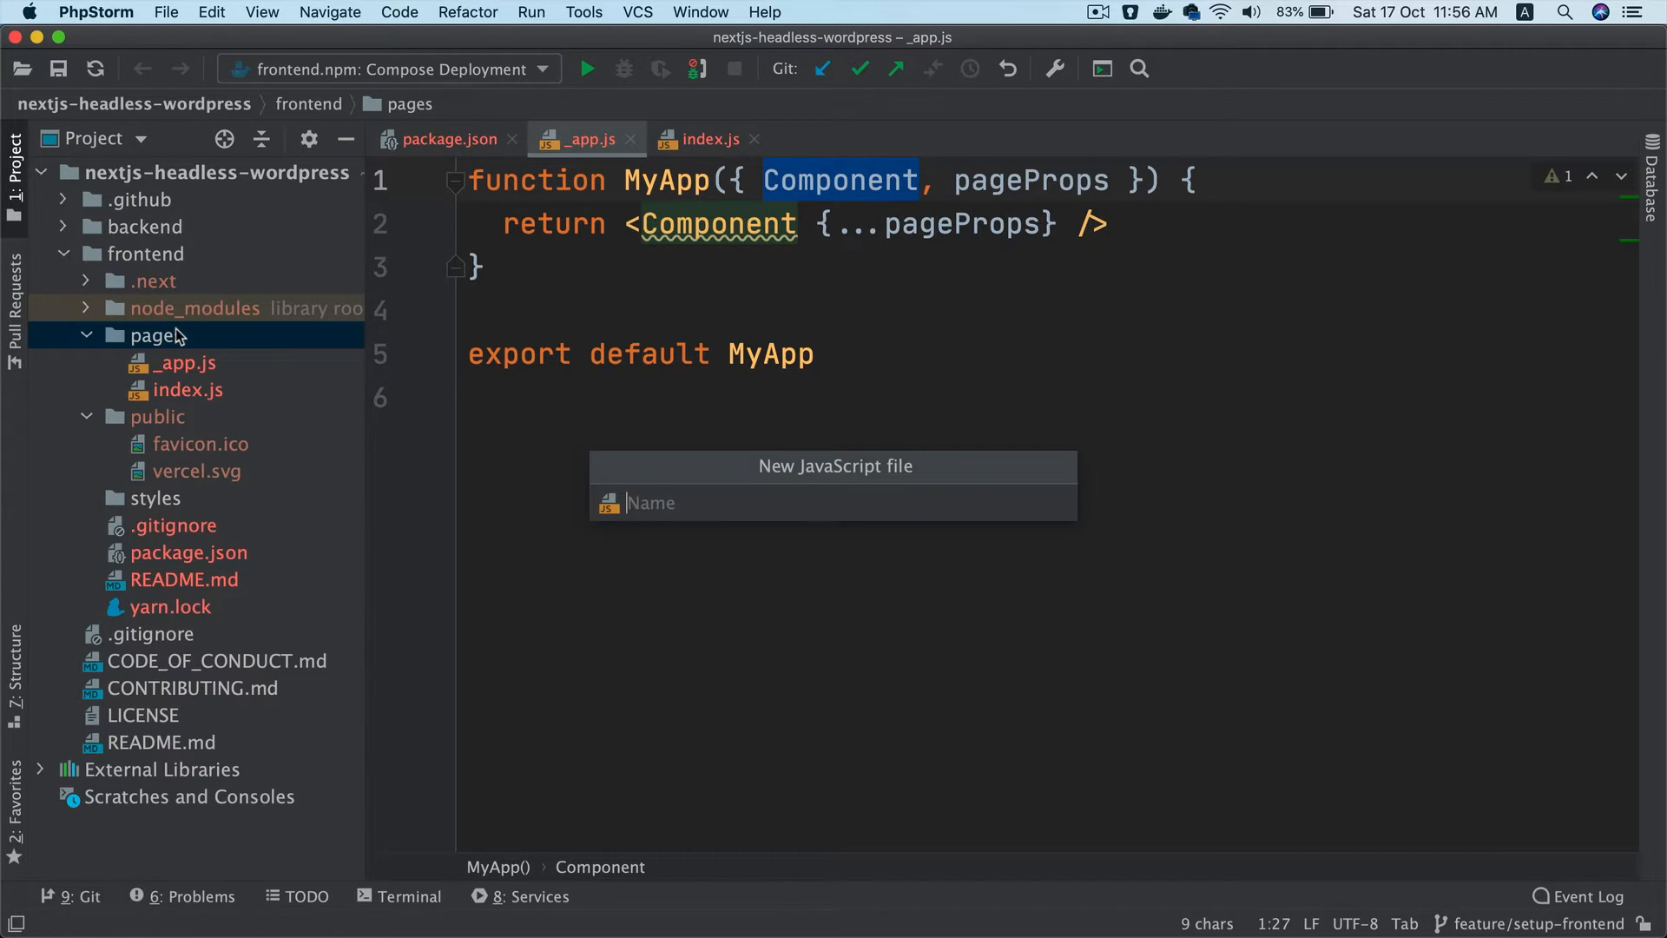
text(about)
text(cons)
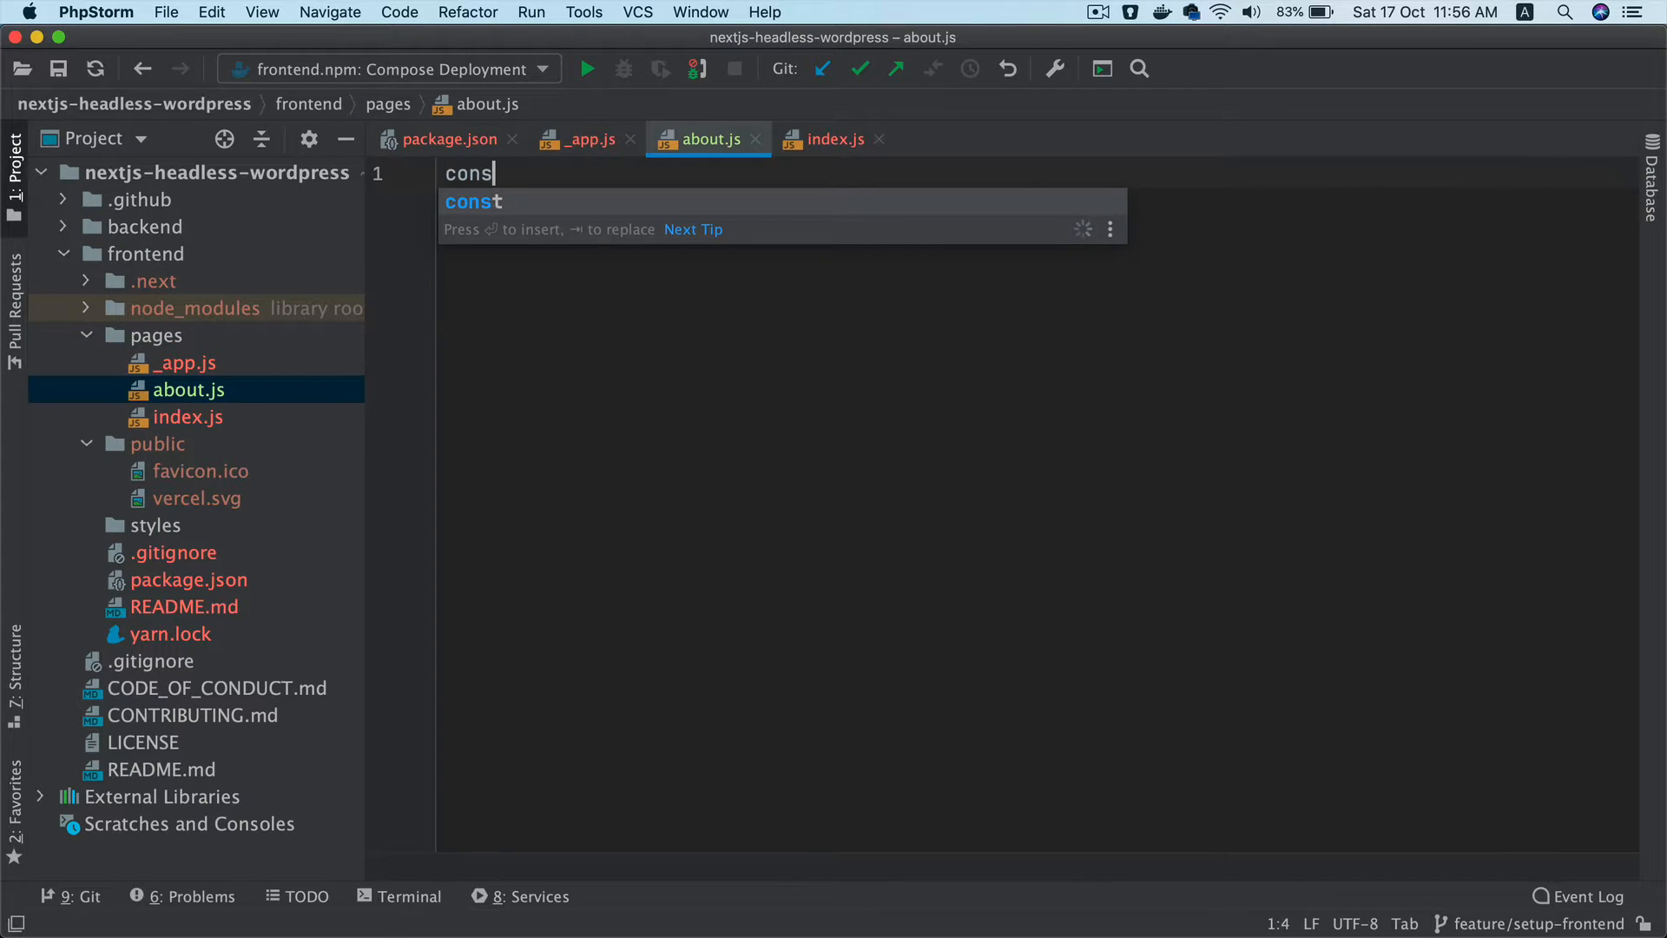
text(ex)
text(return)
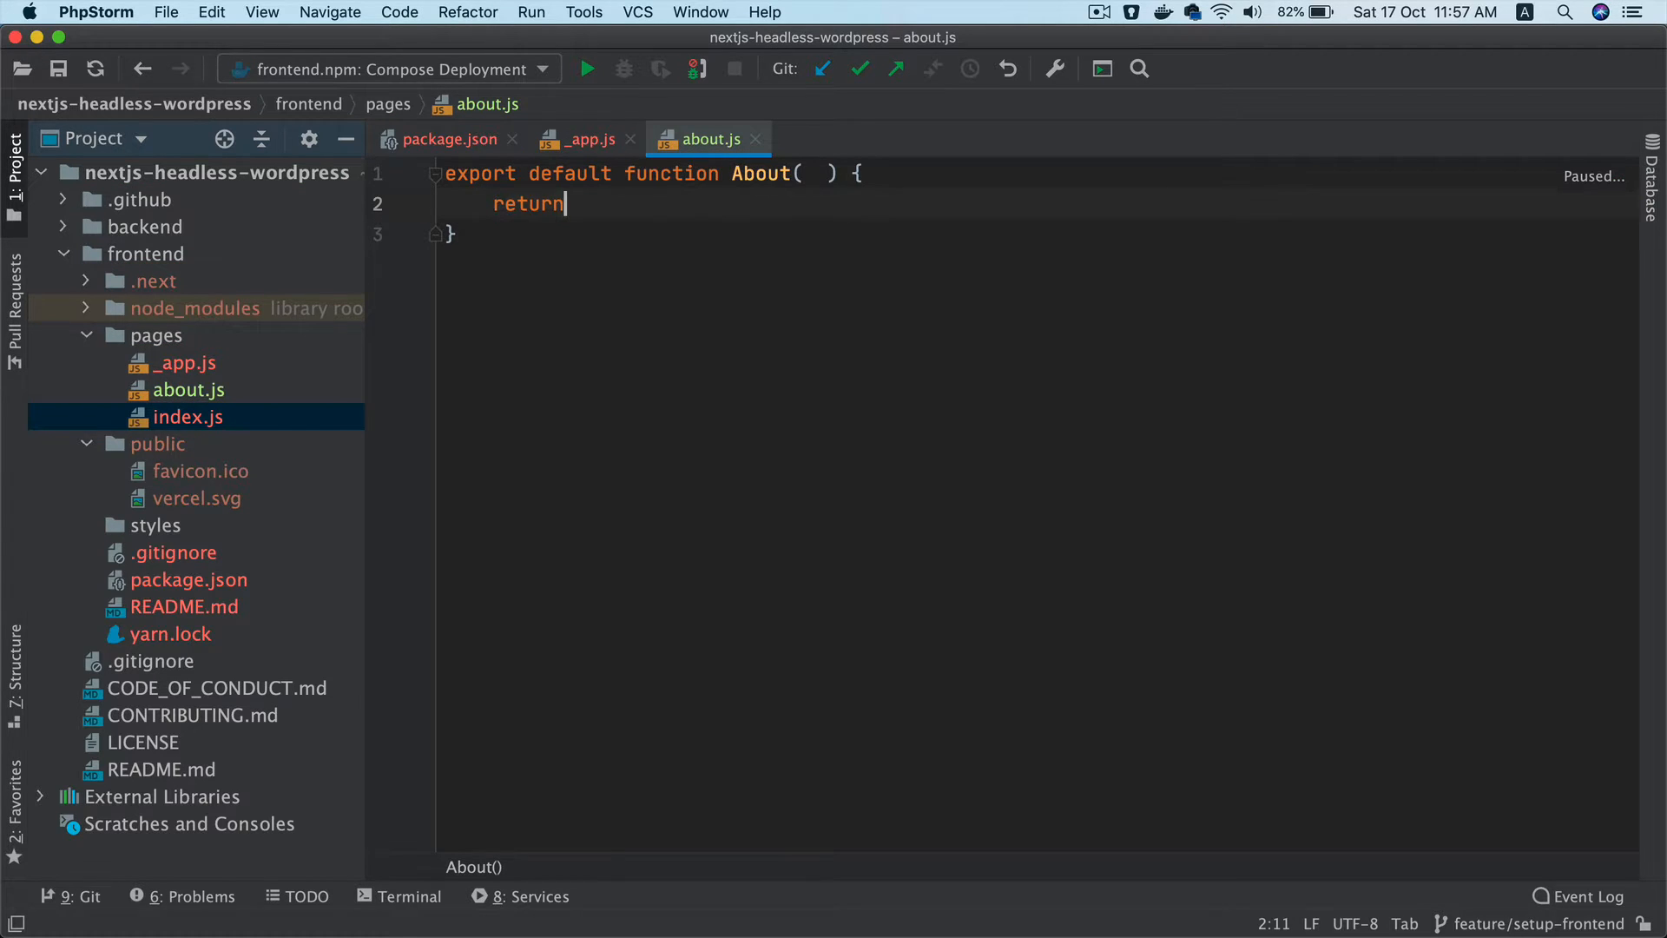
text('About)
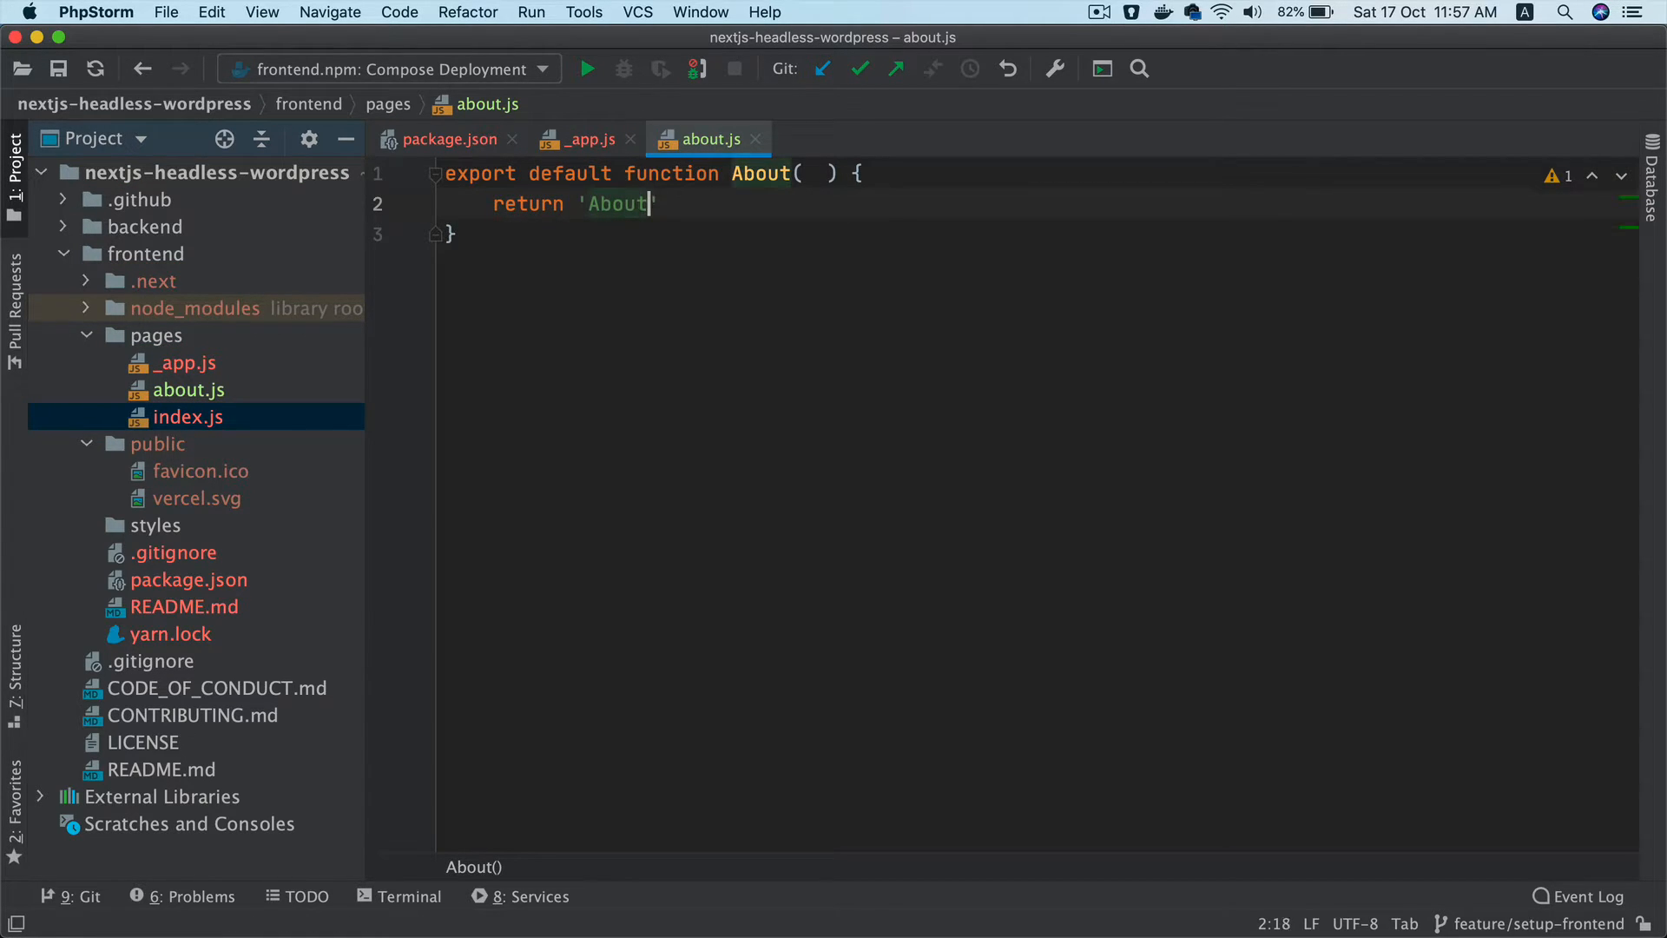
click(1448, 51)
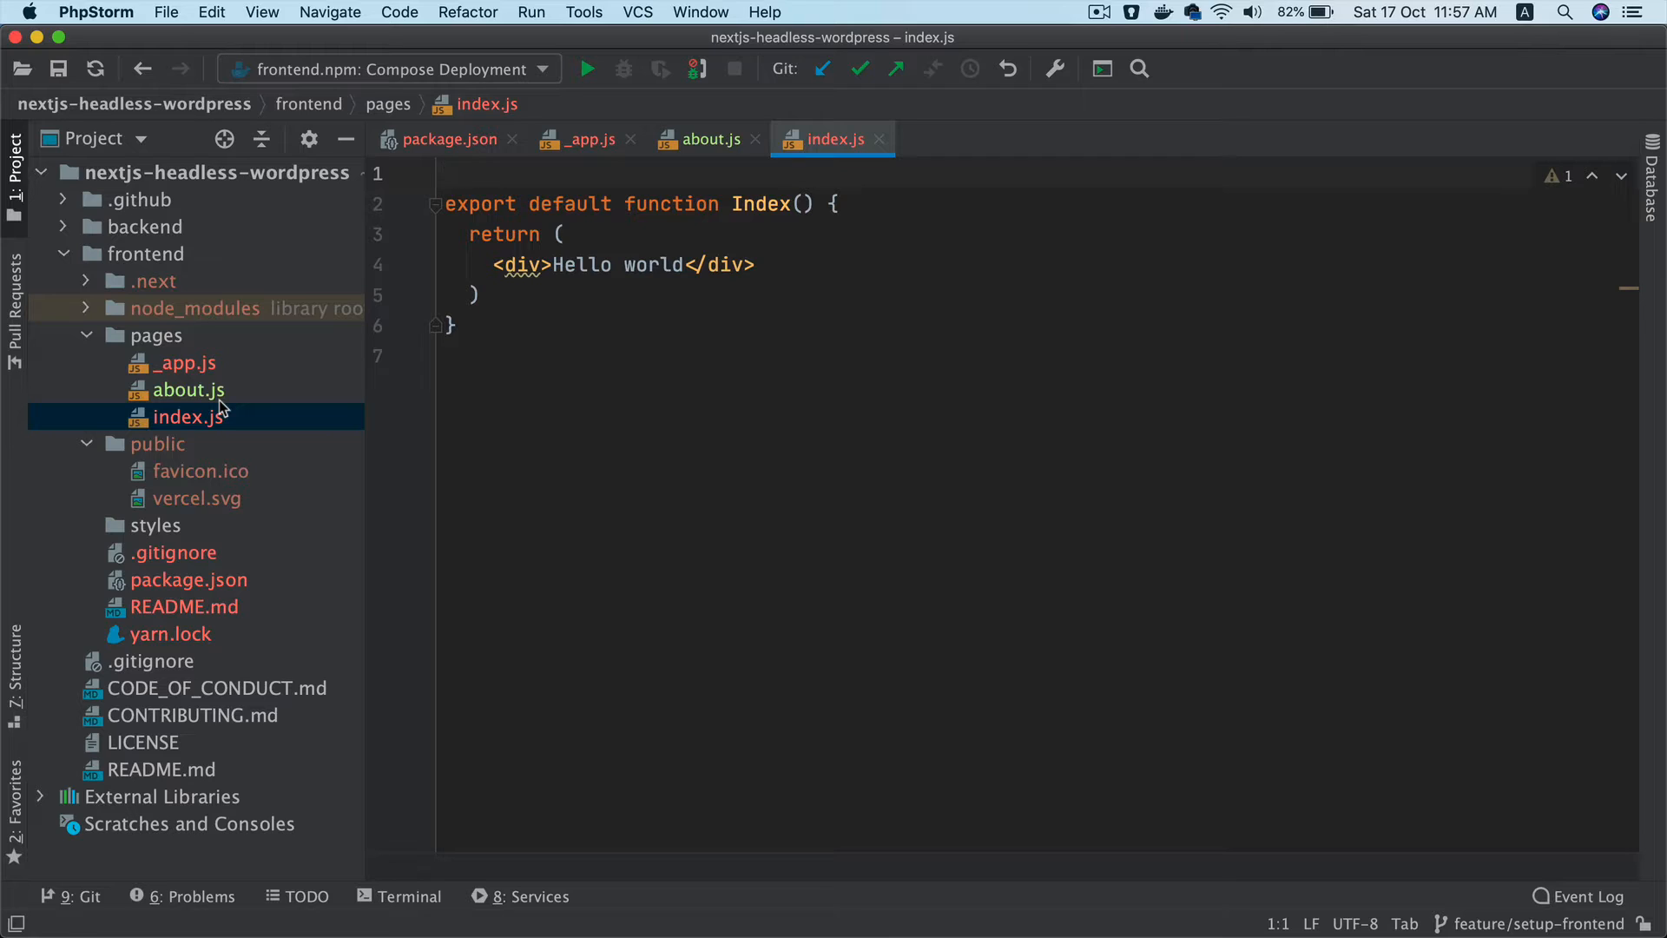
mouse_move(224, 399)
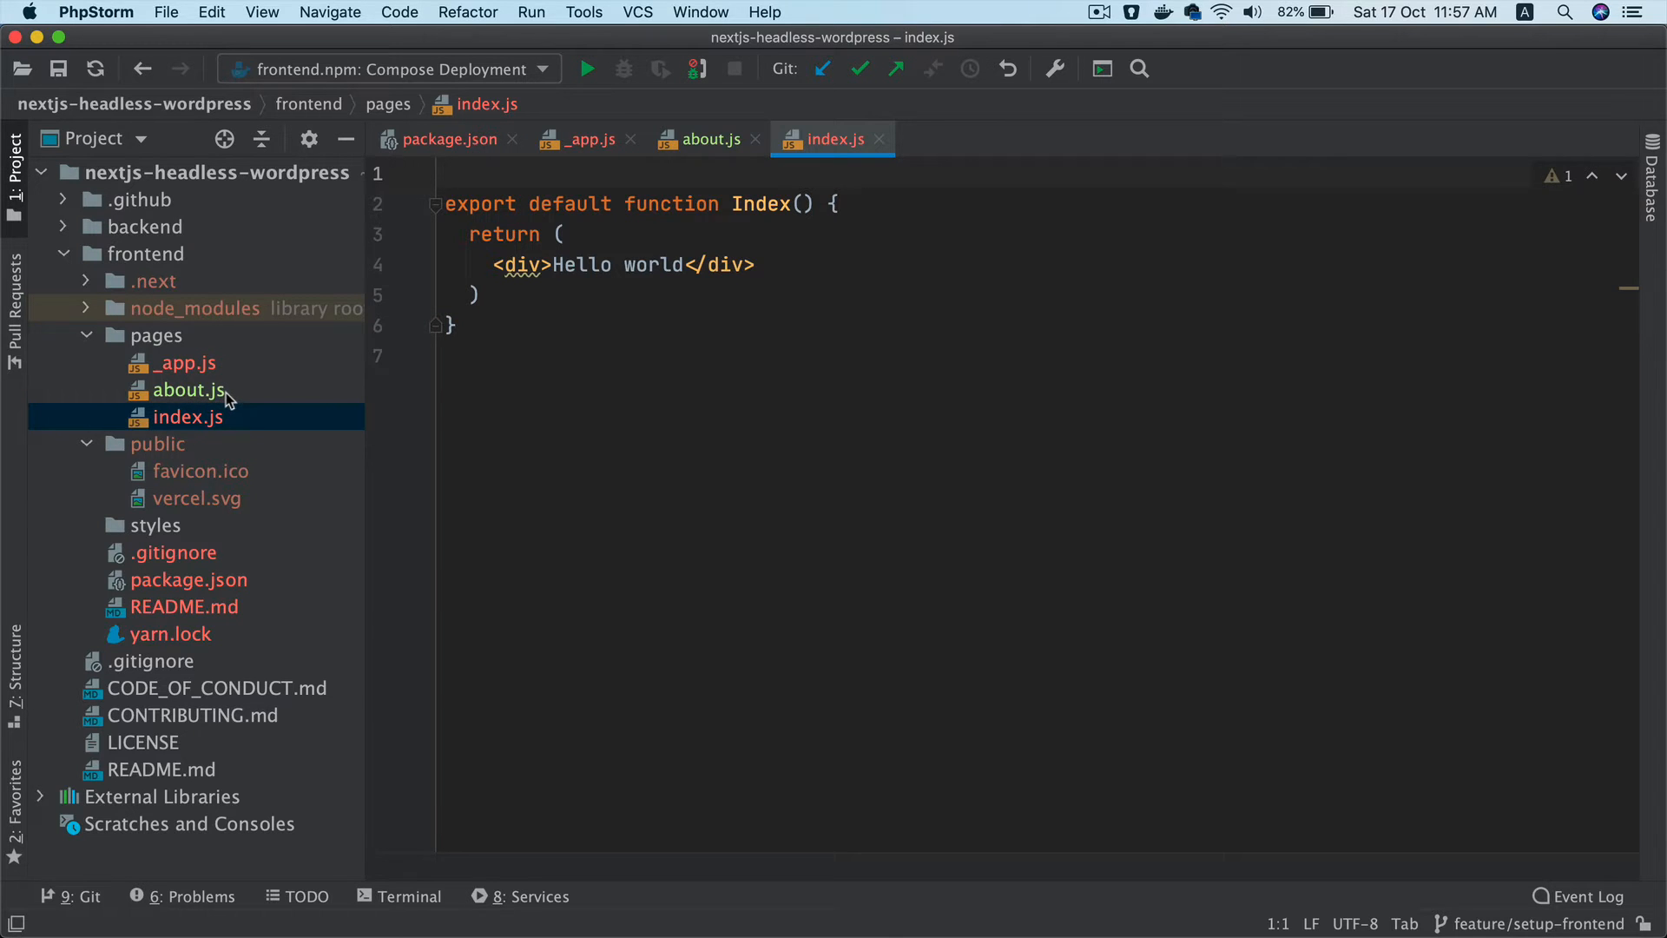
mouse_move(332, 96)
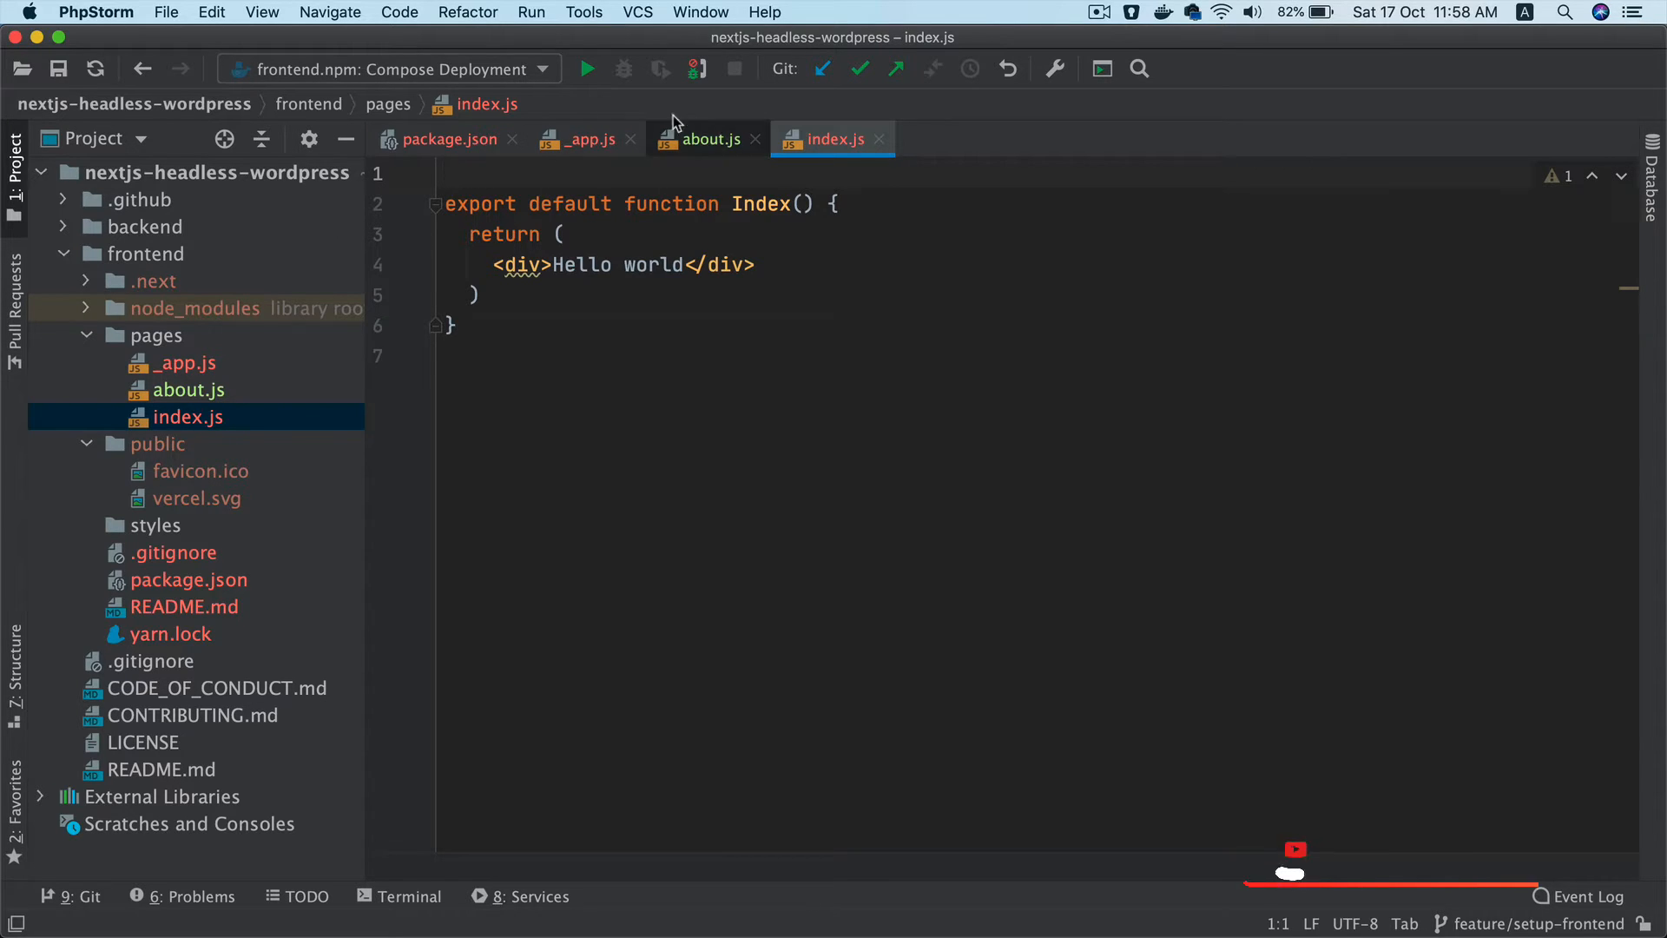
Review _app.js, then add a blank line above the About function in about.js
click(582, 139)
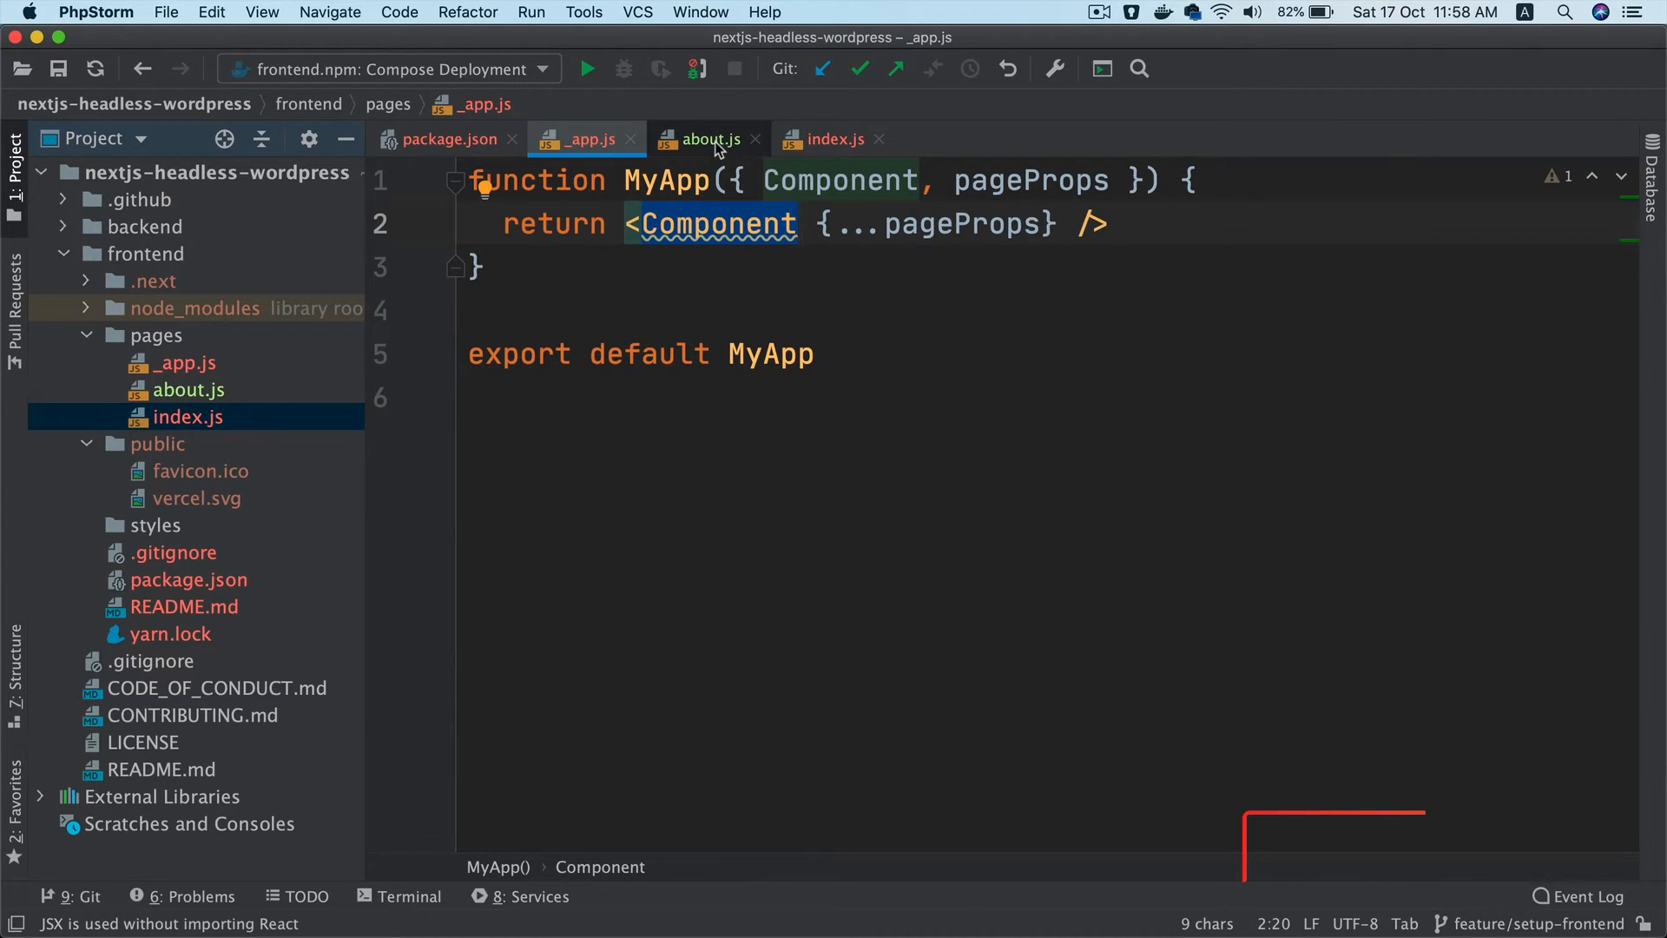
click(706, 139)
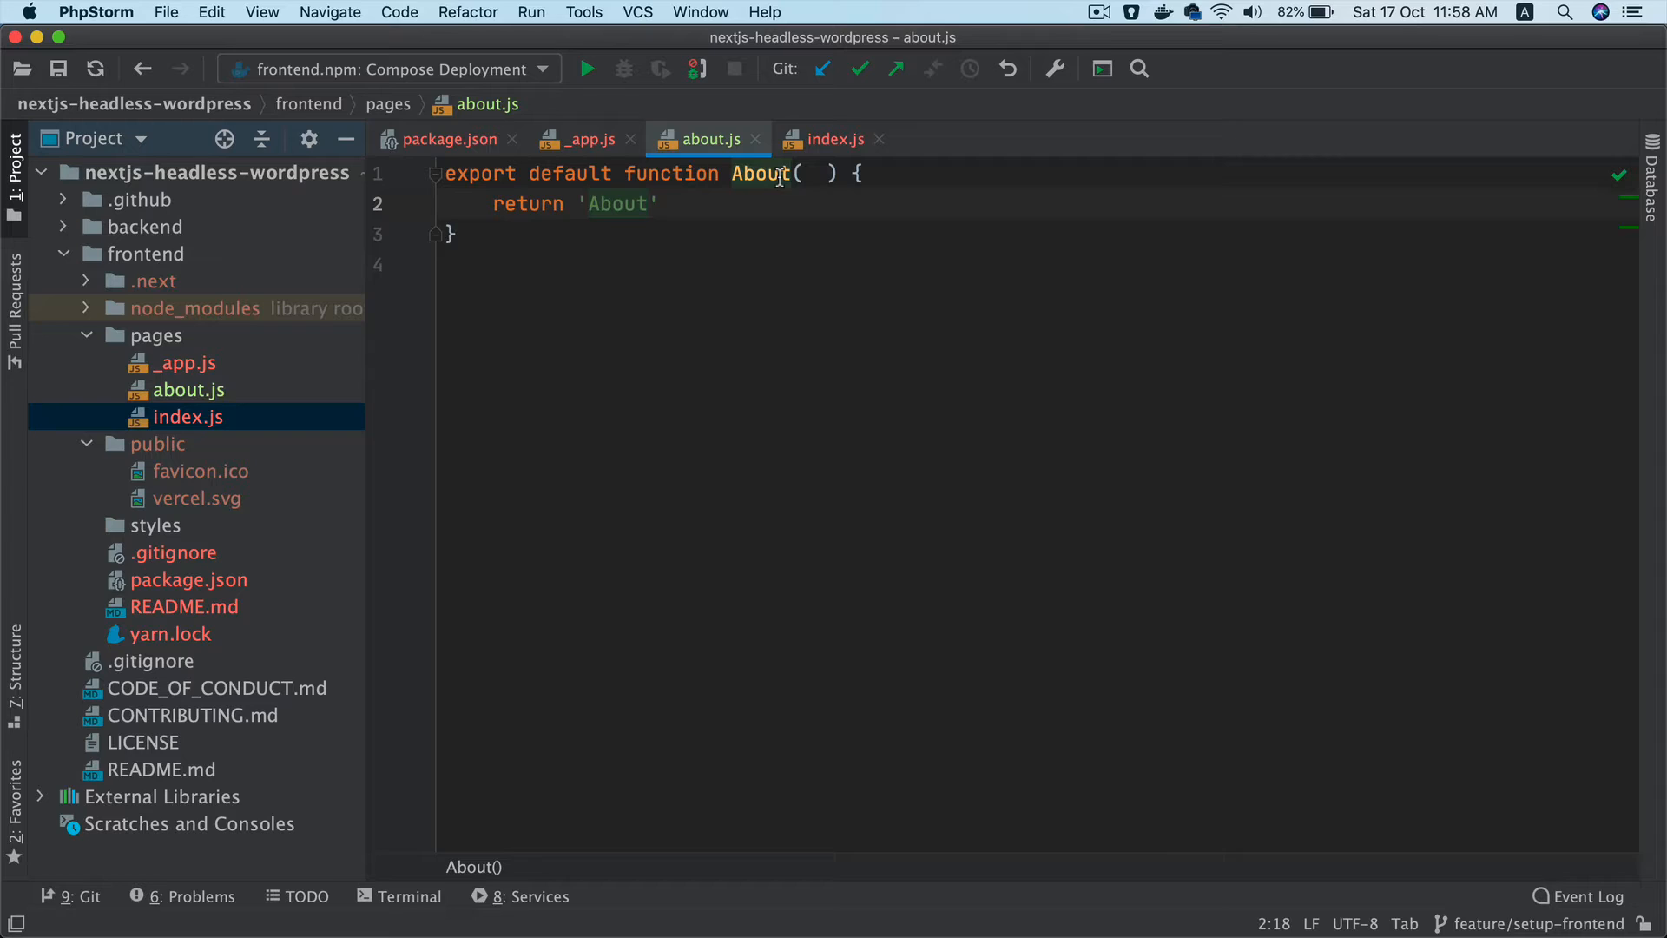
mouse_move(601, 553)
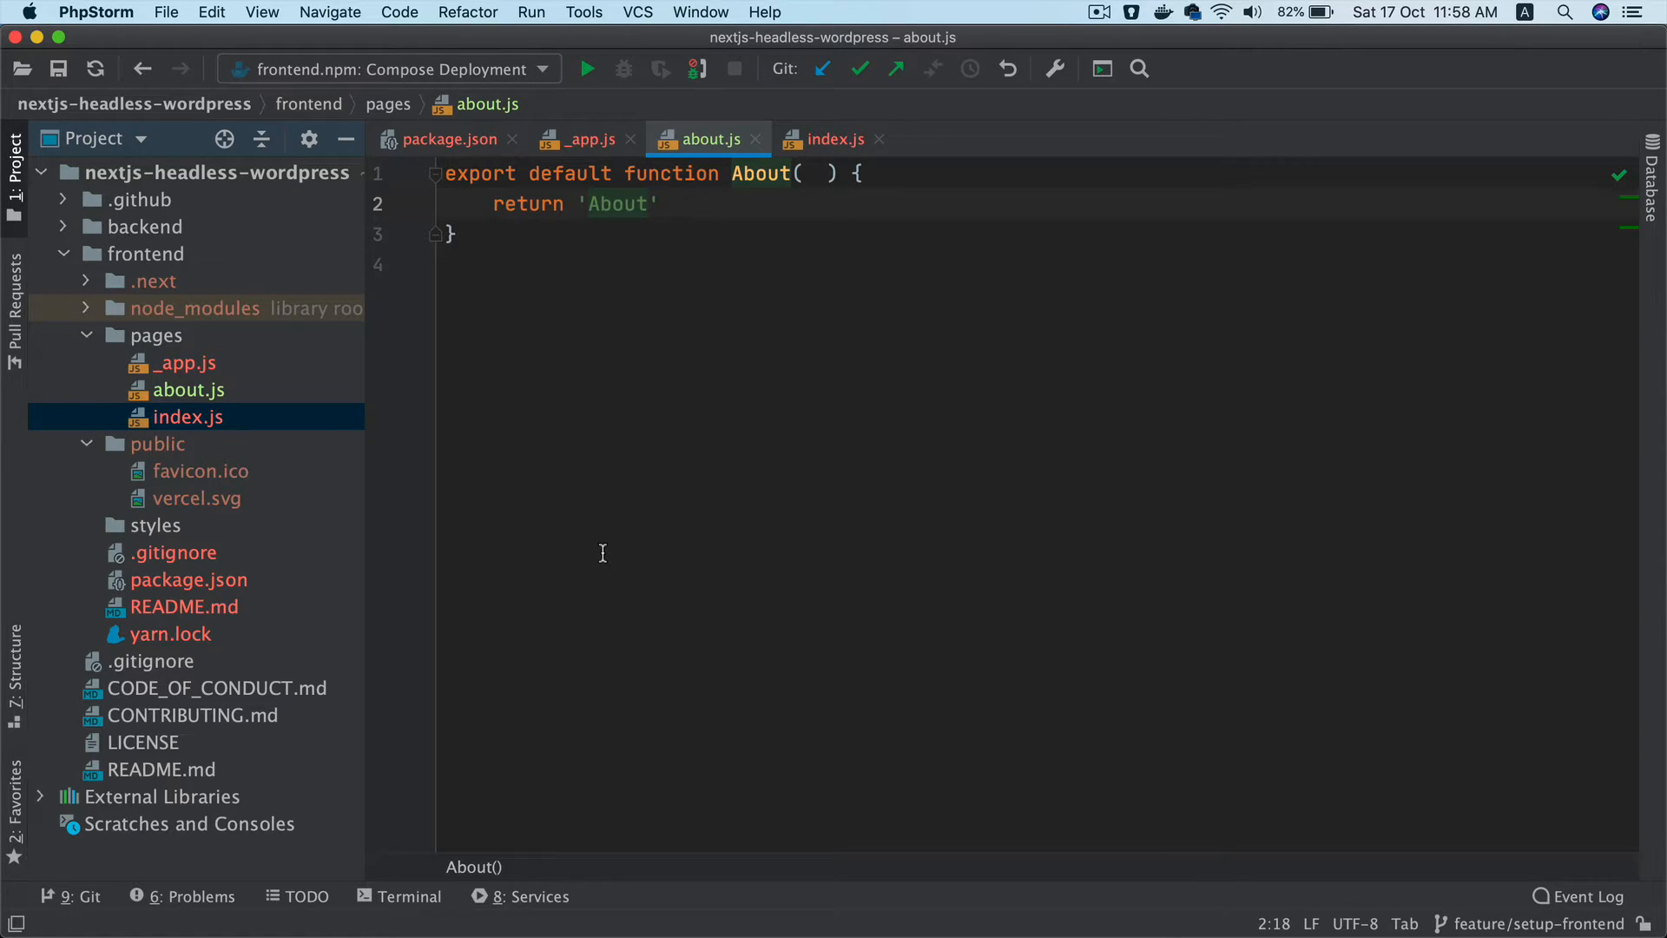
key(Enter)
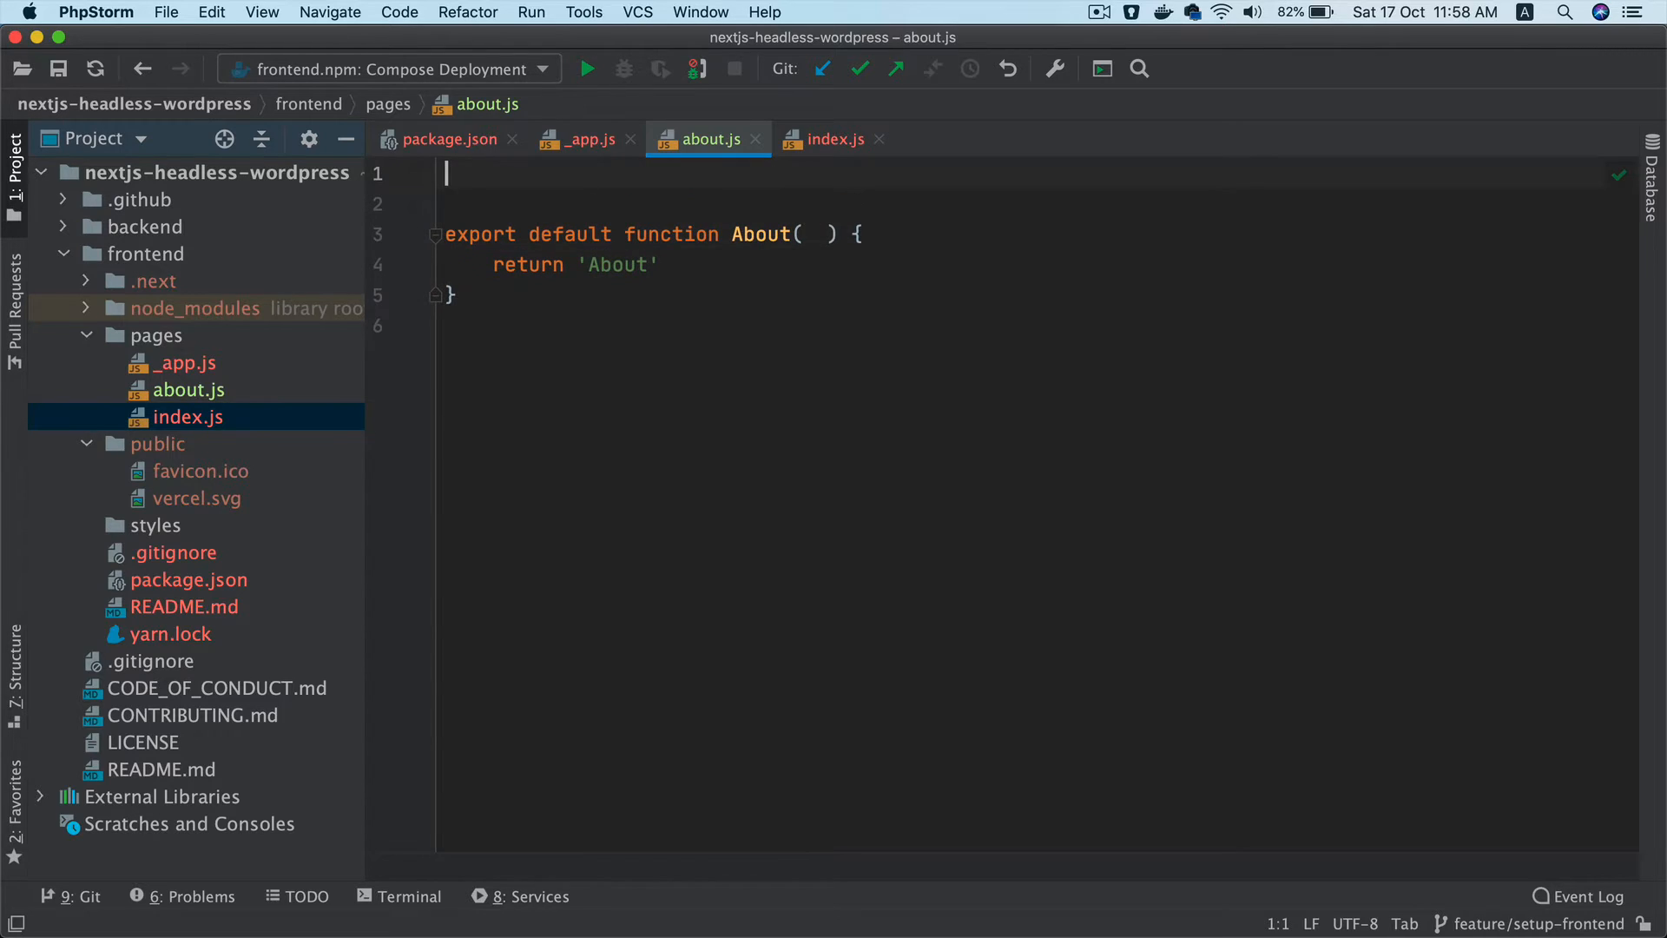
Type a partial React import into about.js and discard it
text(import Rea)
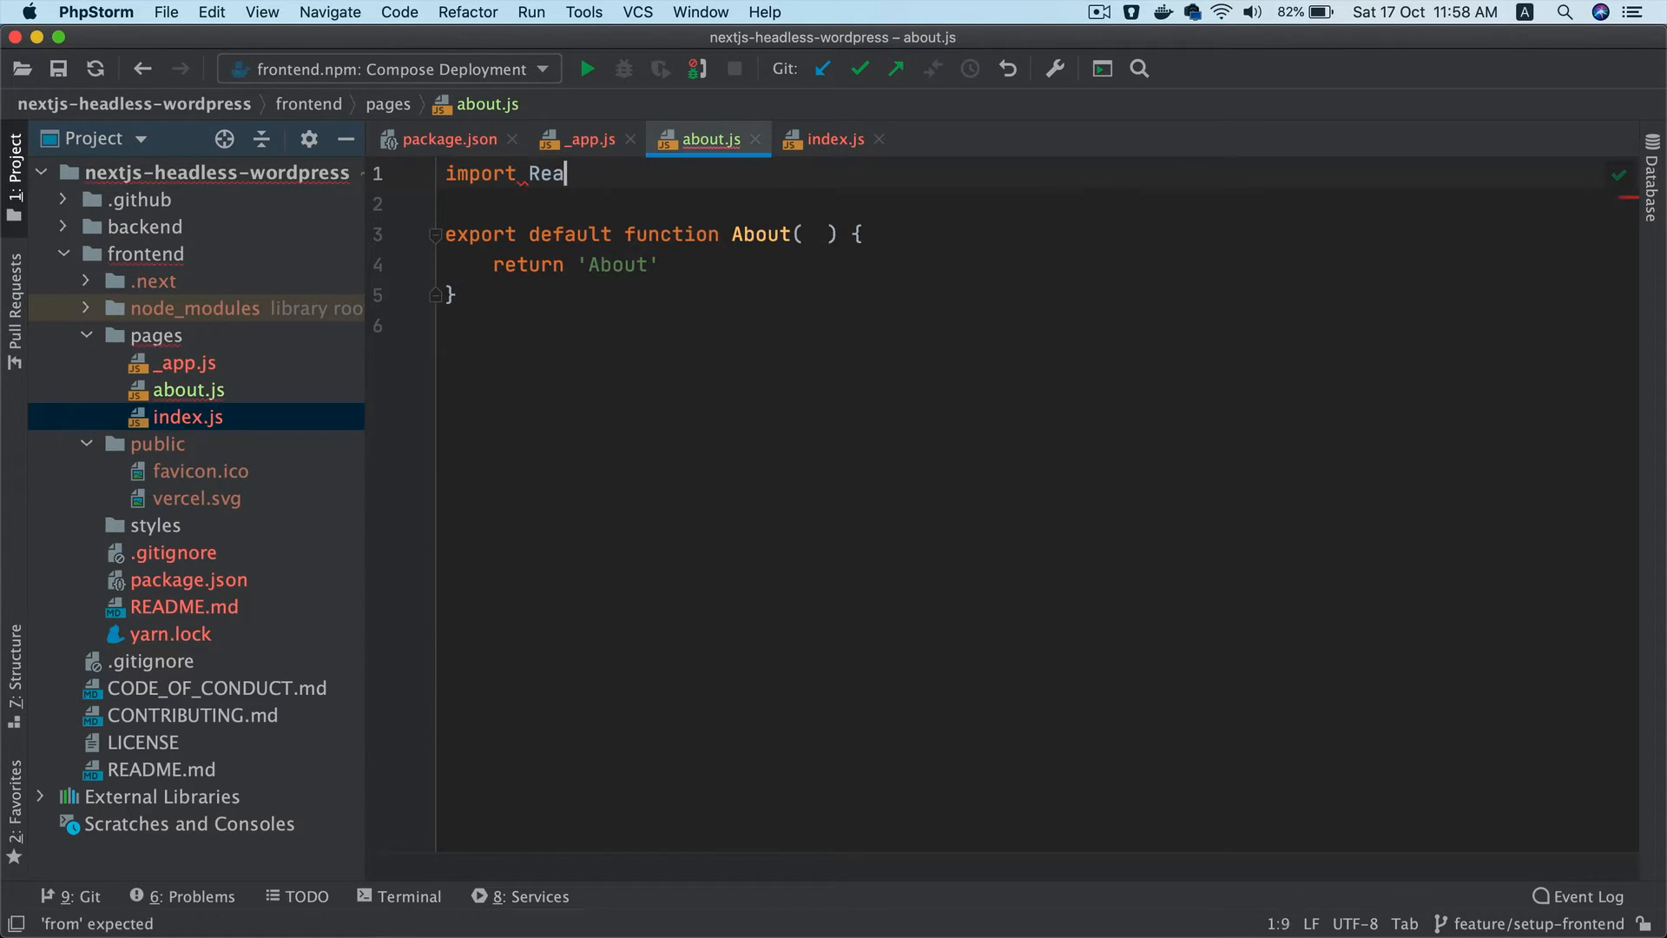
text(ct)
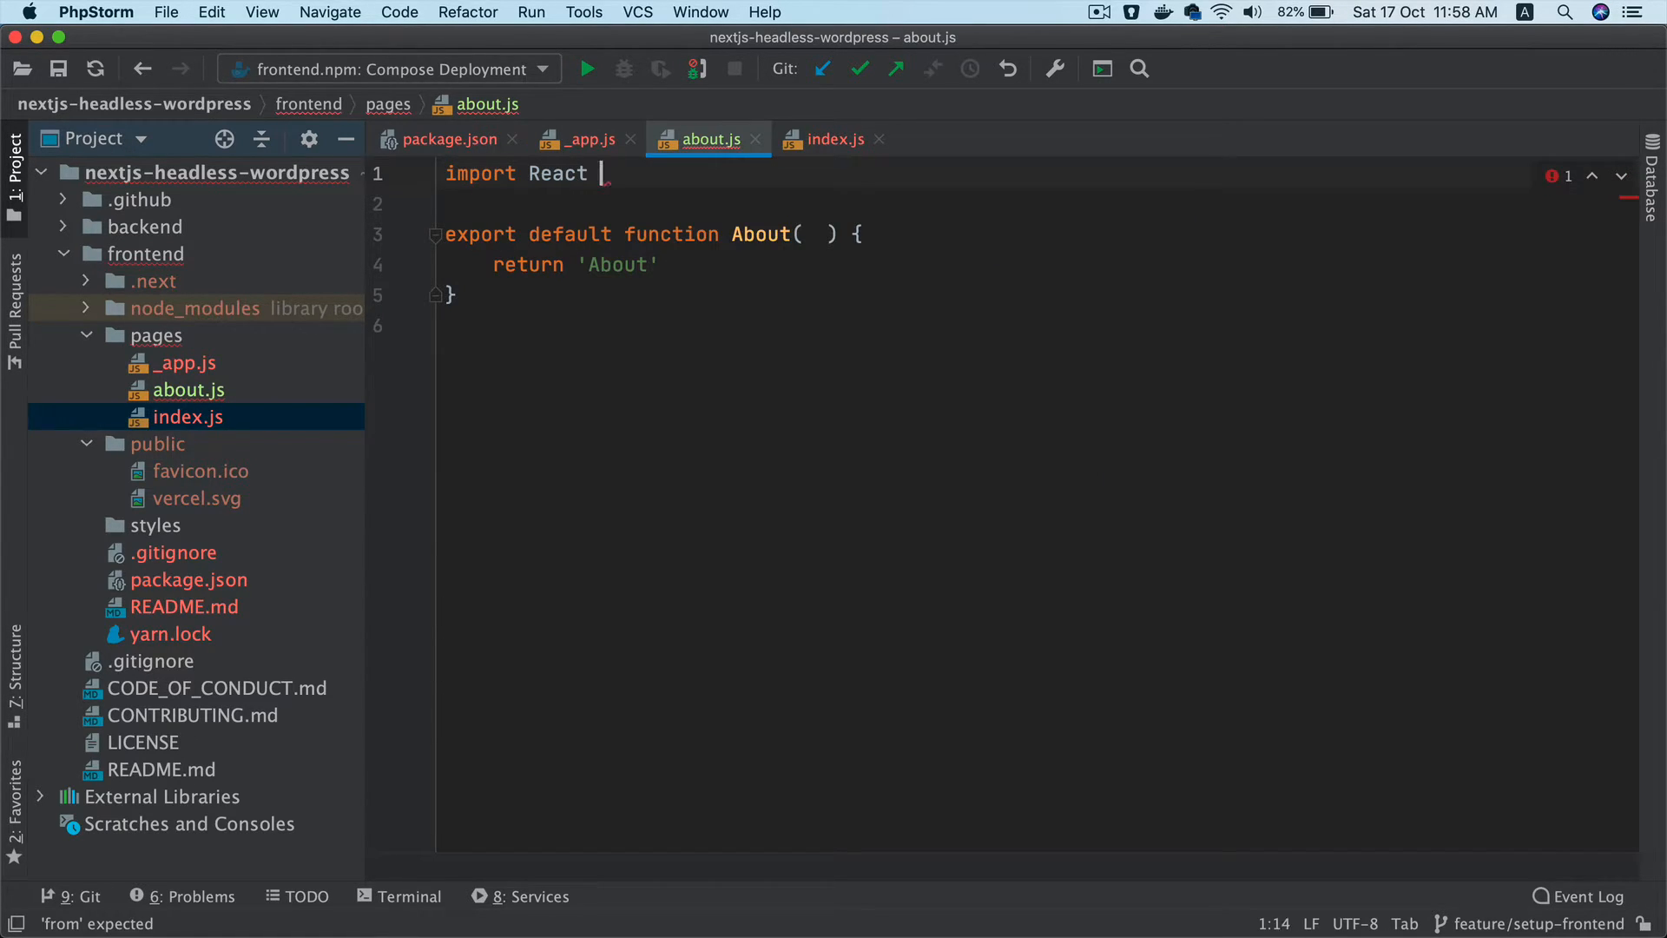
text(frp)
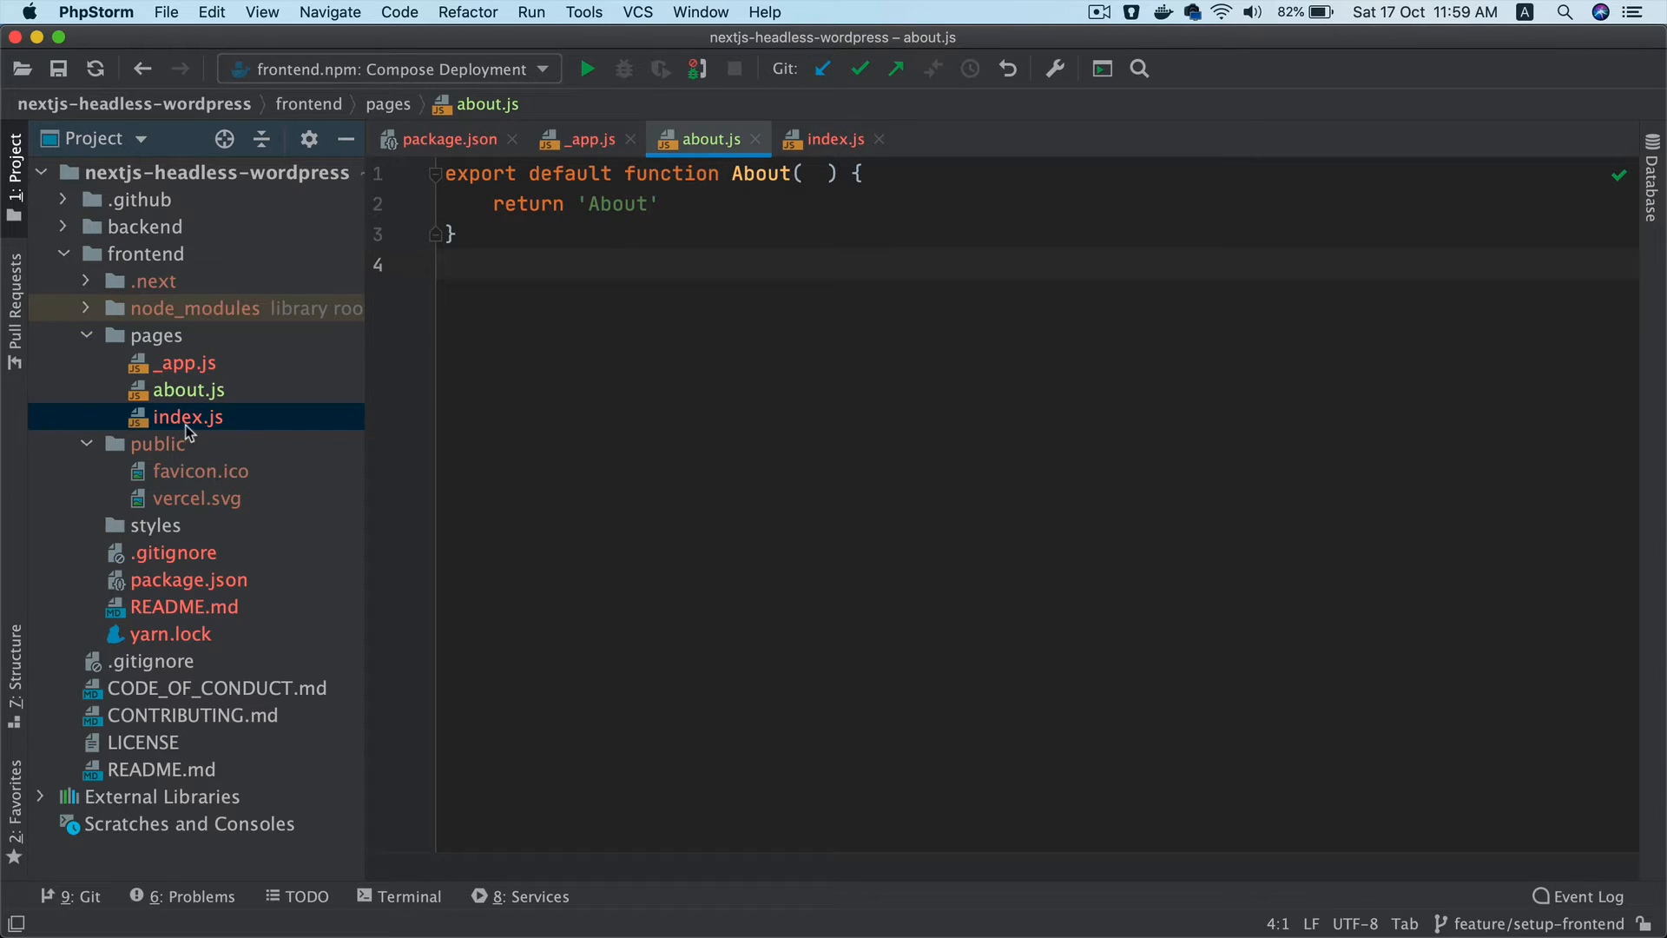
mouse_move(213, 428)
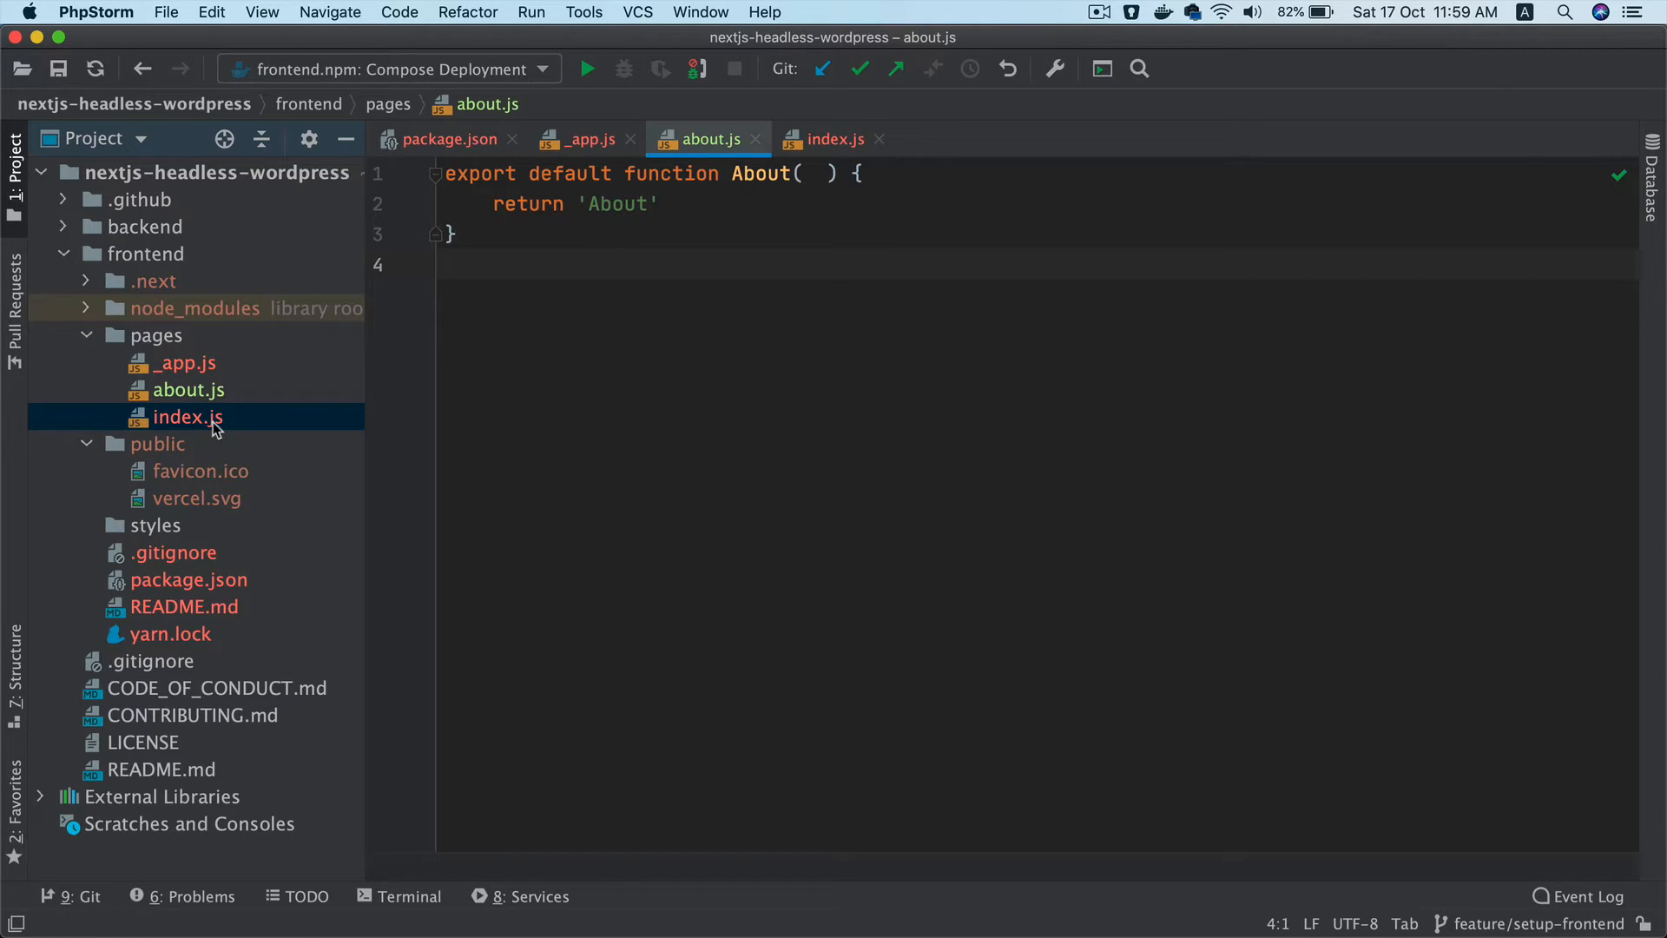
mouse_move(256, 432)
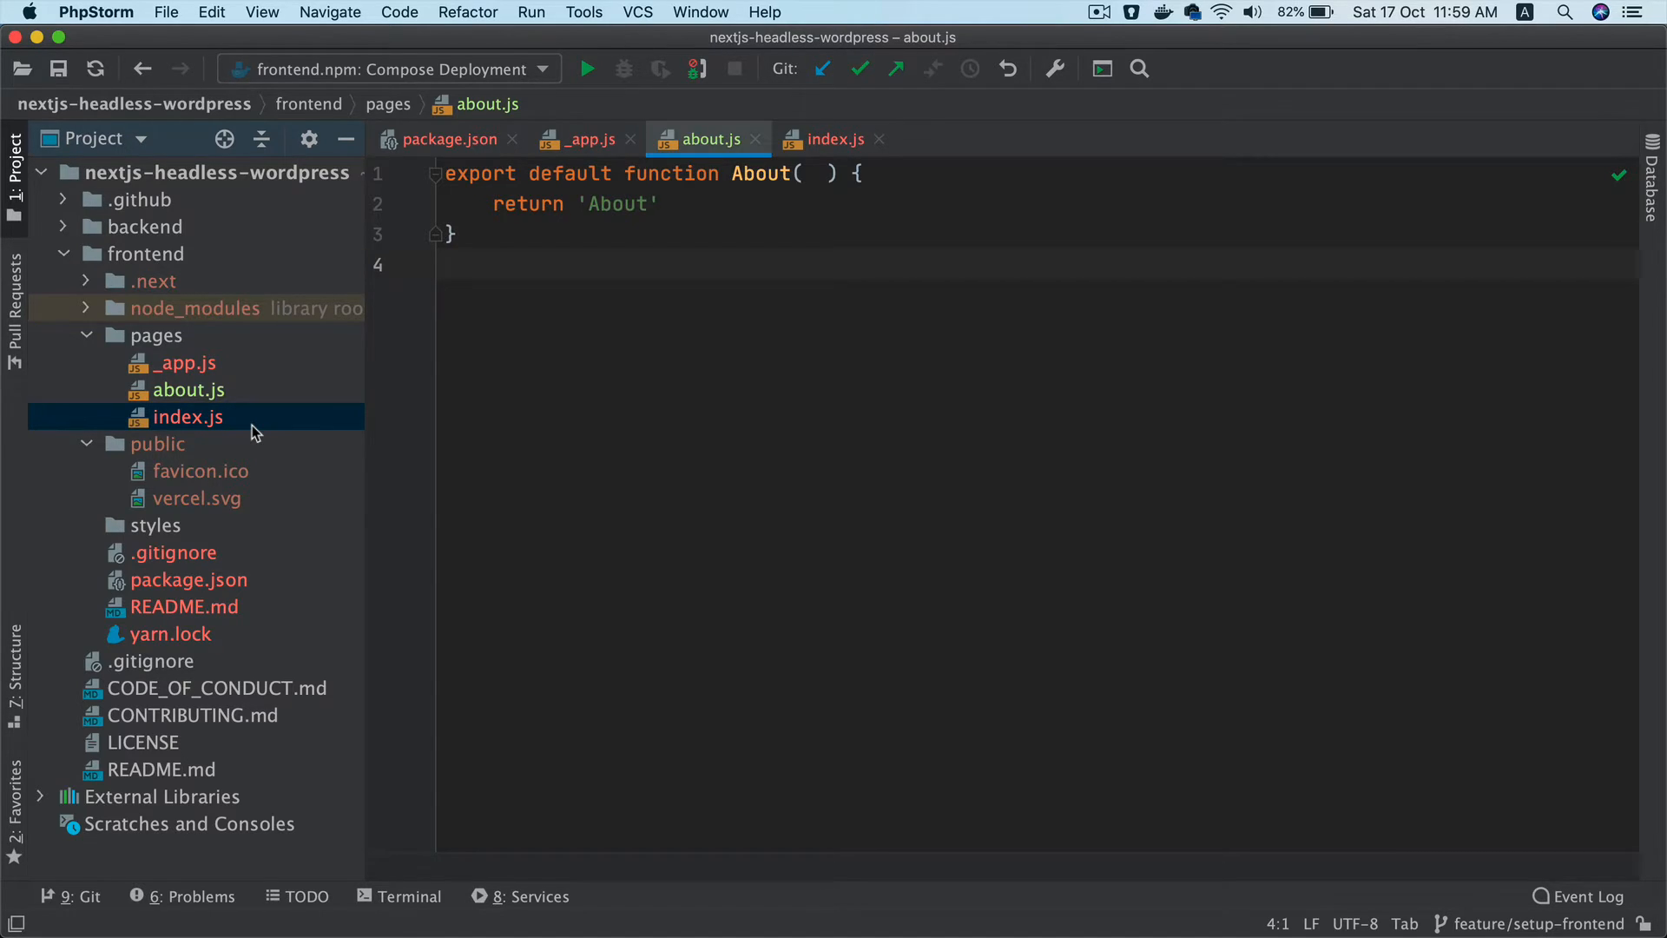
Close about.js and select the pageProps parameter in _app.js
click(584, 139)
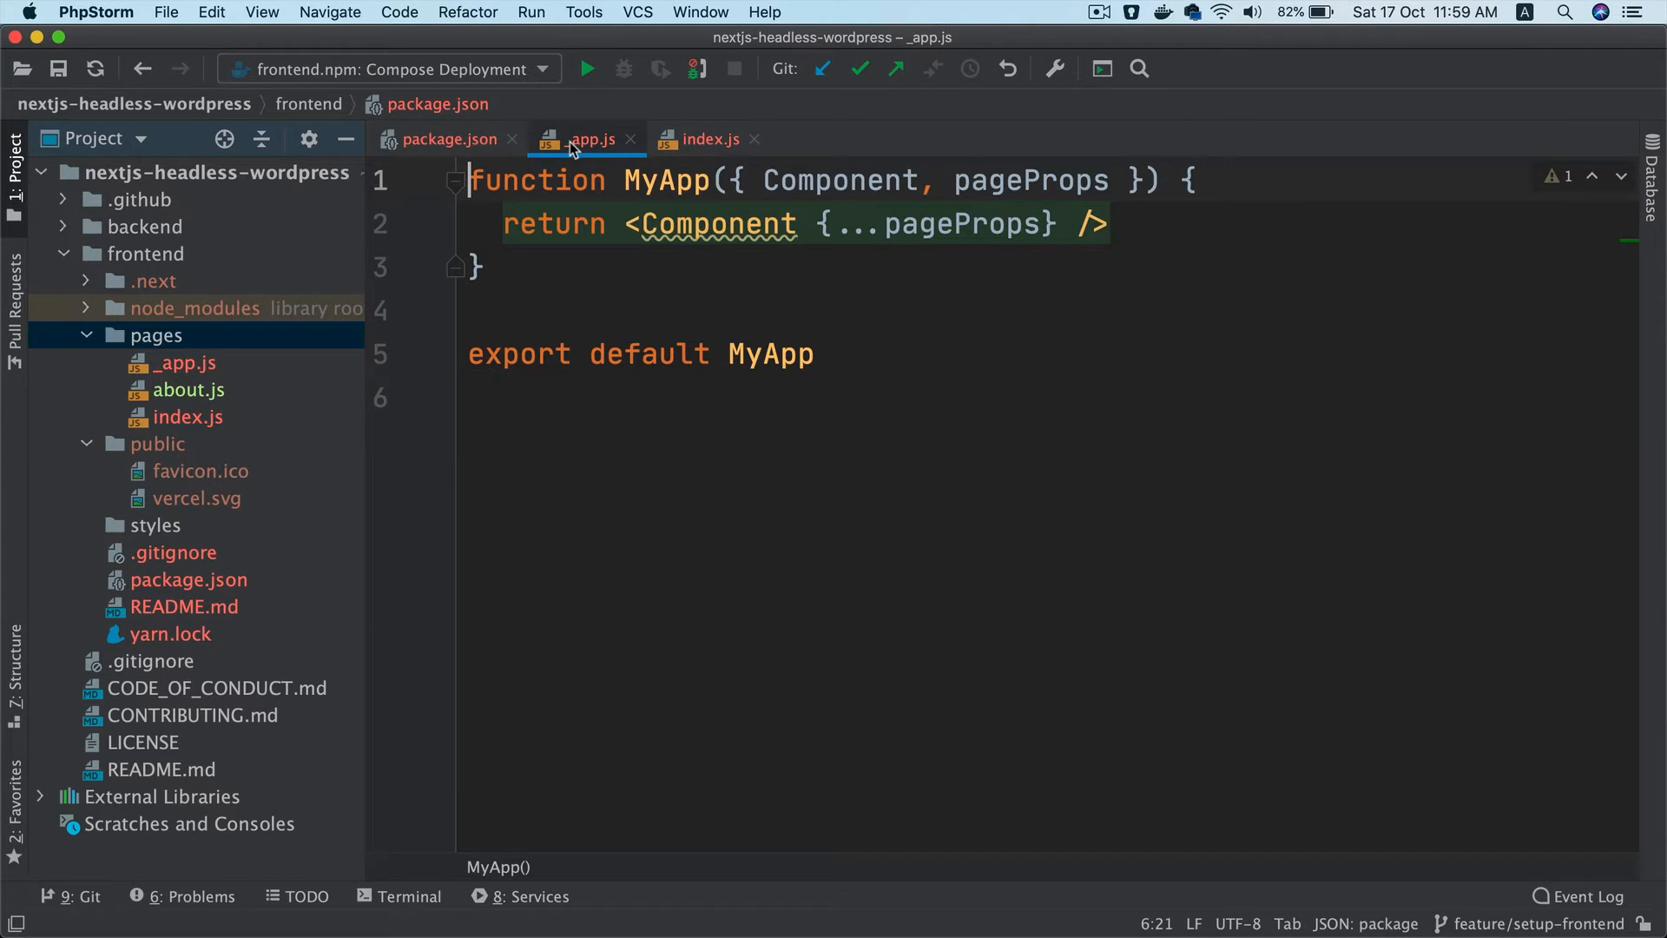
double_click(1028, 180)
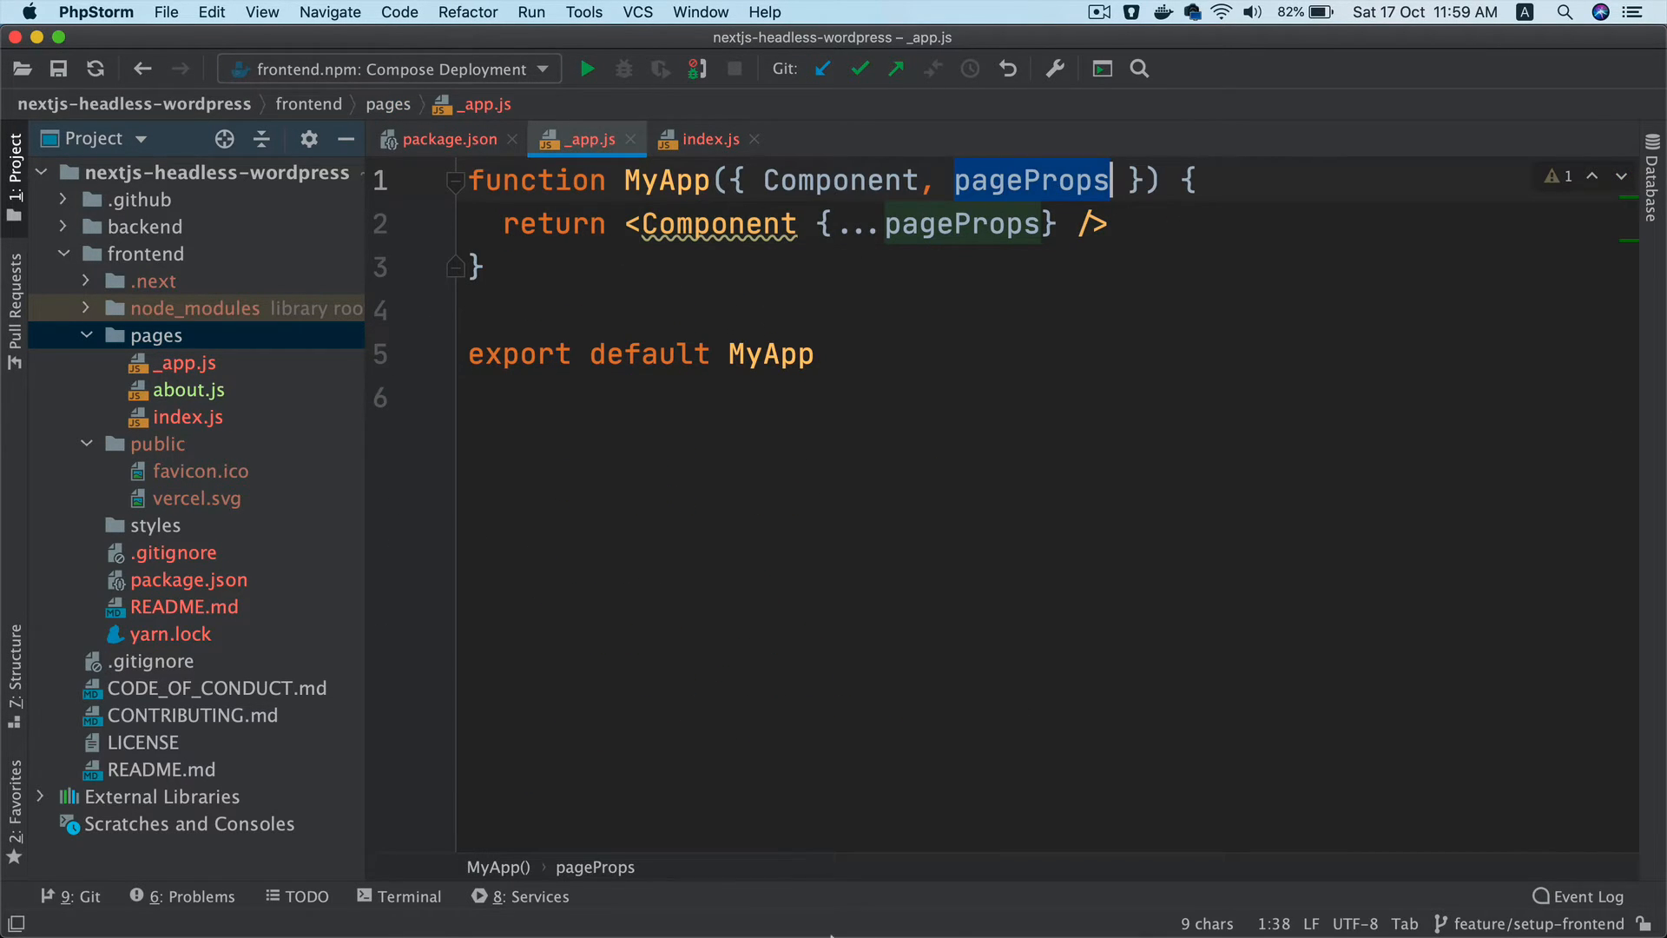
click(1446, 51)
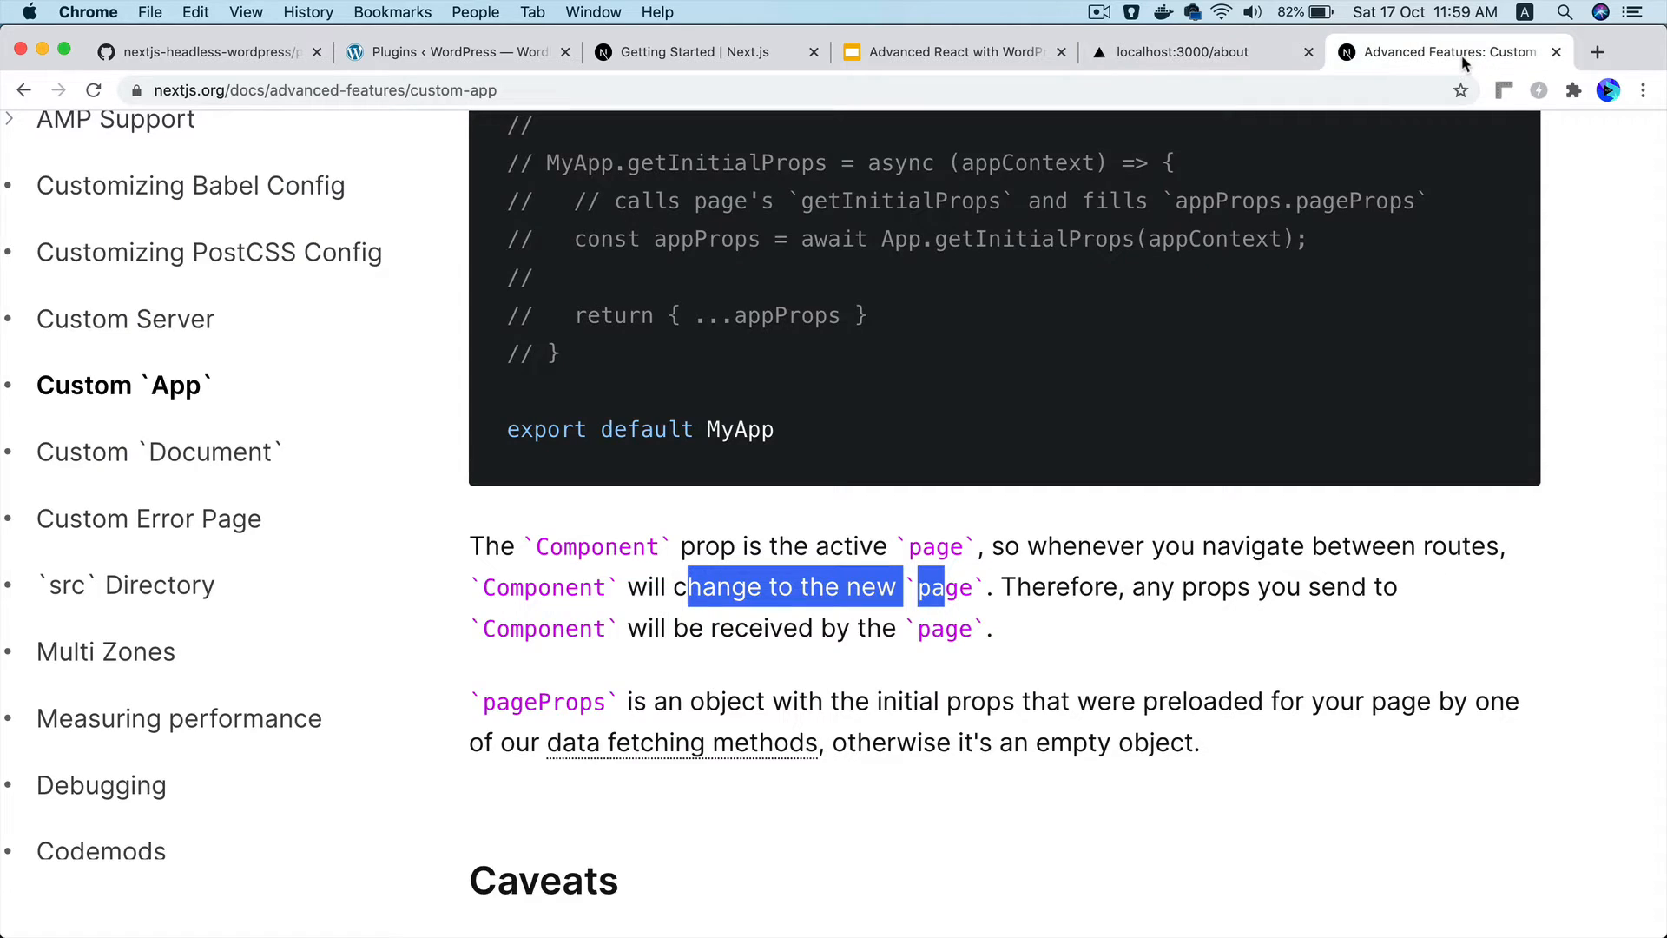
Open the 'data fetching methods' link in a new tab and skim the Data fetching docs
scroll(down, 3)
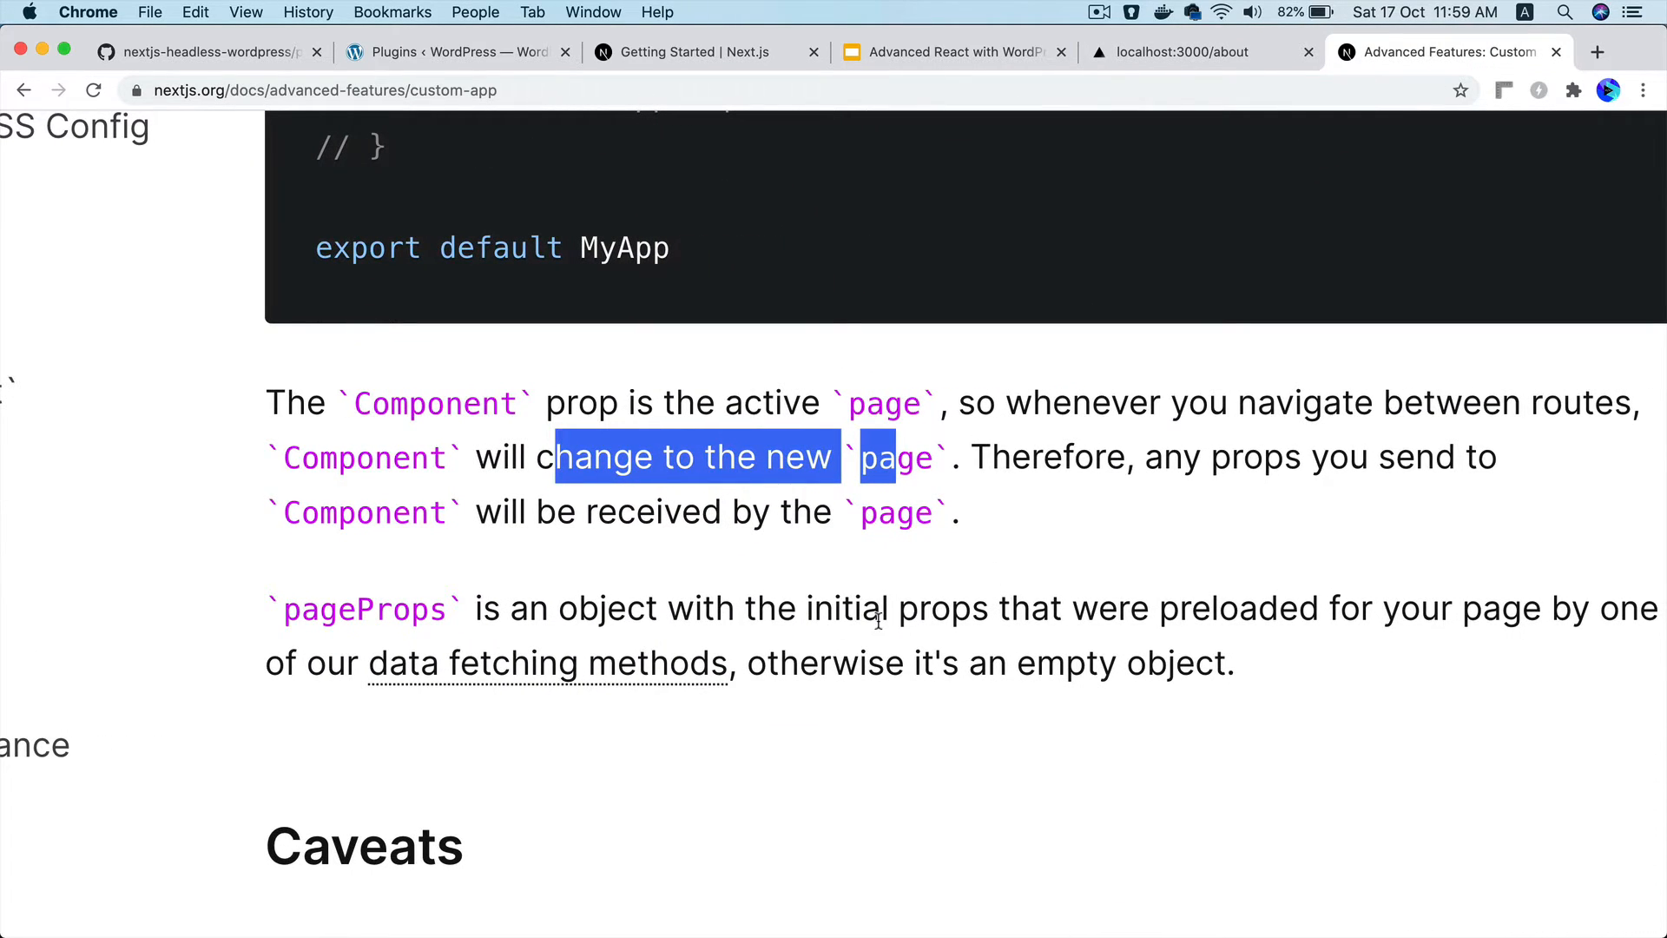
scroll(down, 3)
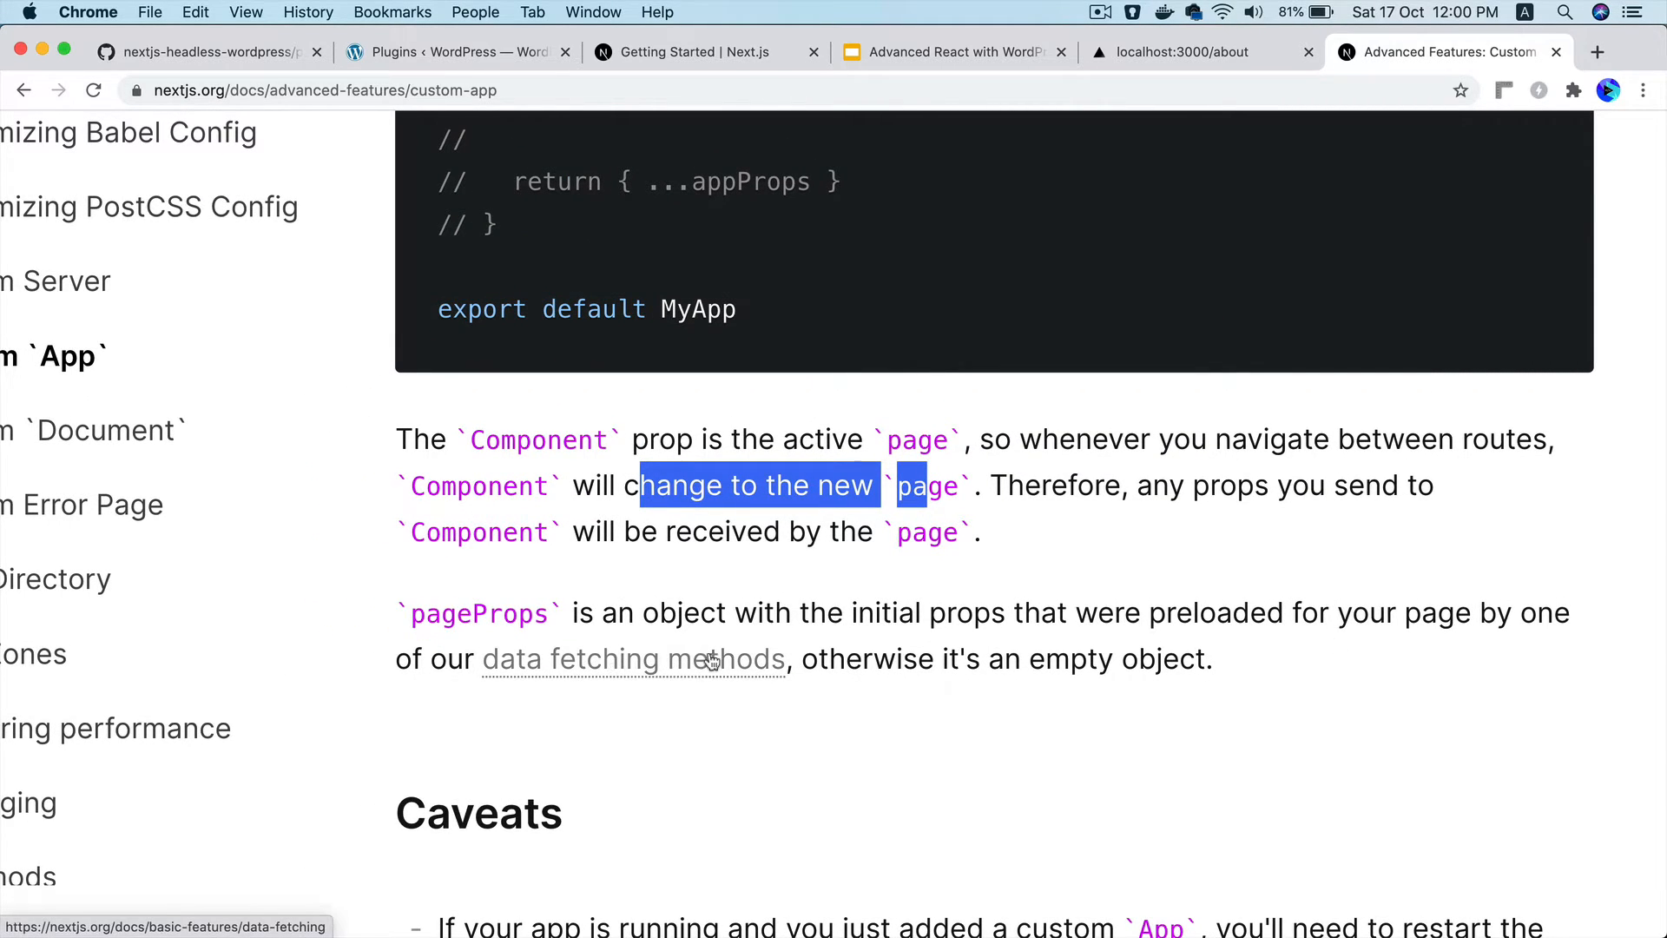
scroll(up, 3)
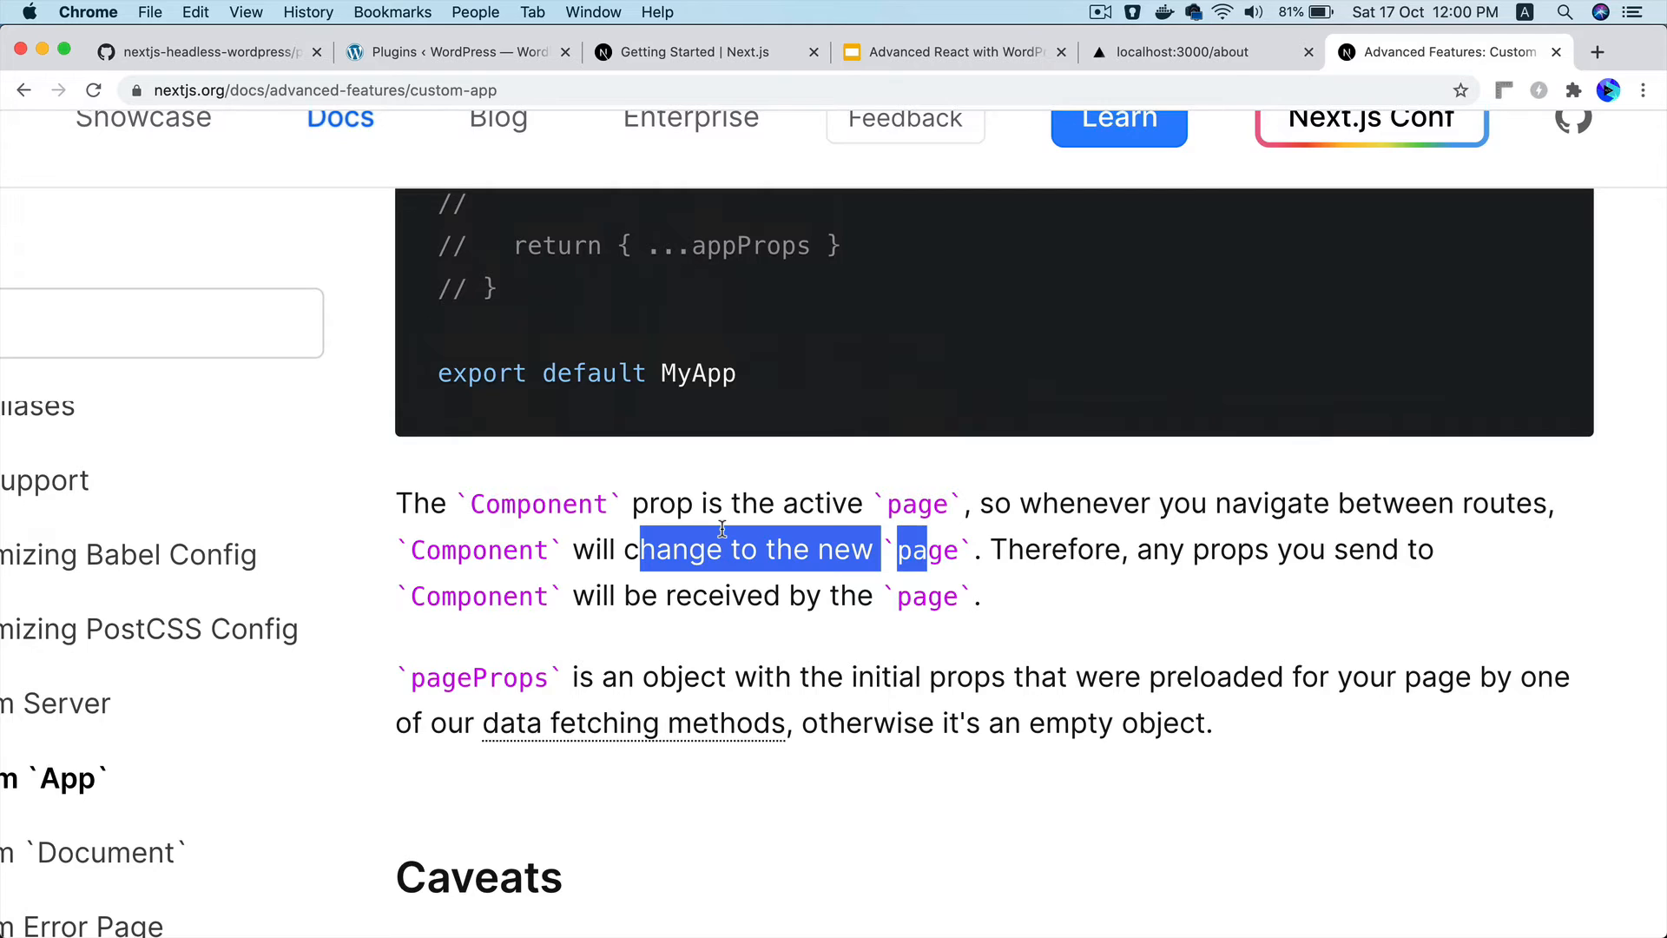
mouse_move(600, 748)
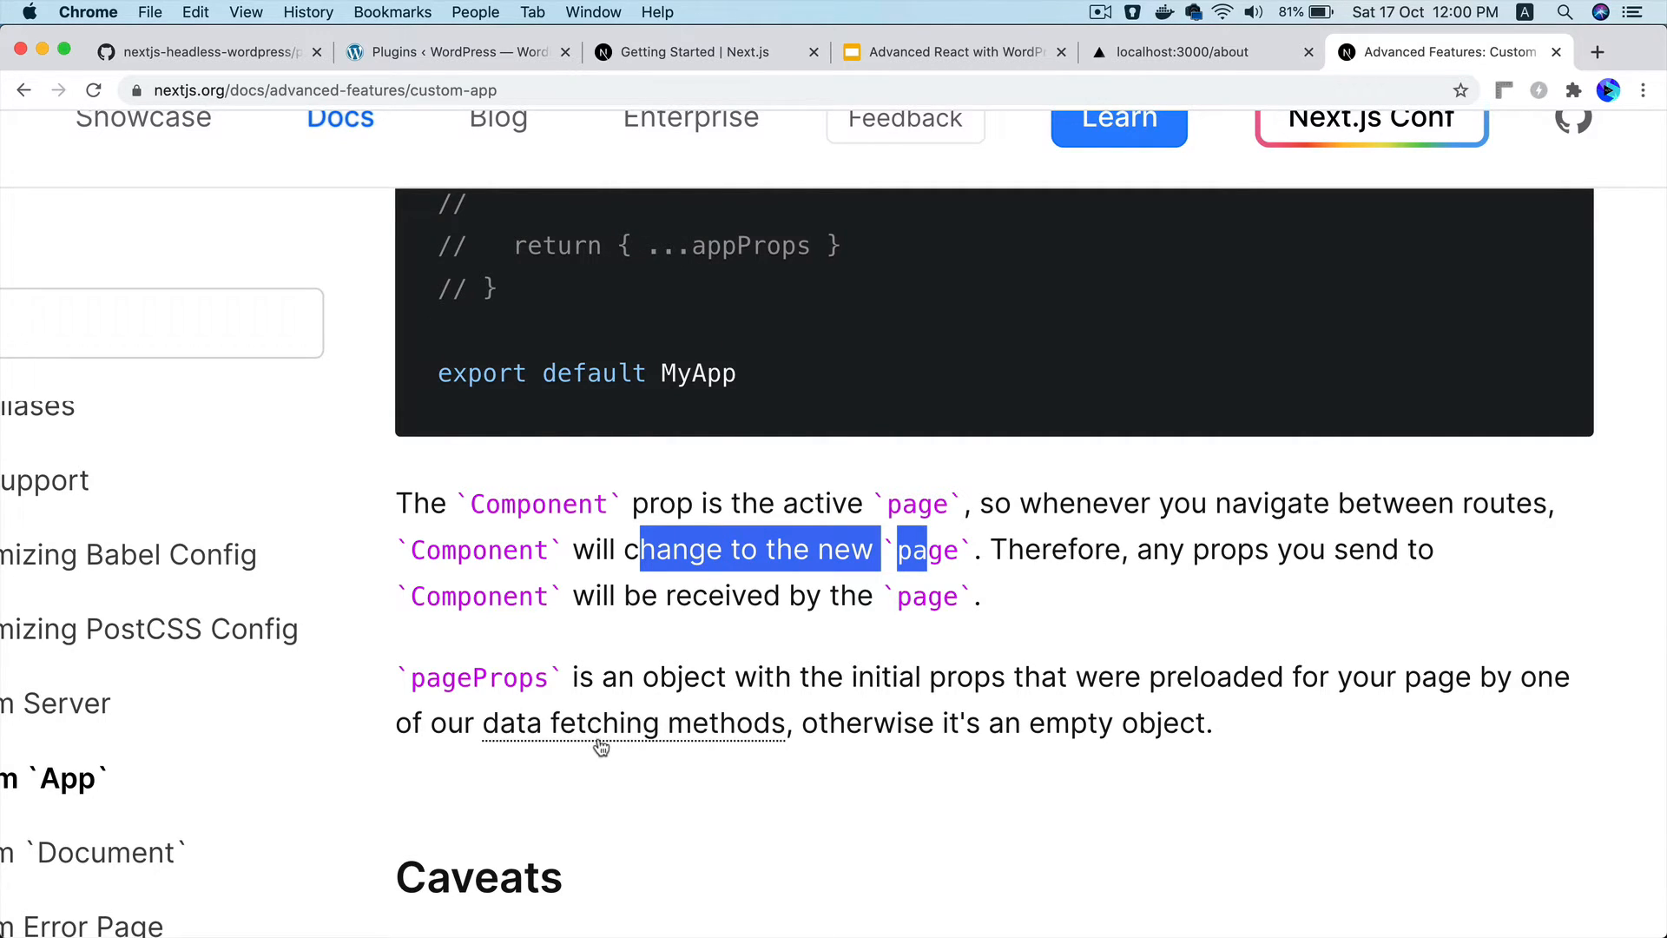
right_click(600, 723)
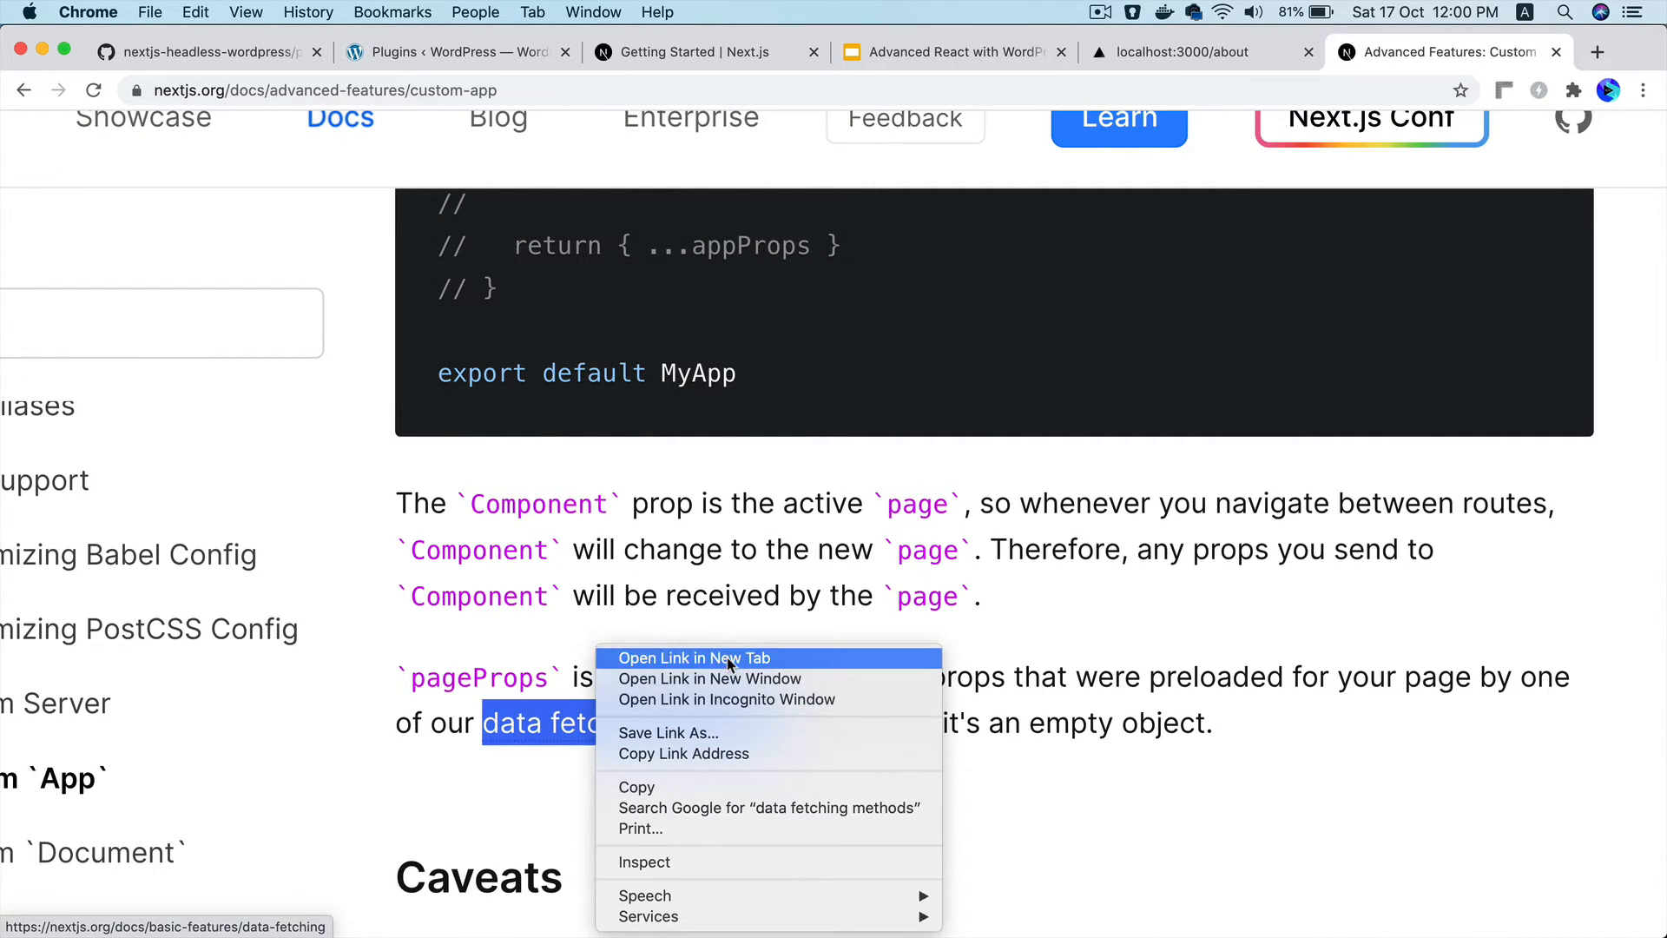
click(690, 657)
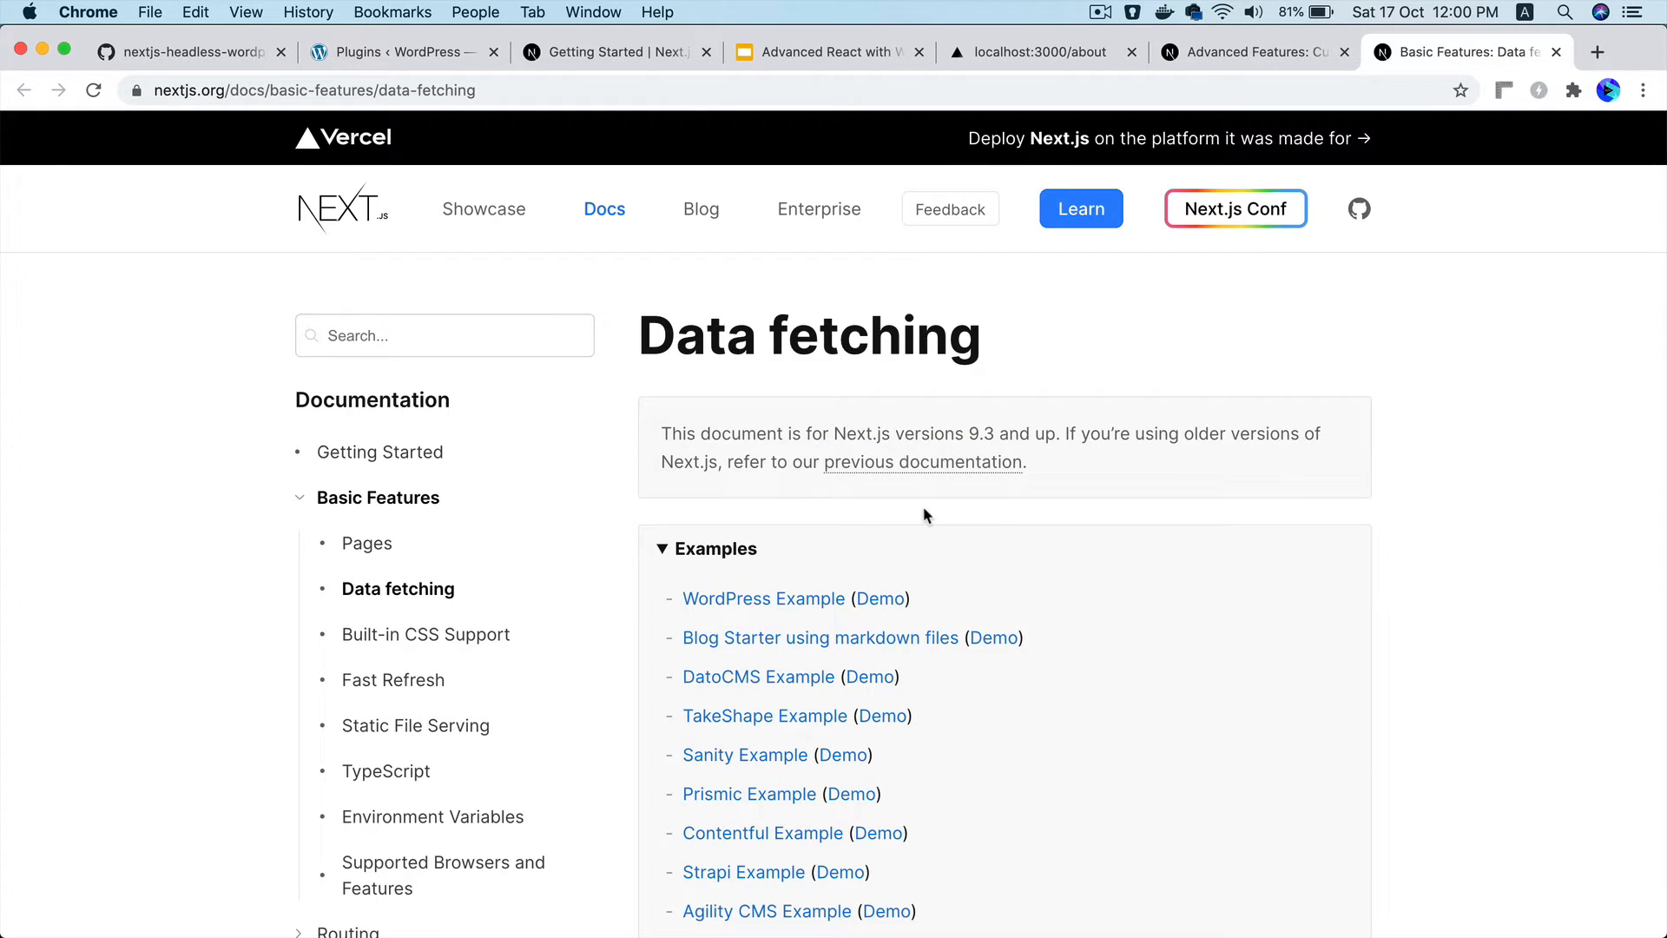
scroll(down, 3)
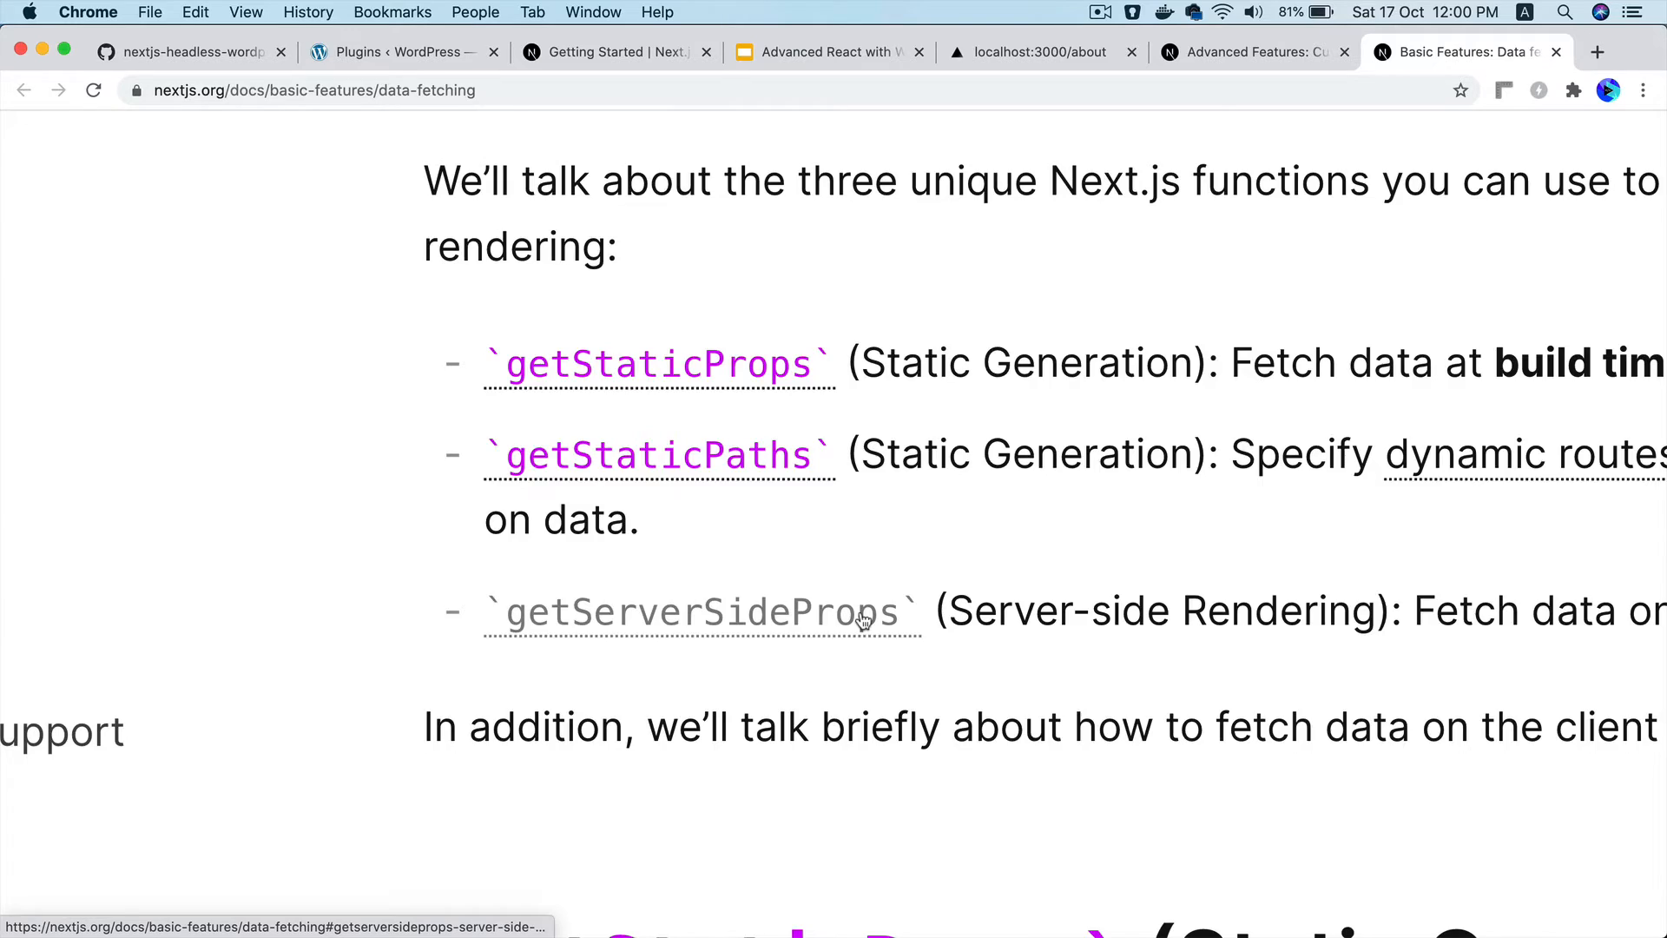
scroll(down, 3)
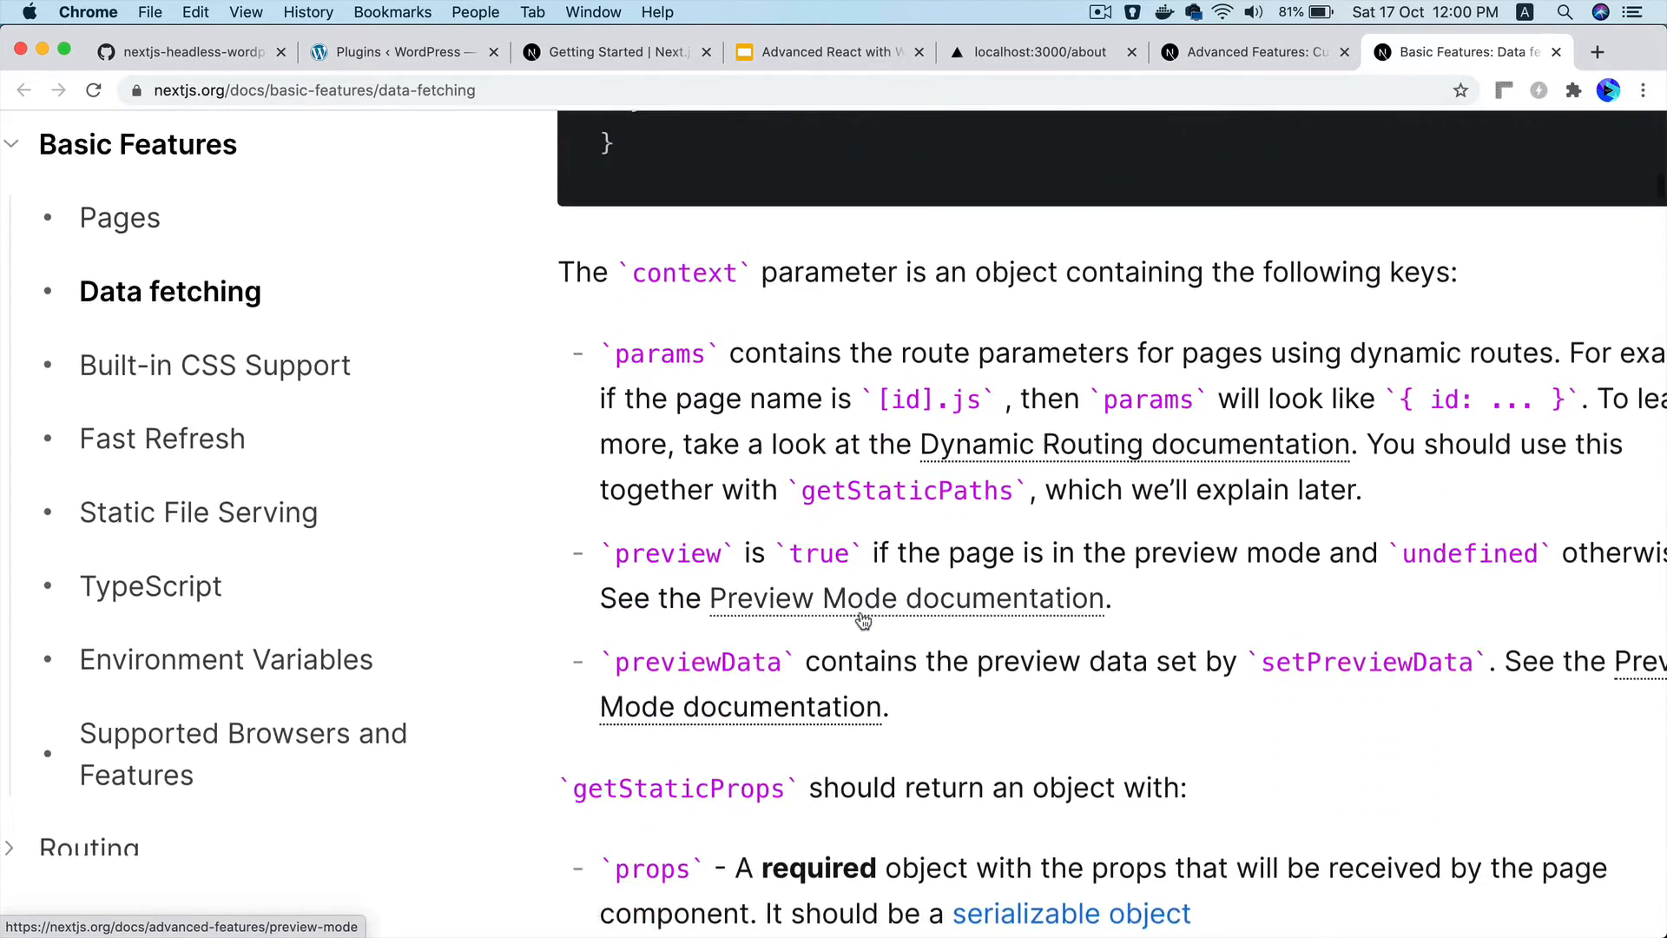
scroll(up, 3)
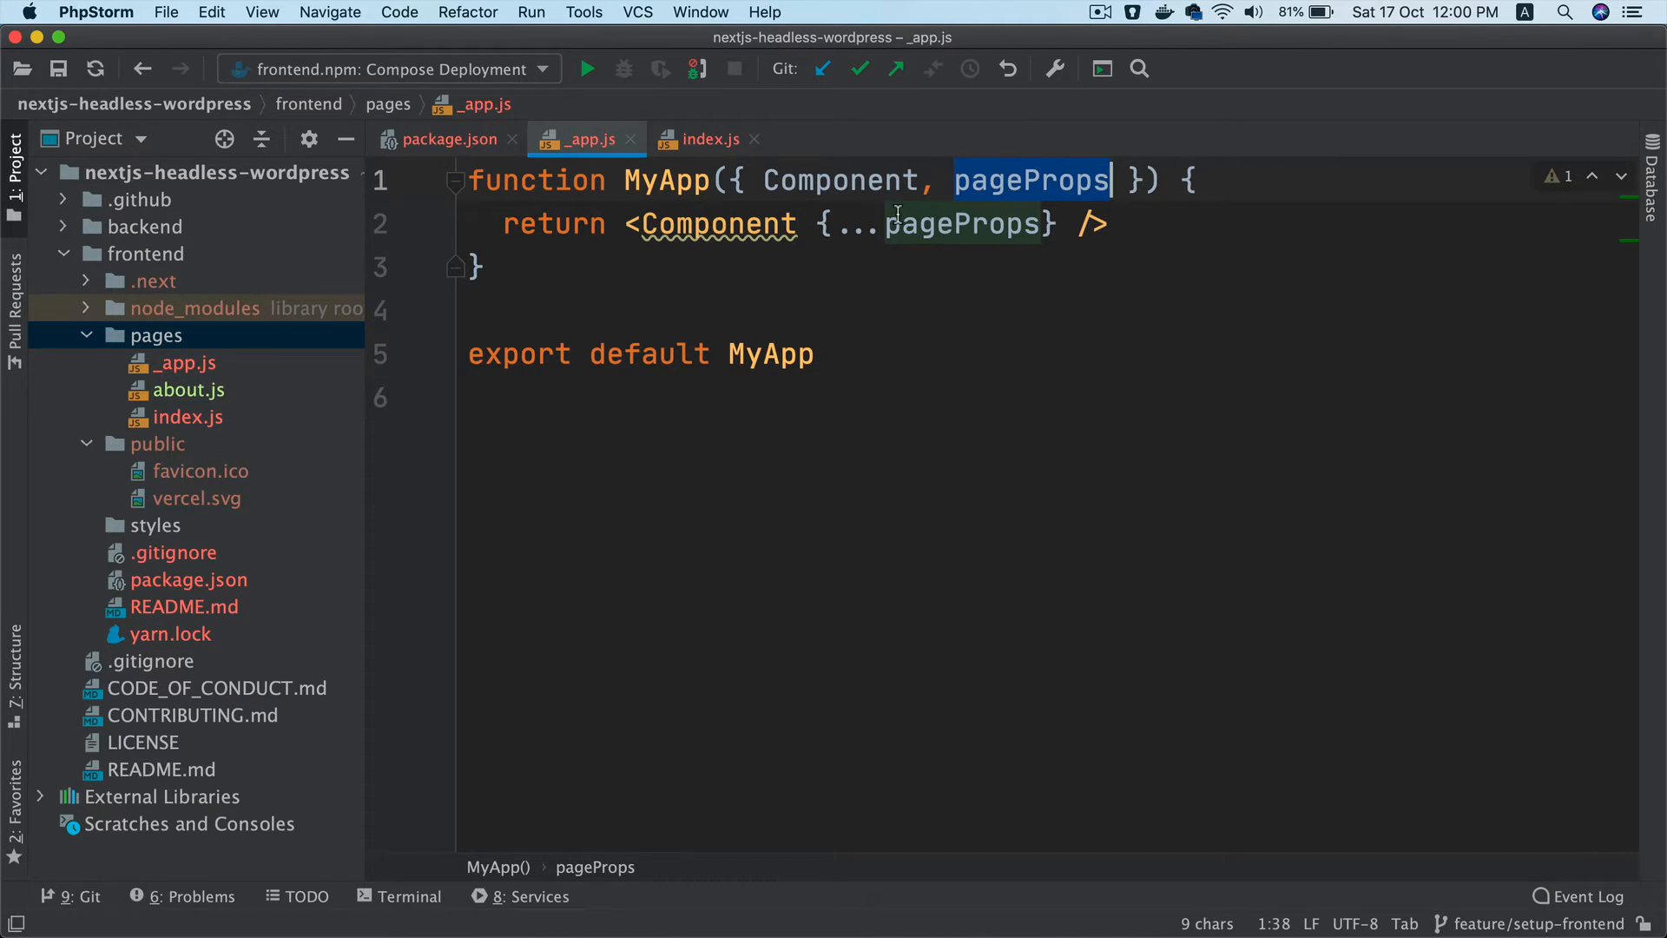
mouse_move(351, 224)
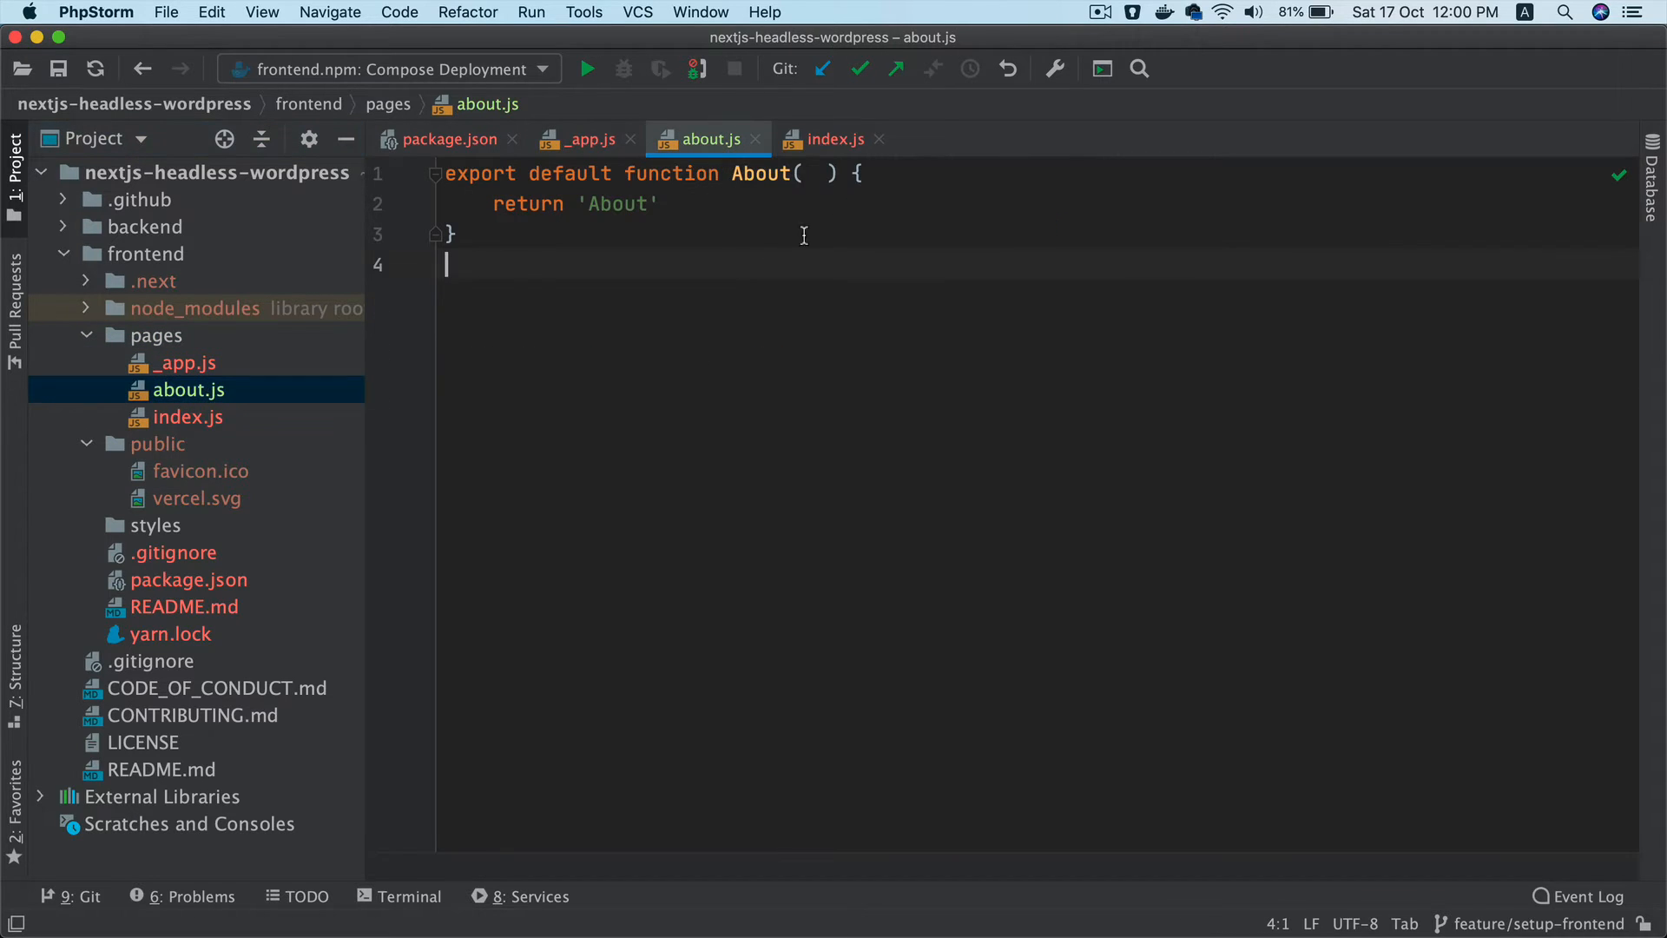
Close about.js and delete public/vercel.svg, leaving only favicon.ico
click(584, 138)
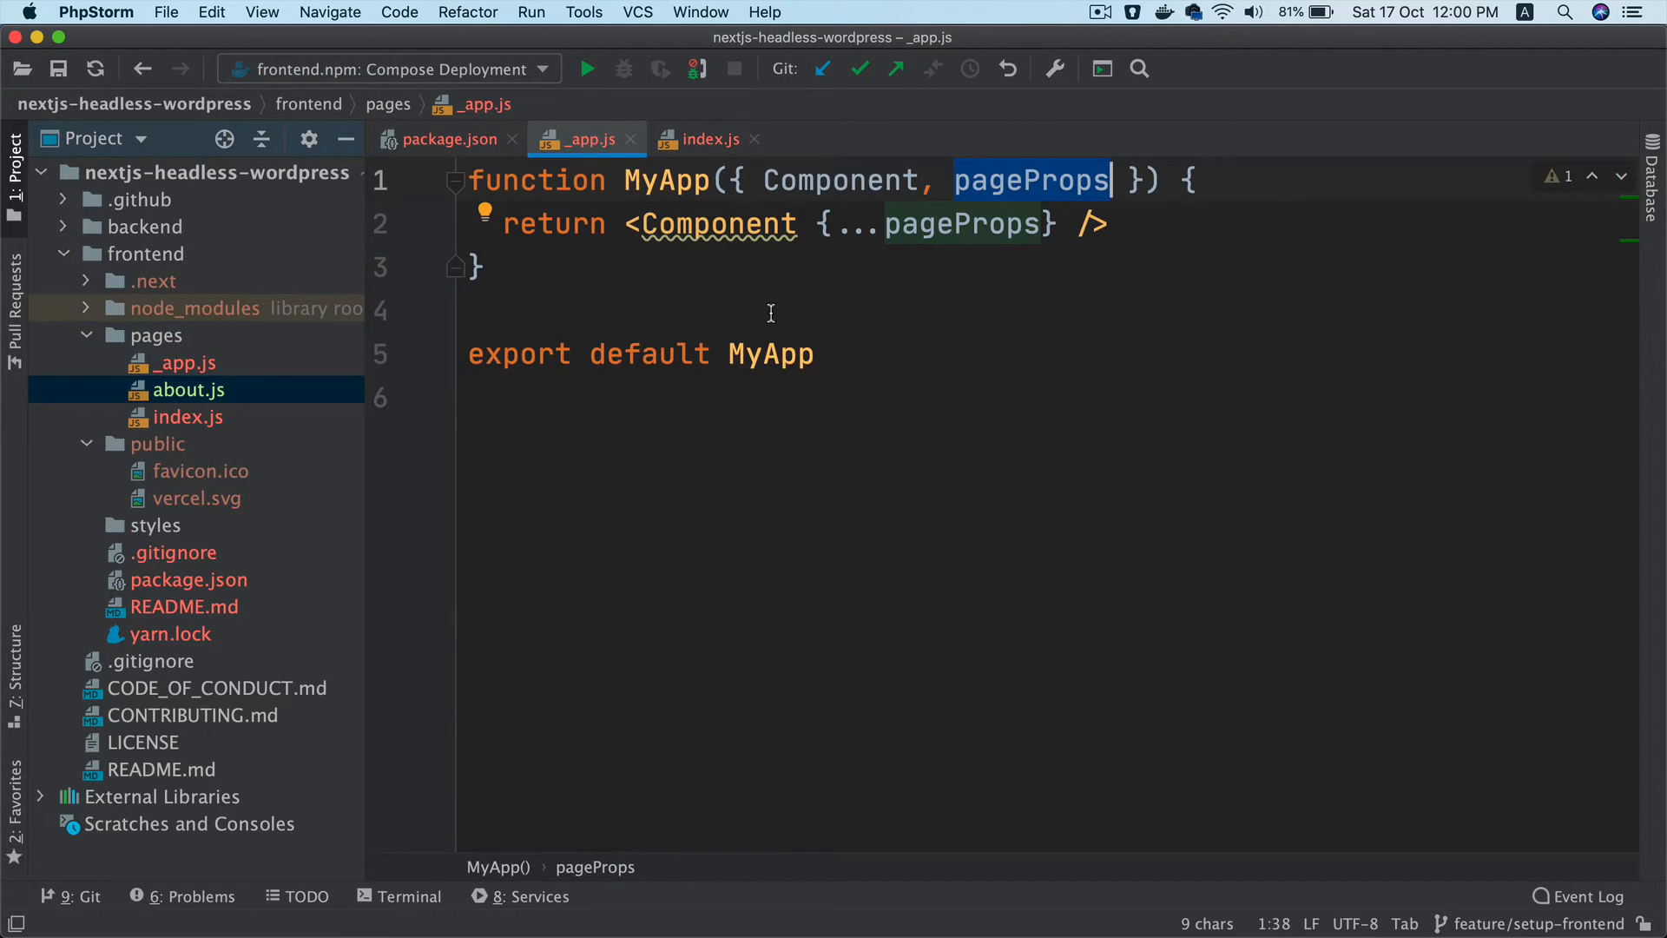
click(199, 470)
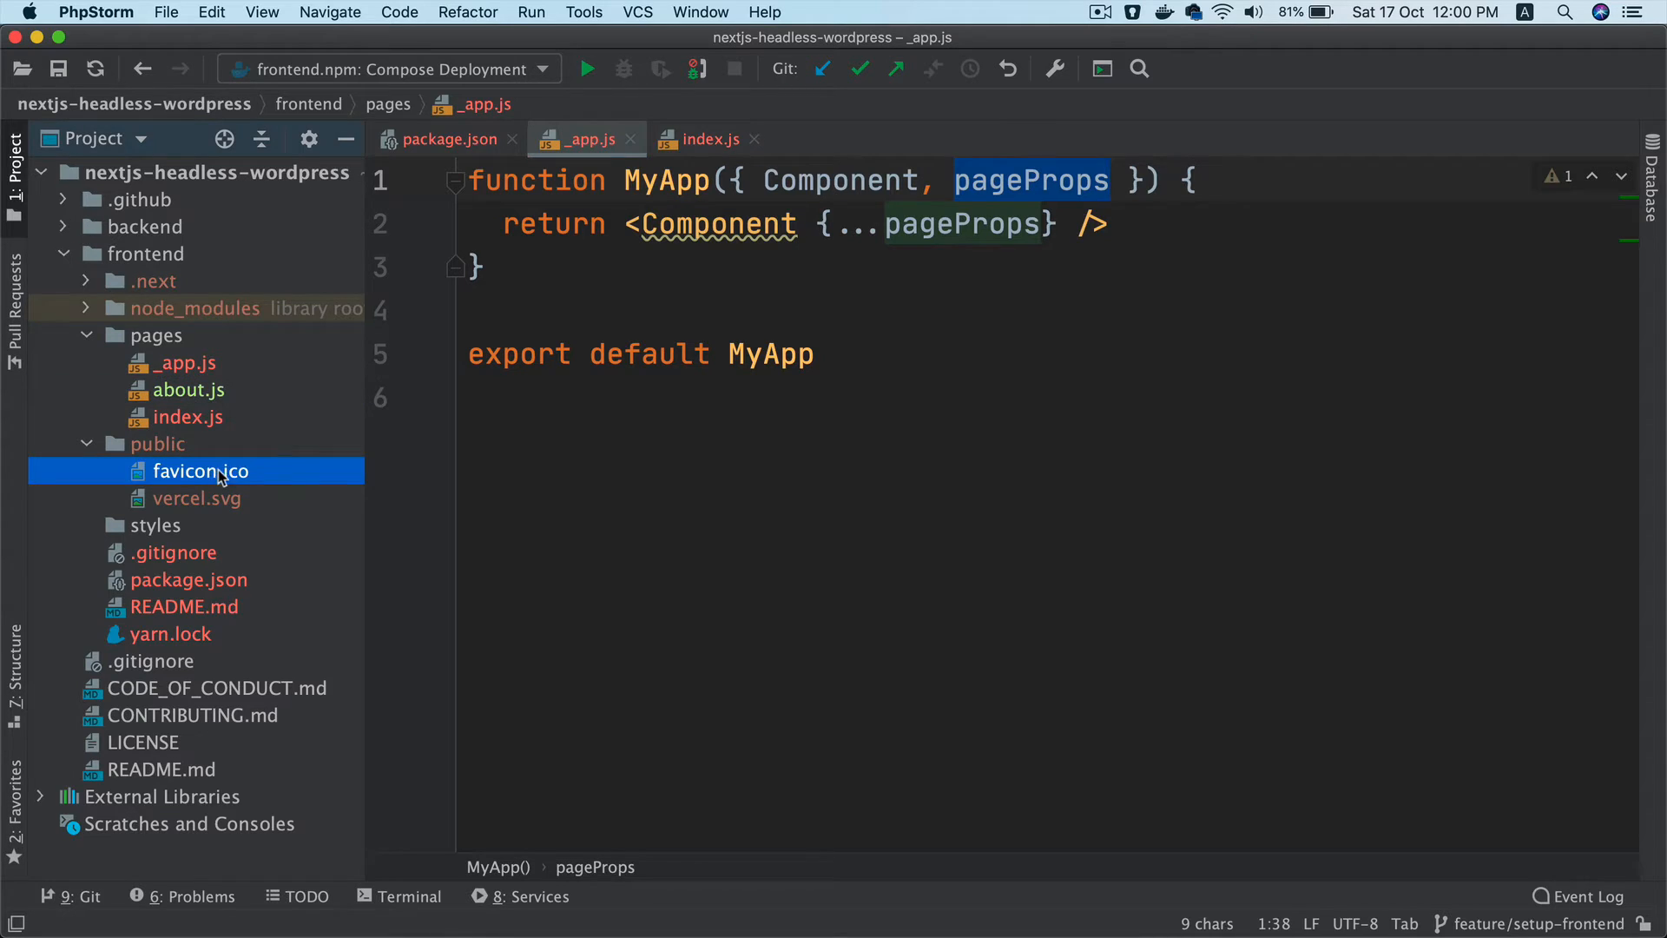
click(197, 497)
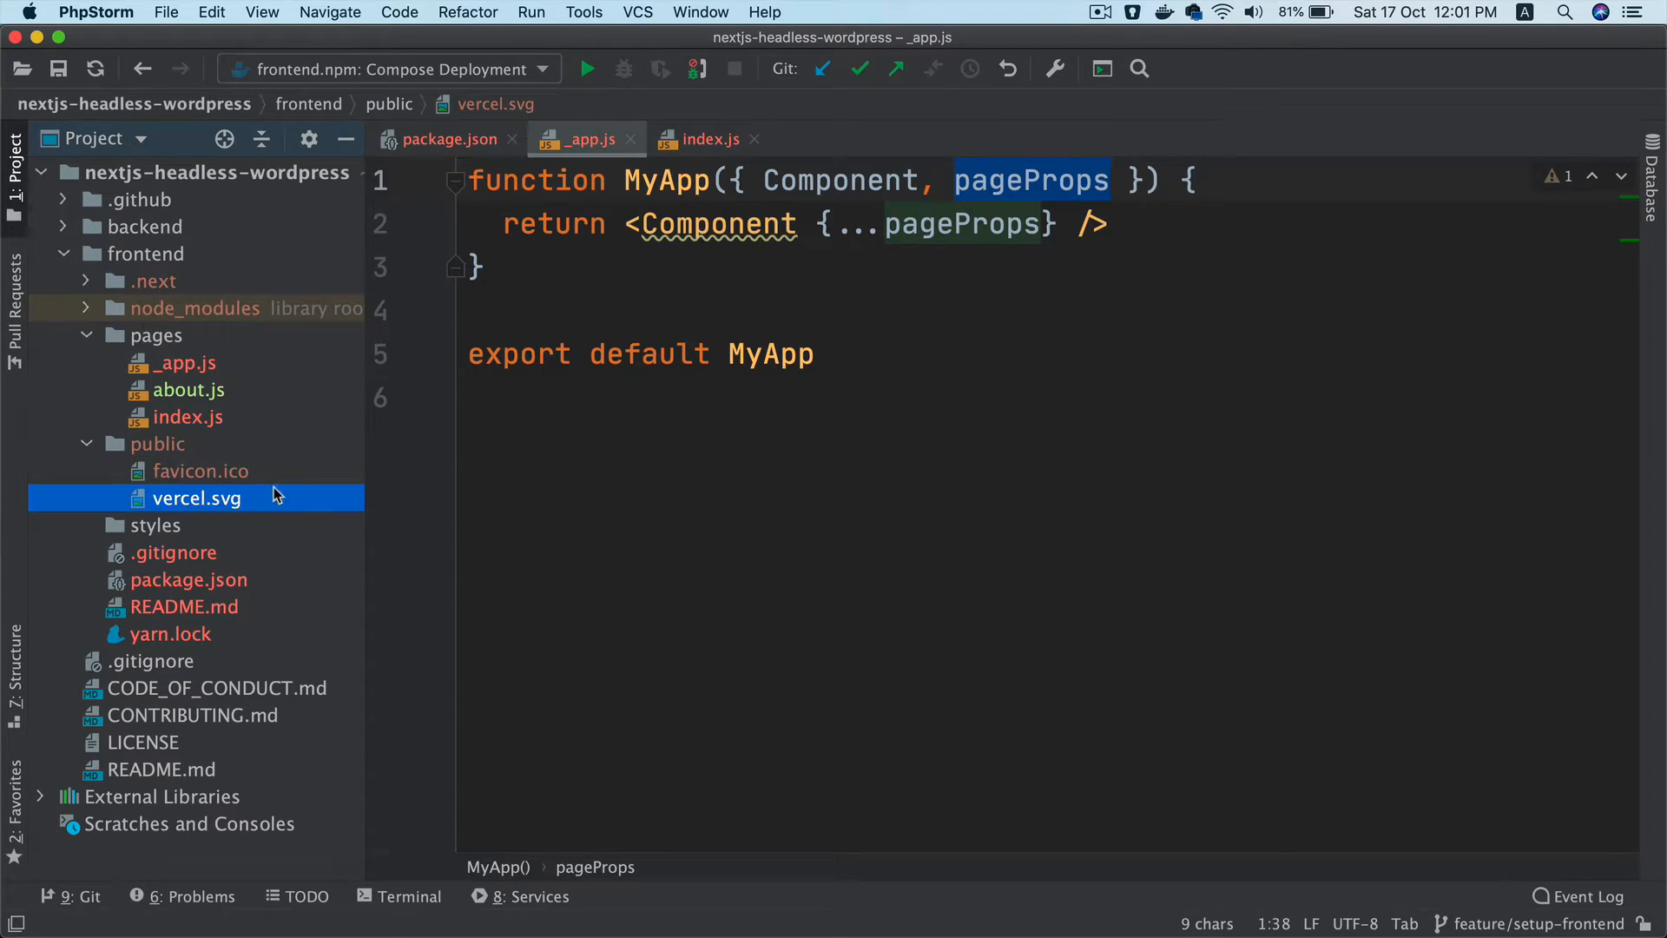
mouse_move(148, 582)
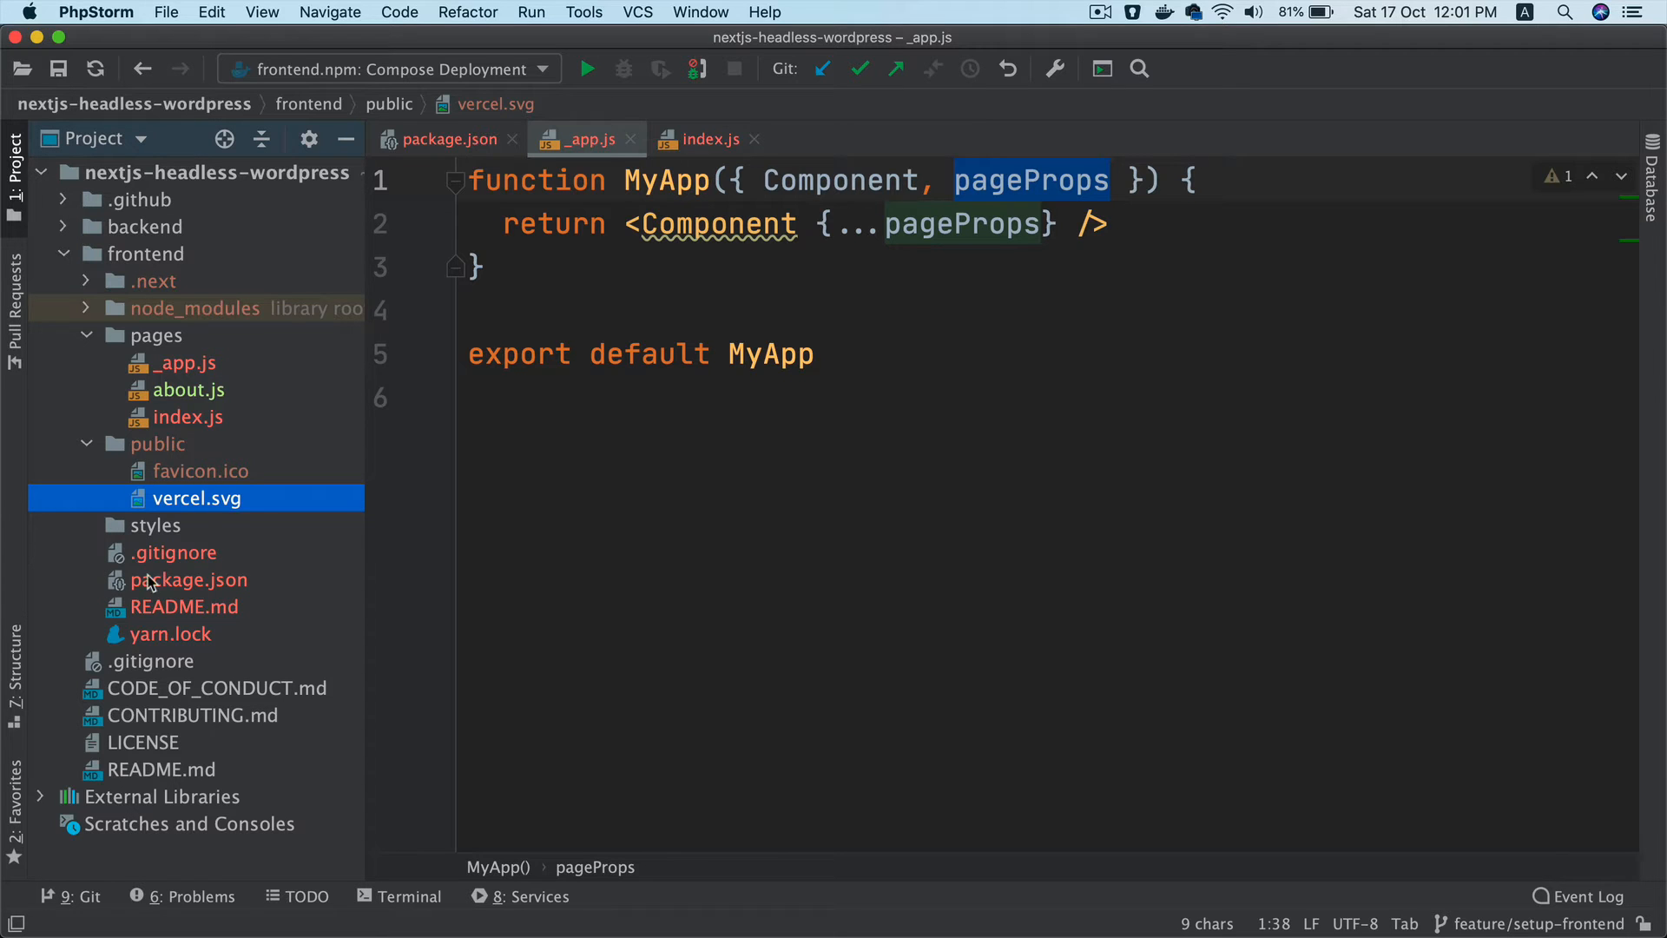
double_click(197, 497)
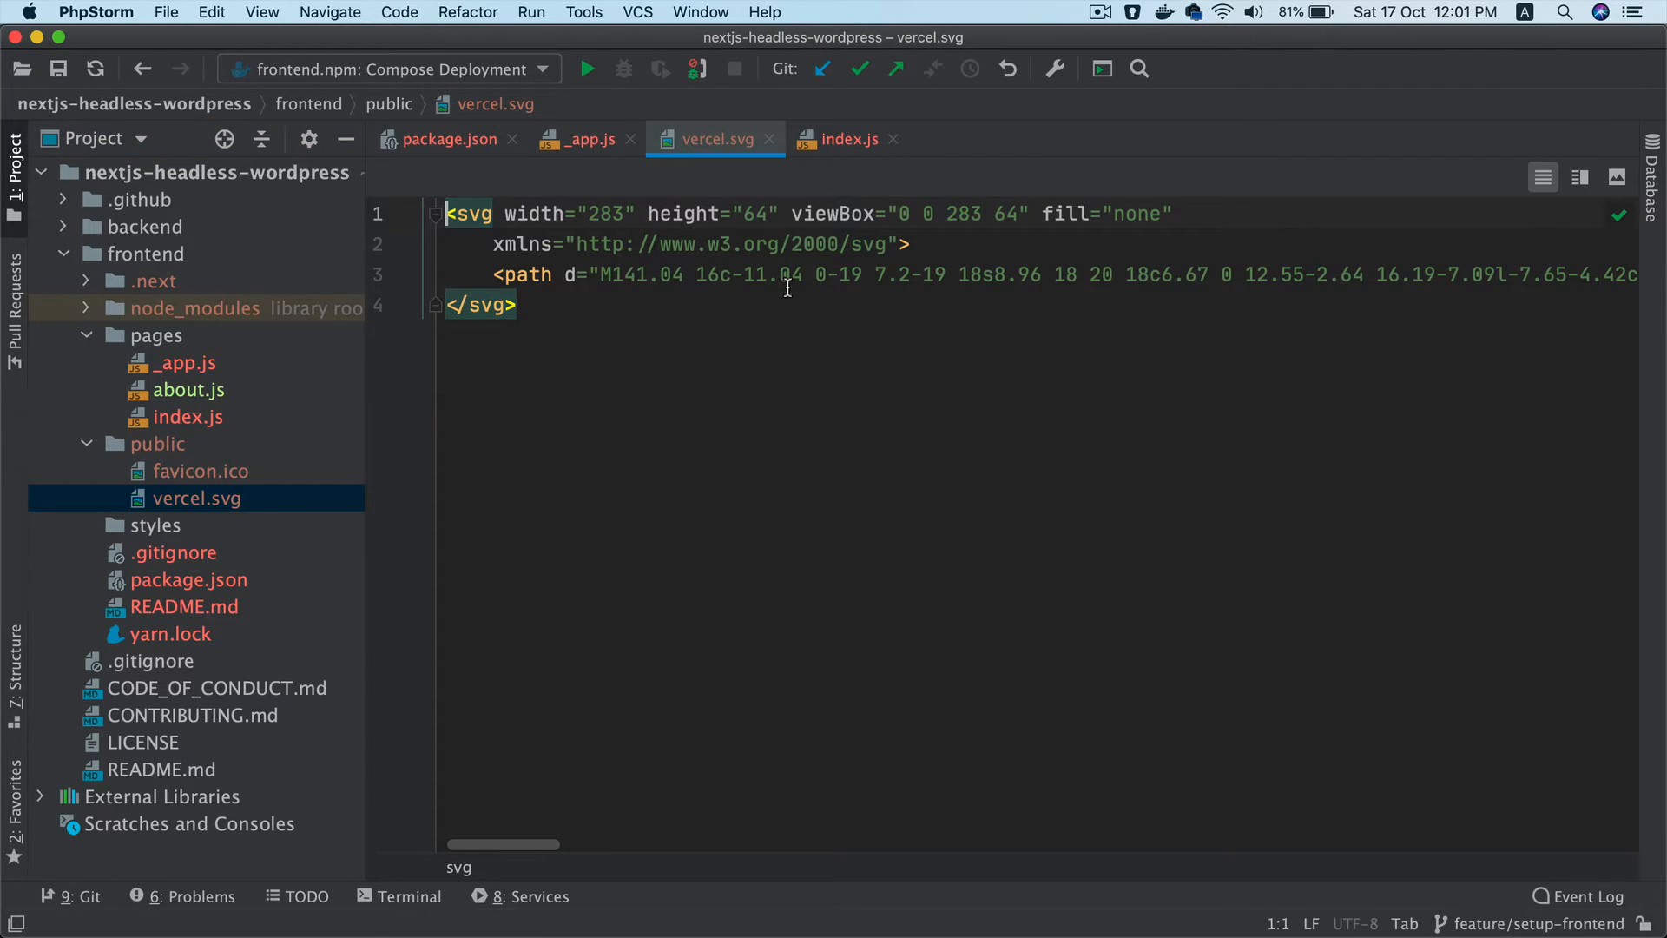
key(Delete)
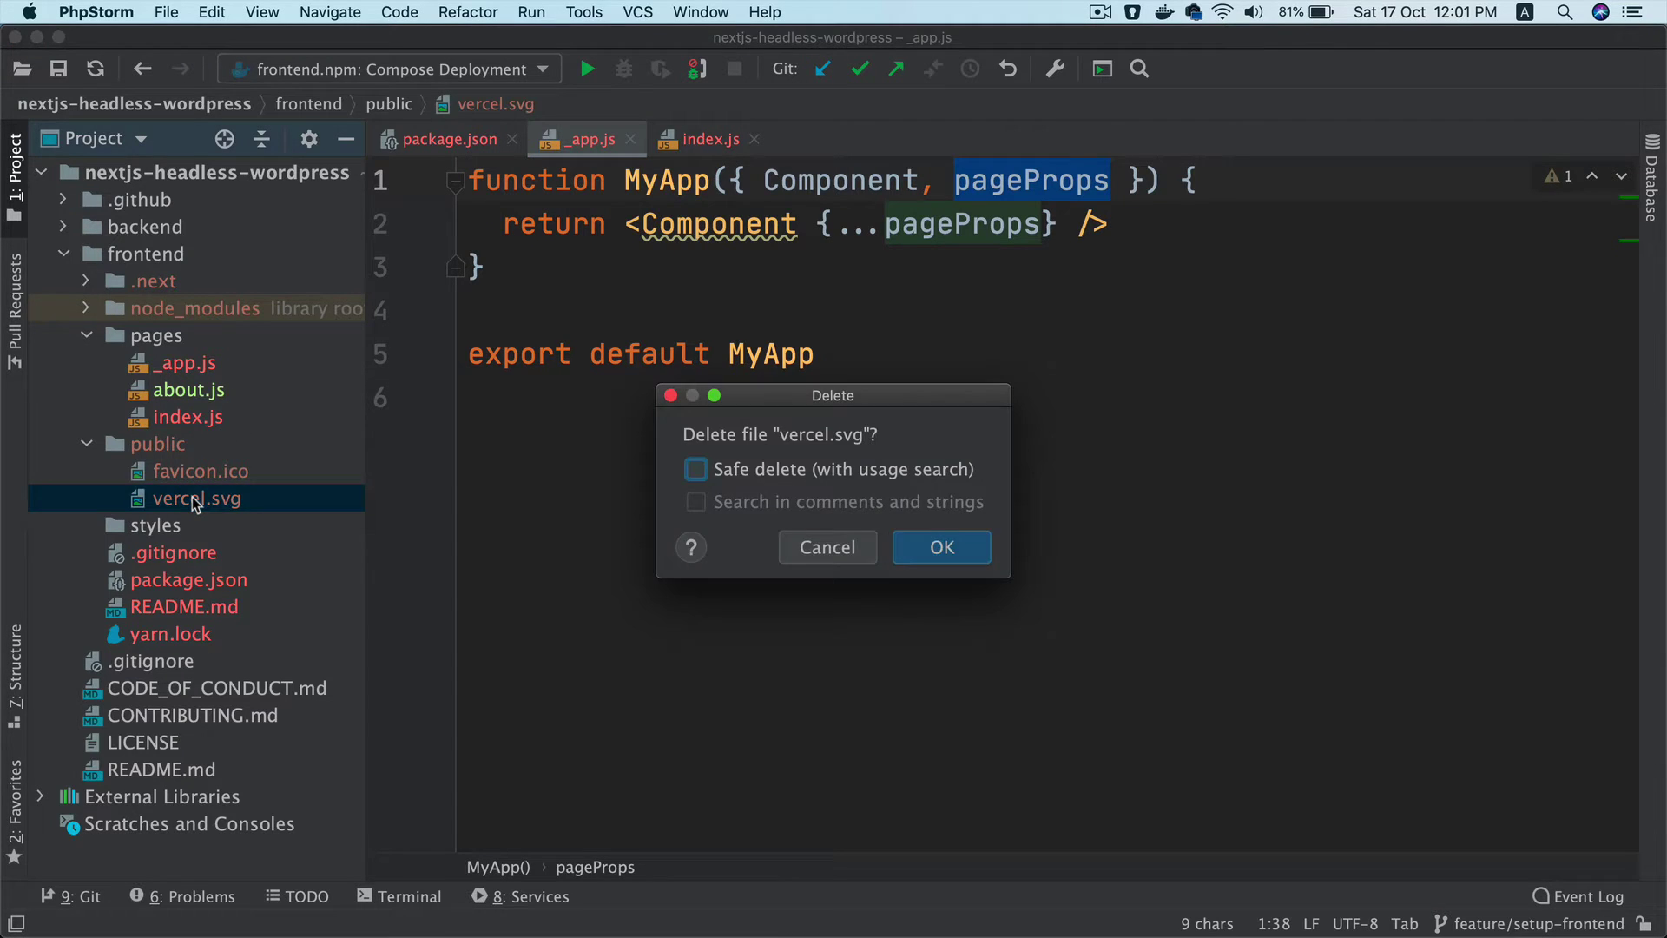
click(939, 546)
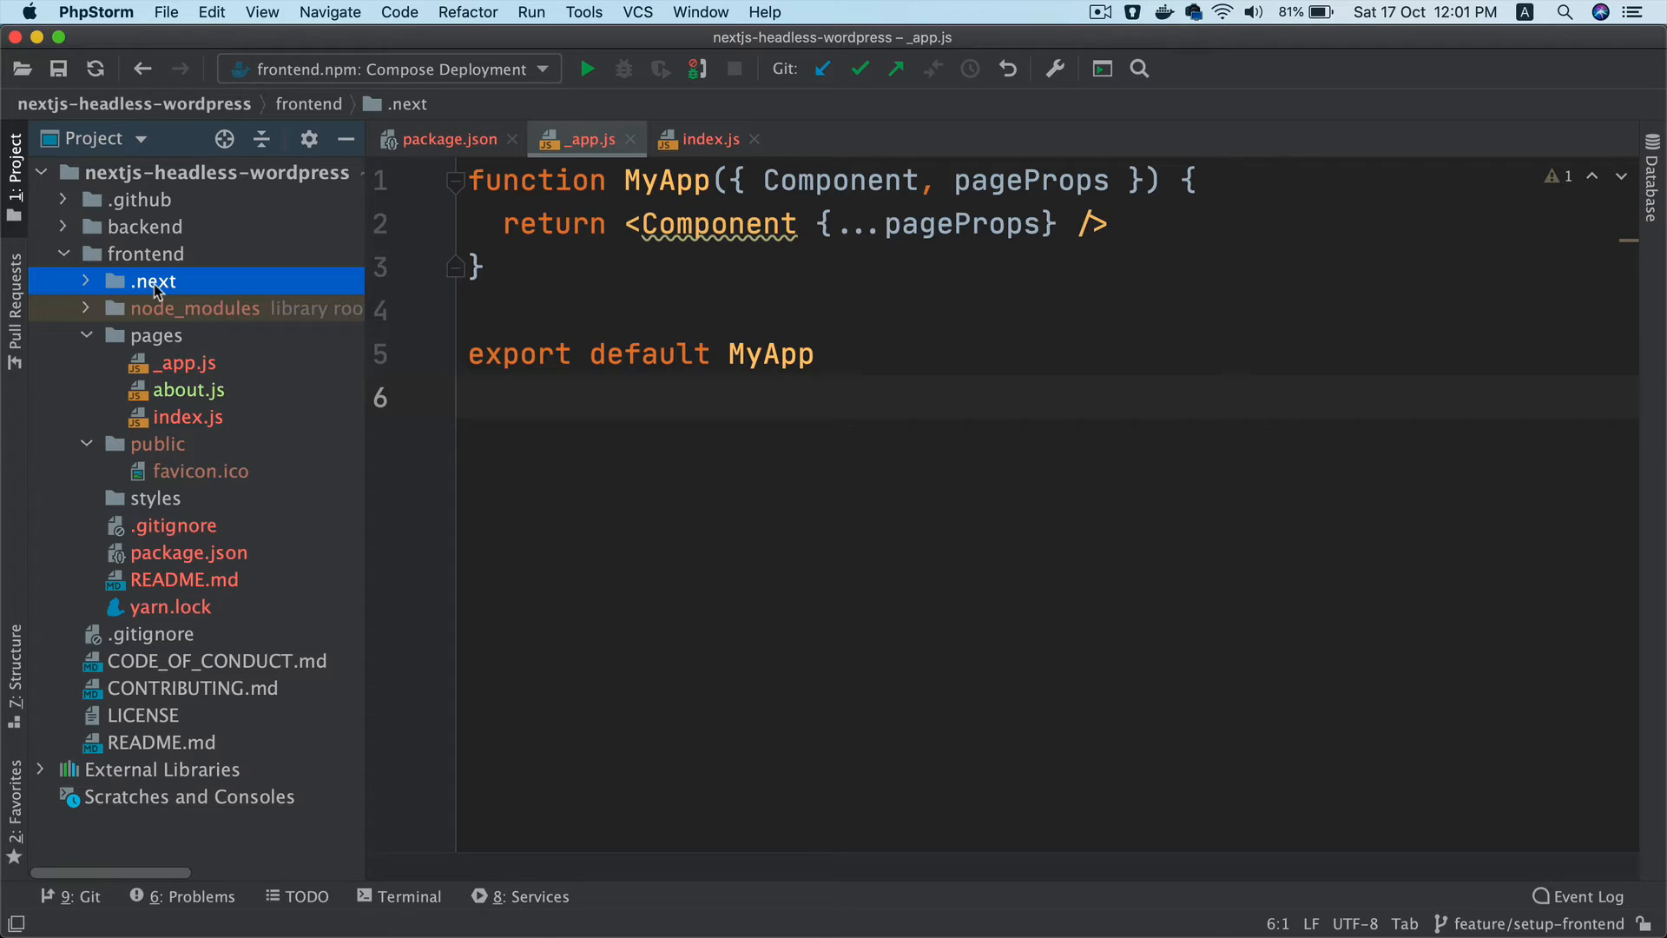
mouse_move(194, 292)
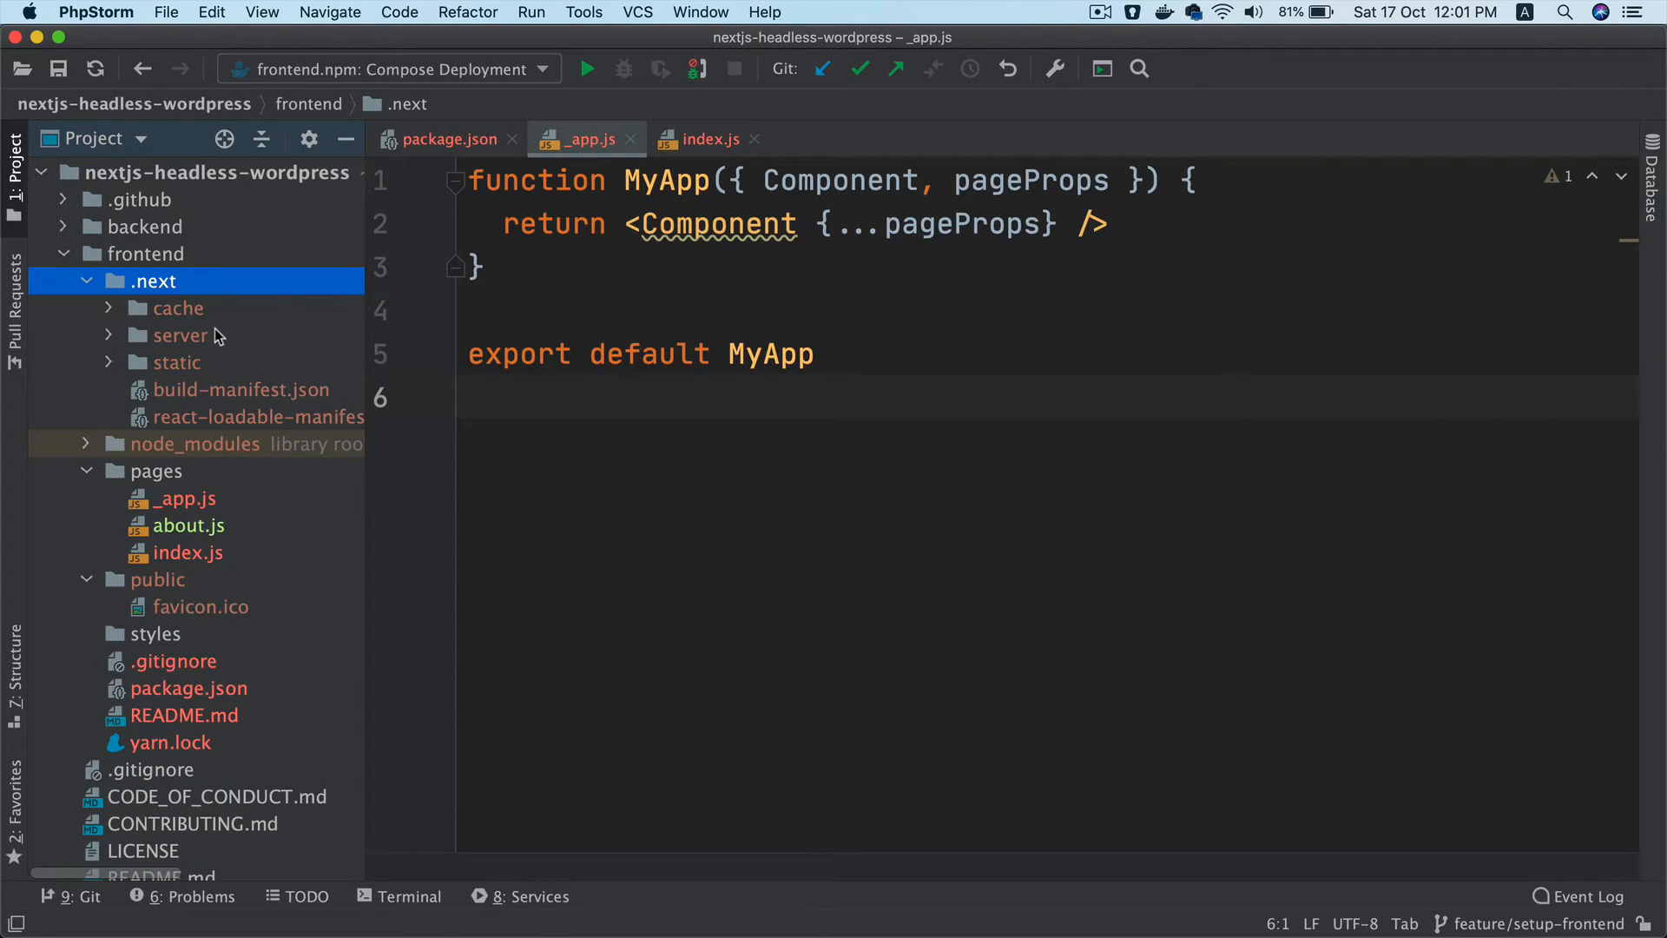
mouse_move(218, 362)
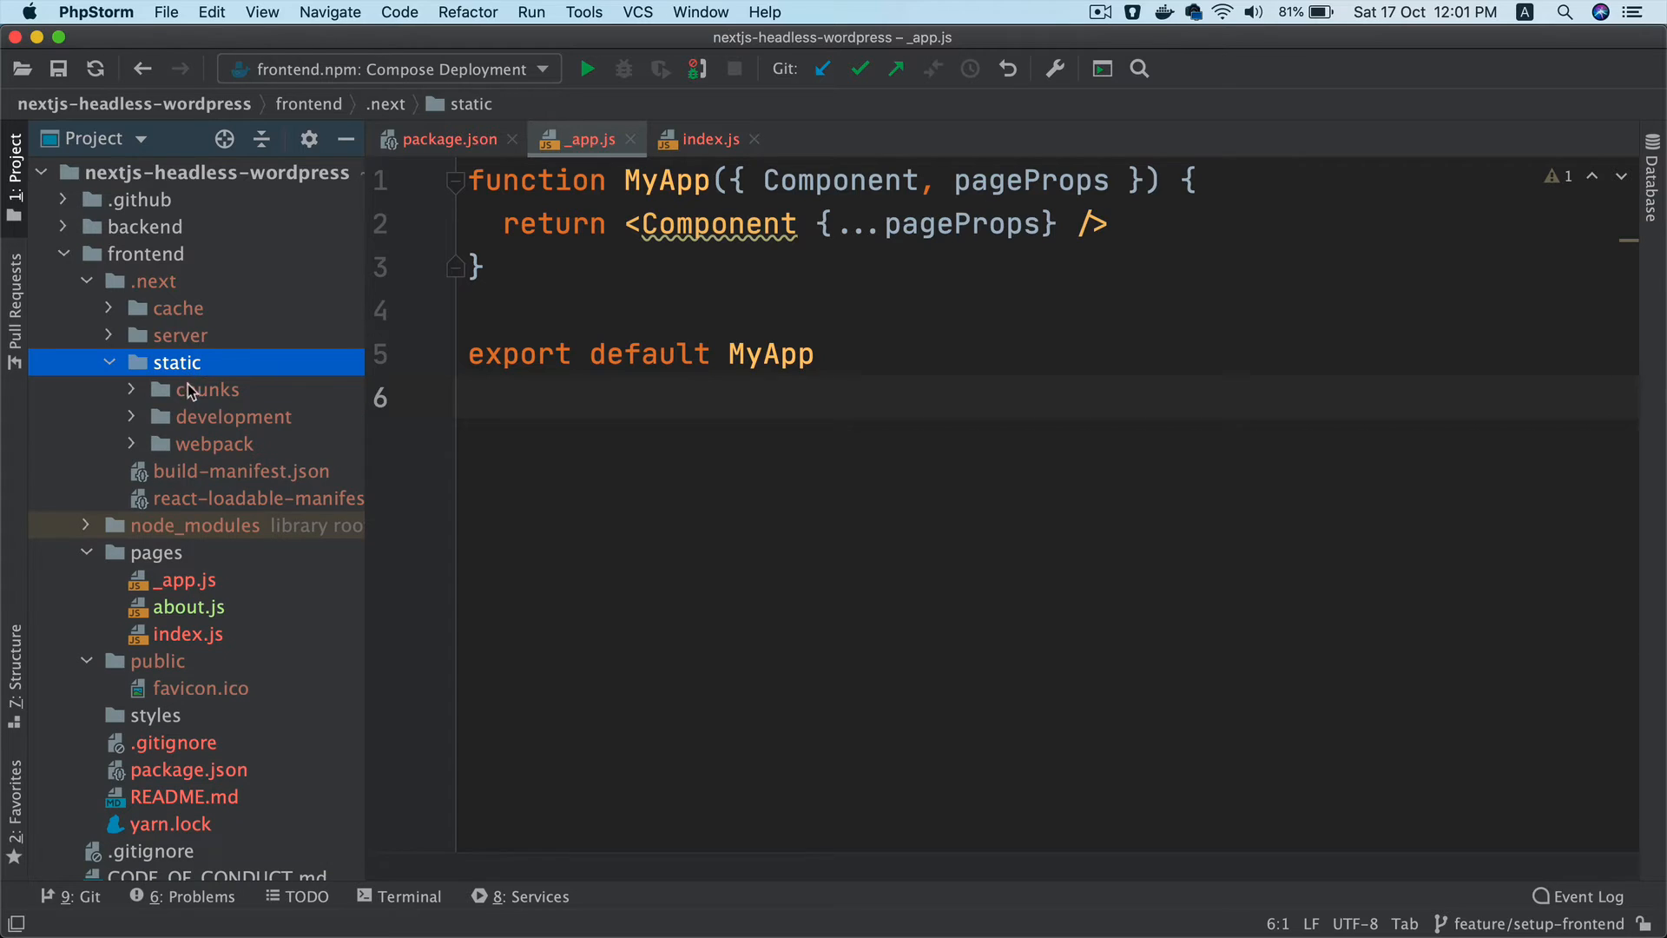
Expand .next/static/chunks/pages and scroll through the compiled index.js chunk
click(233, 416)
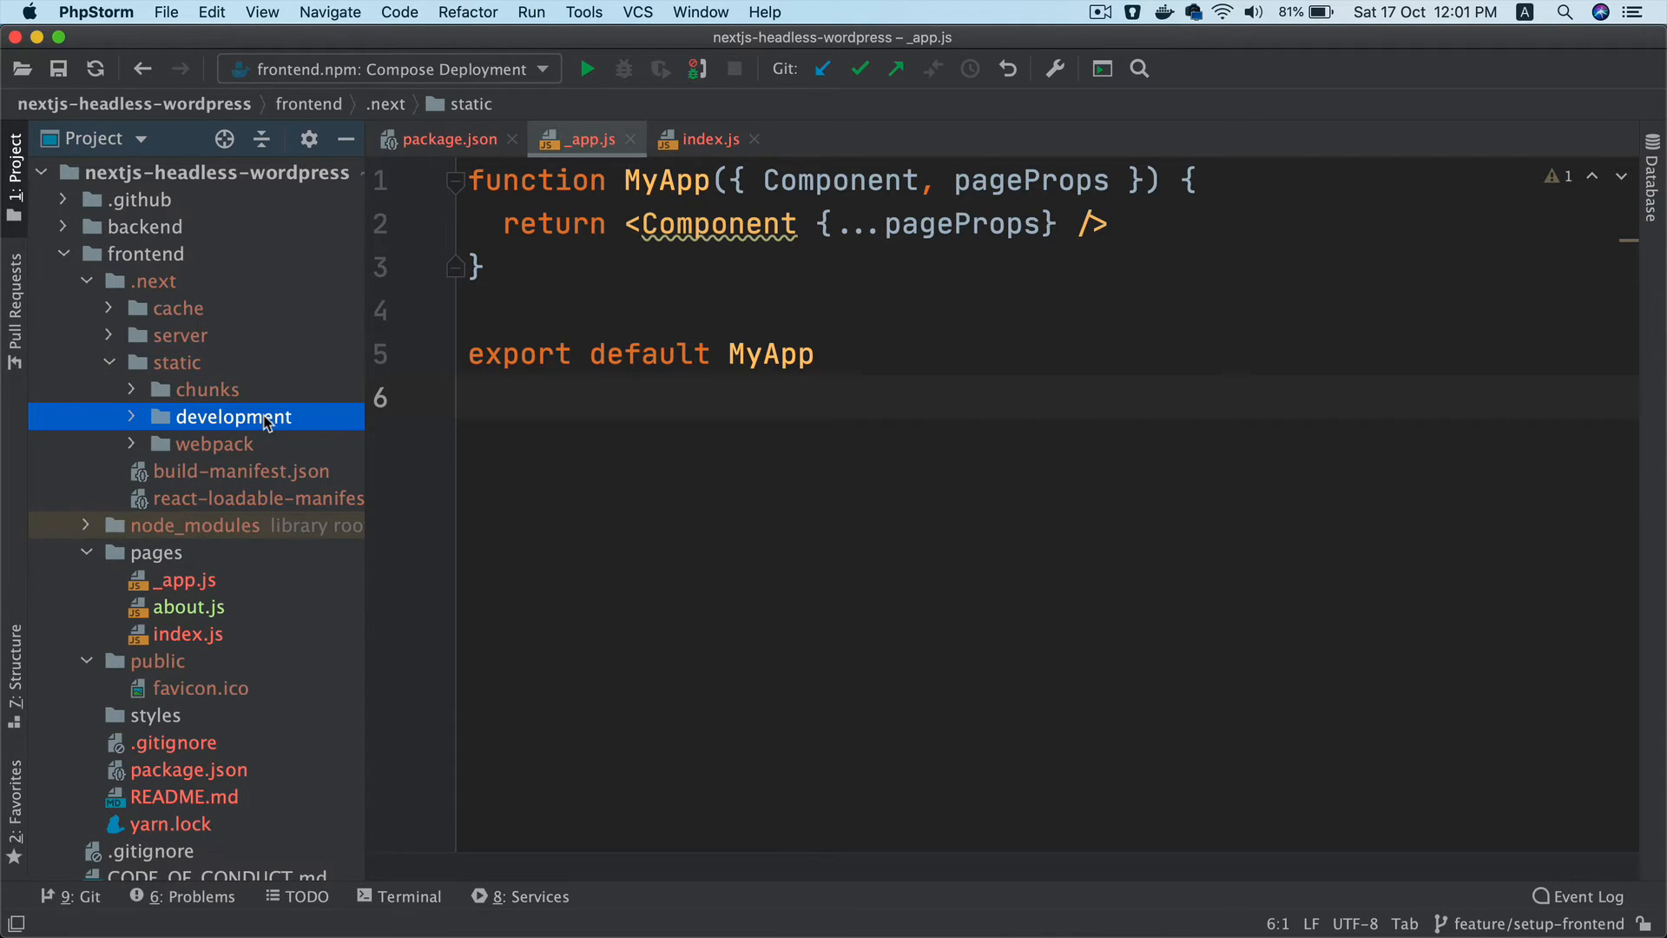
click(234, 416)
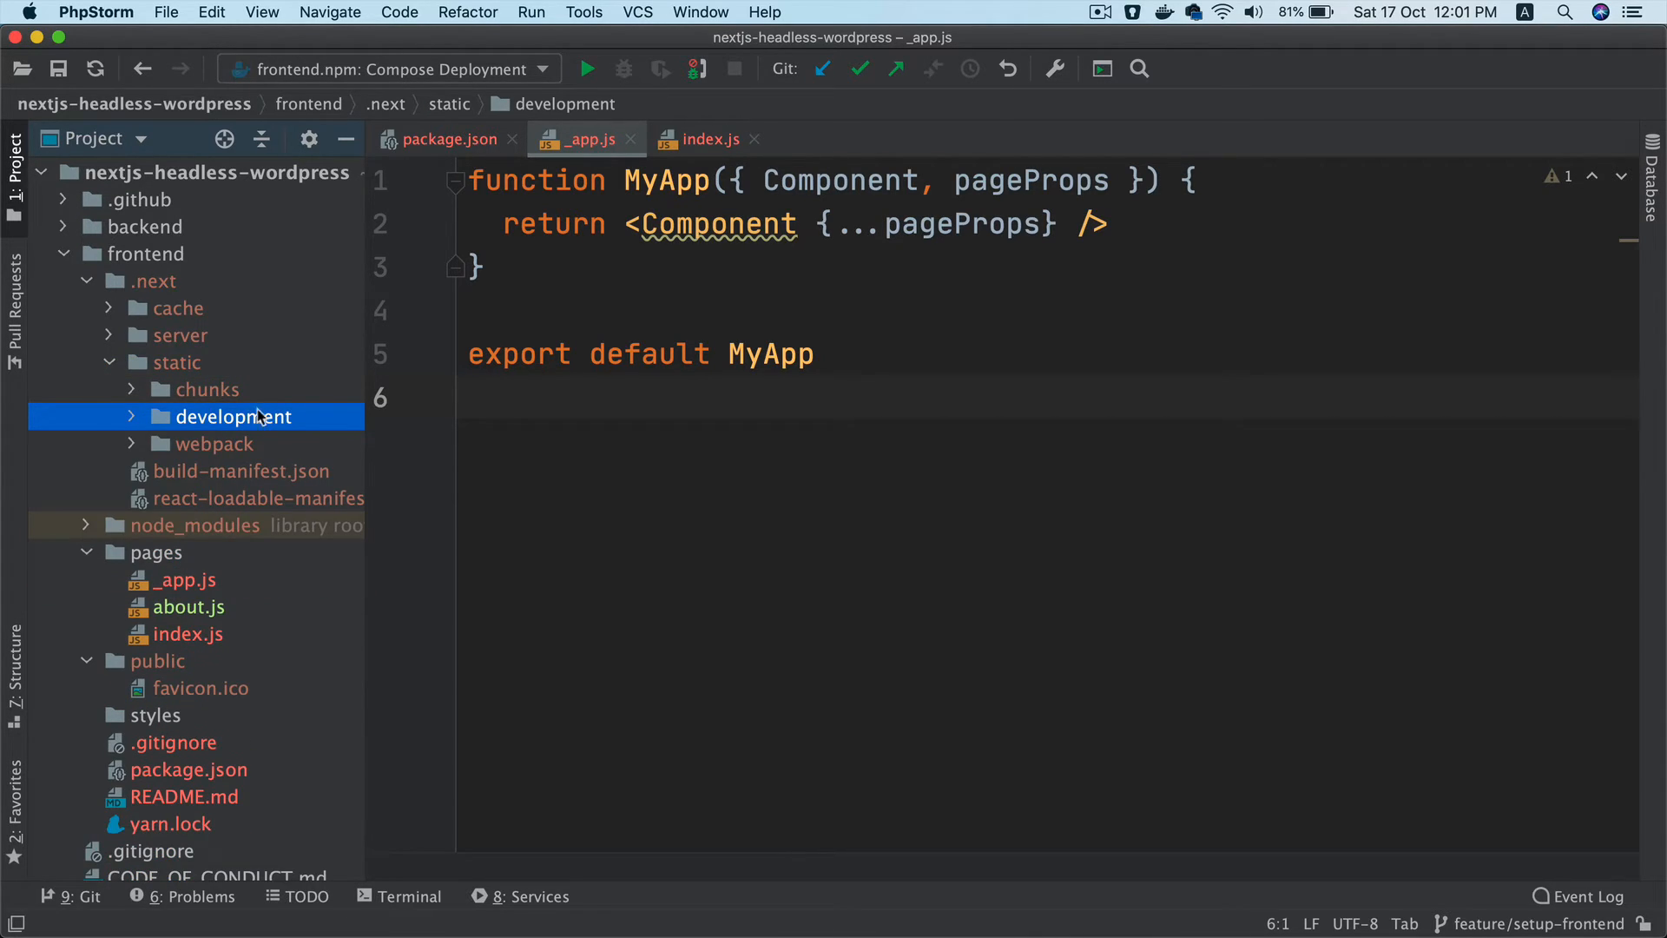
click(202, 389)
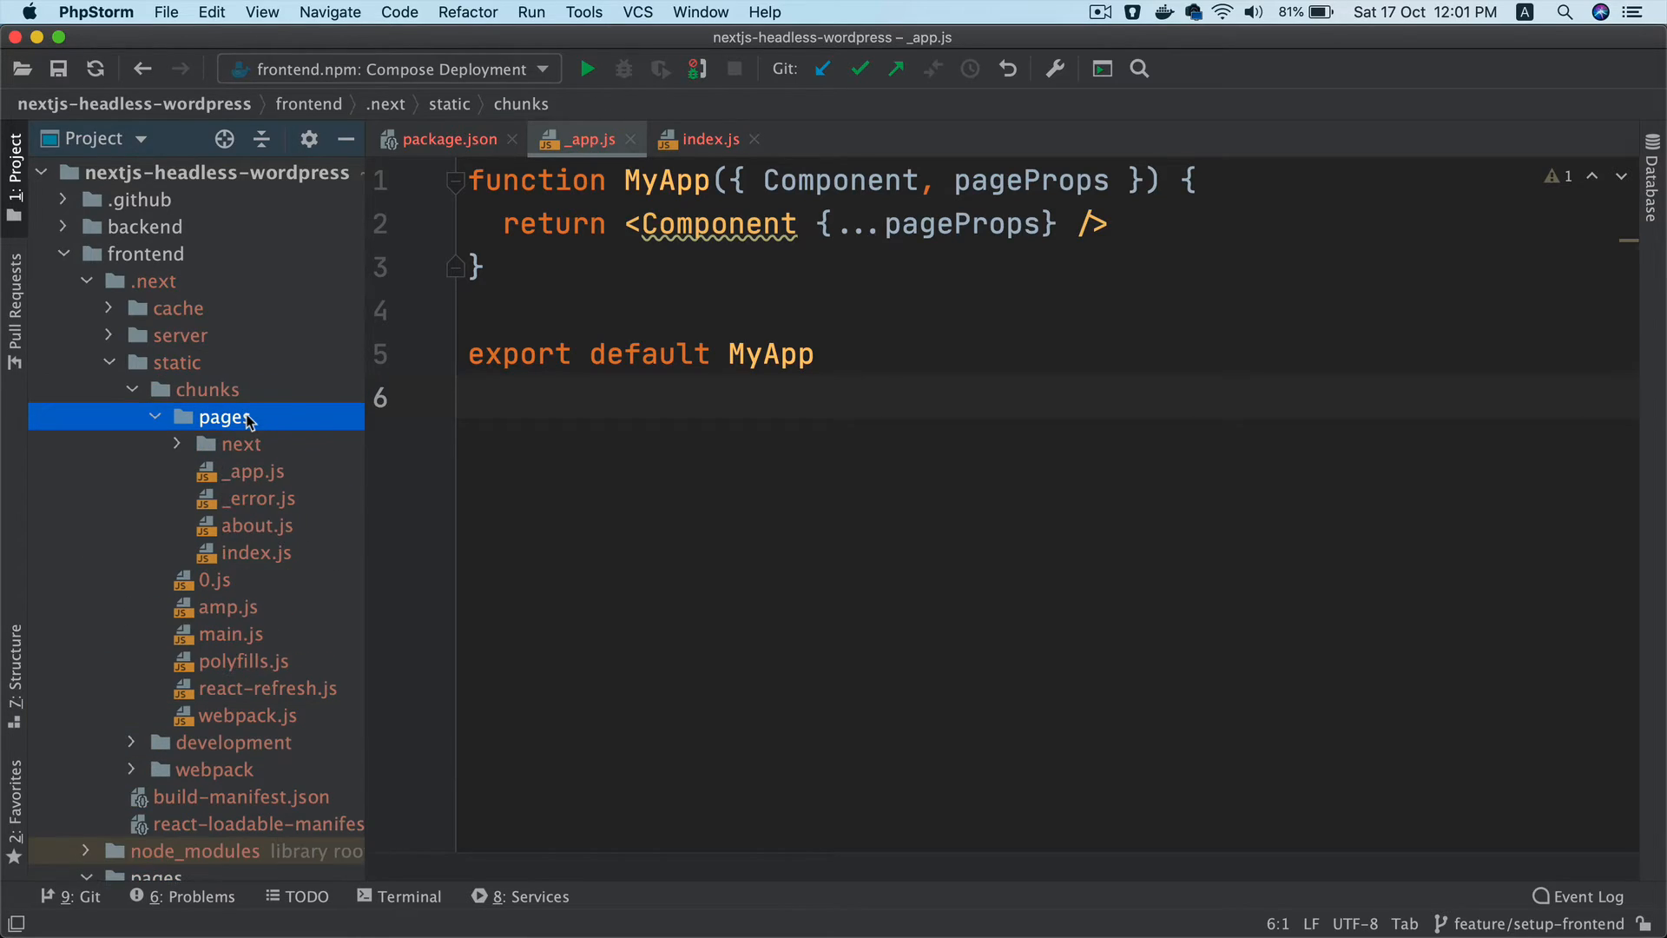
double_click(255, 552)
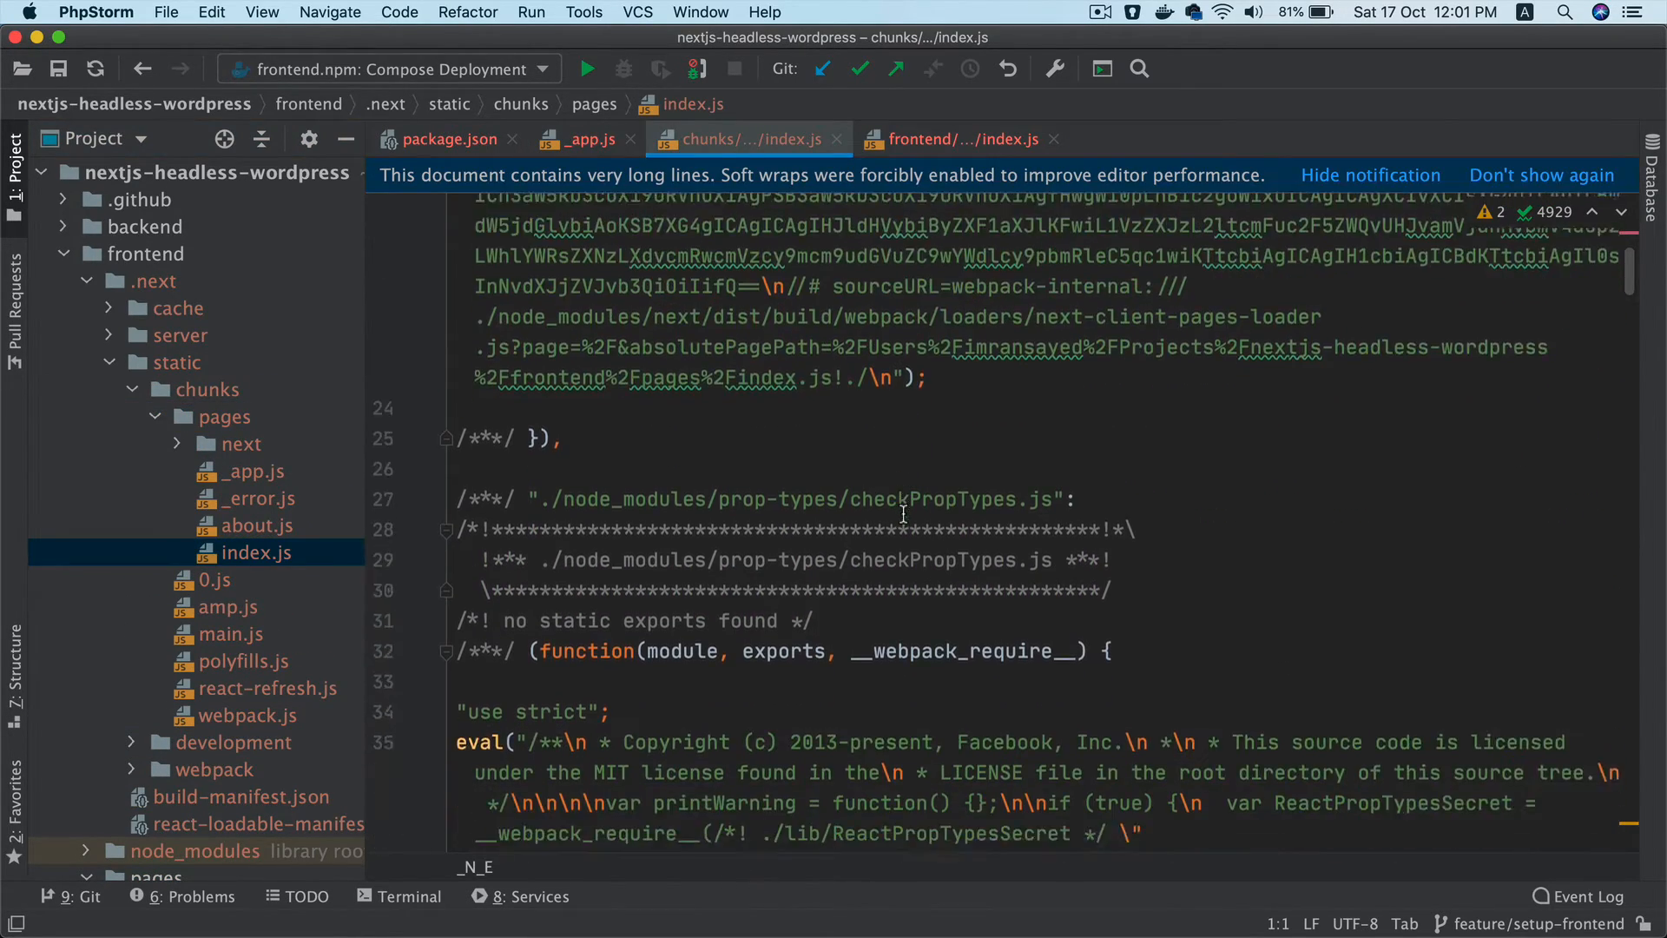
scroll(down, 3)
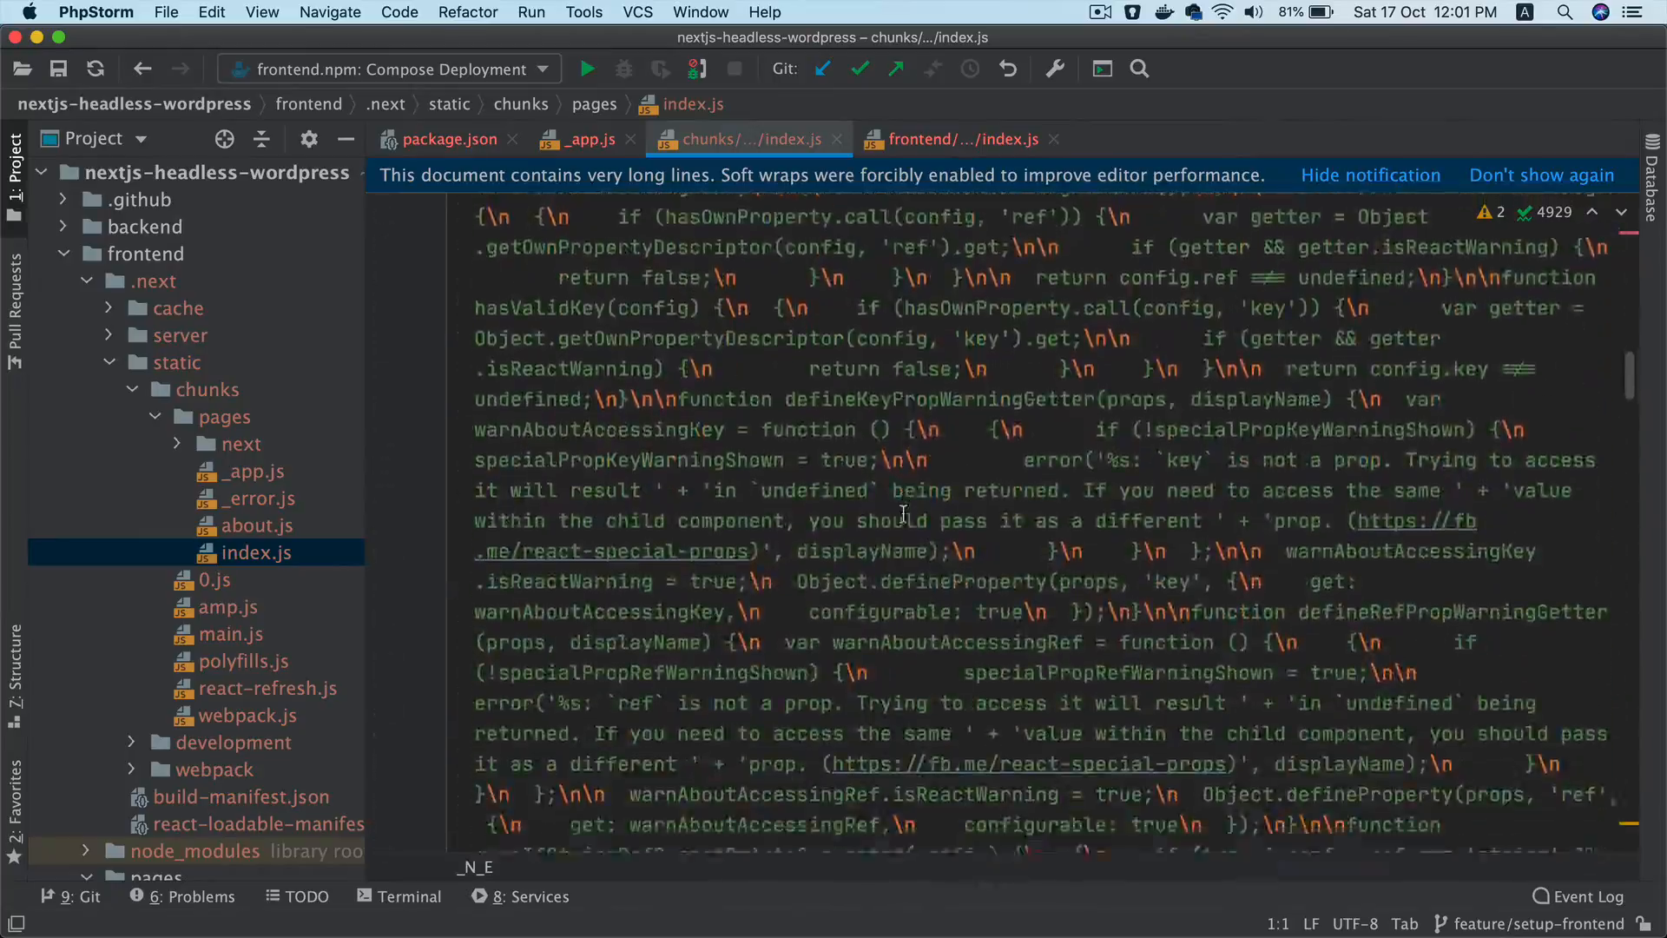
scroll(up, 3)
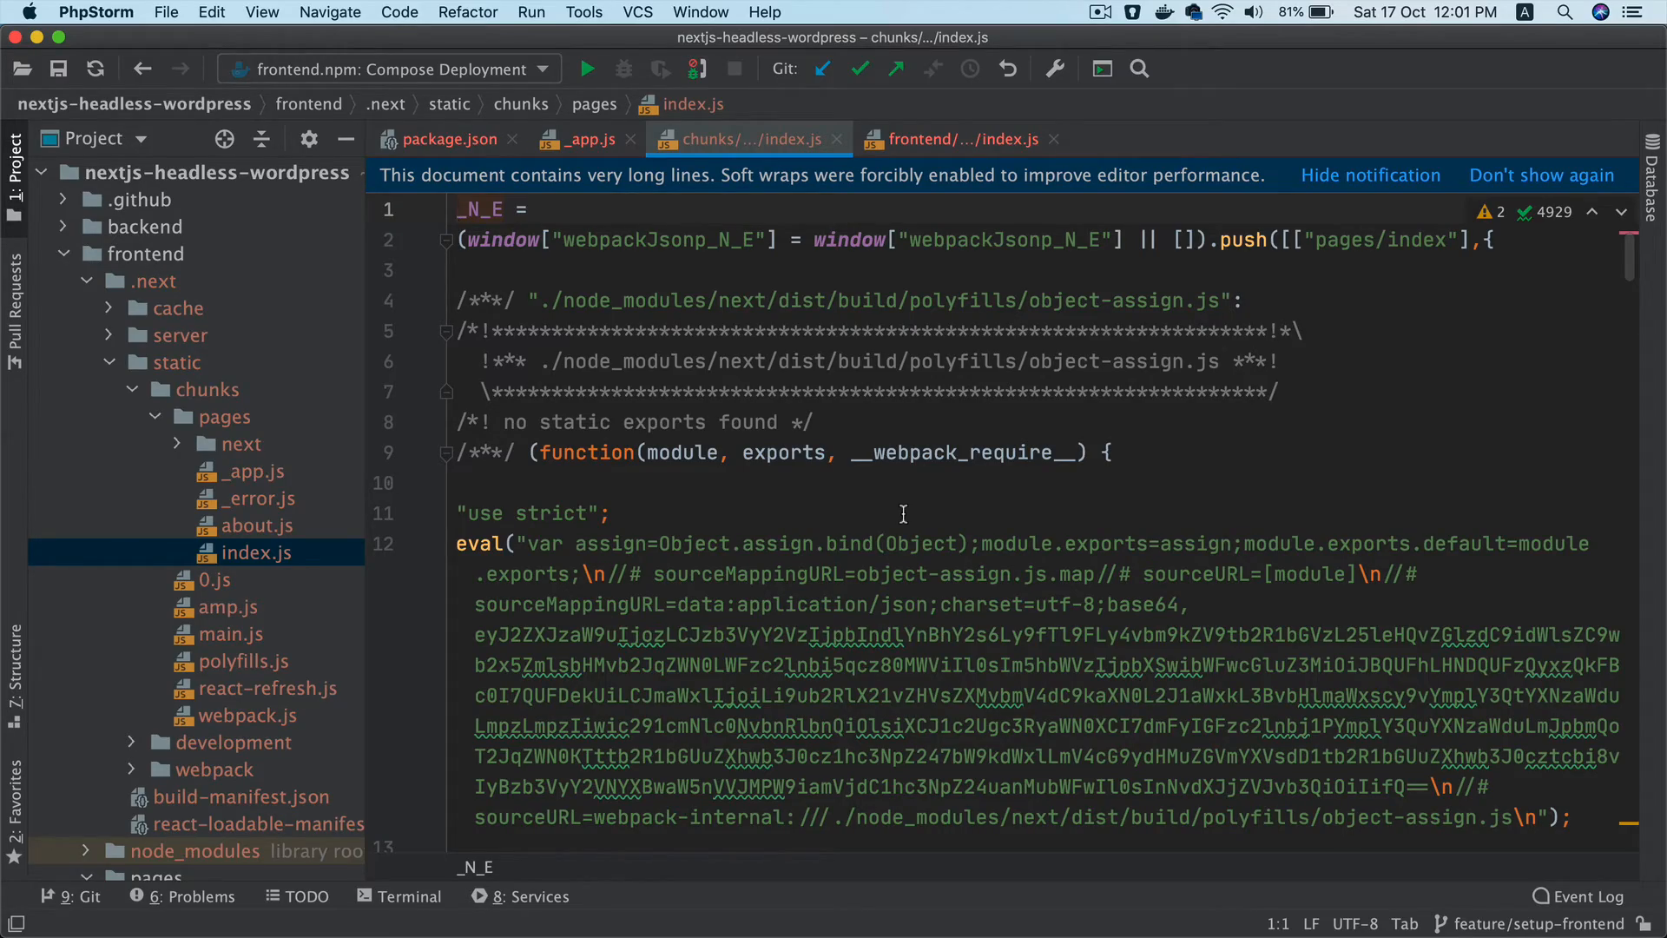
scroll(down, 3)
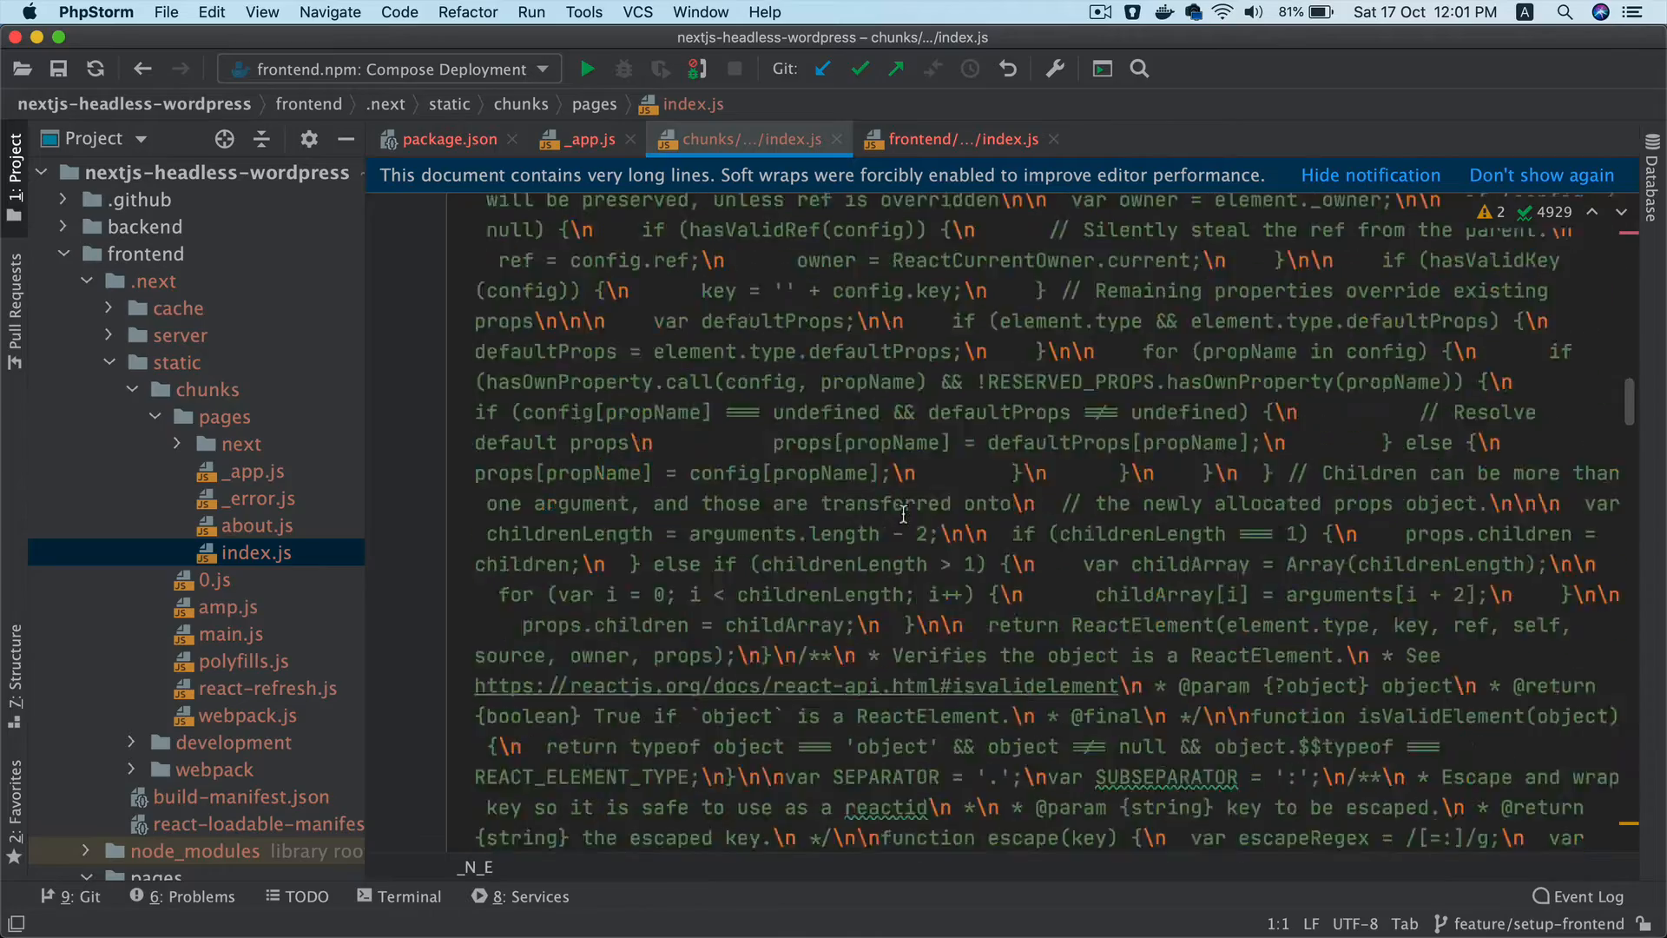
scroll(down, 3)
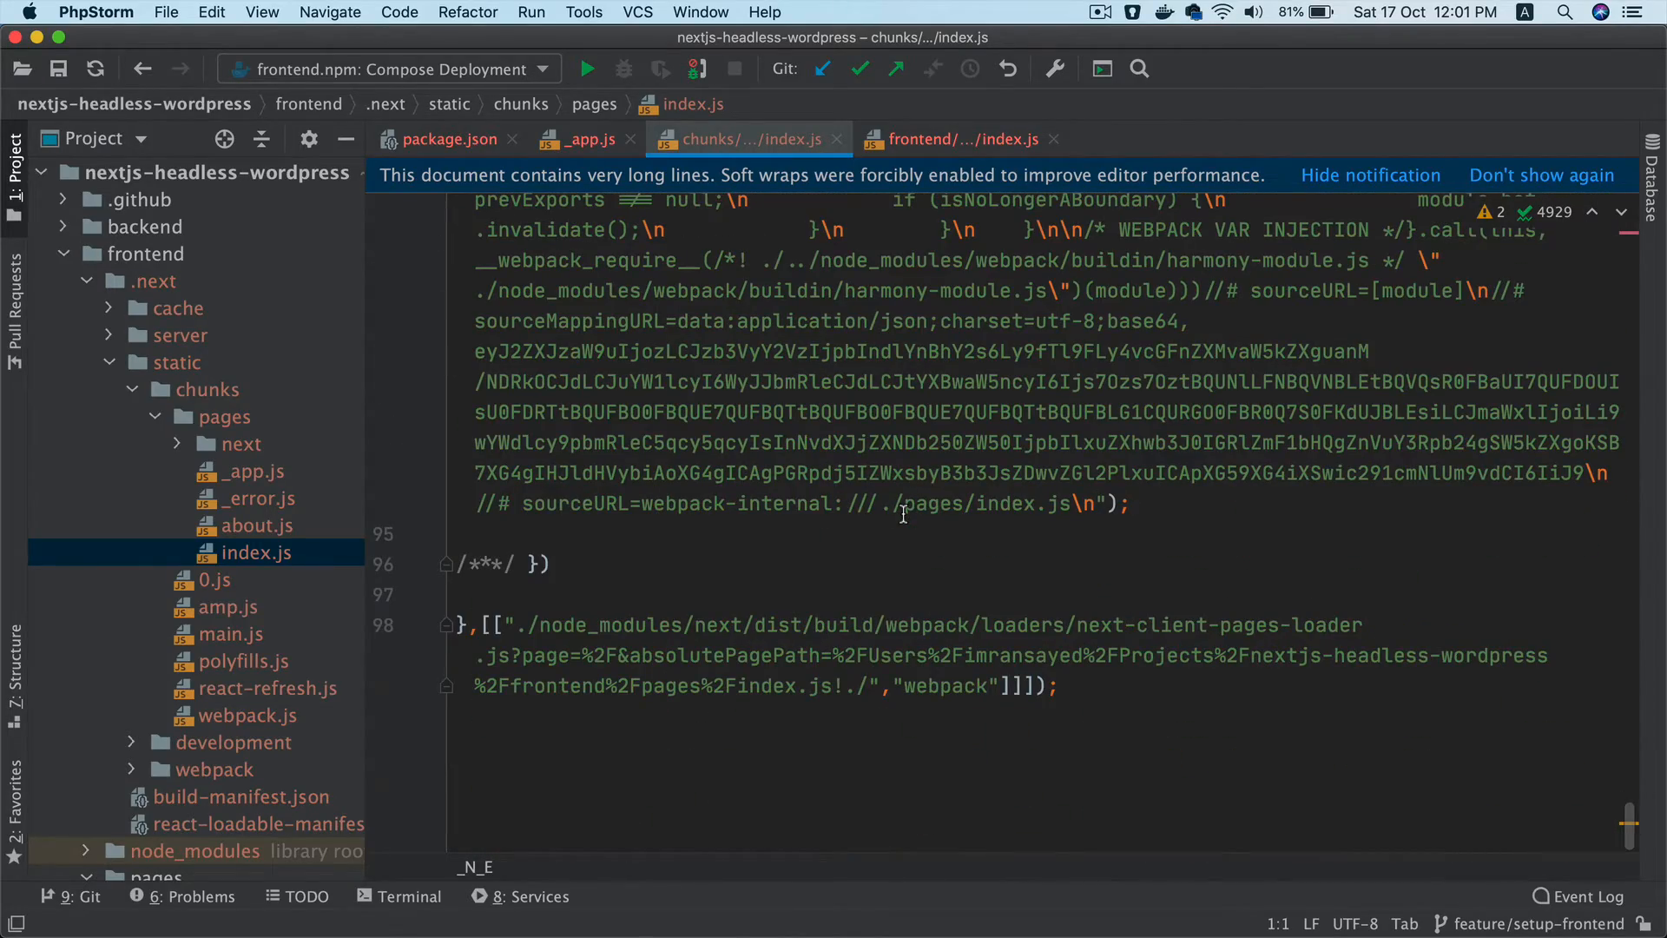
Inspect the compiled about.js and _app.js chunks, then collapse .next and open package.json
click(583, 139)
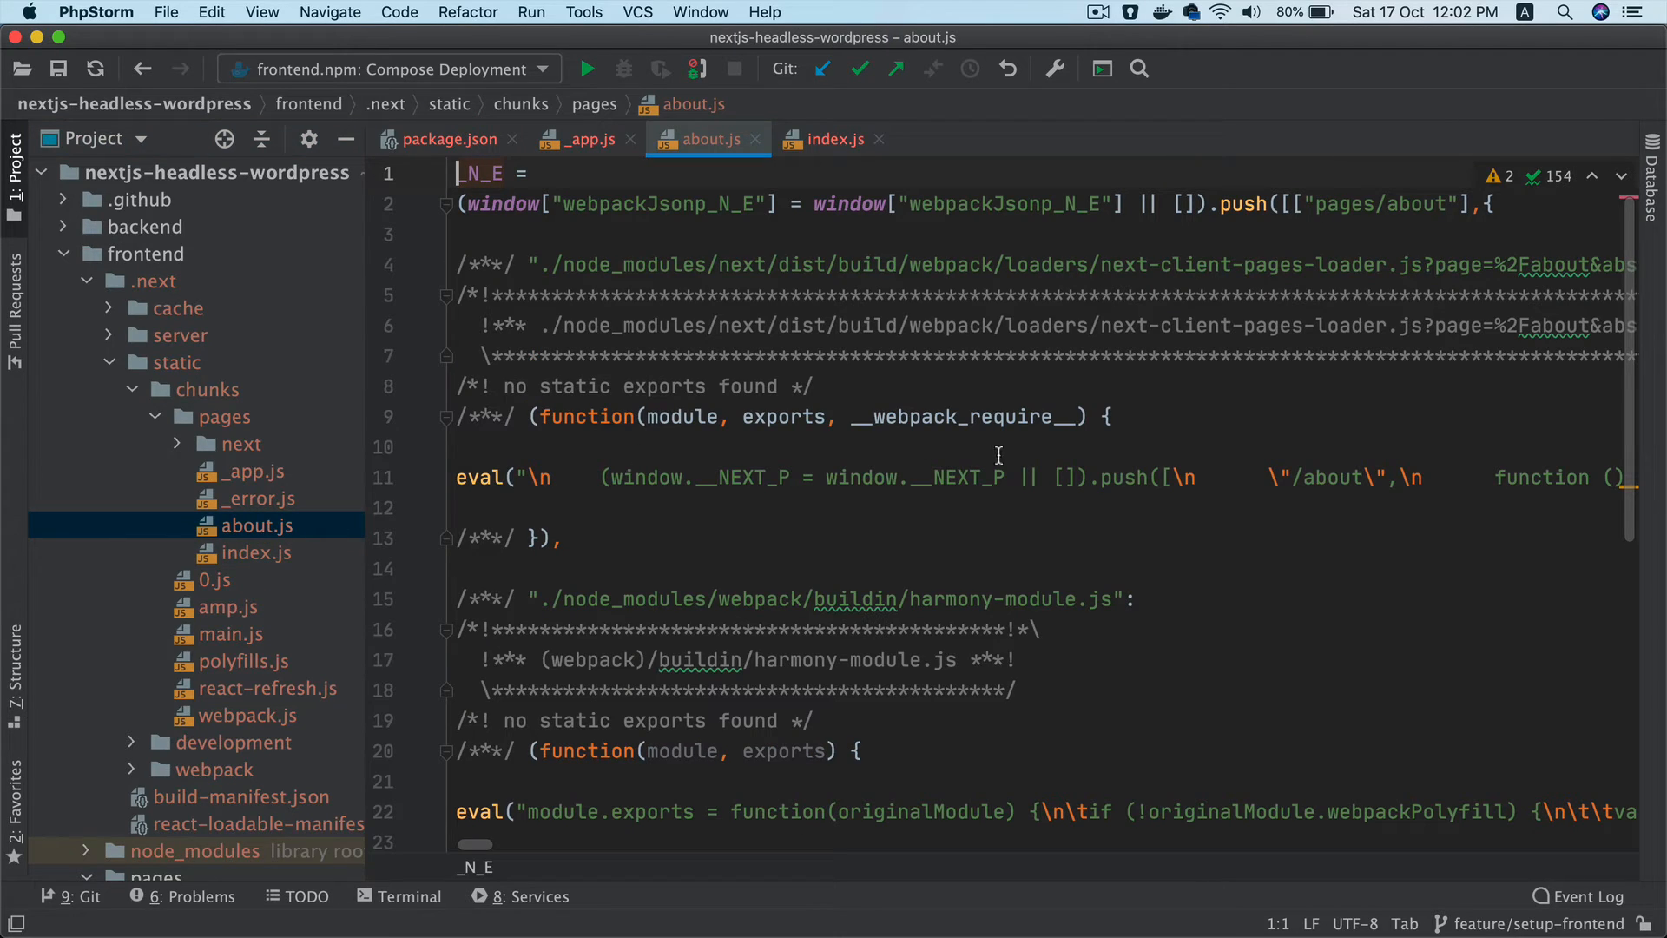
scroll(down, 3)
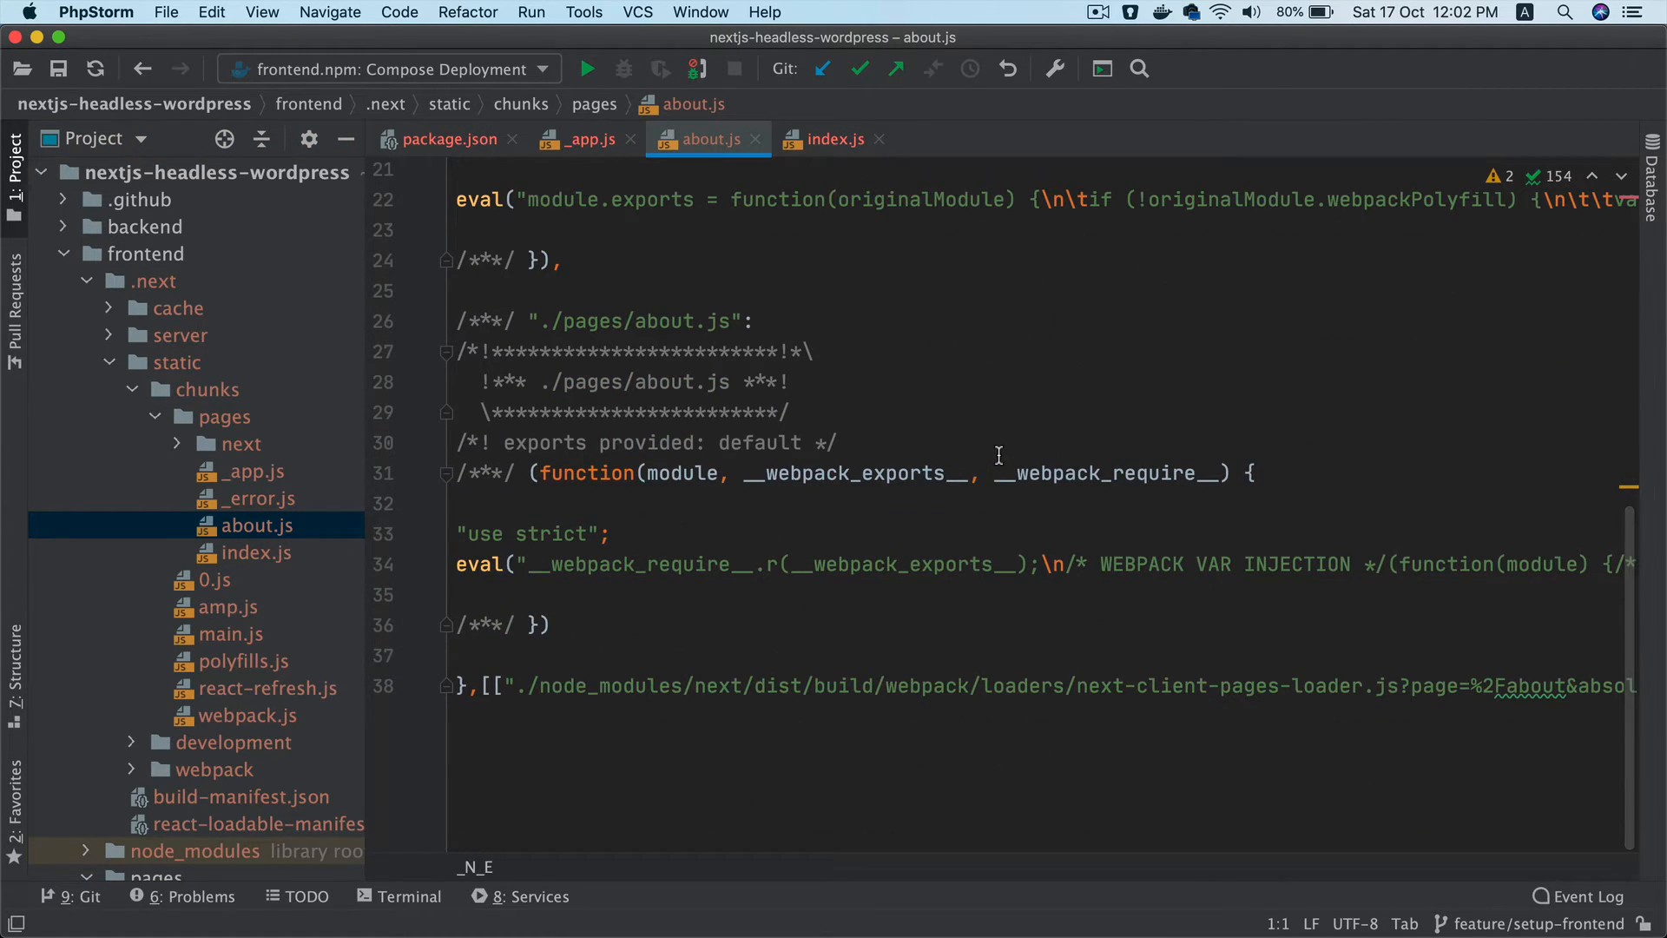
click(584, 139)
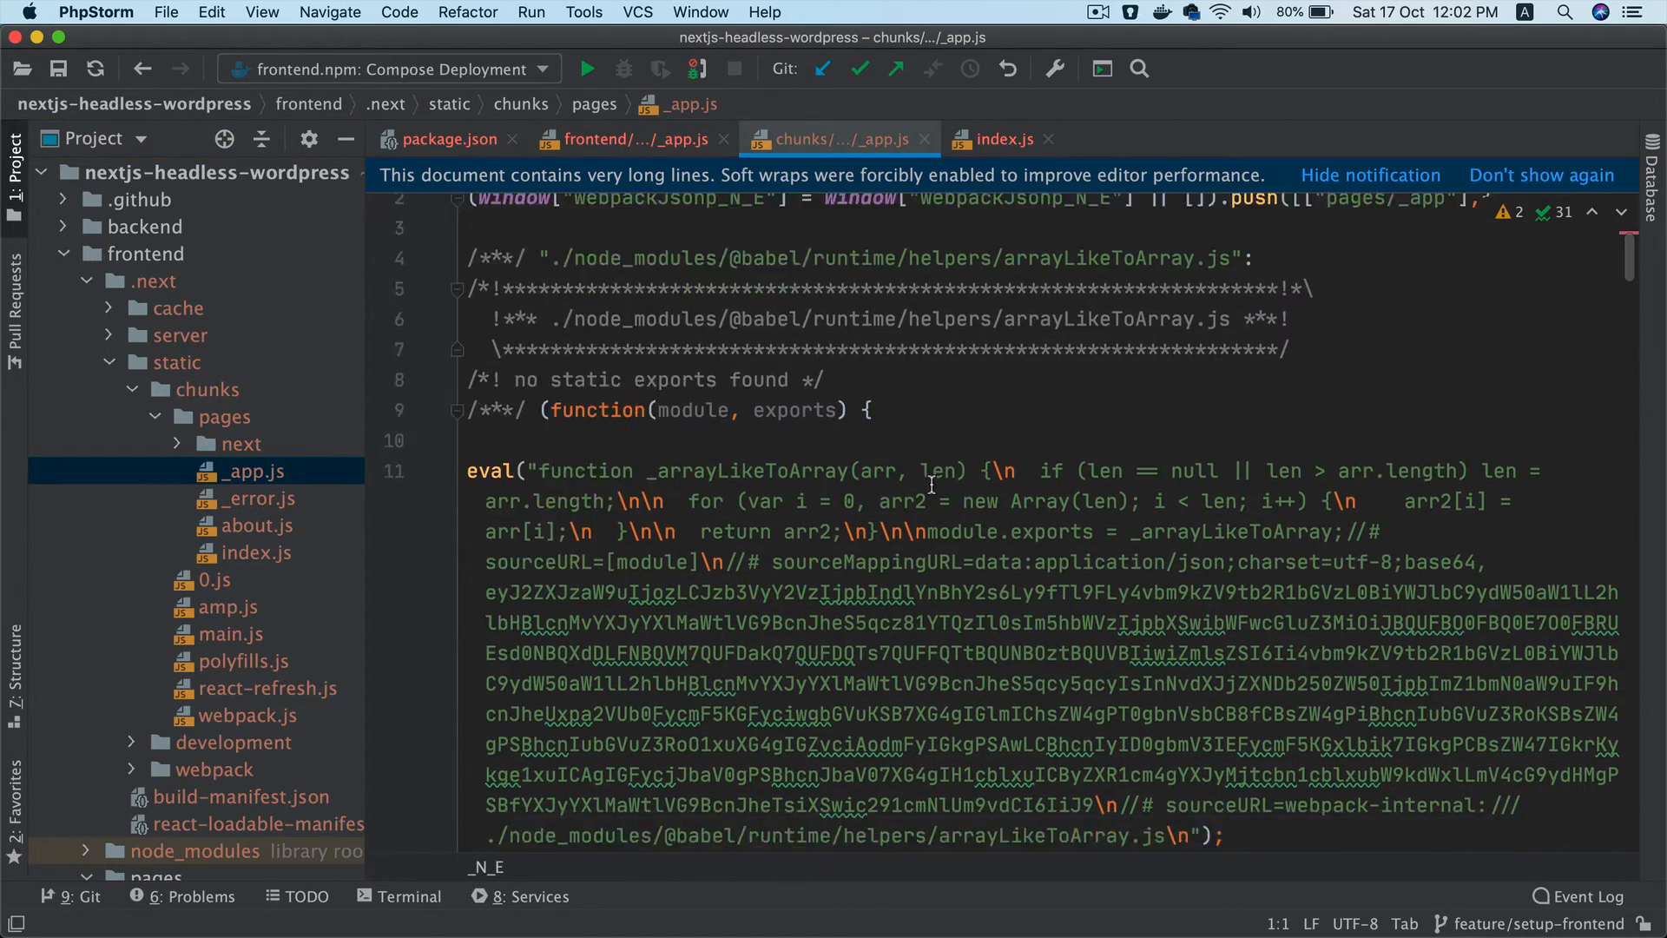
scroll(down, 3)
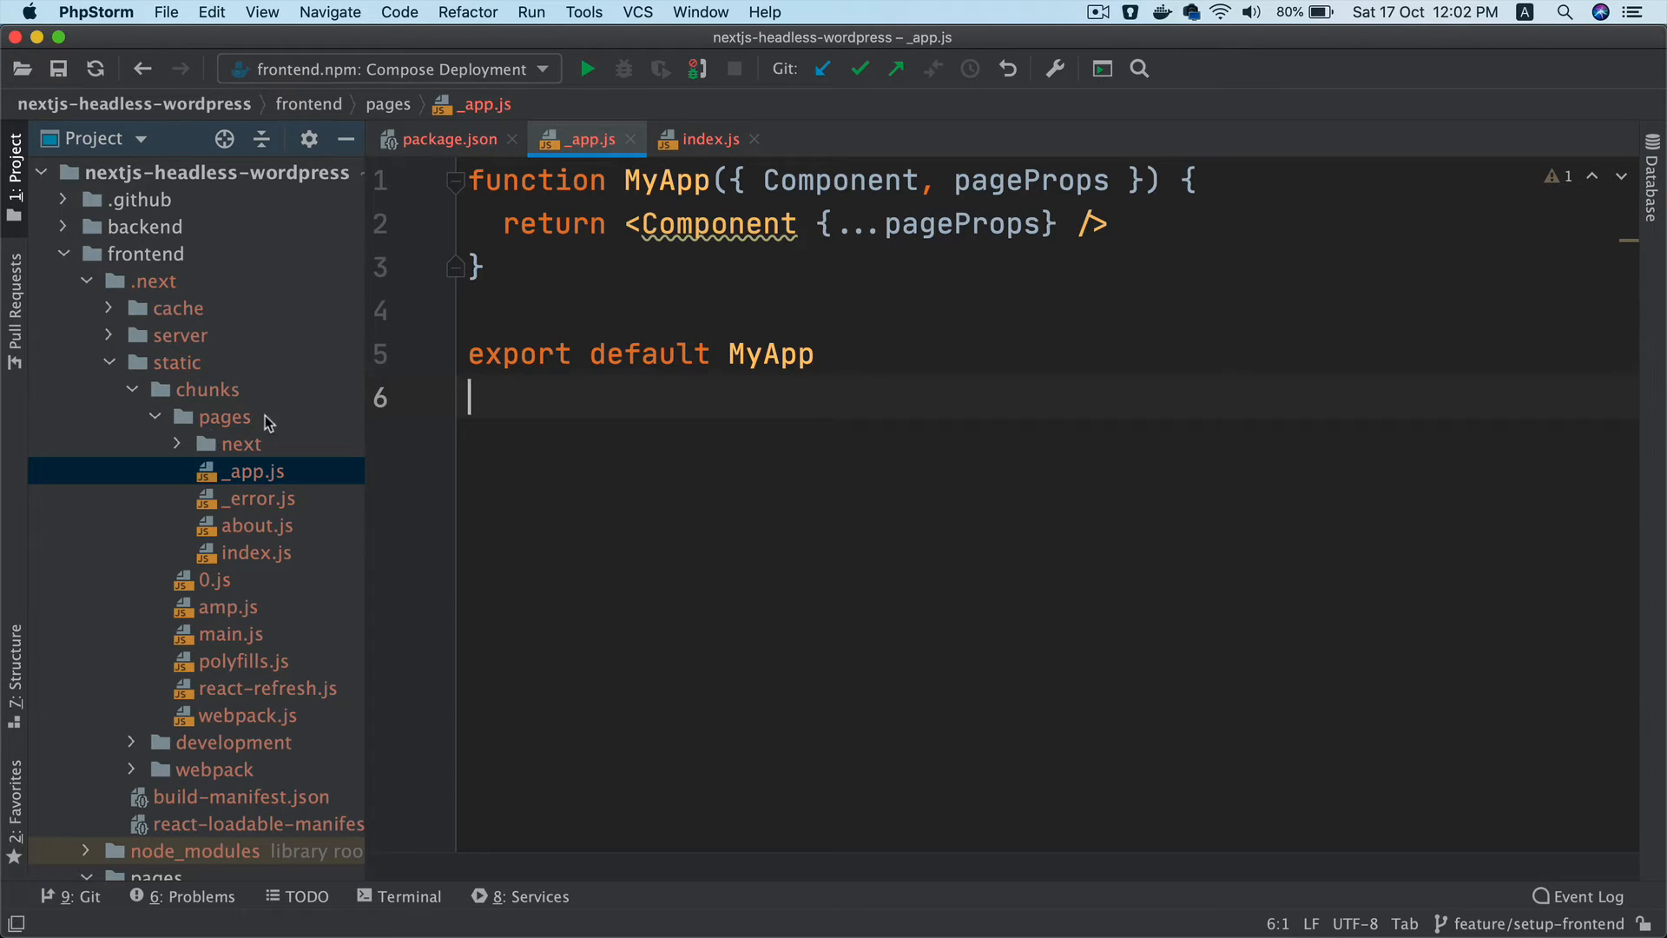
click(156, 280)
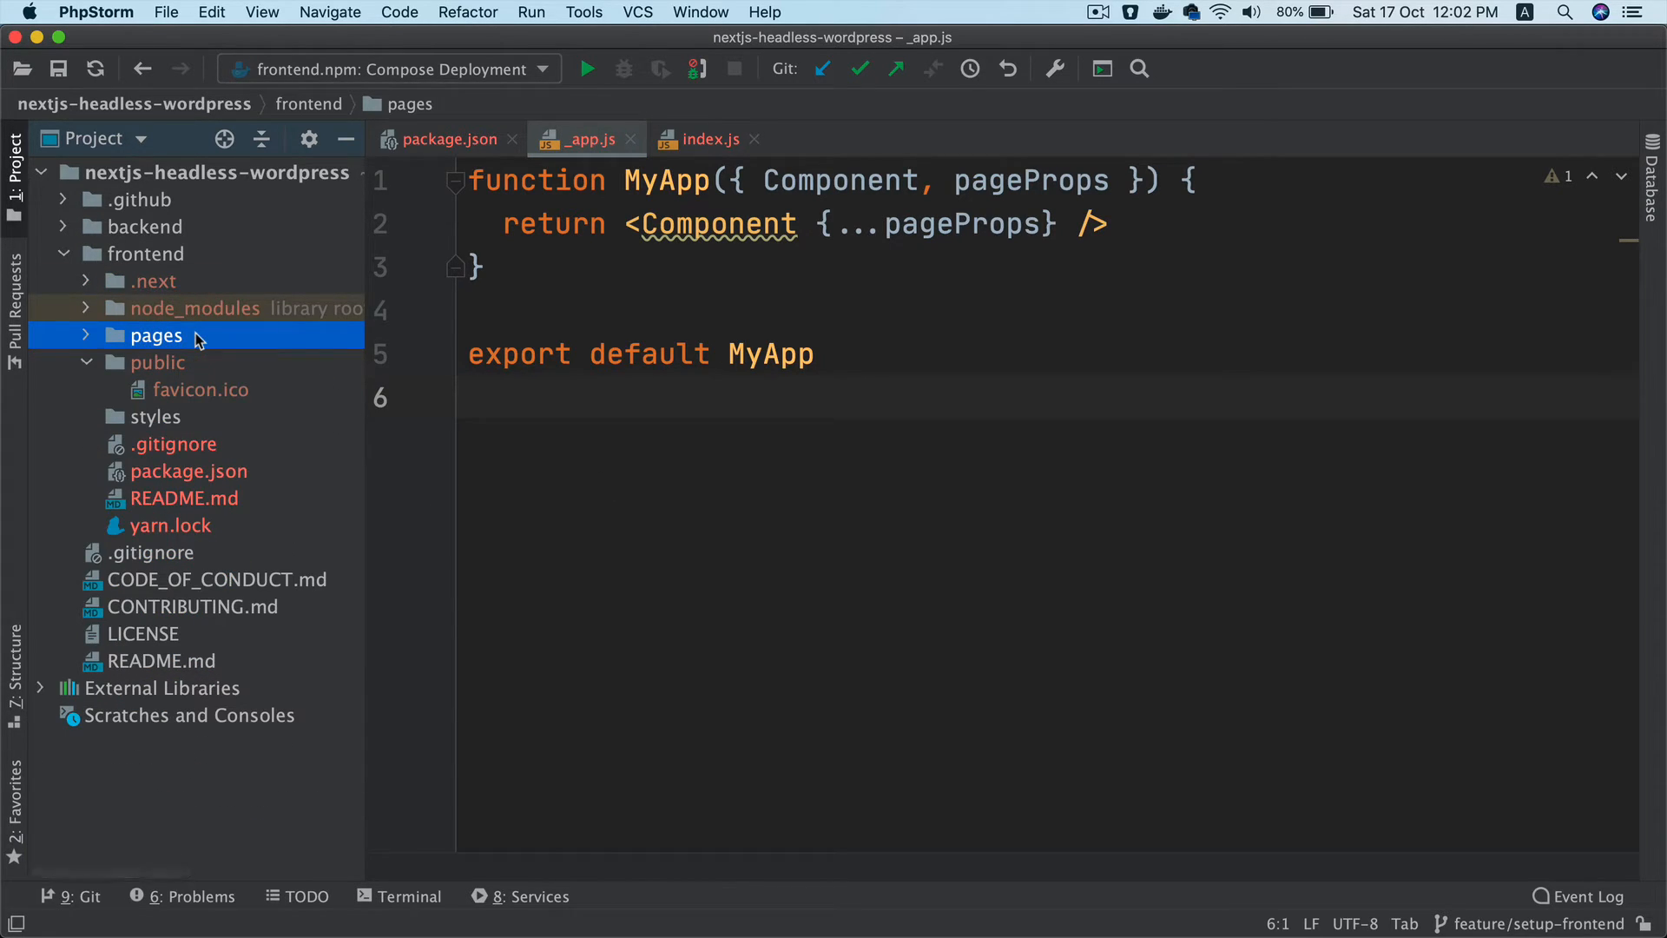
mouse_move(205, 363)
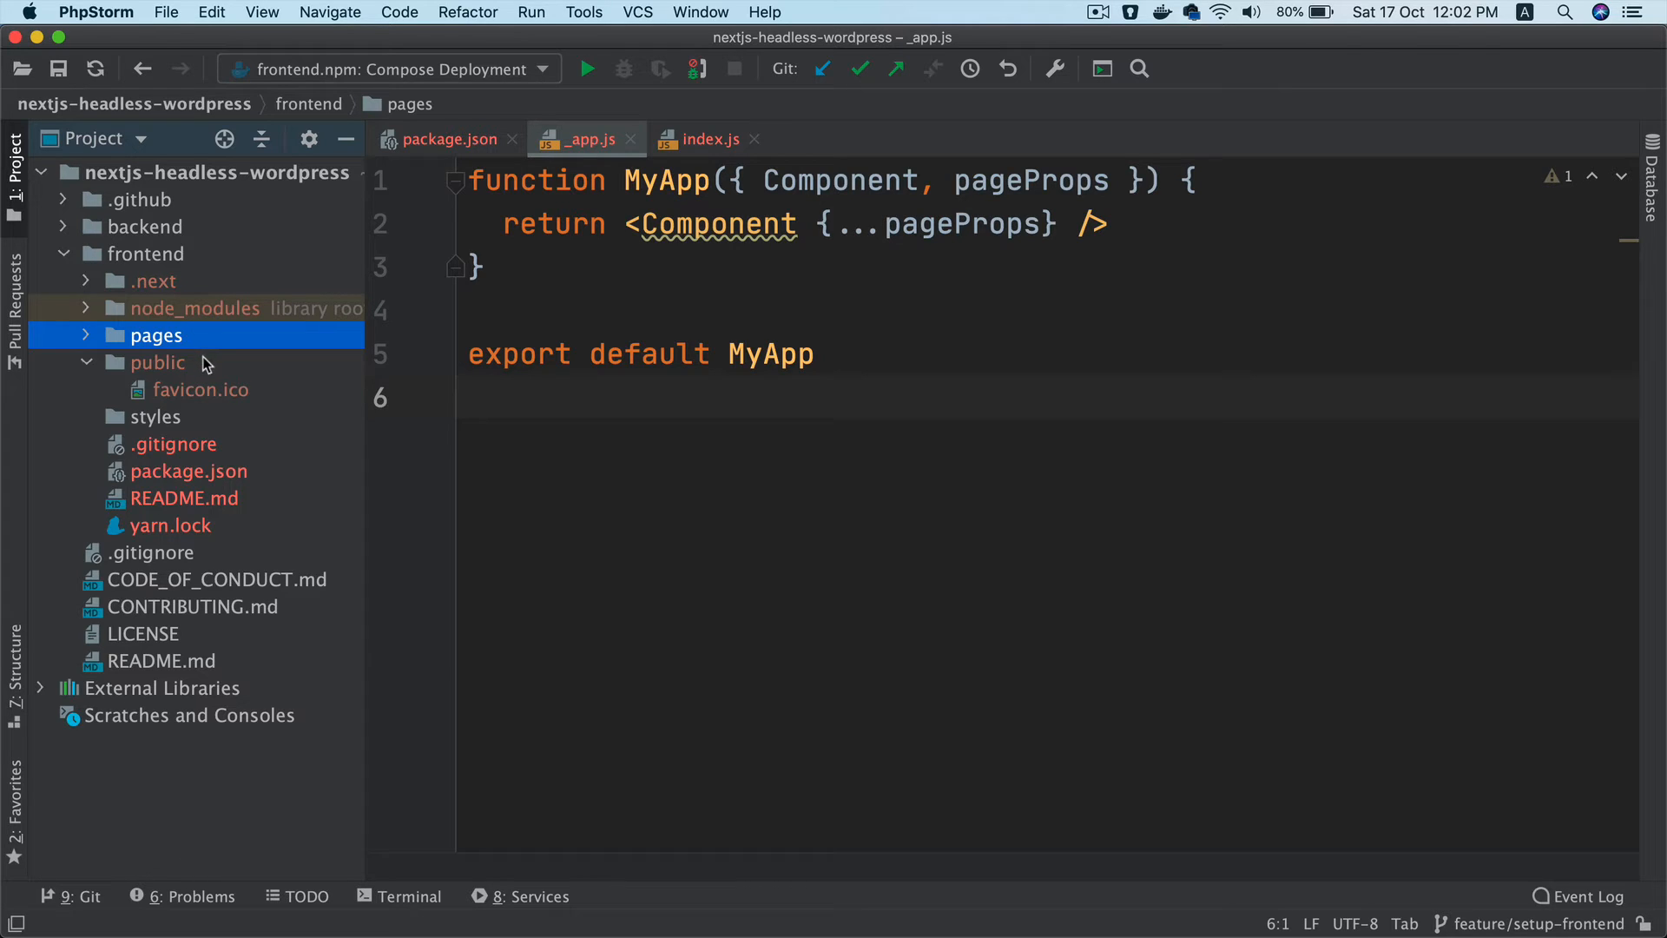
click(188, 470)
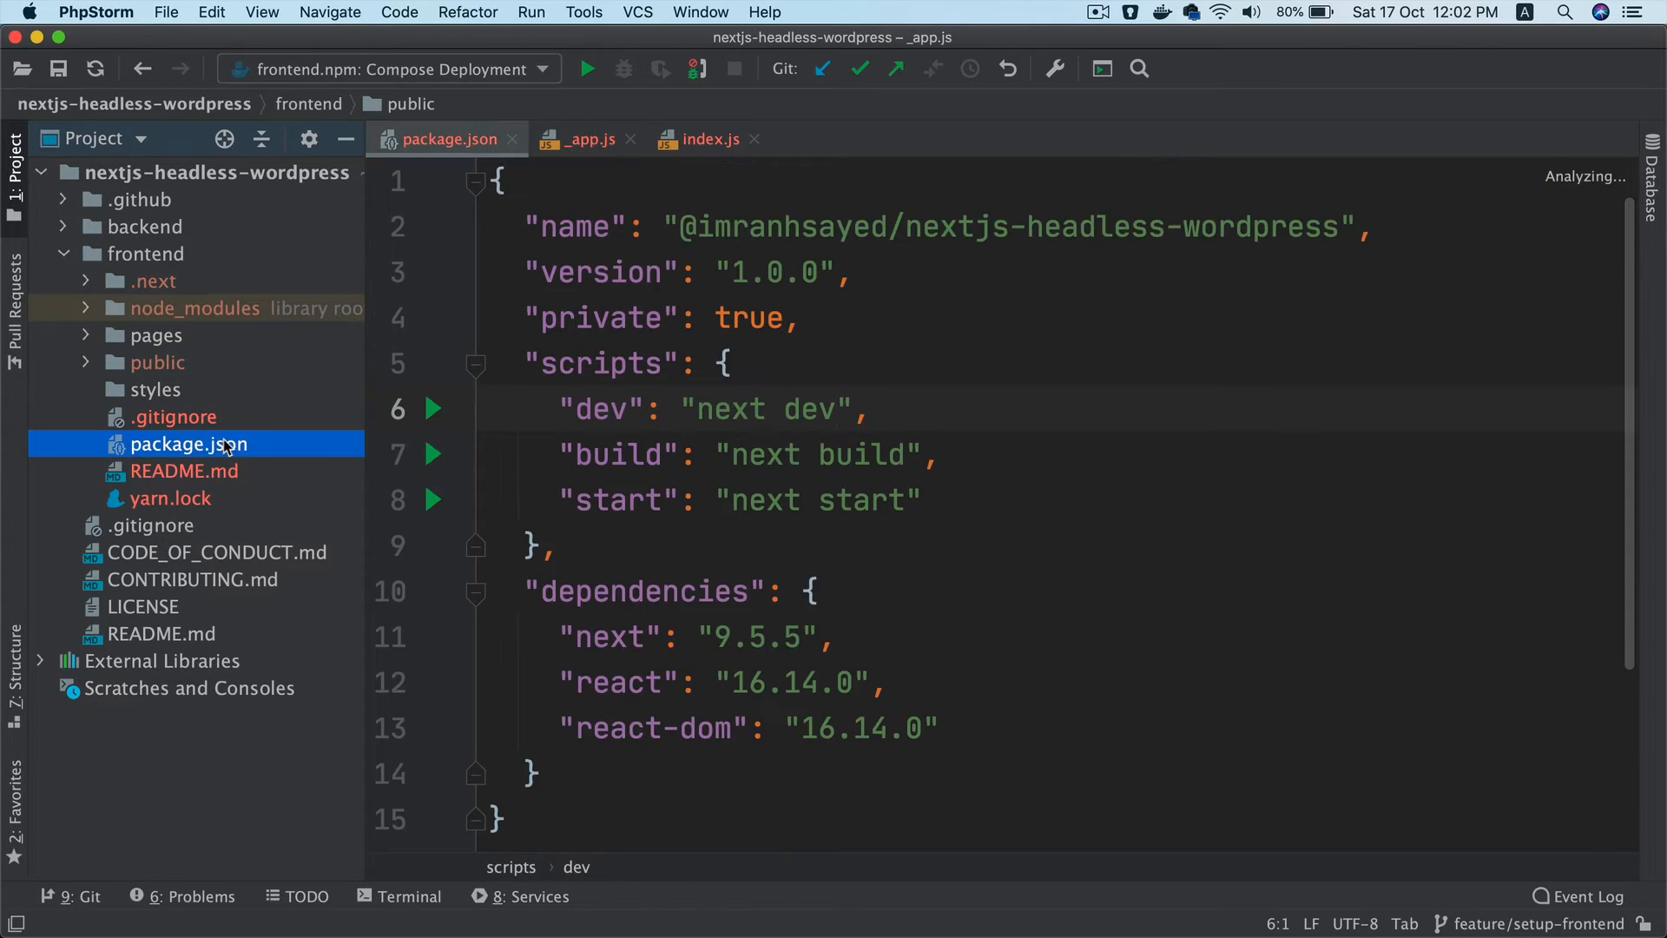
Prefix the package.json dev script with NODE_OPTIONS='--inspect' before next dev
click(865, 408)
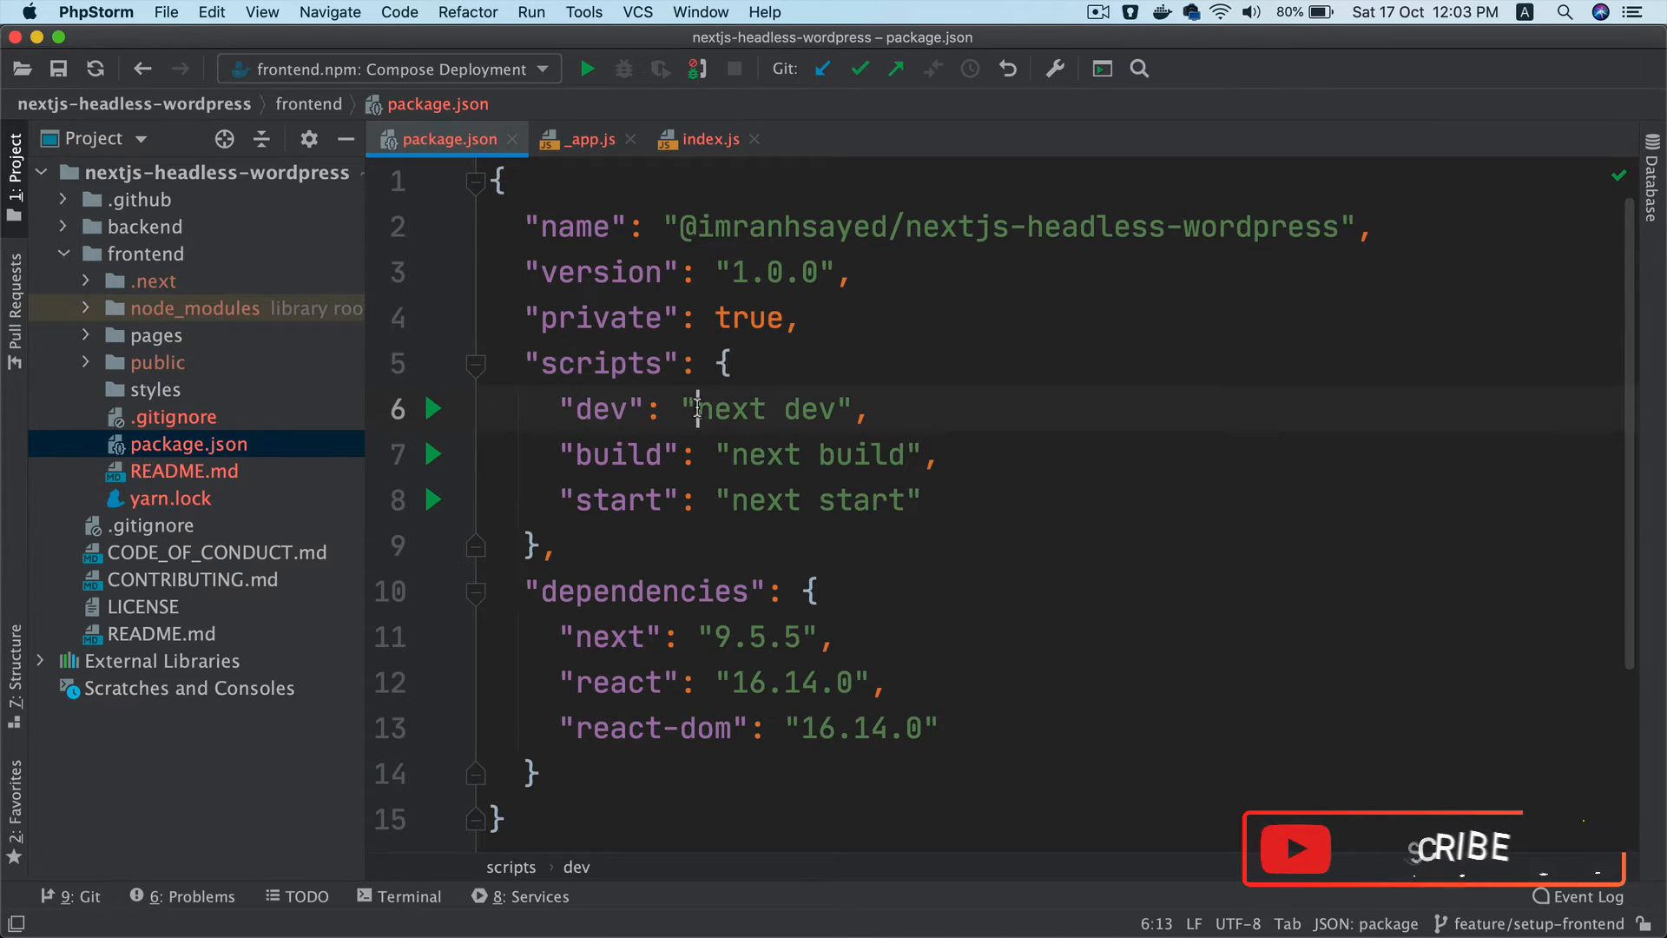
text(NODE_OPTIONS='--inspect')
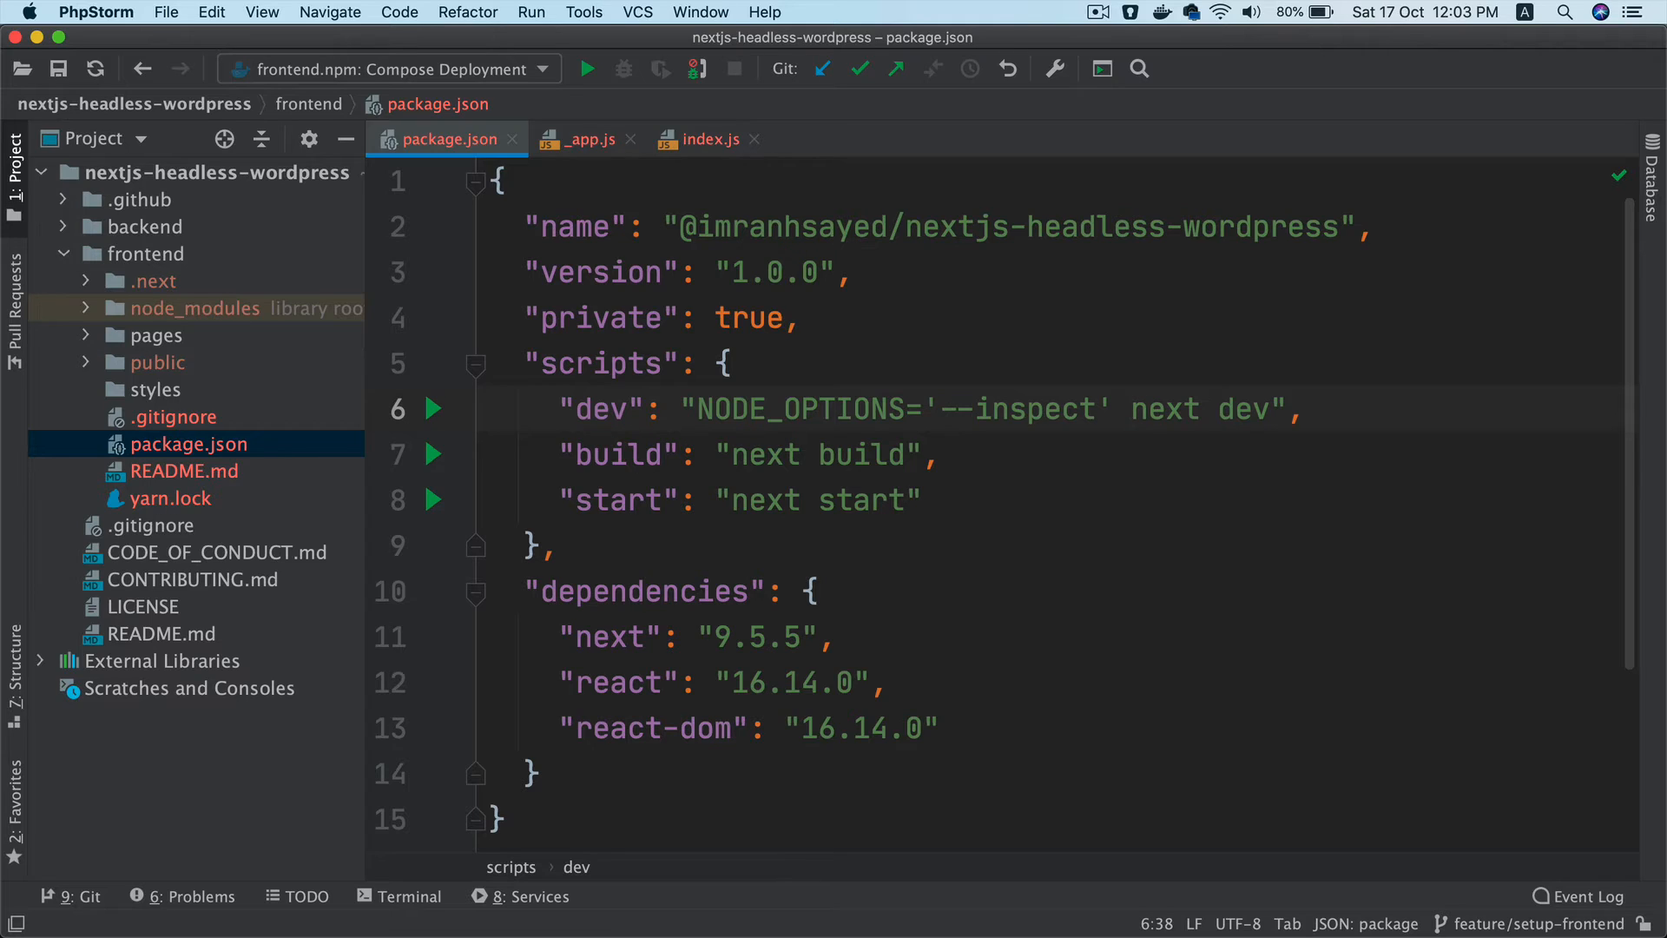
mouse_move(1074, 435)
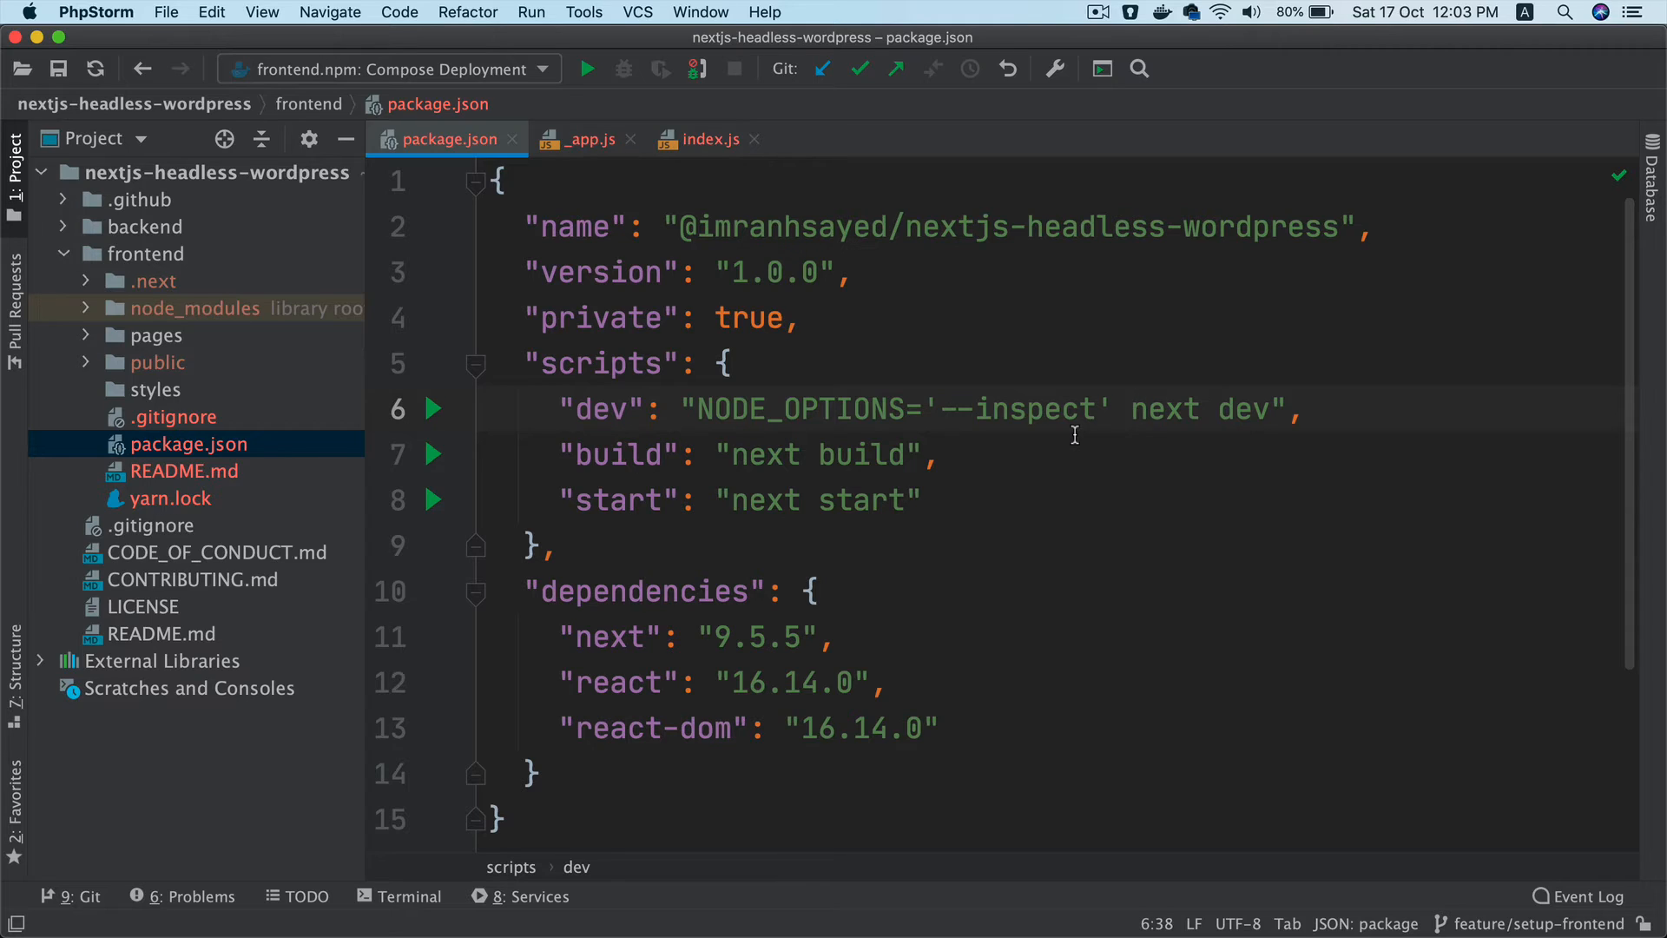
Check the dev server terminal, then read the Node.js guide on --inspect and port 9229
click(721, 891)
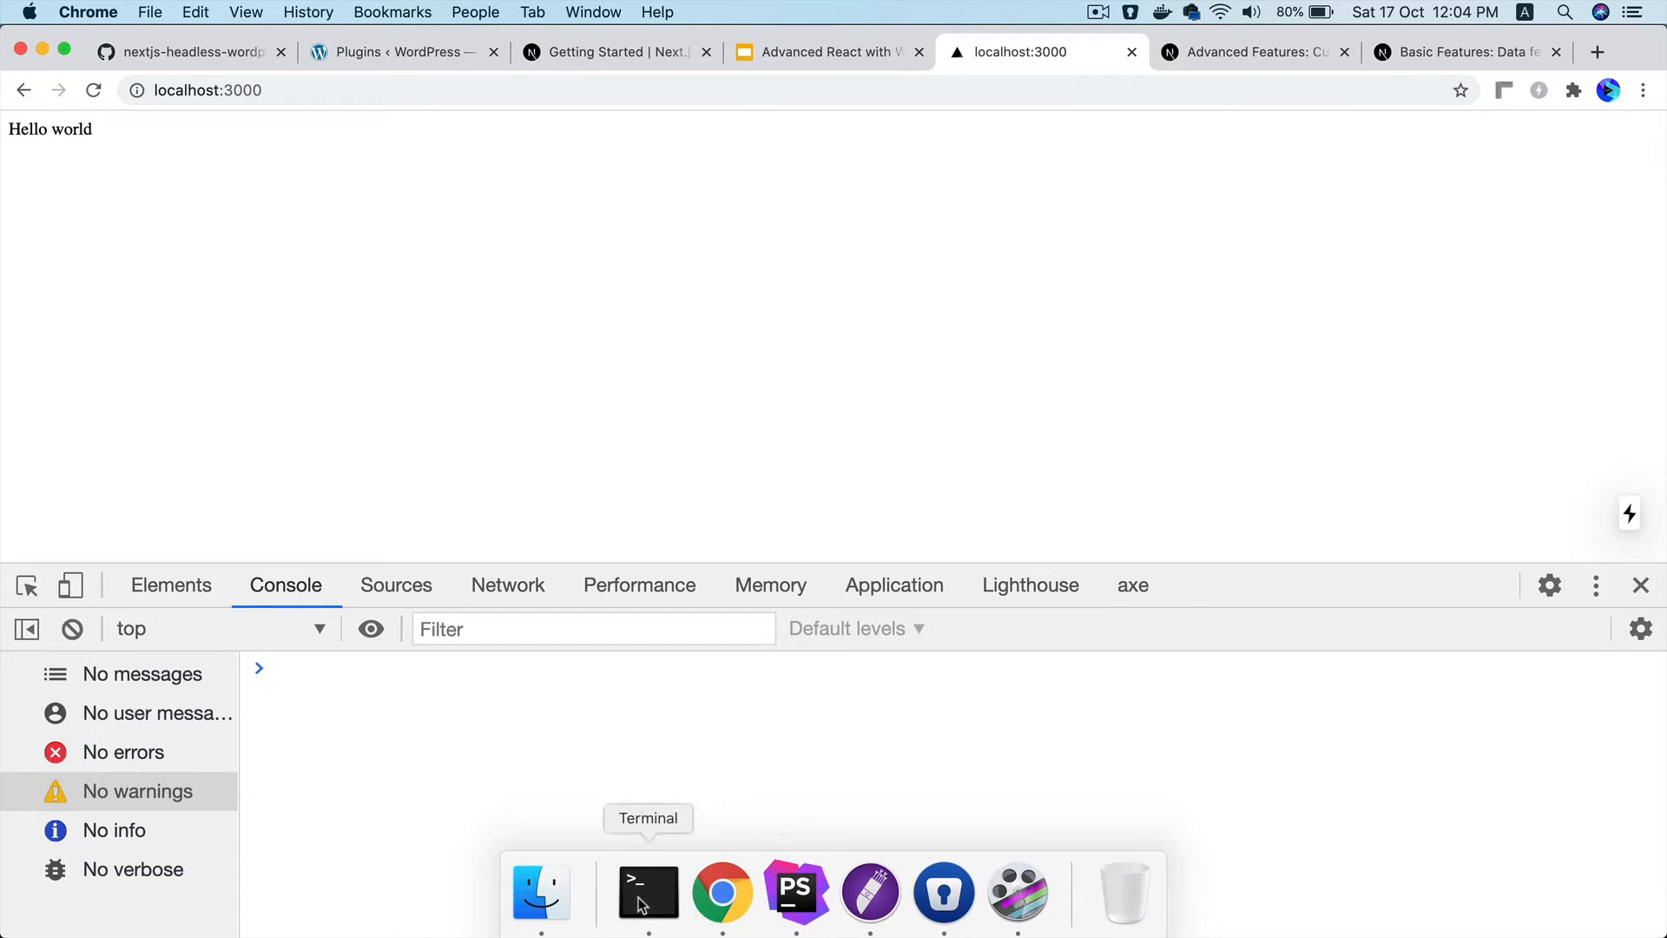
click(648, 891)
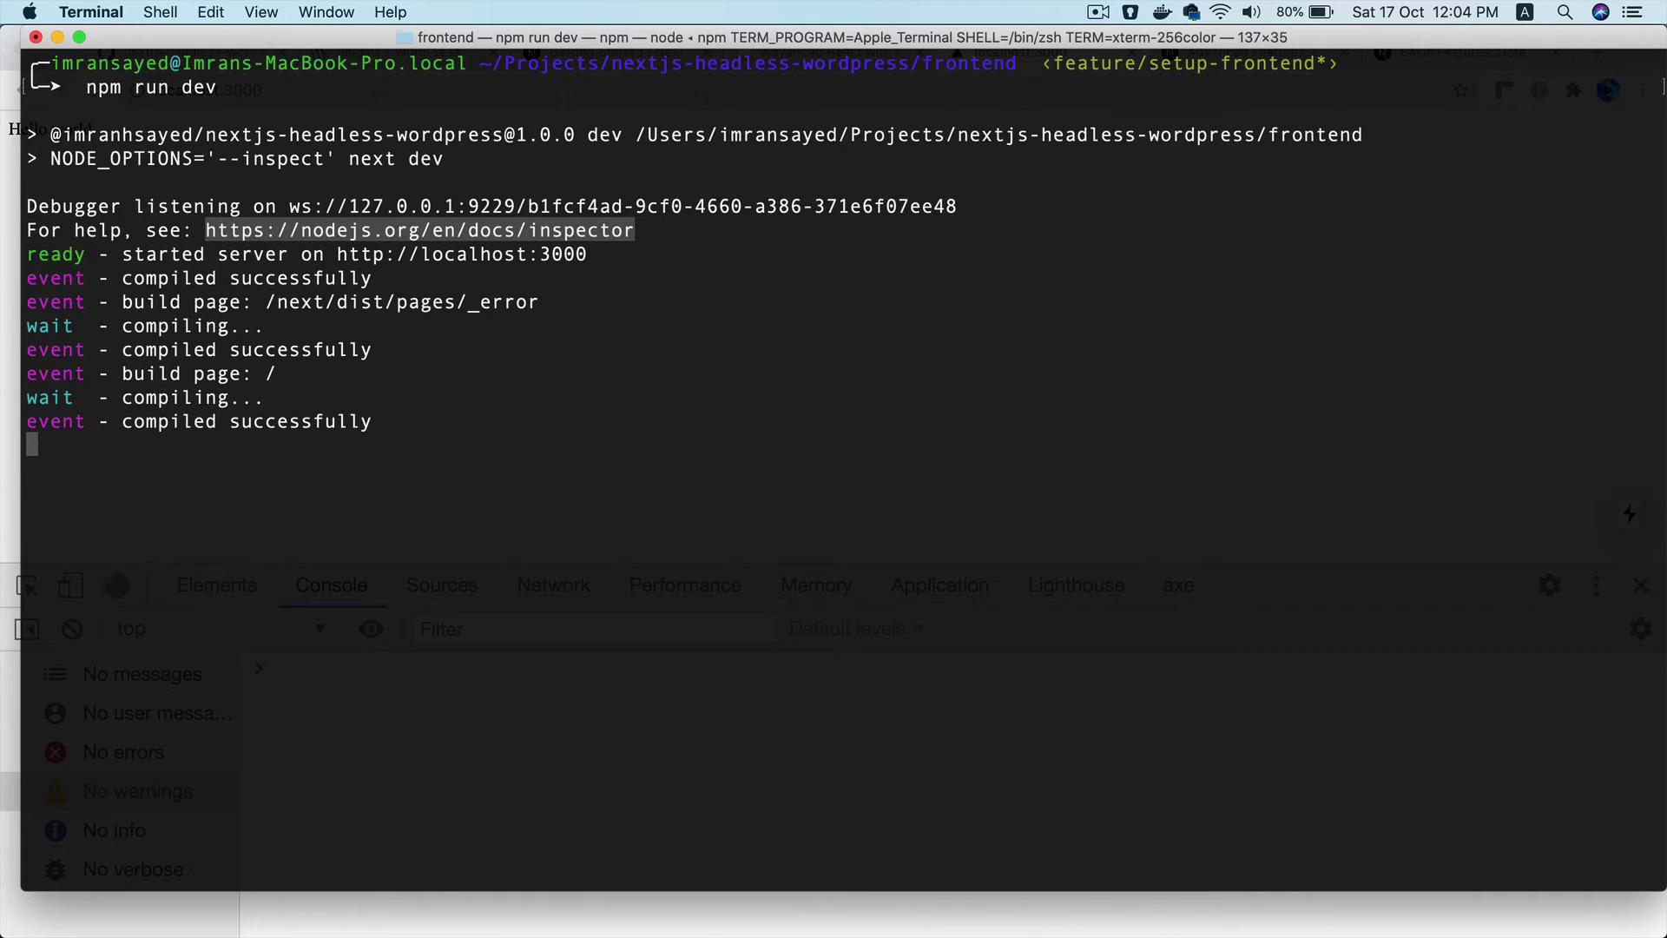
click(720, 896)
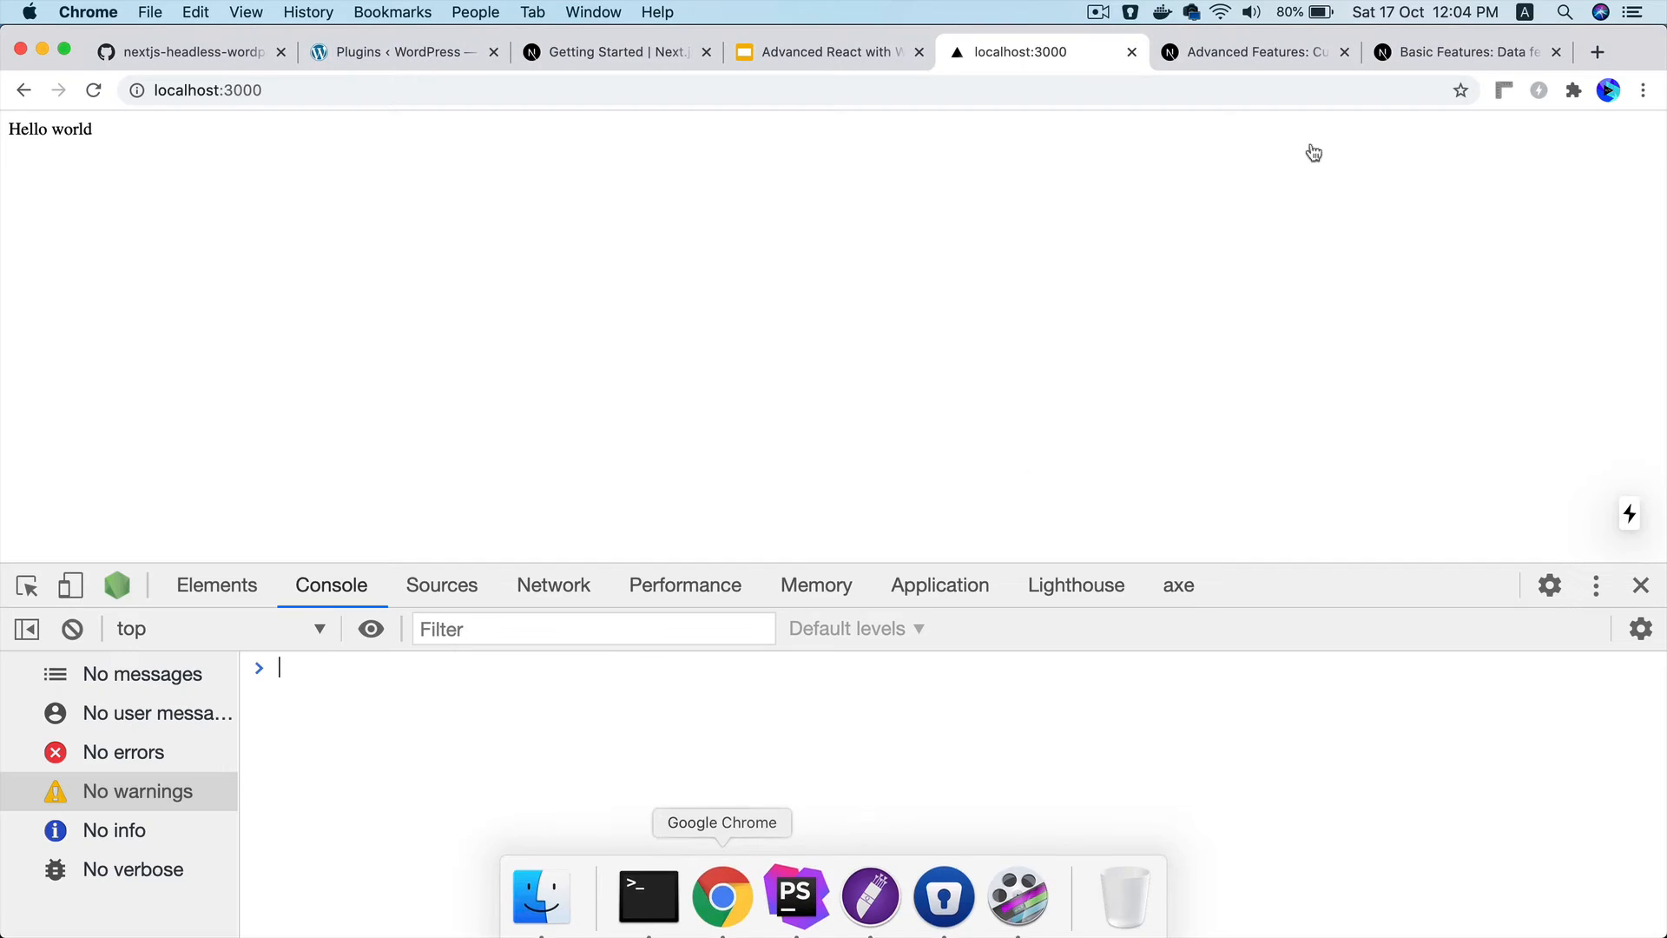
click(1596, 51)
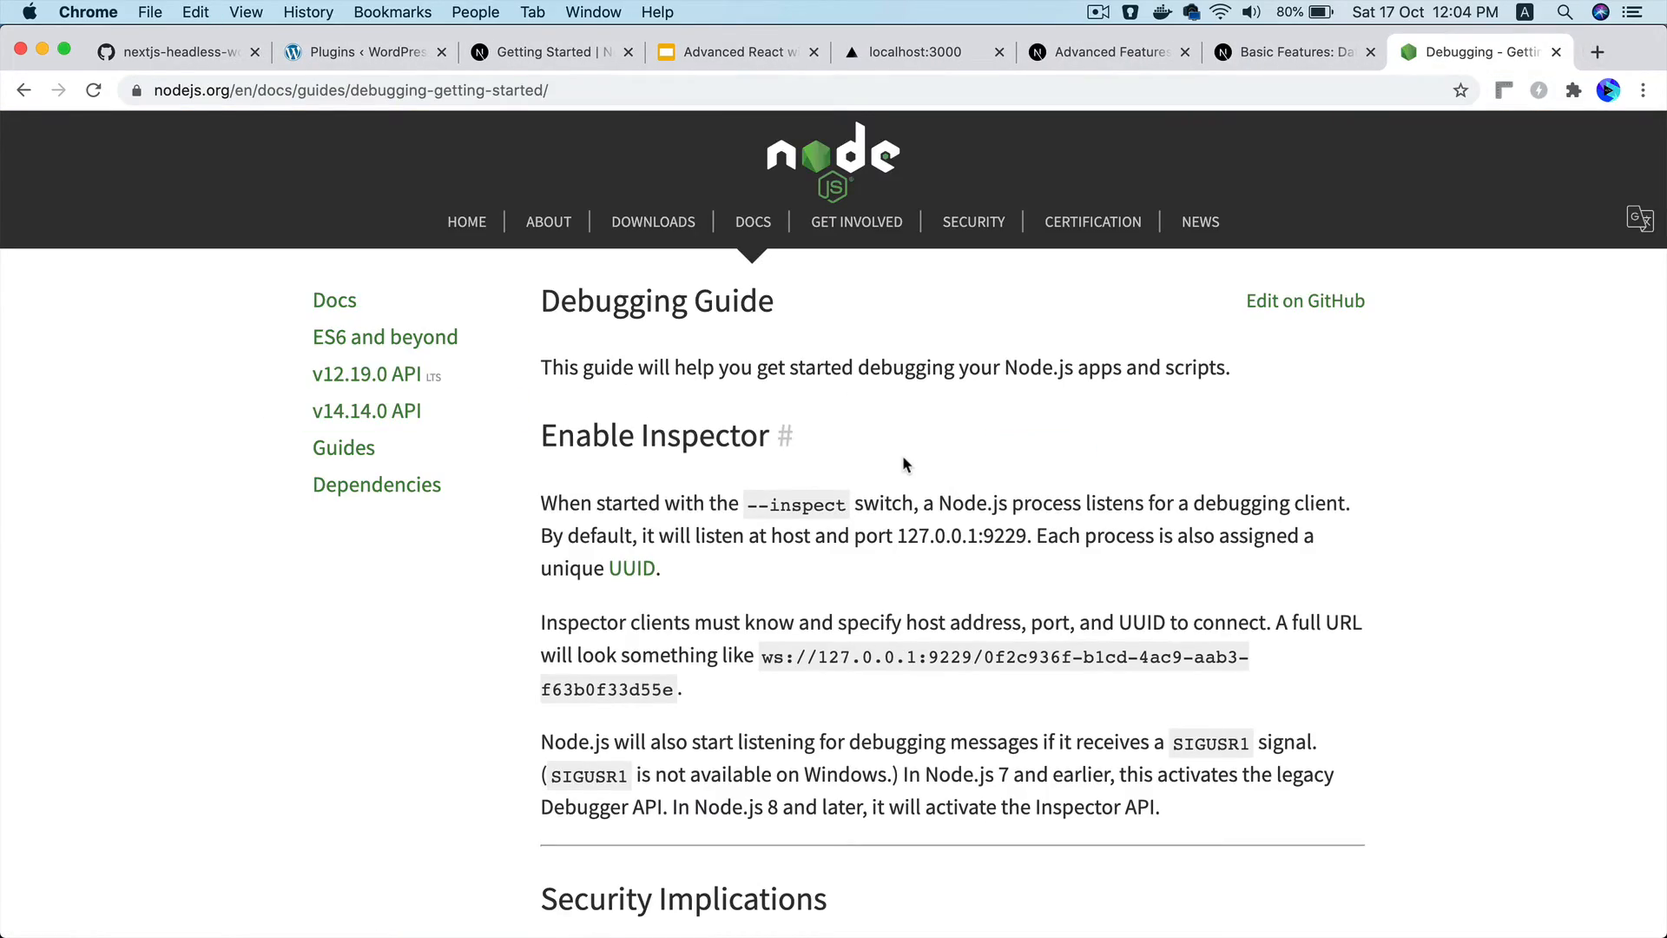
scroll(down, 3)
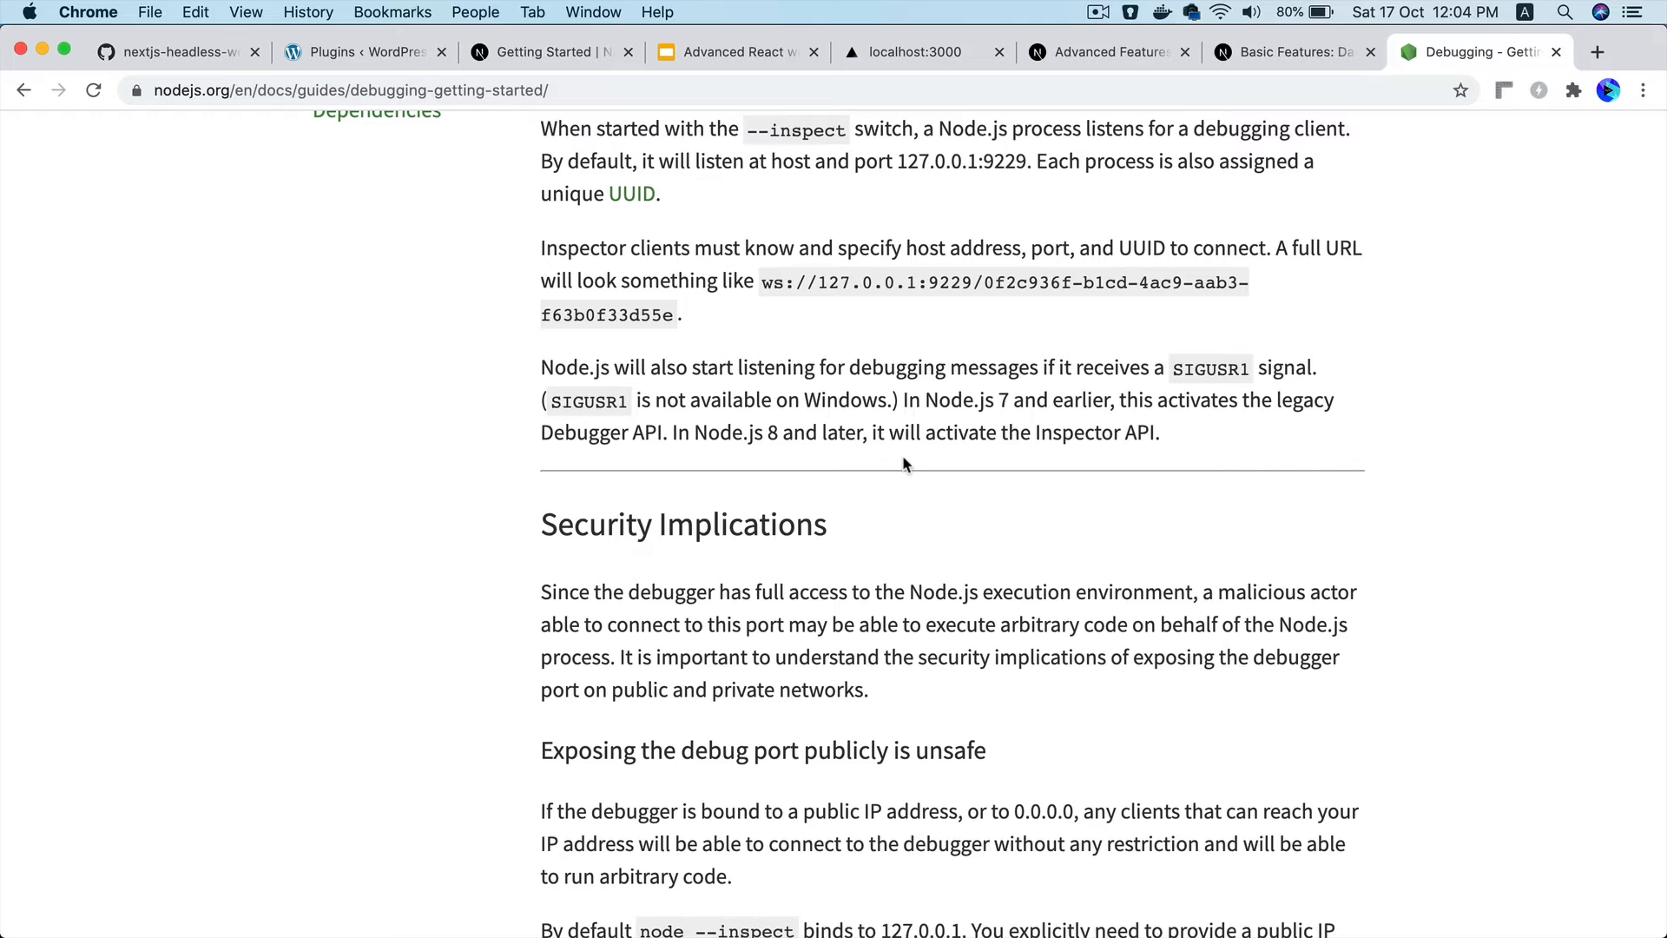
mouse_move(896, 156)
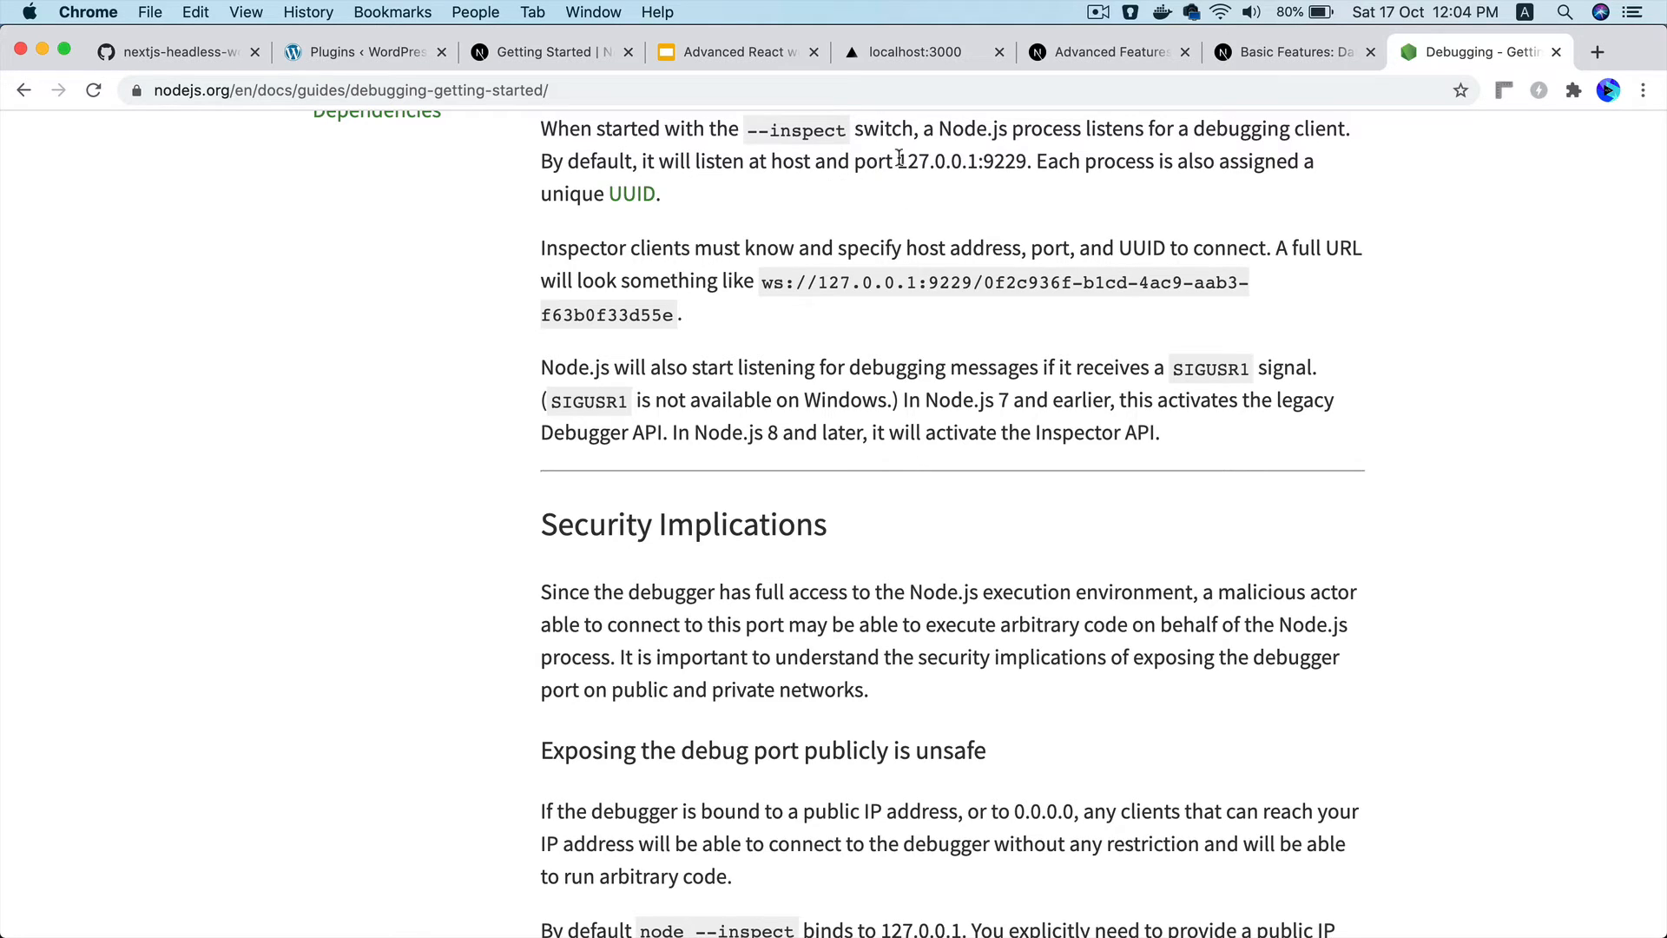
click(922, 52)
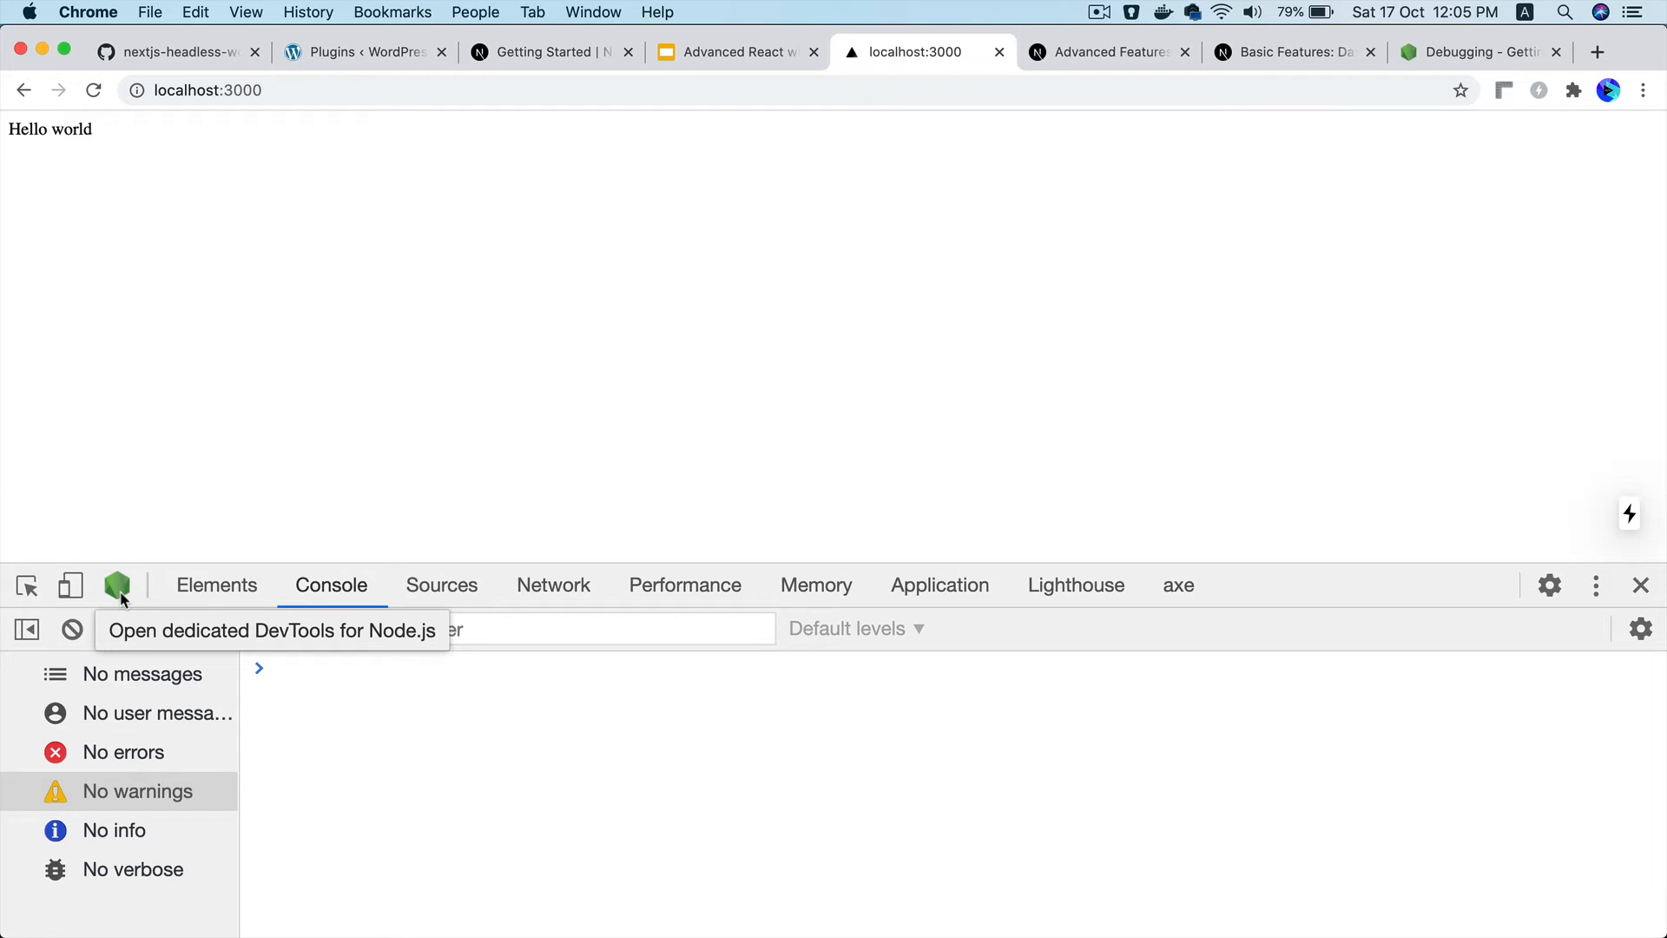
Launch Chrome's dedicated Node.js DevTools for the dev server and check the terminal output
click(117, 584)
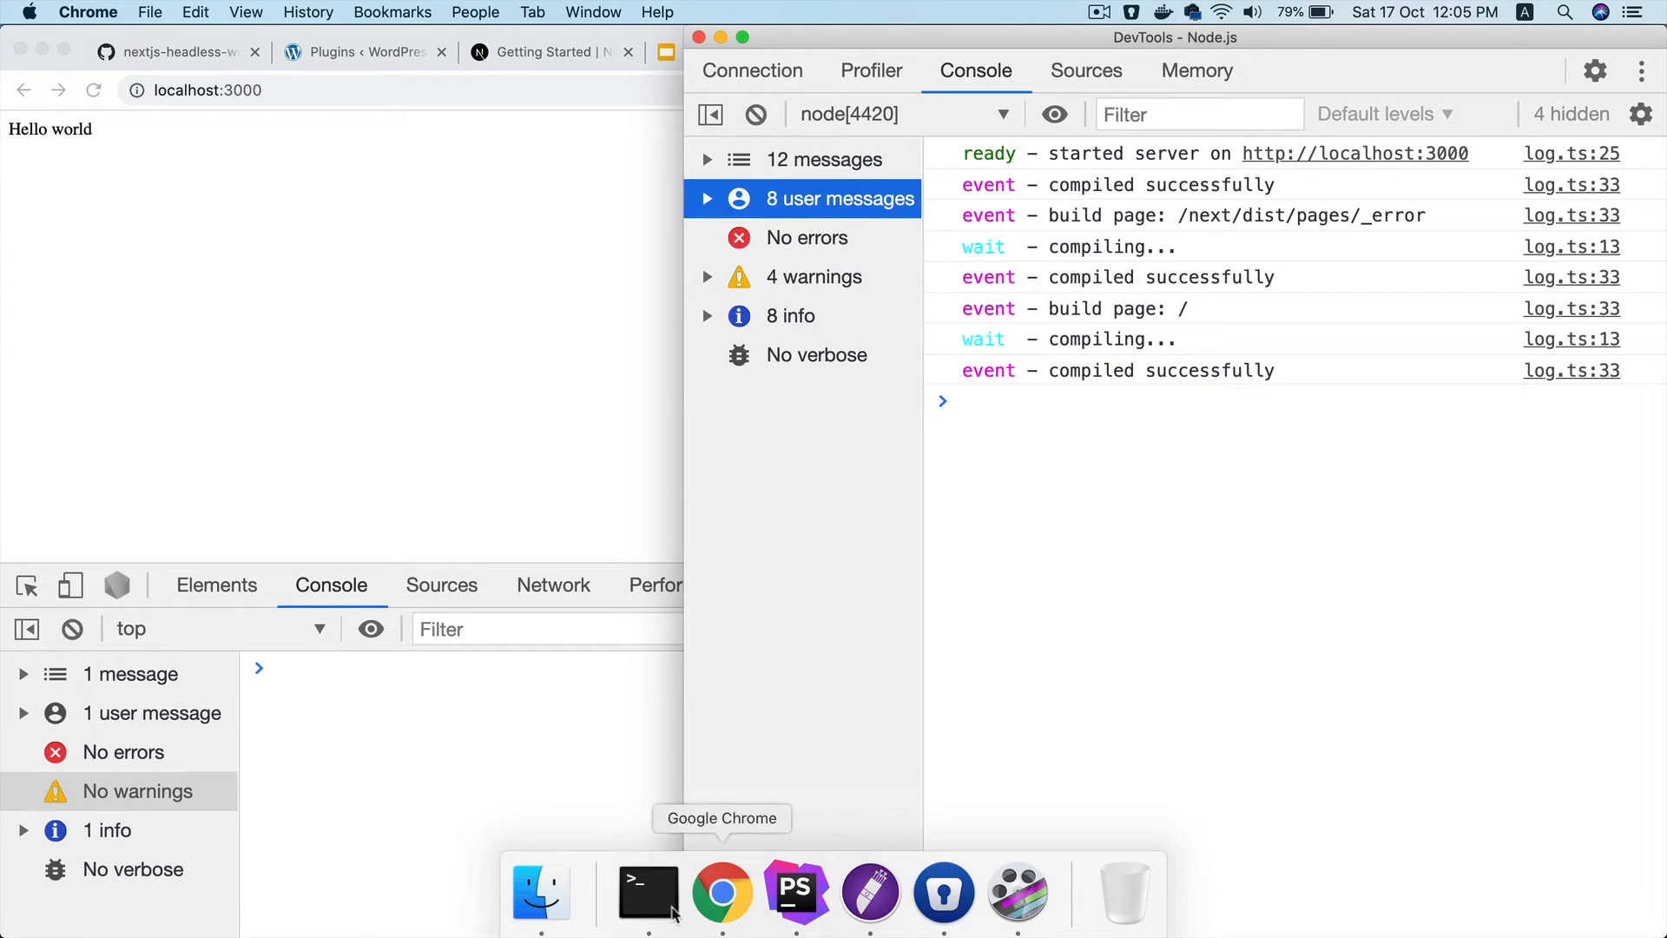
click(648, 890)
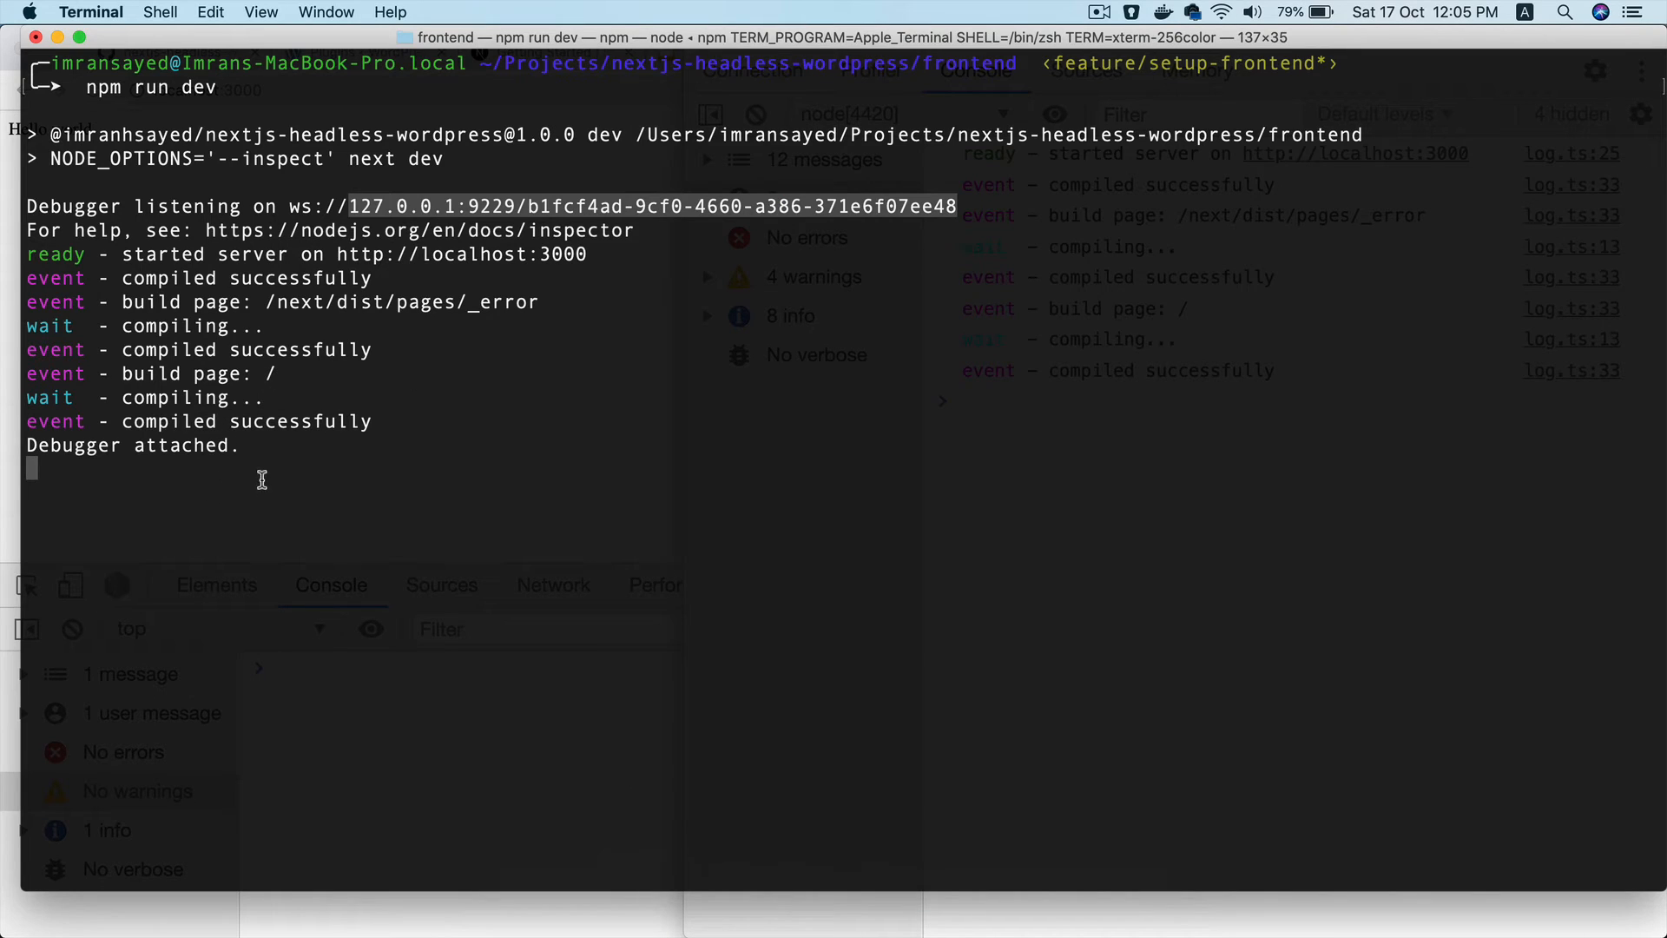
mouse_move(271, 465)
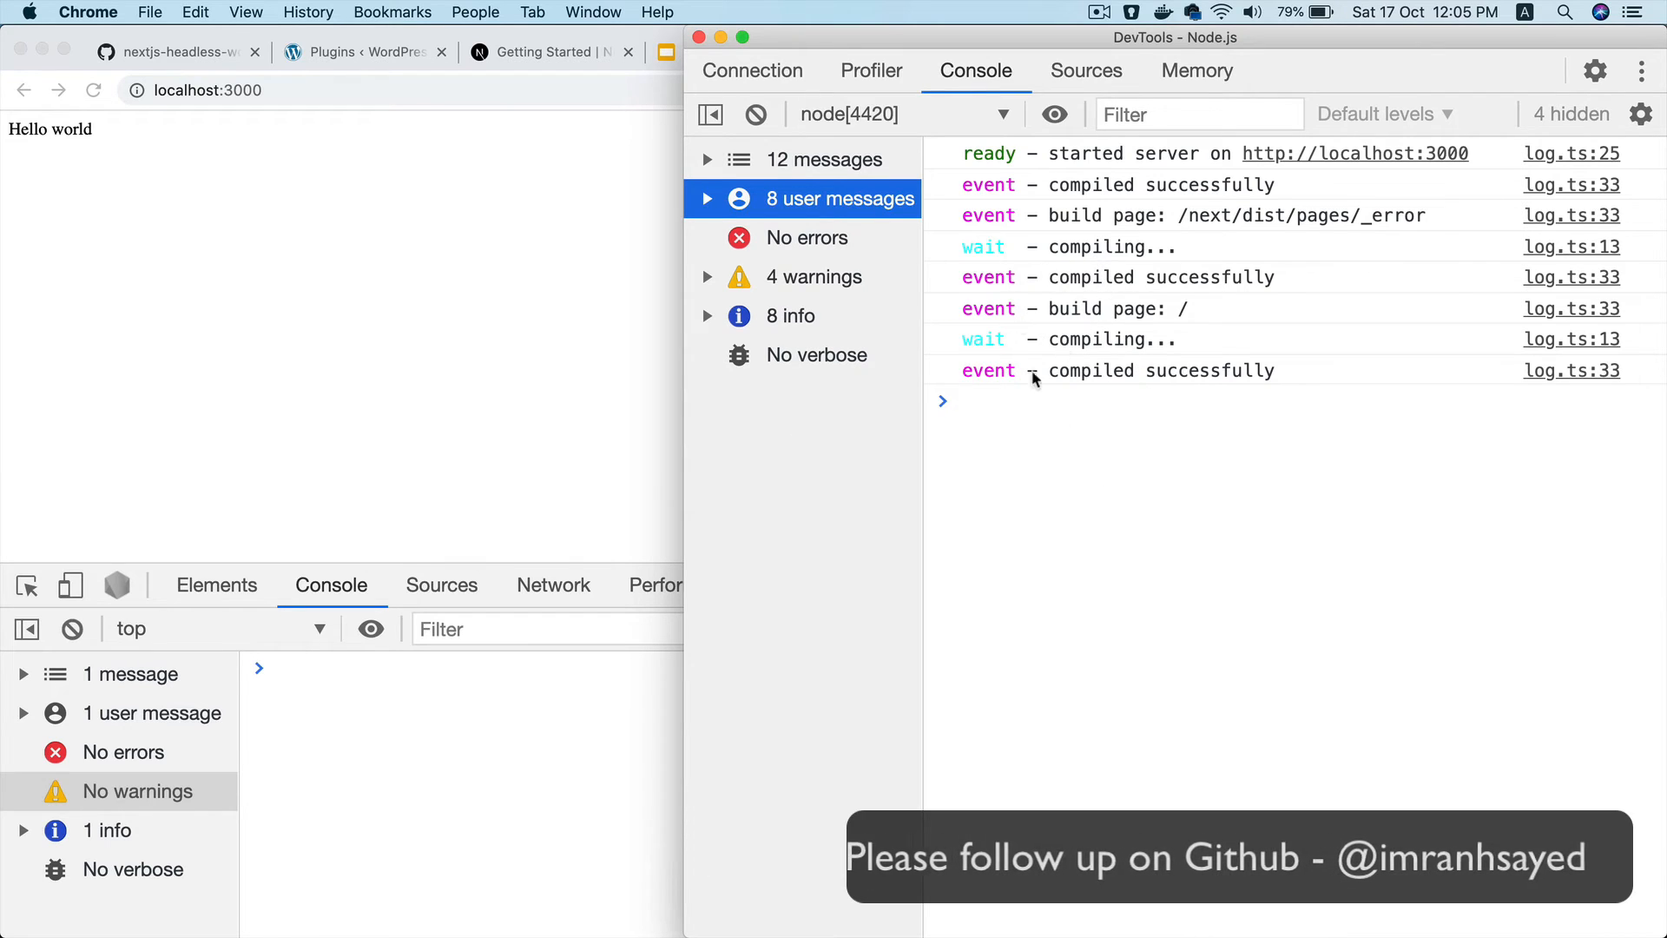
mouse_move(648, 889)
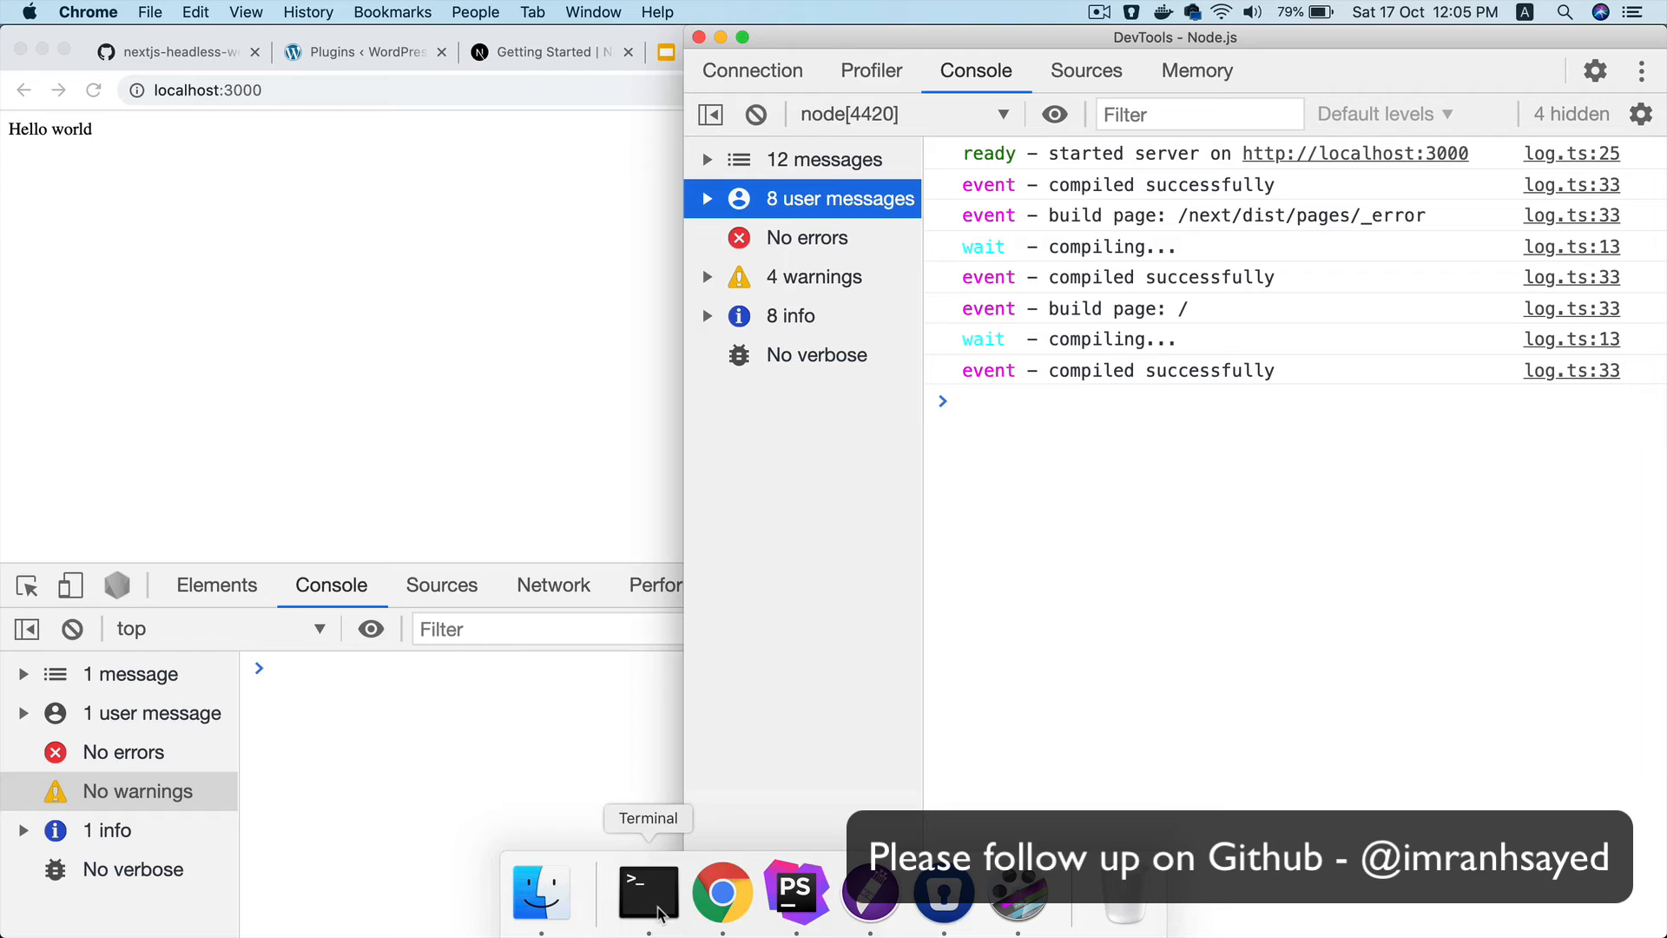
click(647, 891)
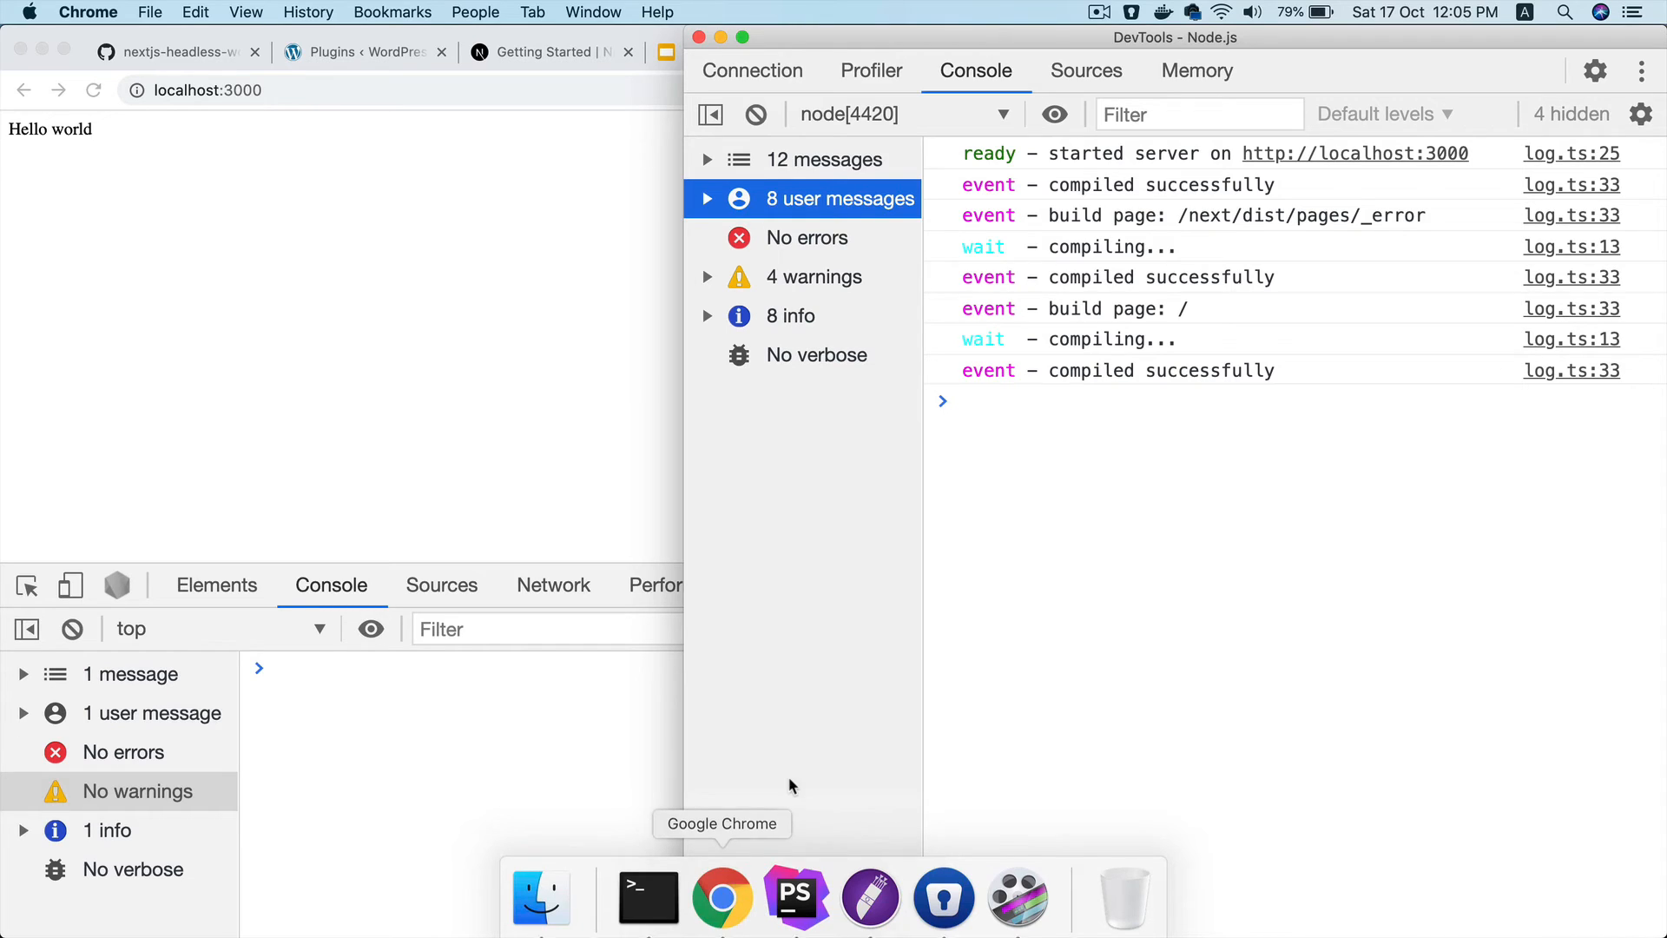
mouse_move(484, 336)
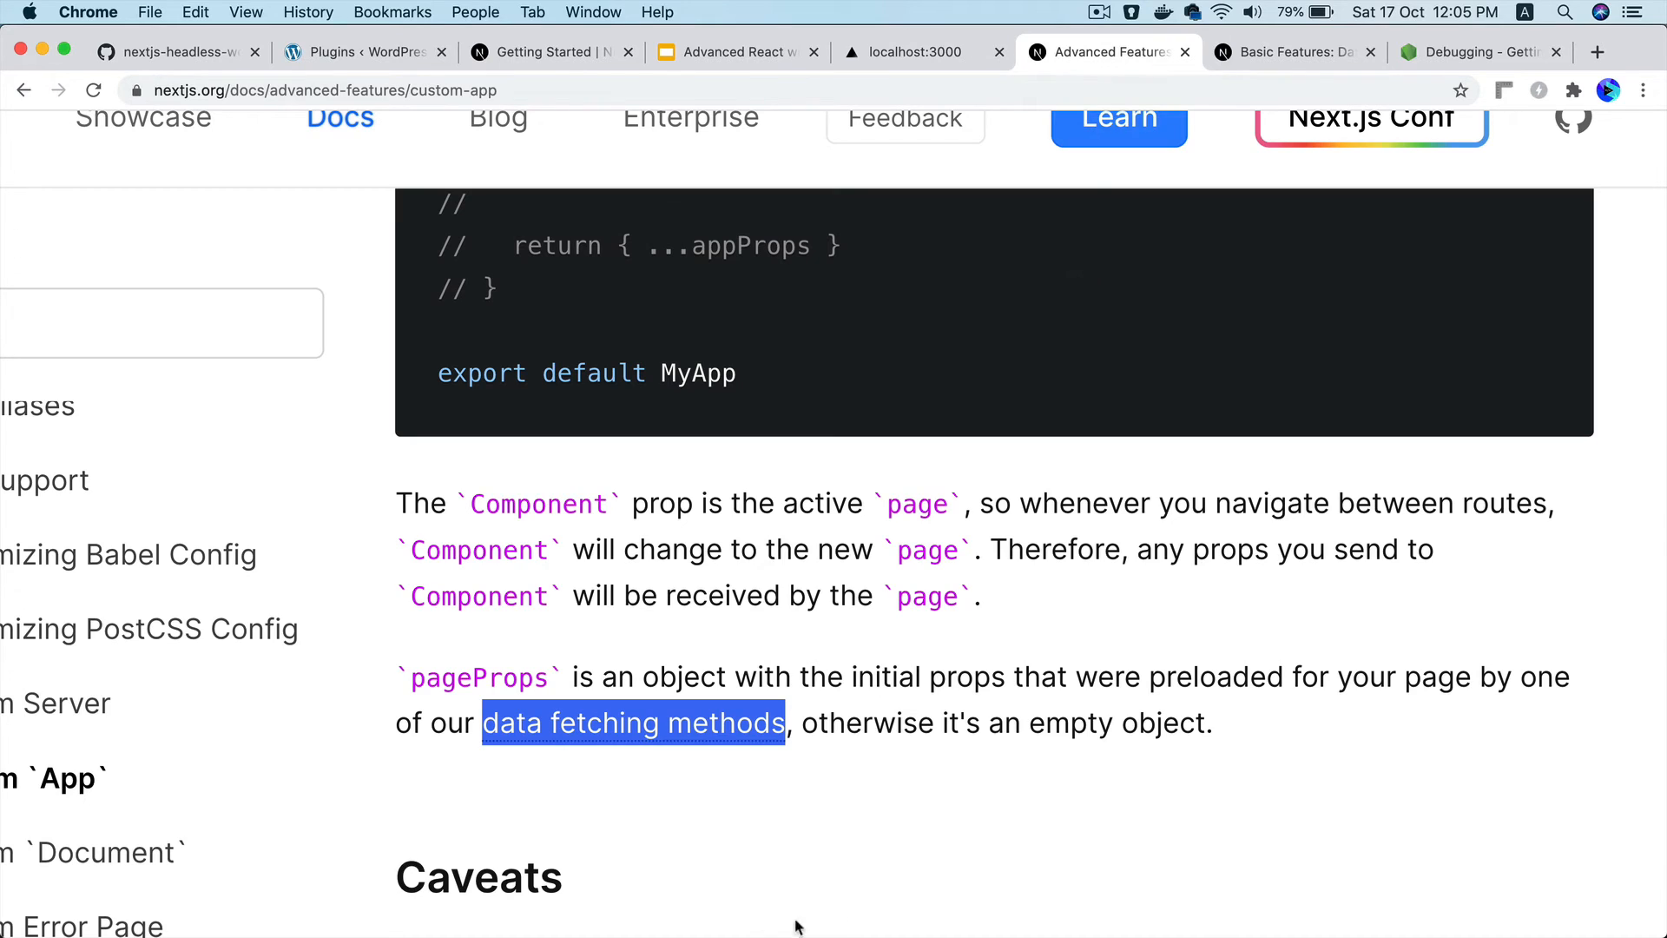
mouse_move(1246, 76)
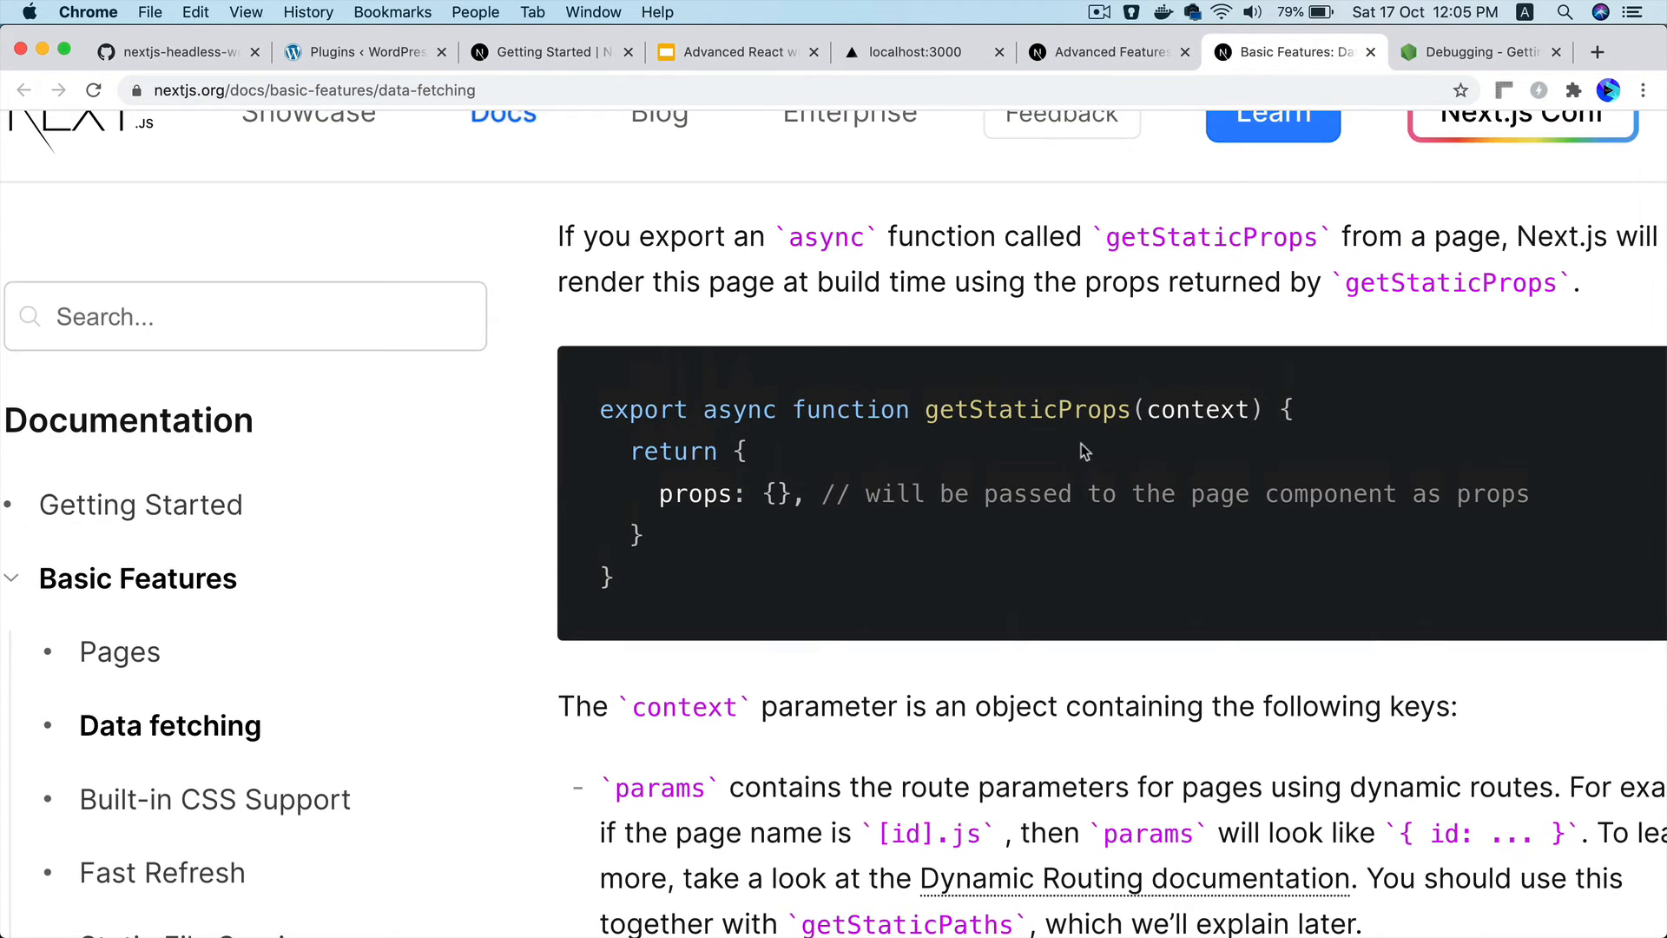
Revisit the Data Fetching and Node.js Debugging docs, then return to the localhost:3000 app
scroll(up, 3)
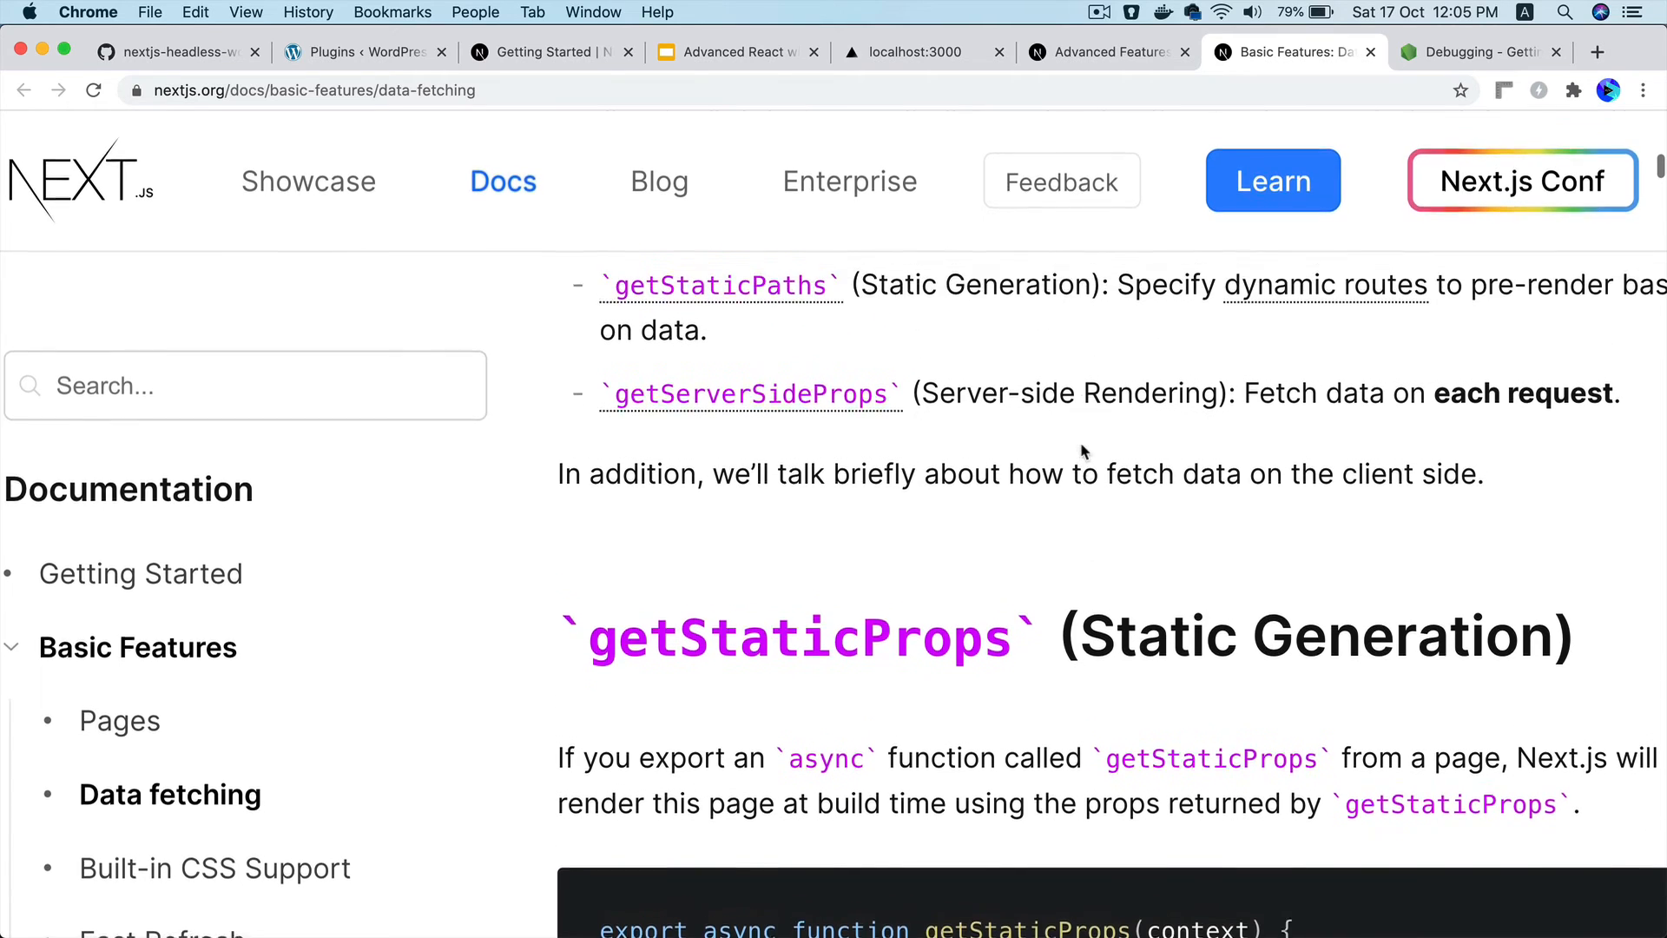
scroll(up, 3)
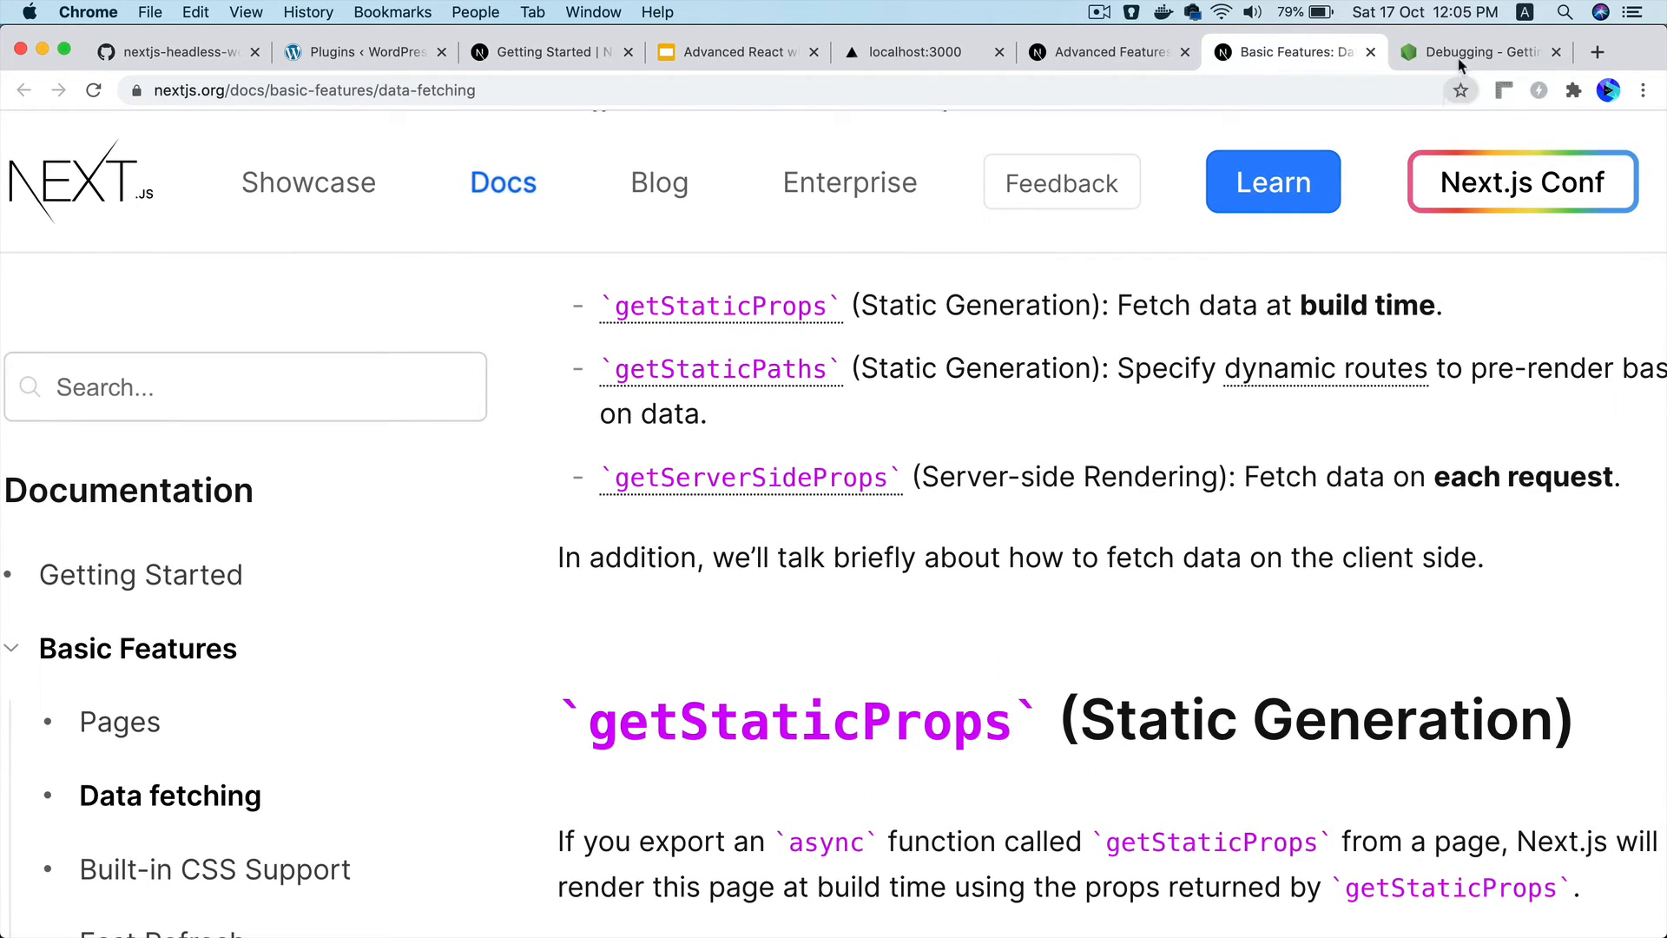
click(1475, 52)
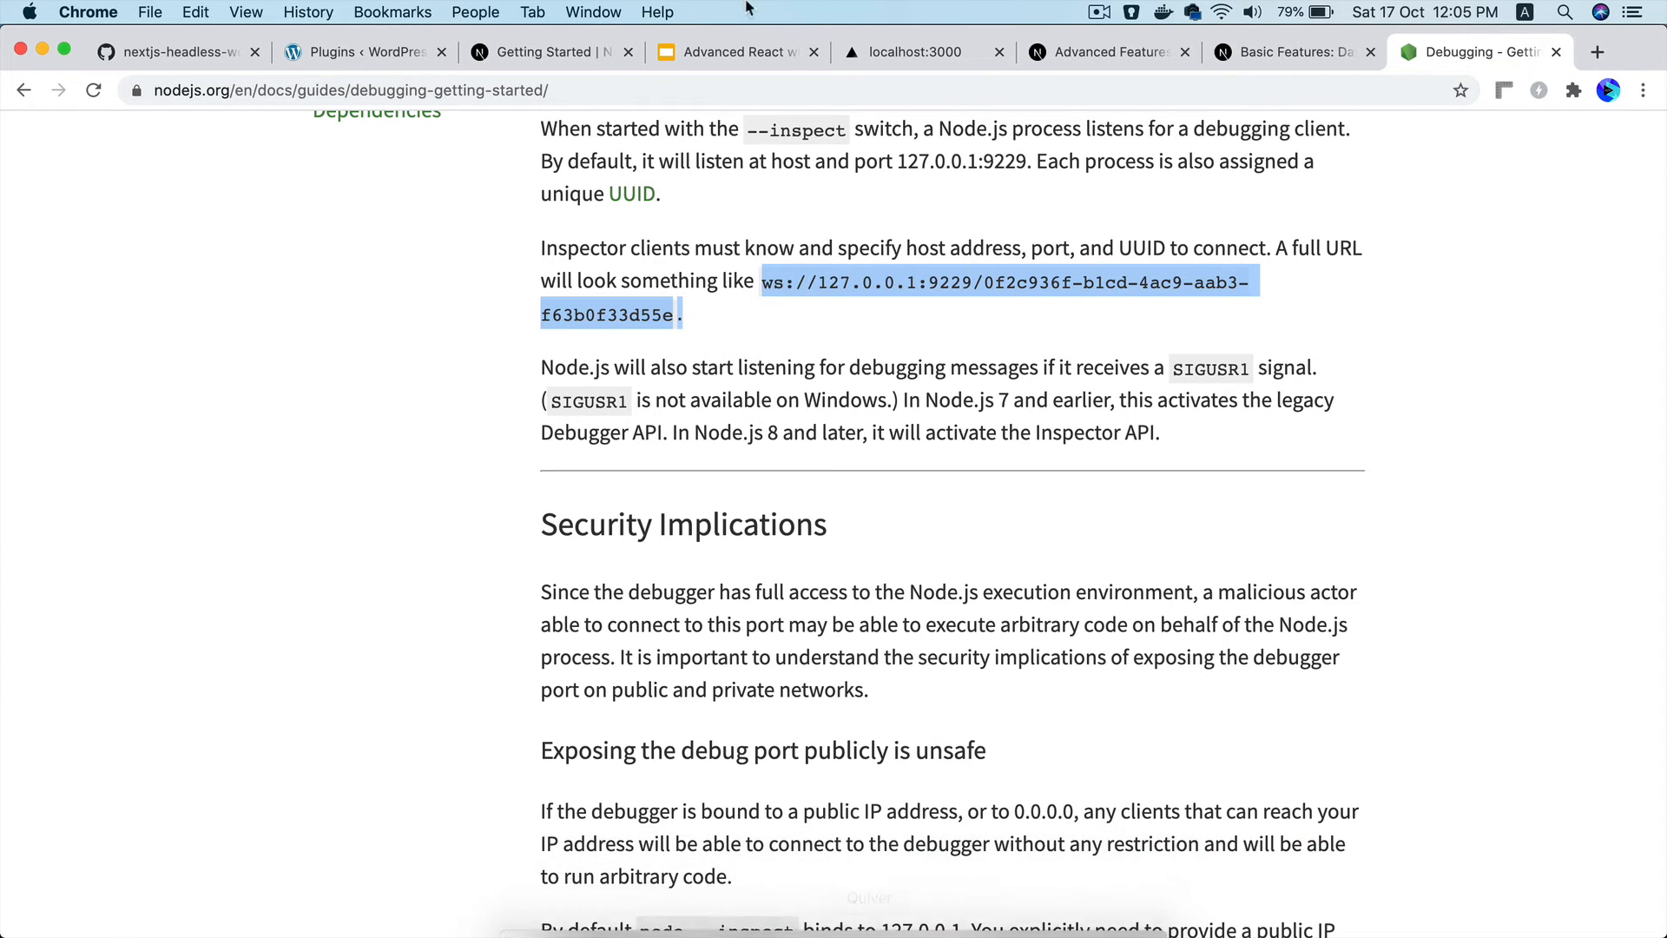
click(915, 51)
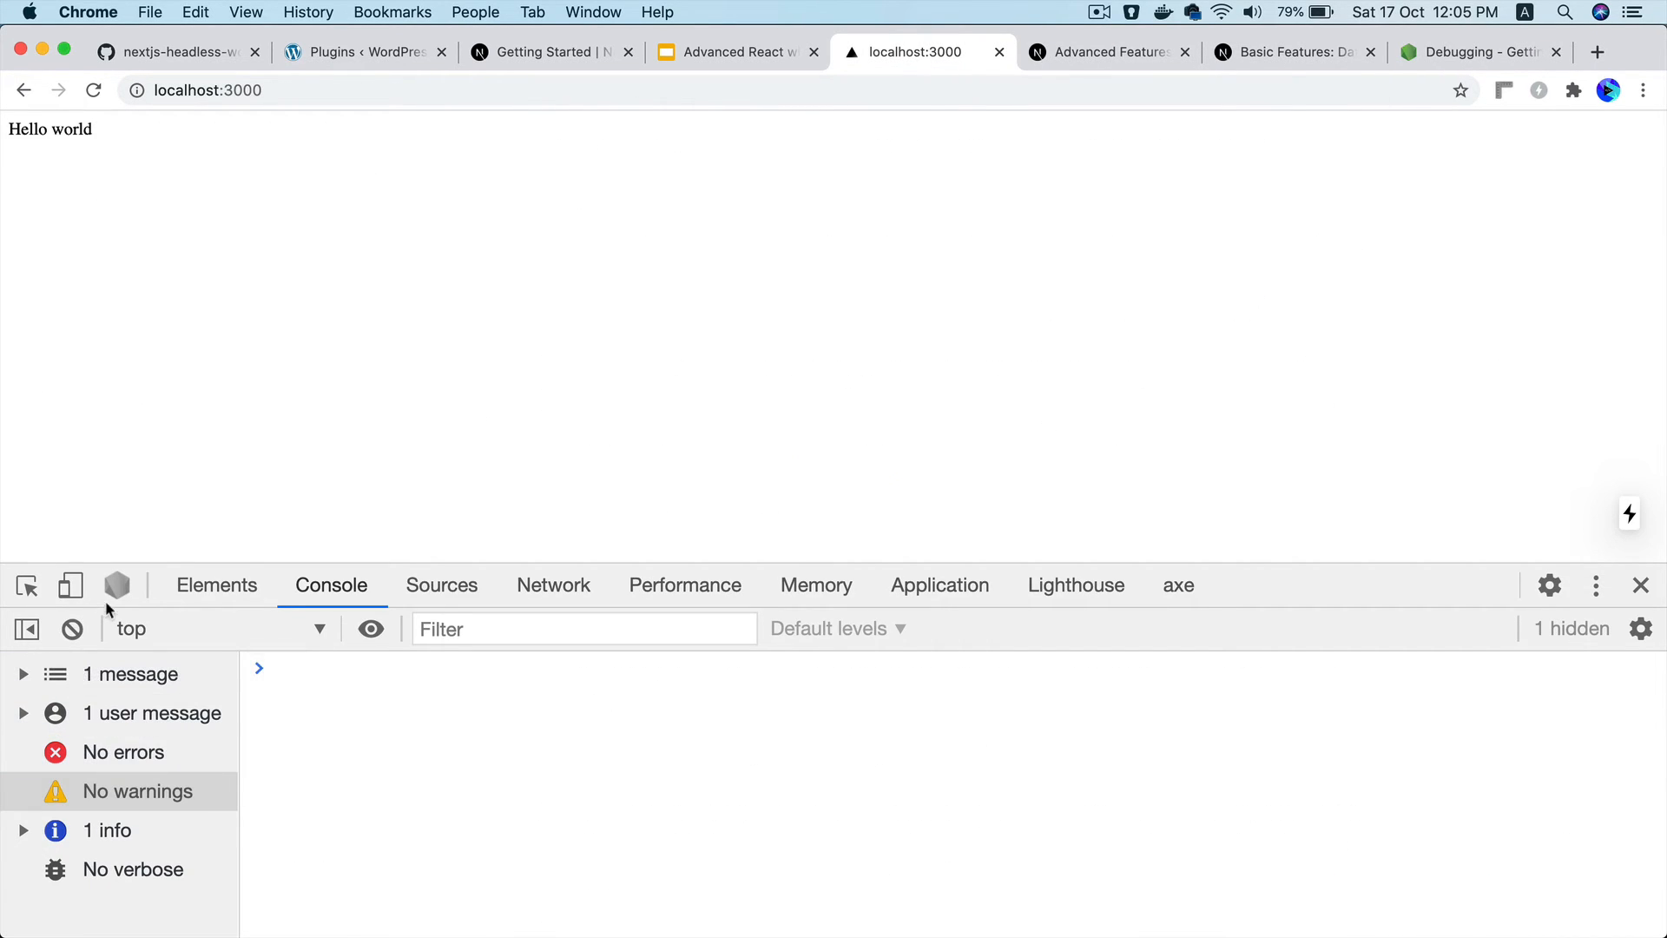
click(116, 584)
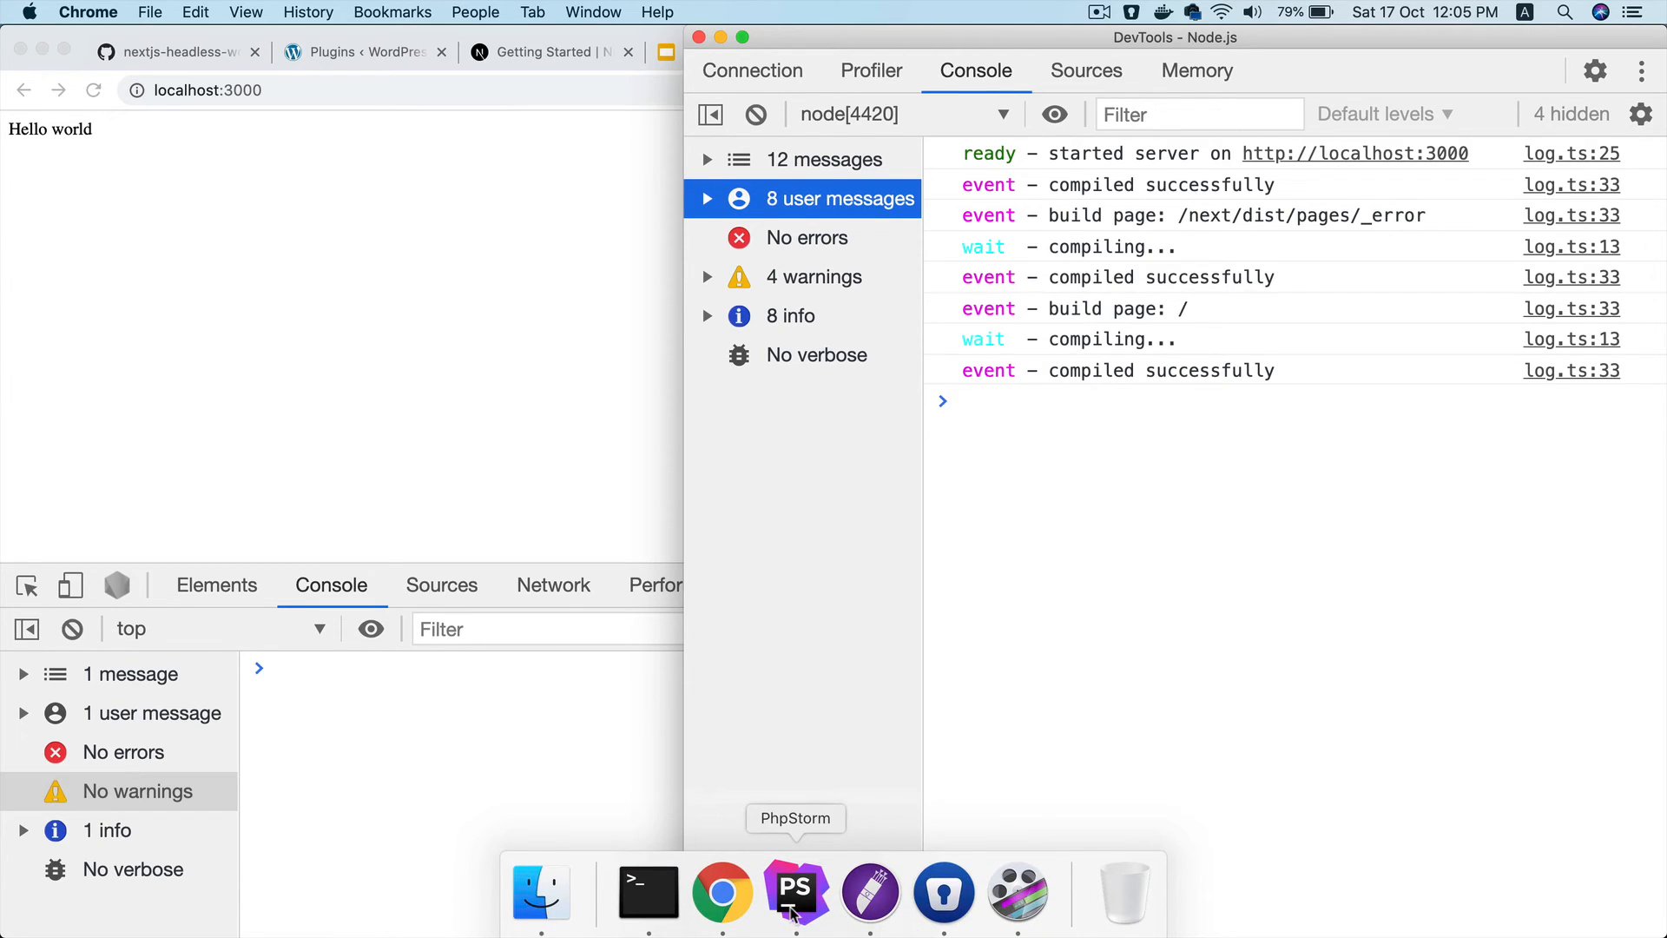
click(648, 891)
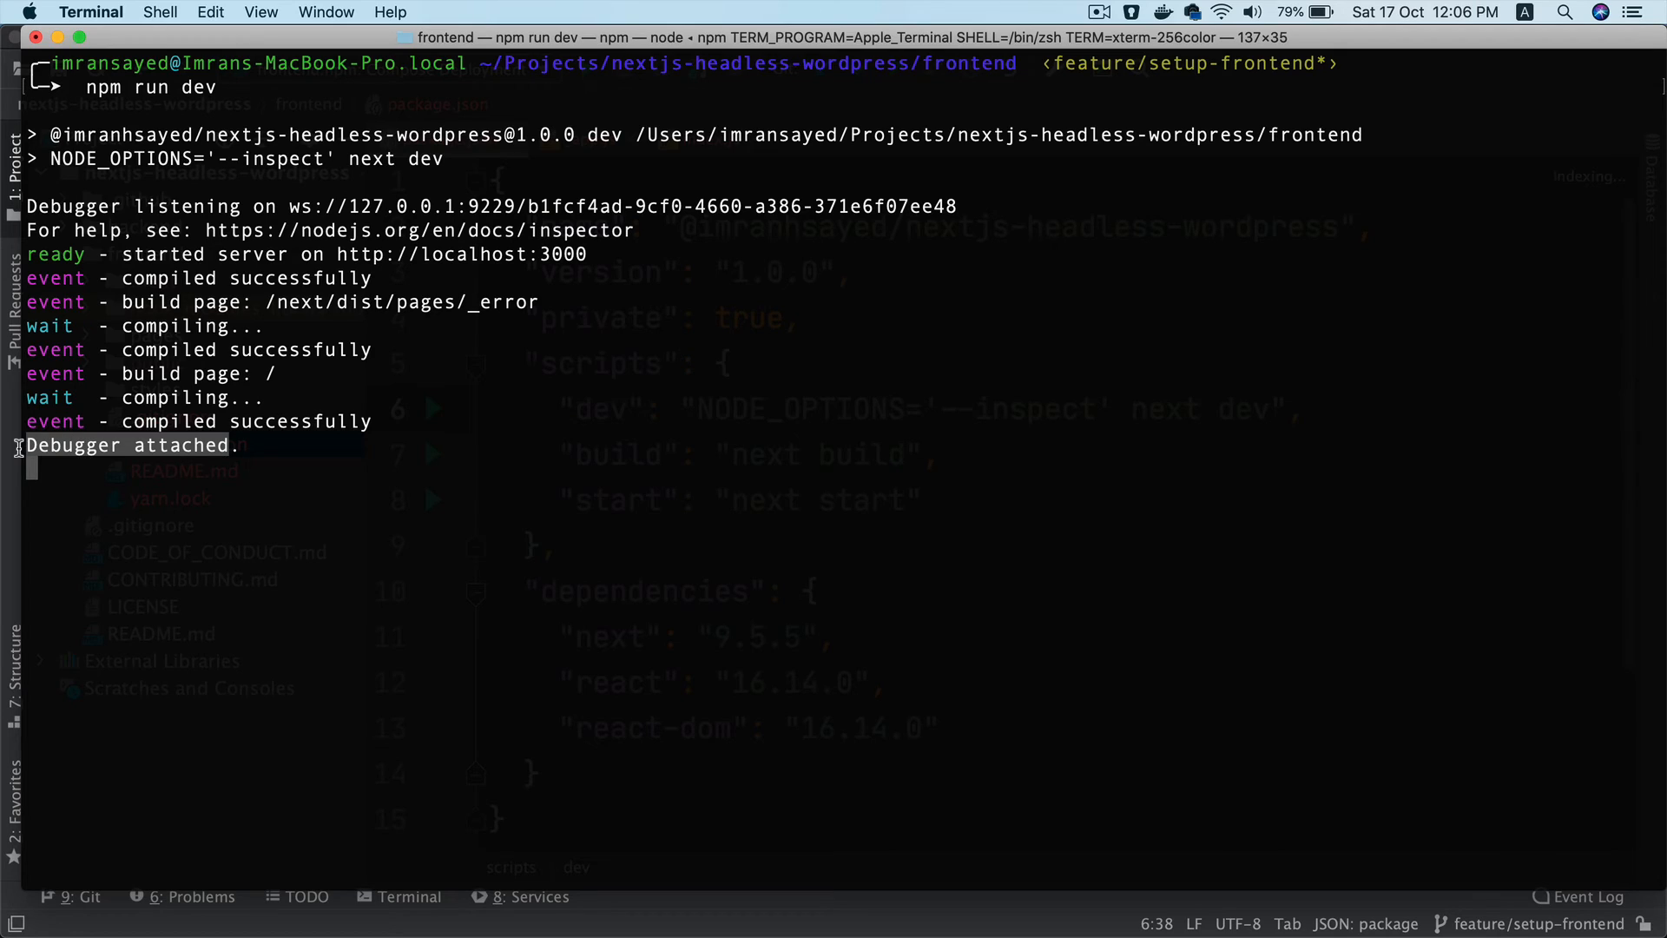
mouse_move(186, 469)
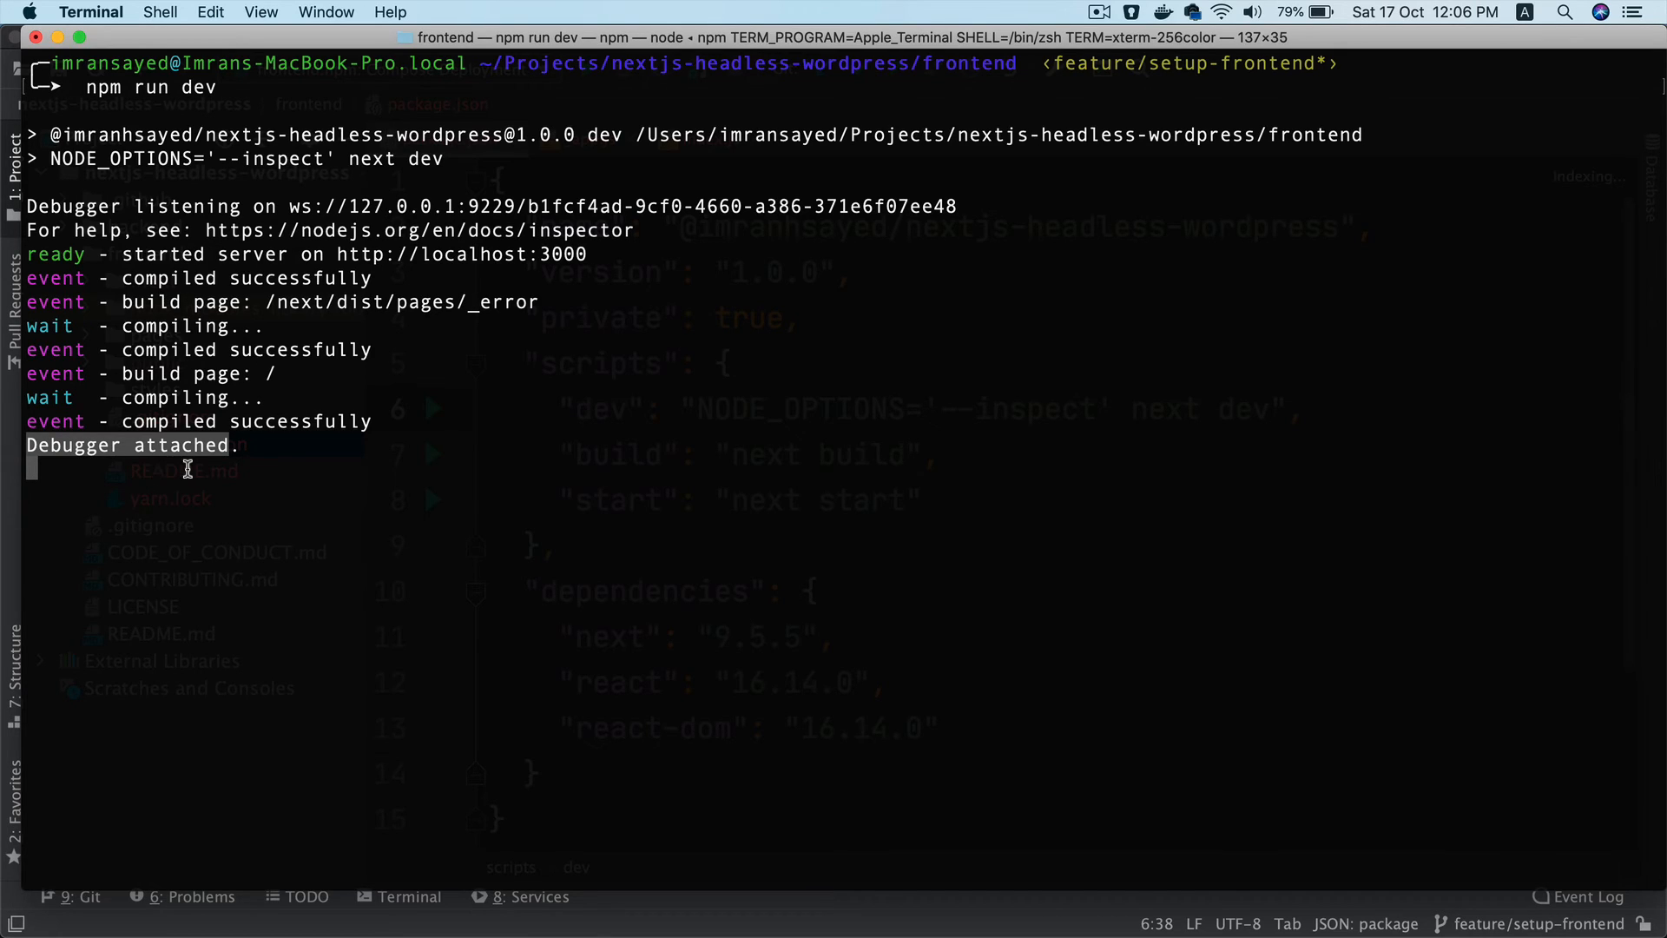
mouse_move(462, 934)
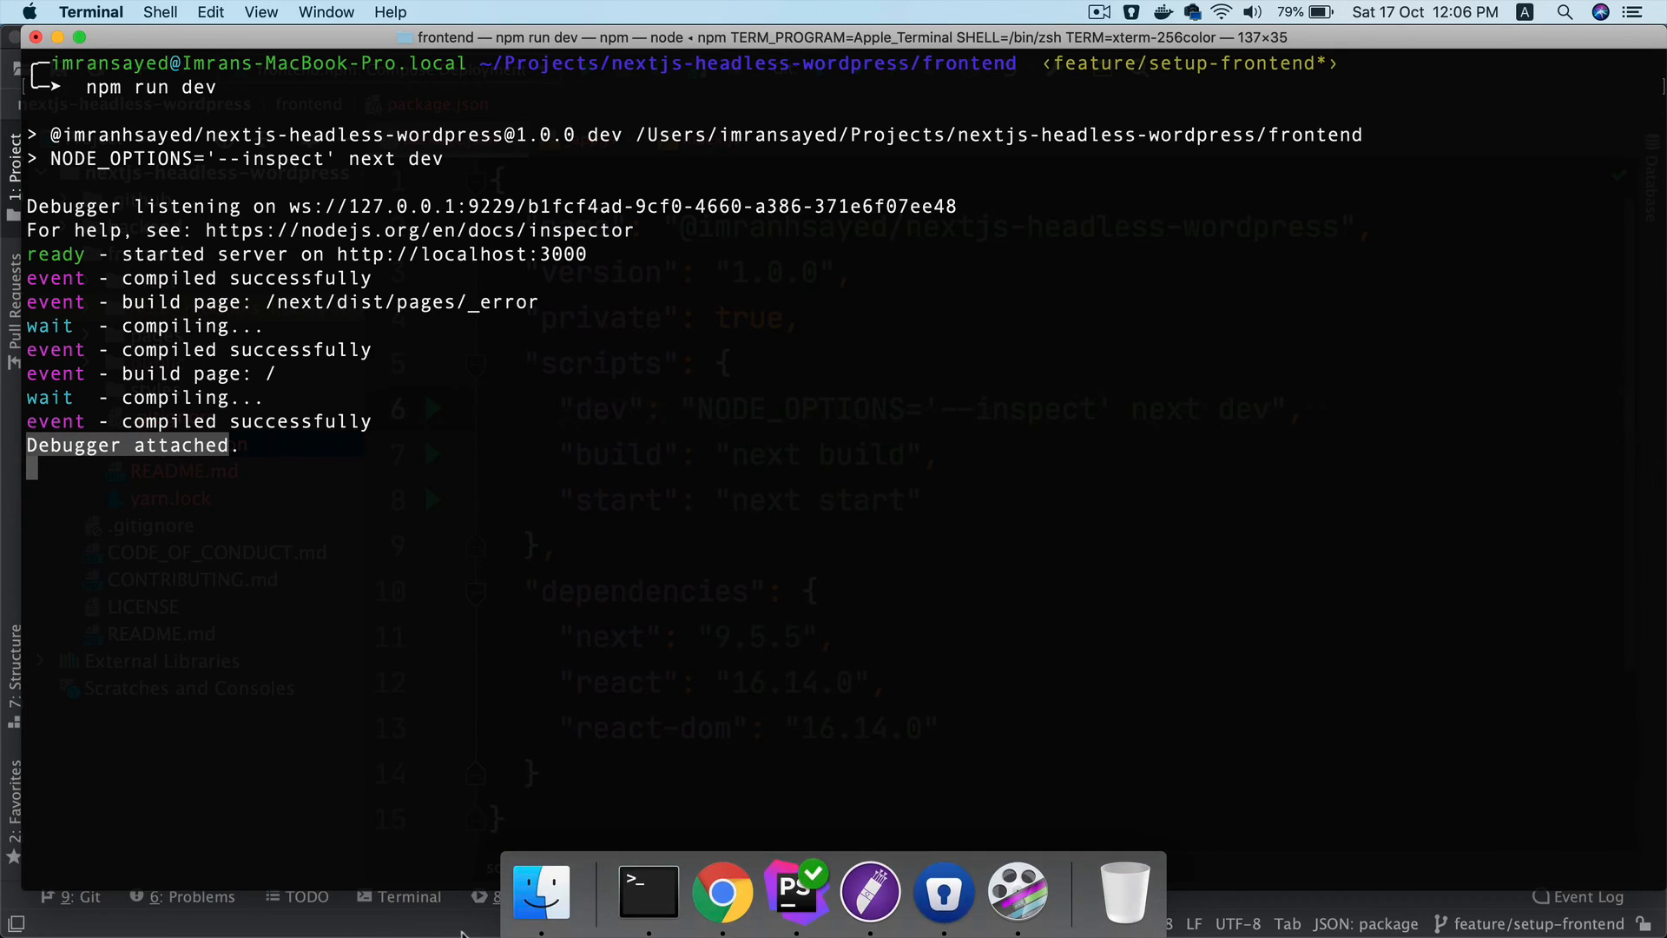
click(721, 890)
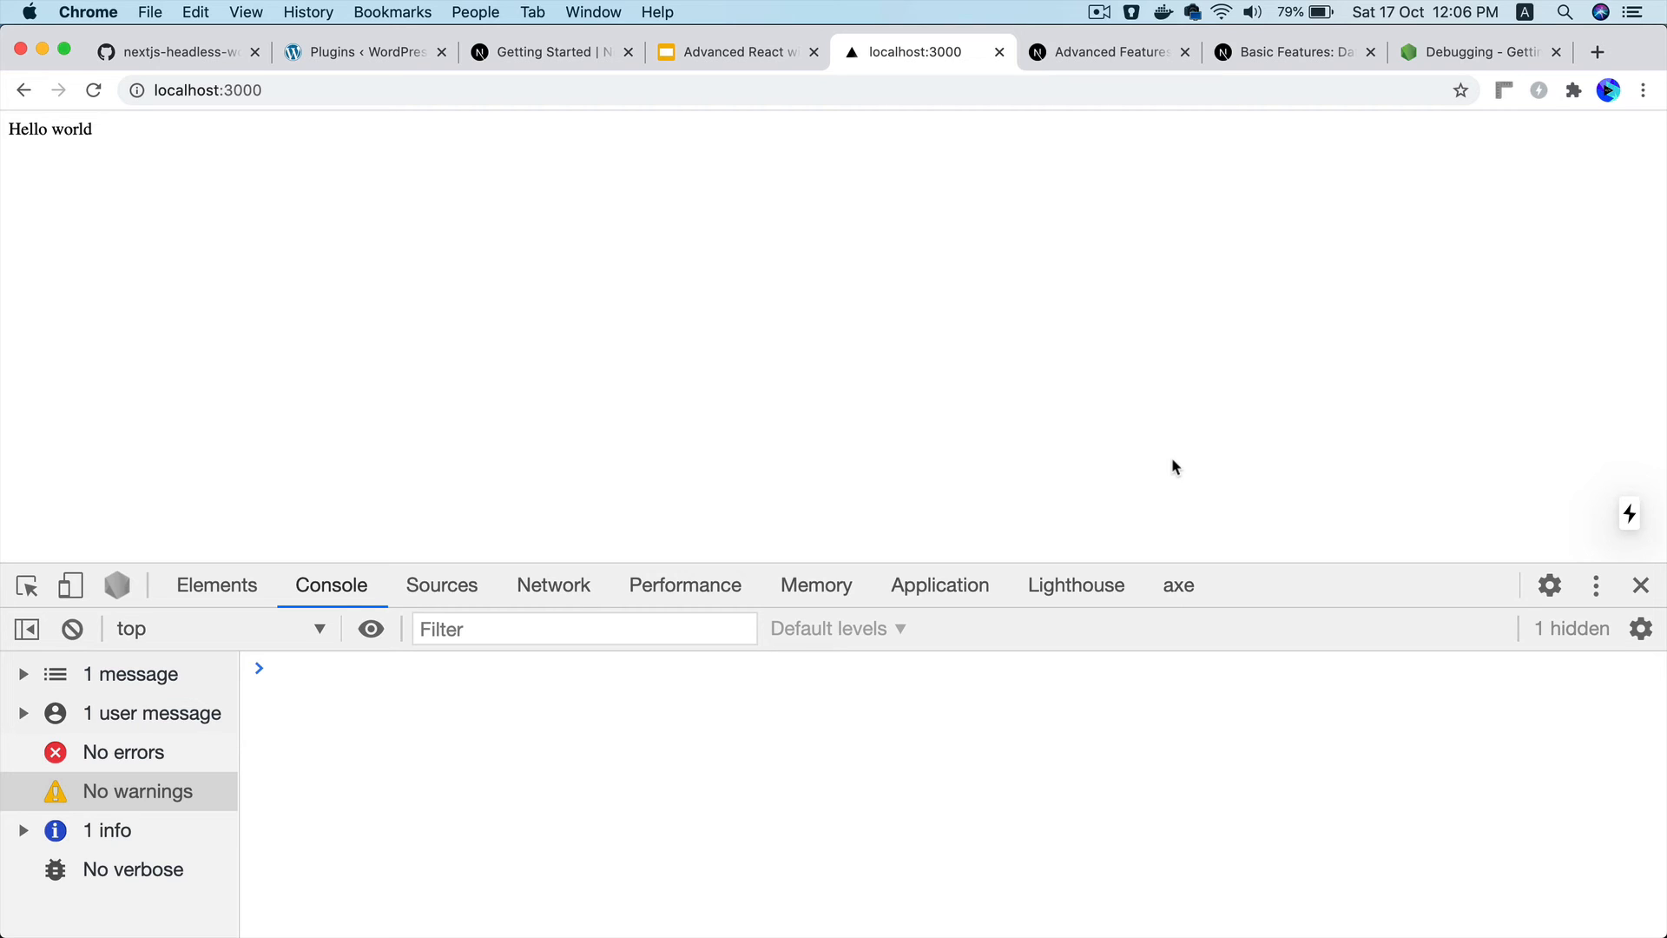
mouse_move(581, 184)
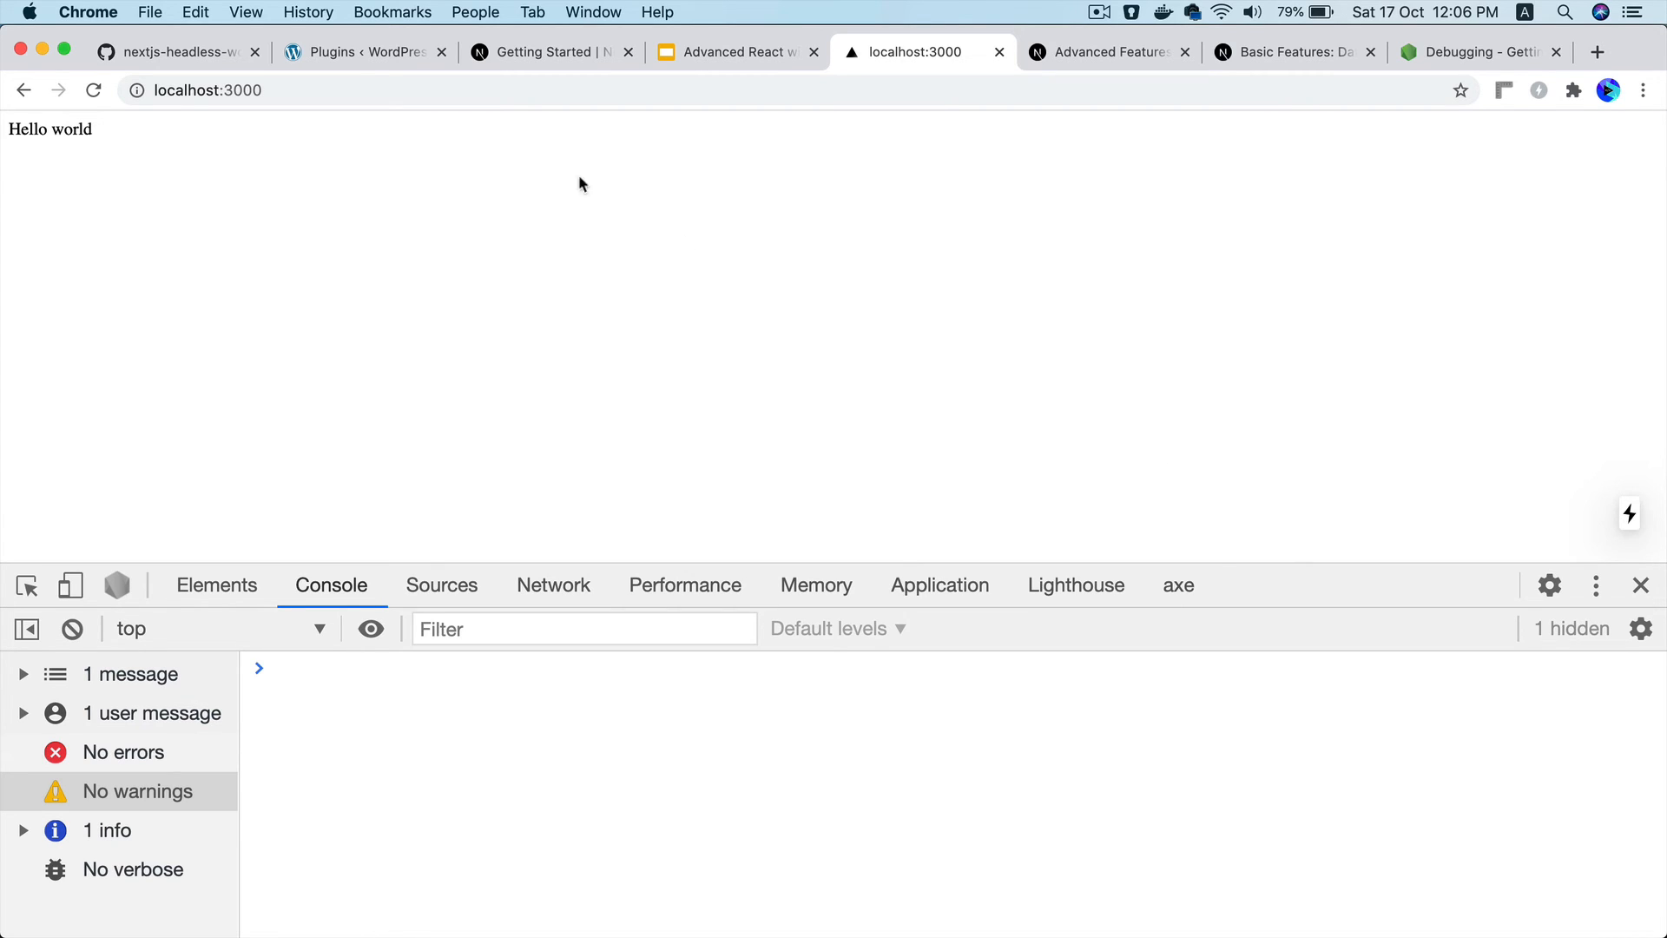
mouse_move(176, 52)
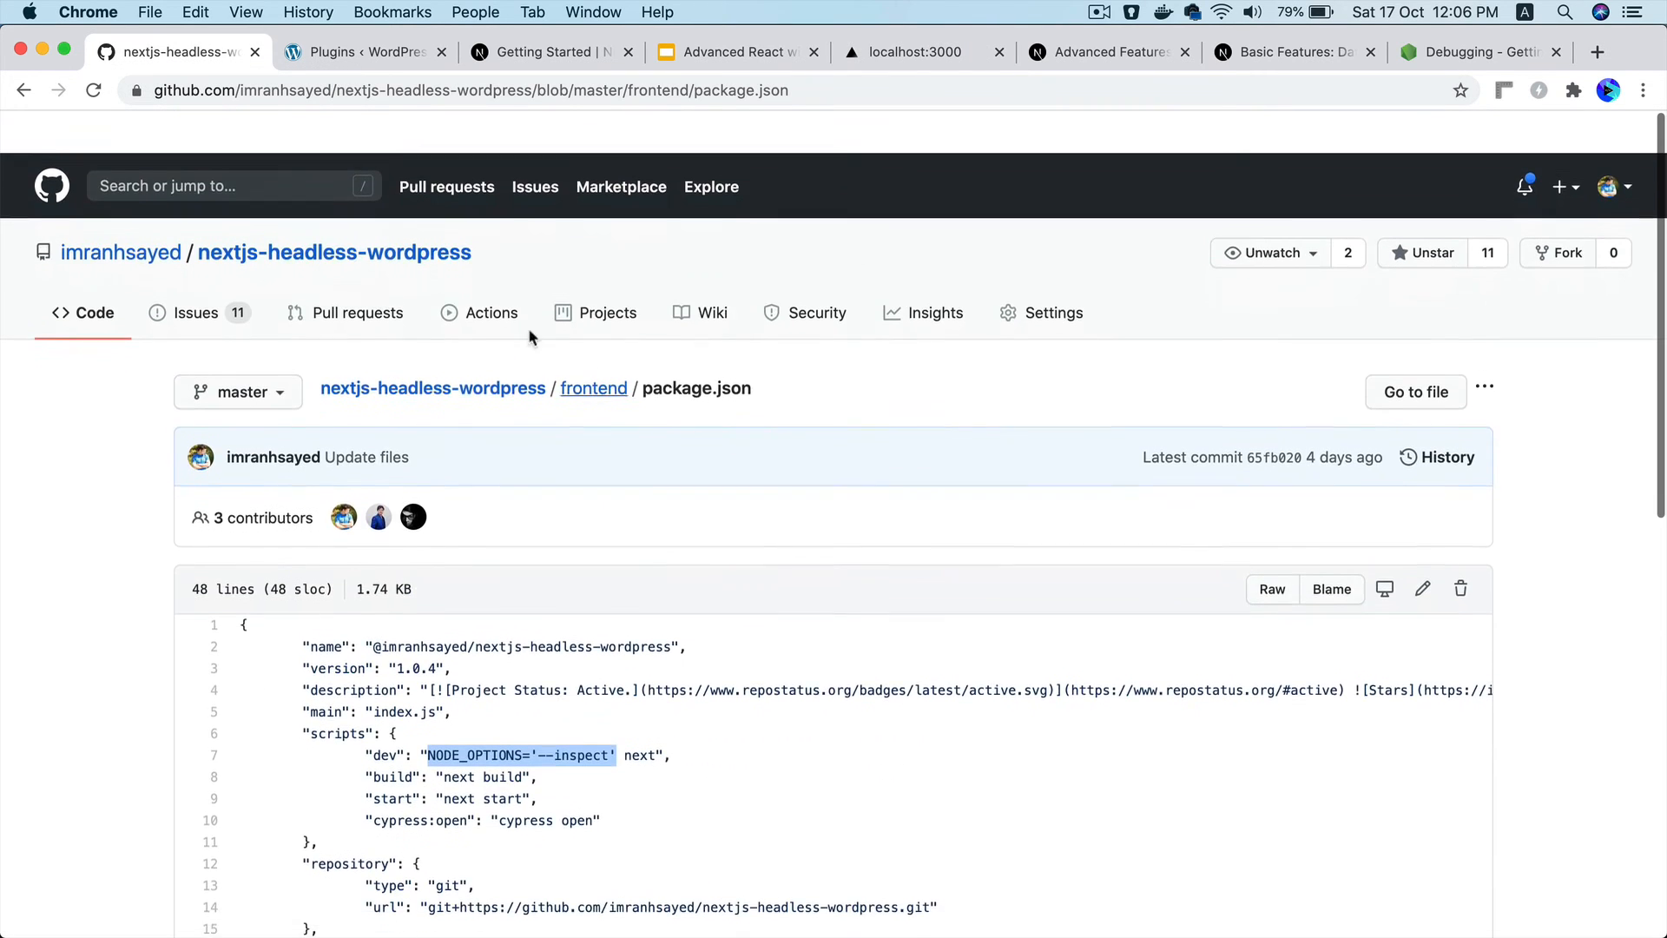
Open the nextjs-headless-wordpress repo home, then browse the owner's GitHub profile
click(334, 252)
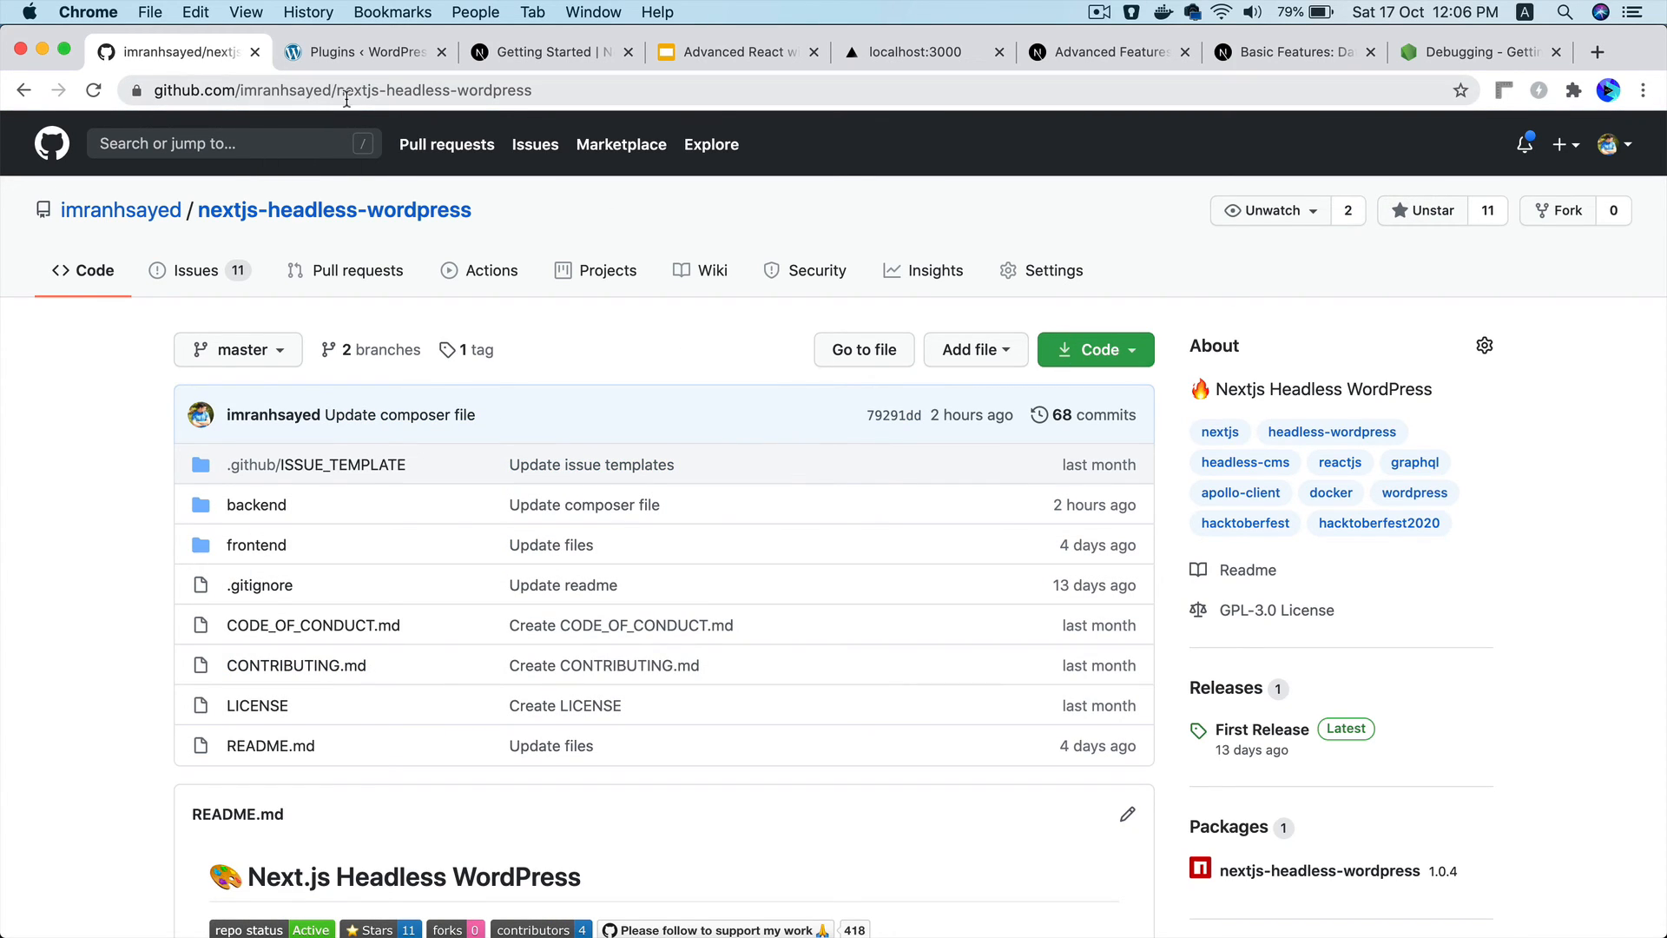
mouse_move(1325, 304)
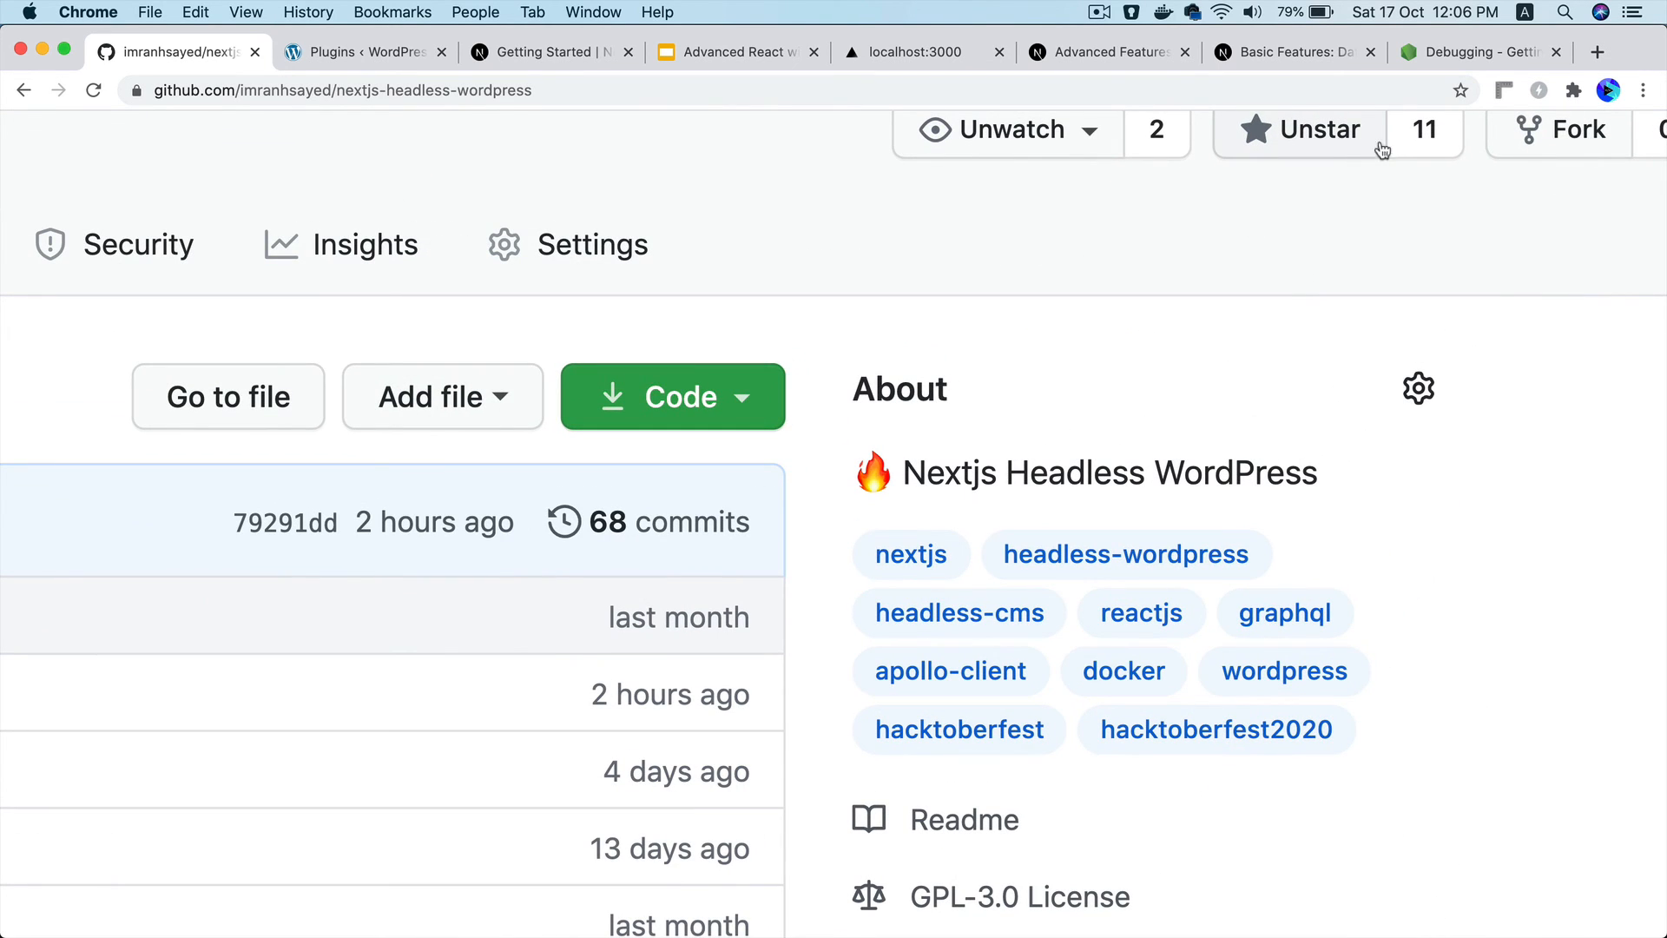
scroll(up, 3)
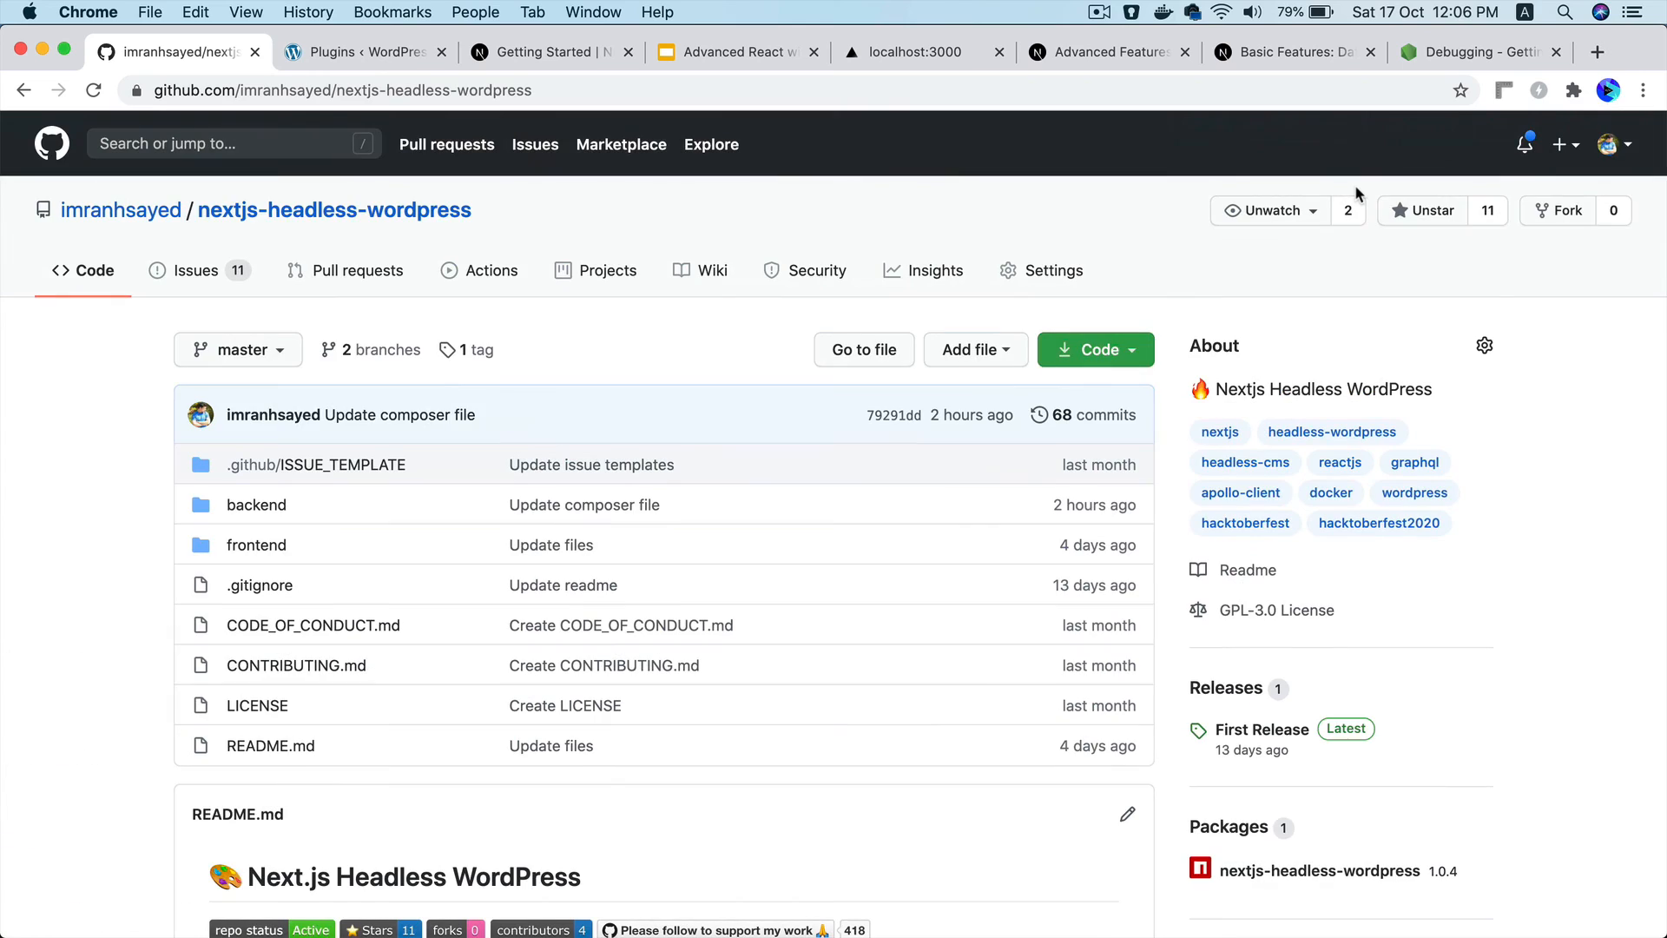
click(120, 210)
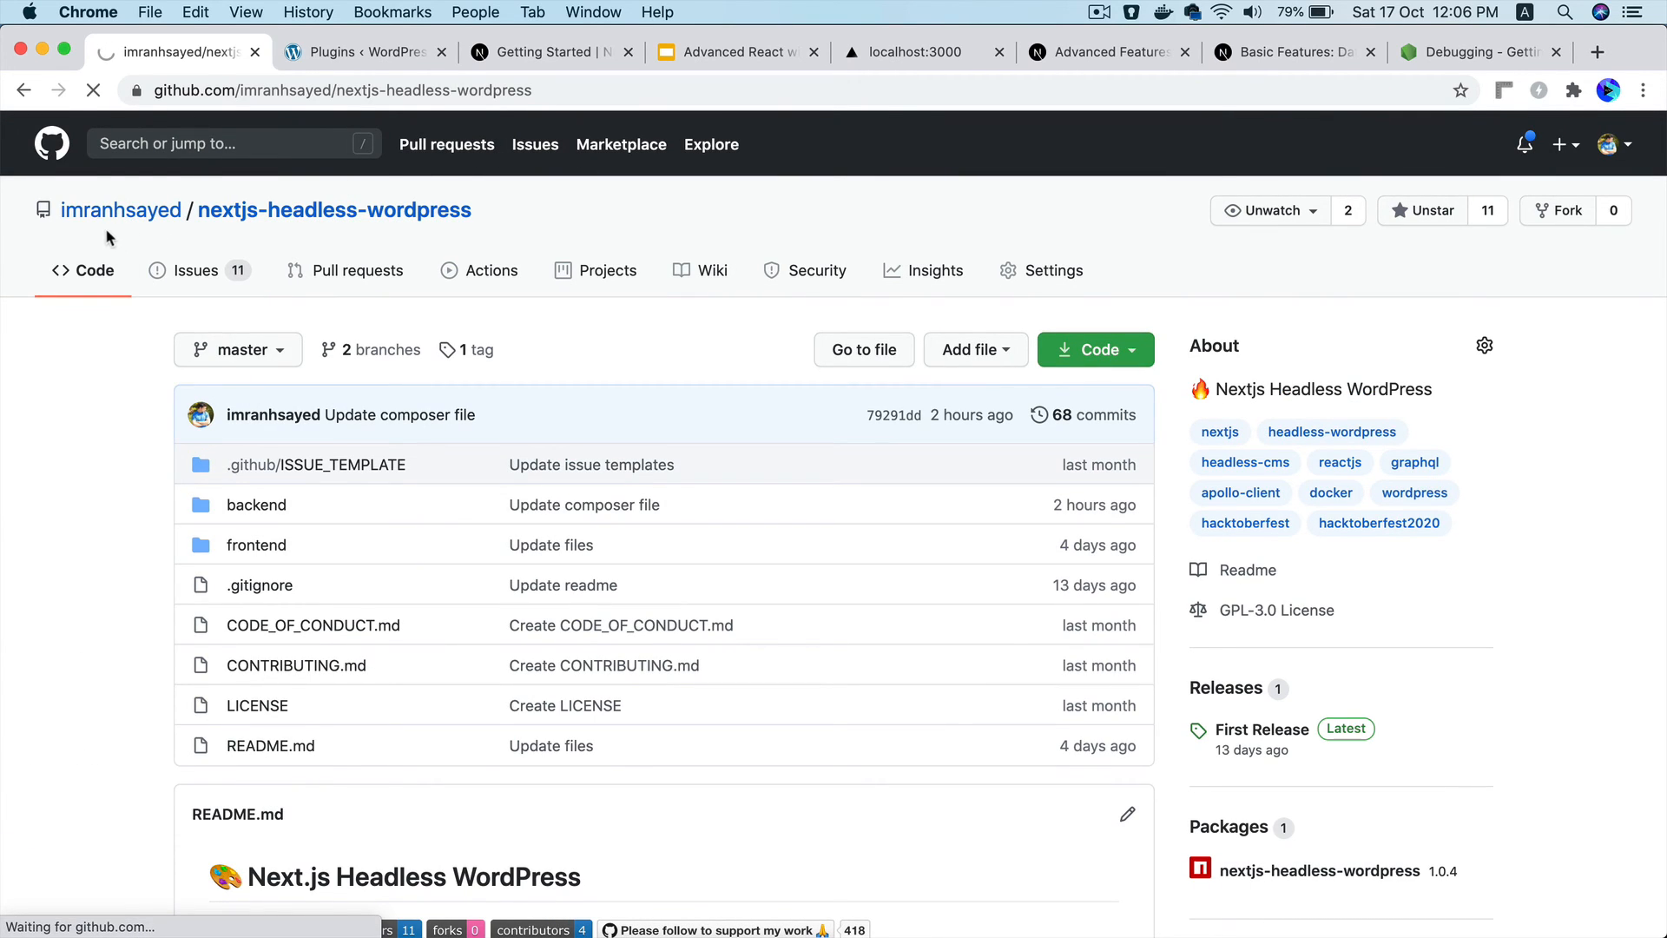
click(120, 209)
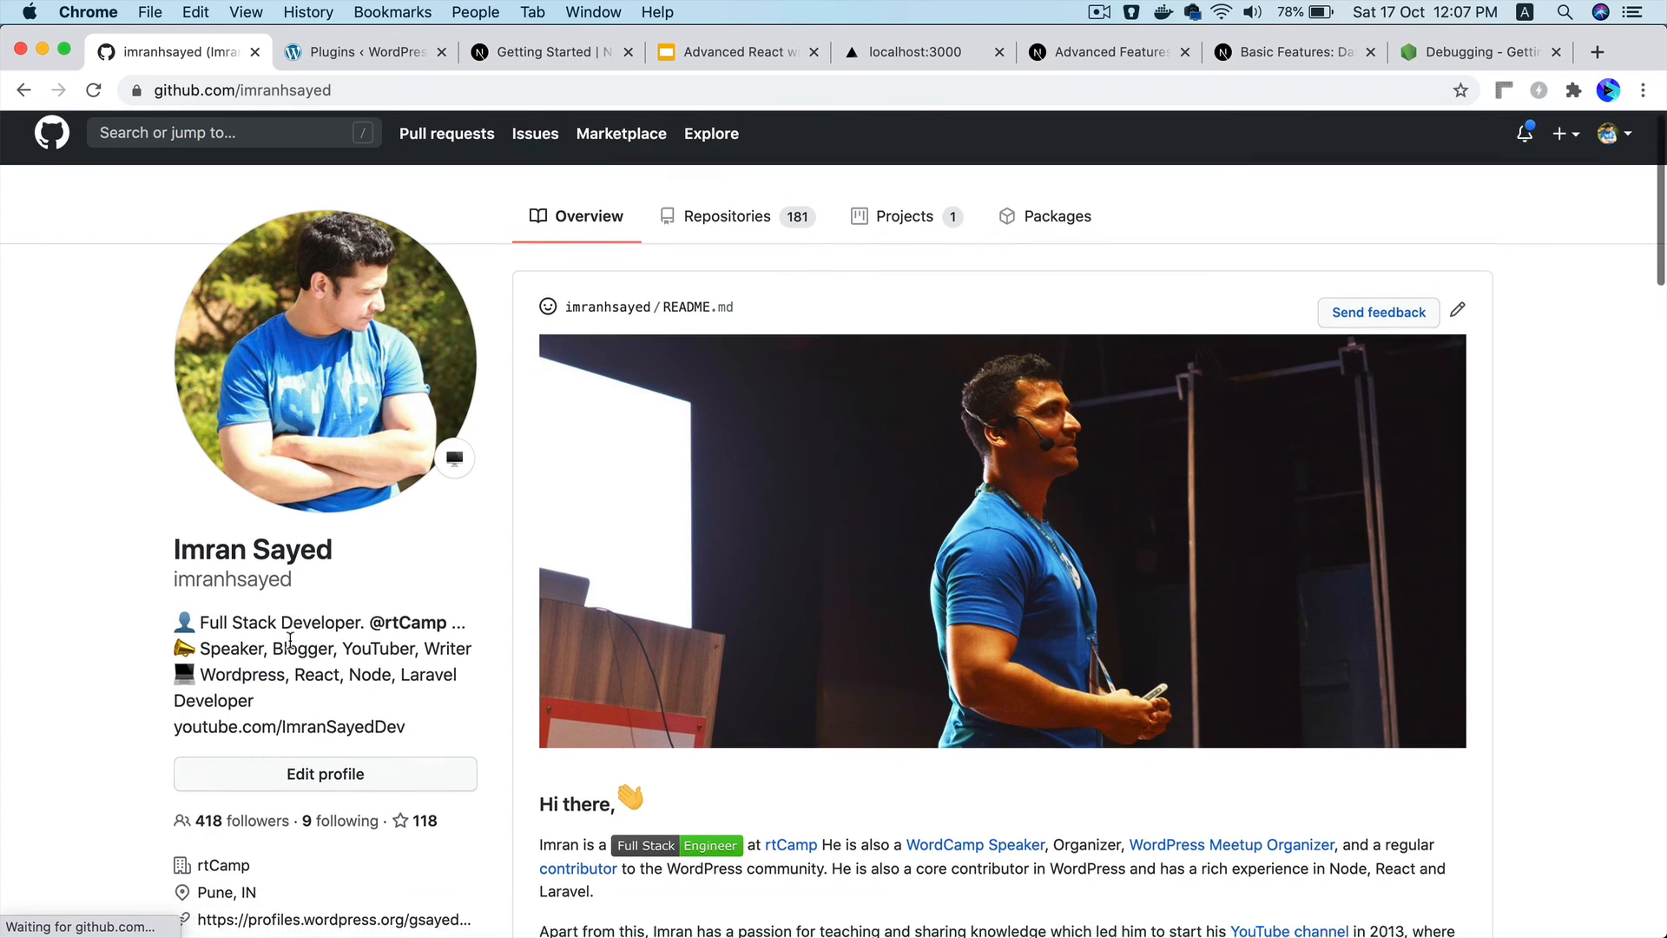
scroll(down, 3)
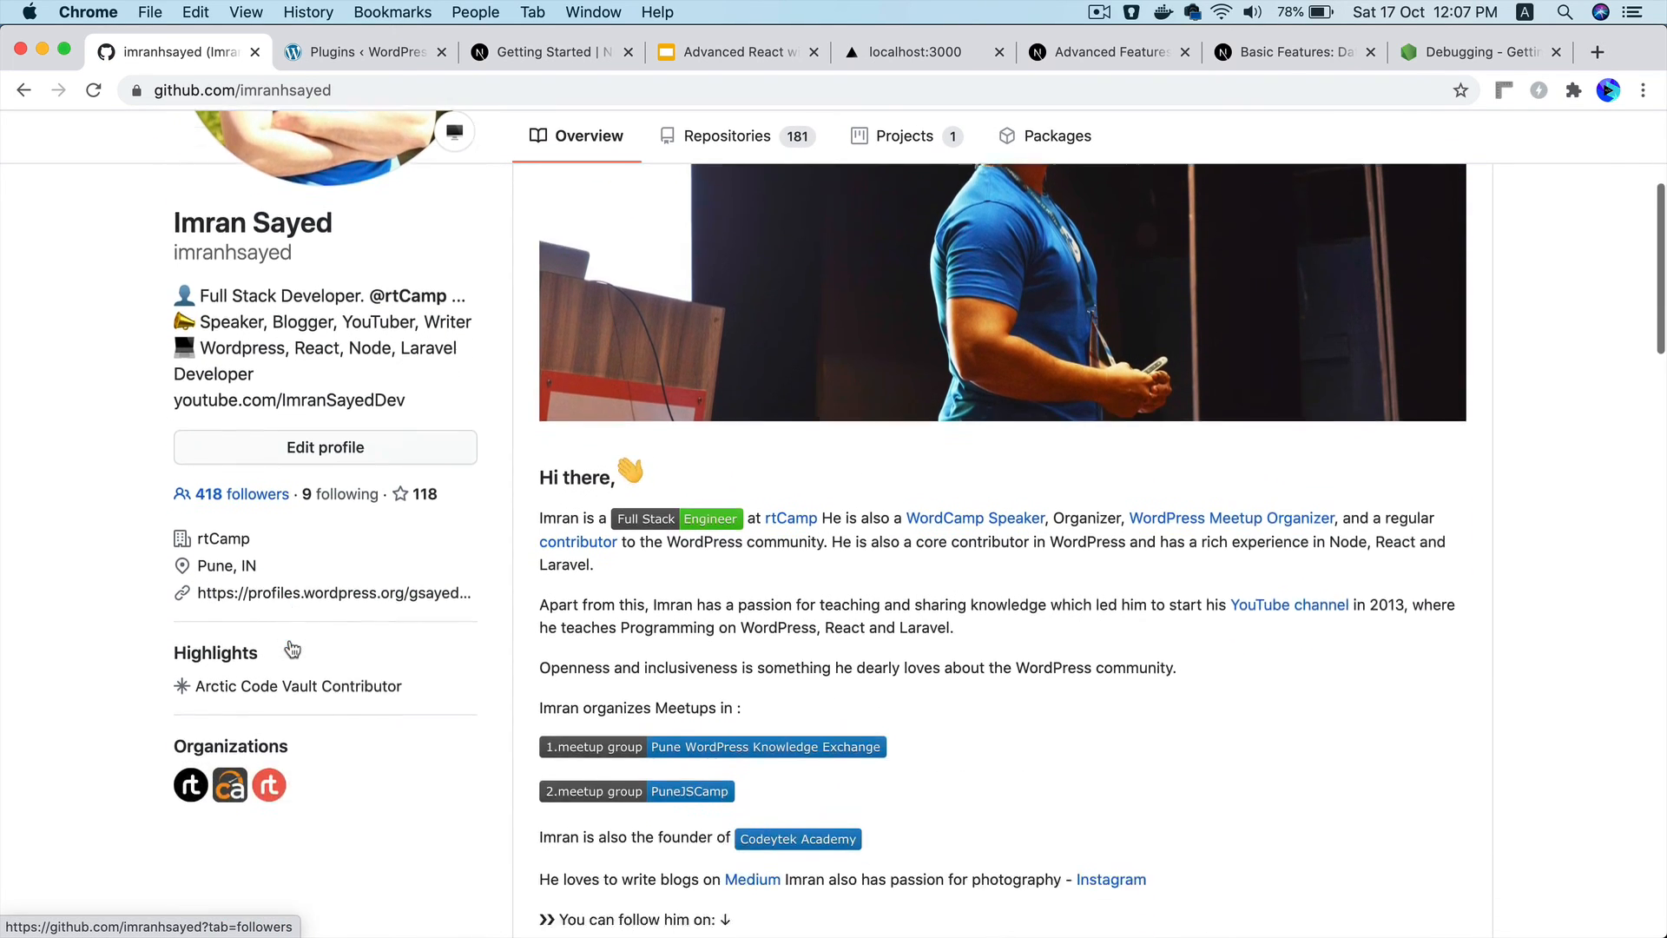
scroll(down, 3)
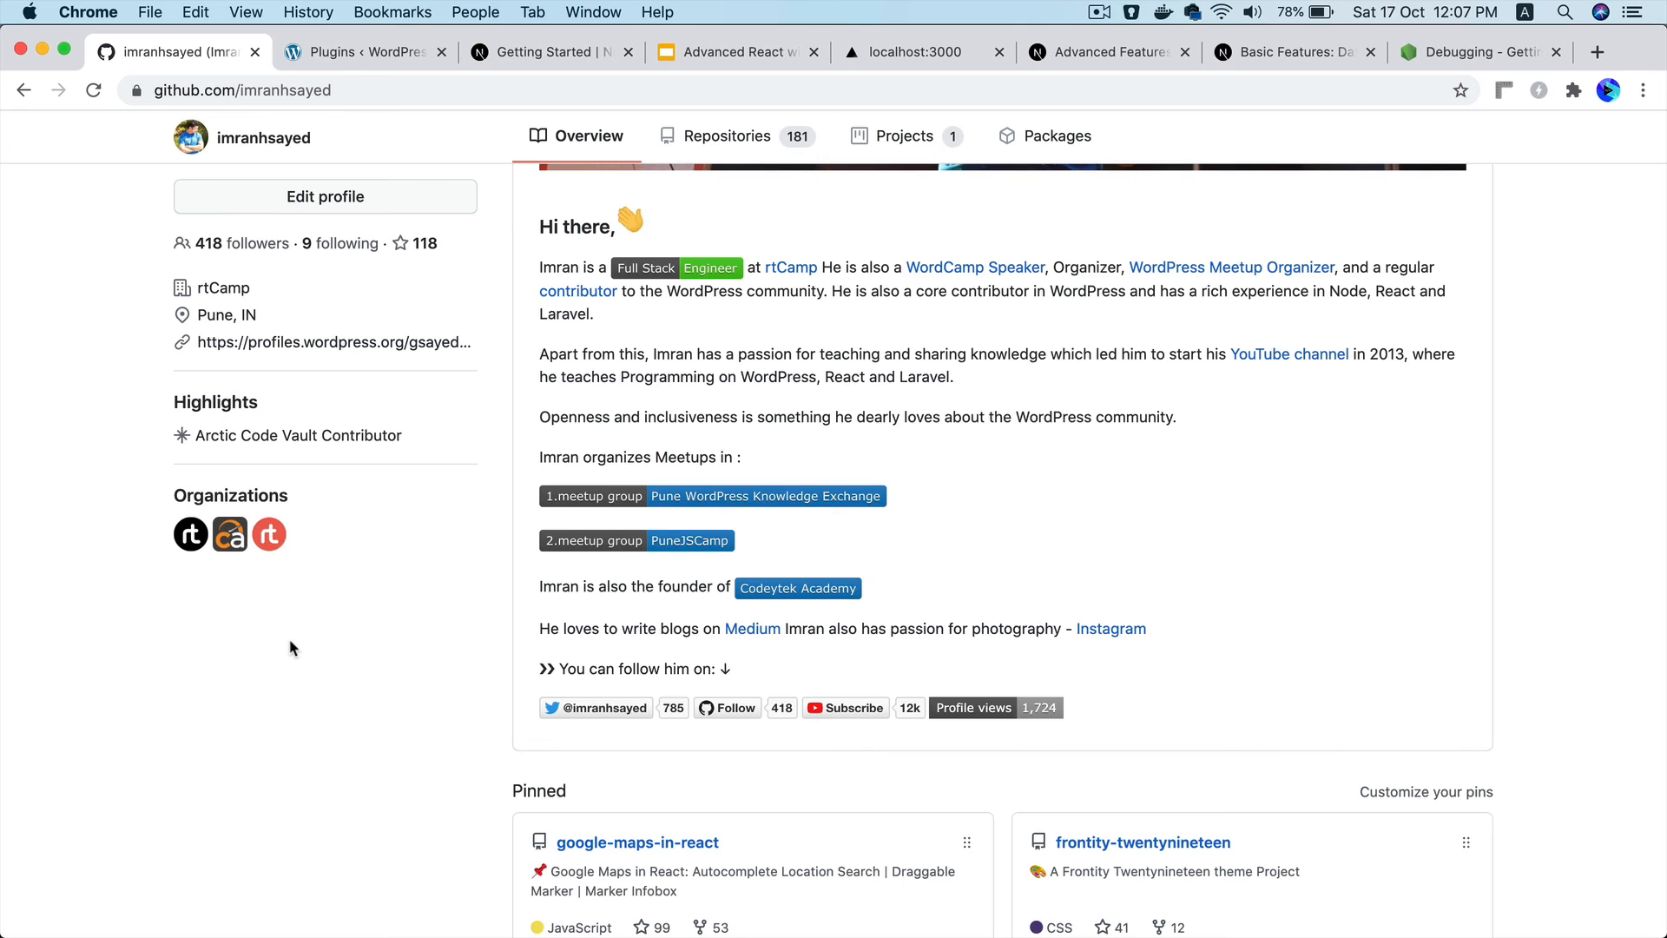